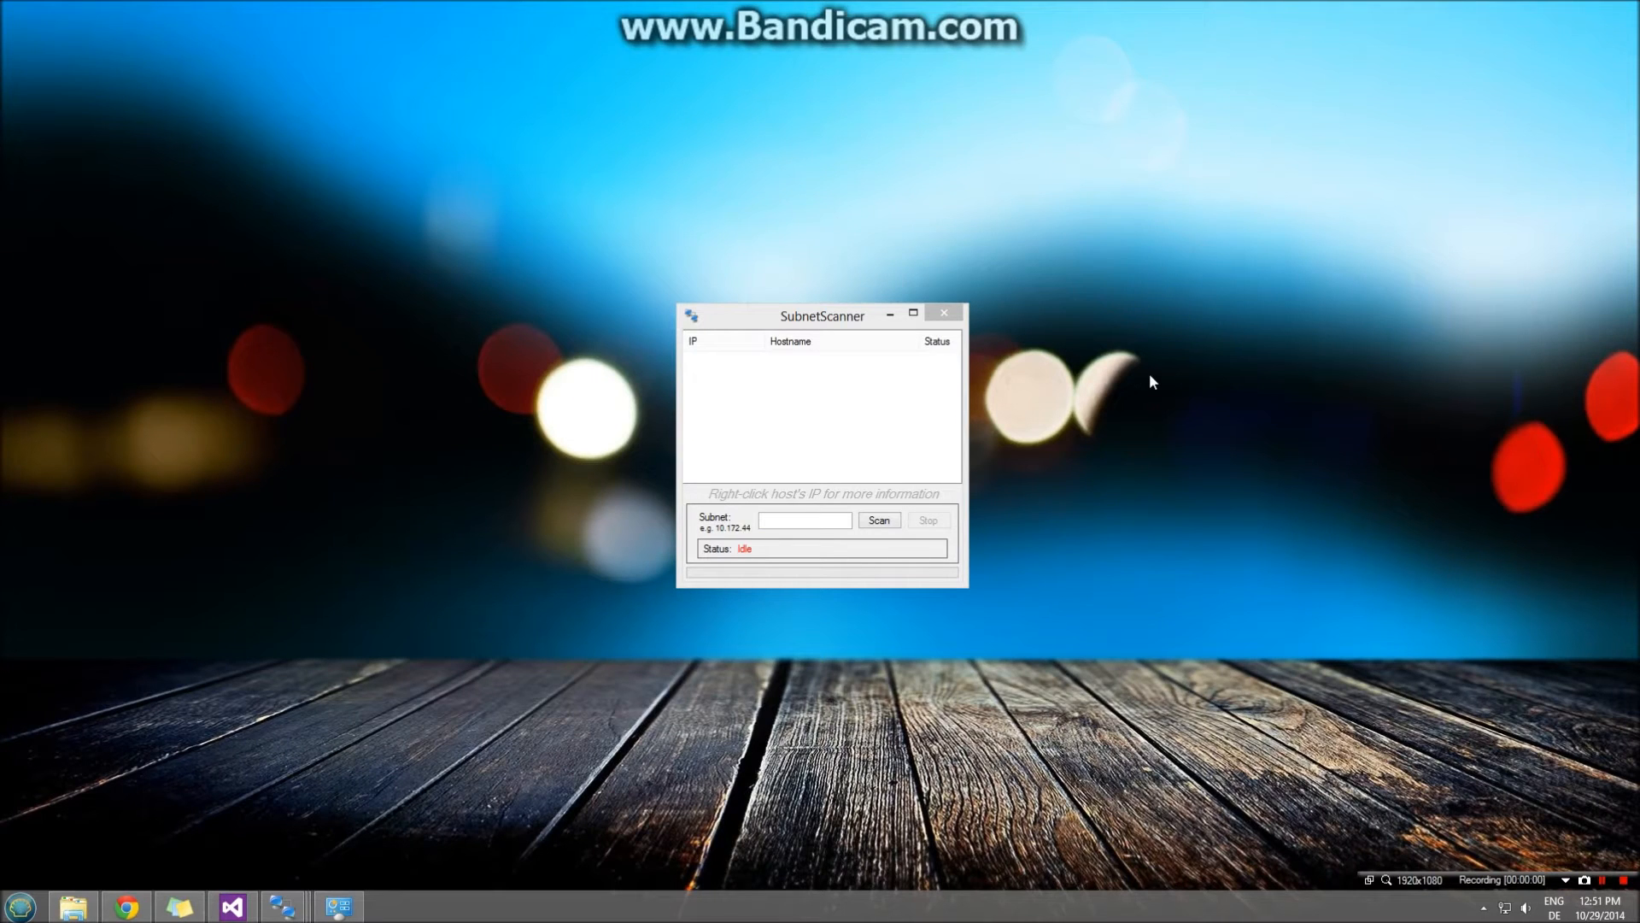
pyautogui.moveTo(685, 214)
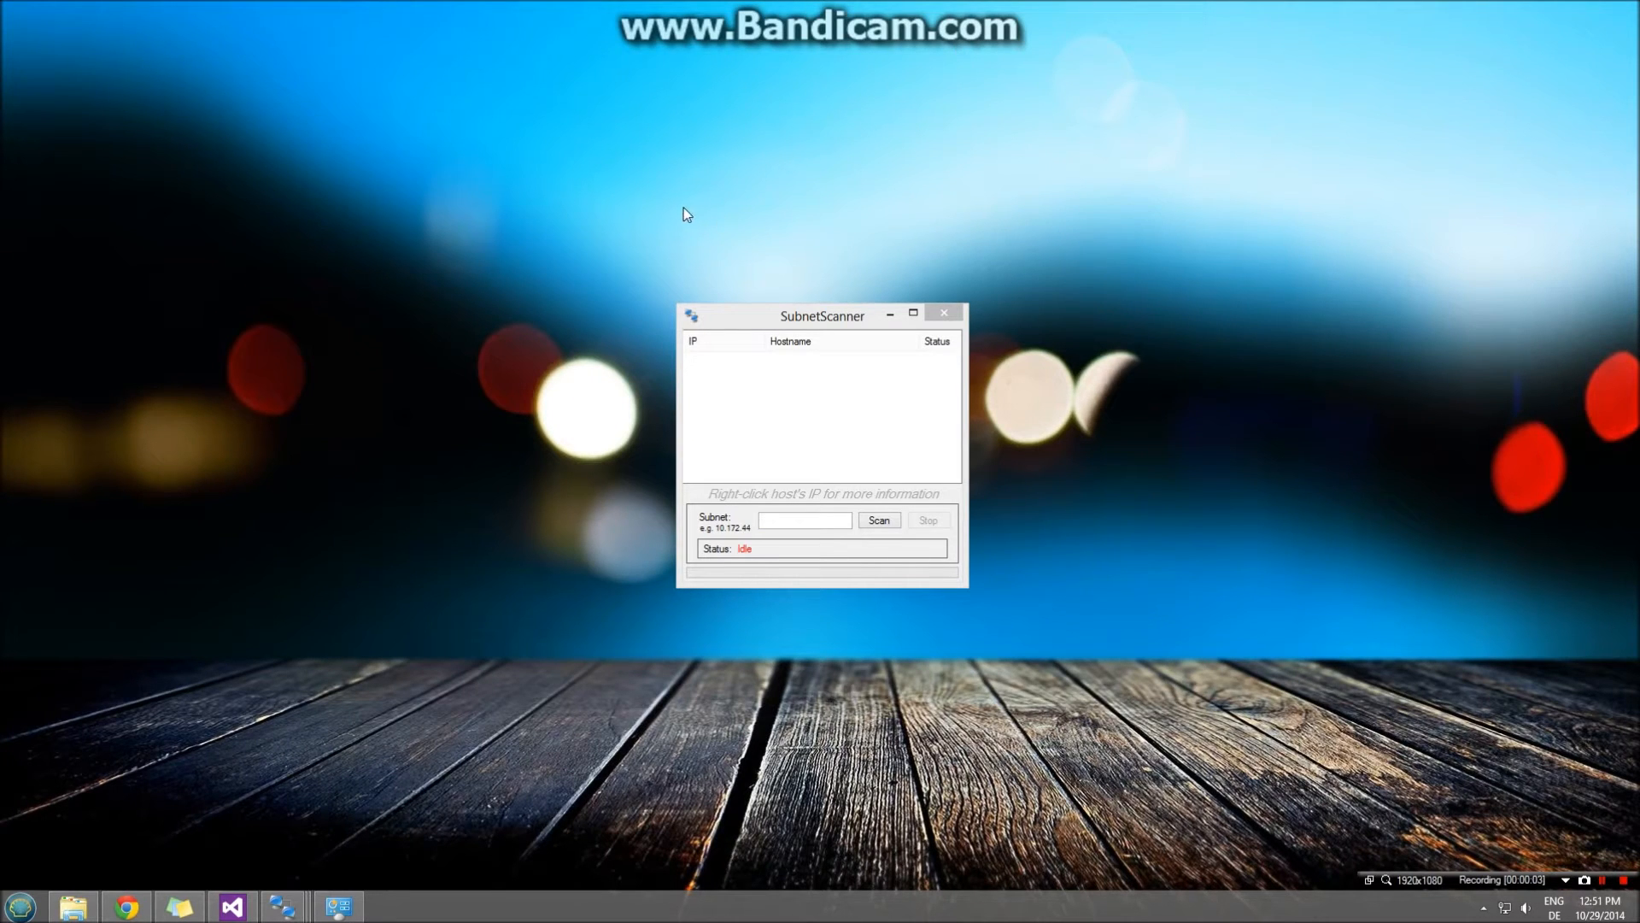
pyautogui.moveTo(638, 207)
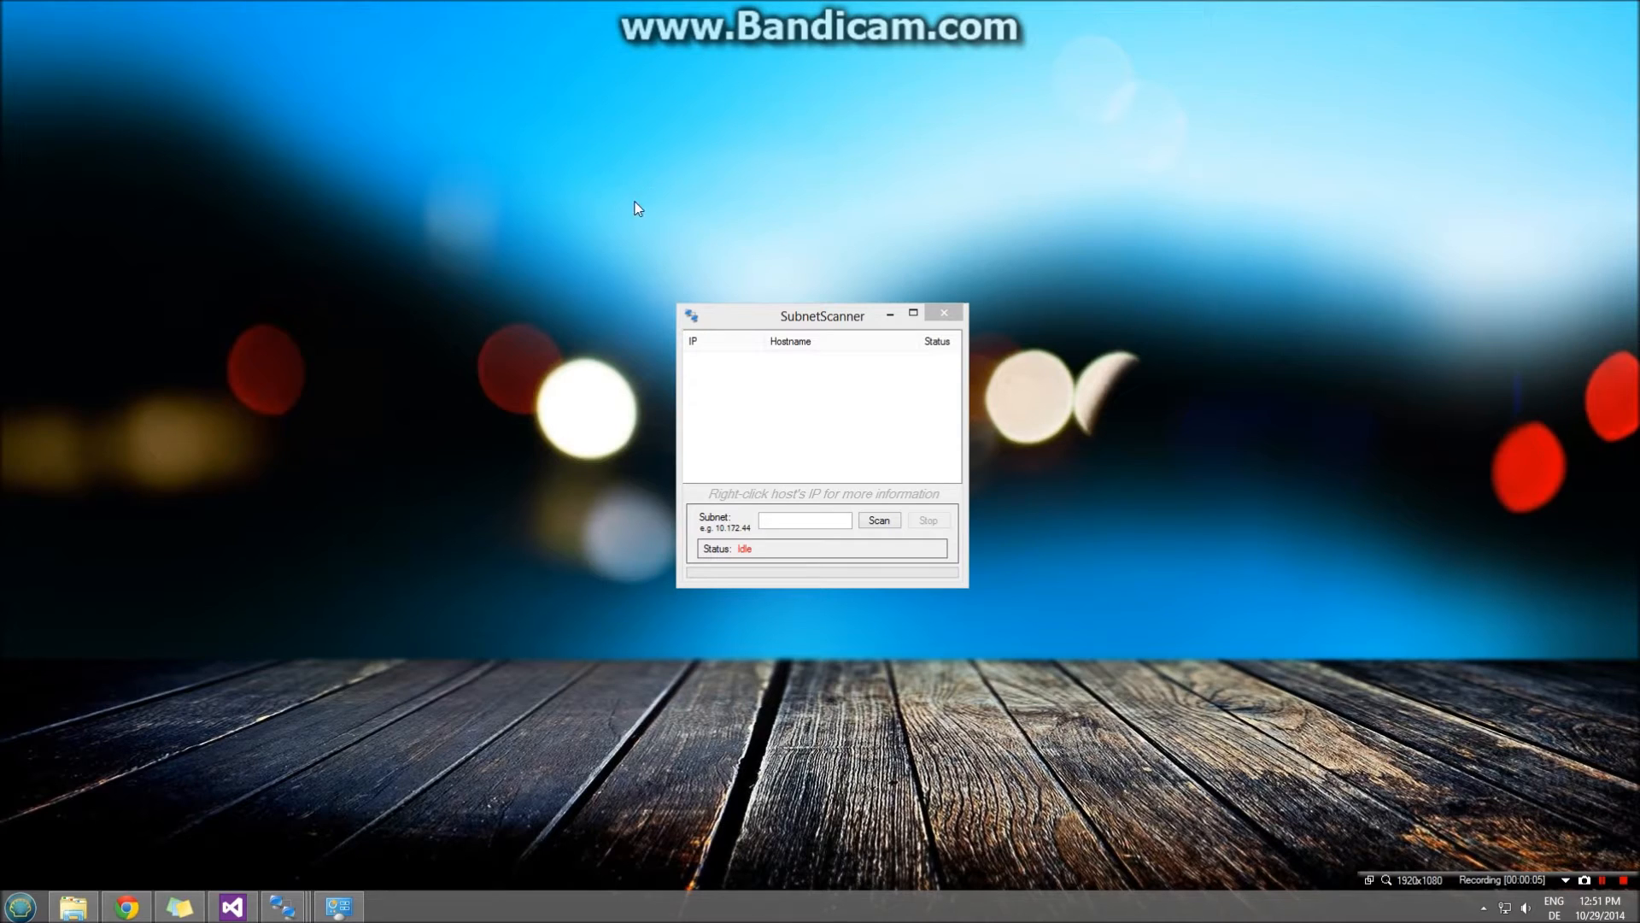
pyautogui.moveTo(326, 566)
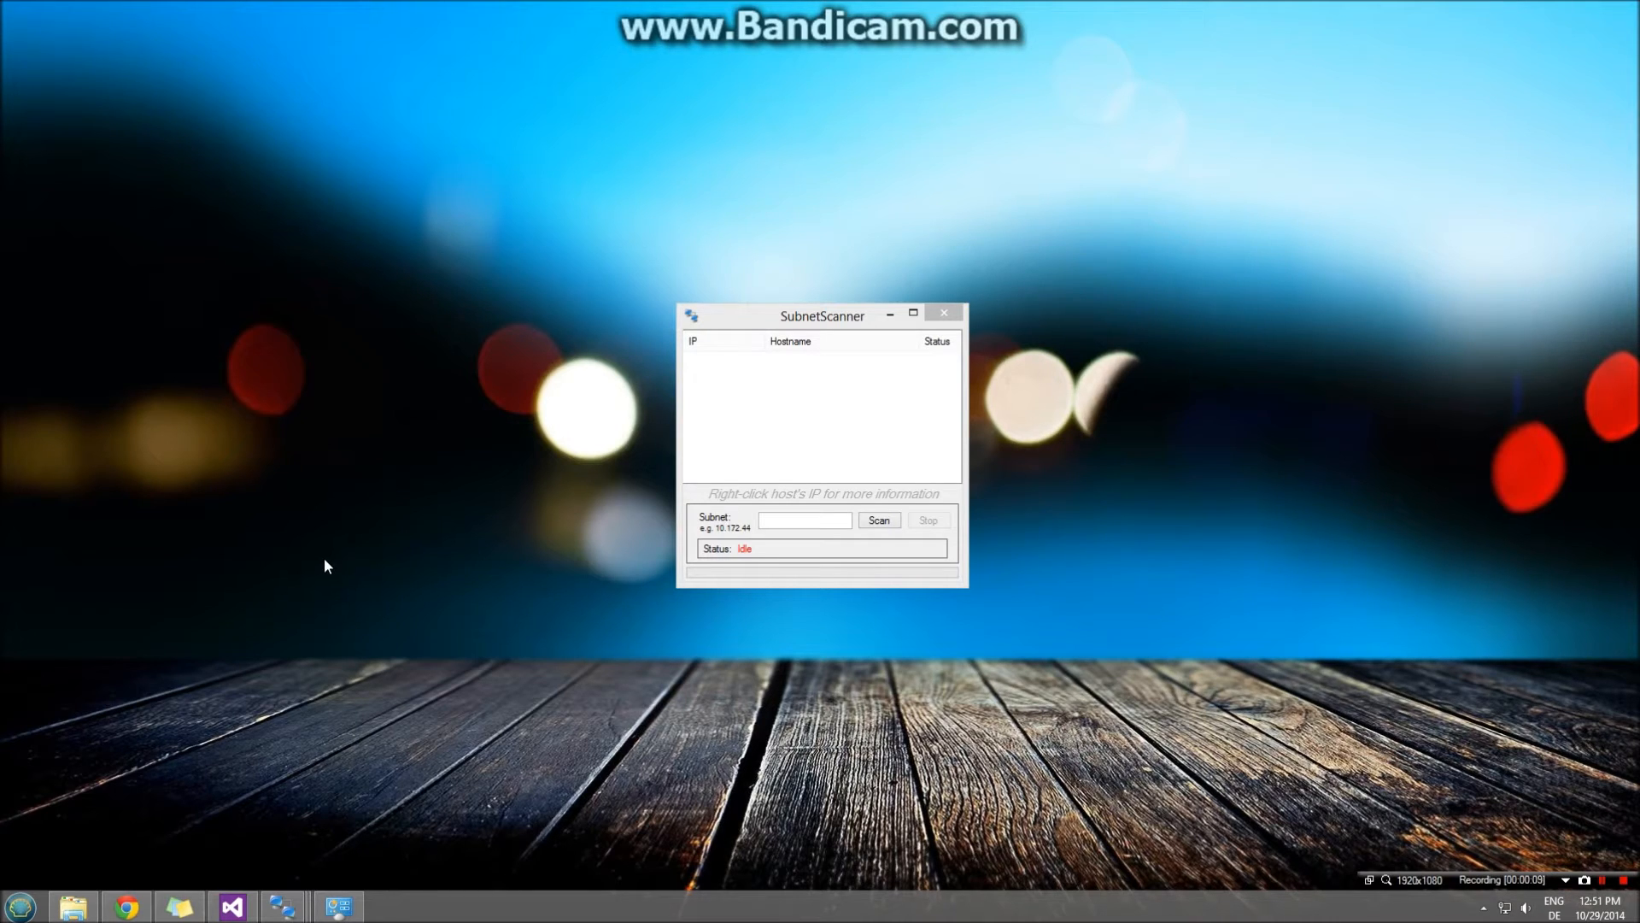
pyautogui.moveTo(826, 520)
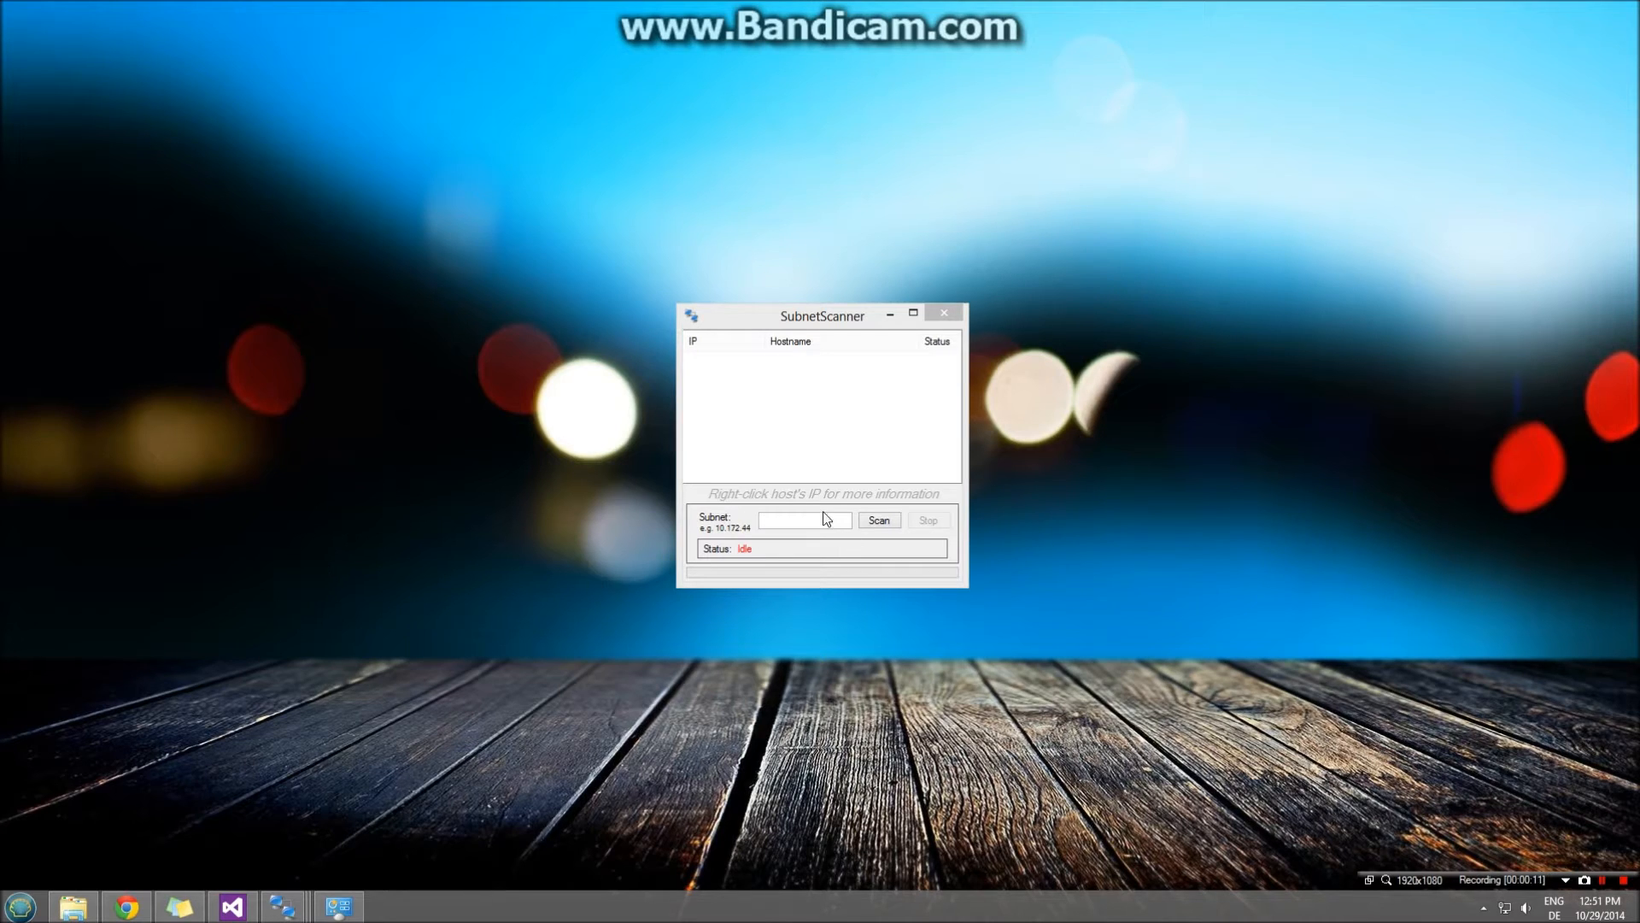
# - Type 192.168.0 into SubnetScanner's Subnet box
pyautogui.write('192.168')
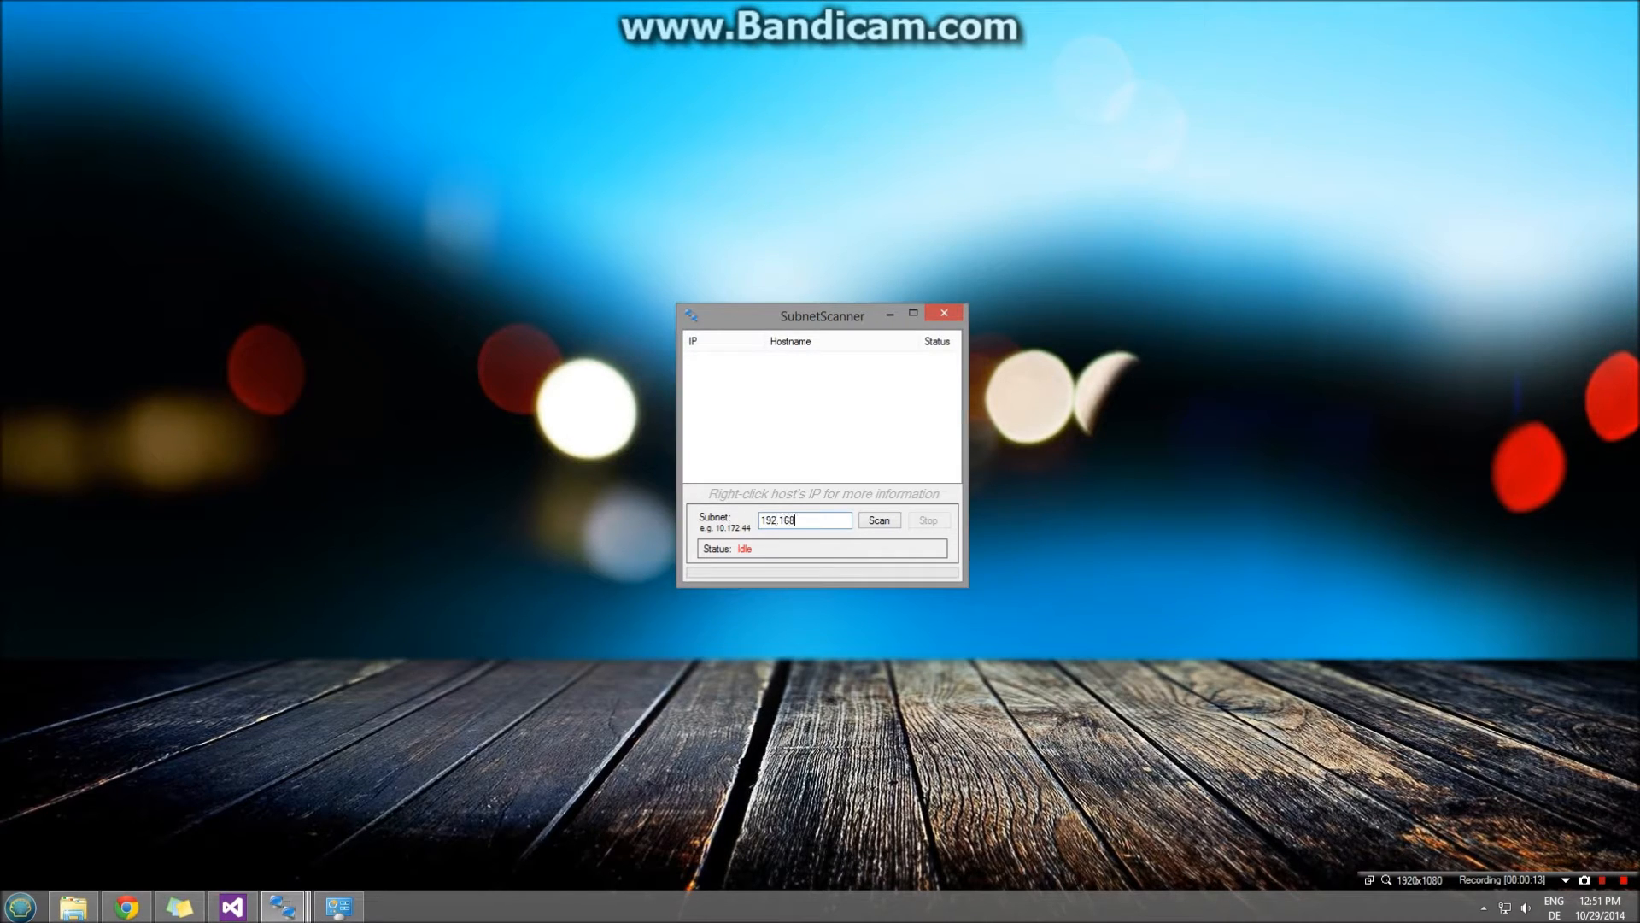
pyautogui.write('.0')
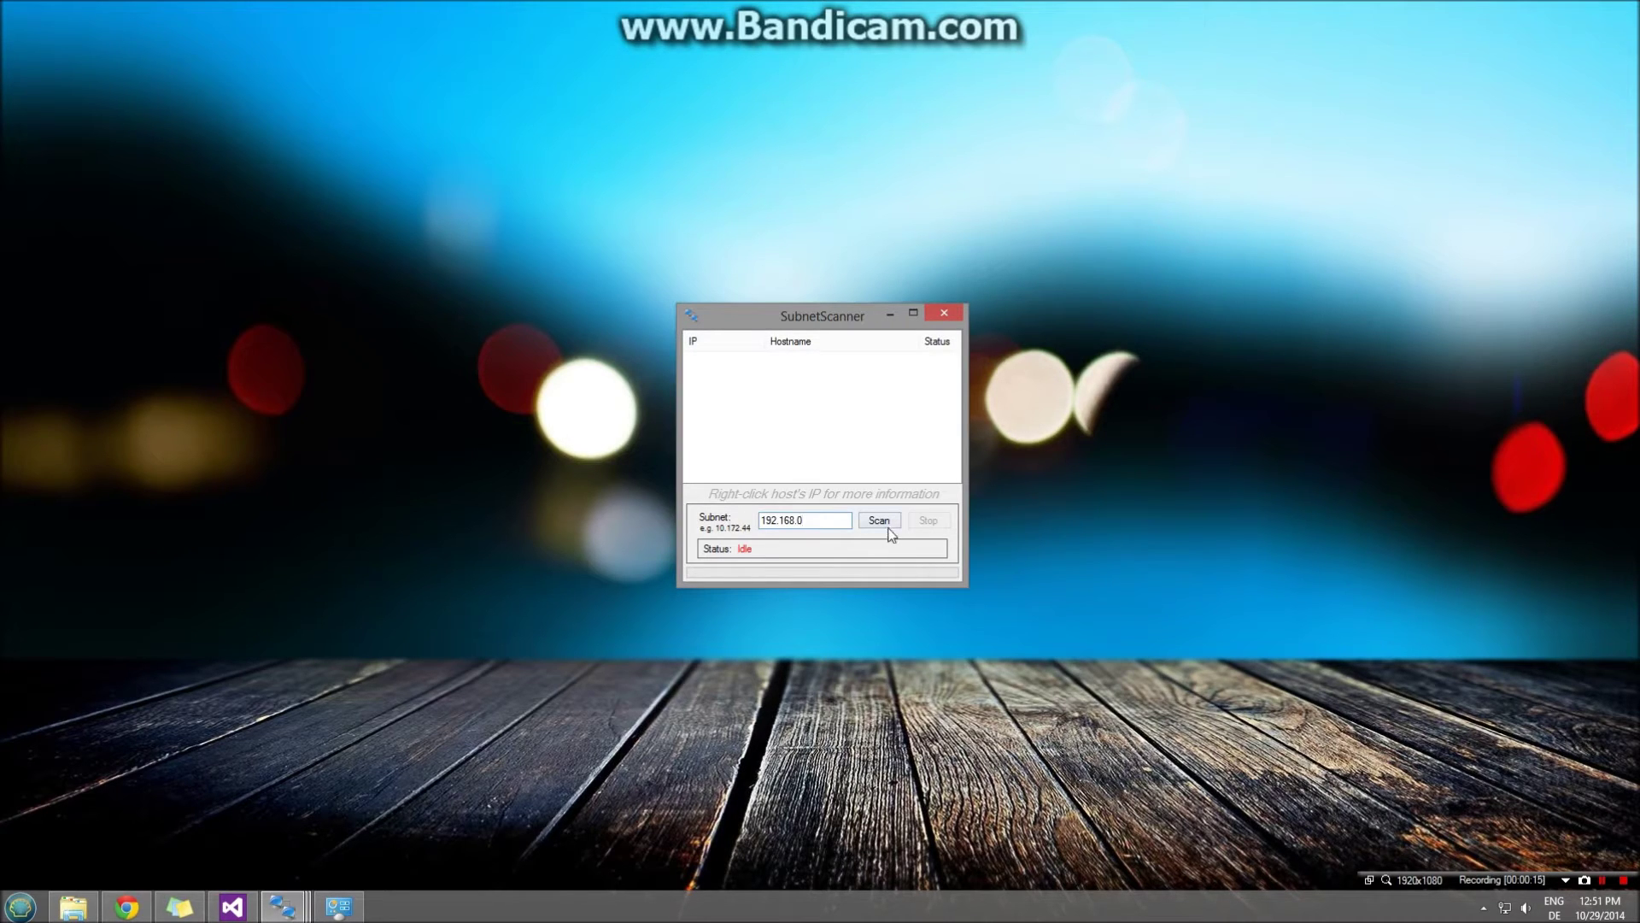
# - Scan 192.168.0 until five hosts show Up, then dismiss the 'Scanning done!' message
pyautogui.click(879, 520)
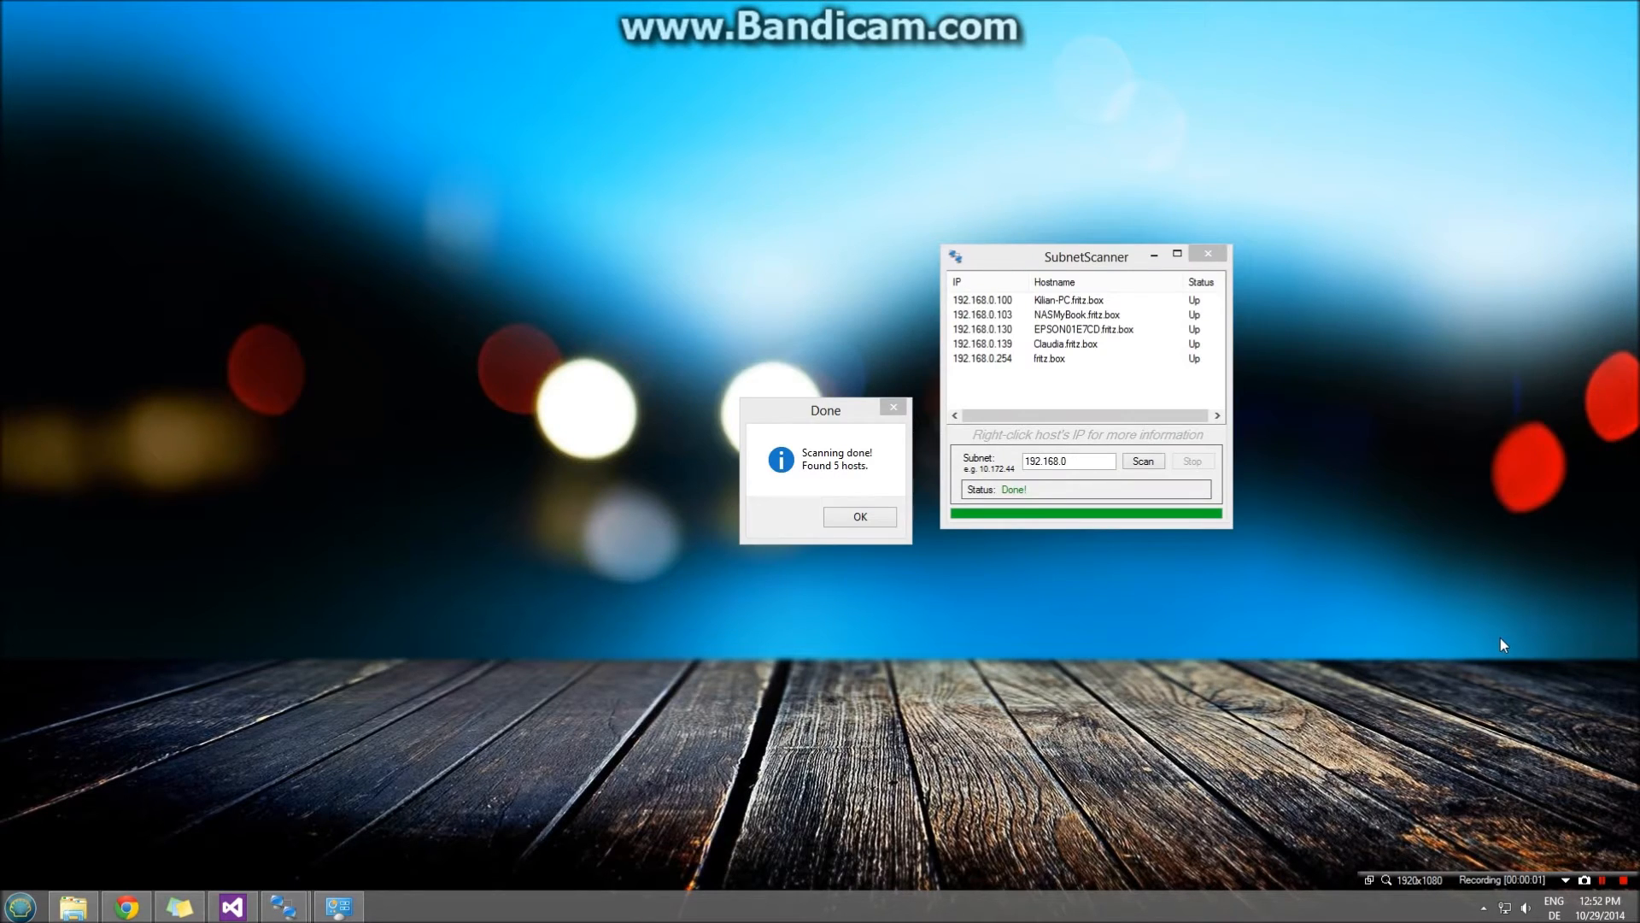
pyautogui.moveTo(1248, 611)
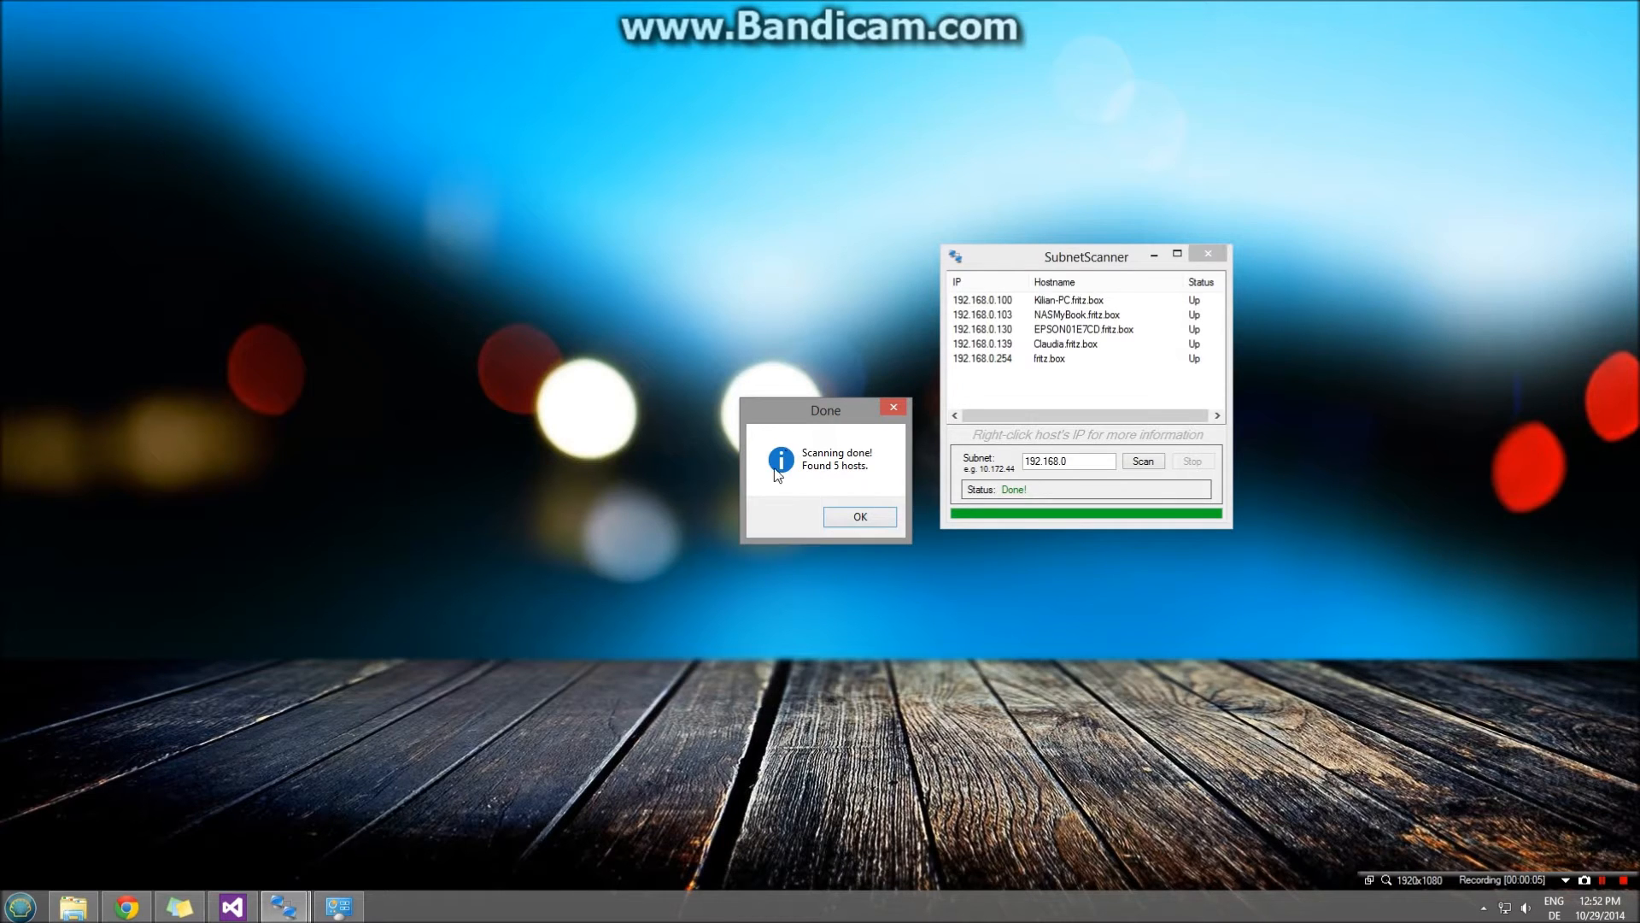
pyautogui.click(858, 516)
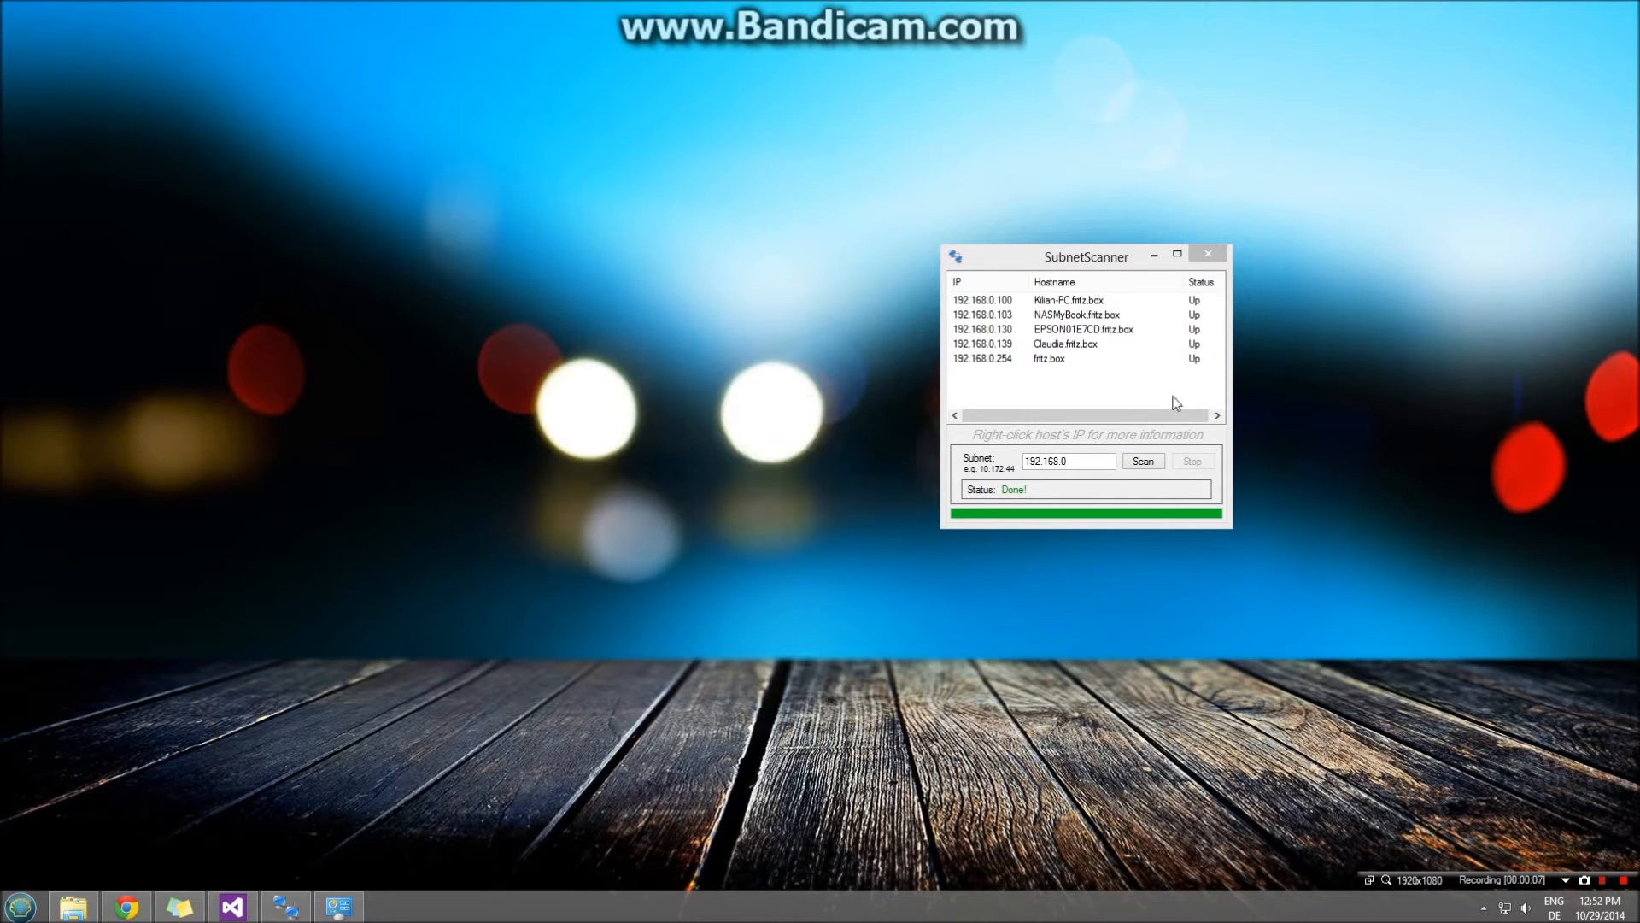
pyautogui.moveTo(991, 307)
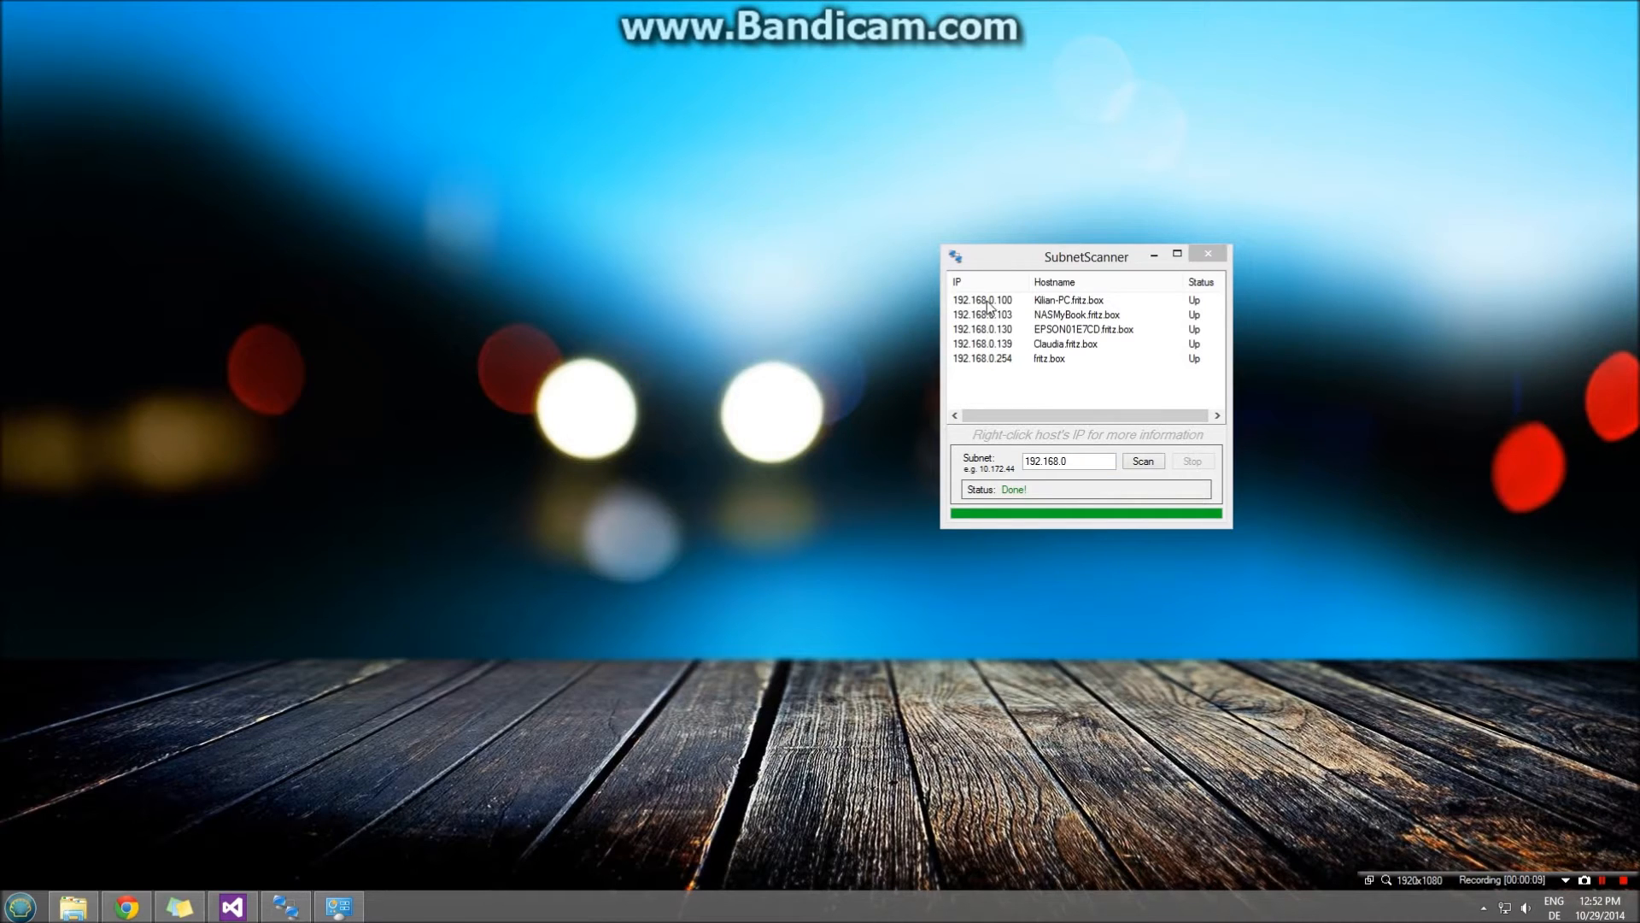
pyautogui.click(983, 300)
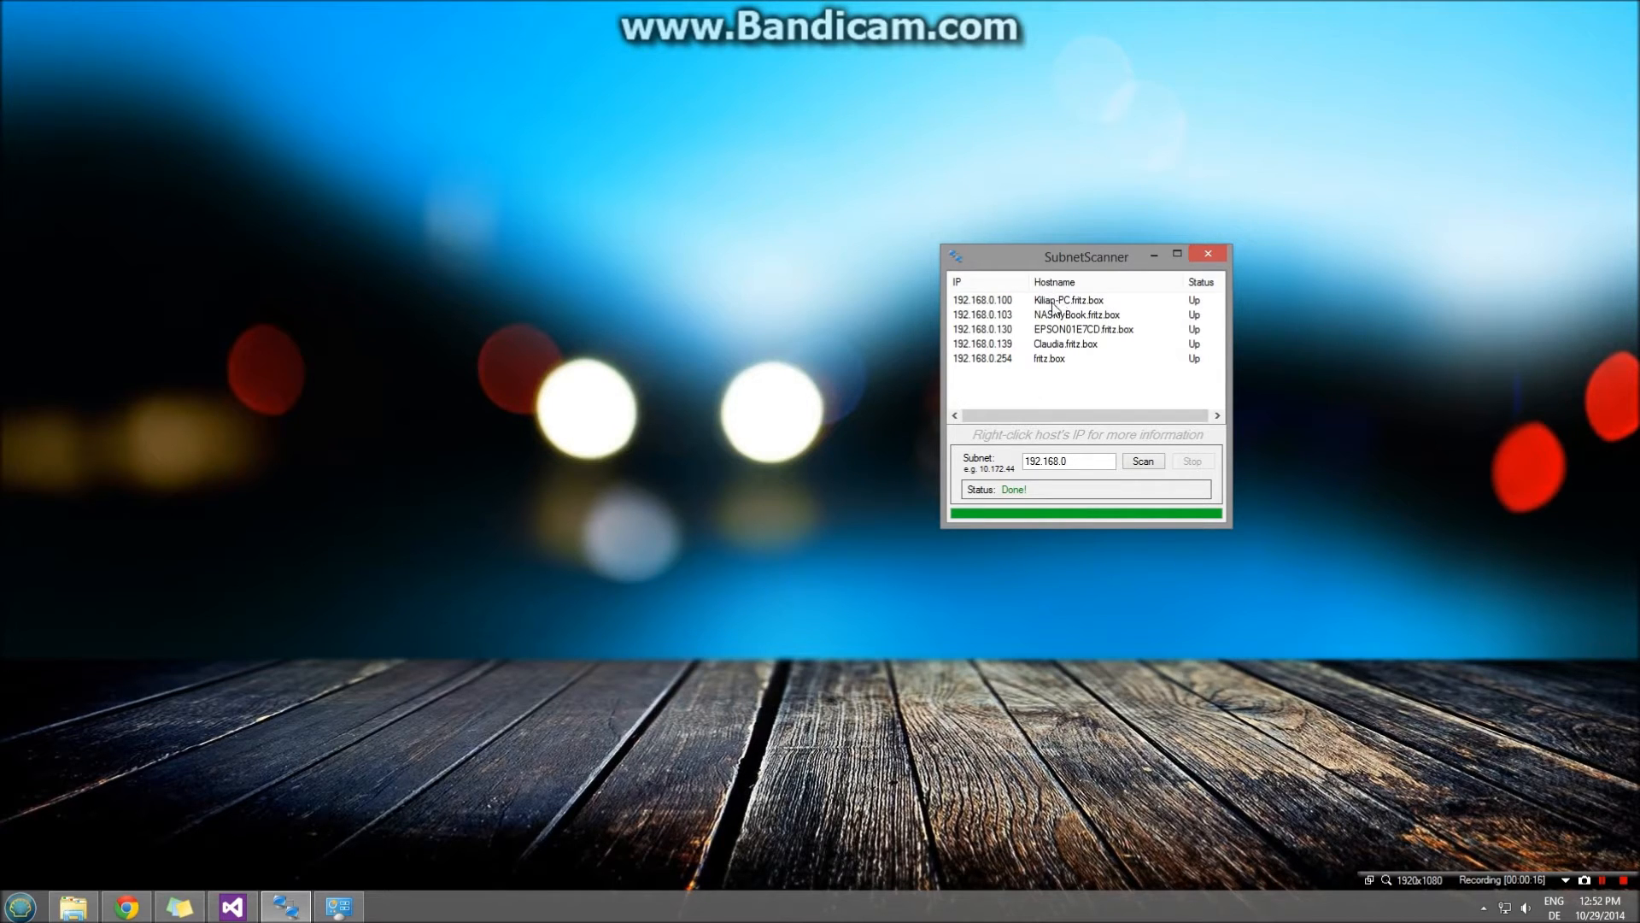
pyautogui.rightClick(984, 299)
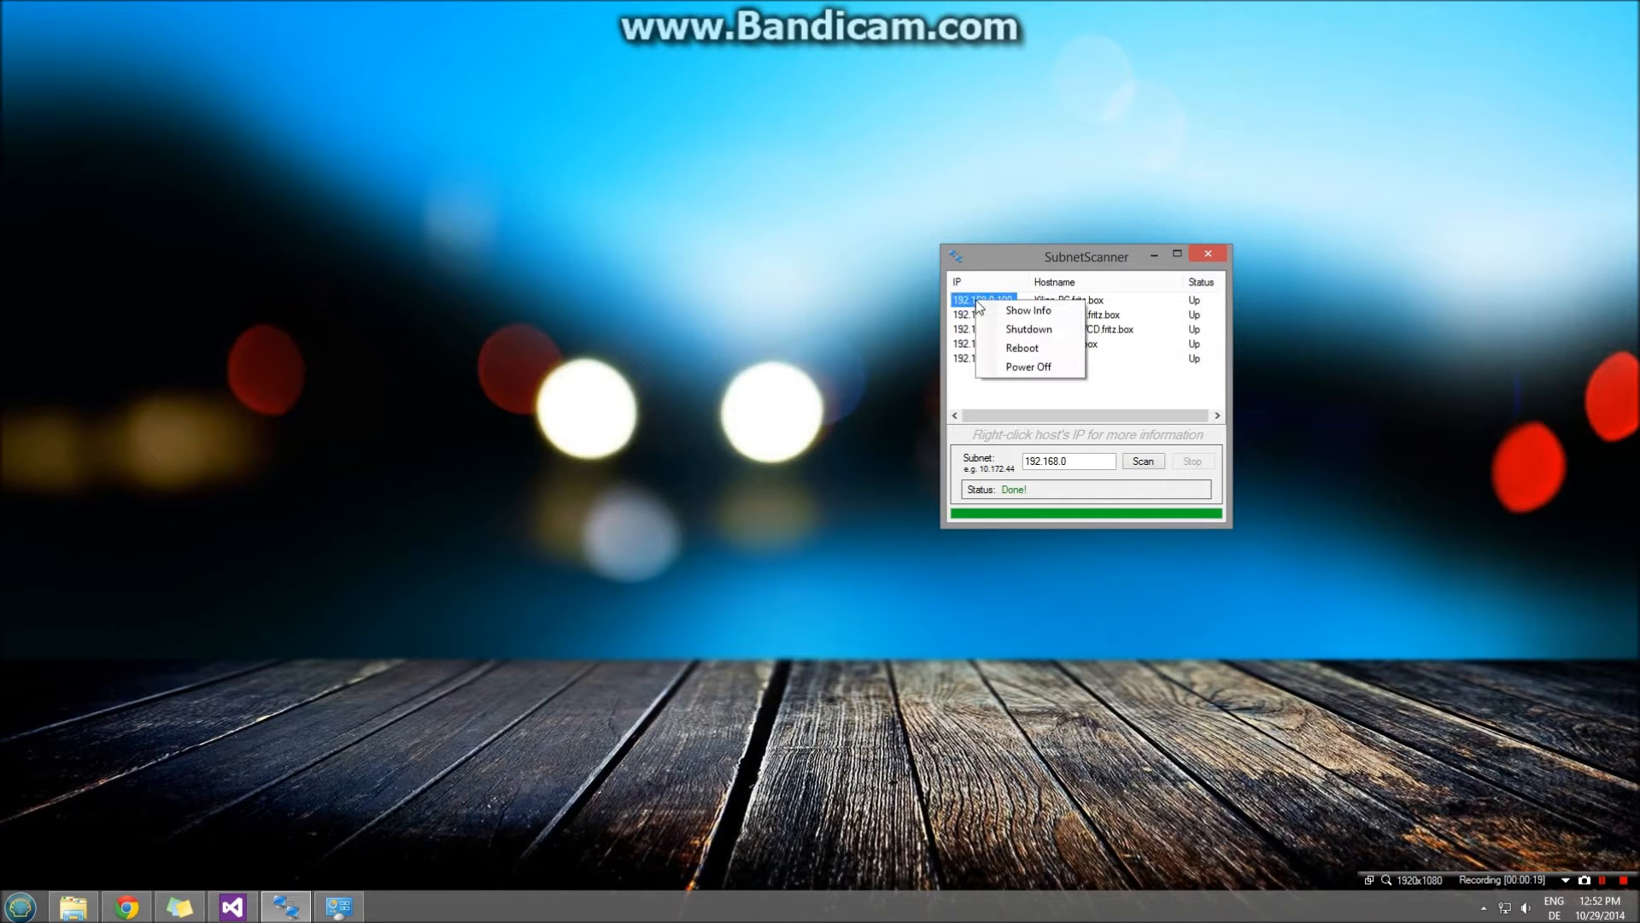
pyautogui.click(1027, 310)
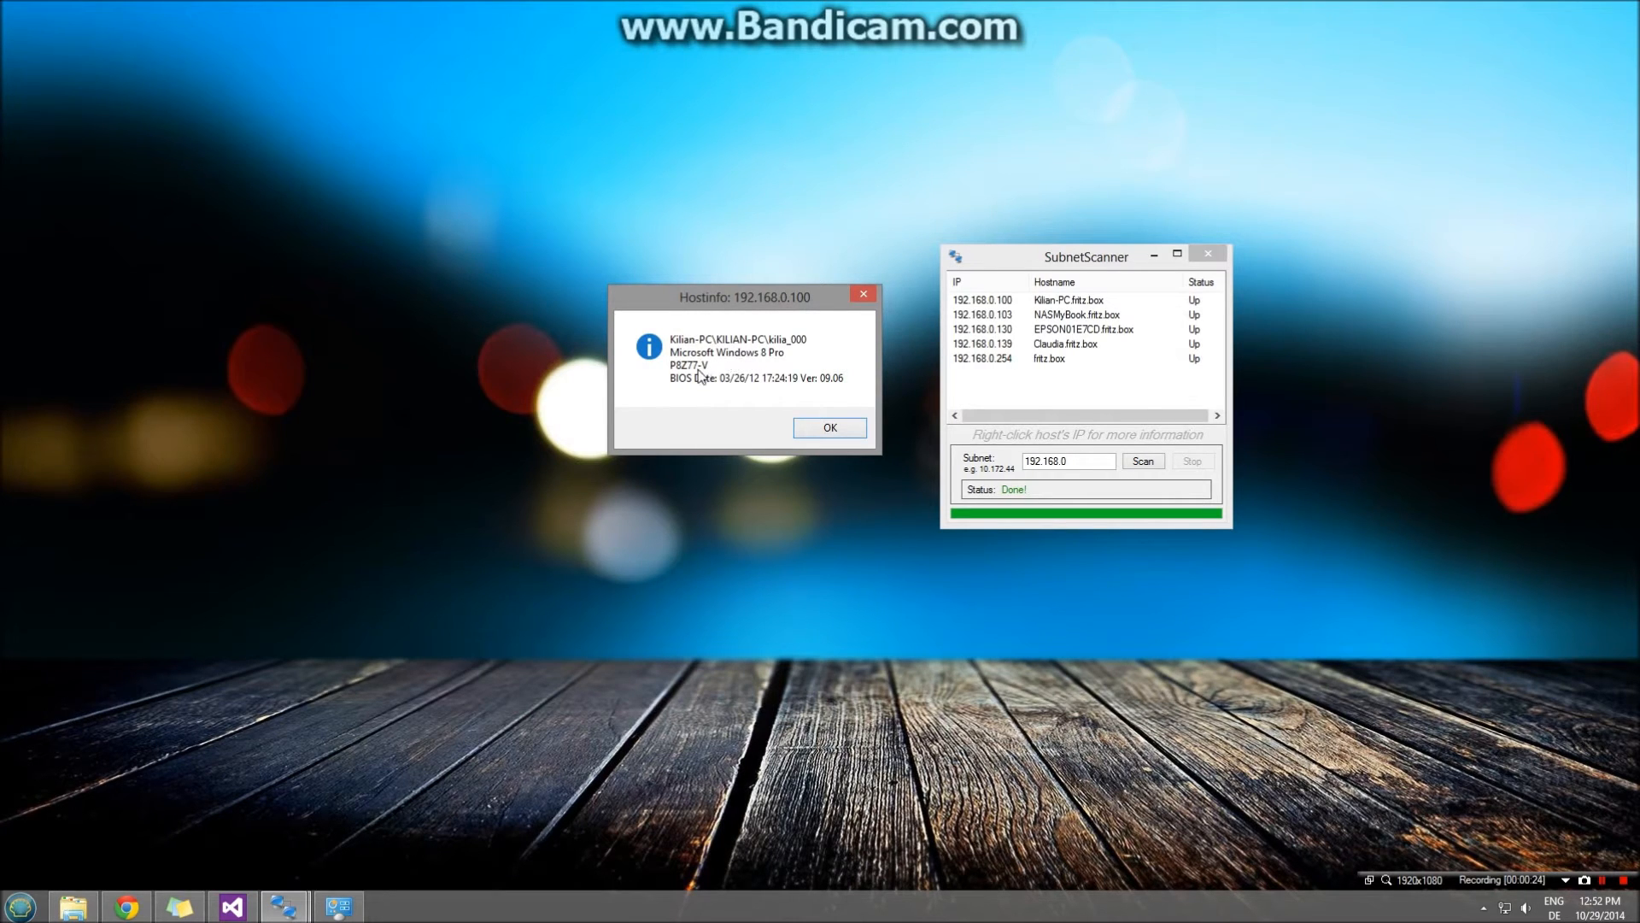
pyautogui.moveTo(830, 429)
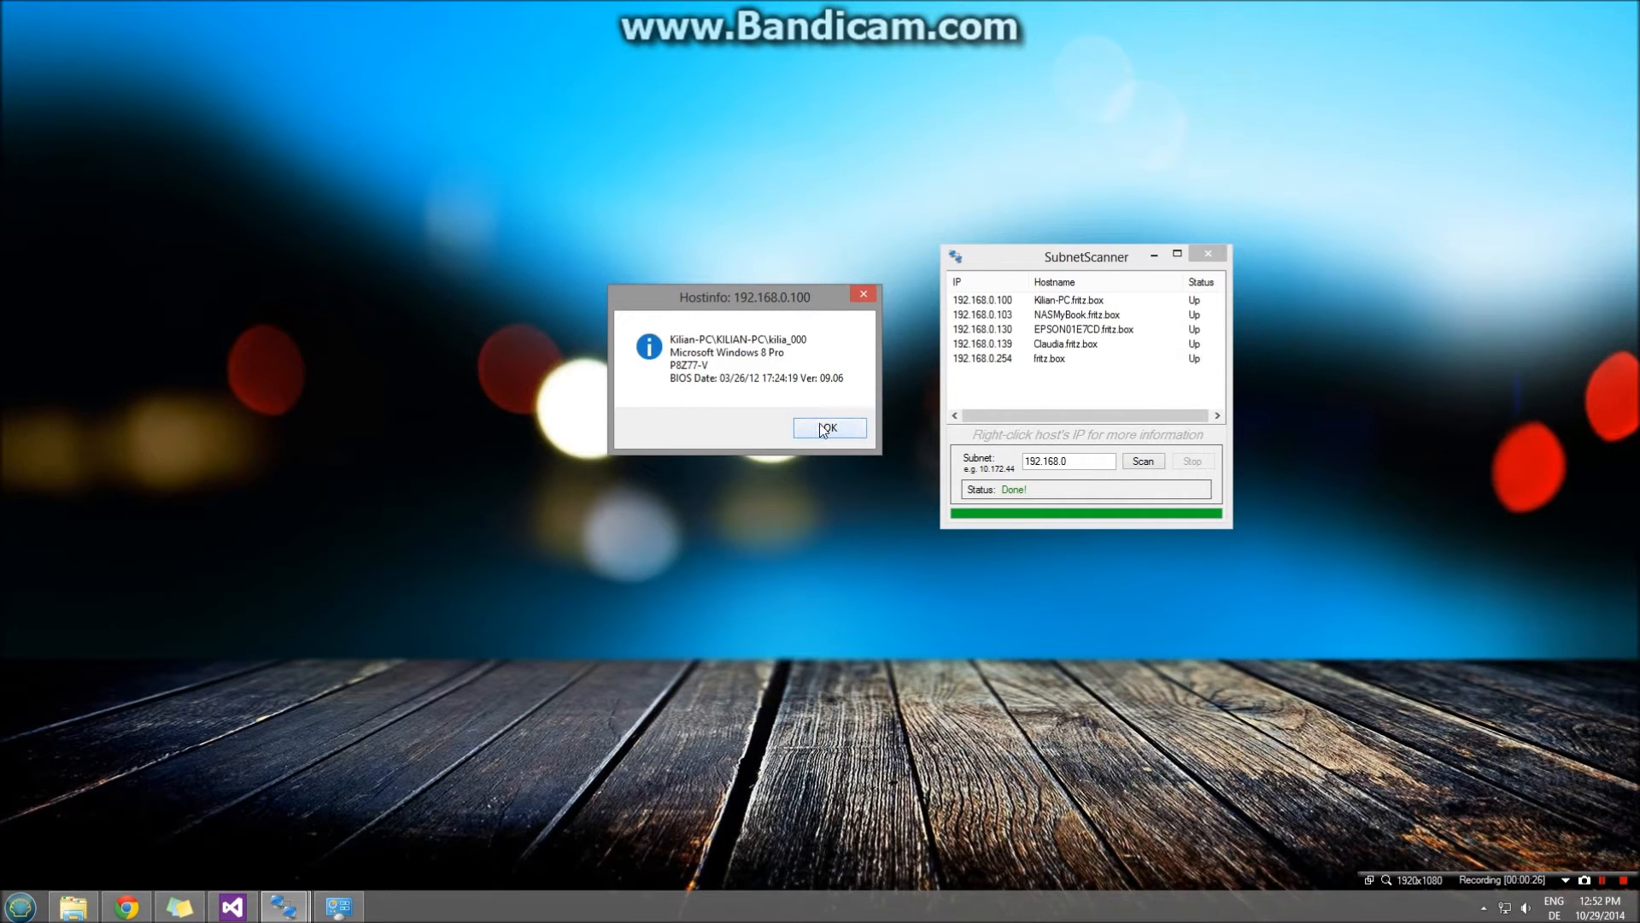
pyautogui.click(828, 428)
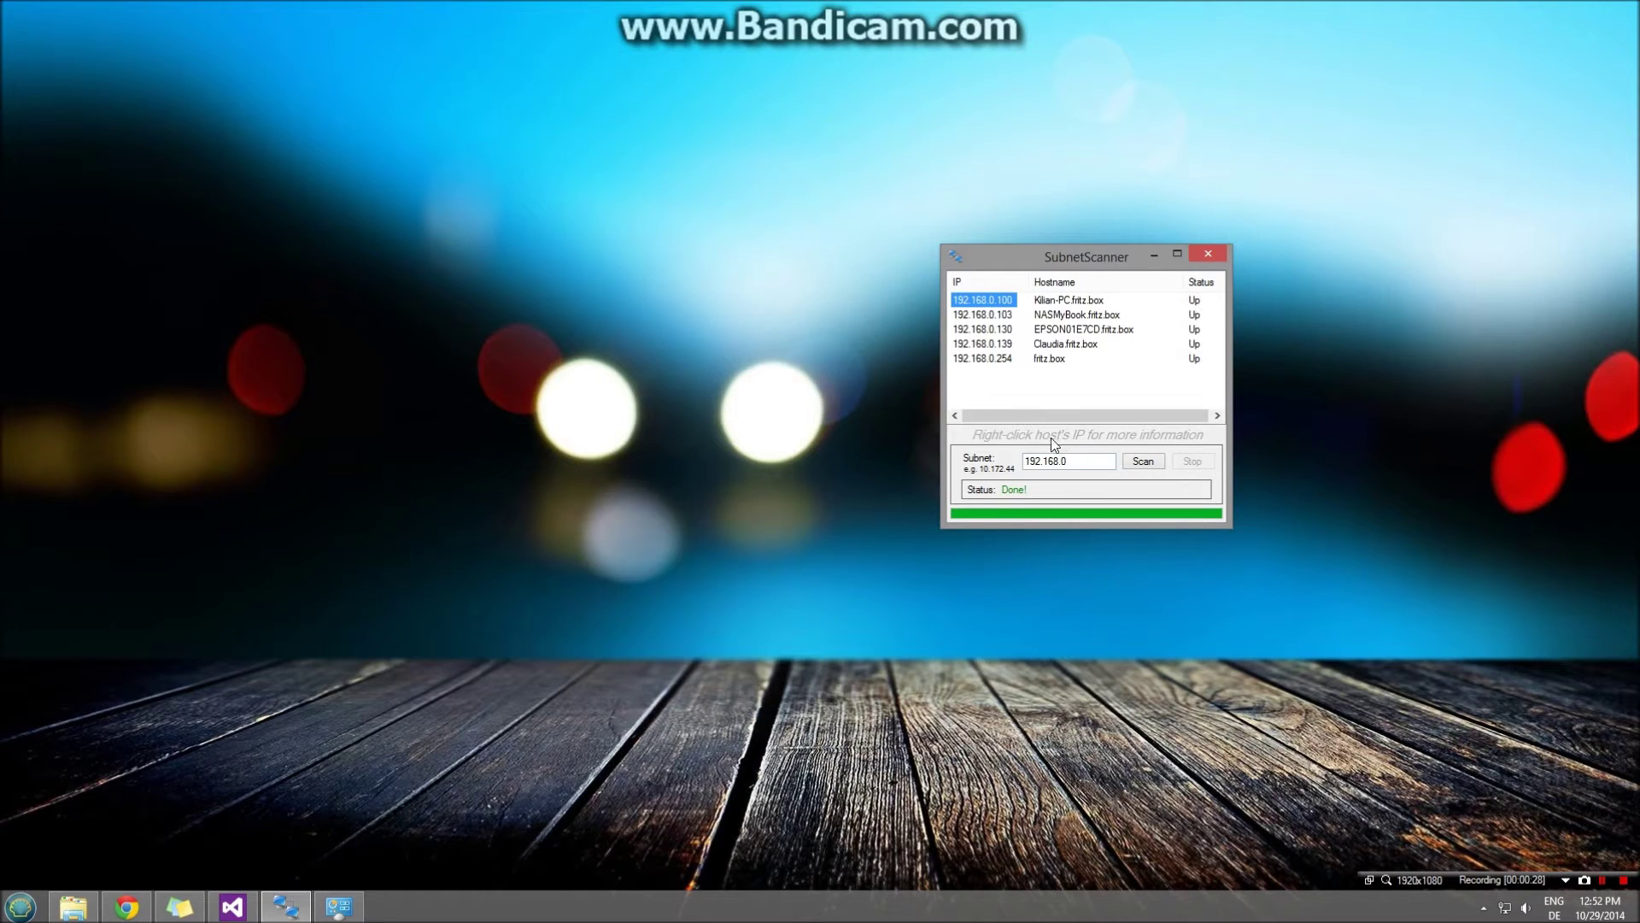
pyautogui.moveTo(981, 306)
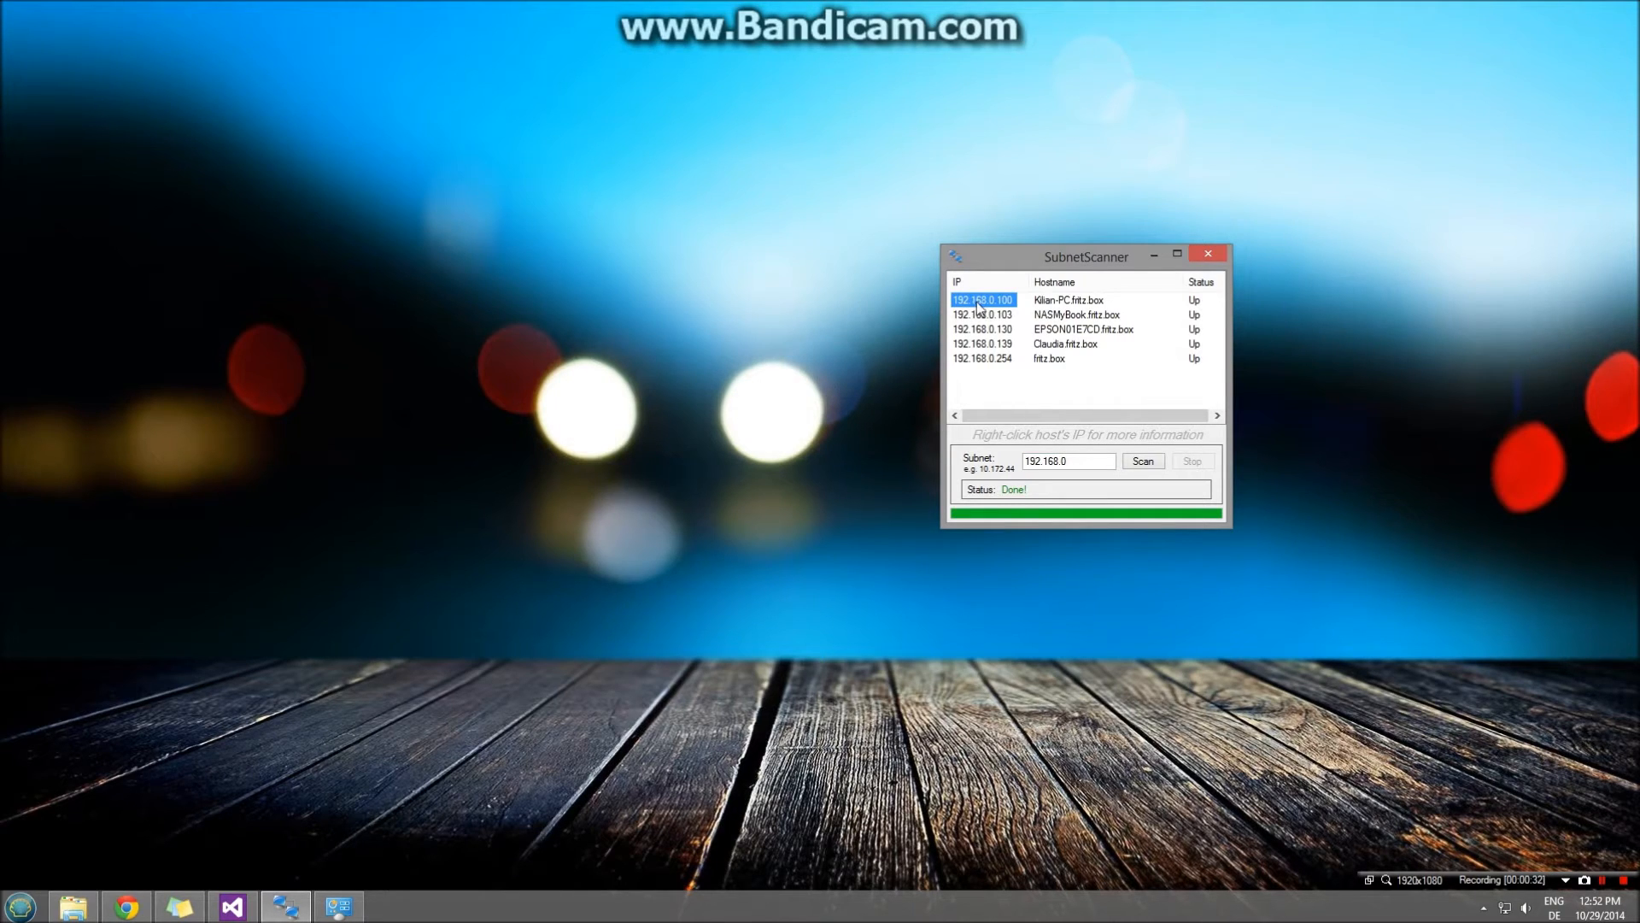
pyautogui.rightClick(983, 299)
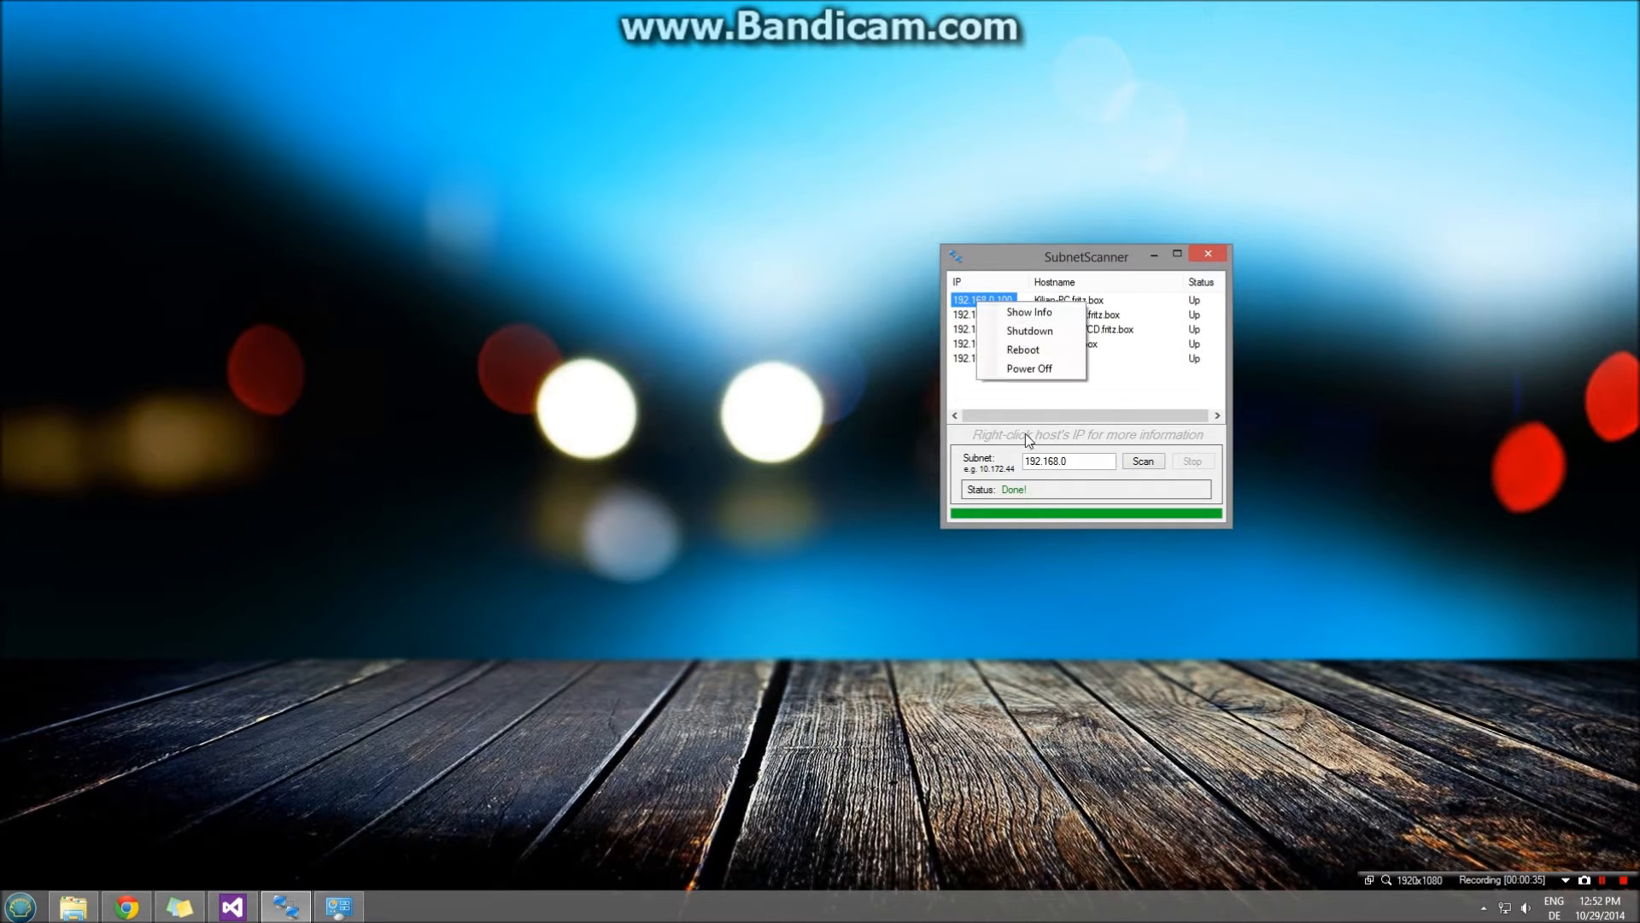
pyautogui.moveTo(1059, 331)
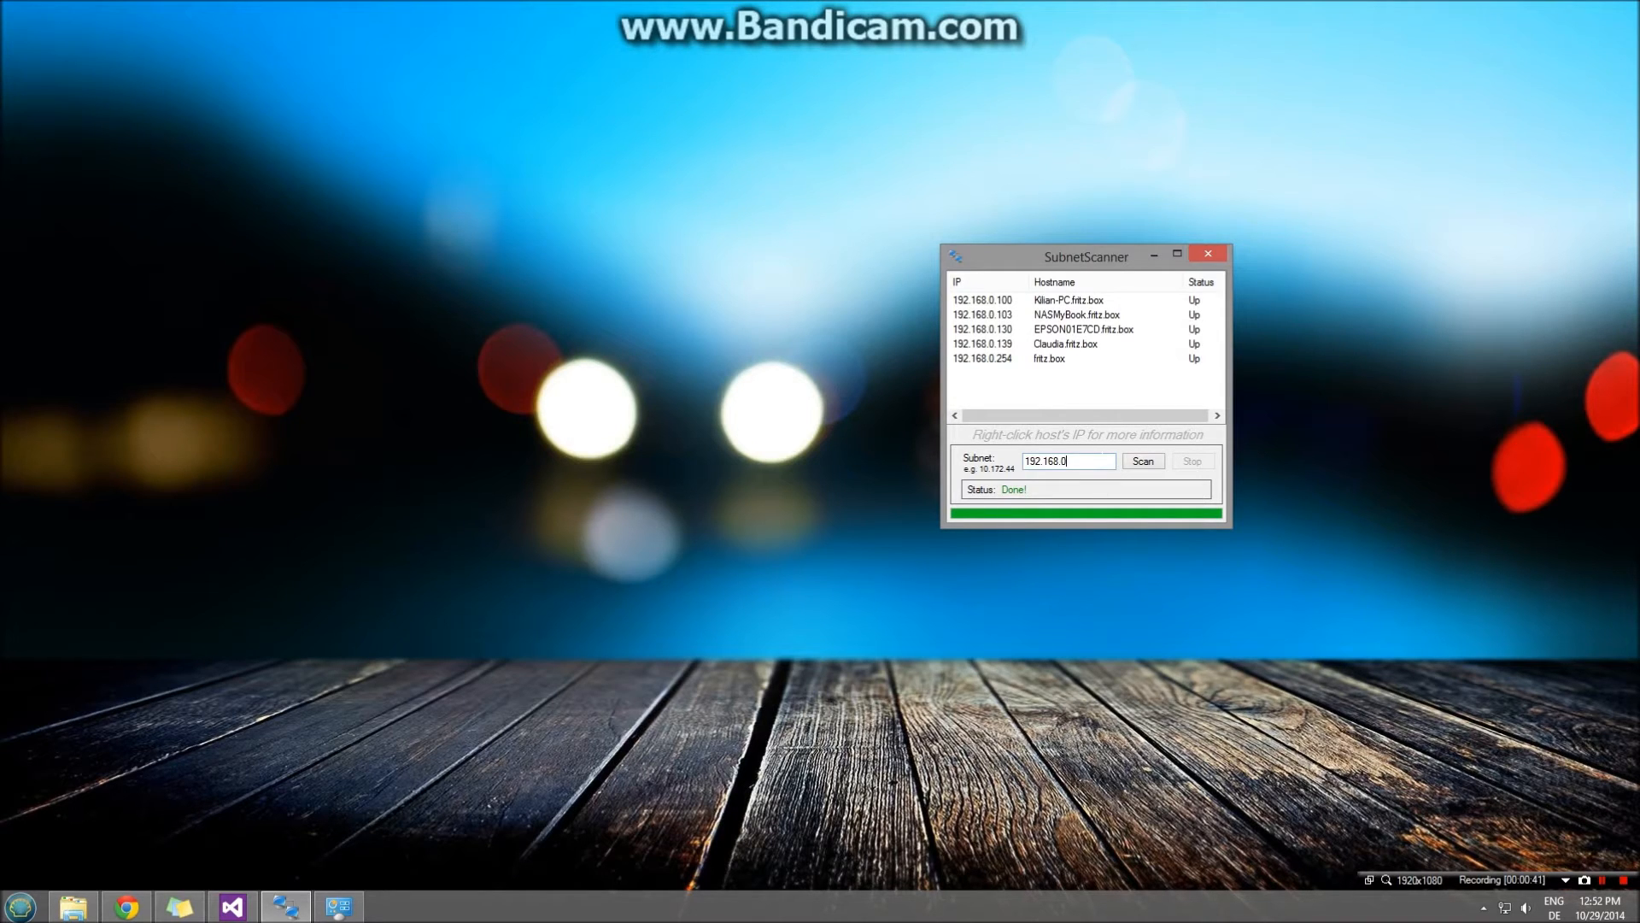
pyautogui.moveTo(1235, 381)
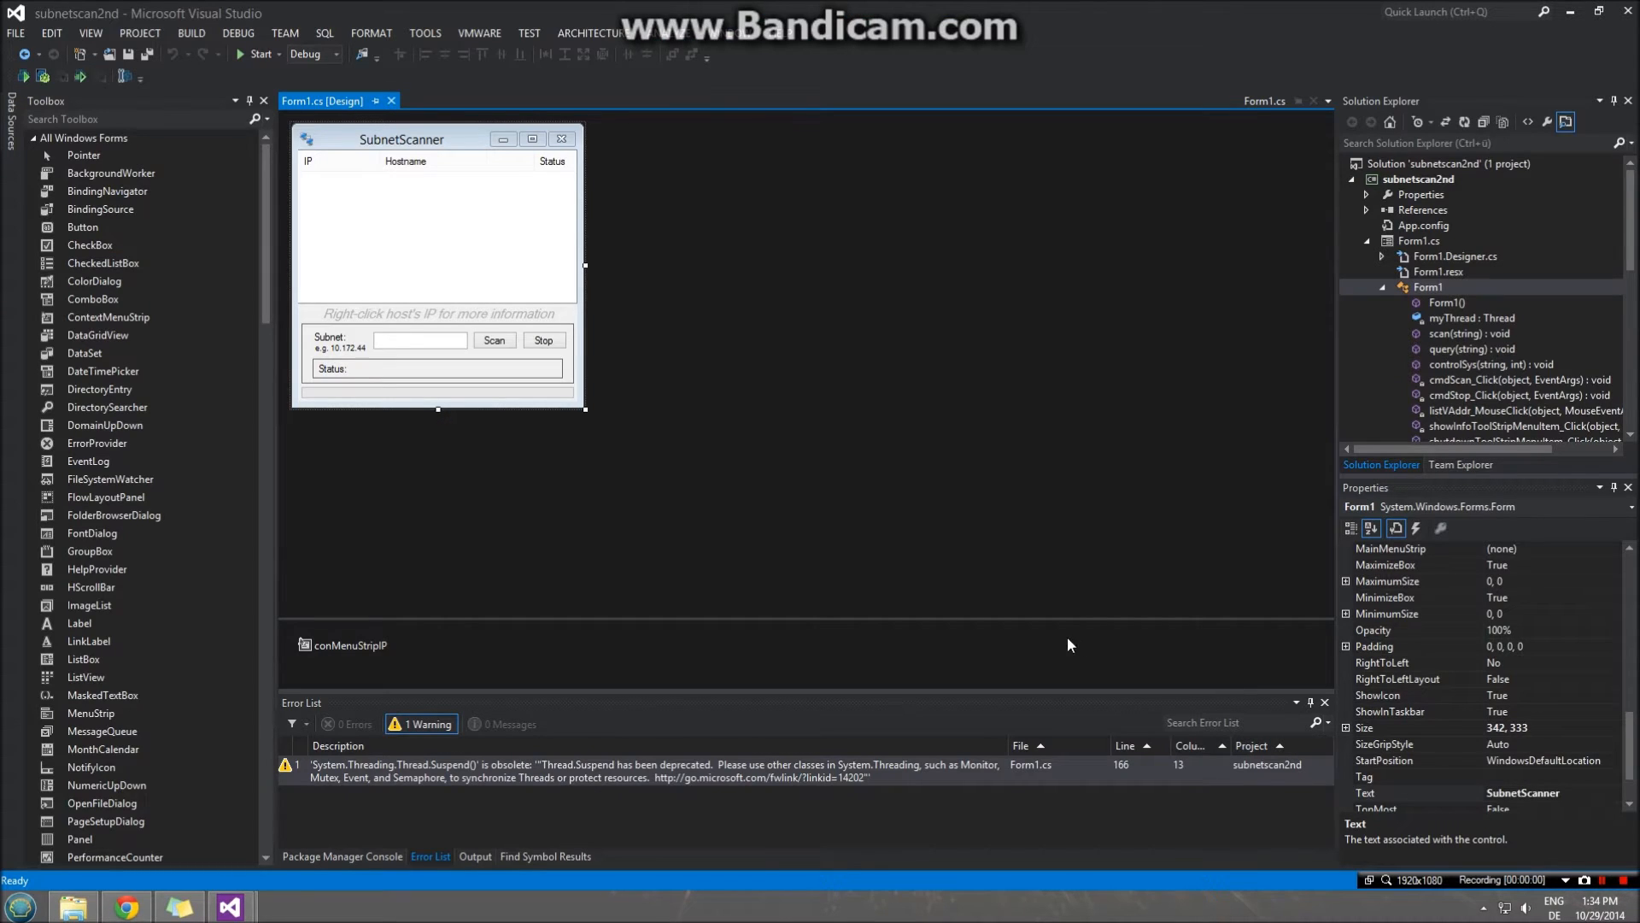
pyautogui.moveTo(817, 407)
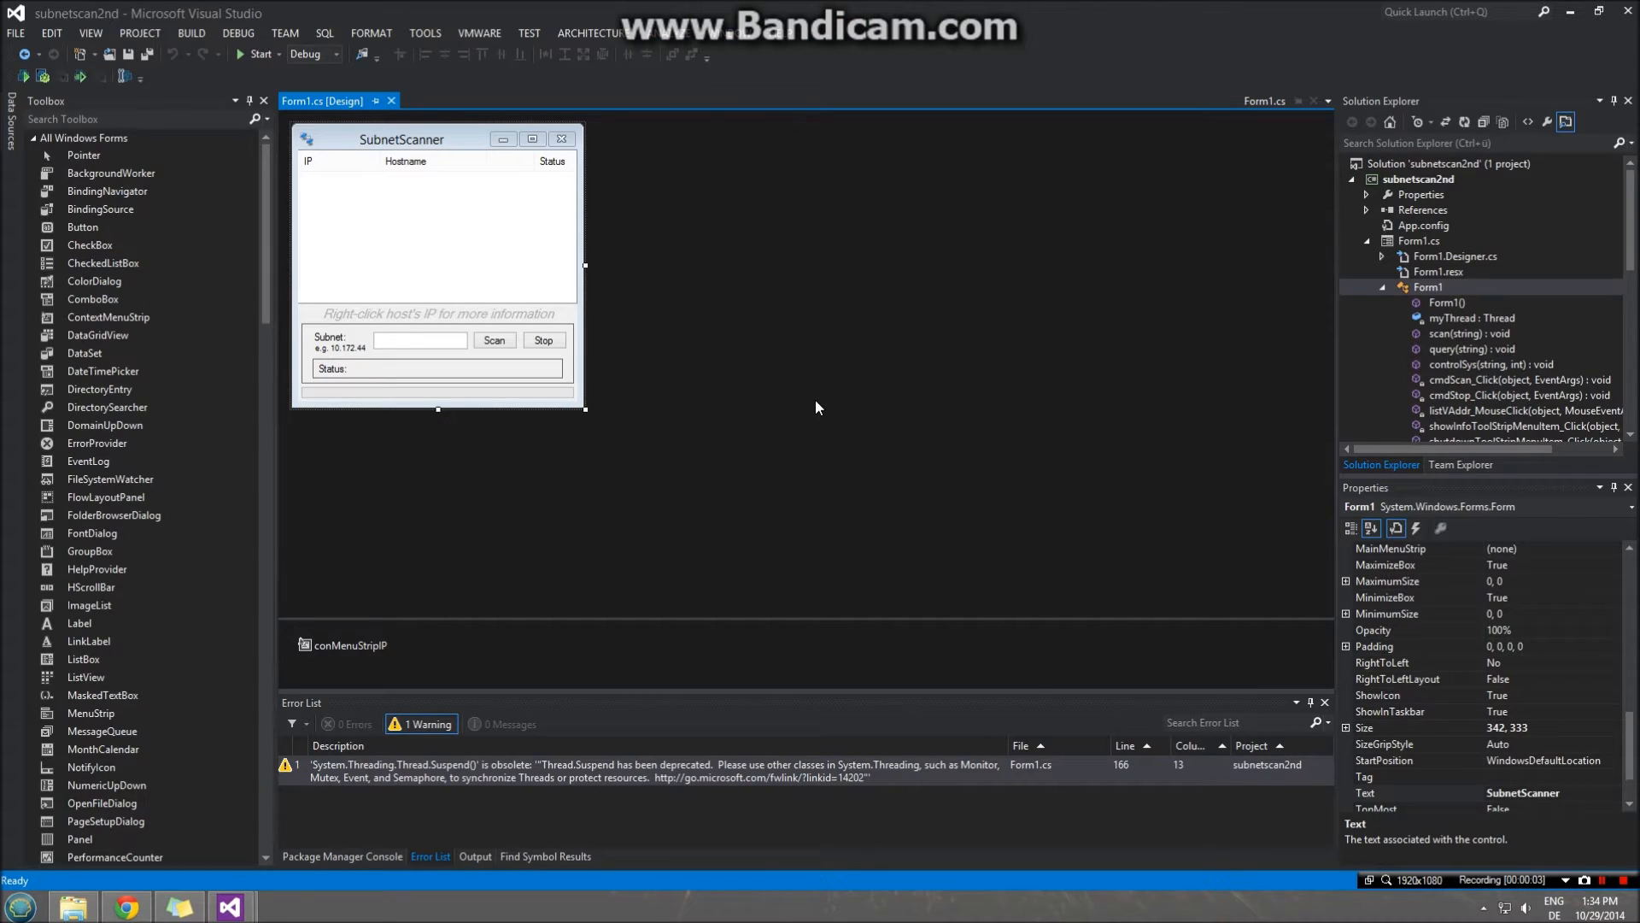
pyautogui.moveTo(474, 316)
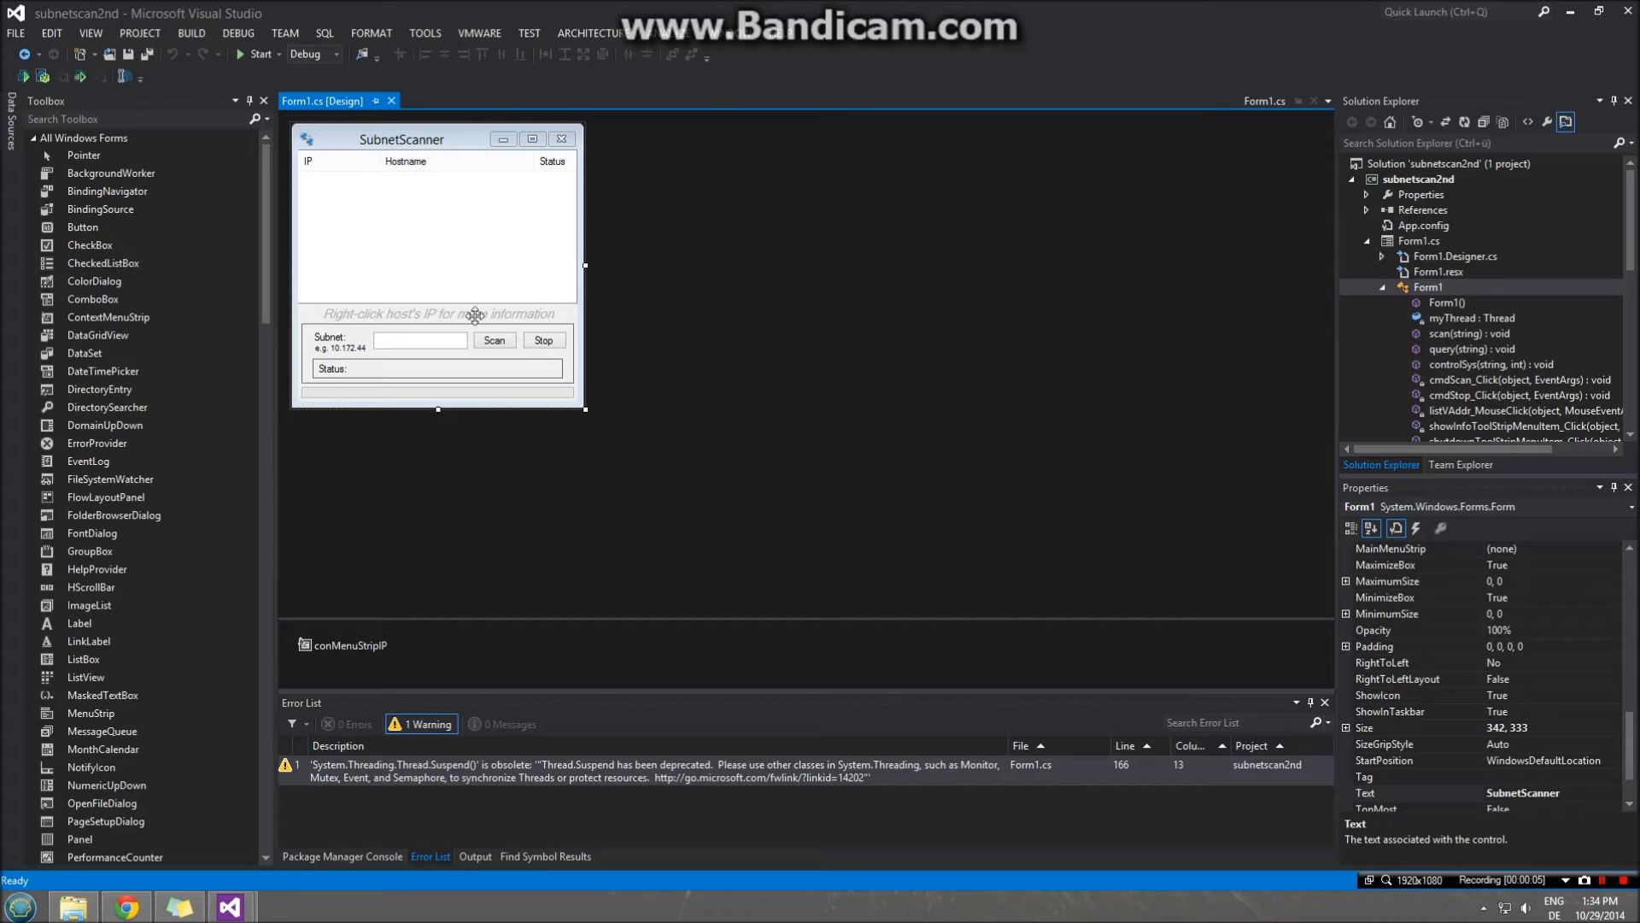
# - Show Form1.cs code at the scan(string subnet) method, briefly checking the design view
pyautogui.click(303, 101)
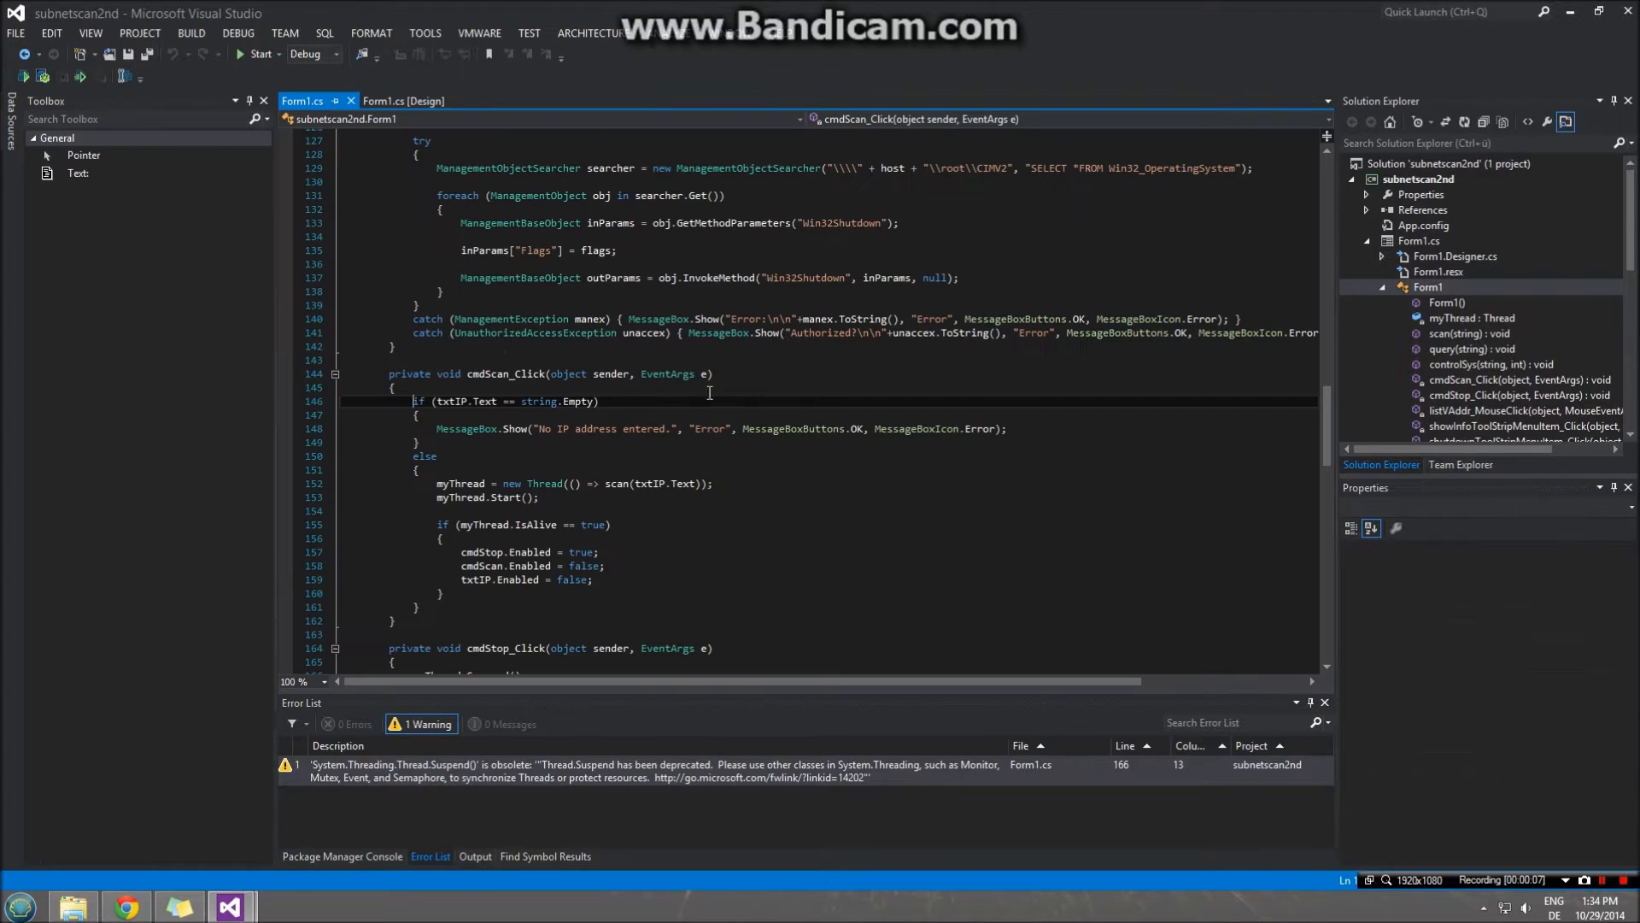
pyautogui.scroll(3)
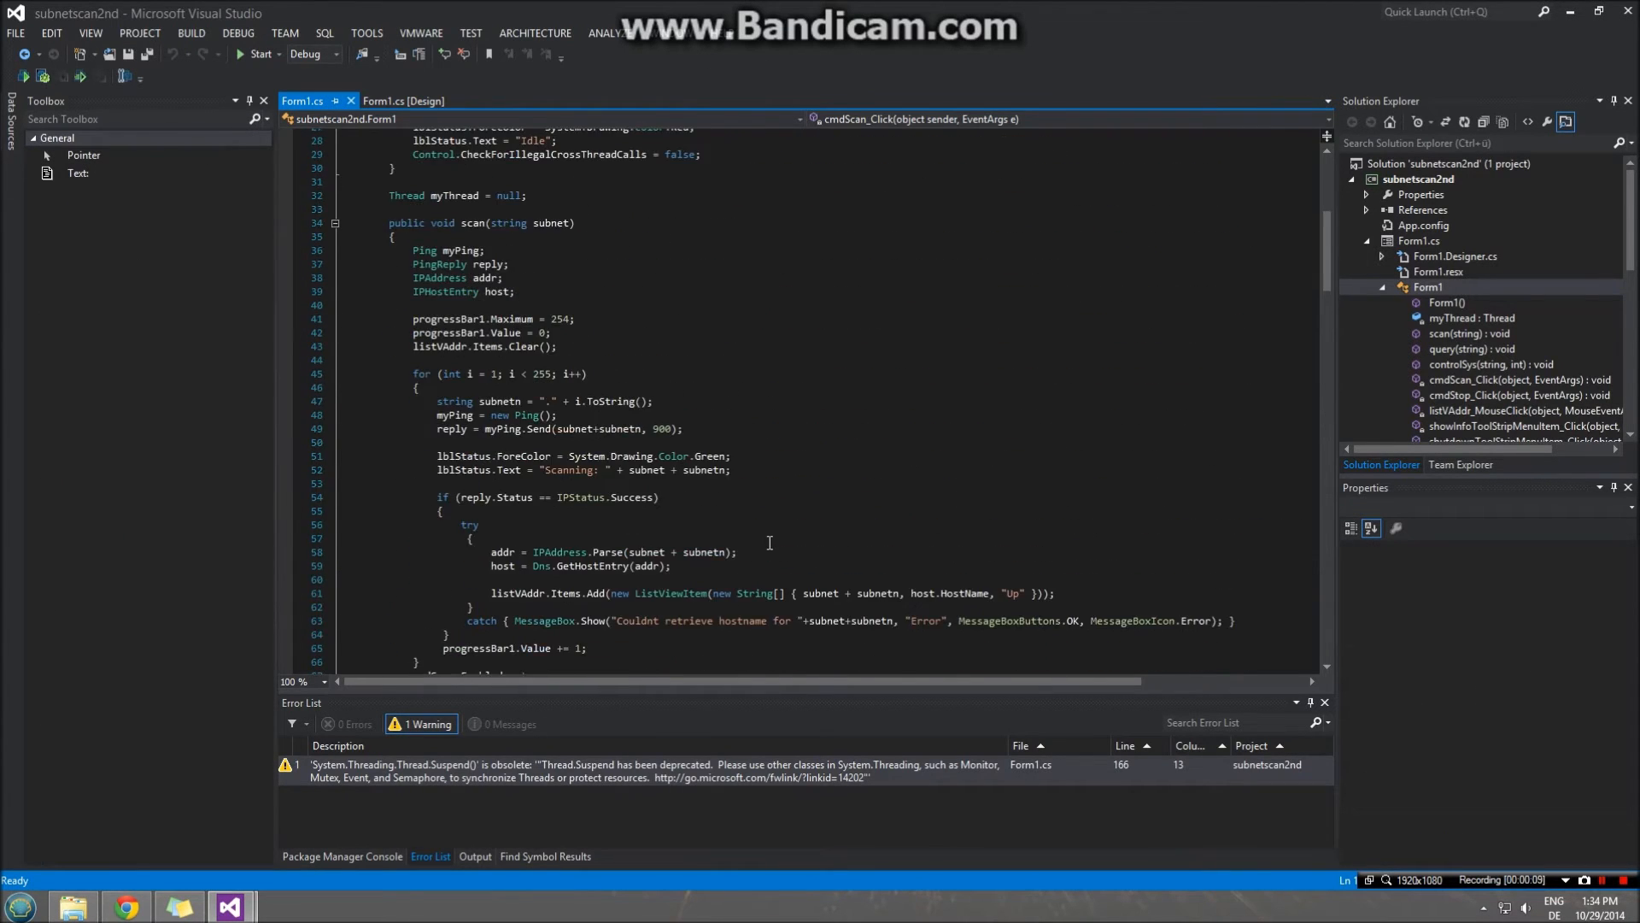
pyautogui.moveTo(721, 409)
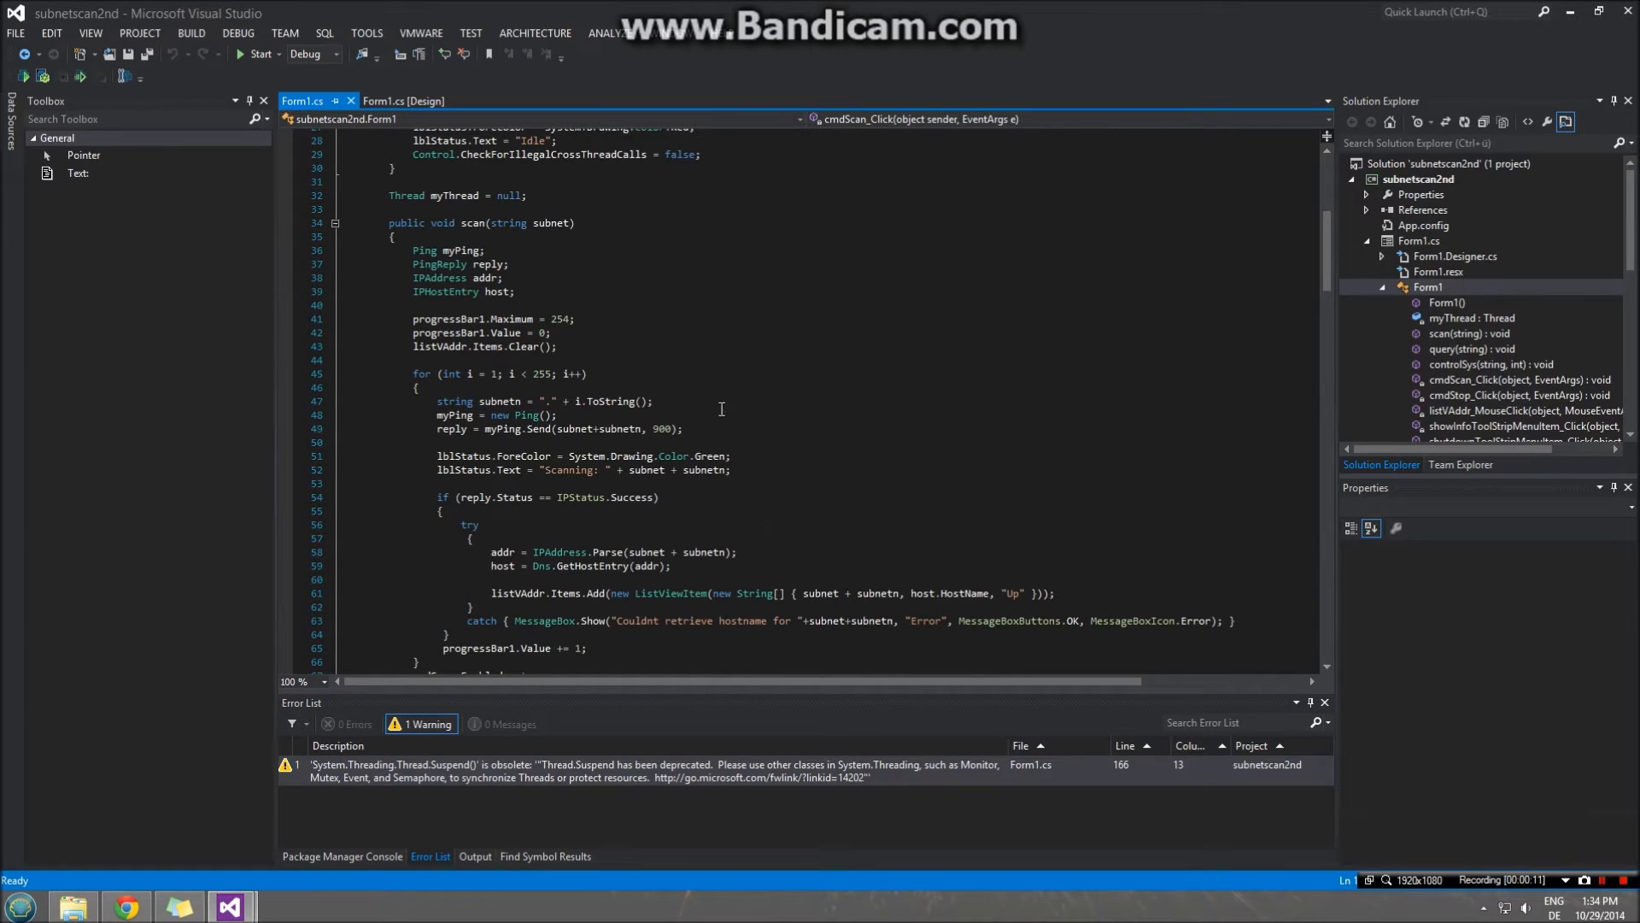
pyautogui.moveTo(451, 291)
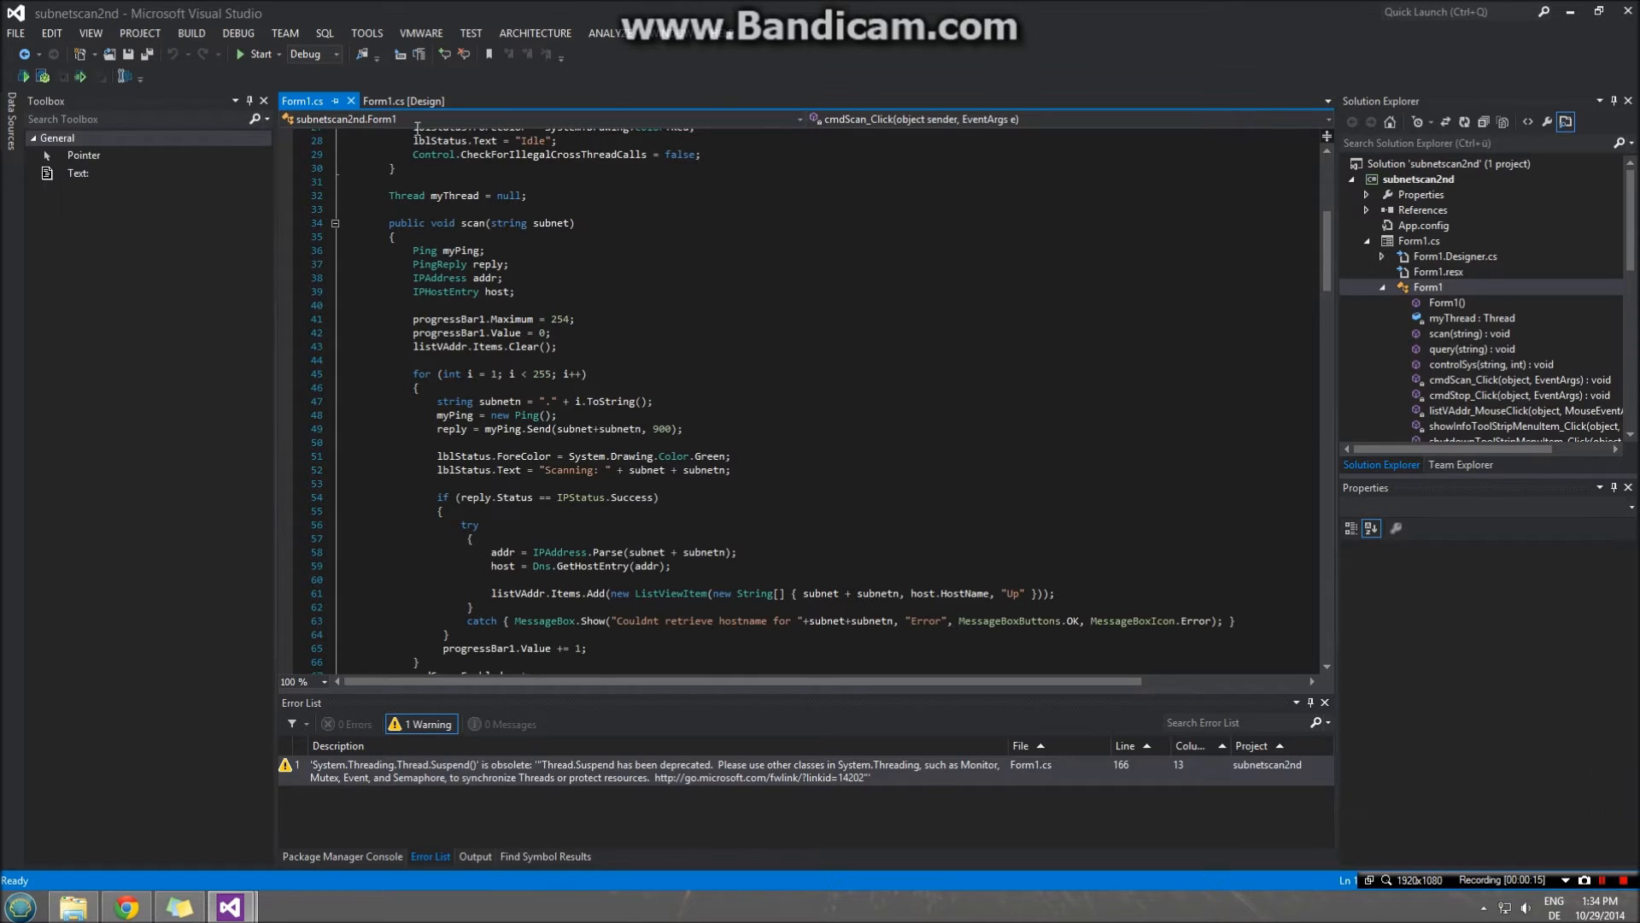
pyautogui.click(404, 101)
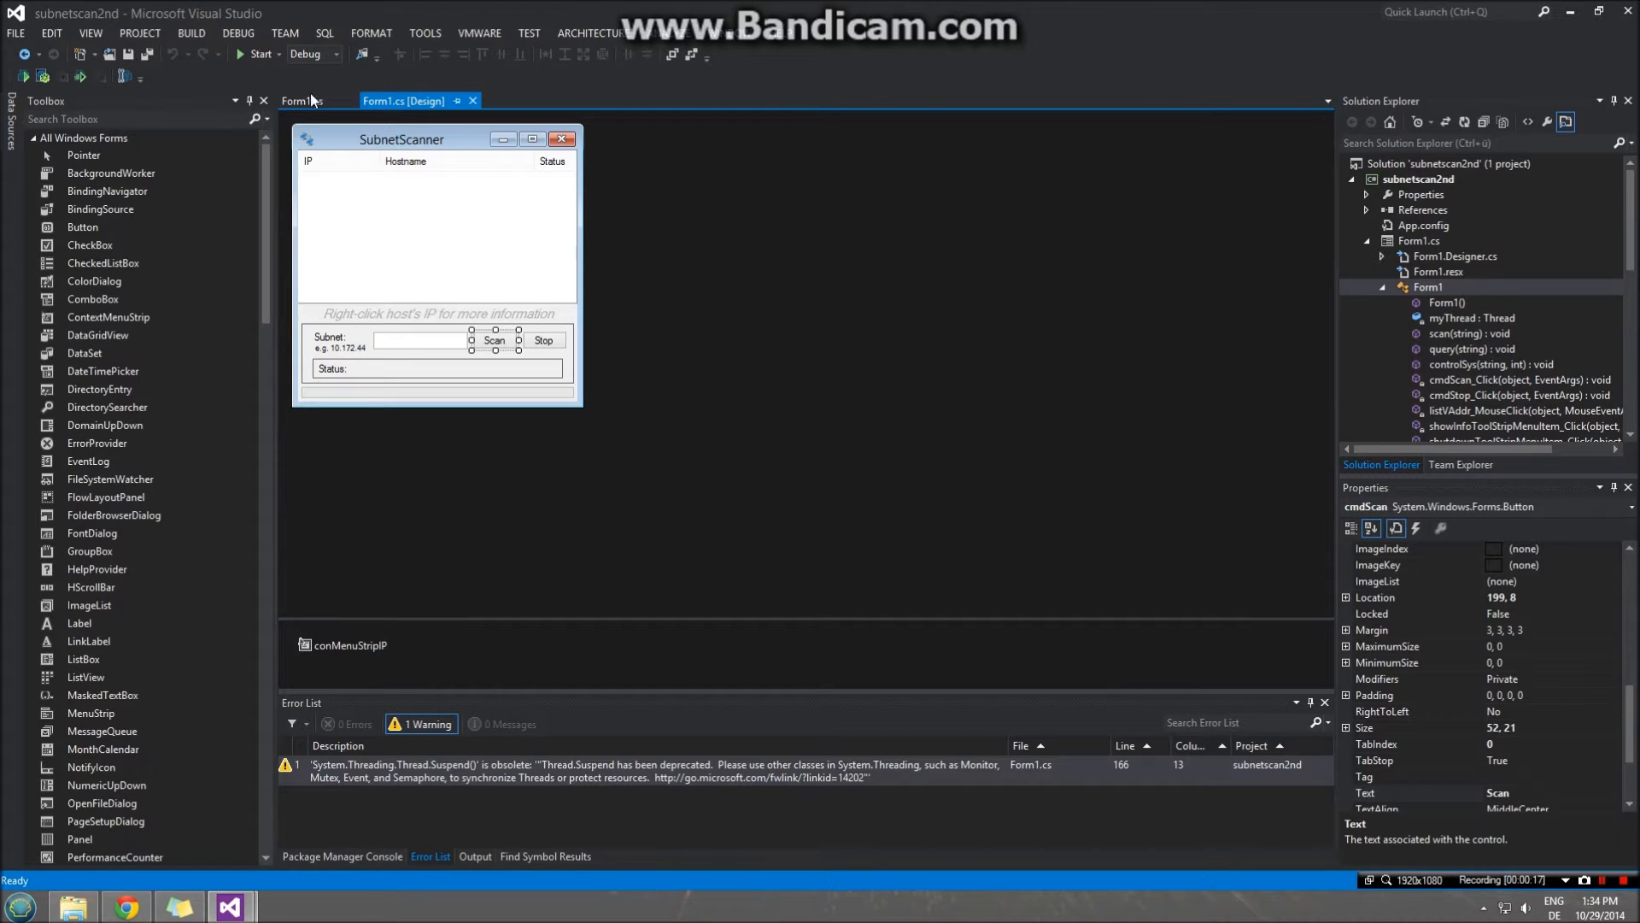
pyautogui.click(302, 101)
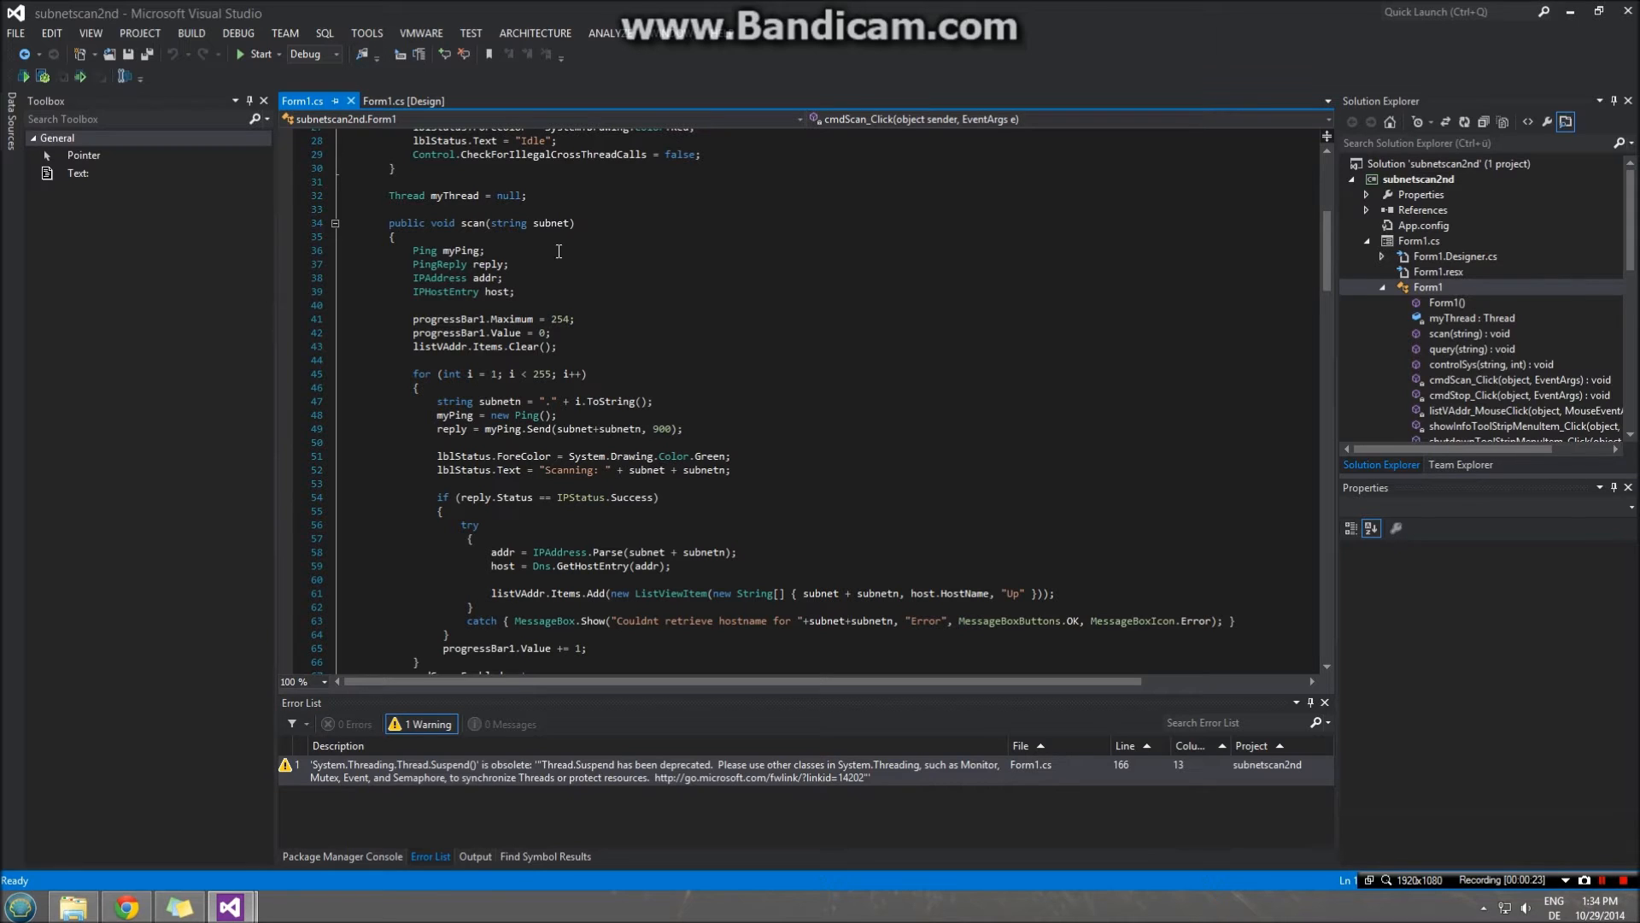
pyautogui.moveTo(527, 289)
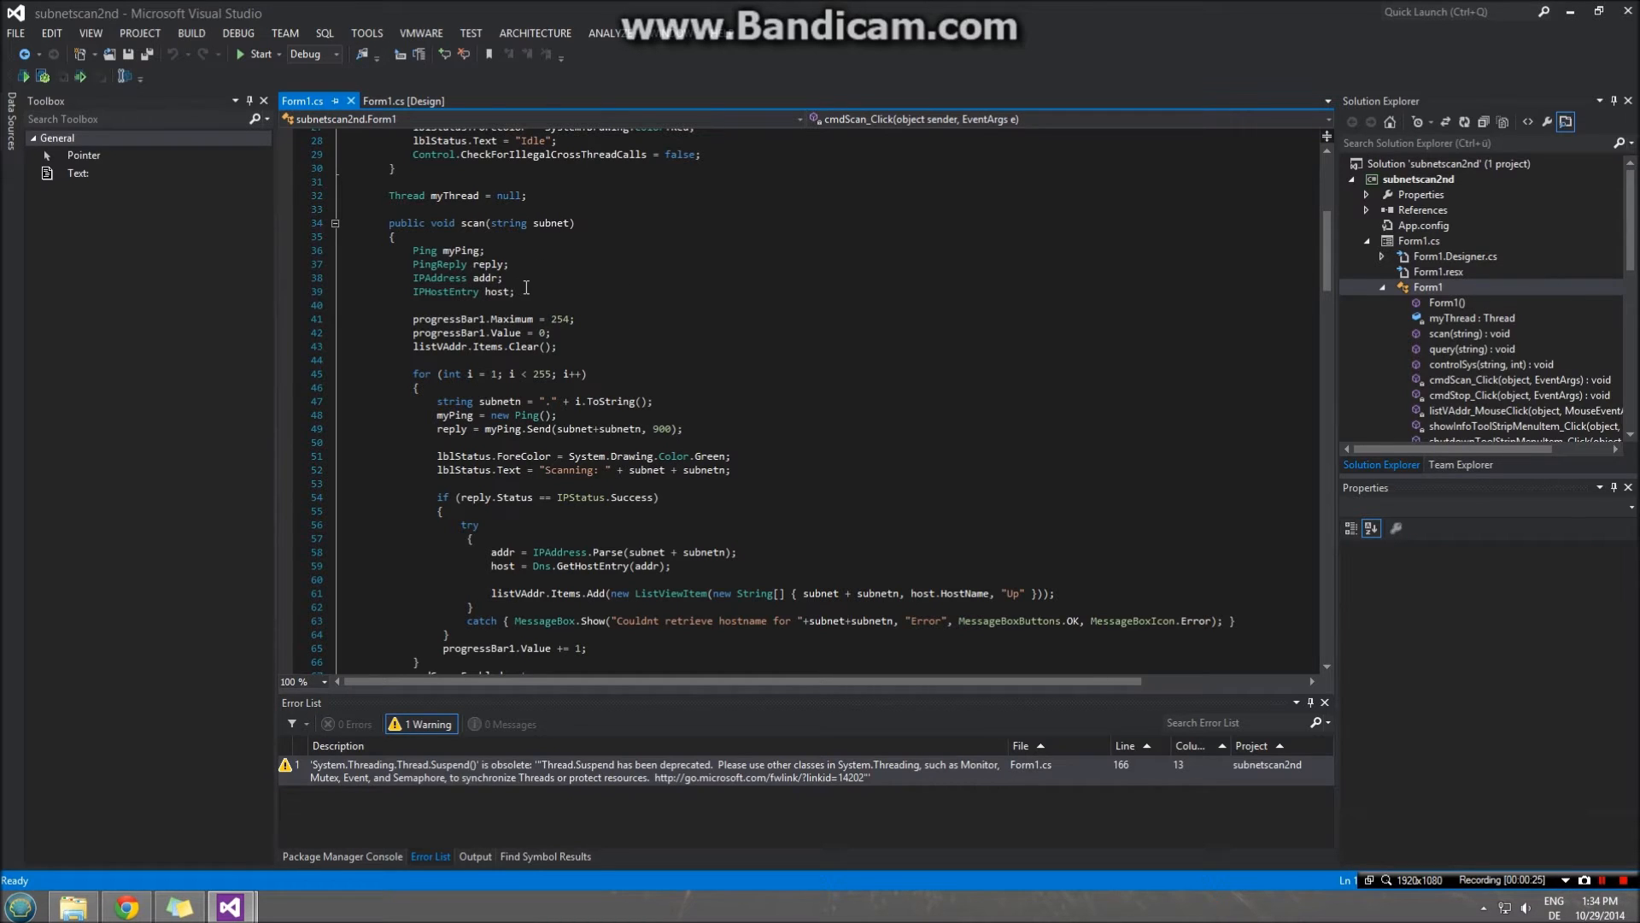
pyautogui.moveTo(695, 289)
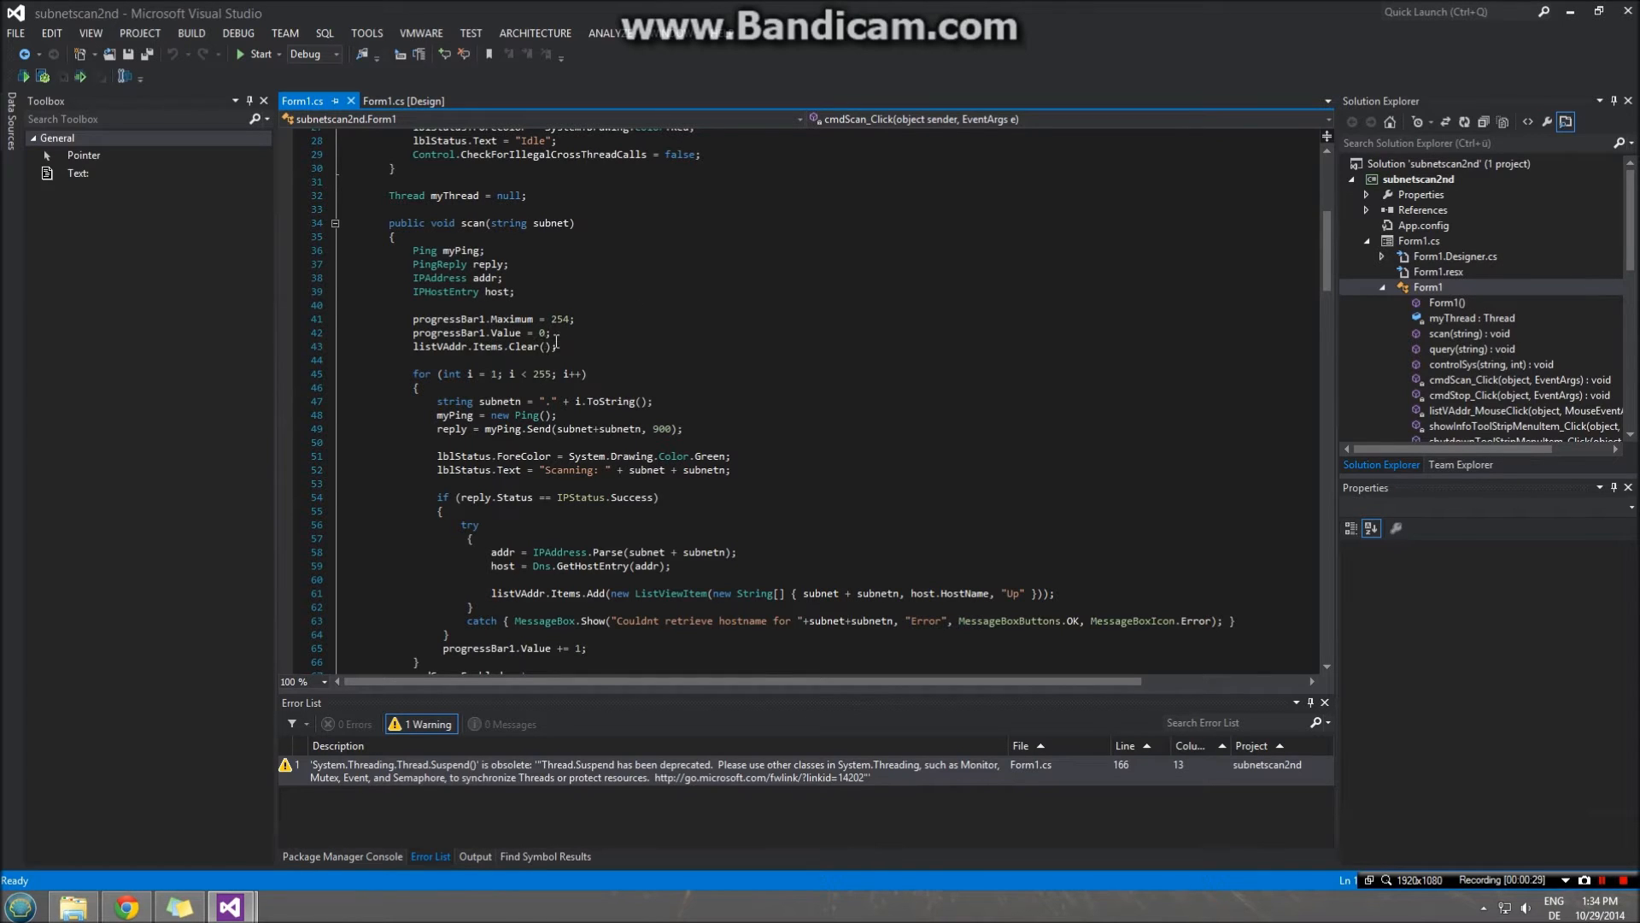
pyautogui.scroll(-3)
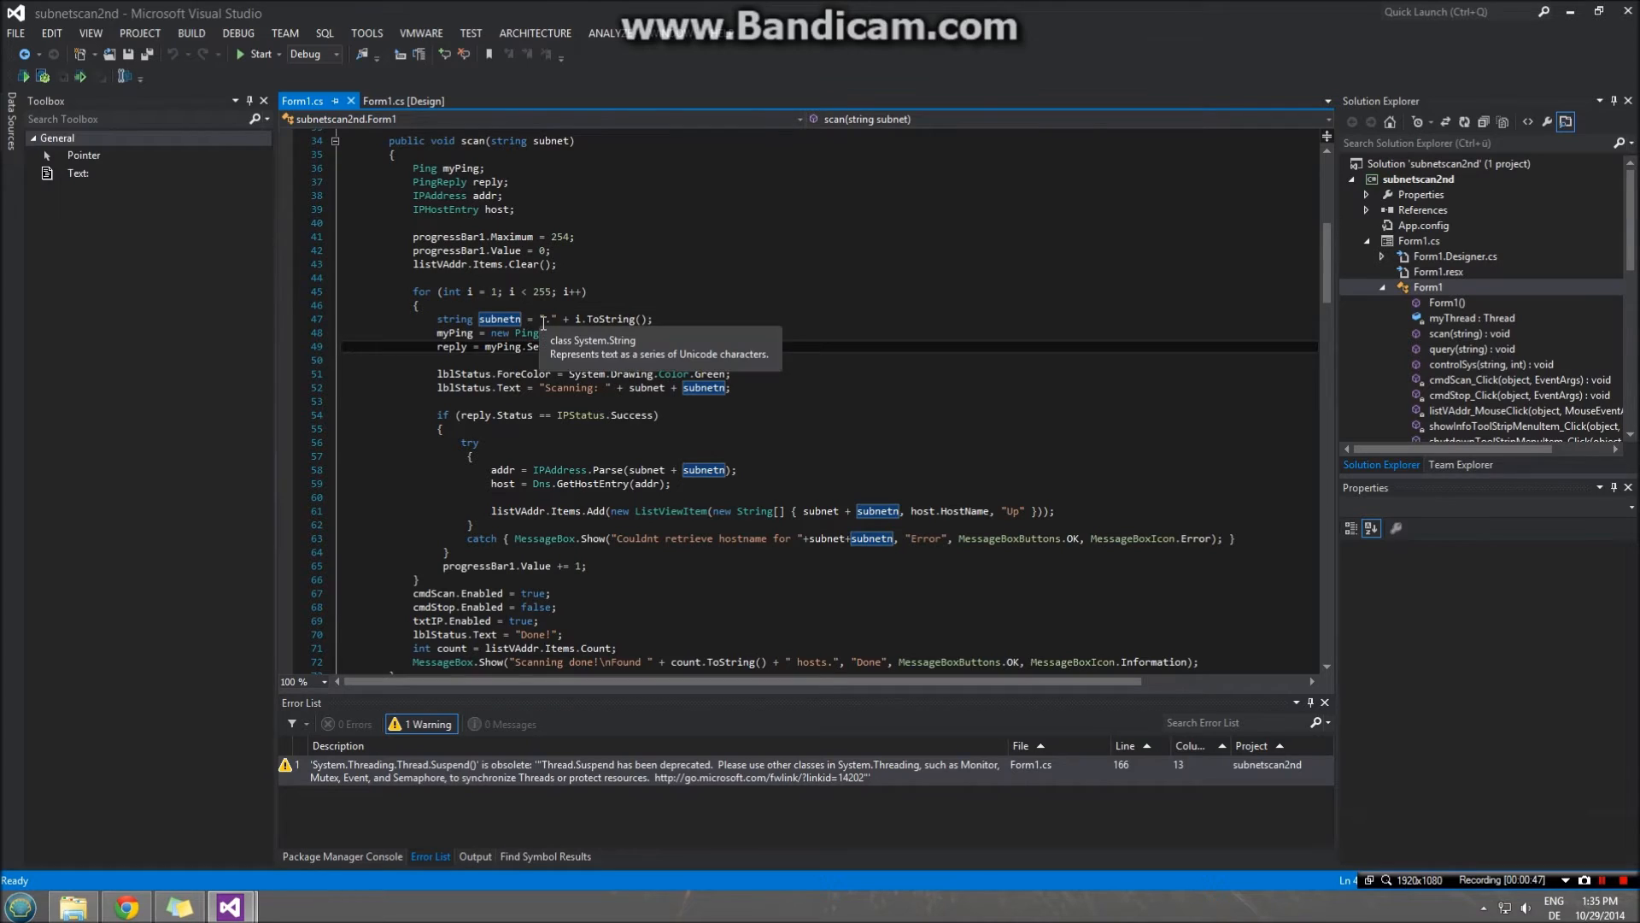
pyautogui.moveTo(553, 332)
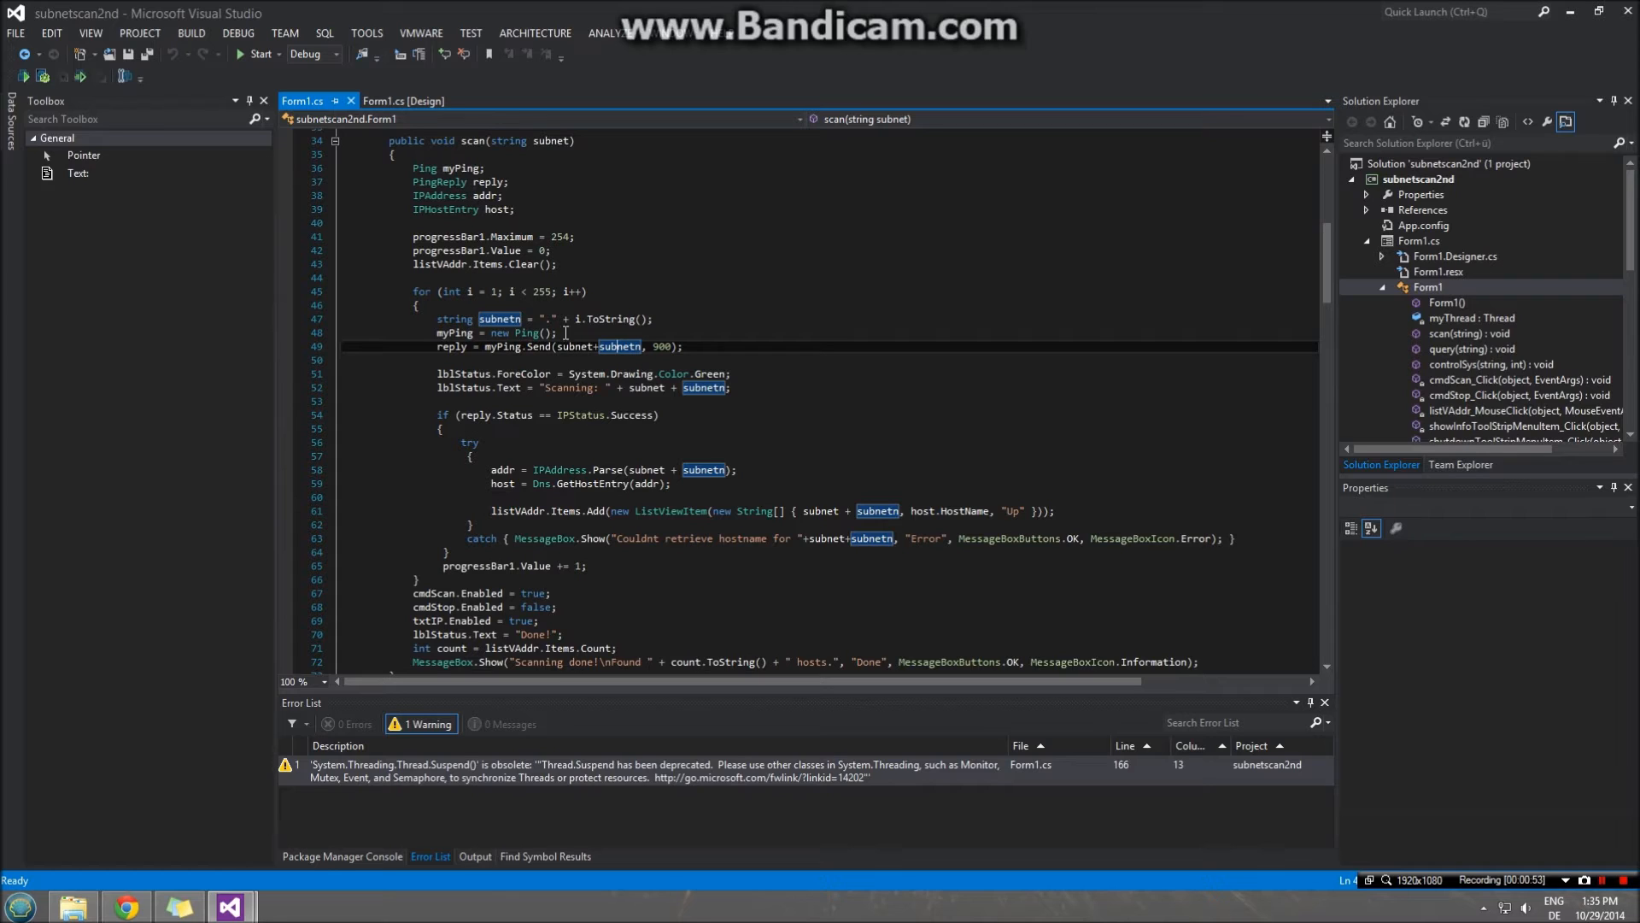
pyautogui.moveTo(573, 346)
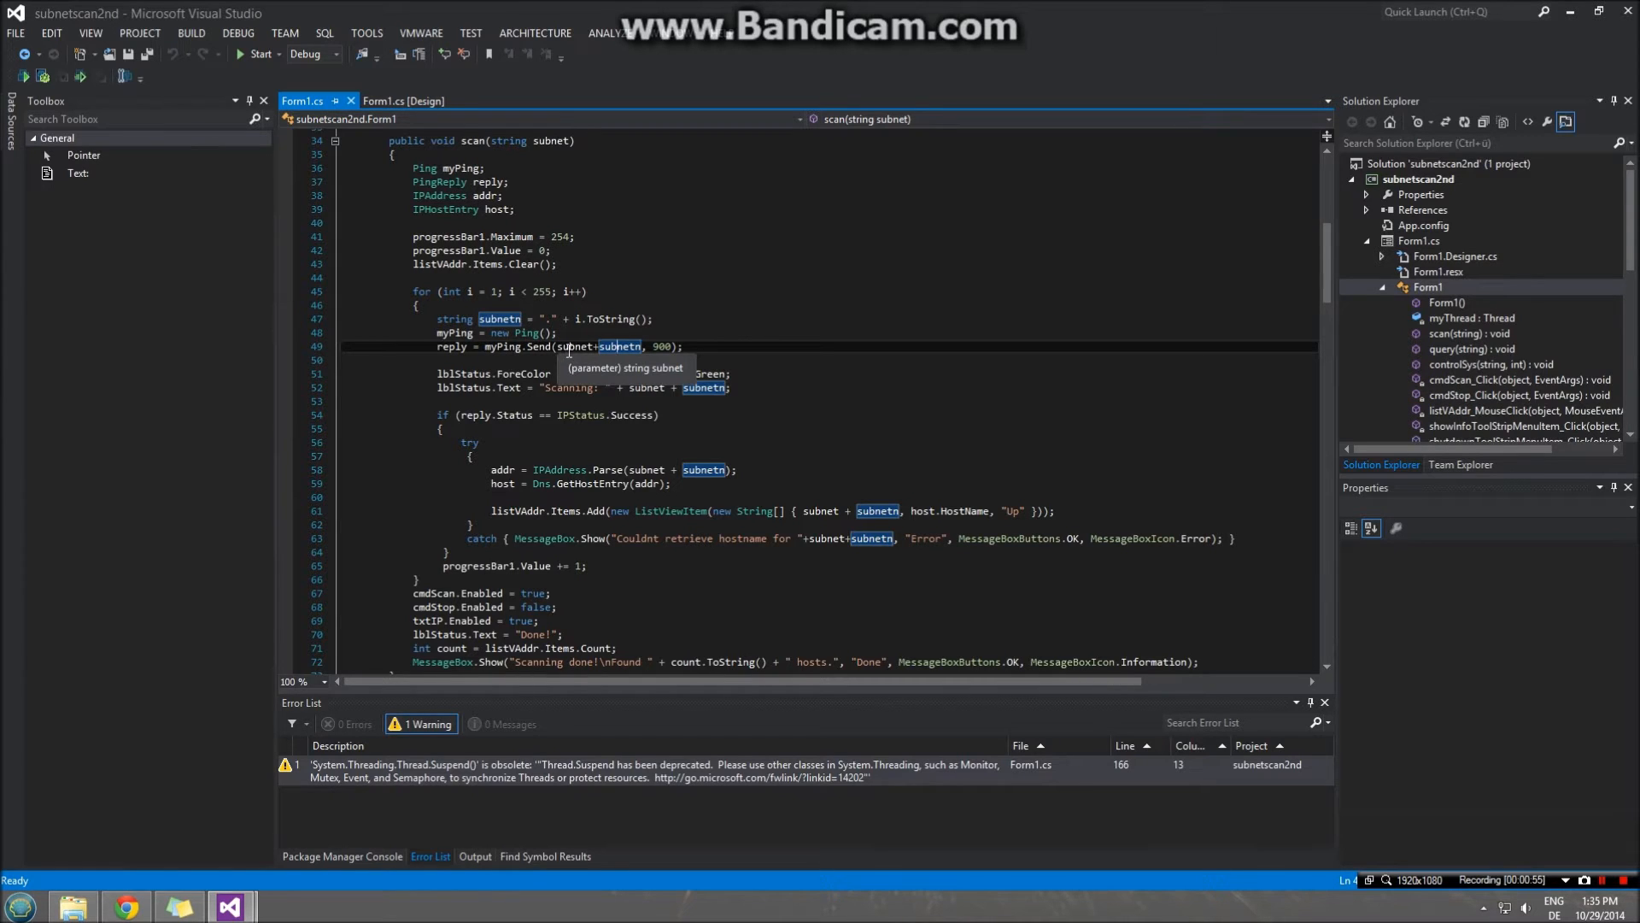
pyautogui.moveTo(620, 346)
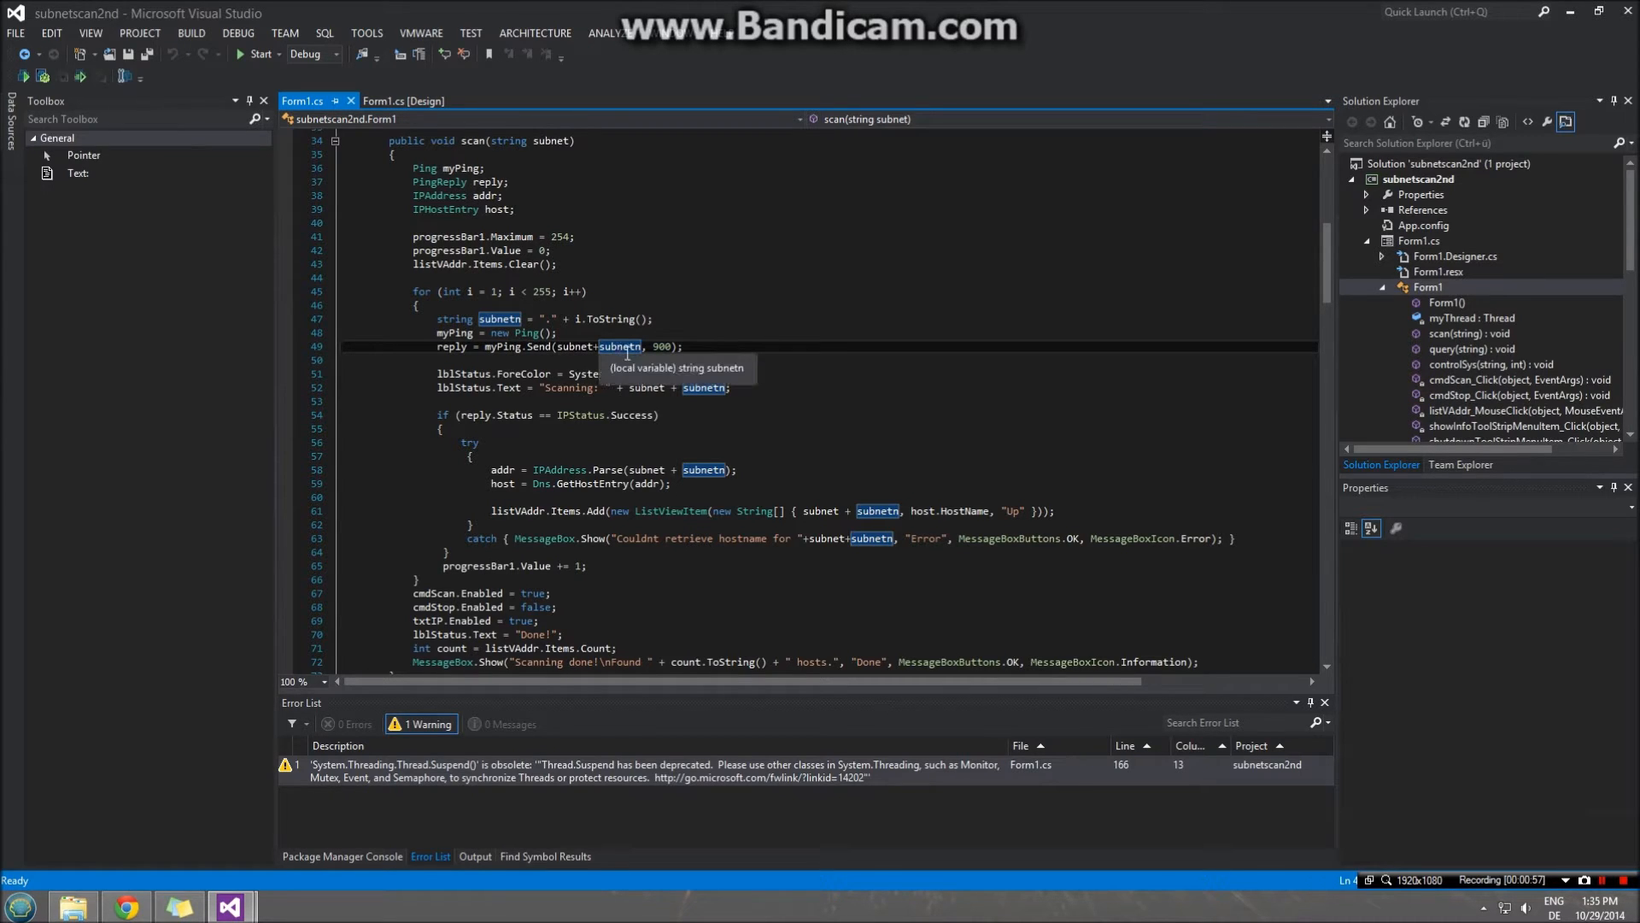
pyautogui.moveTo(495, 290)
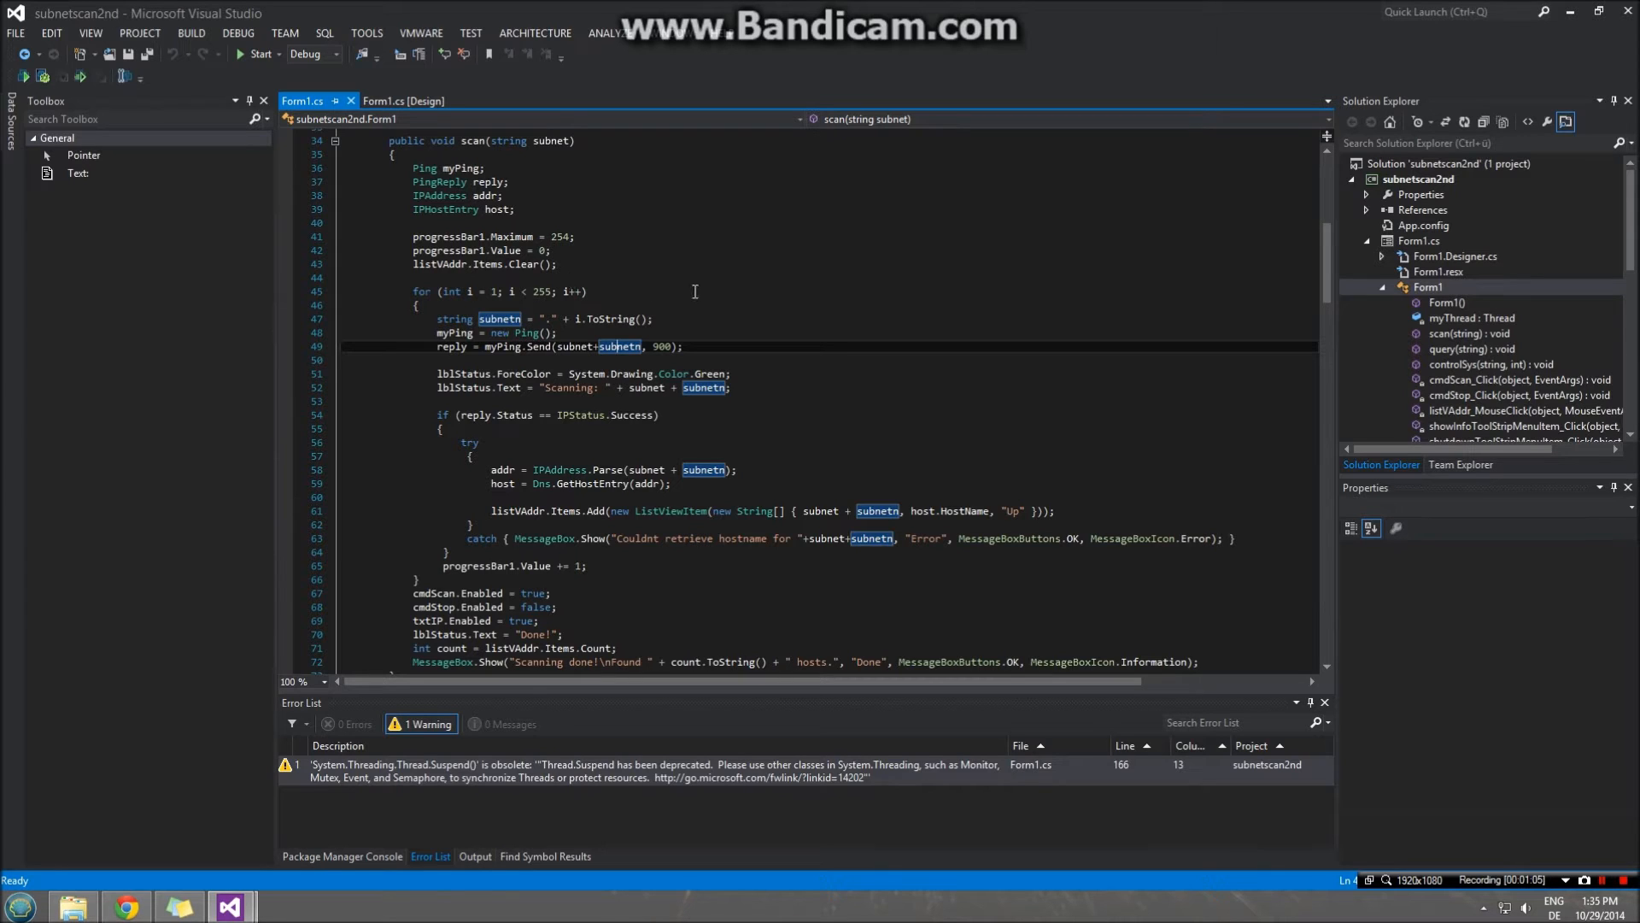
pyautogui.moveTo(662, 346)
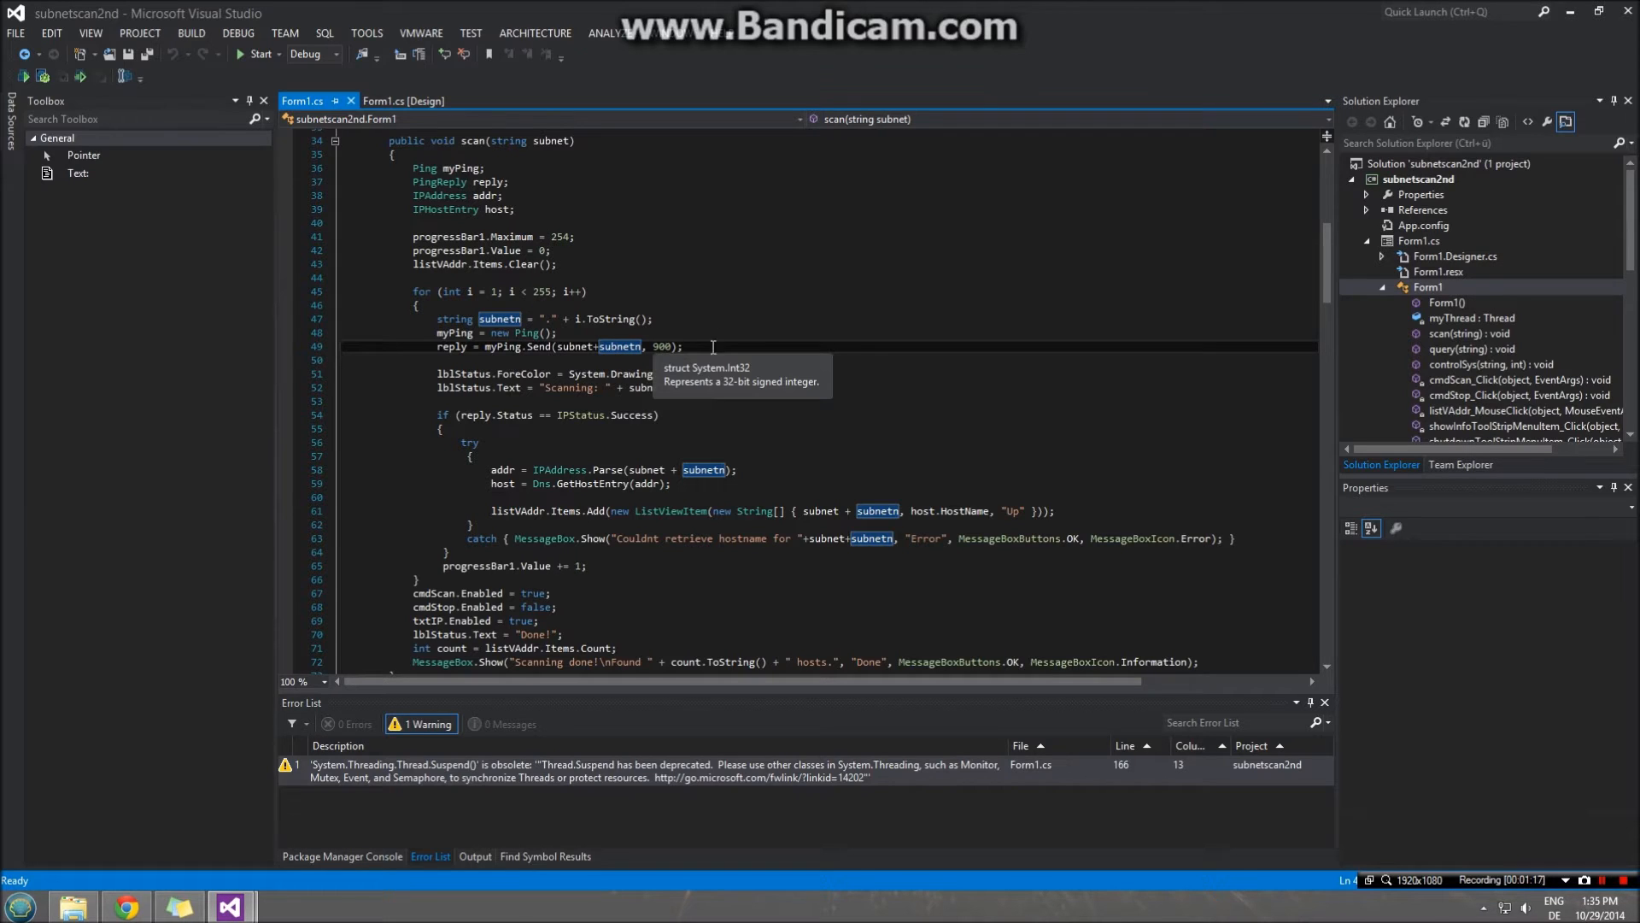
pyautogui.scroll(-3)
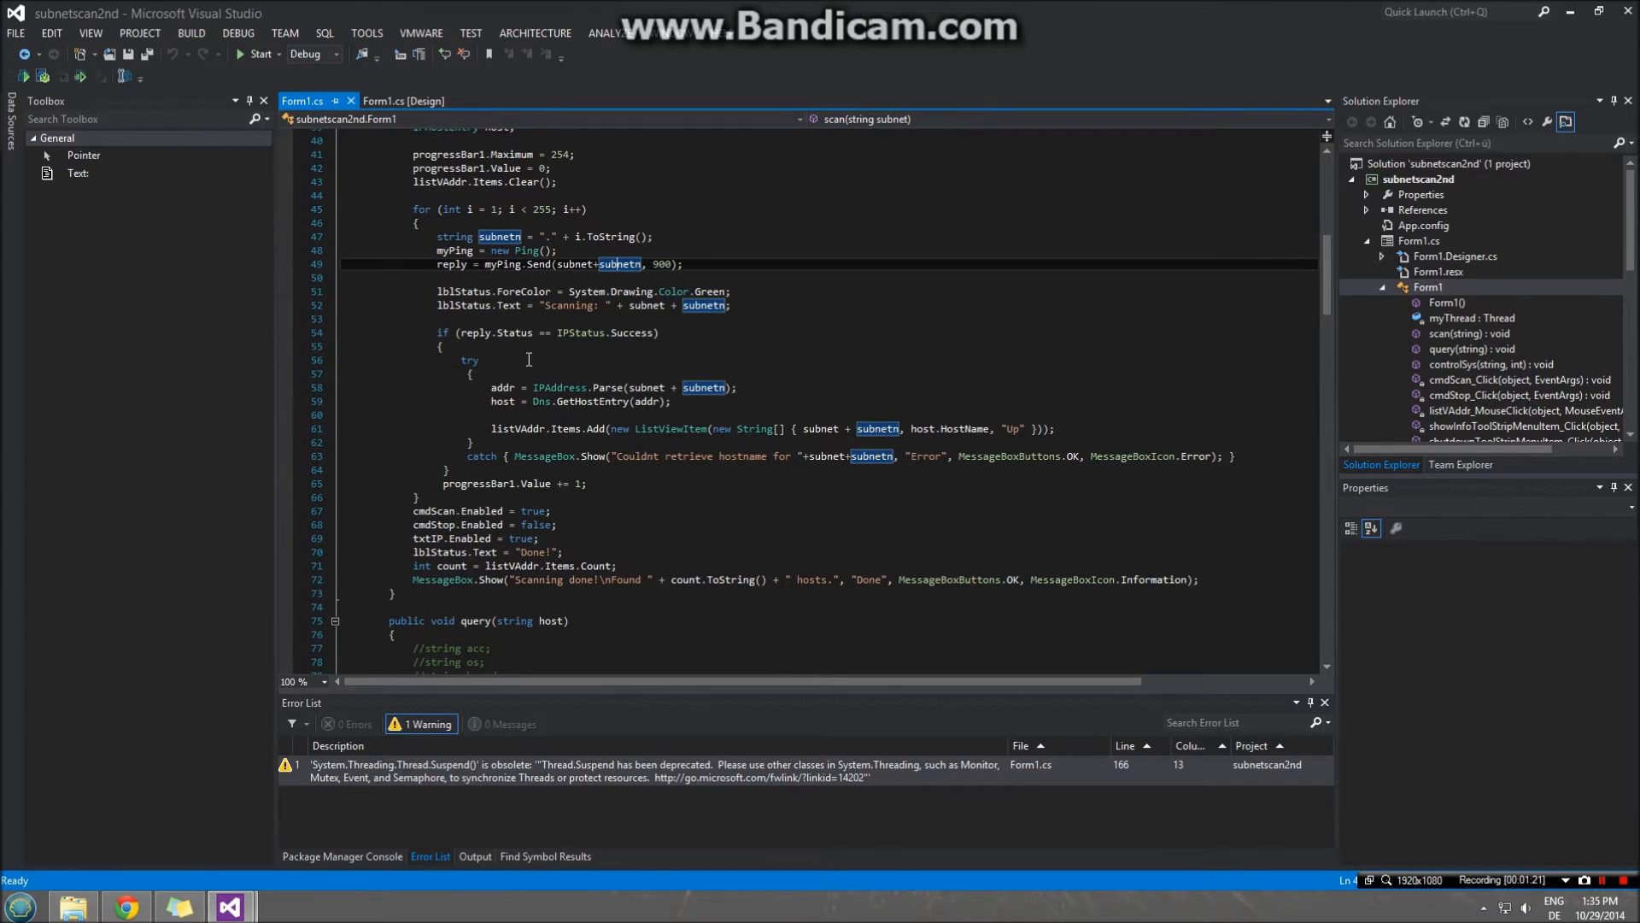
pyautogui.moveTo(639, 346)
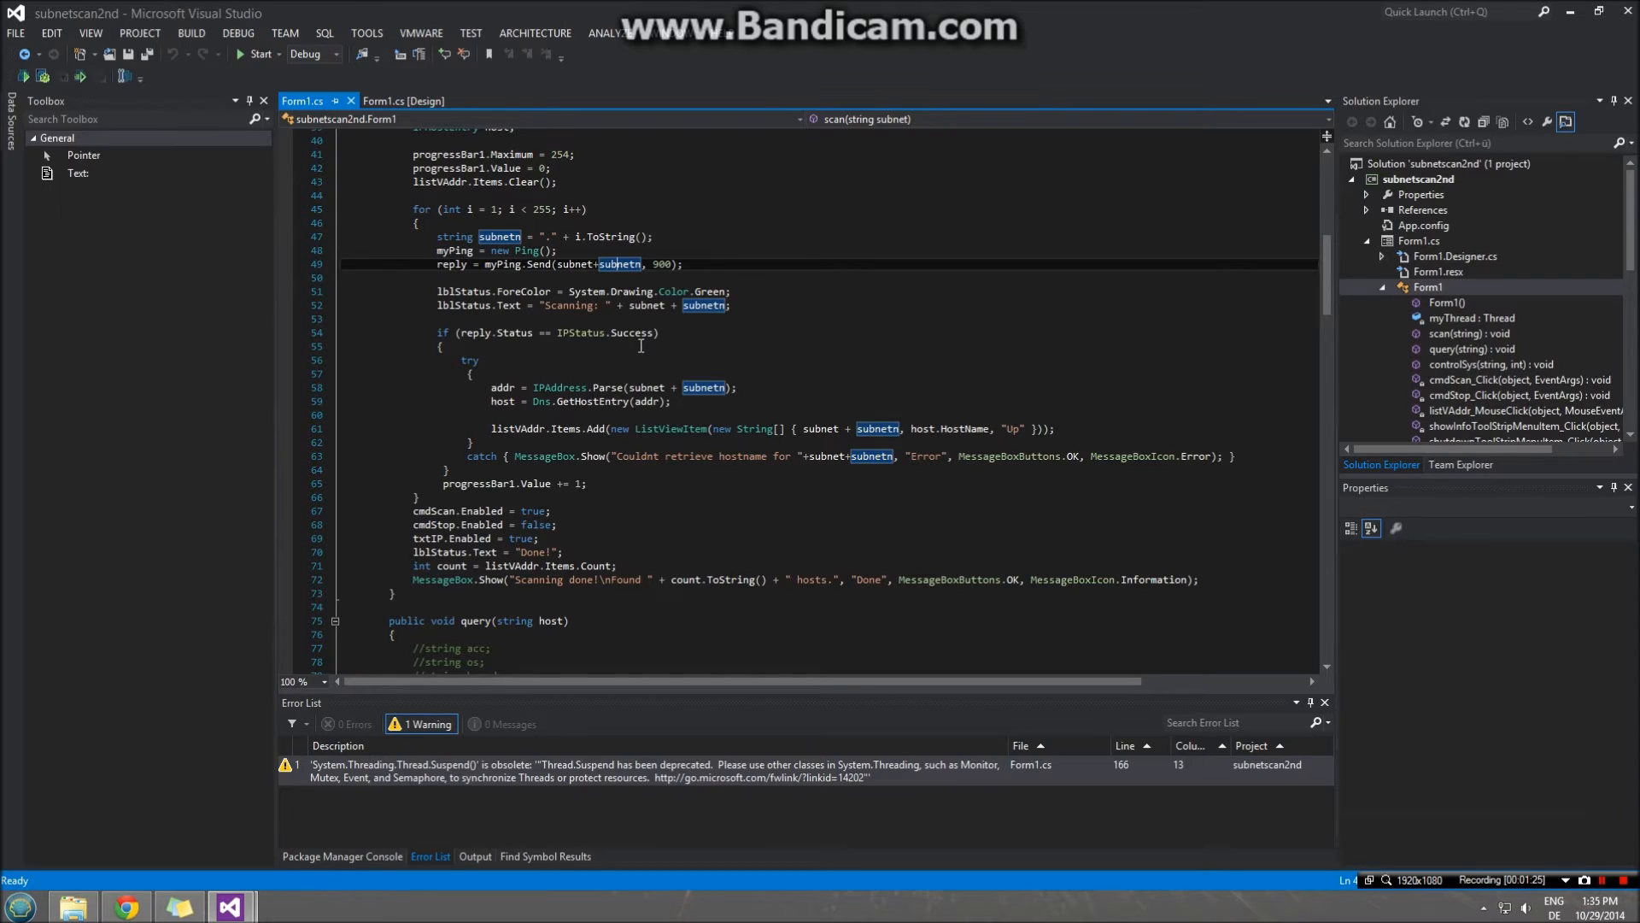
pyautogui.moveTo(602, 387)
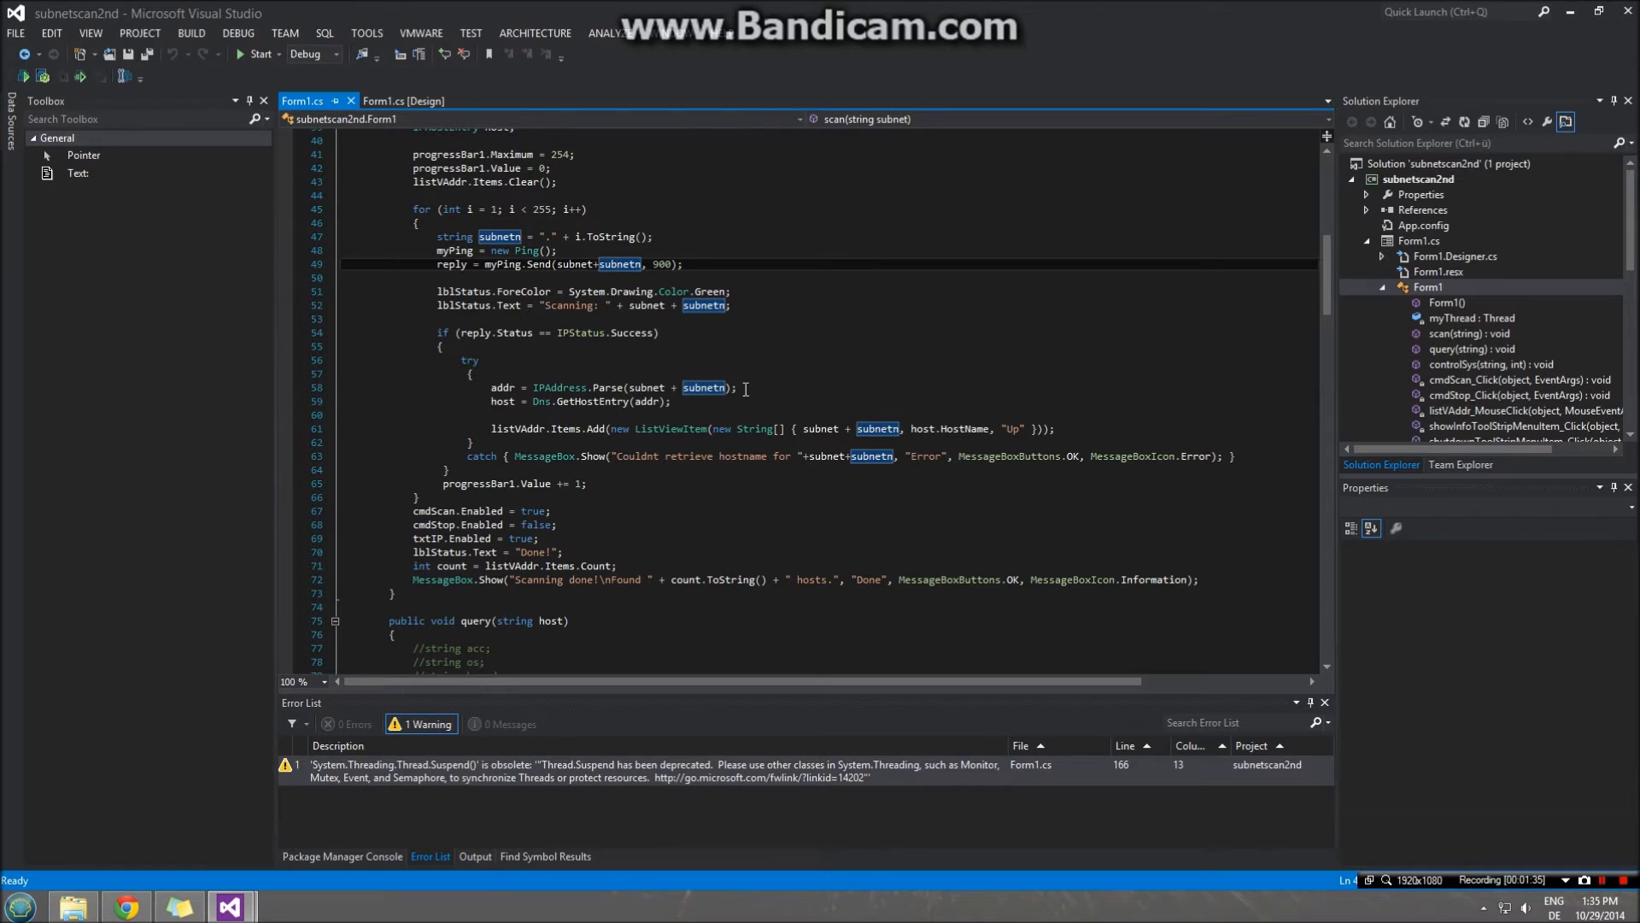
pyautogui.moveTo(504, 401)
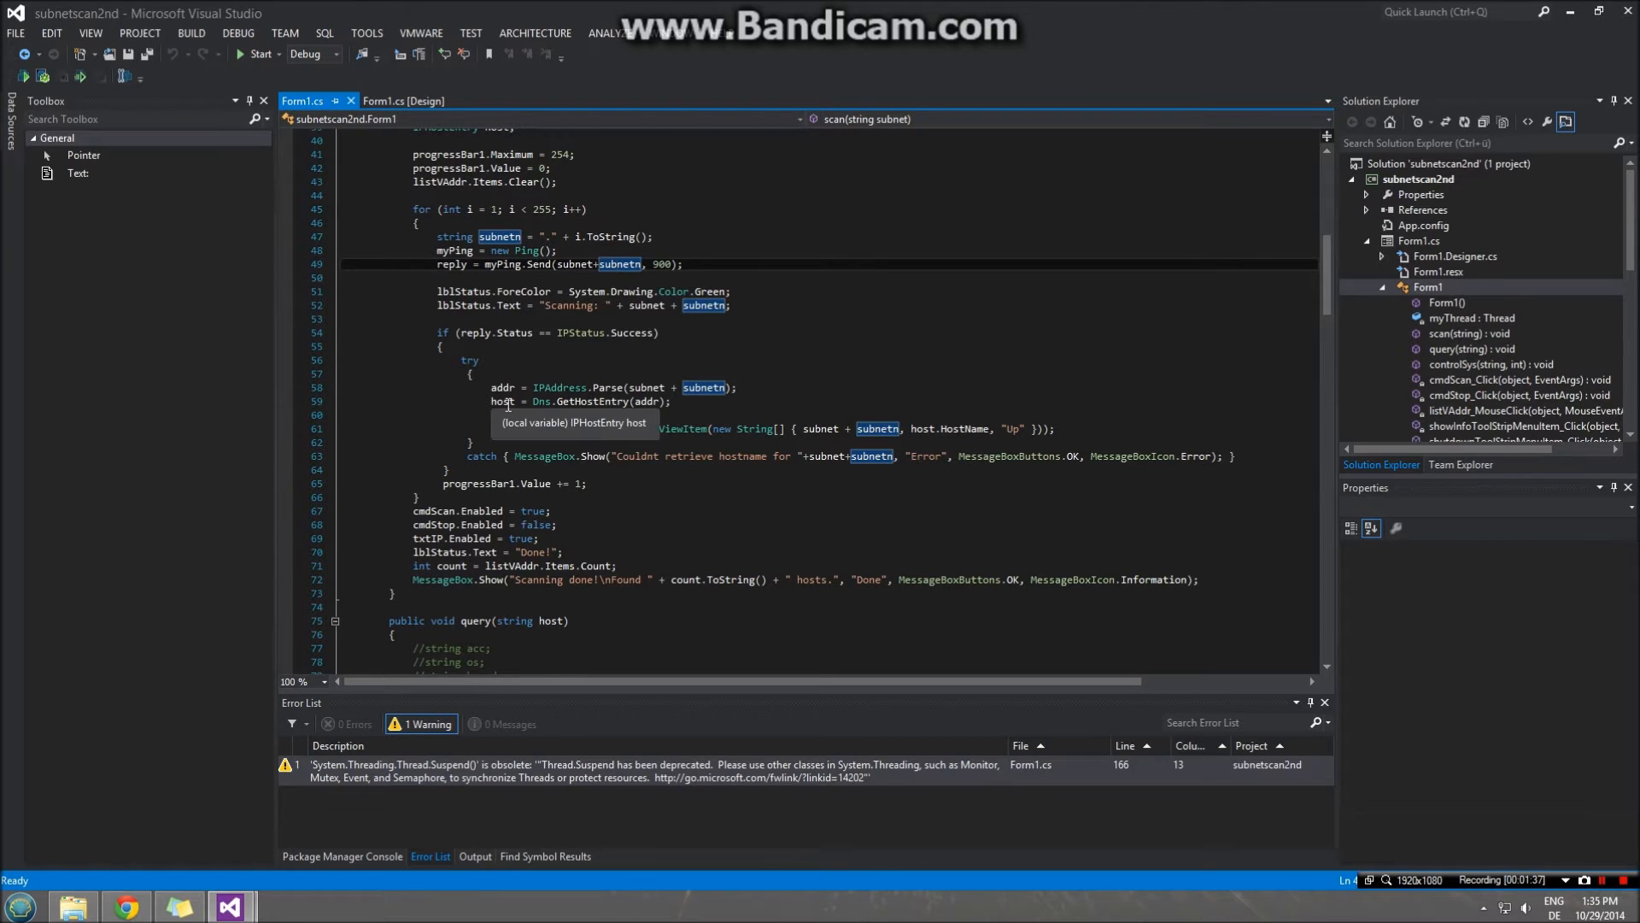
pyautogui.moveTo(631, 440)
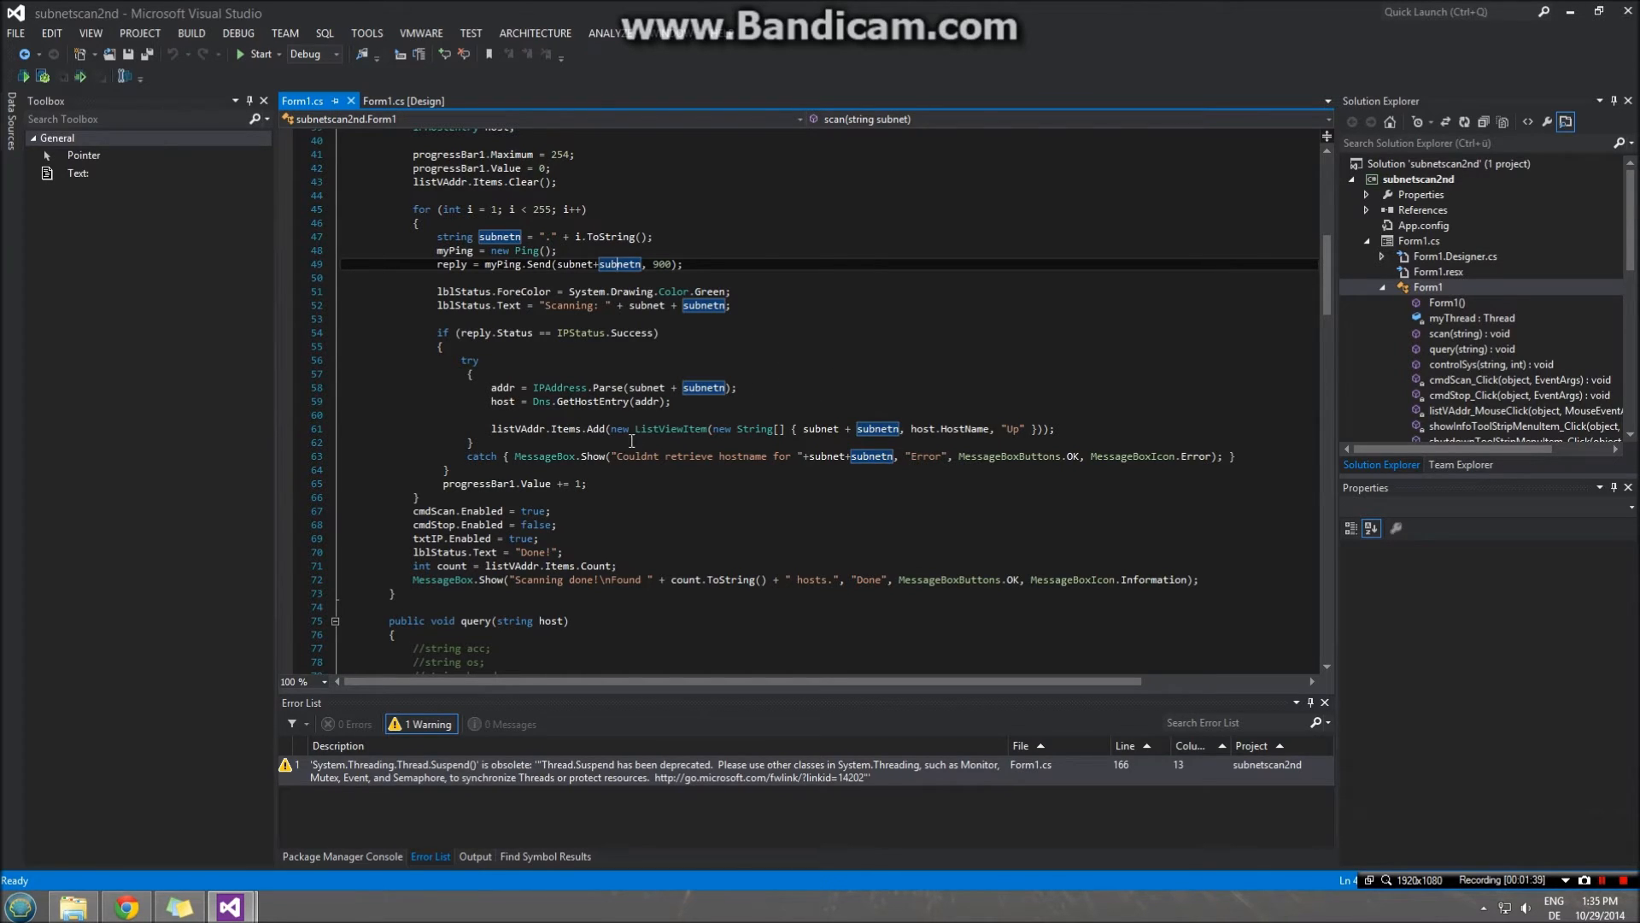
pyautogui.moveTo(500, 428)
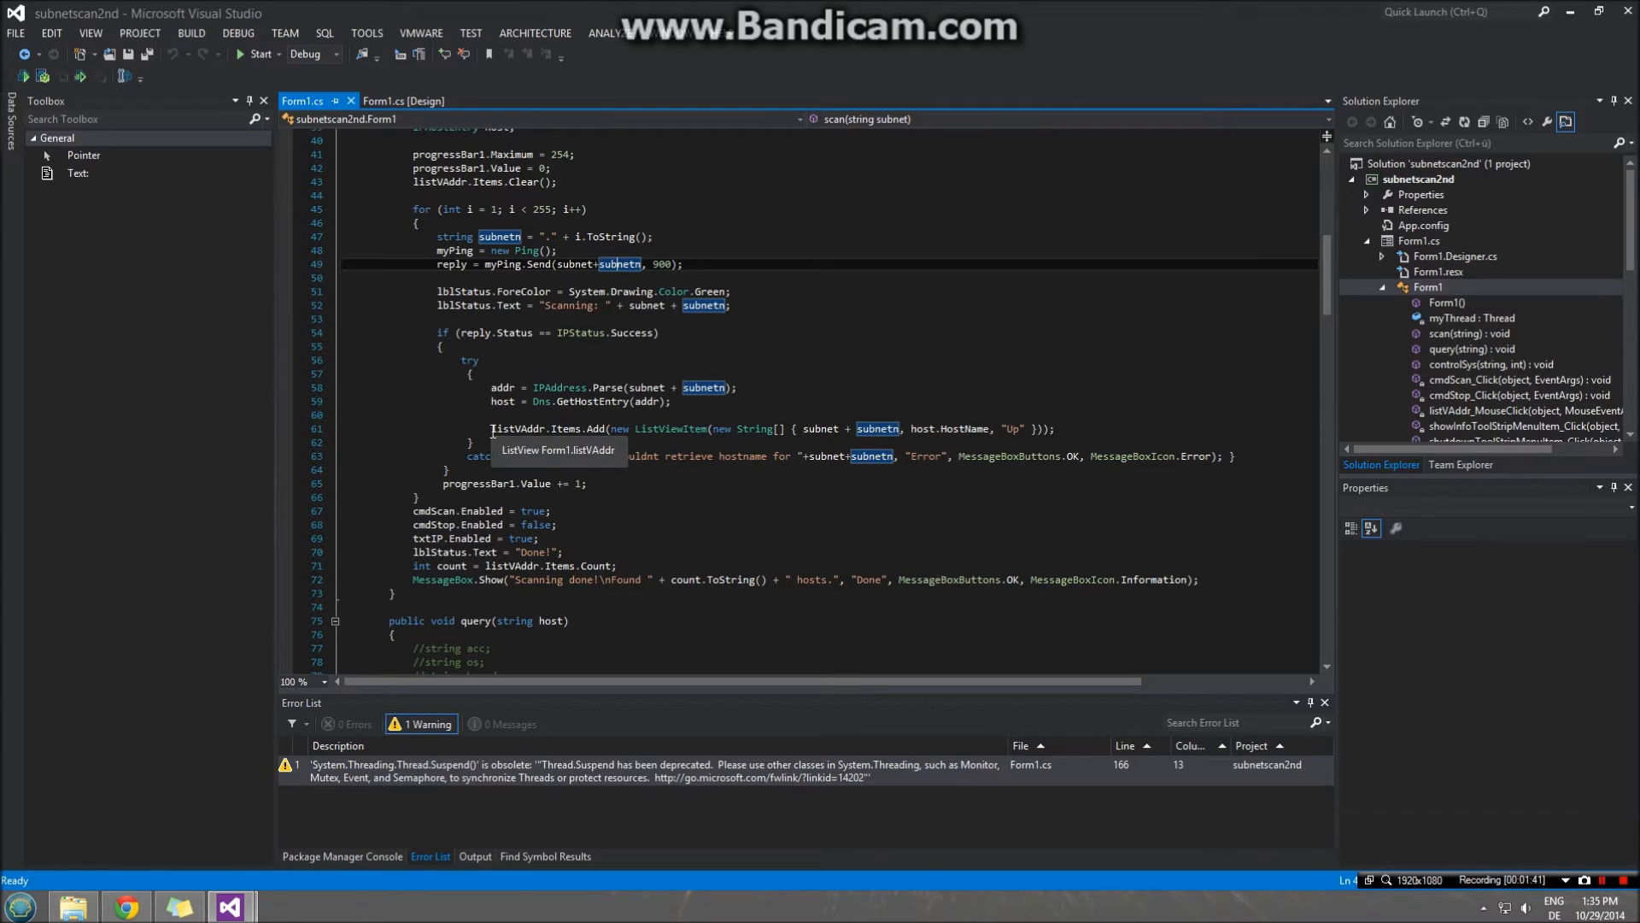
pyautogui.click(517, 429)
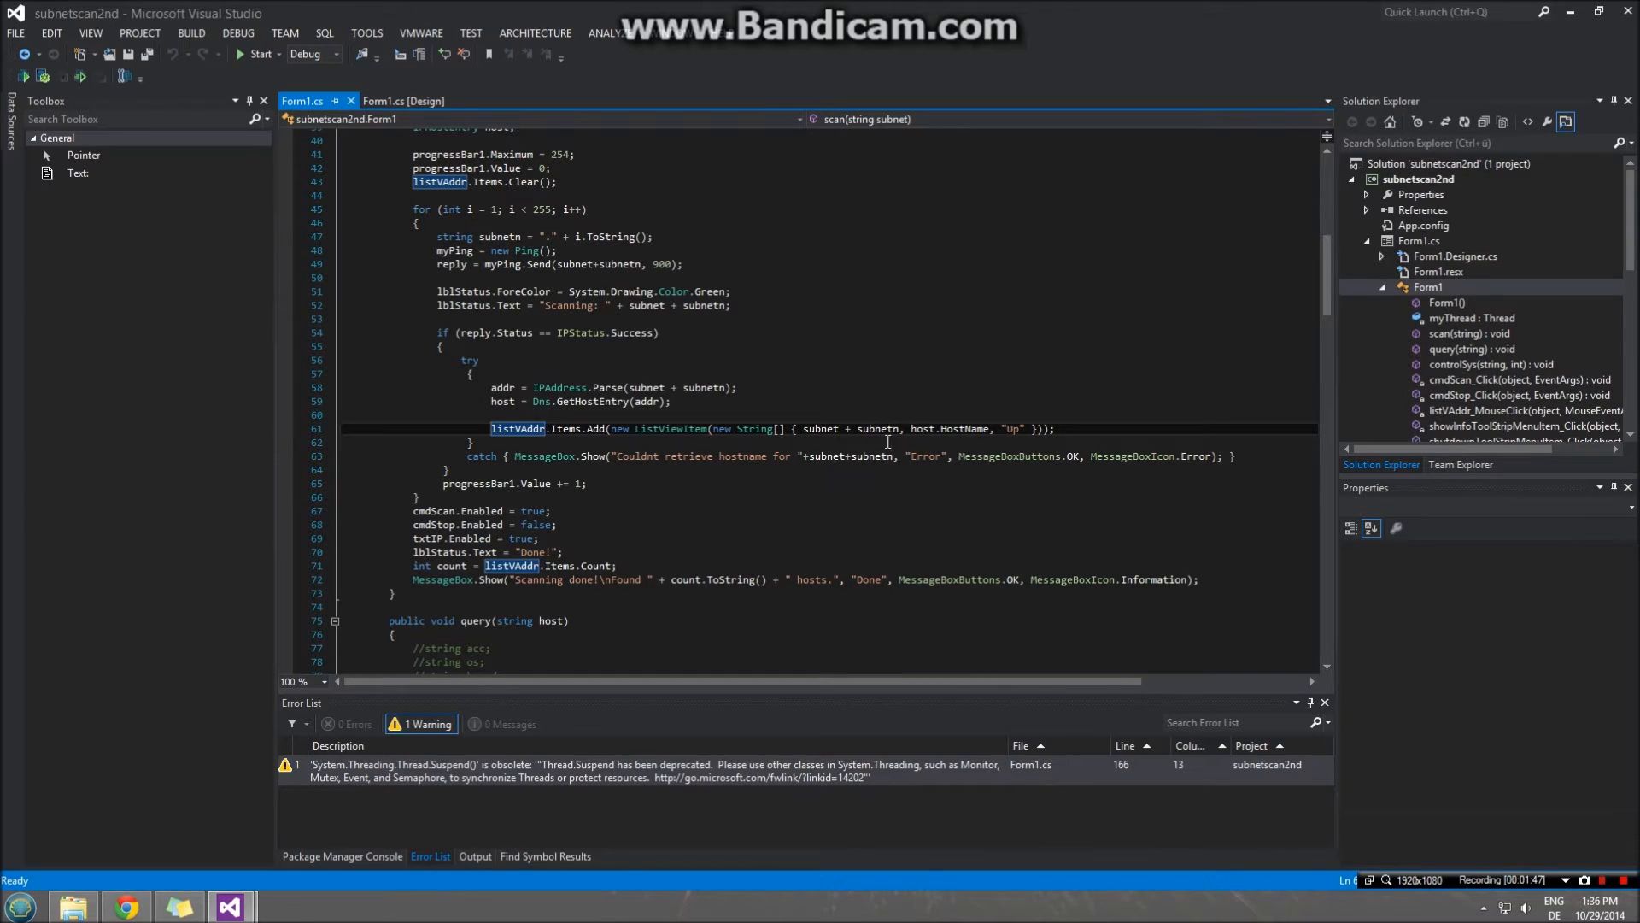
pyautogui.moveTo(1040, 342)
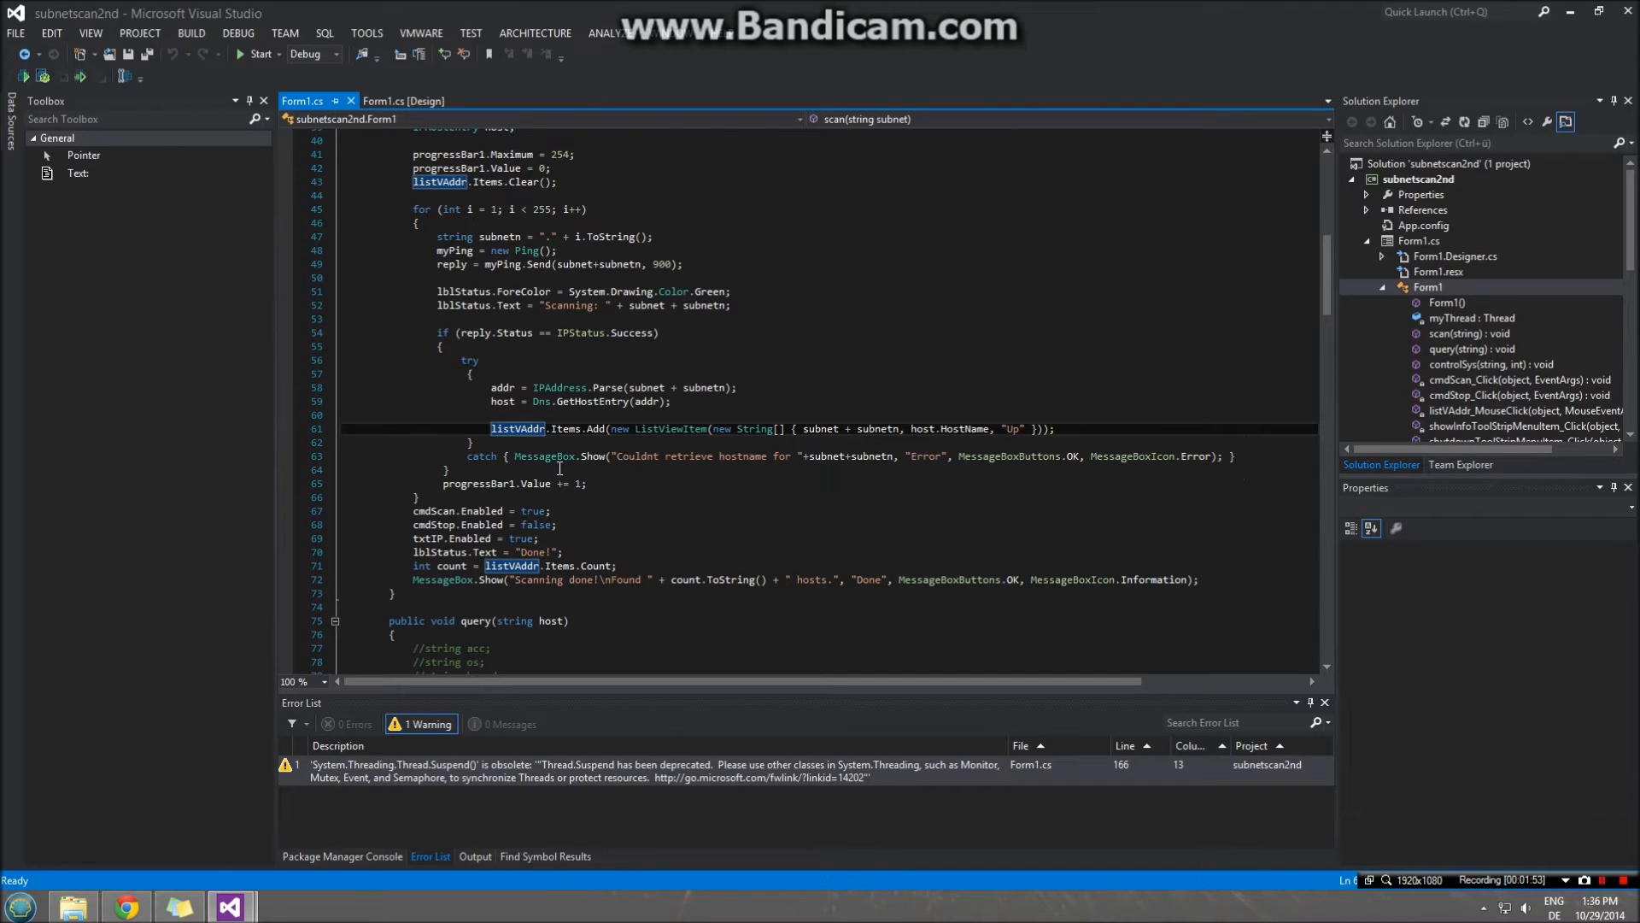
pyautogui.moveTo(946, 460)
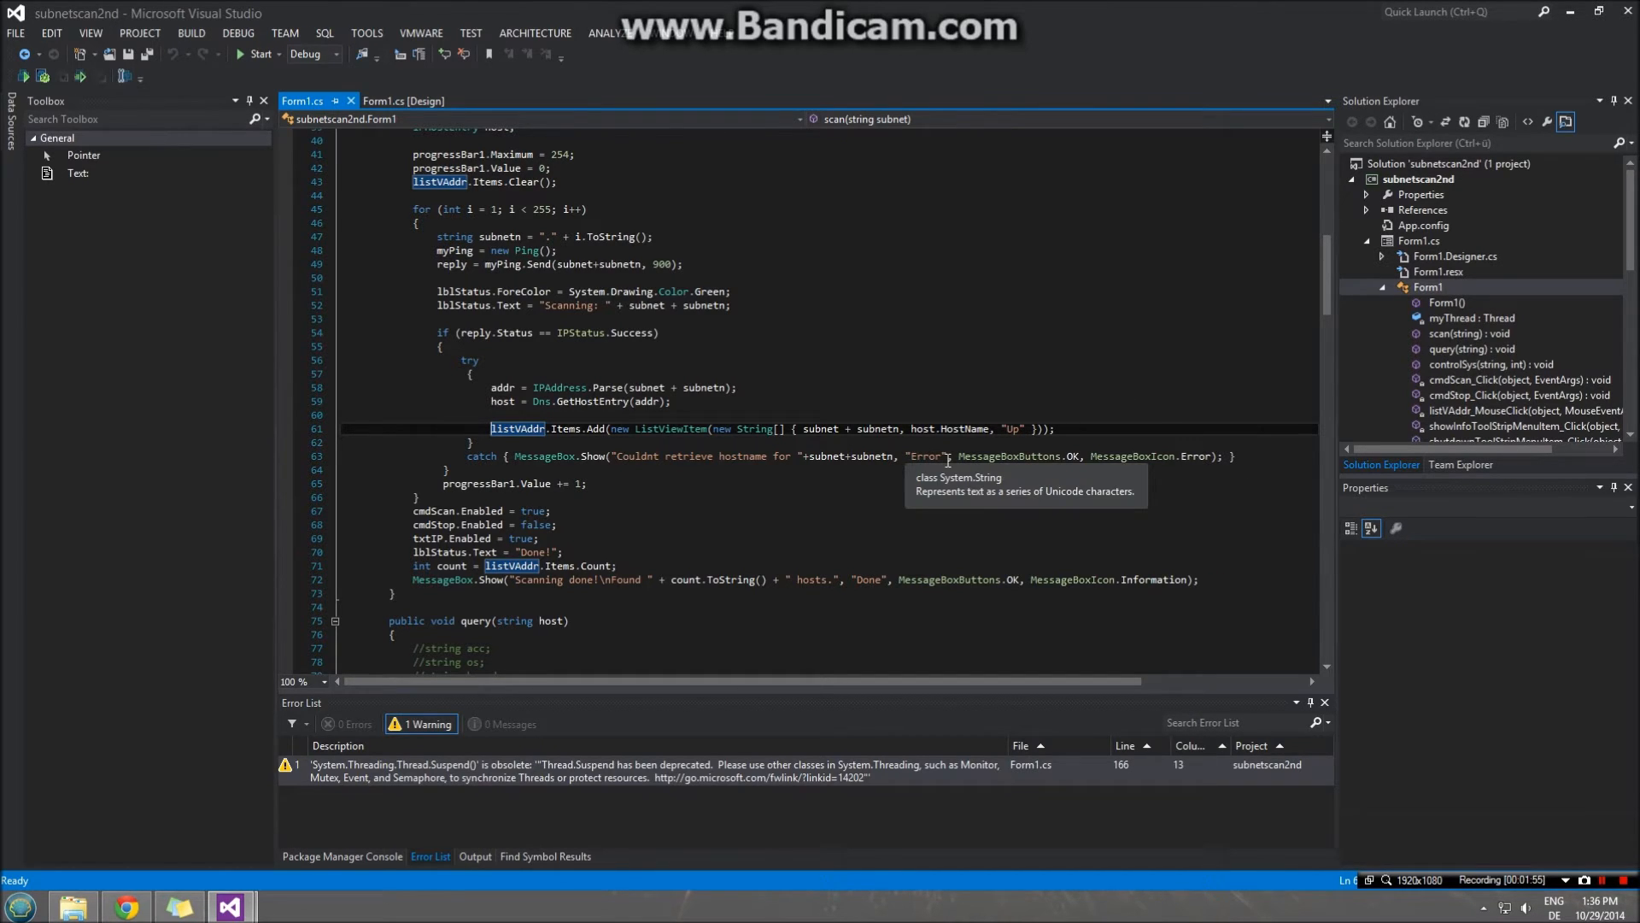
pyautogui.scroll(3)
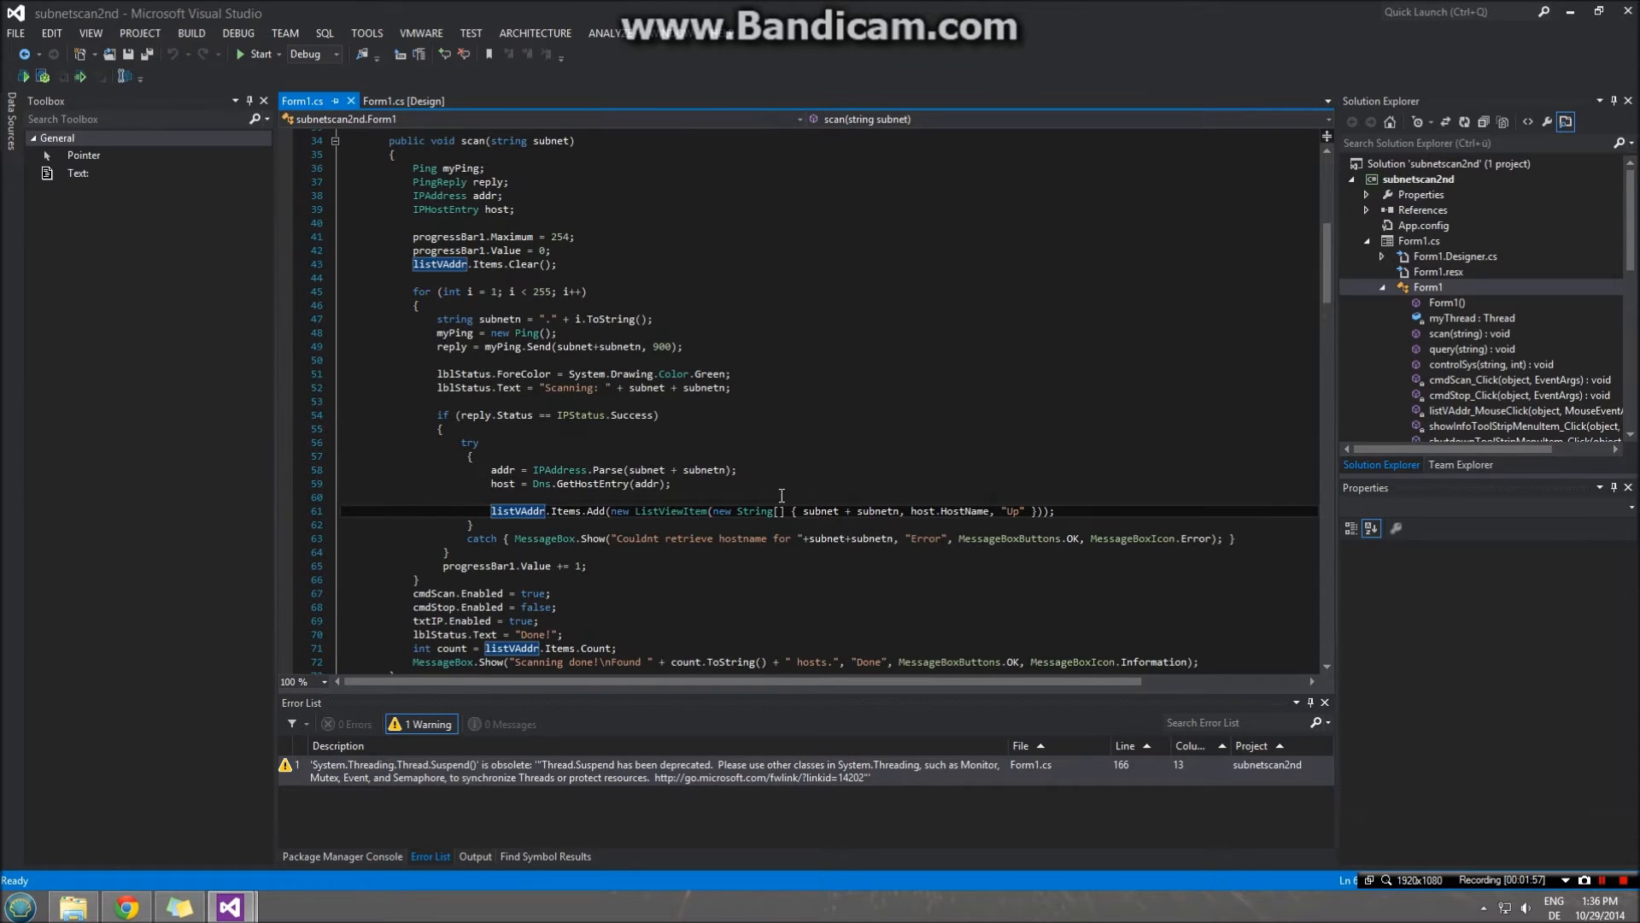
pyautogui.scroll(-3)
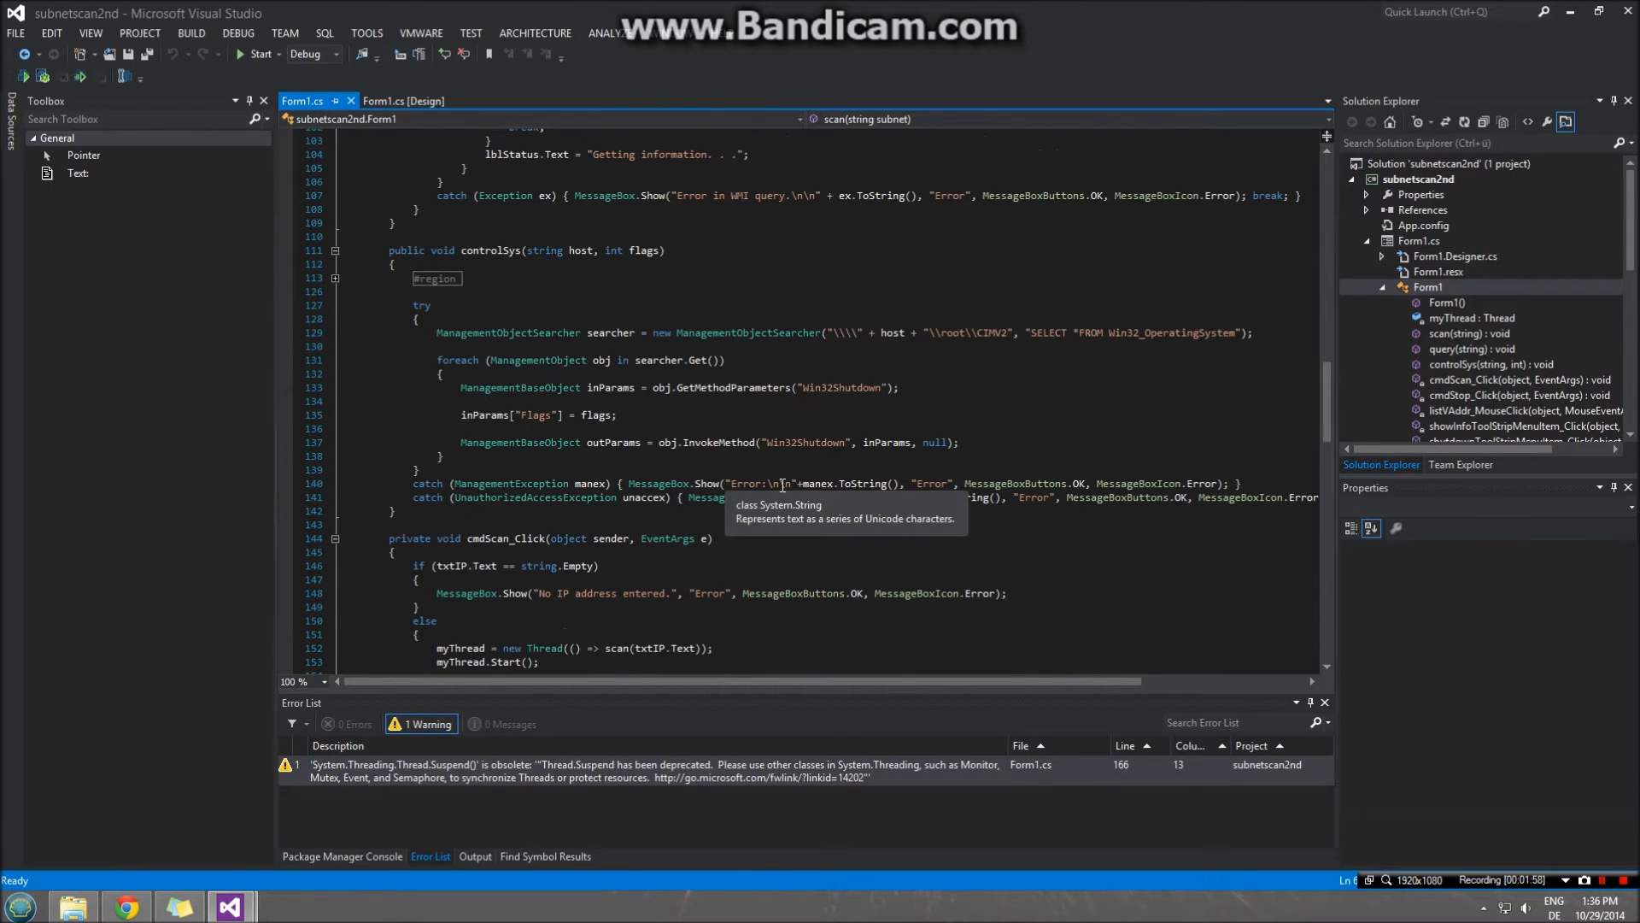
pyautogui.scroll(3)
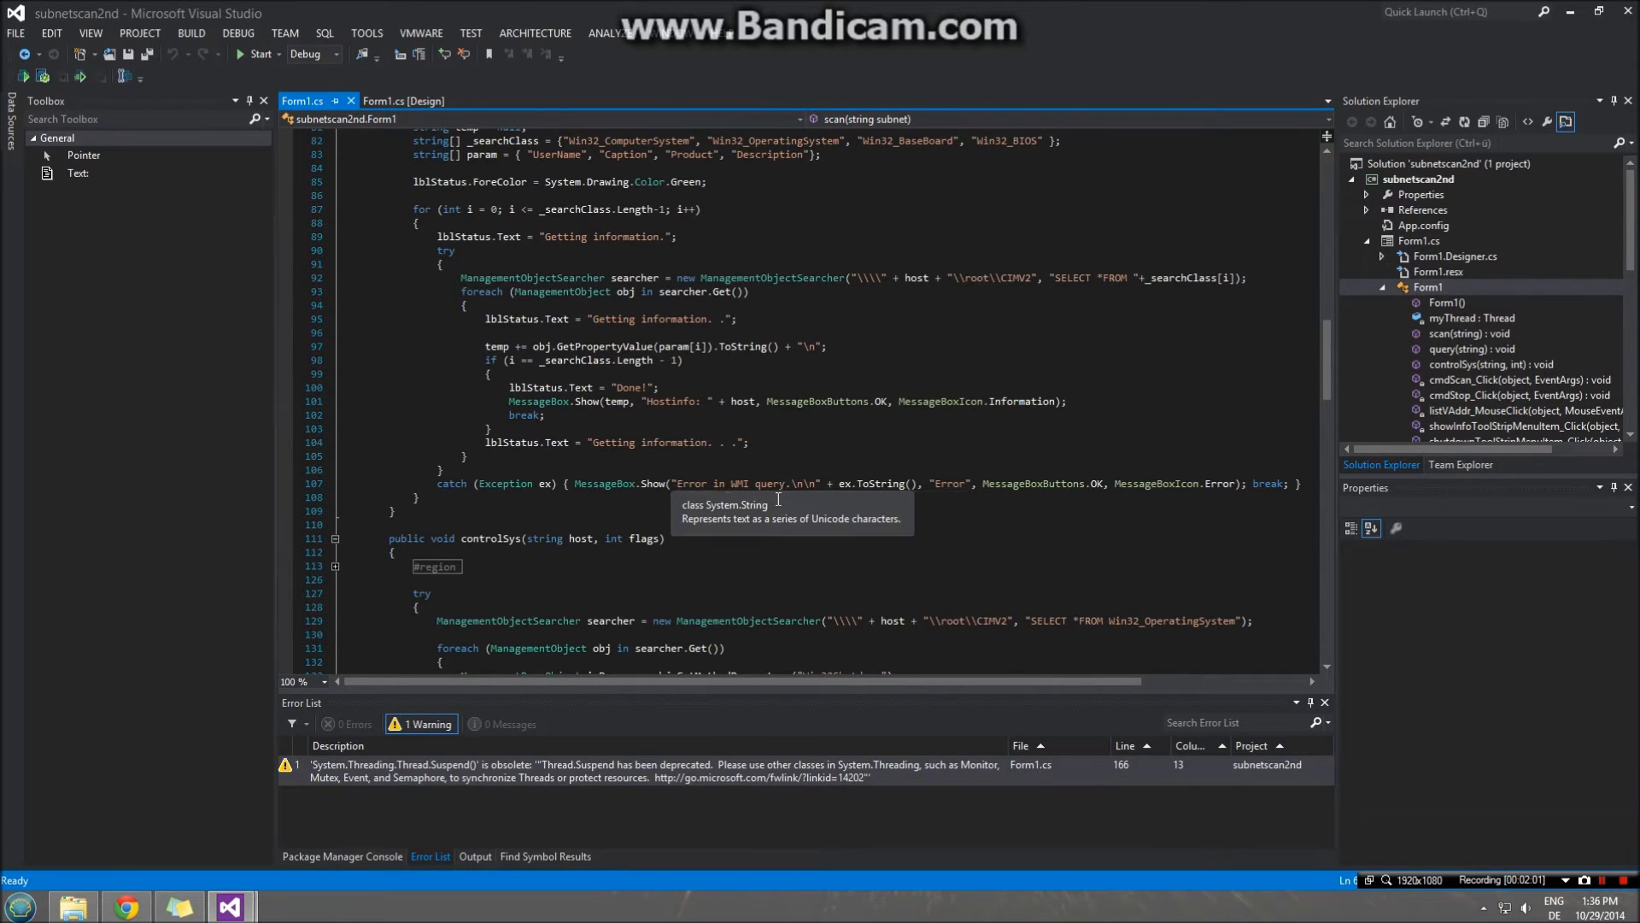
pyautogui.scroll(-3)
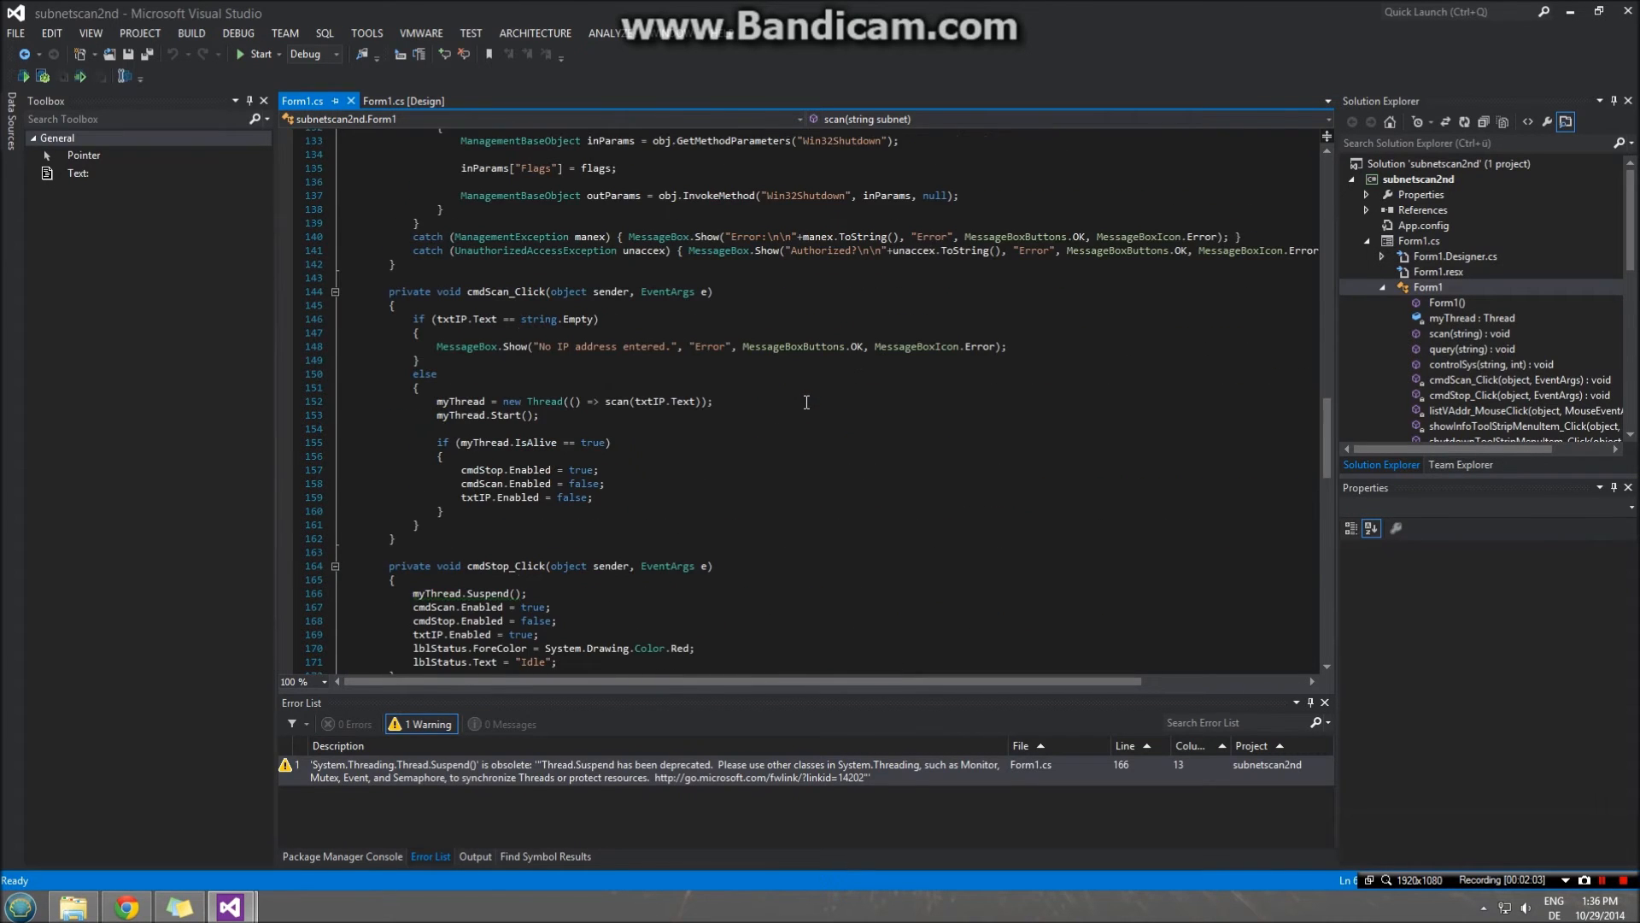
pyautogui.scroll(-3)
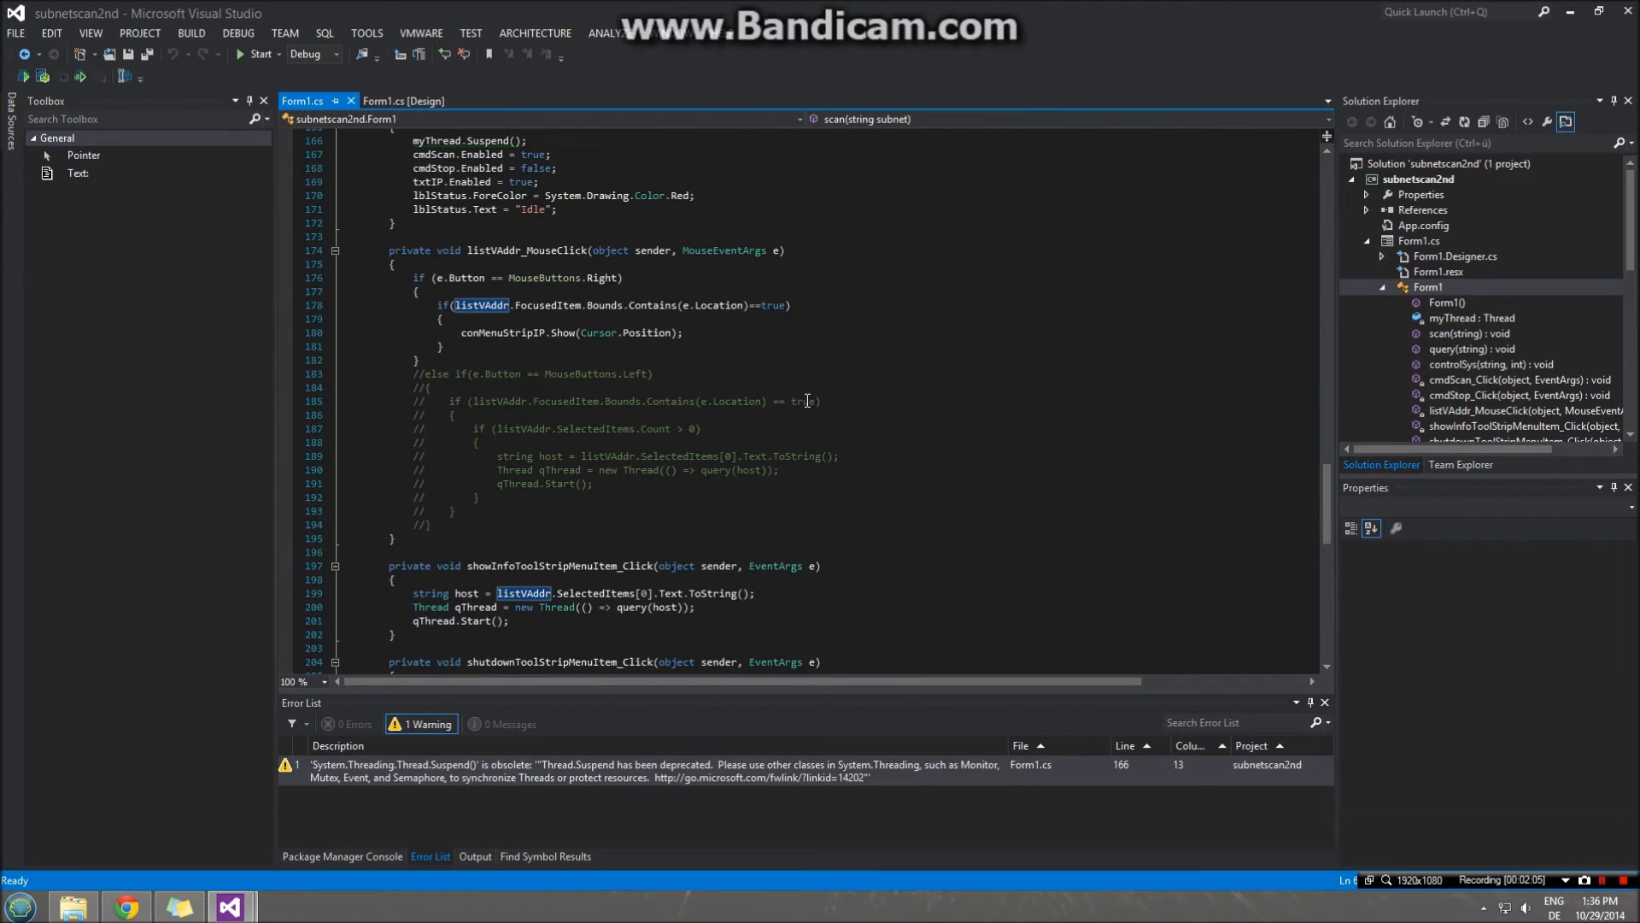
pyautogui.scroll(3)
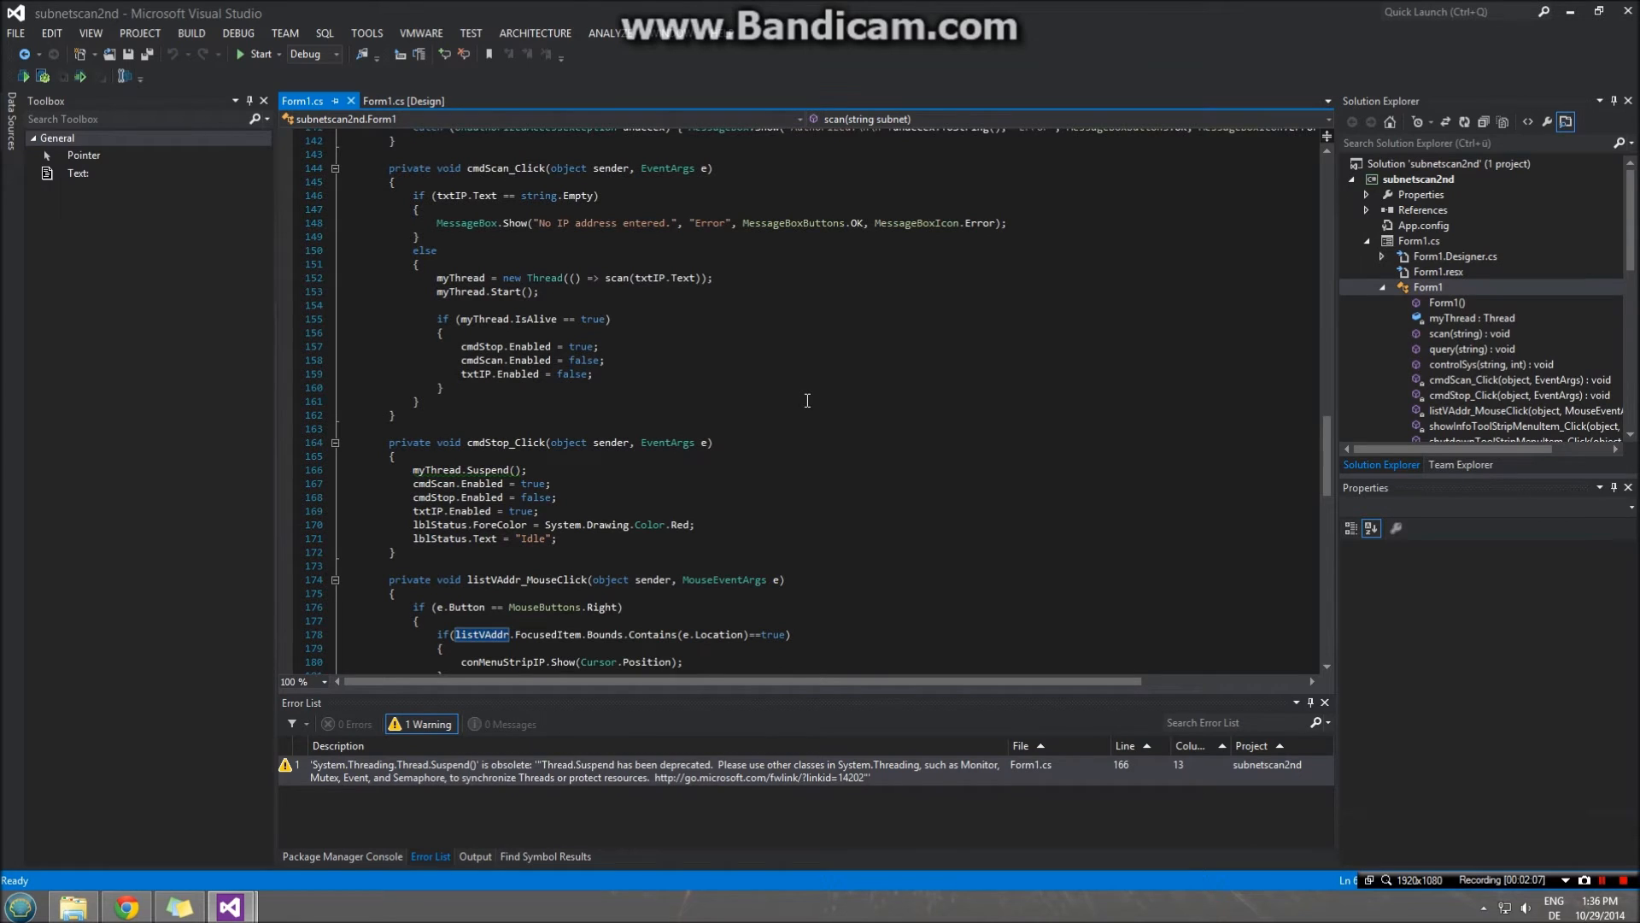
pyautogui.scroll(3)
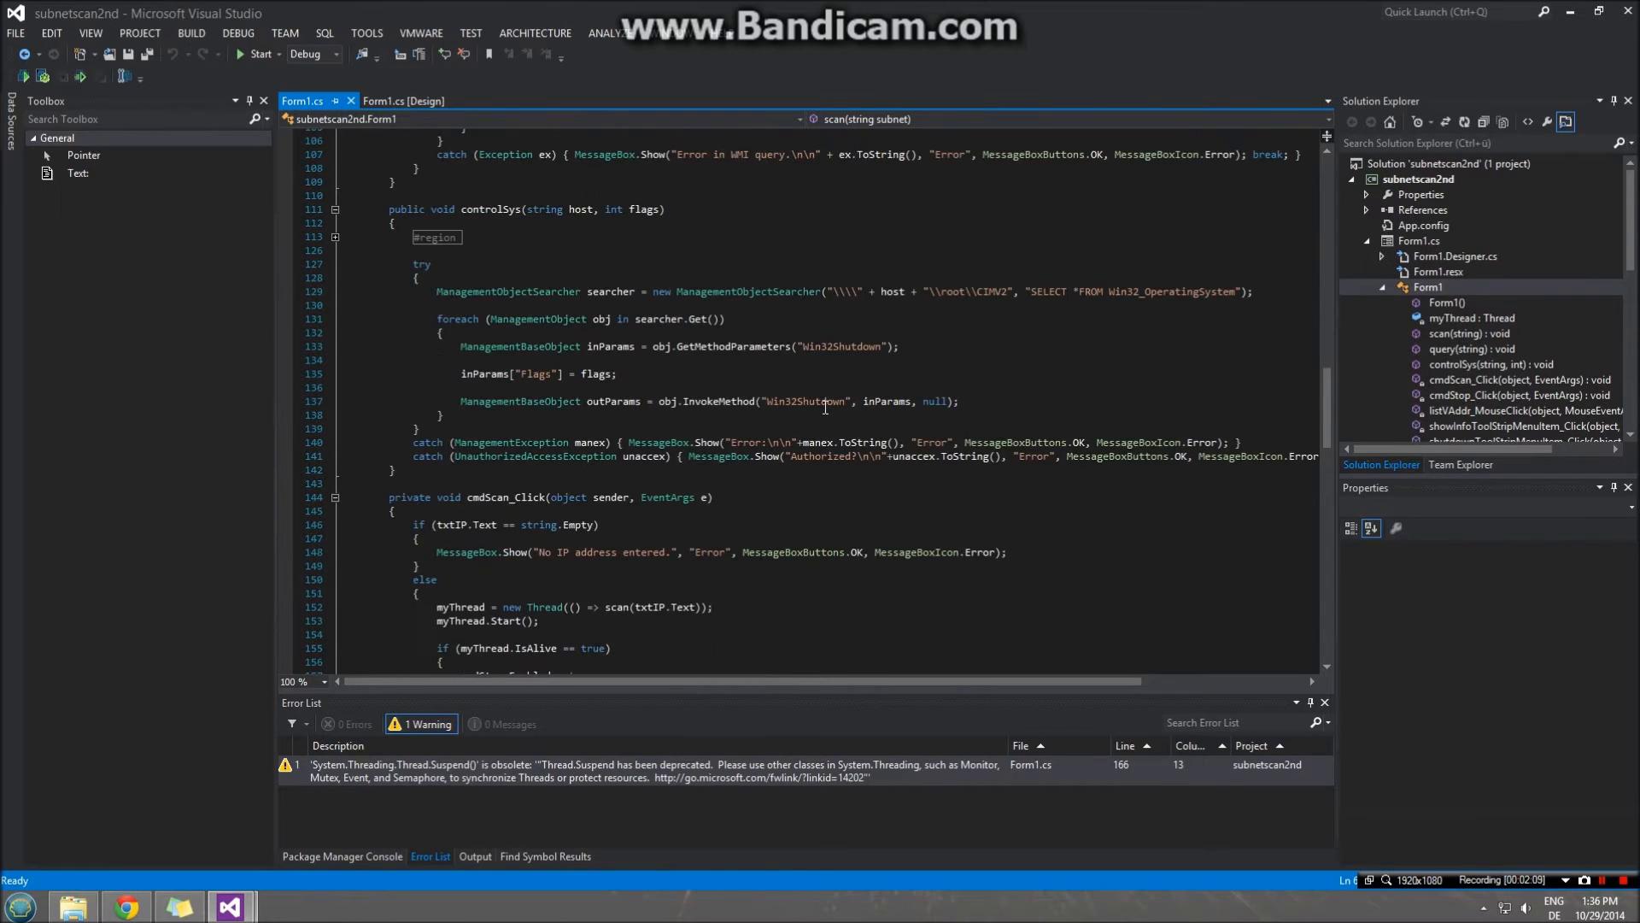
pyautogui.scroll(3)
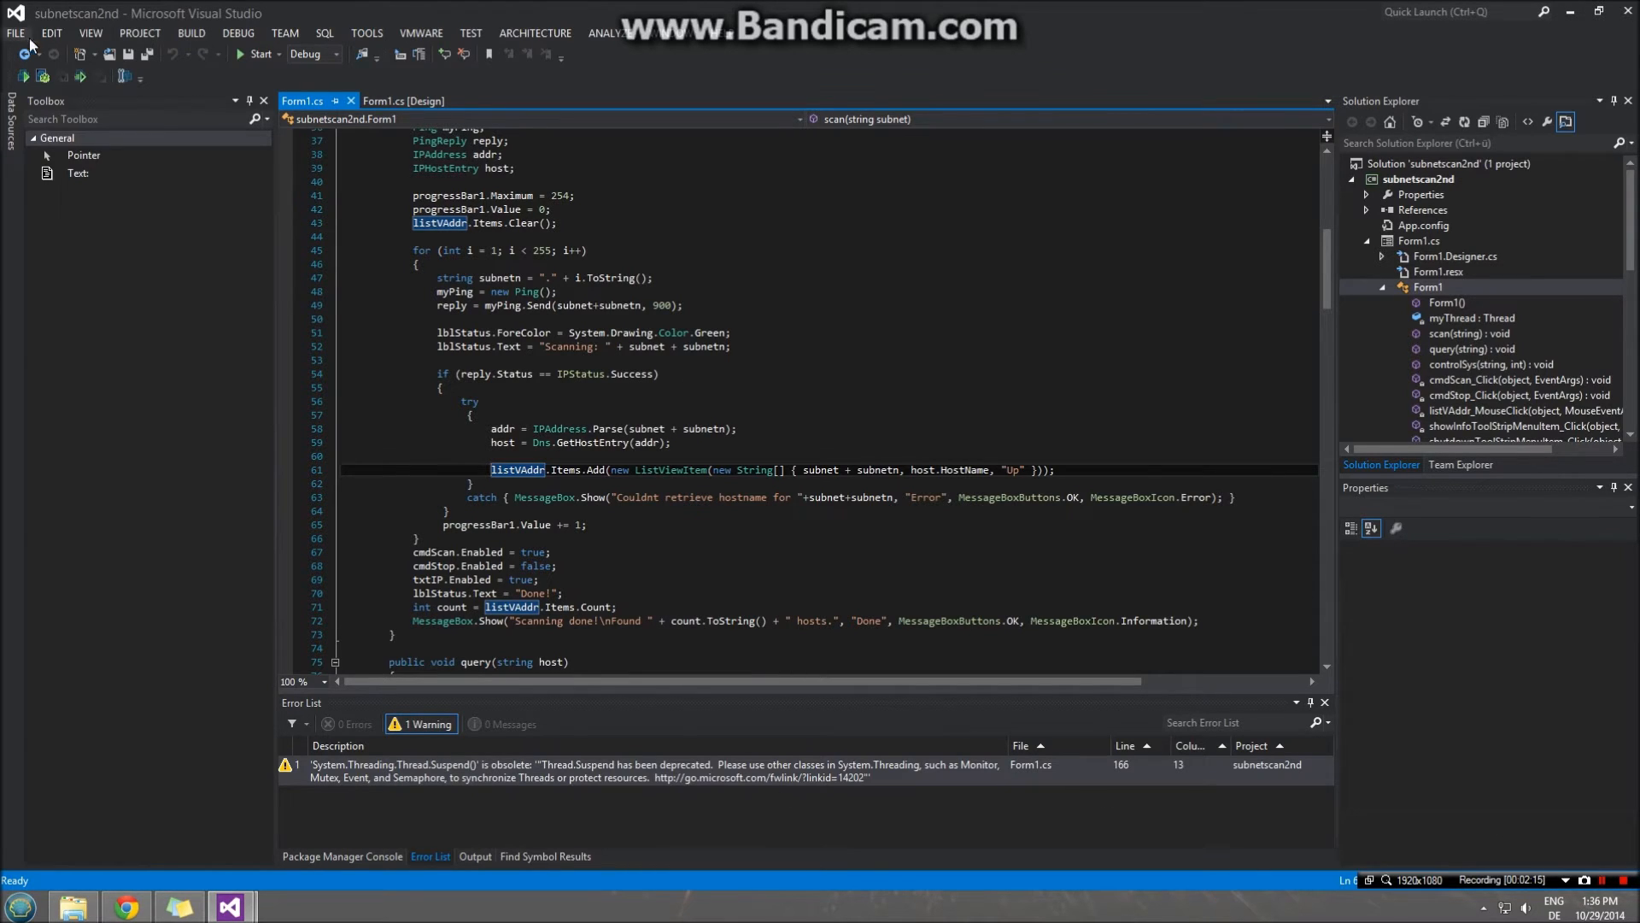
# - Close the current solution and create Windows Forms project 'subnetscnanwhatever'
pyautogui.click(18, 906)
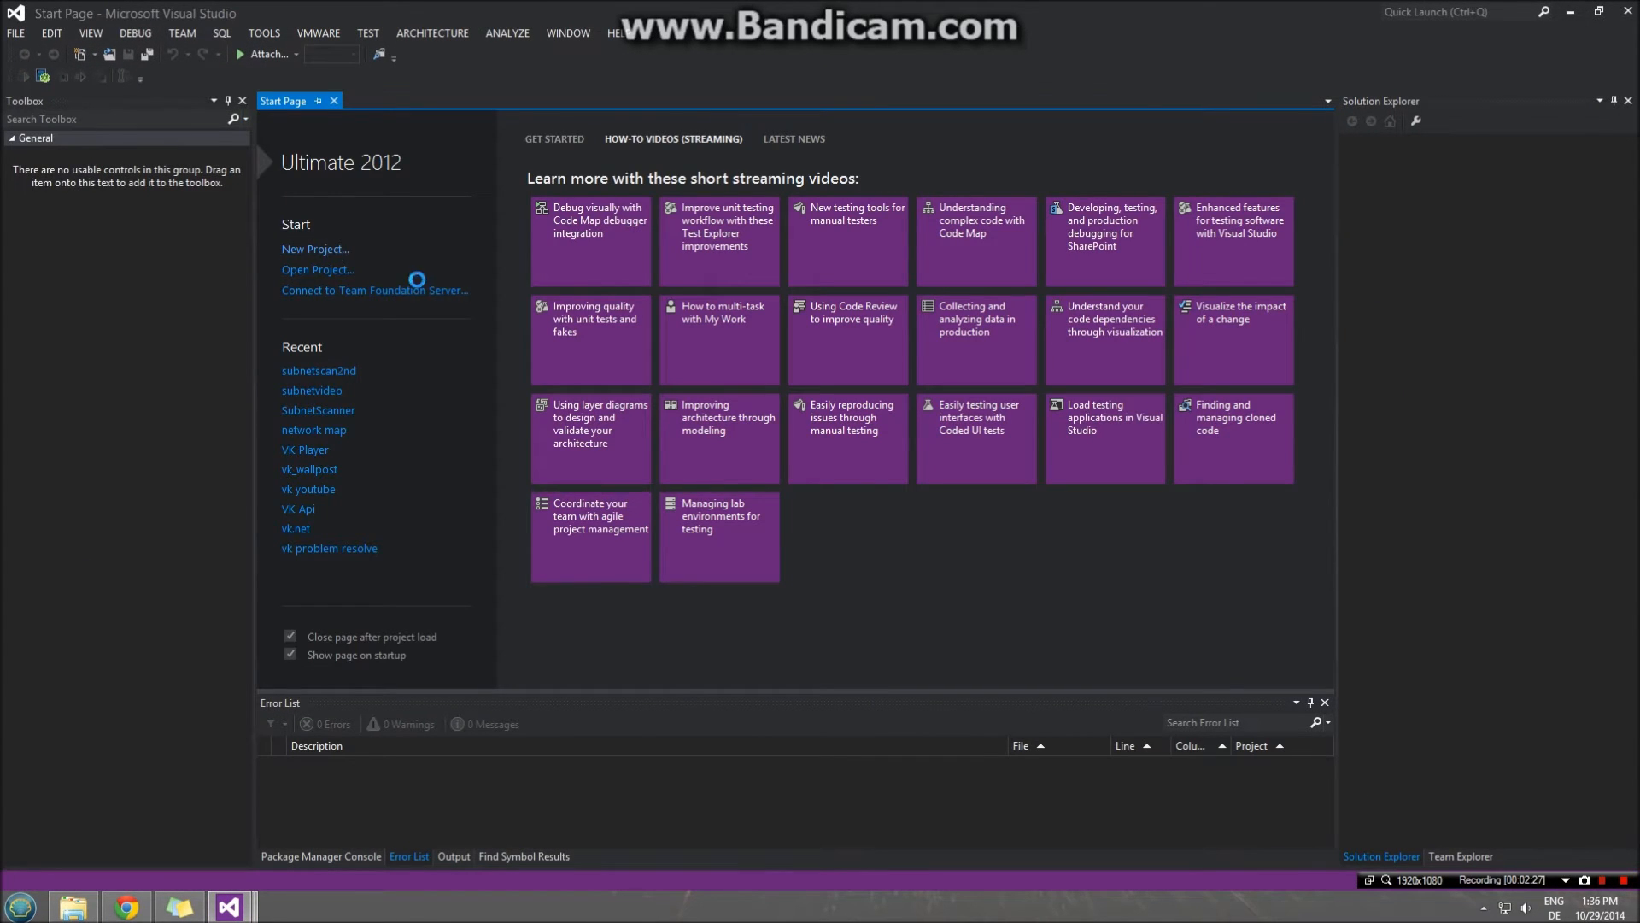
pyautogui.click(315, 247)
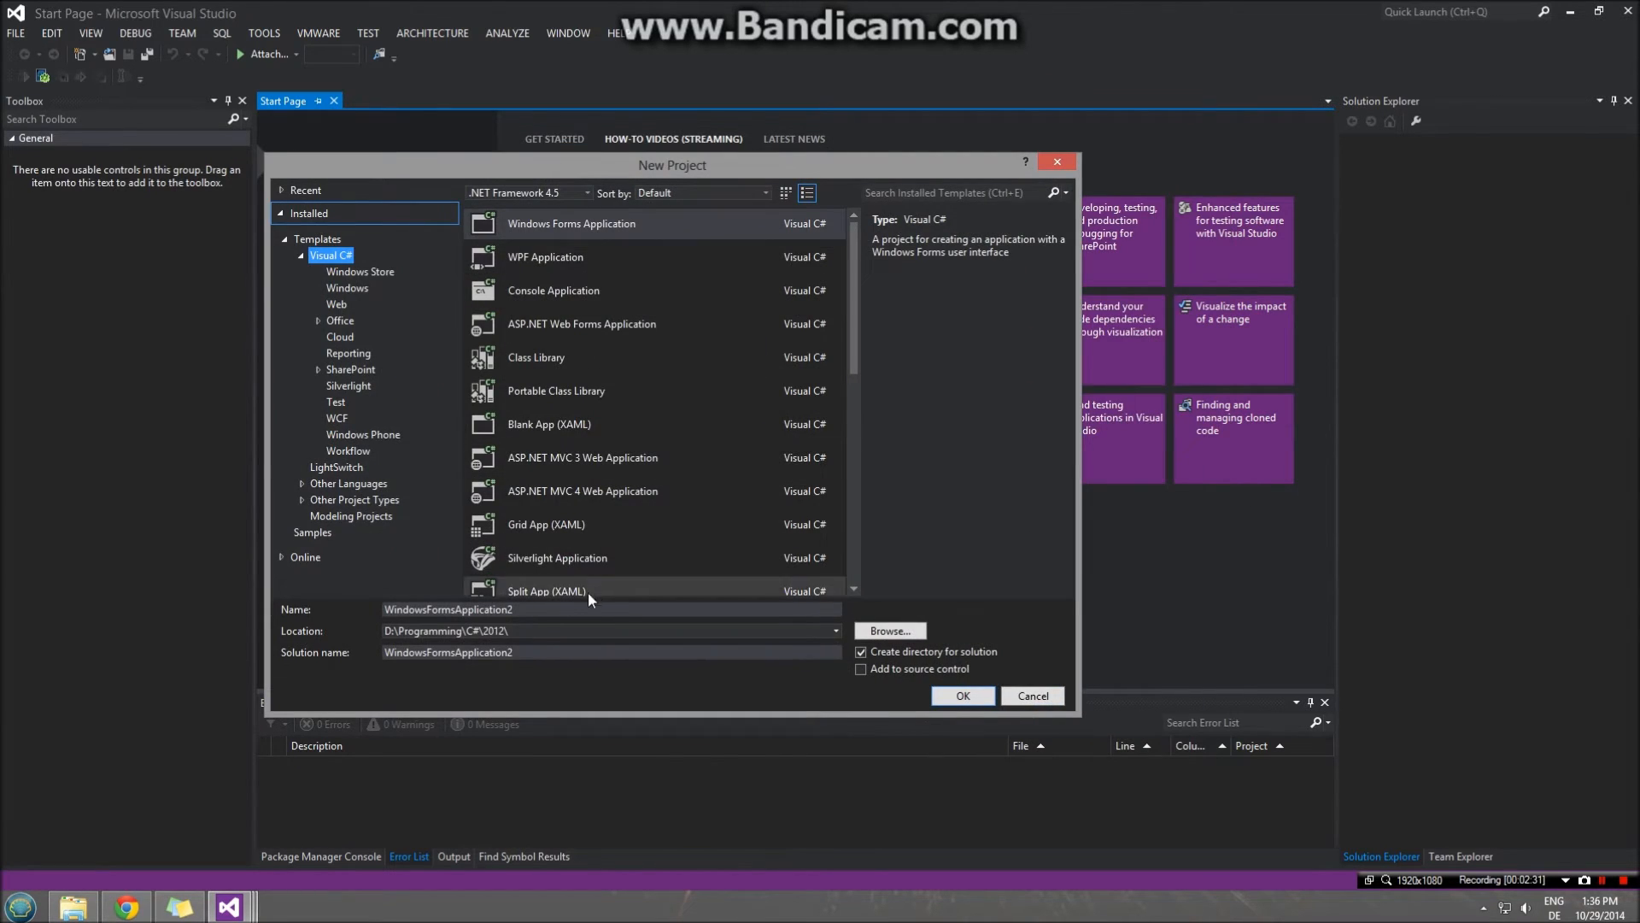
pyautogui.write('subnet')
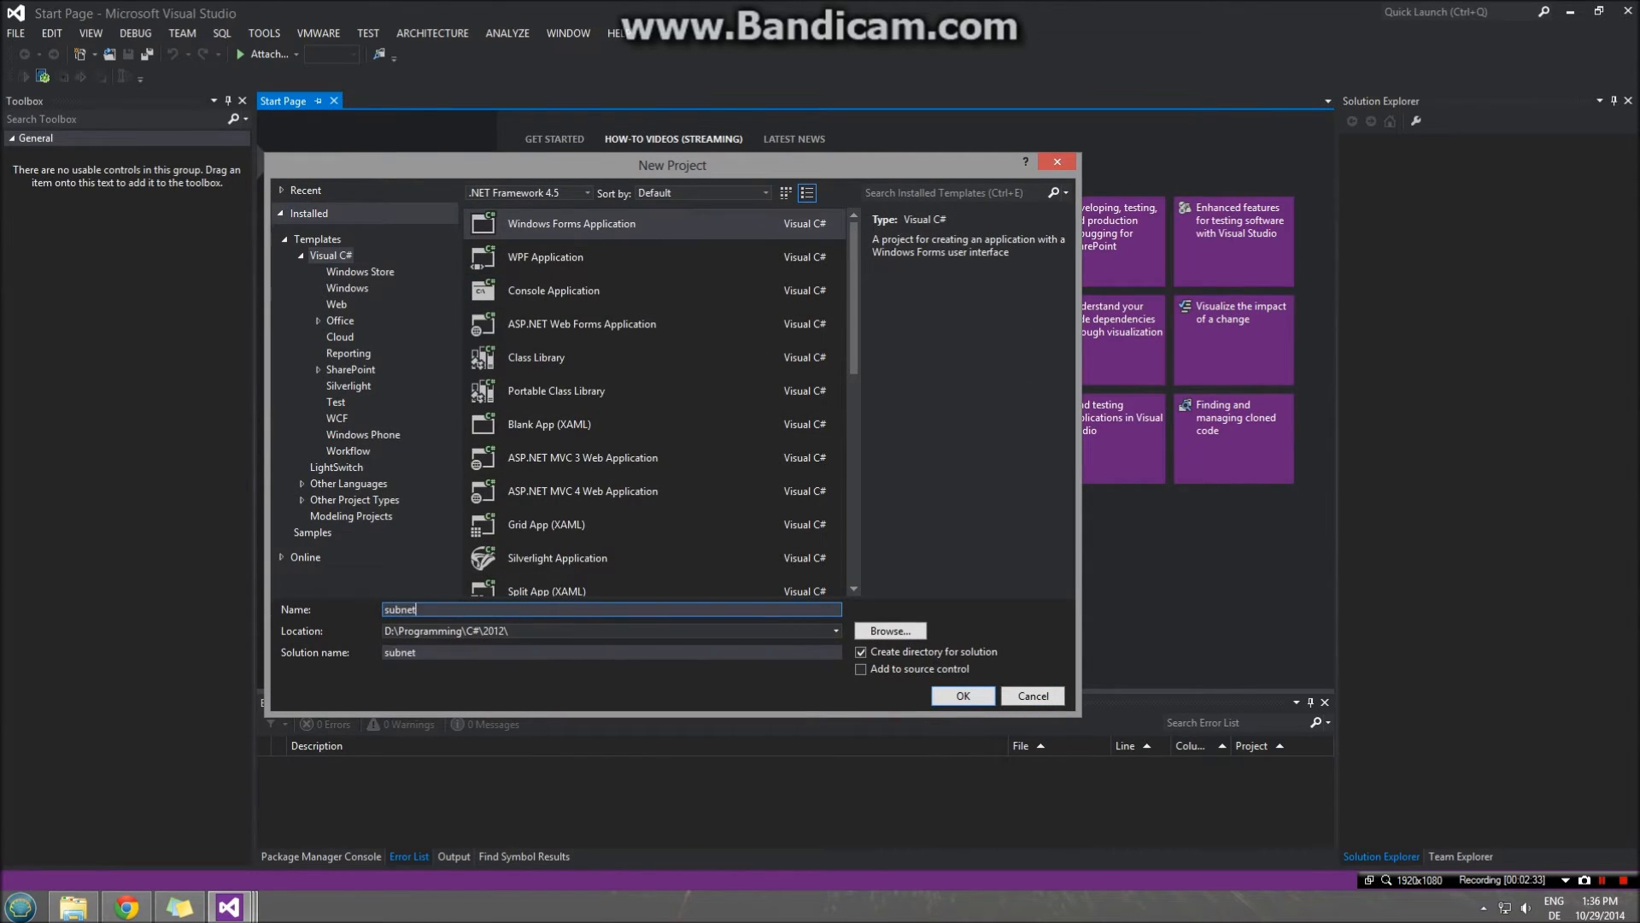
pyautogui.write('scnanwhate')
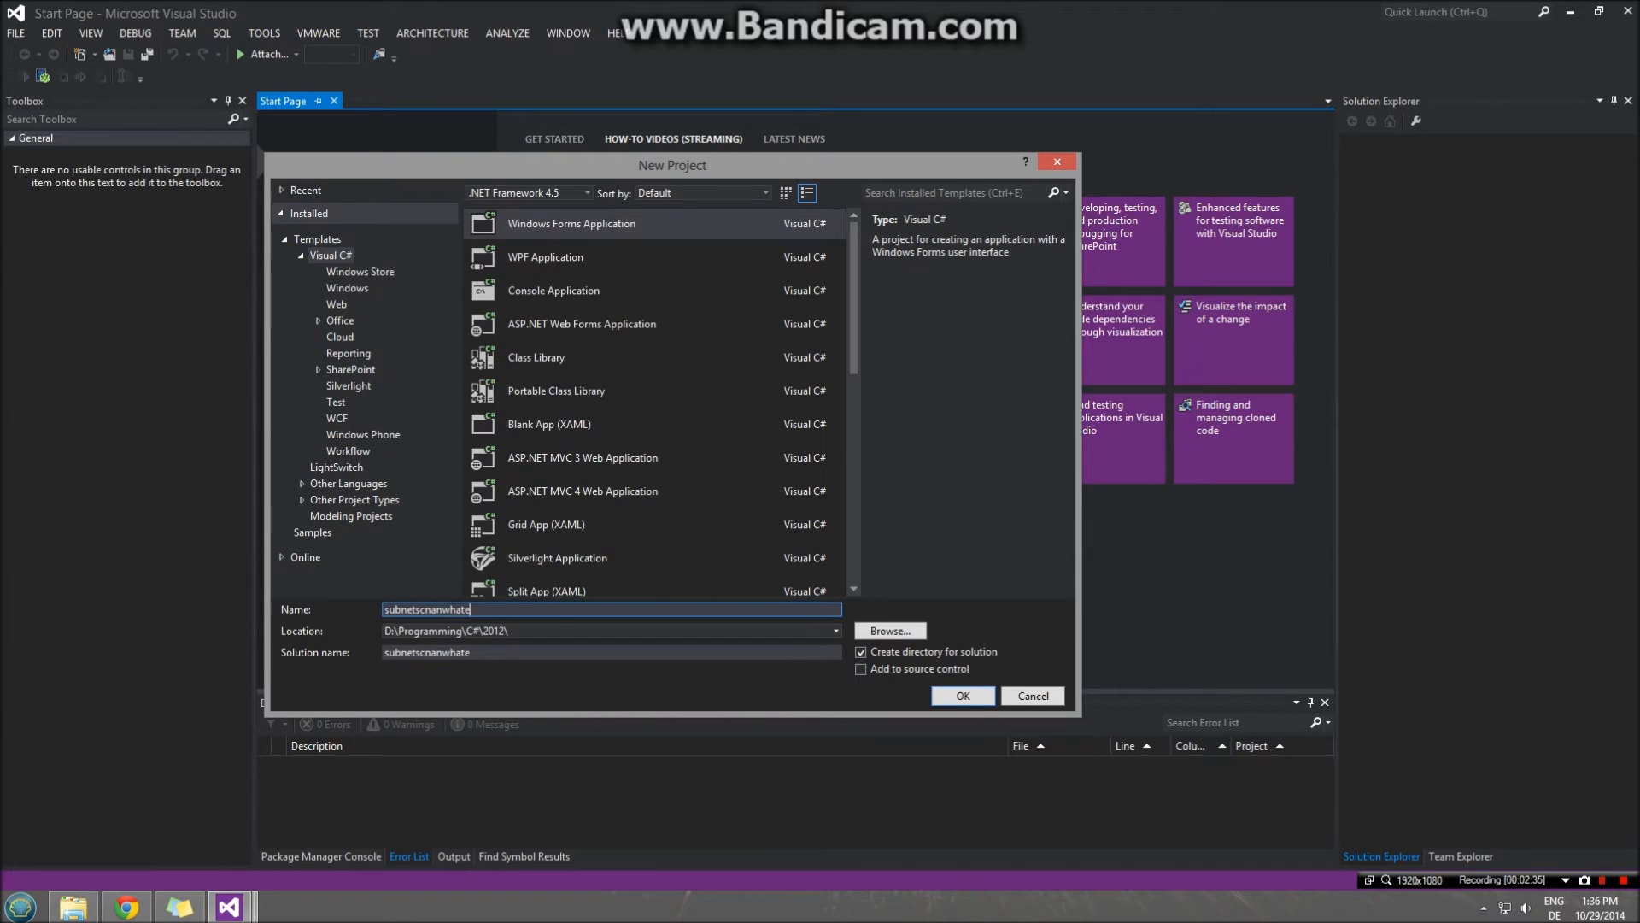
pyautogui.click(1030, 695)
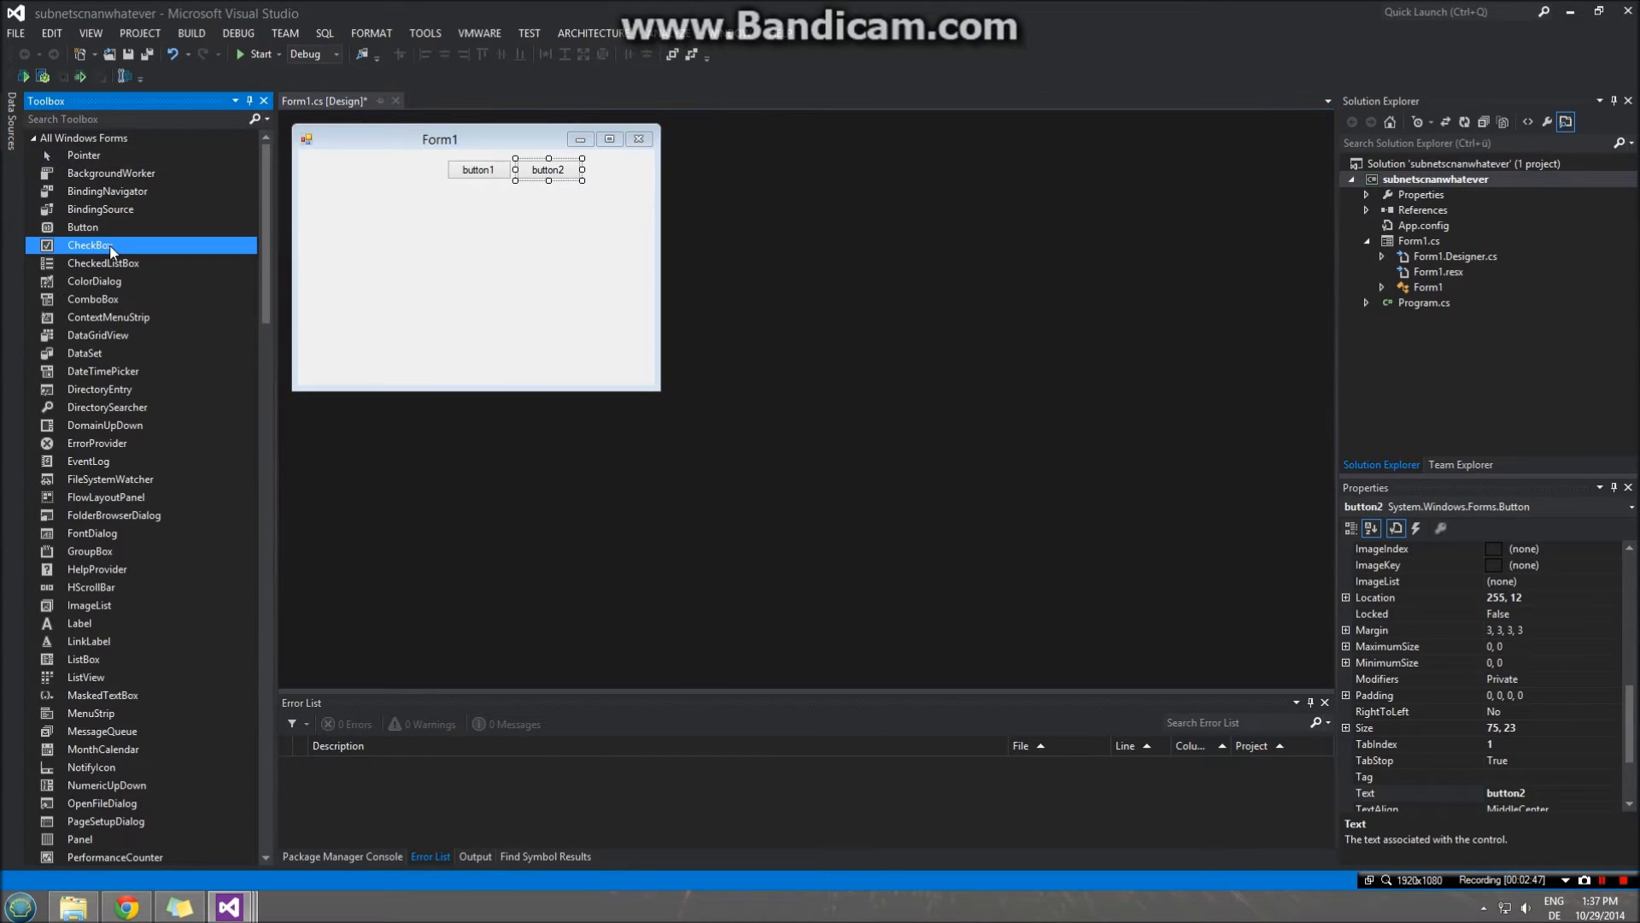
# - Add a second text box, make it multiline, and stretch it below the input box
pyautogui.write('t')
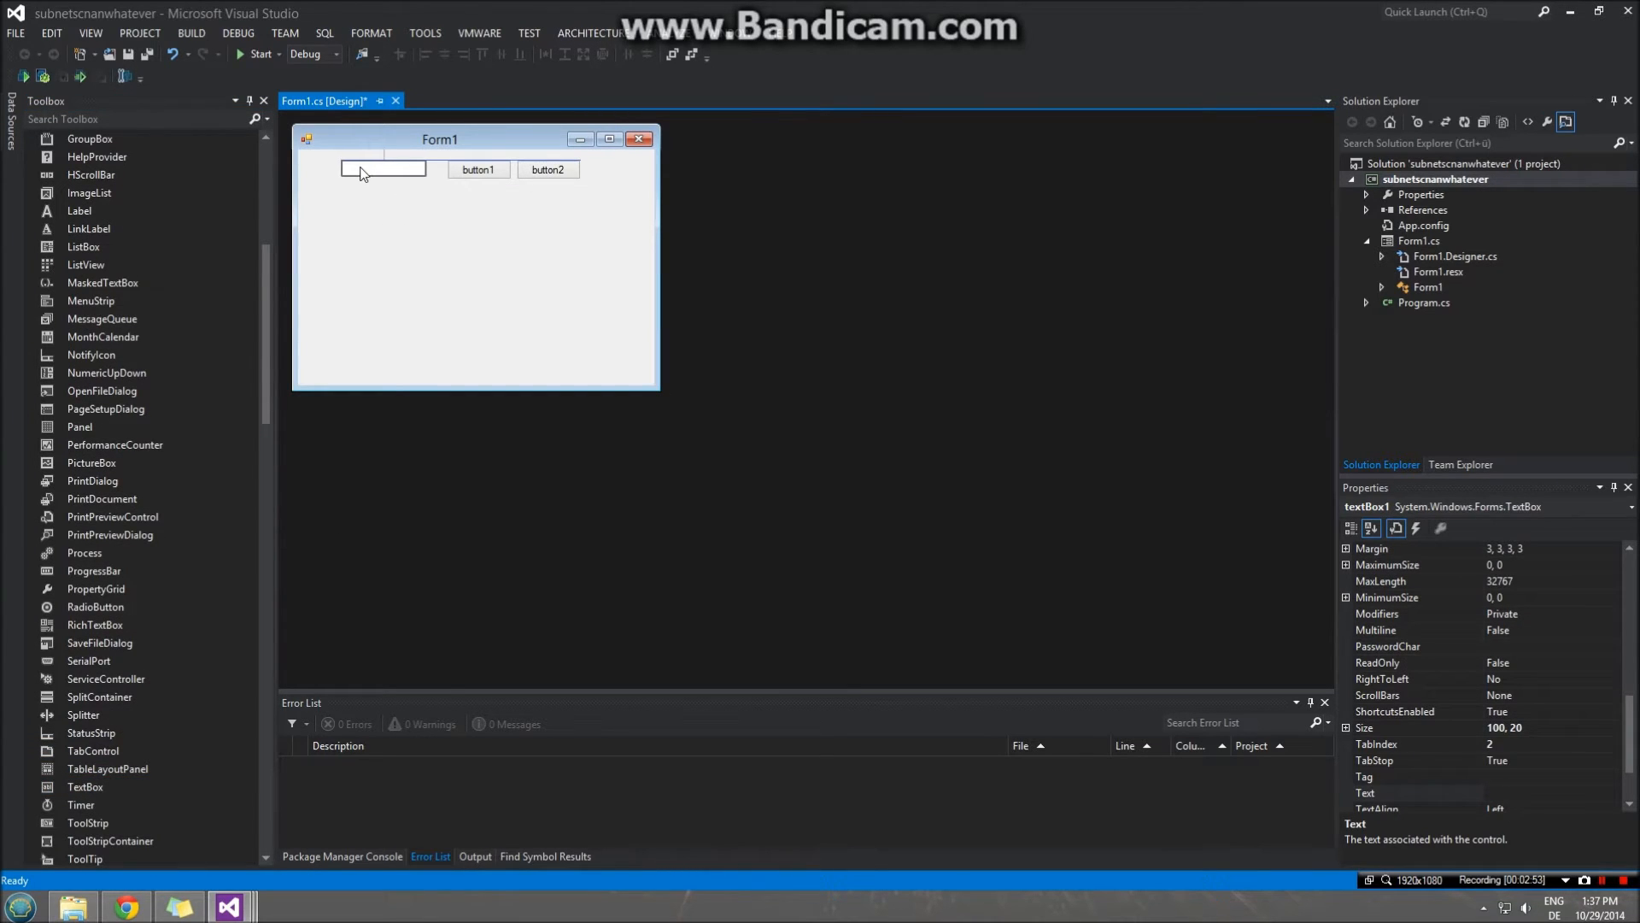
pyautogui.click(383, 168)
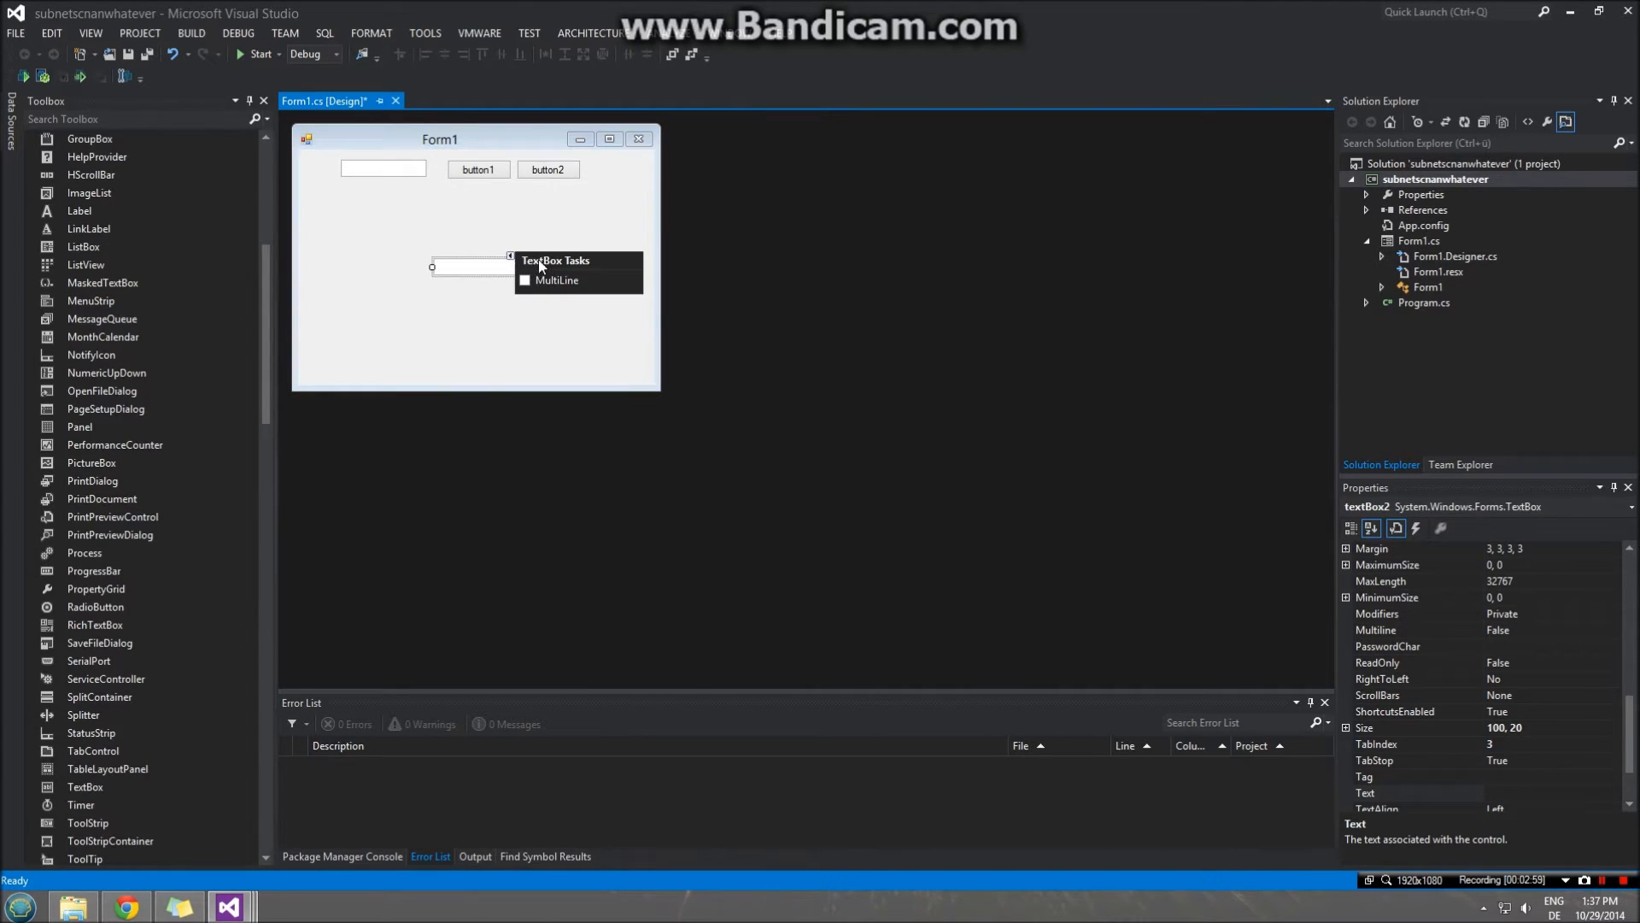
pyautogui.click(524, 280)
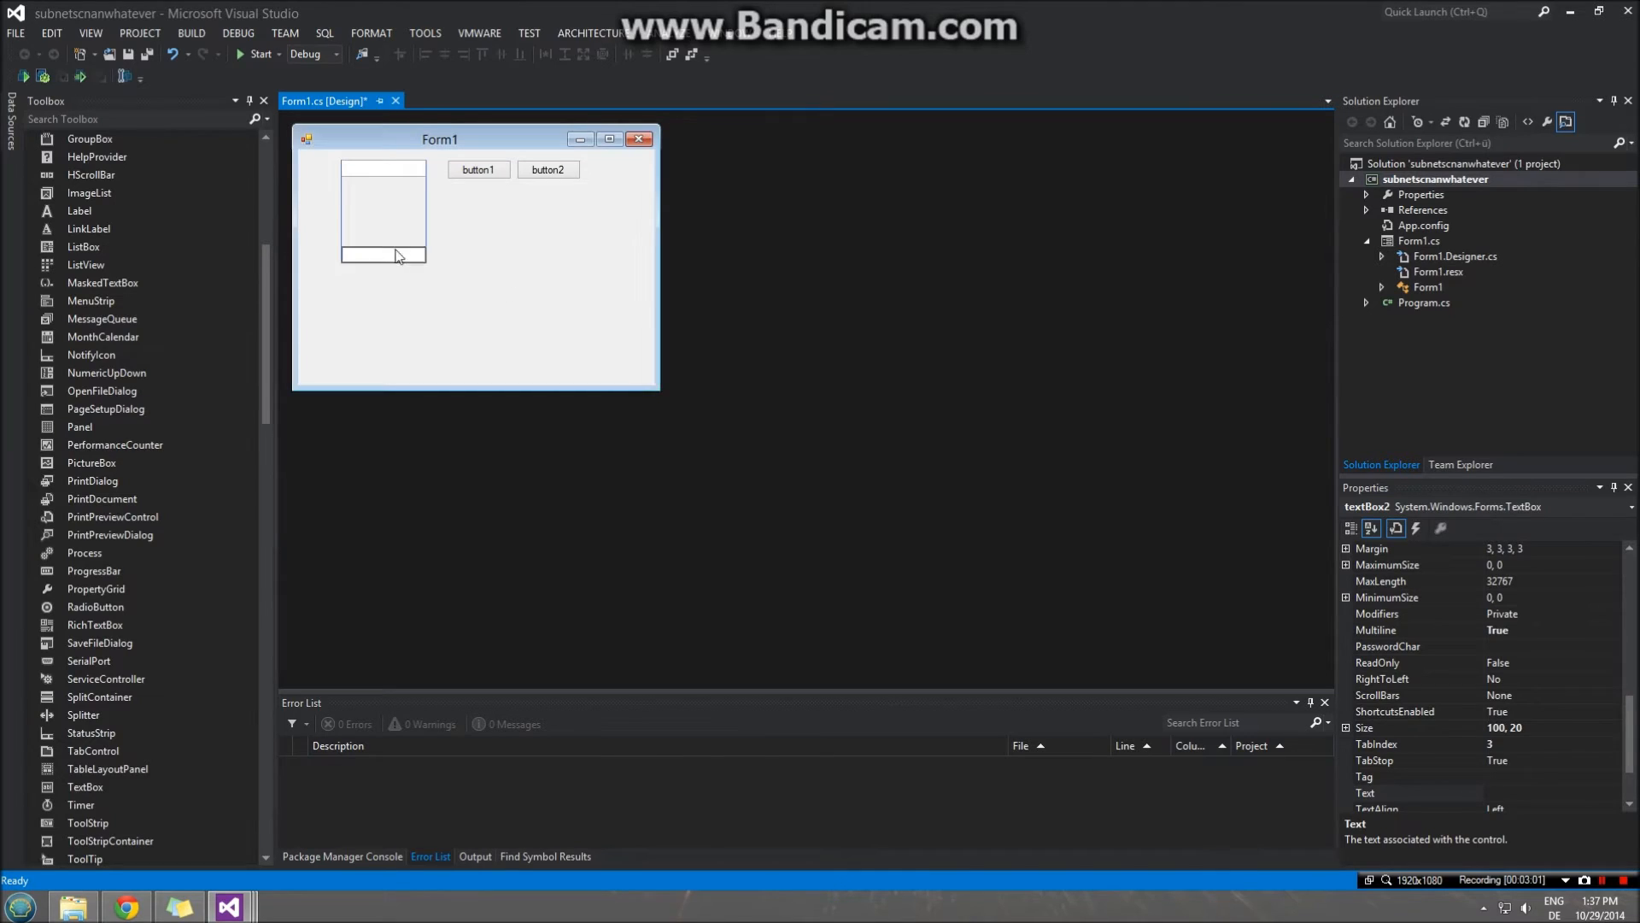
pyautogui.moveTo(382, 255); pyautogui.dragTo(383, 200)
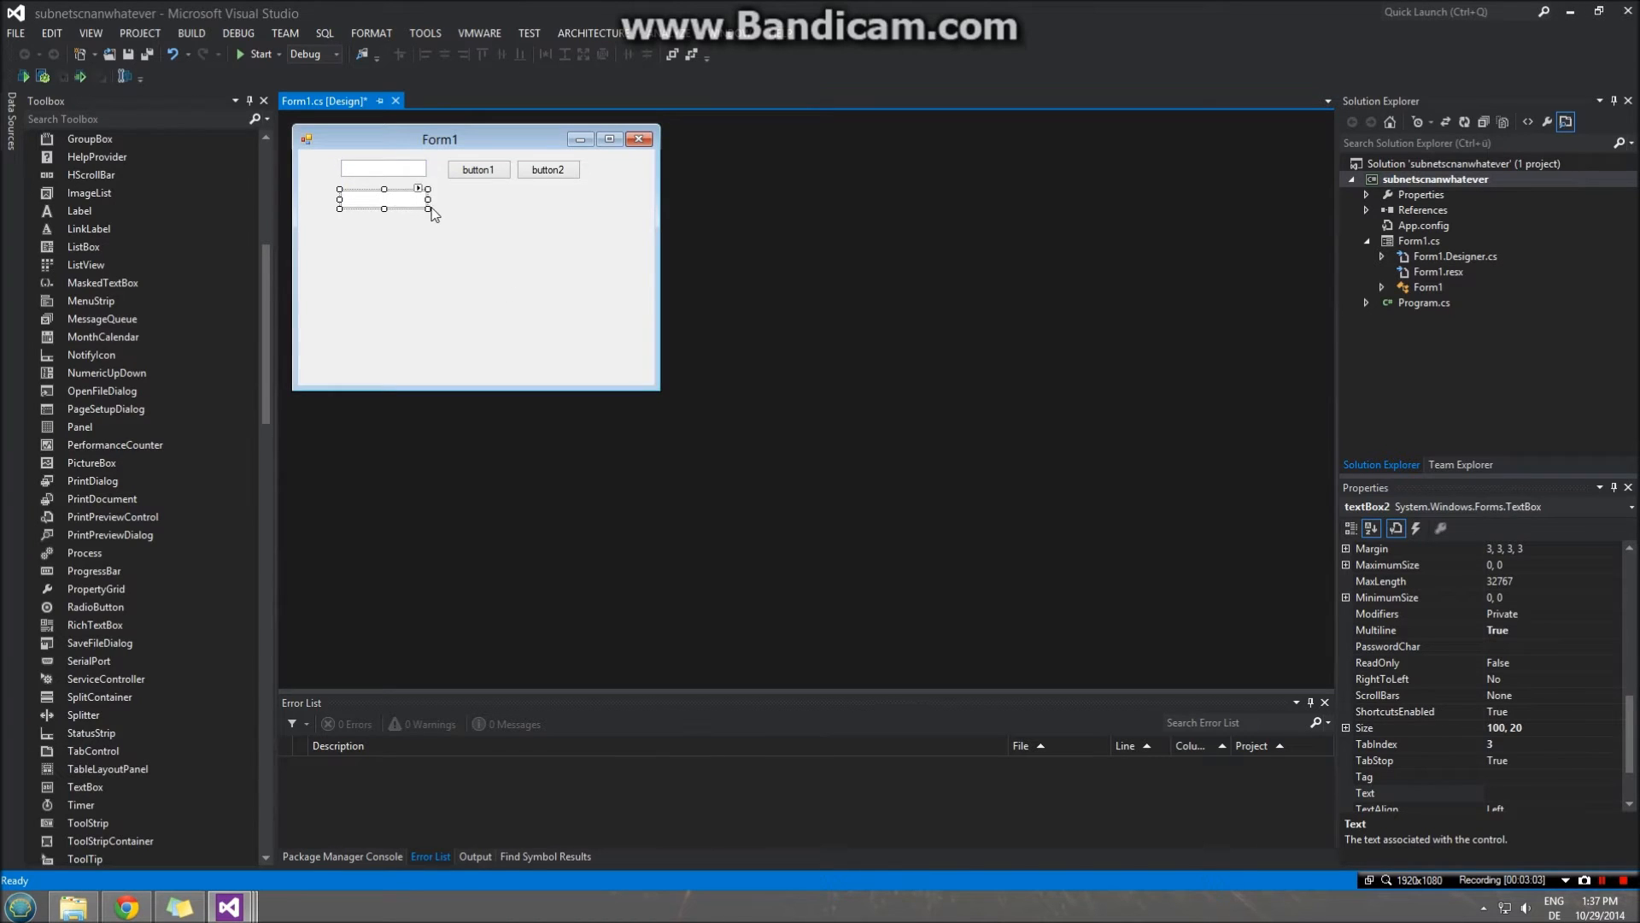
pyautogui.moveTo(428, 206); pyautogui.dragTo(581, 345)
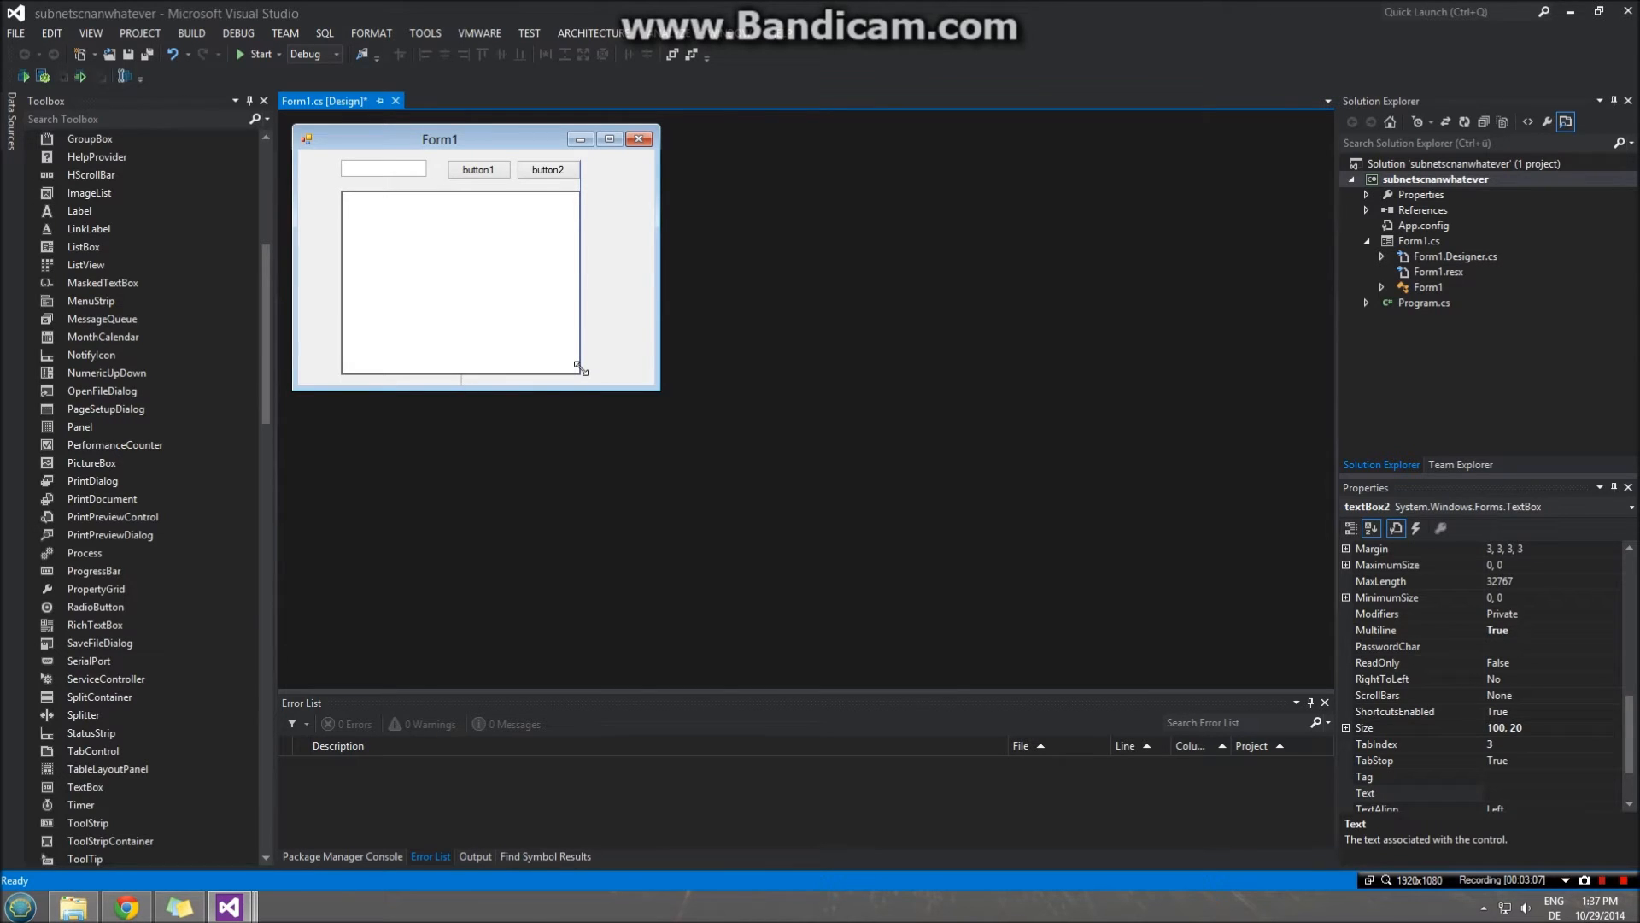
pyautogui.click(382, 169)
pyautogui.write('txtIP')
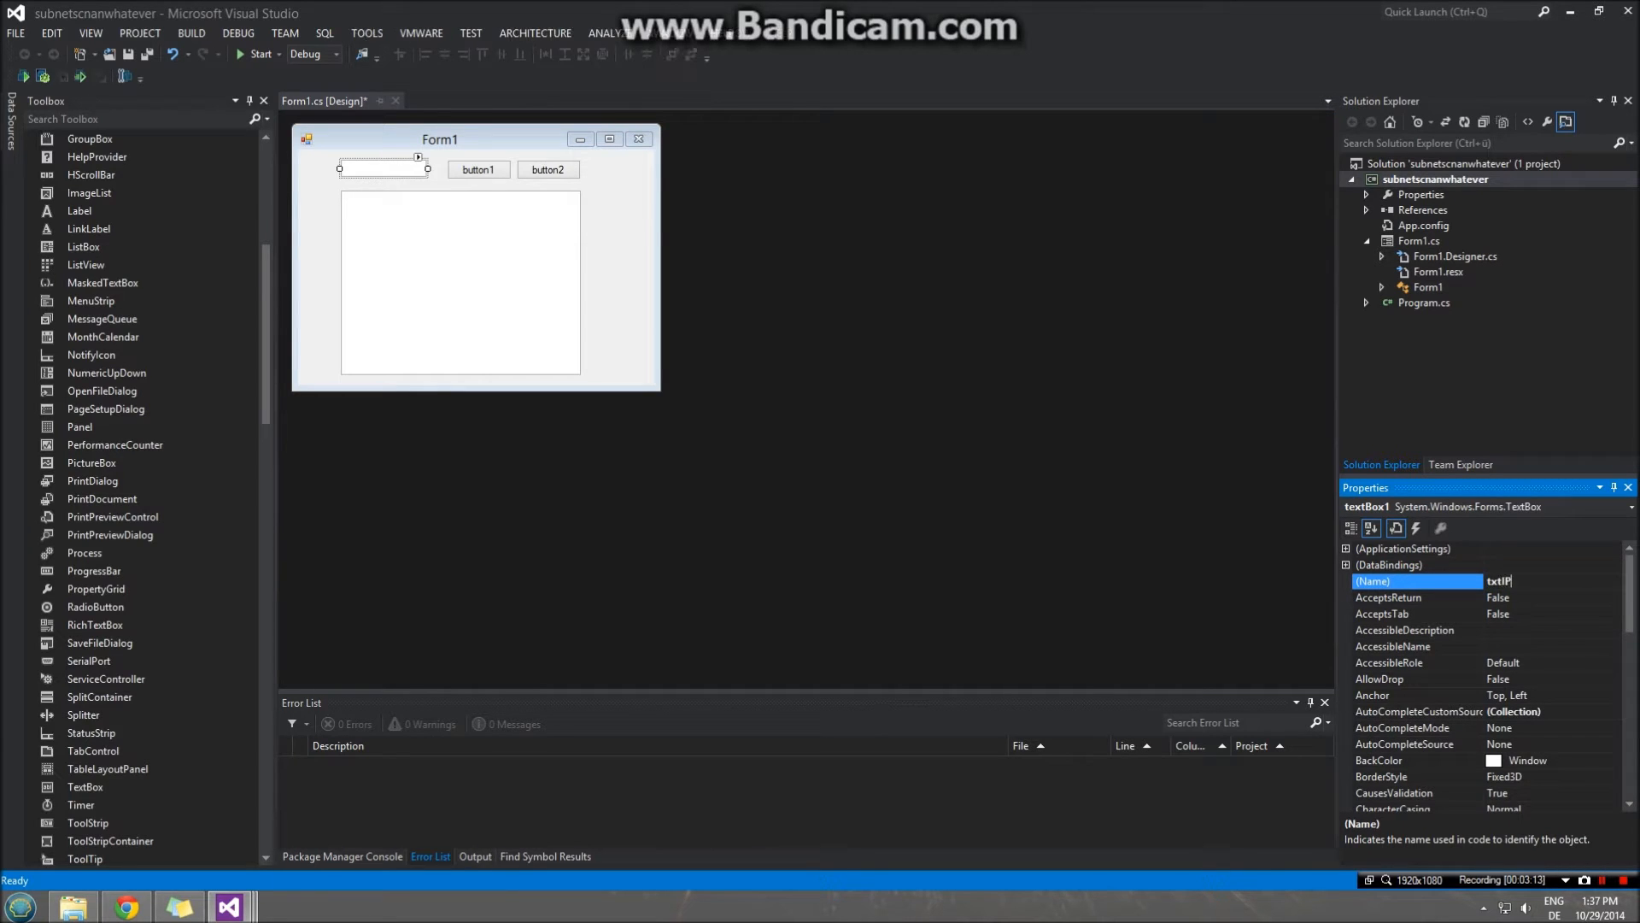
# - Rename the two buttons cmdScan and cmdStop
pyautogui.click(477, 168)
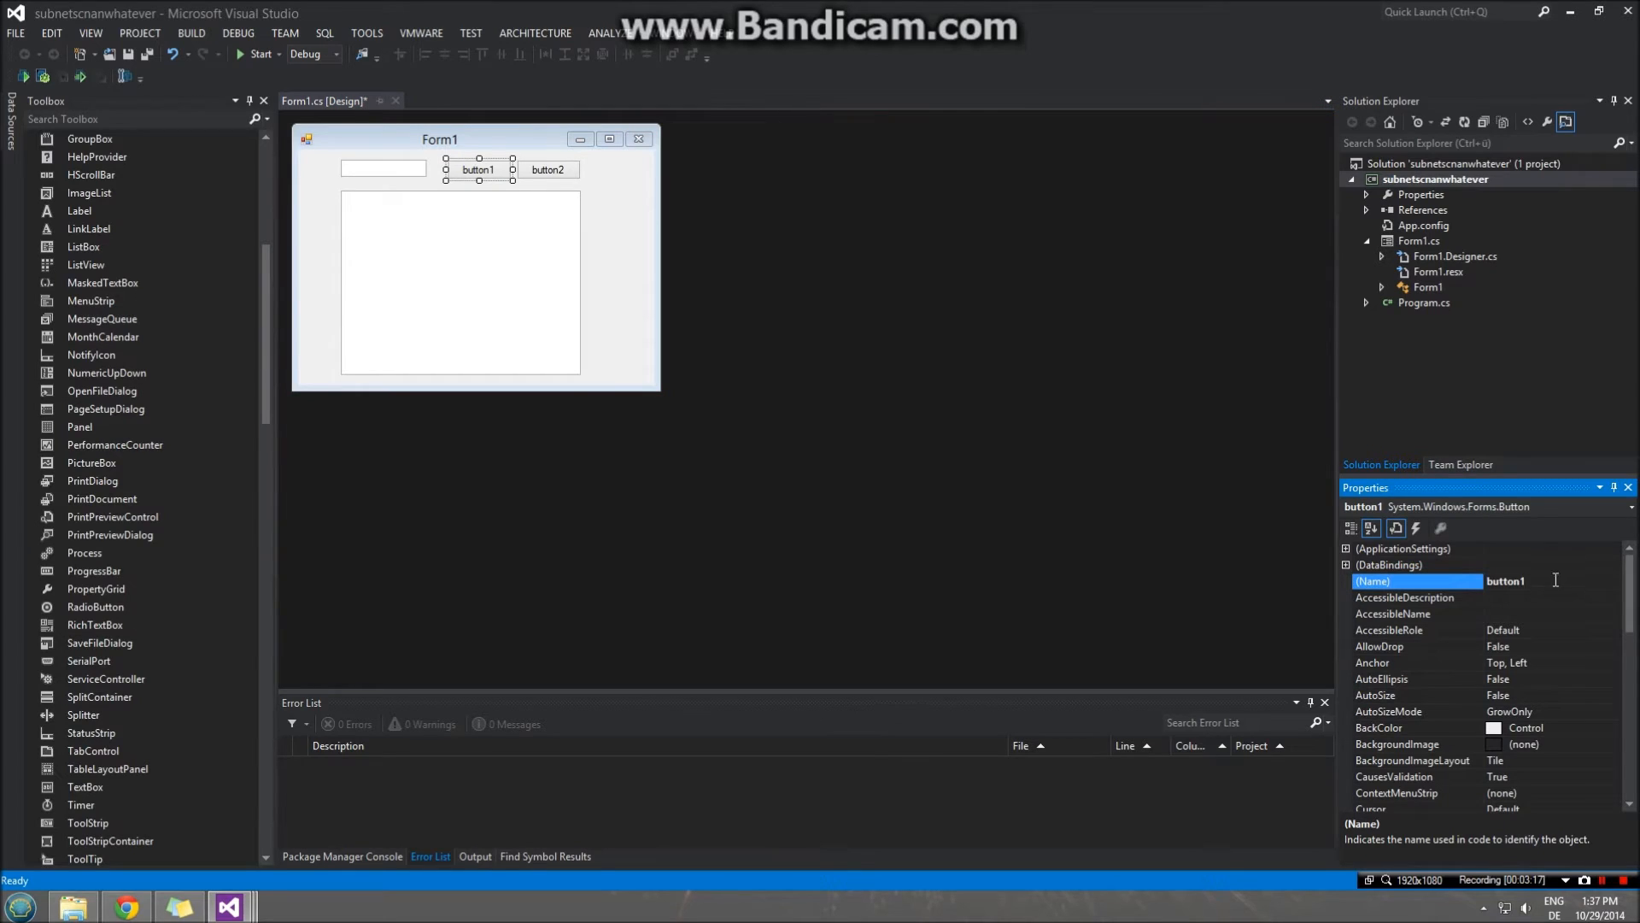
pyautogui.write('cmdScan')
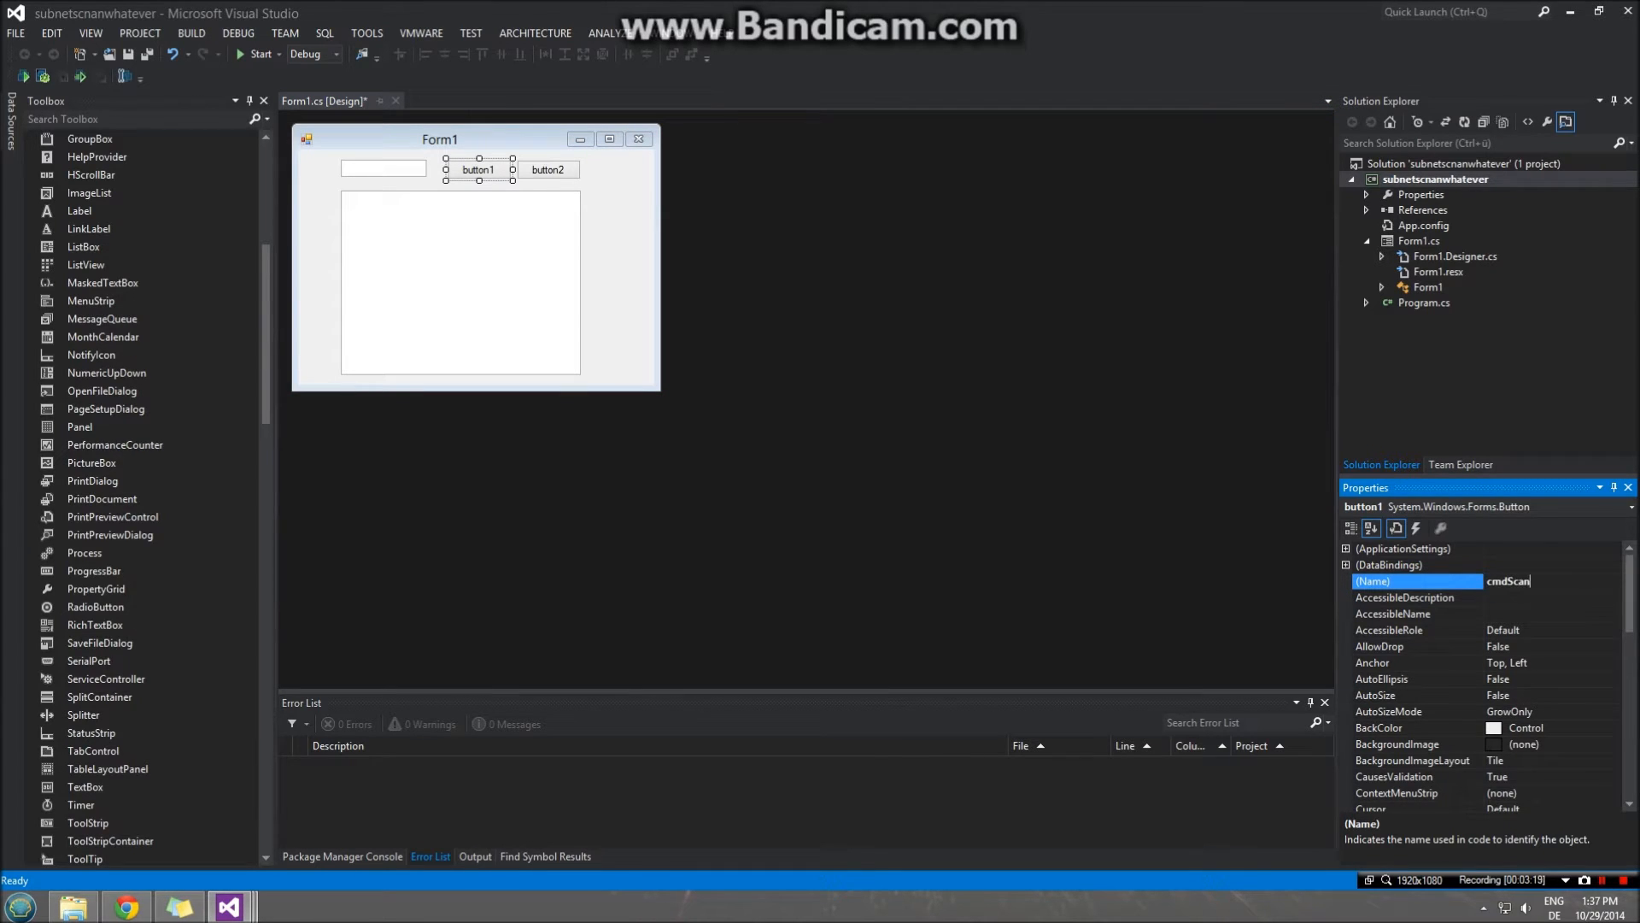
pyautogui.click(547, 169)
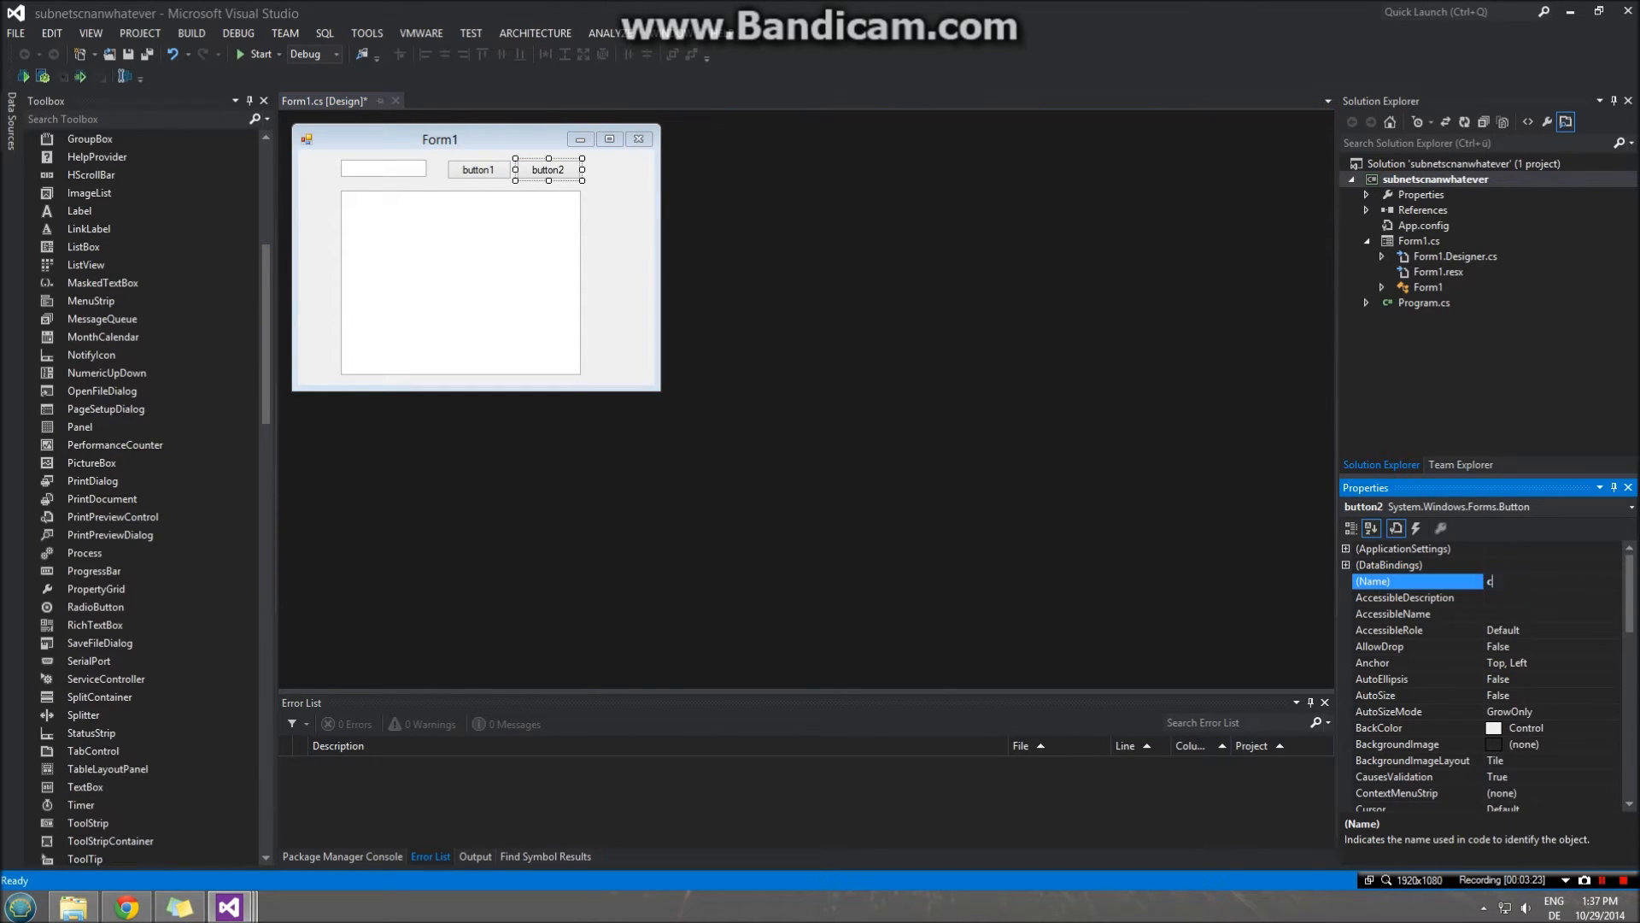
pyautogui.write('cmdStop')
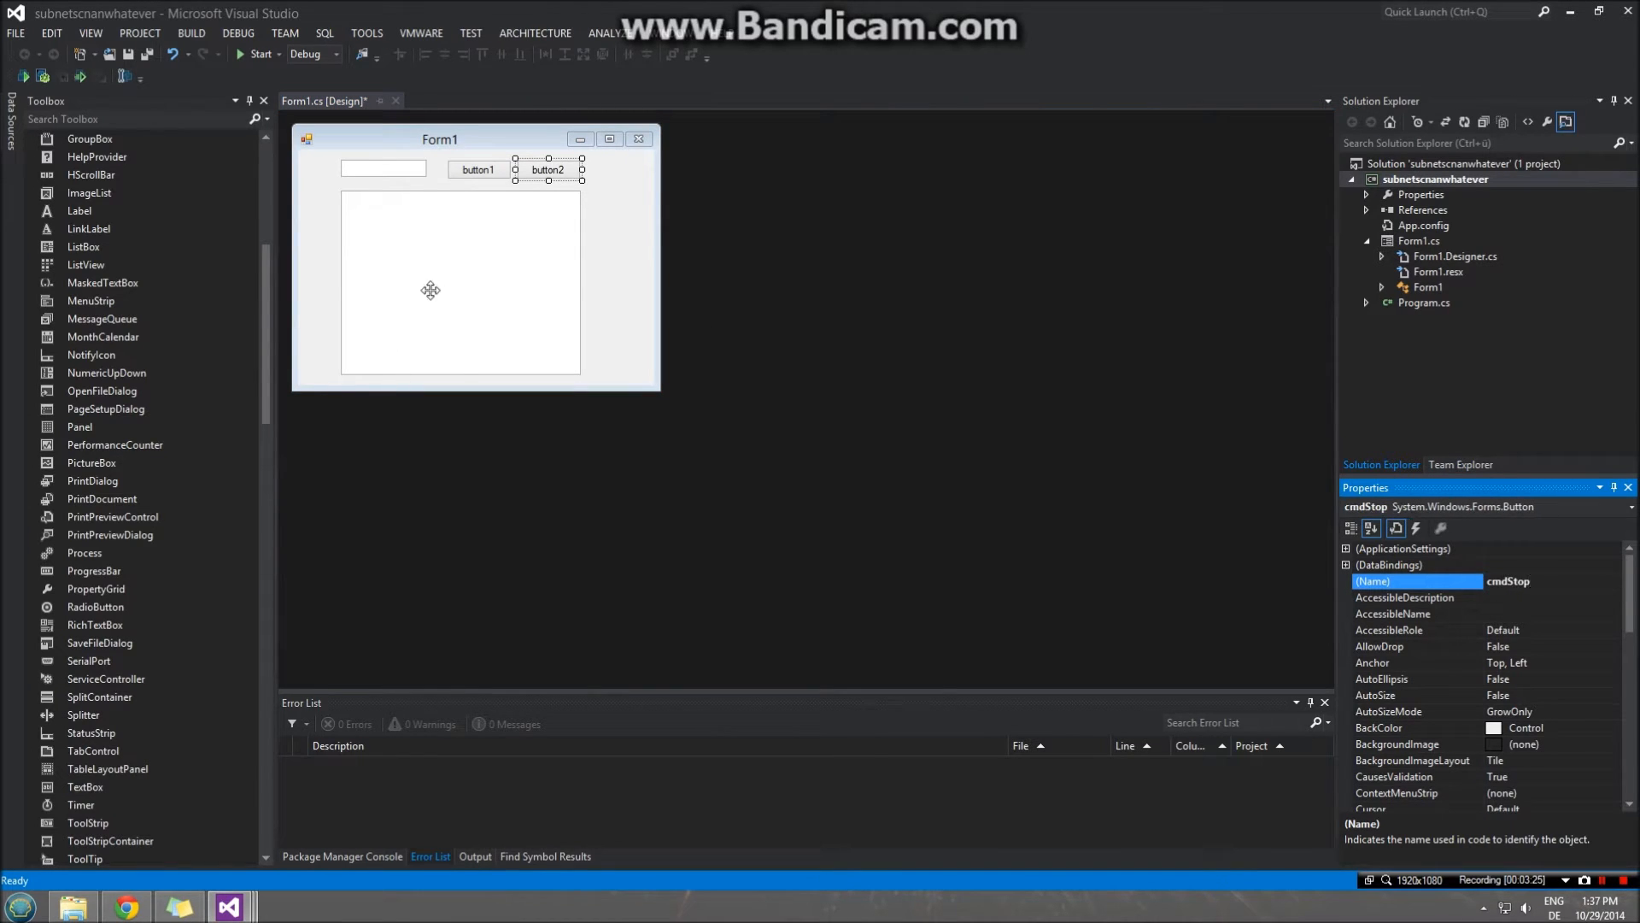
# - Name the large box txtHosts and create the cmdScan_Click handler
pyautogui.click(460, 283)
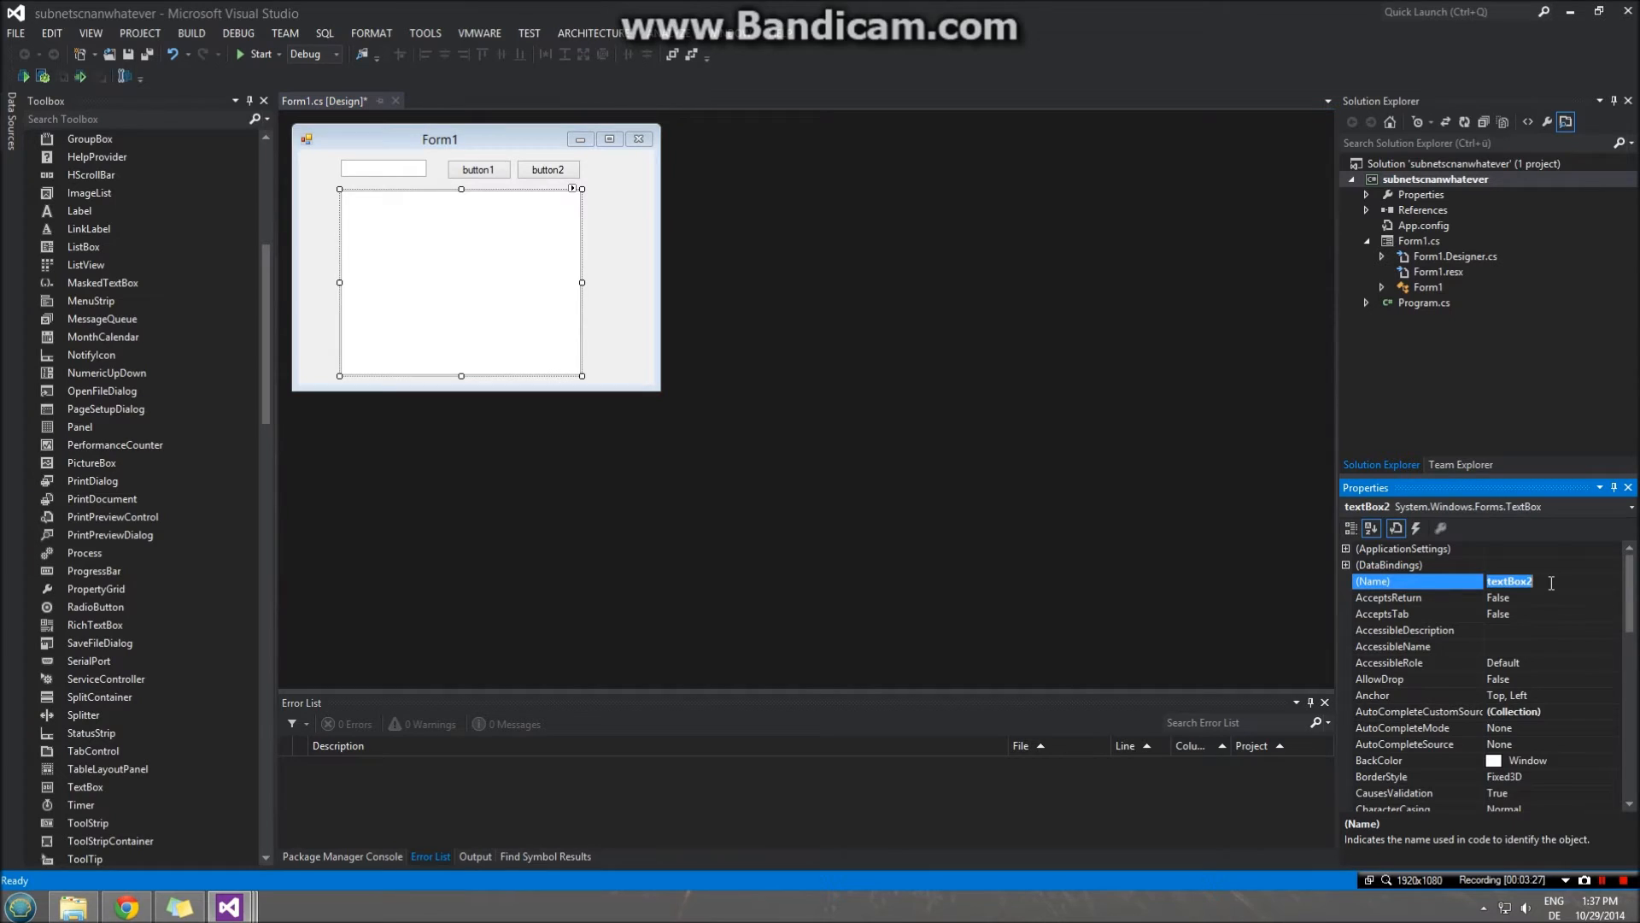
pyautogui.write('txtHosts')
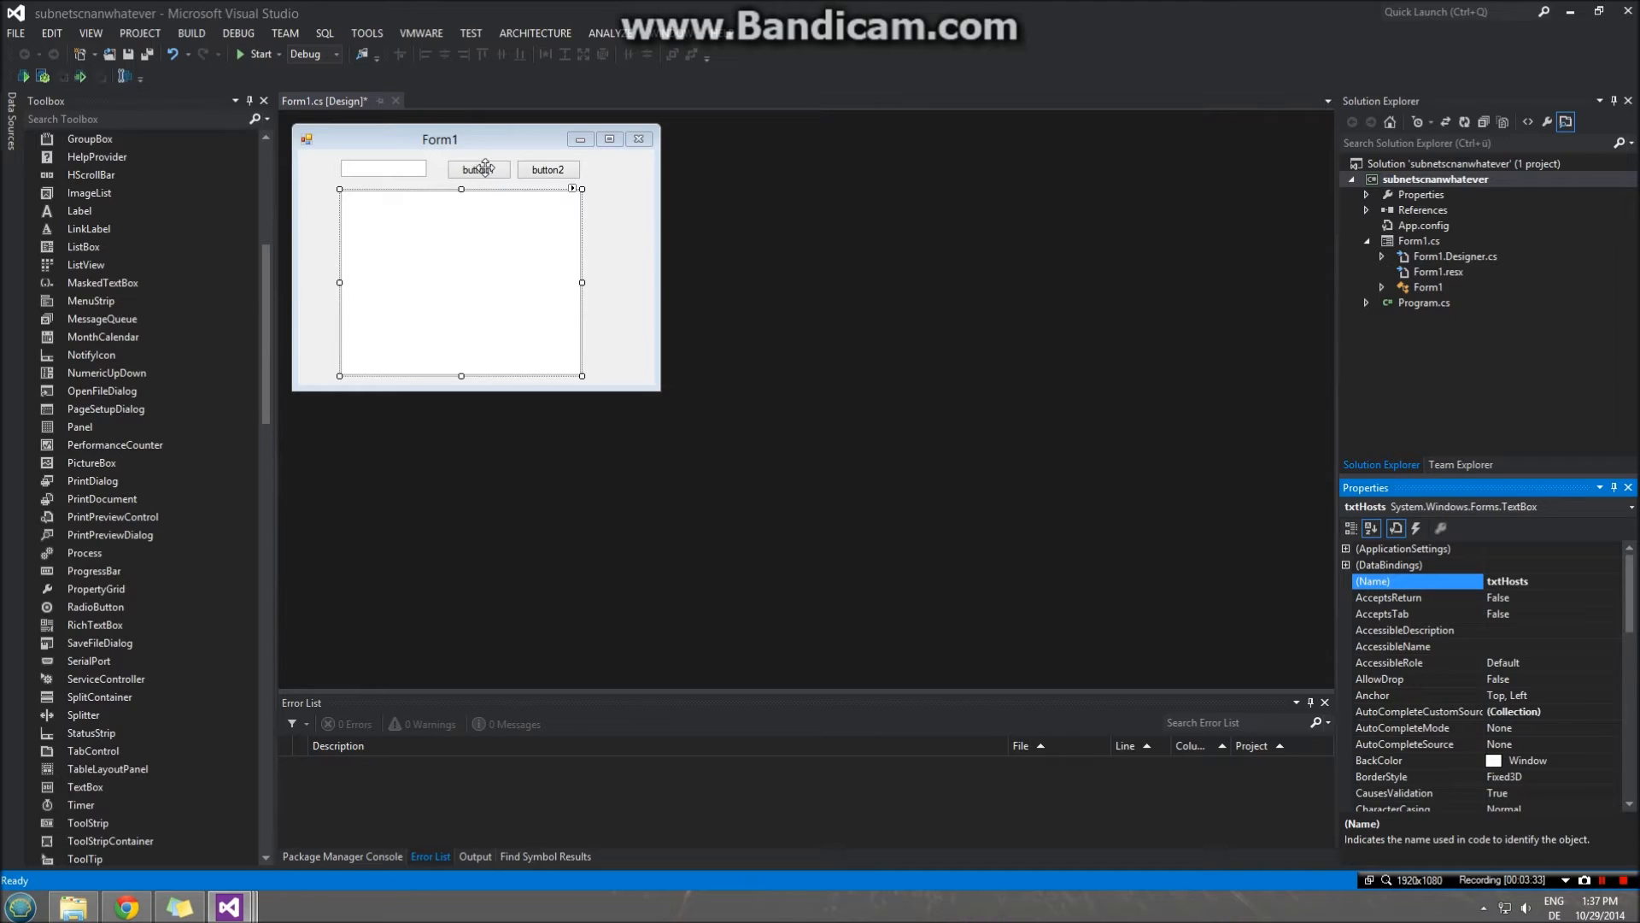
pyautogui.doubleClick(476, 168)
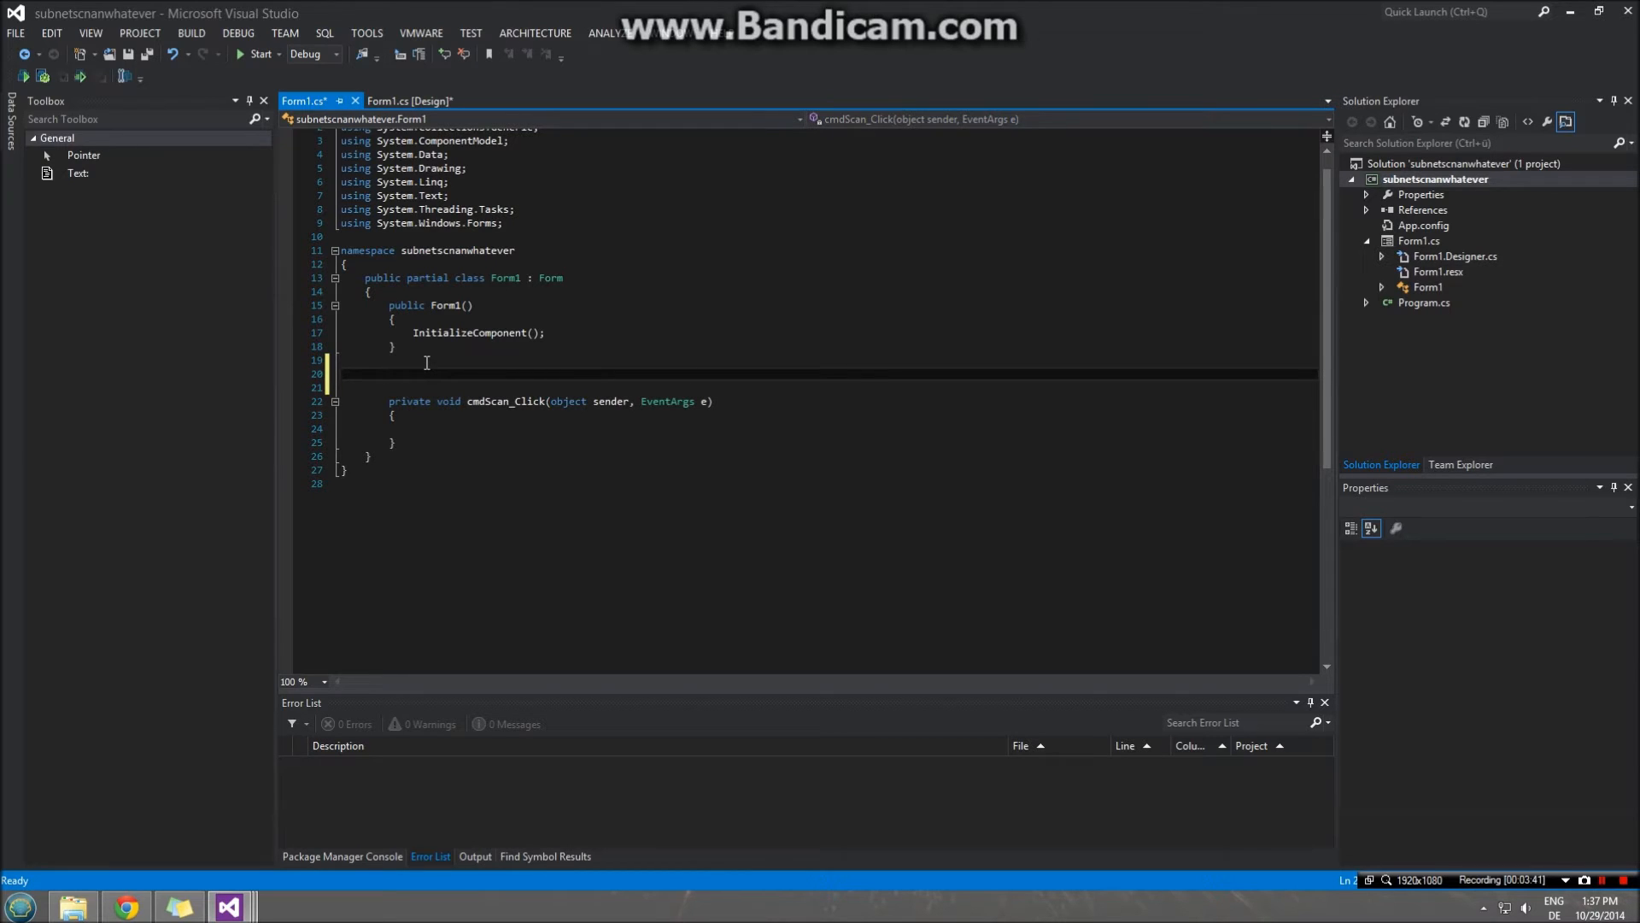
# - Type an empty public void scan(string subnet) { } method into Form1.cs
pyautogui.write('public')
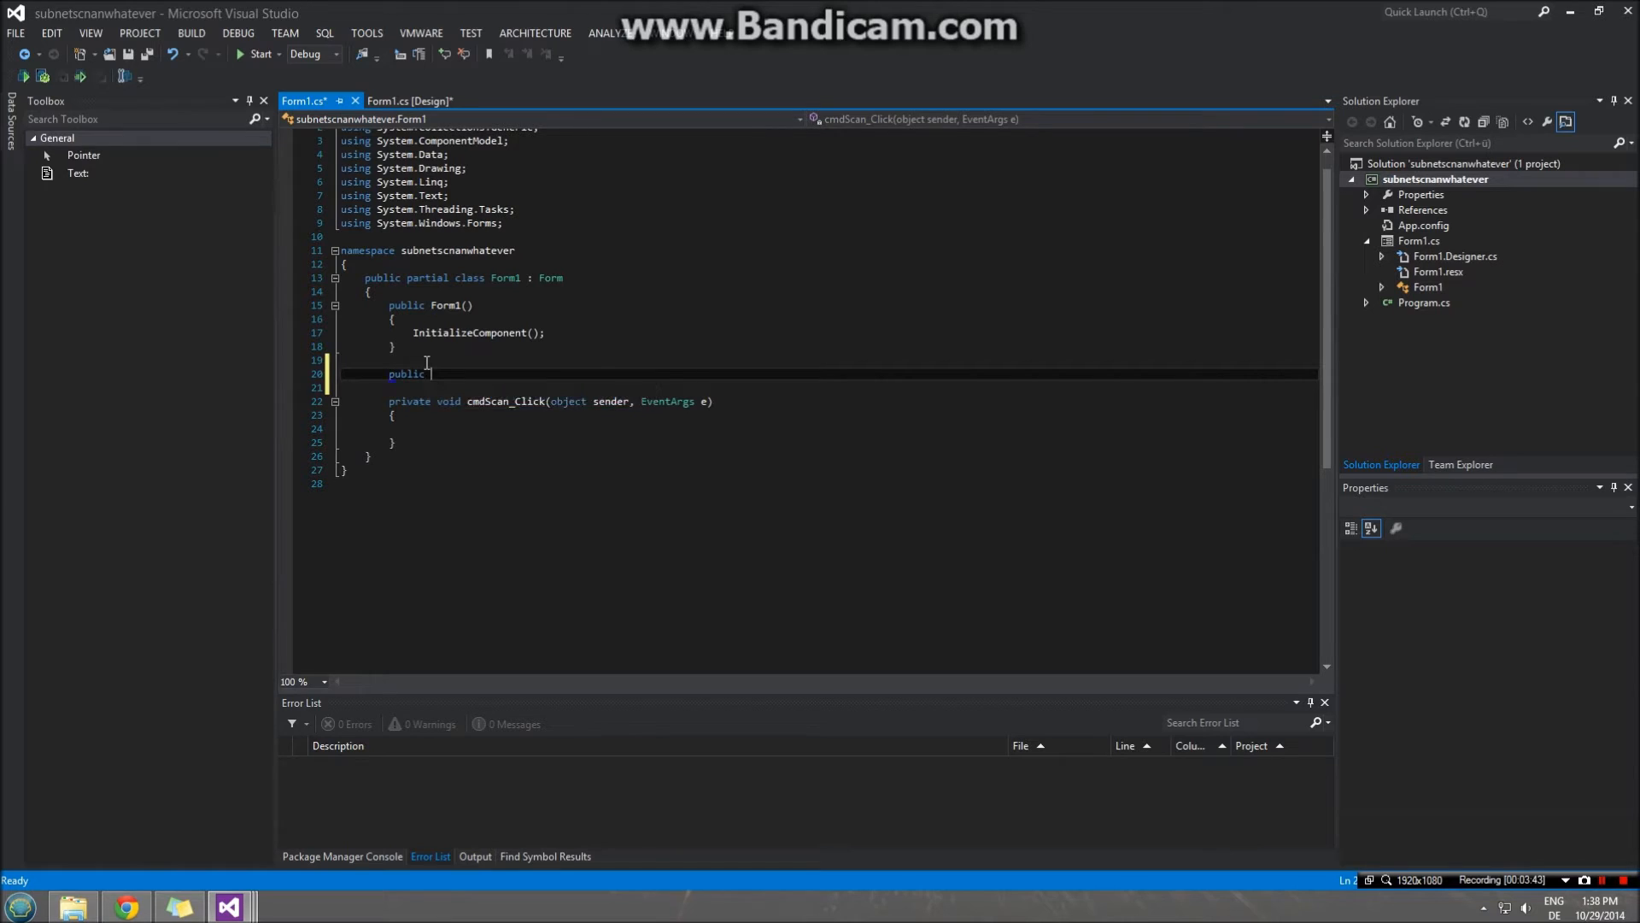
pyautogui.write('void scna')
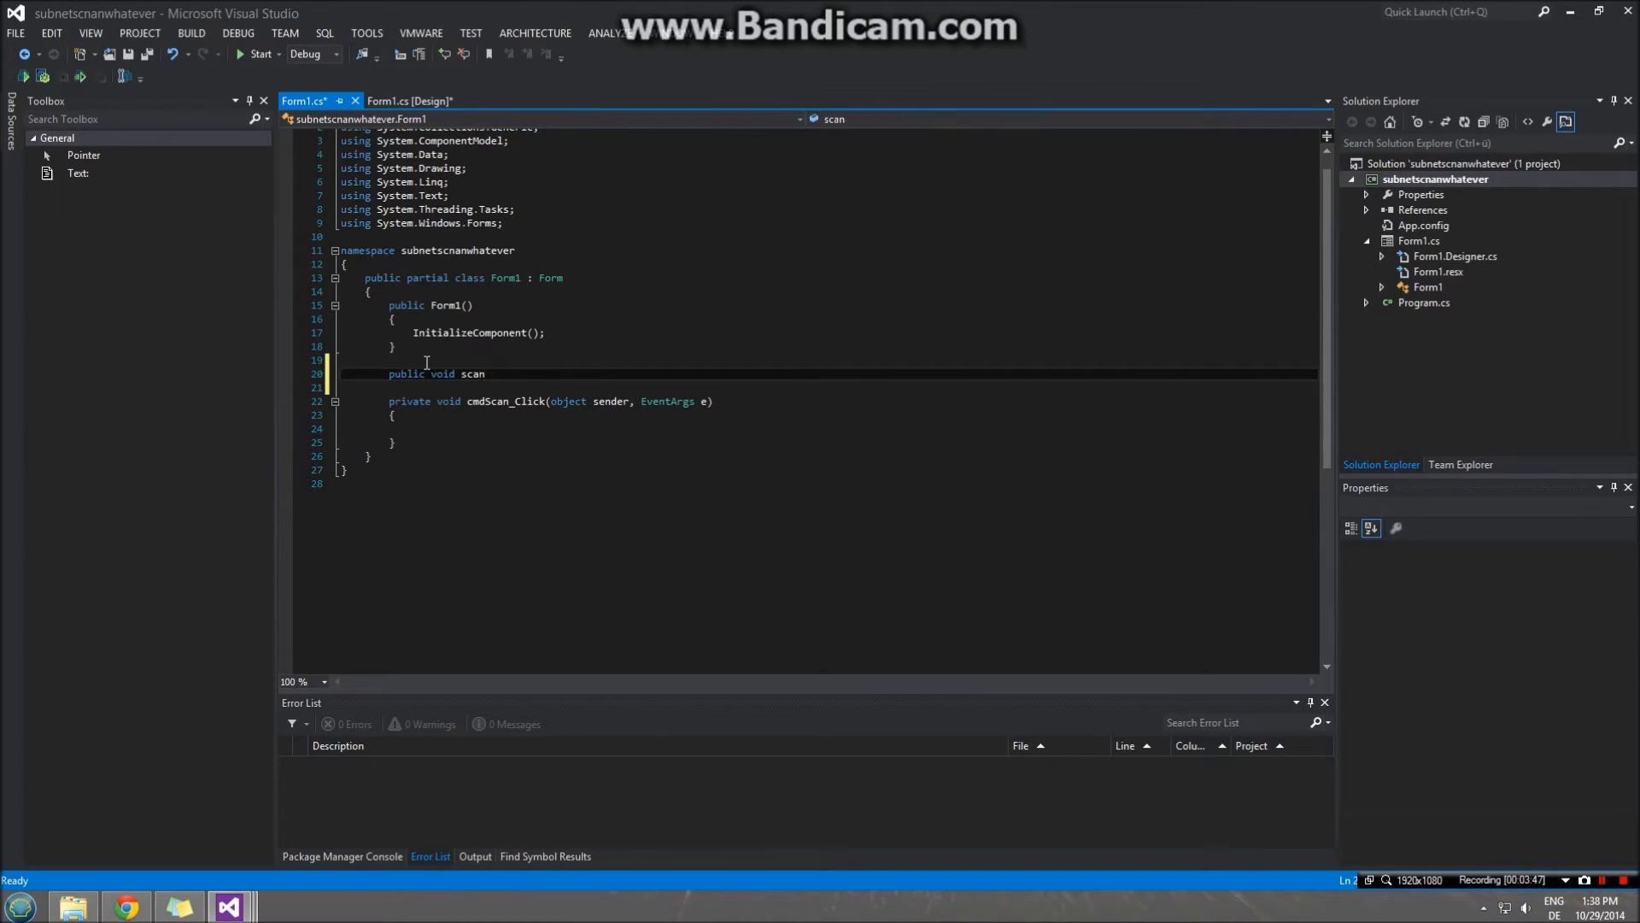
pyautogui.write('(string')
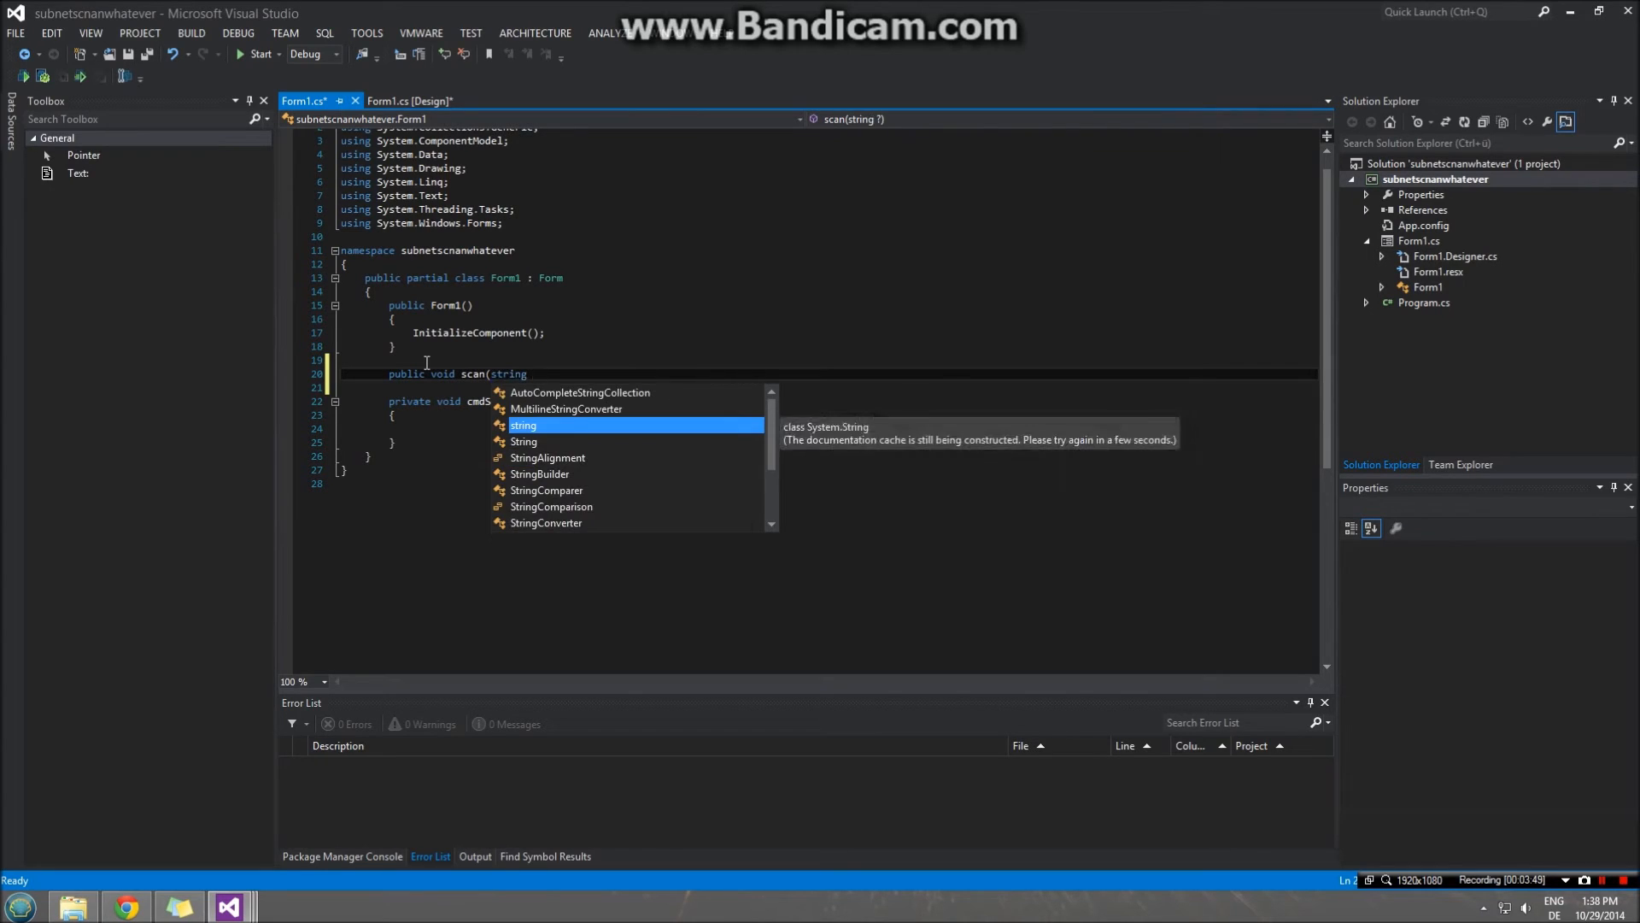
pyautogui.write('subnet')
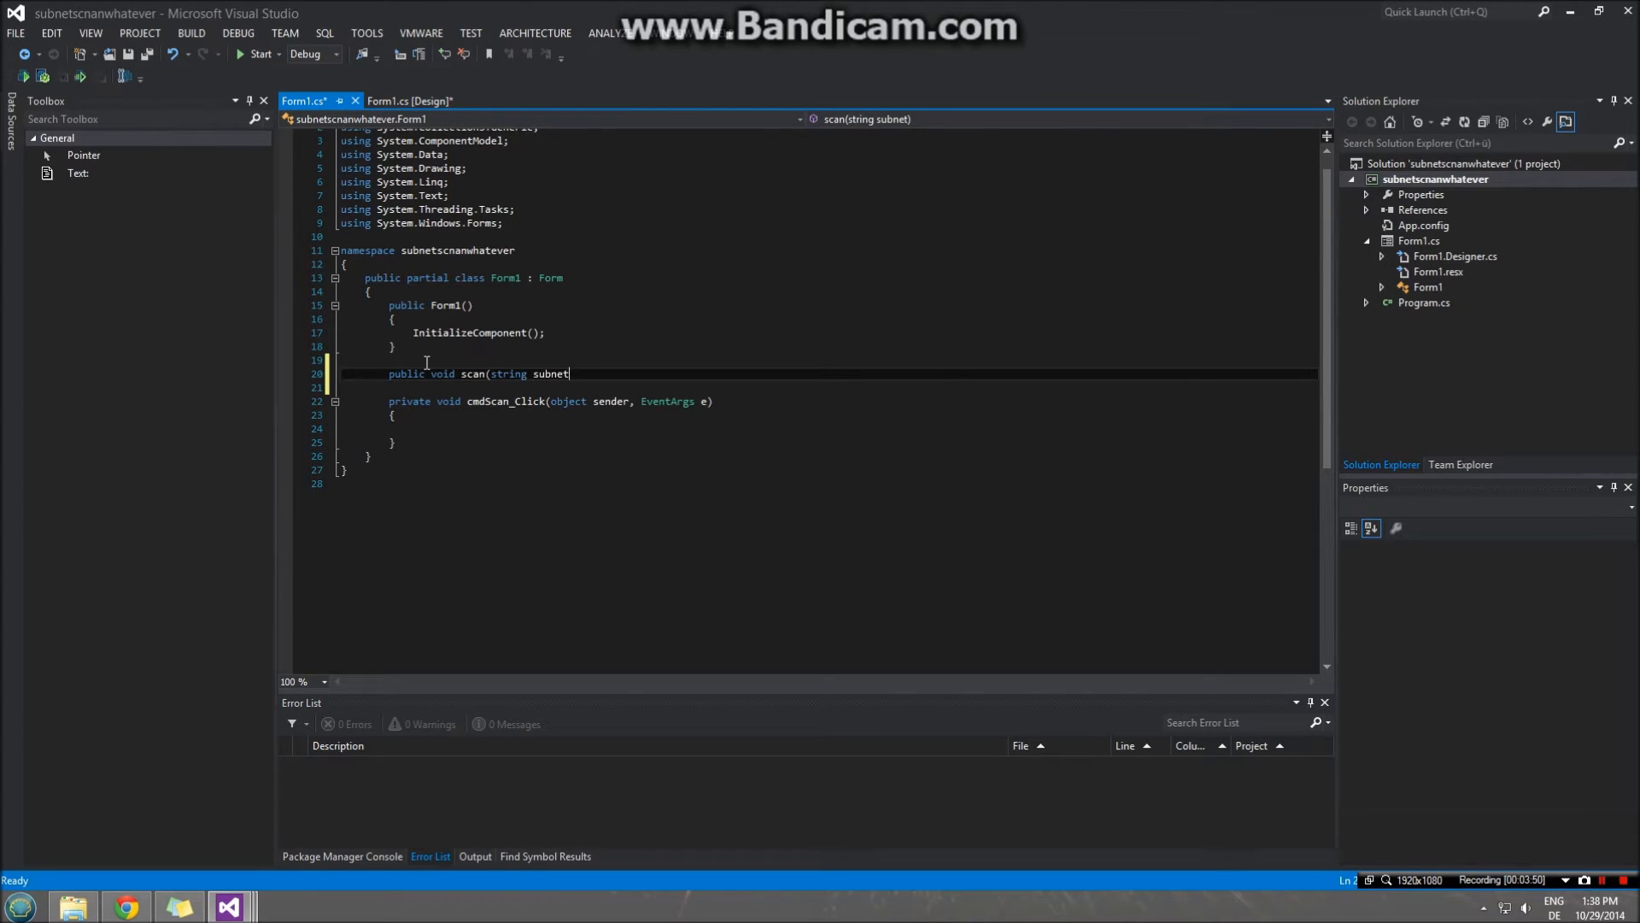
pyautogui.write(') { }')
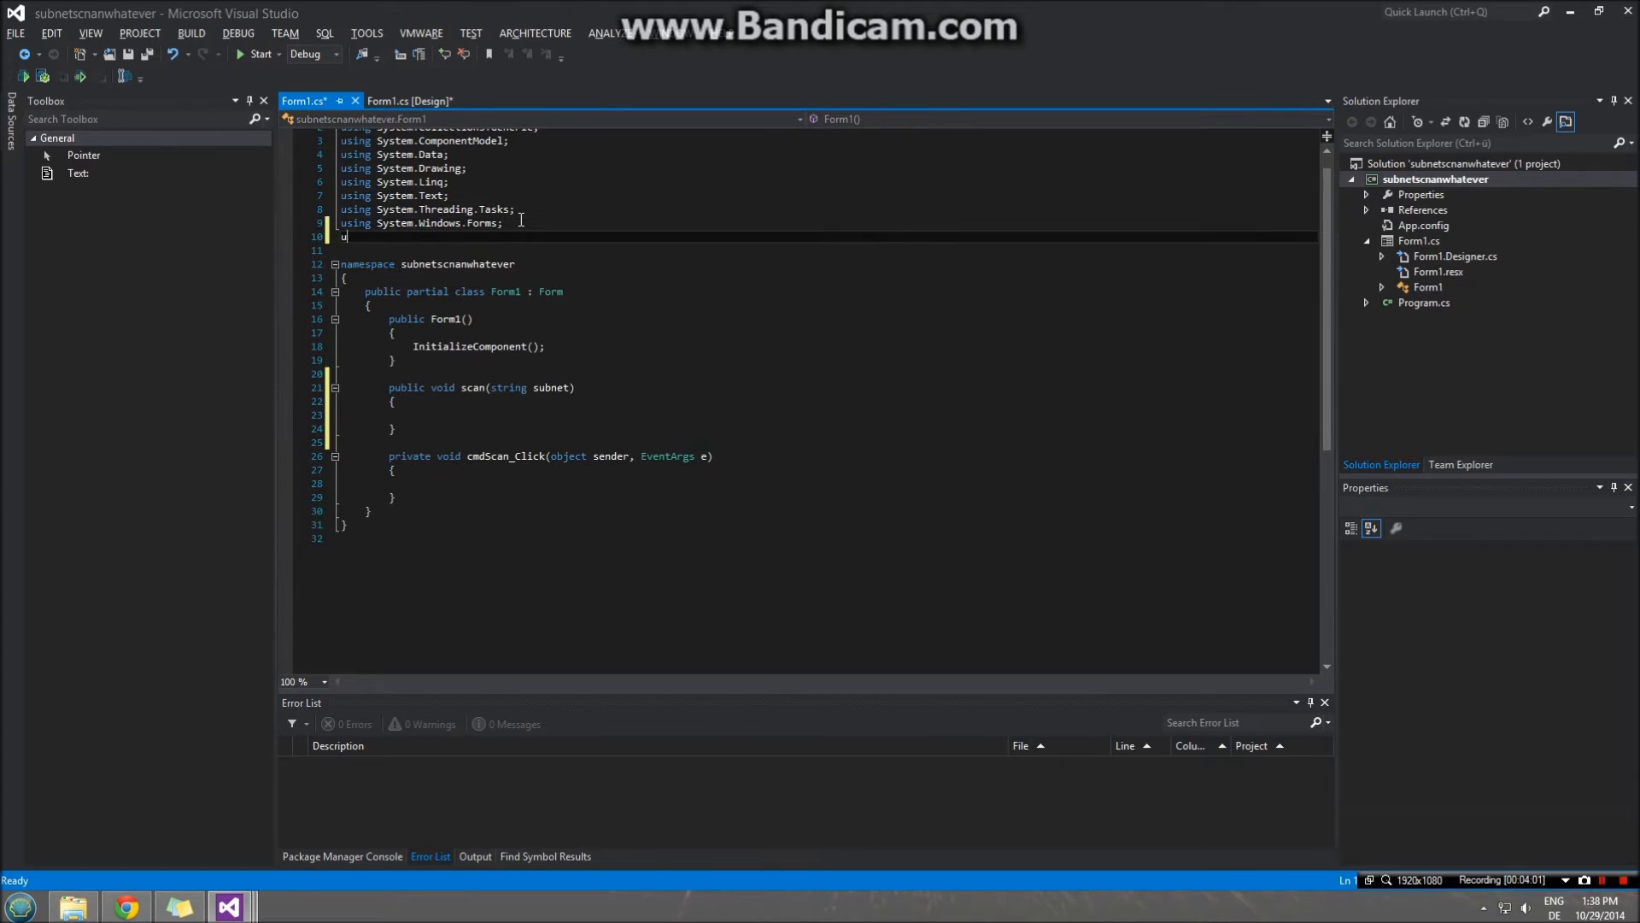
# - Type using directives for System.Net, System.Net.NetworkInformation and System.Threading
pyautogui.write('using Sysmte')
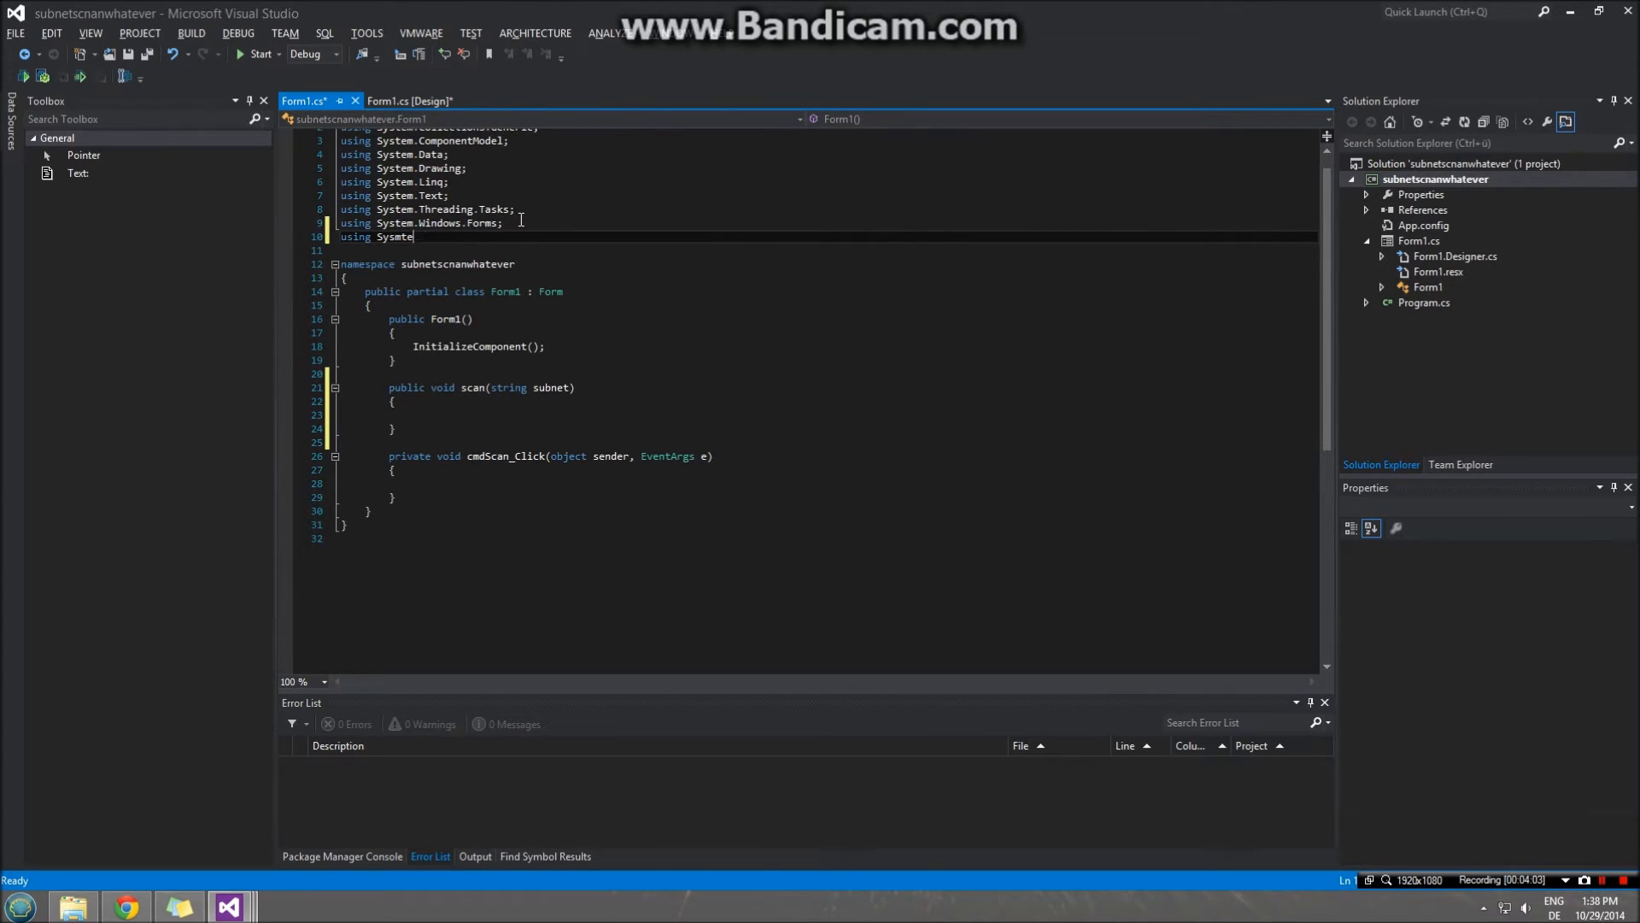
pyautogui.write('m.Net;')
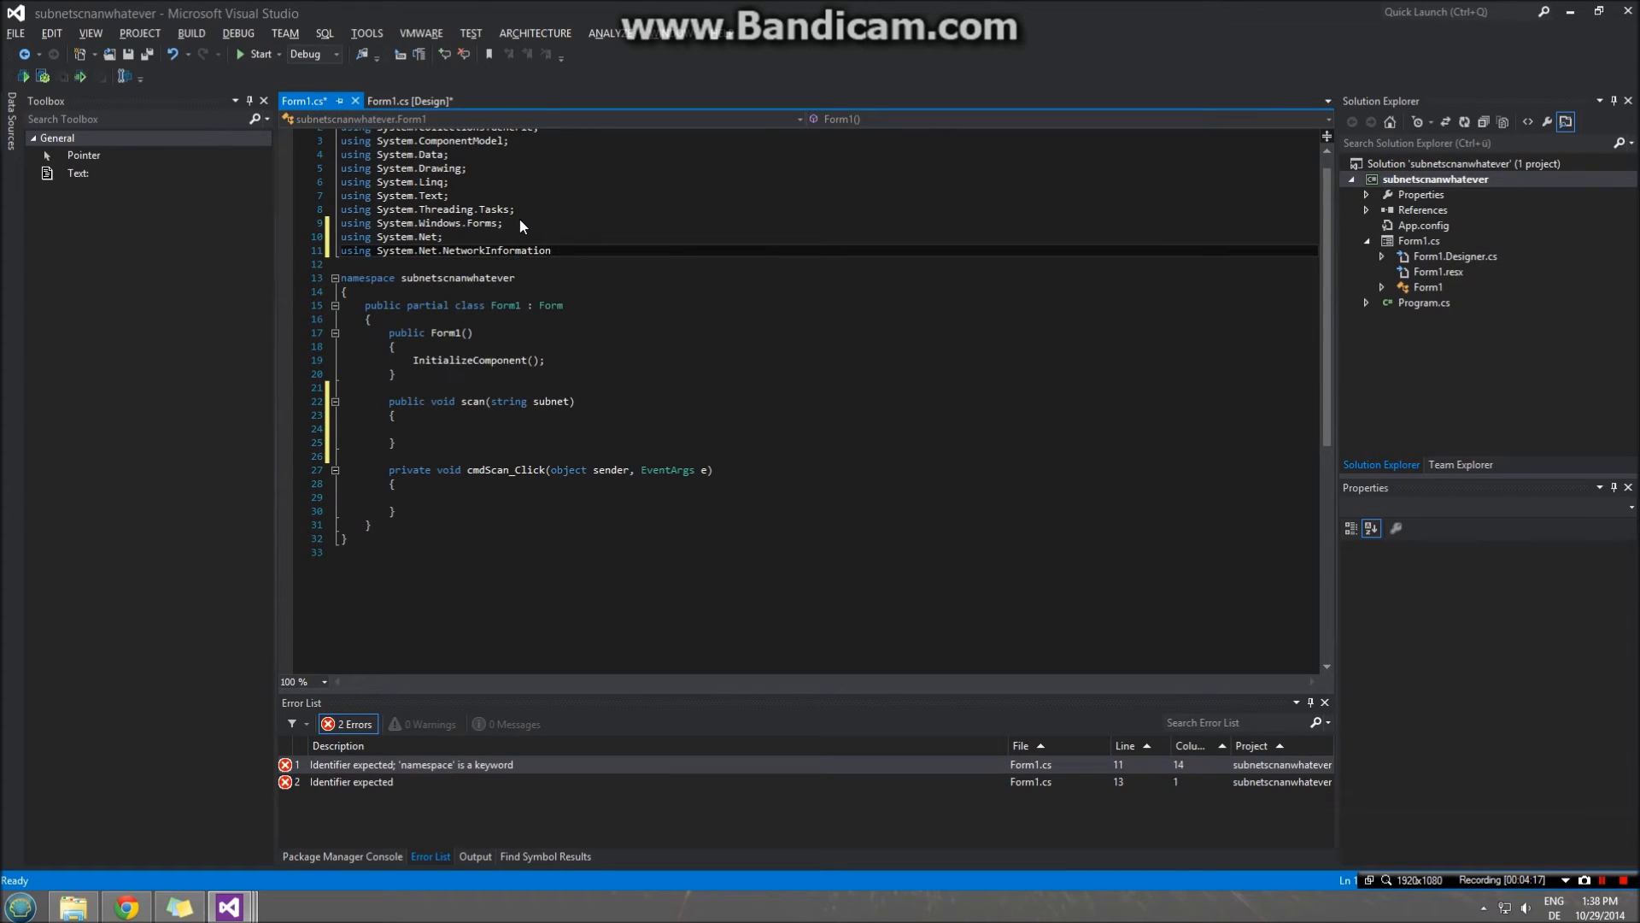
pyautogui.write('using')
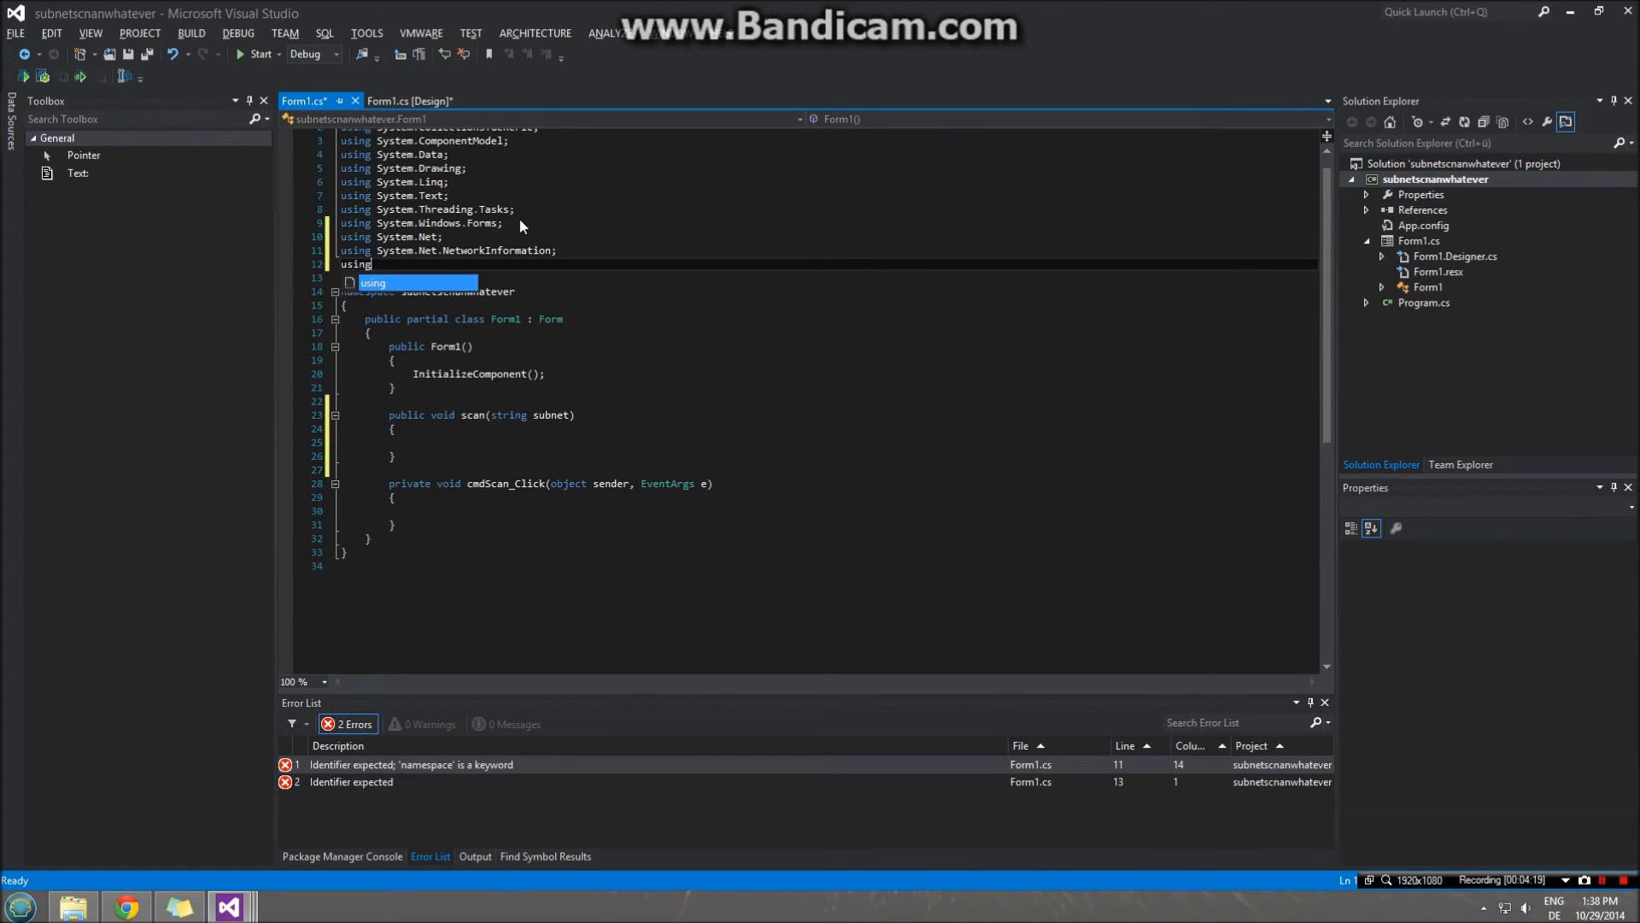
pyautogui.write('System.')
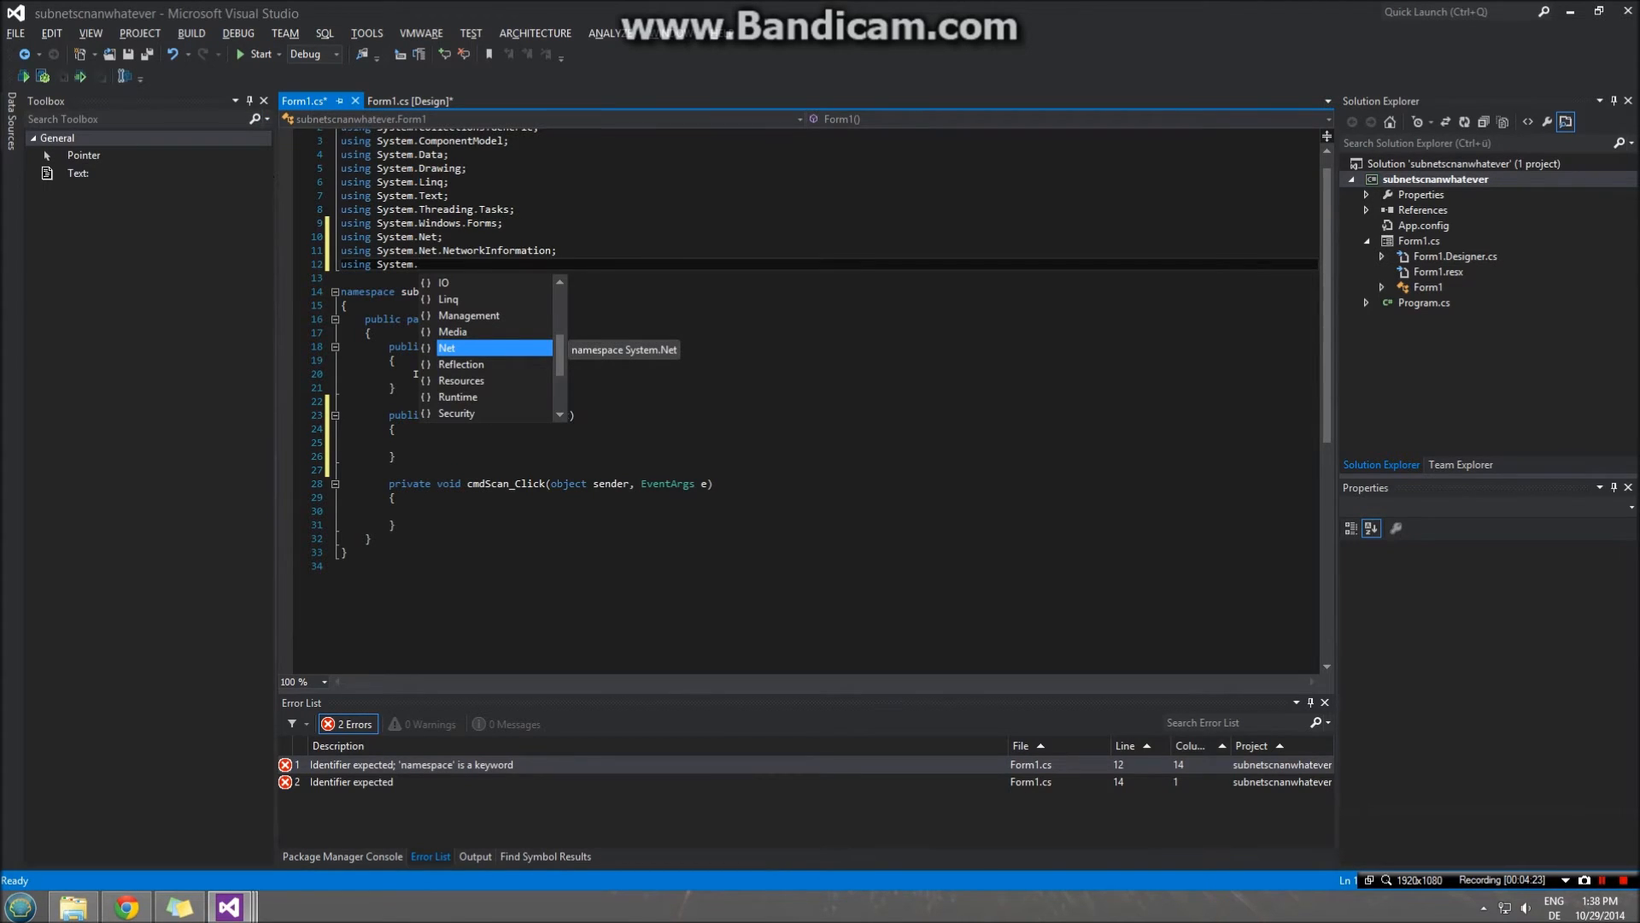
pyautogui.press('Escape')
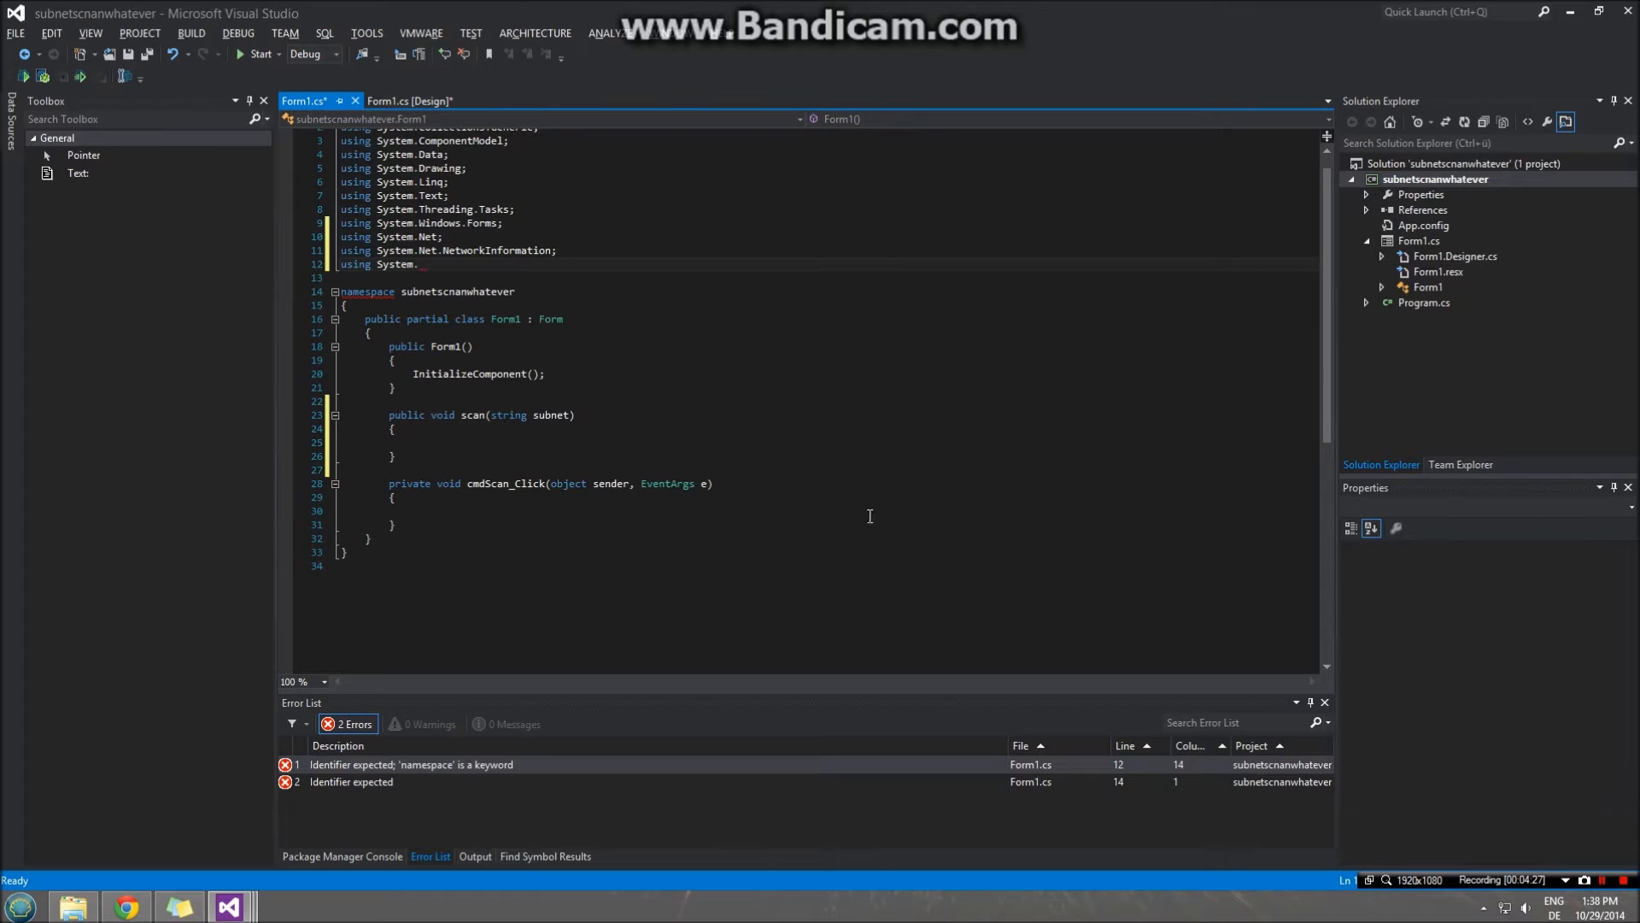
pyautogui.write('T')
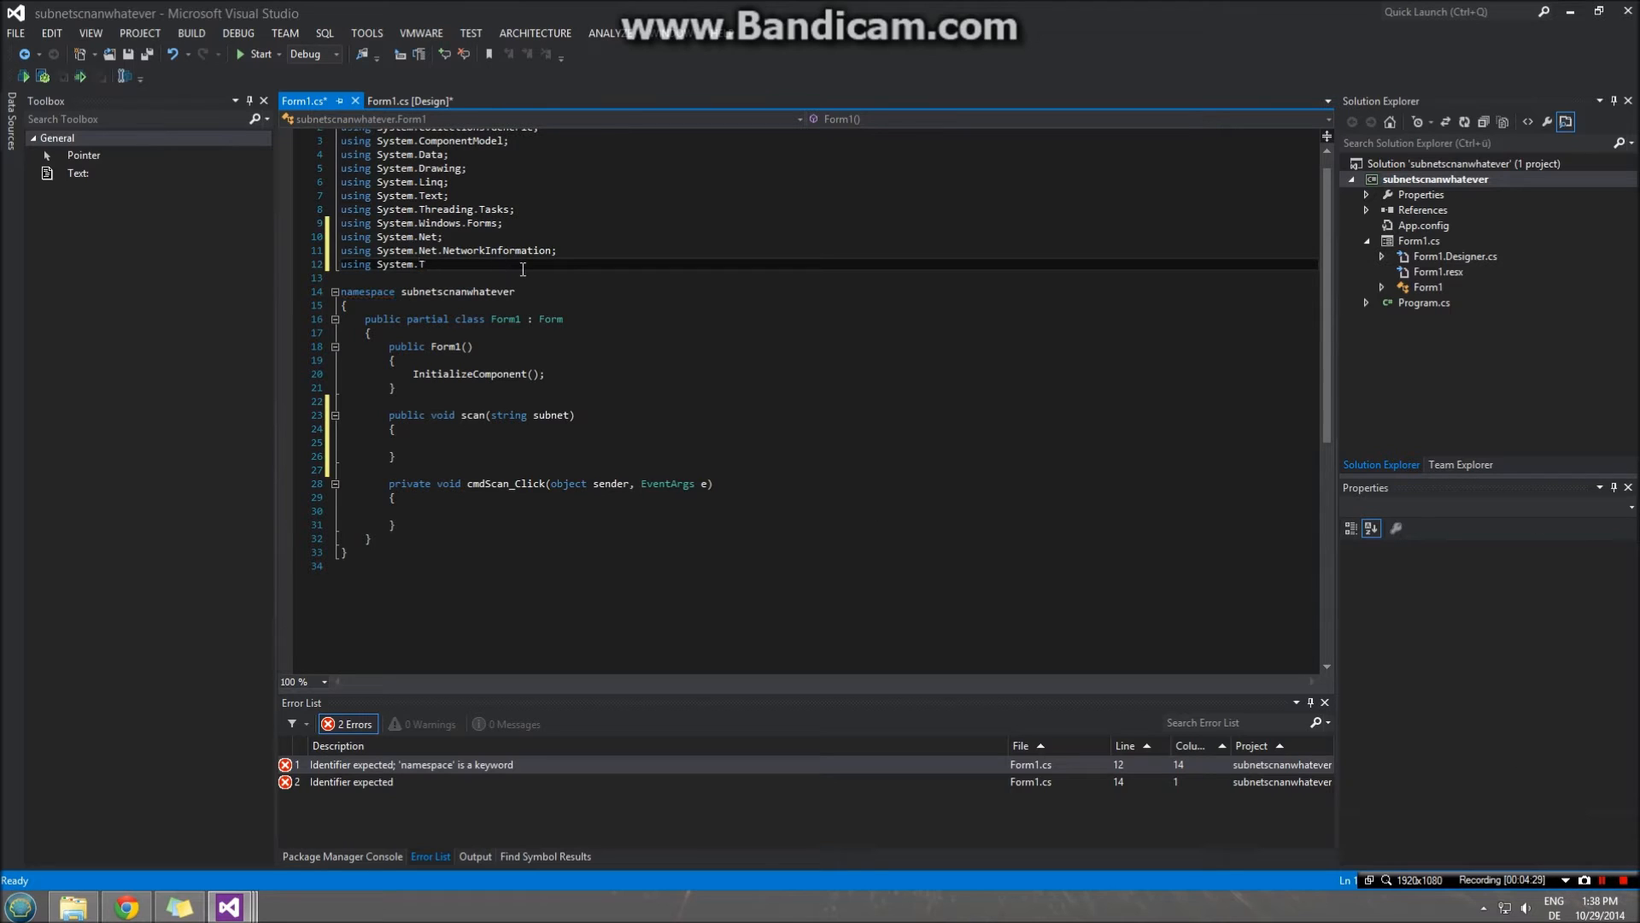
pyautogui.write('hreadin')
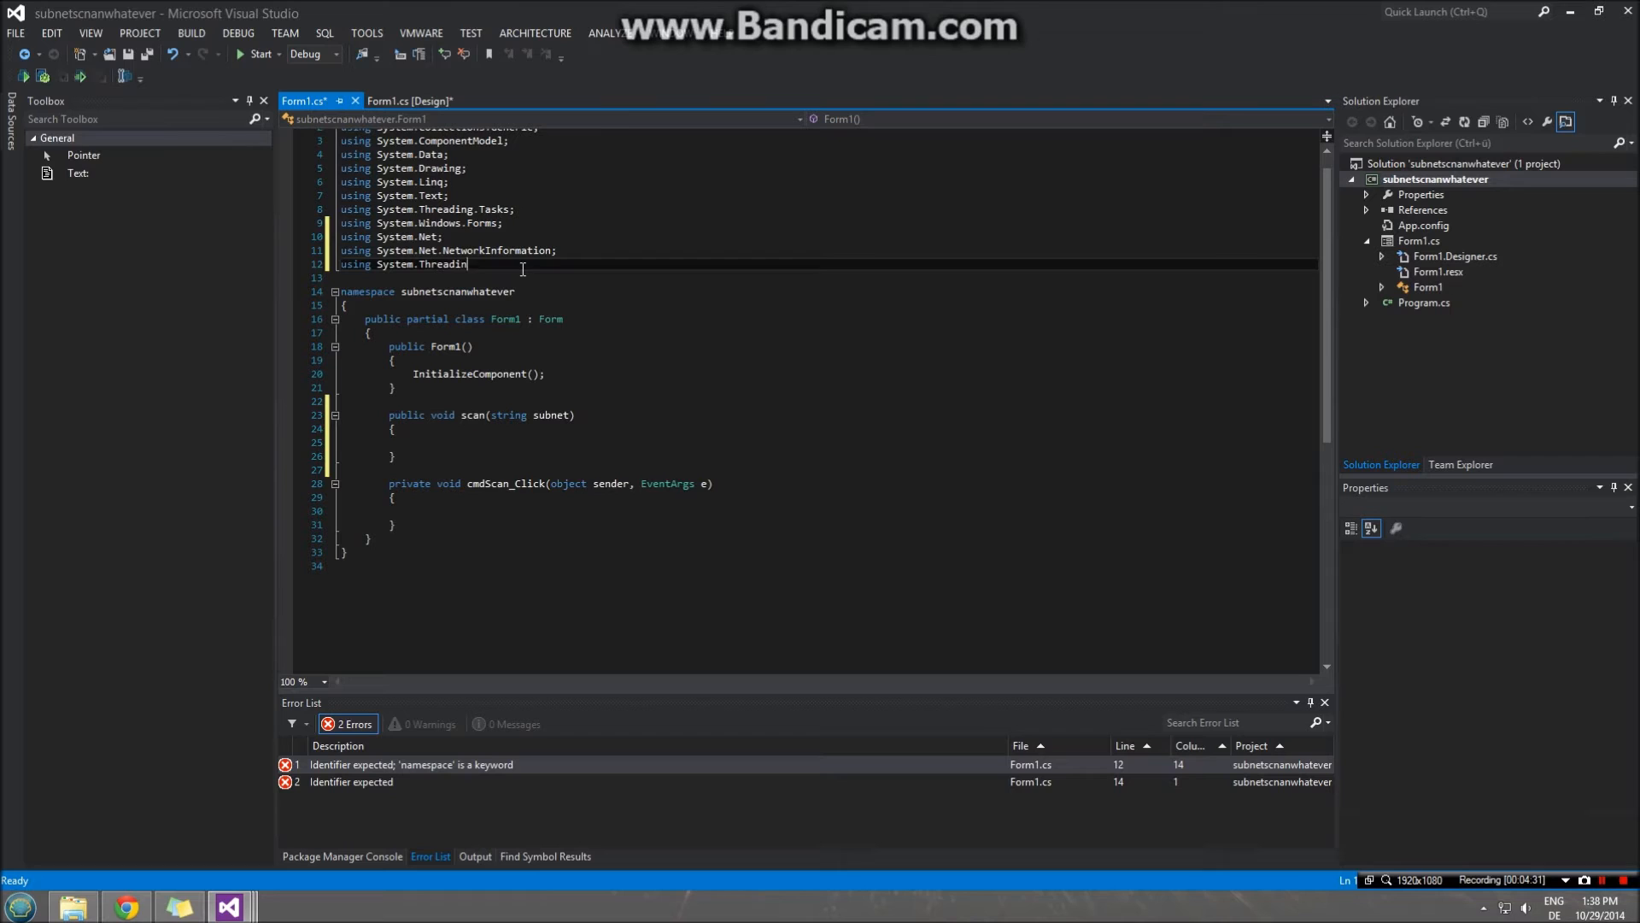
pyautogui.write('g;')
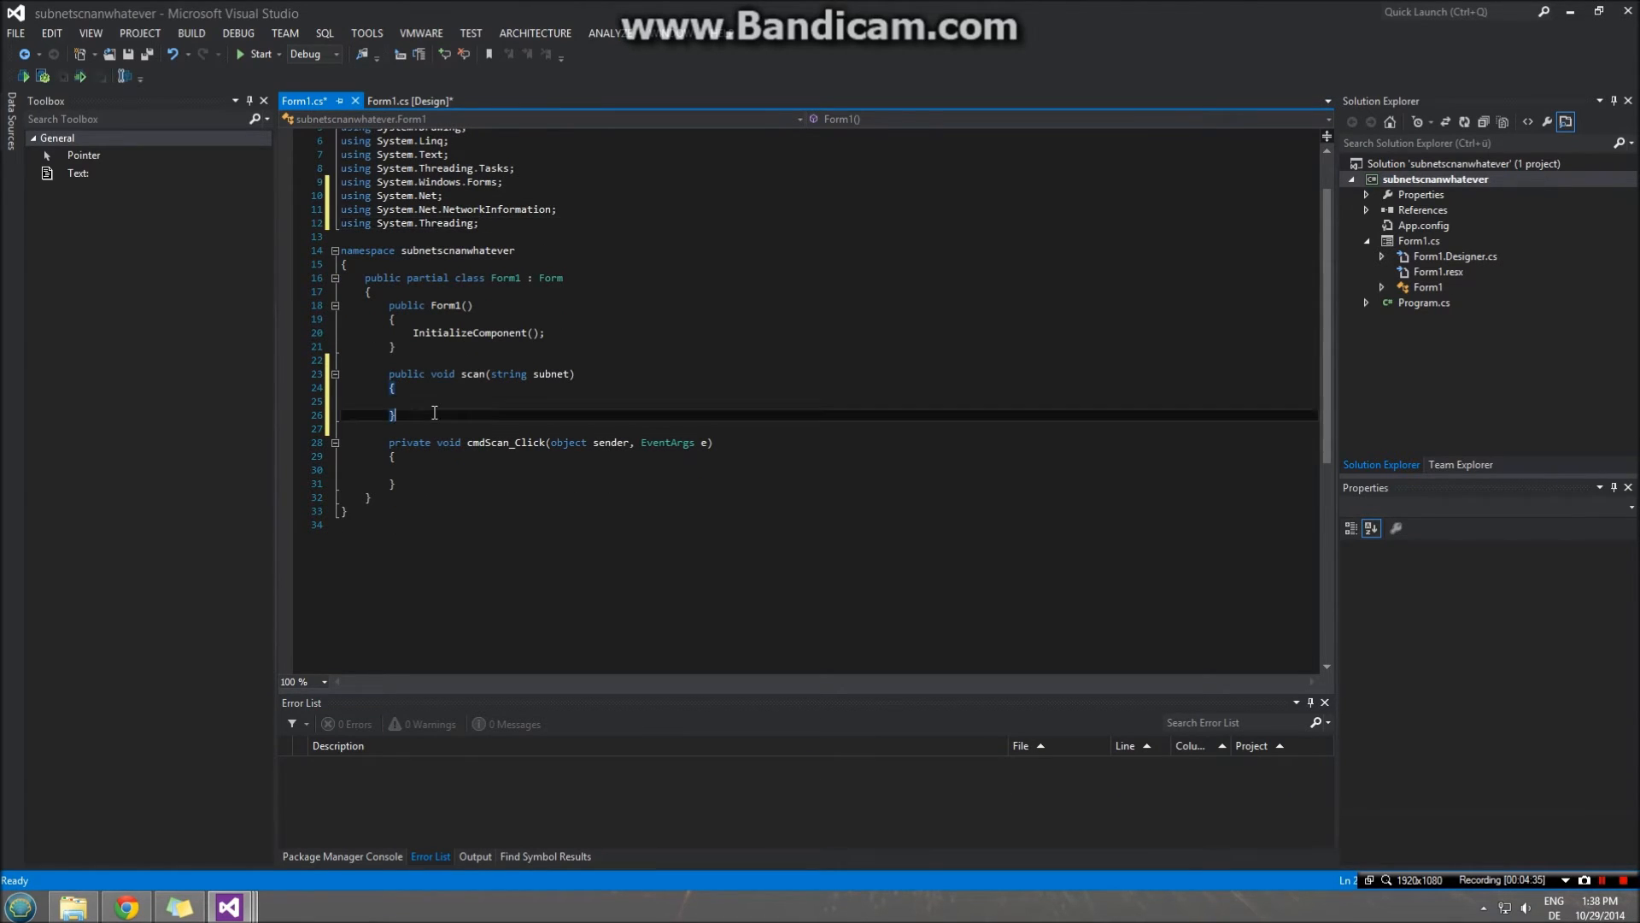
# - Declare Ping myPing, PingReply reply, IPAddress addr and IPHostEntry host in scan()
pyautogui.click(439, 406)
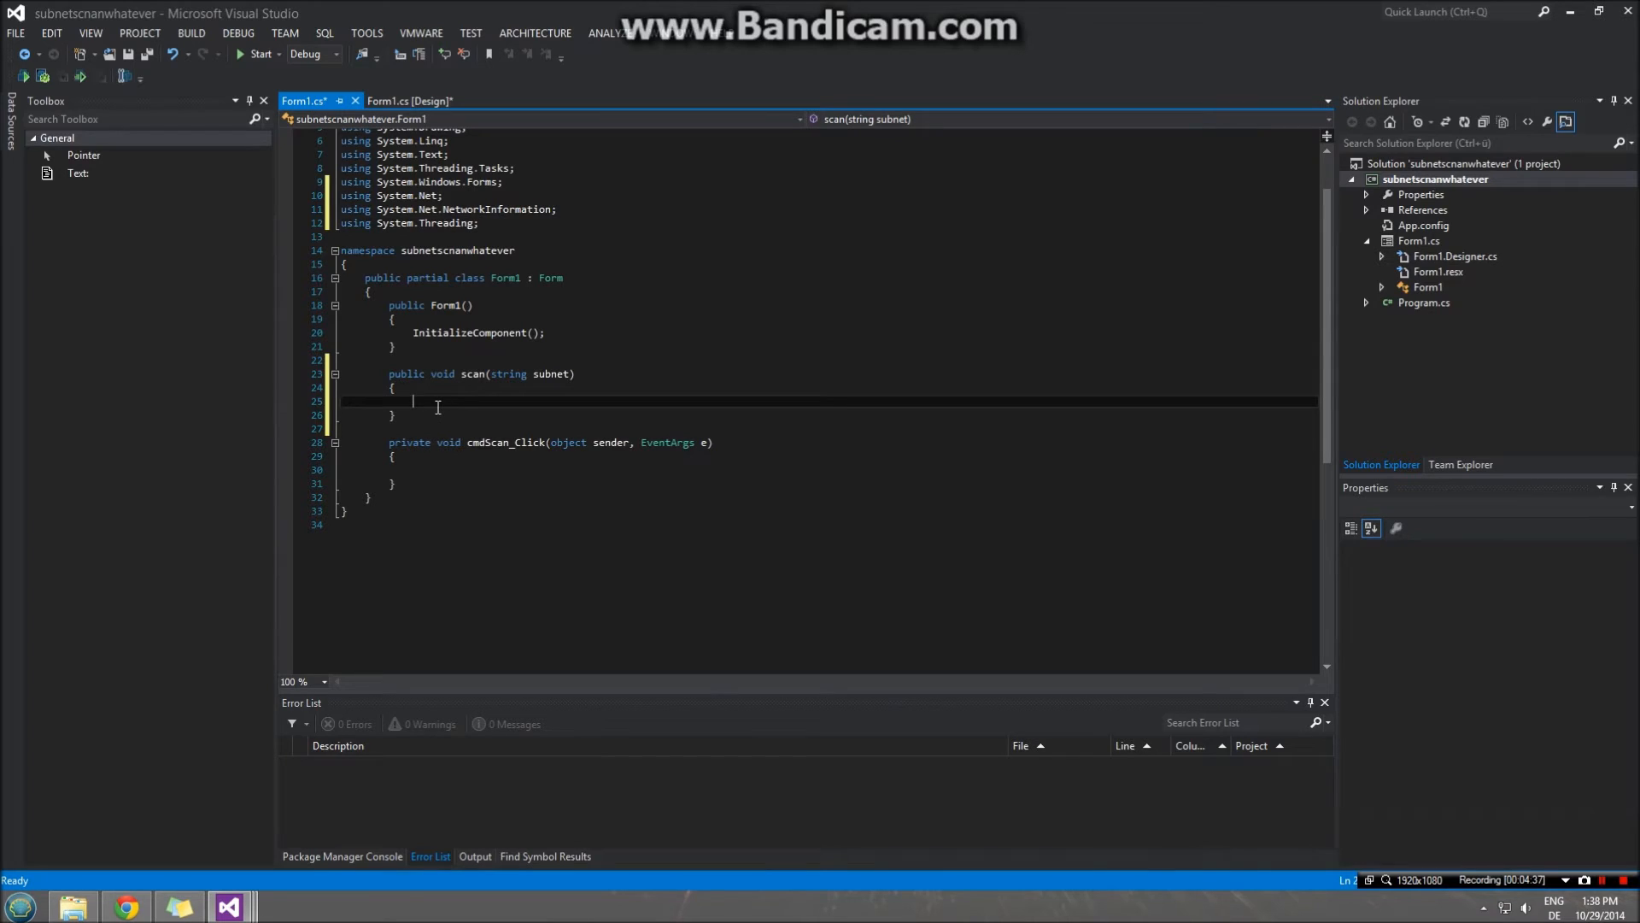
pyautogui.write('Pu')
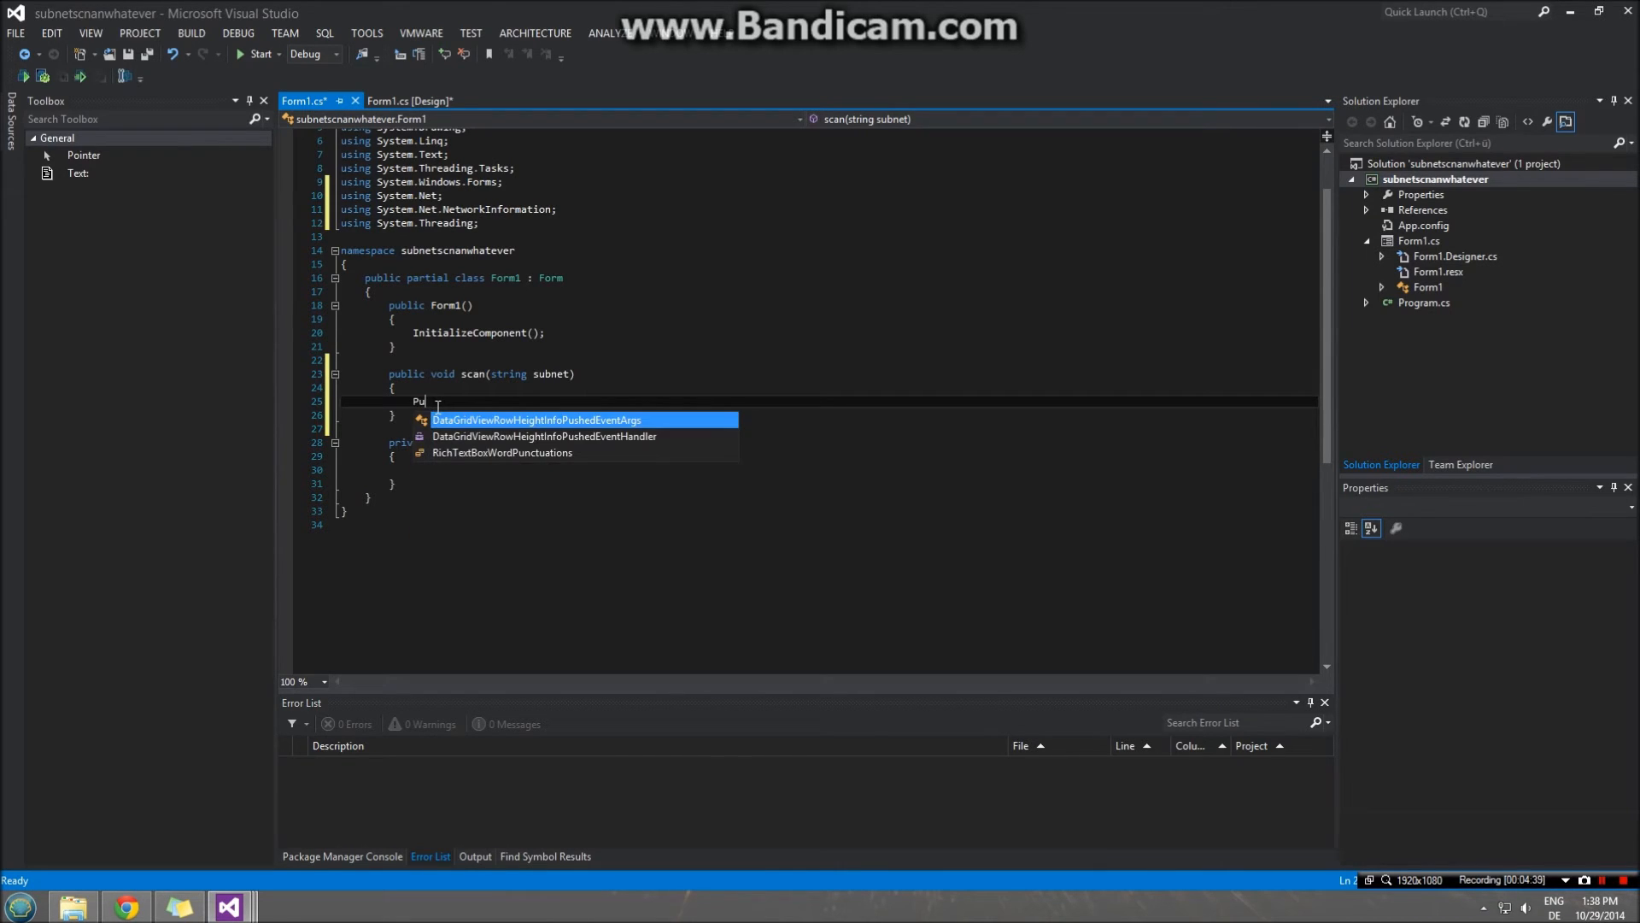
pyautogui.write('Ping myPing')
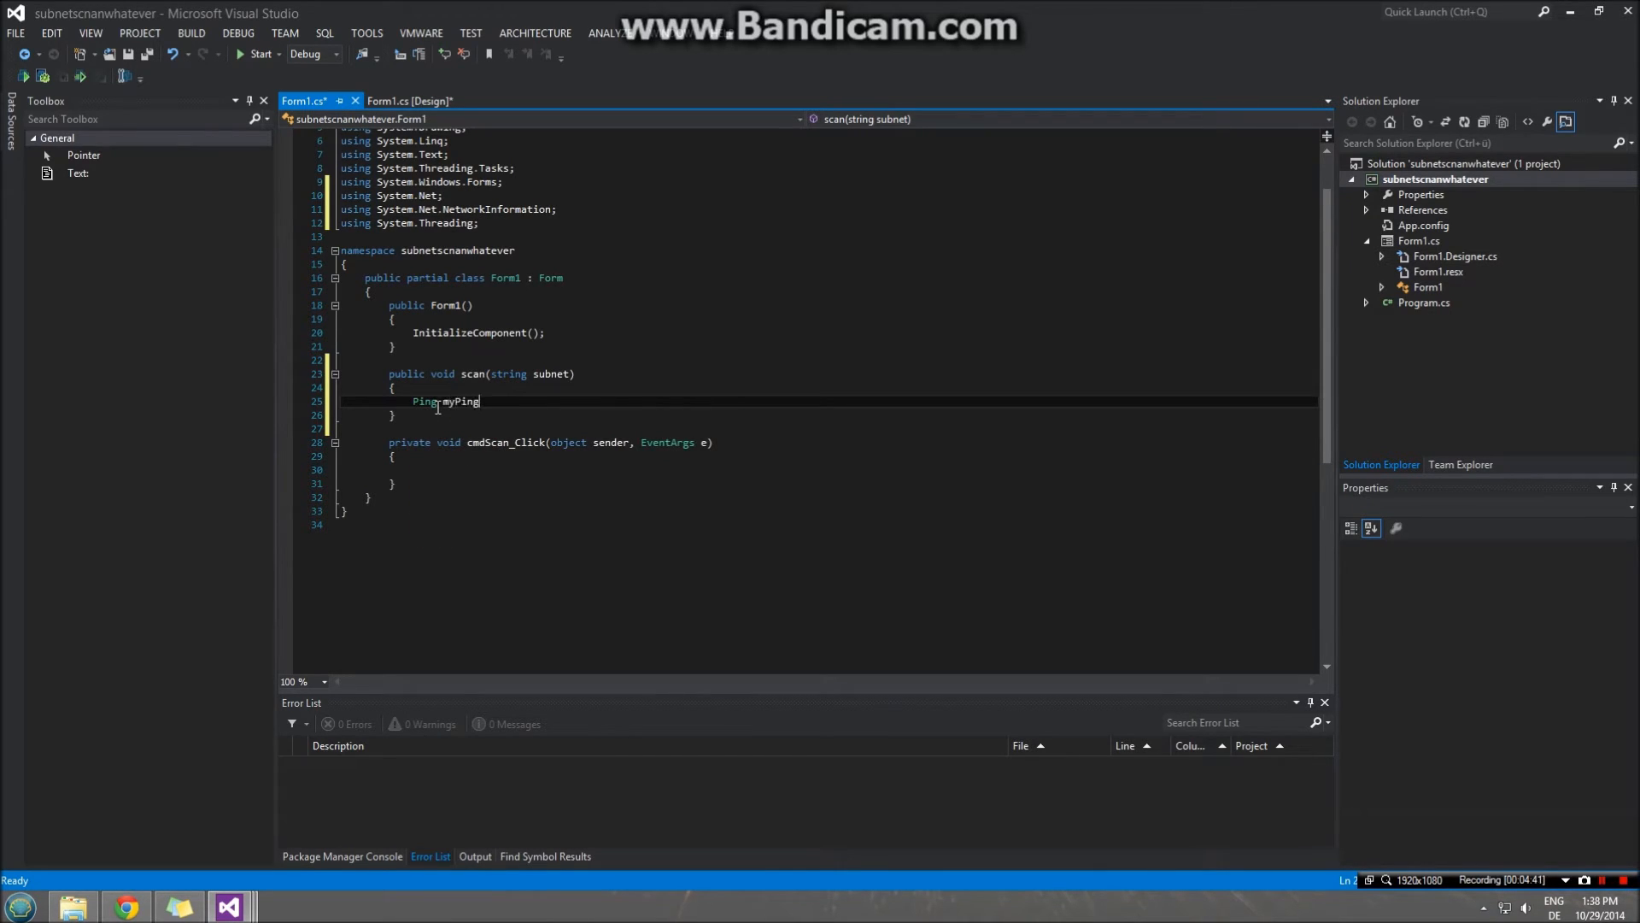
pyautogui.write(';')
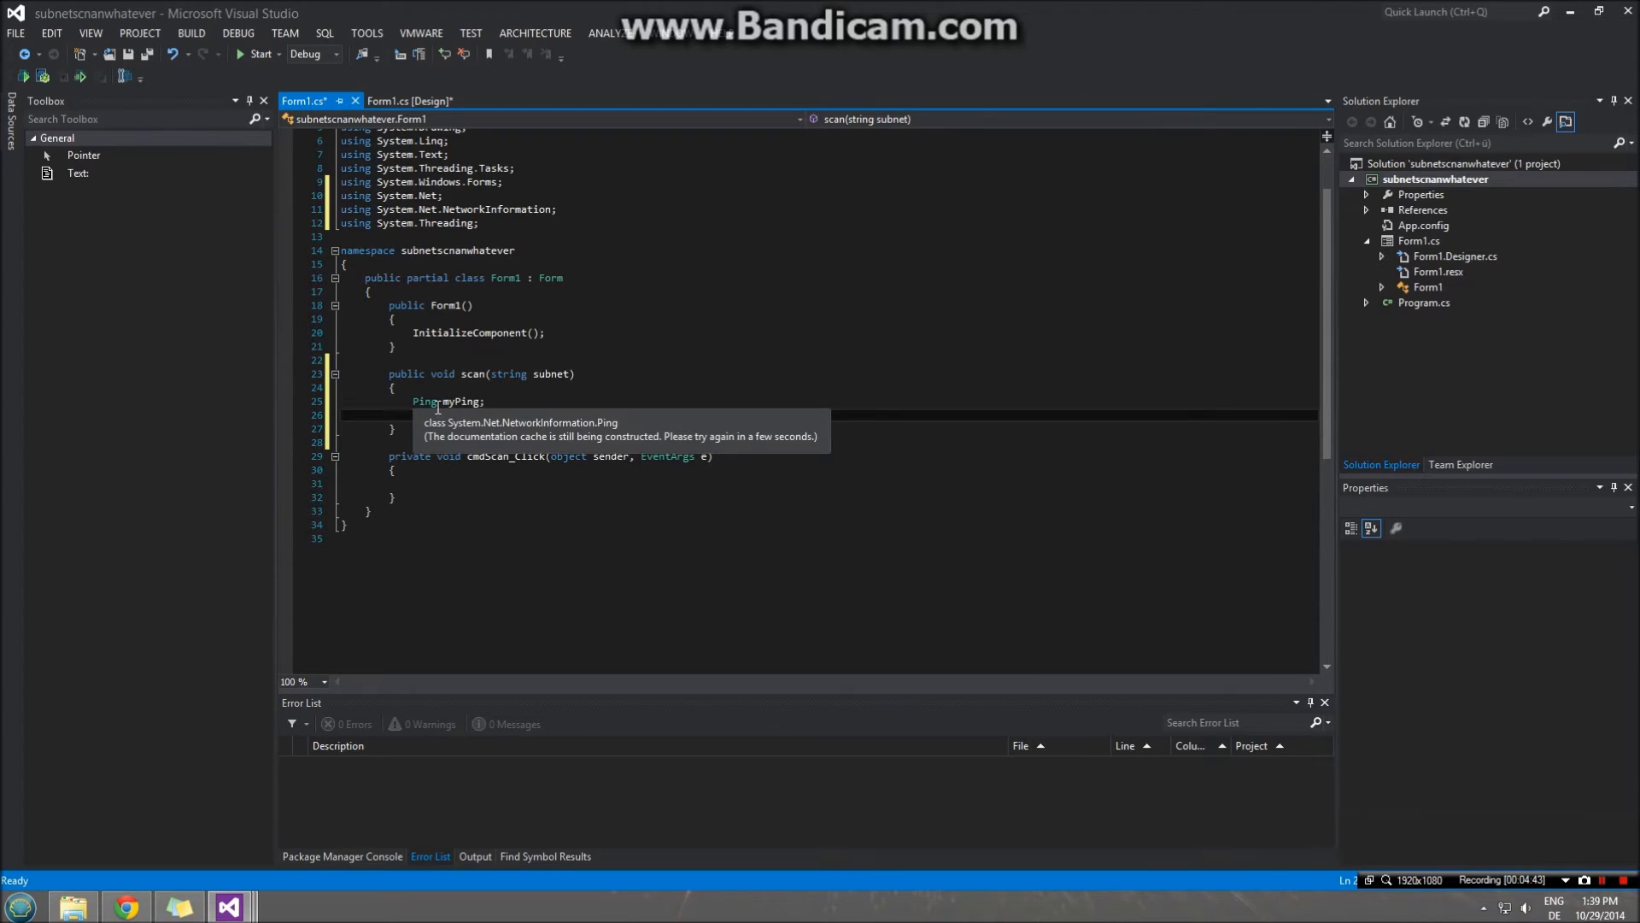
pyautogui.write('Pingreply')
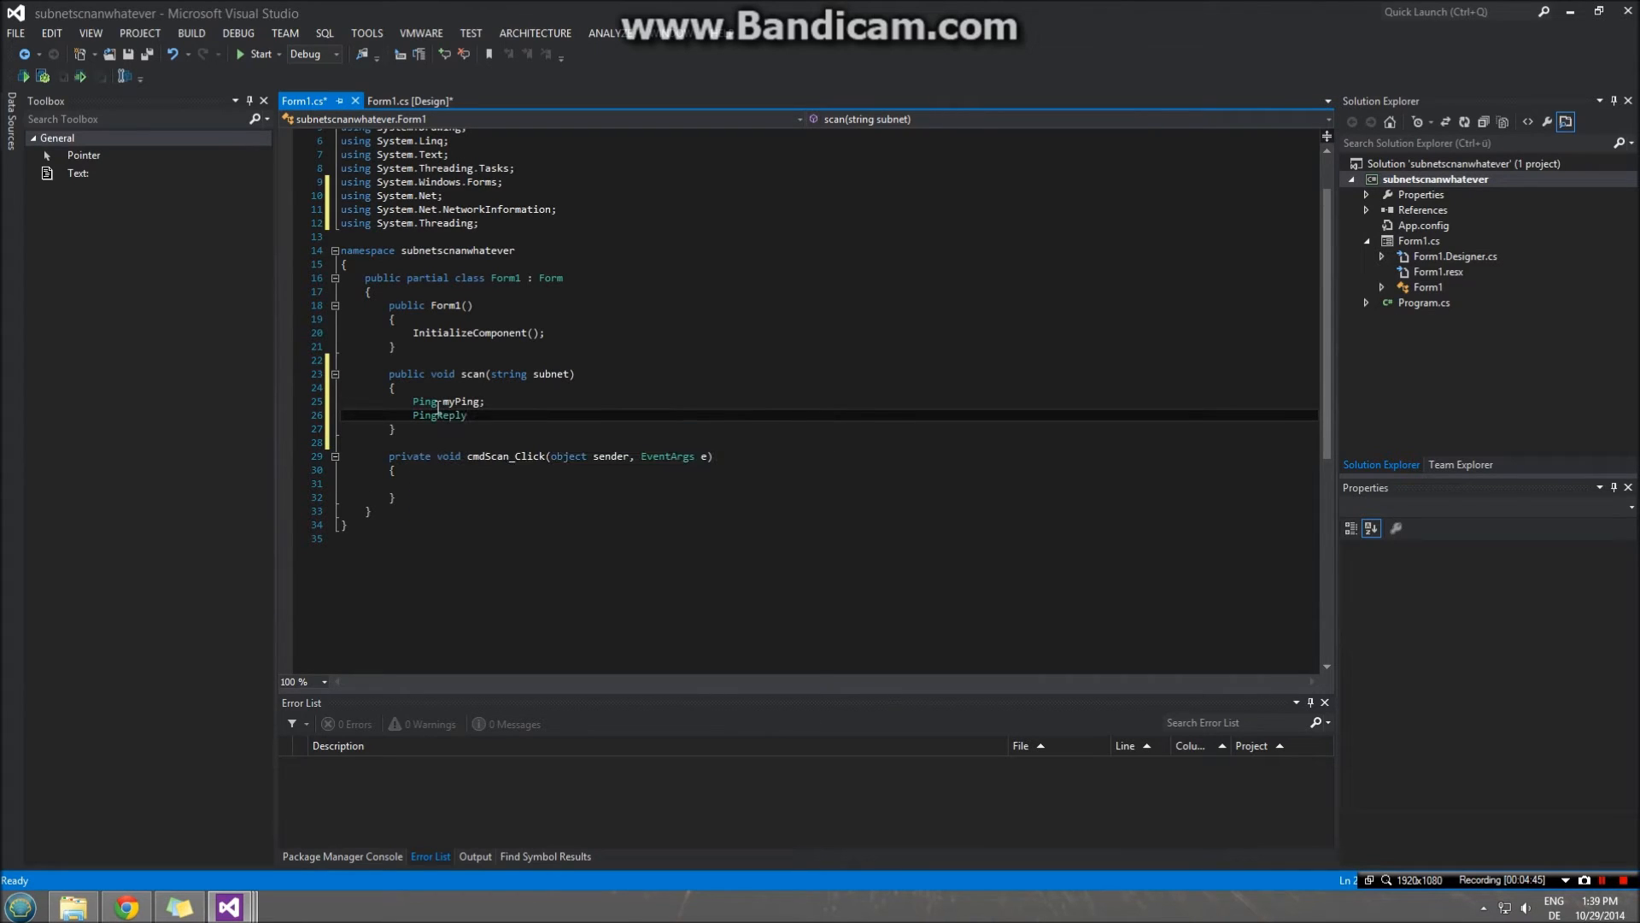
pyautogui.write('reply;')
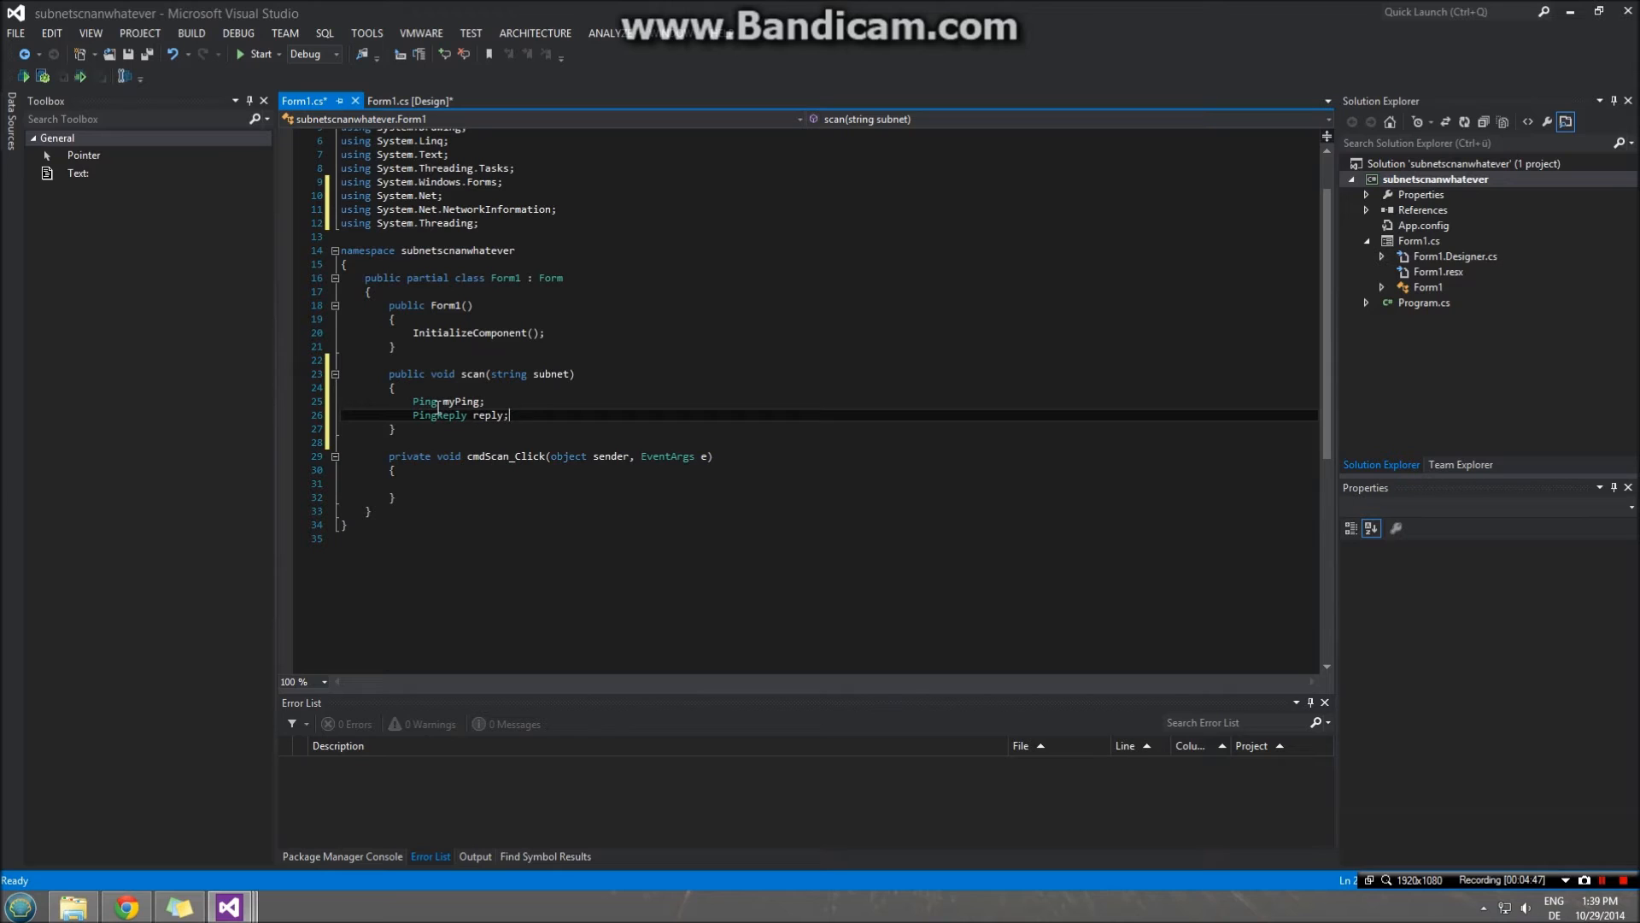
pyautogui.write('IPAddress a')
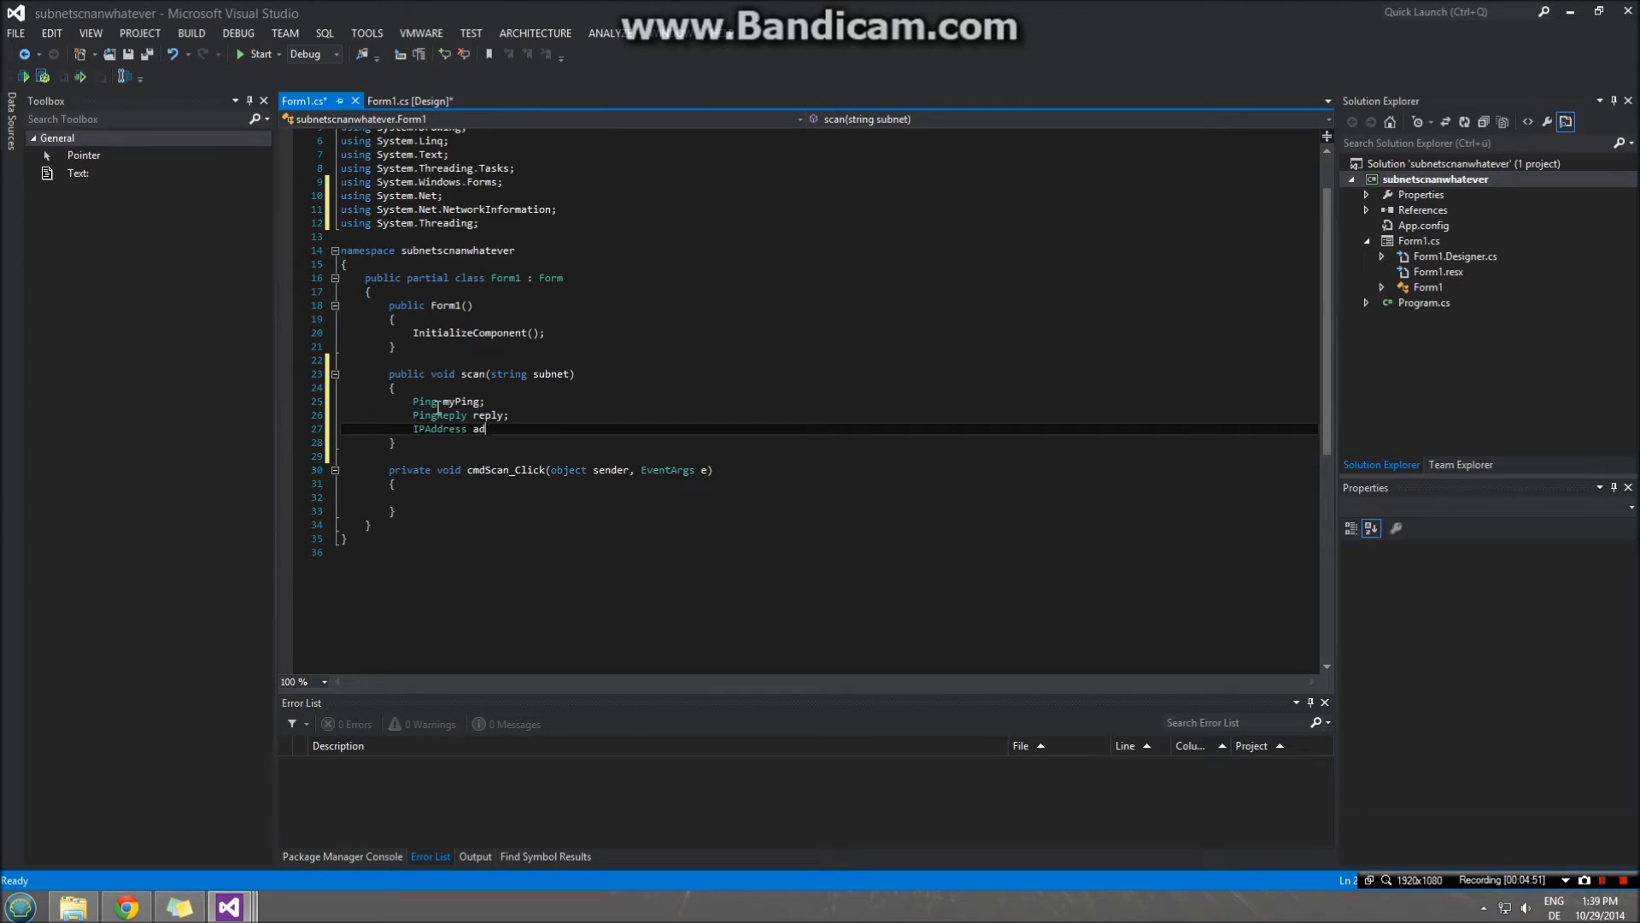
pyautogui.write('dr;')
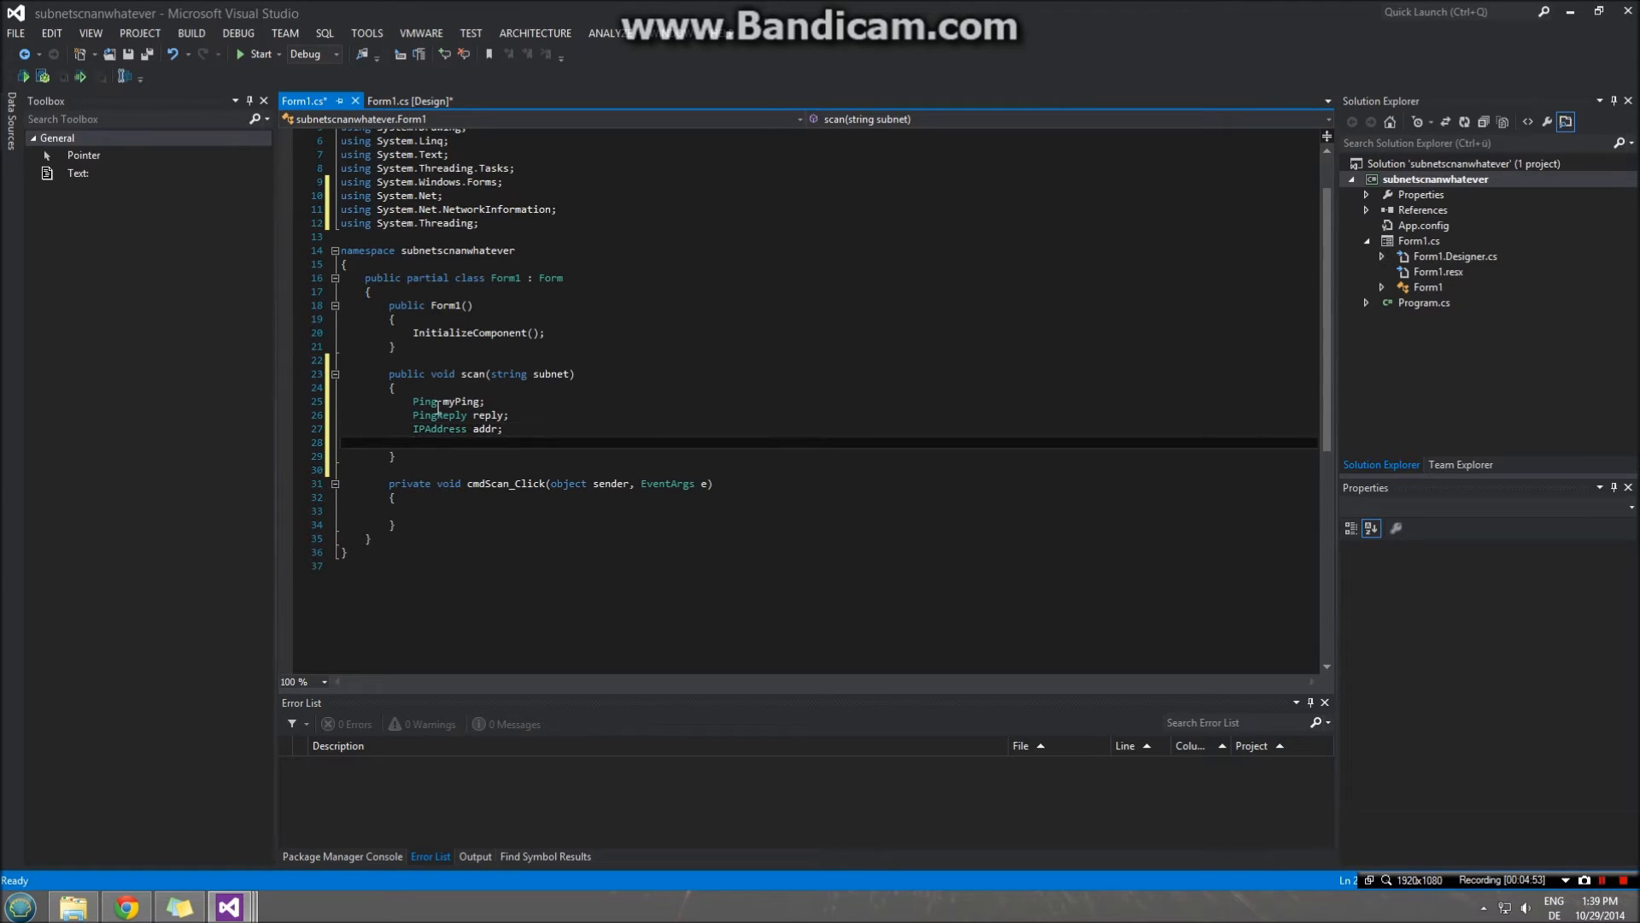
pyautogui.write('IPHostEntry')
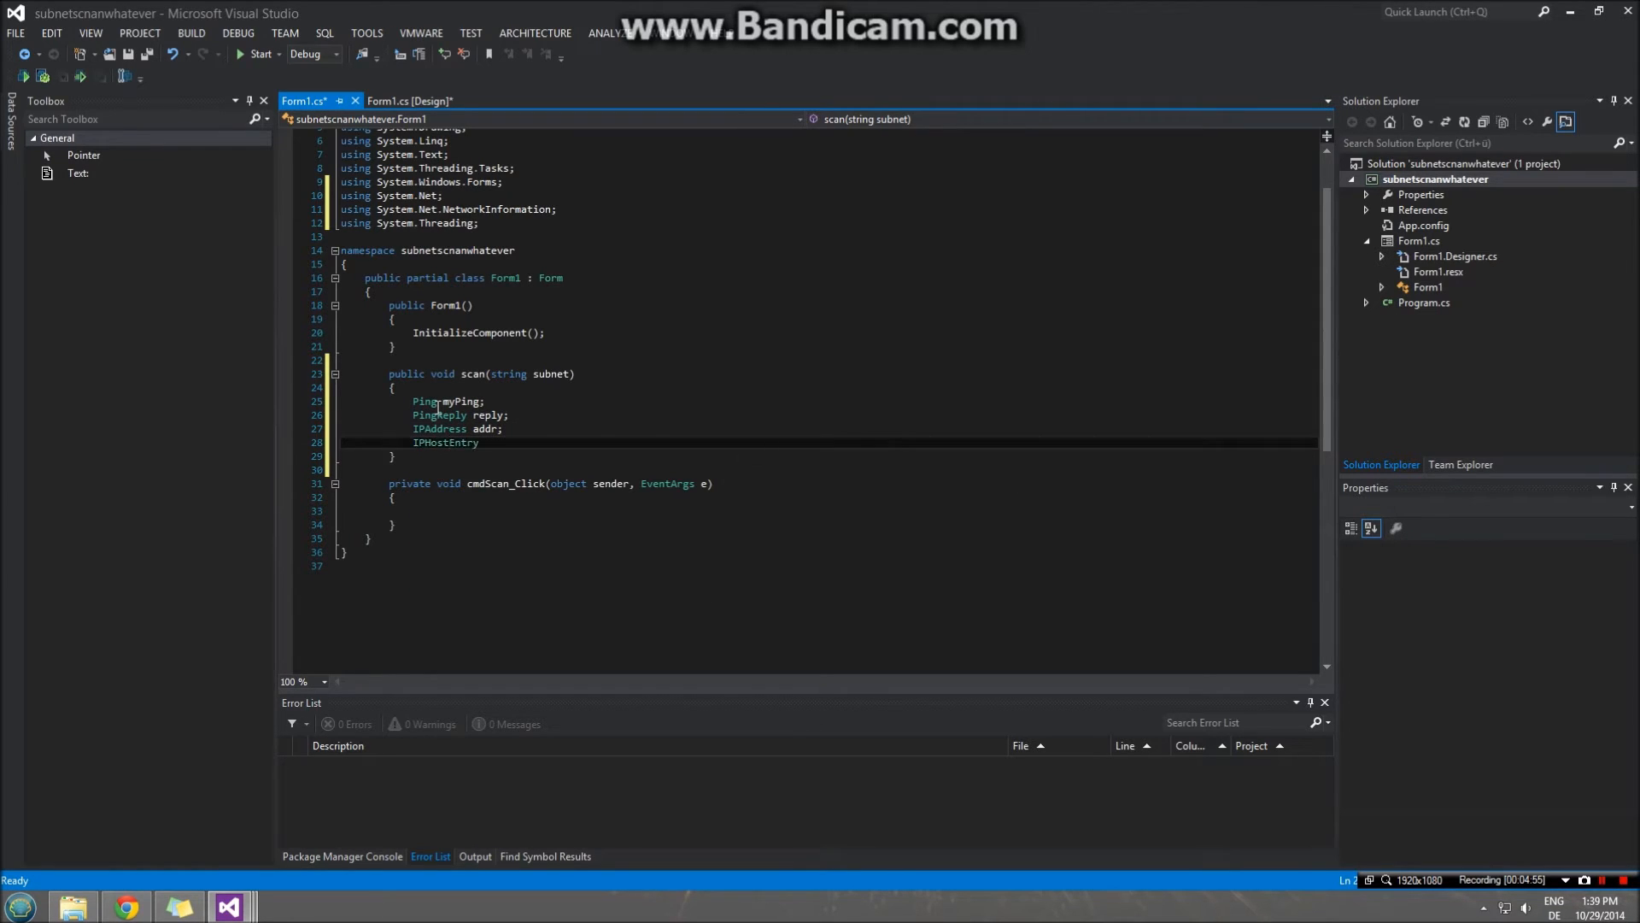
pyautogui.write('host;')
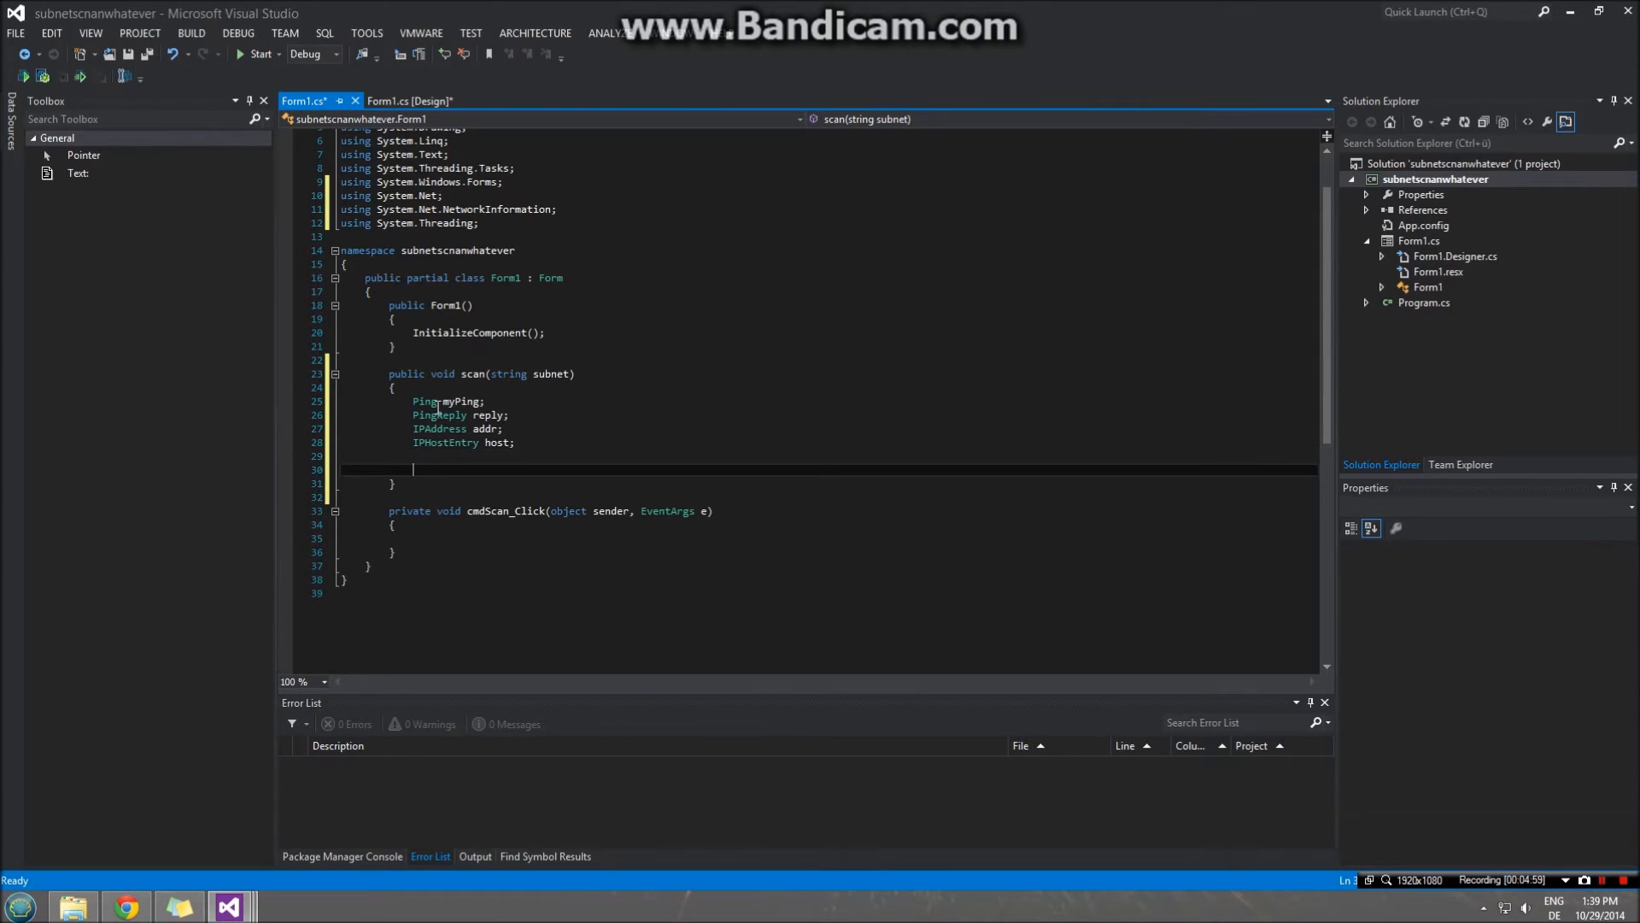
# - Write for (int i = 1; i < 255; i++) { } with a blank line inside
pyautogui.write('for')
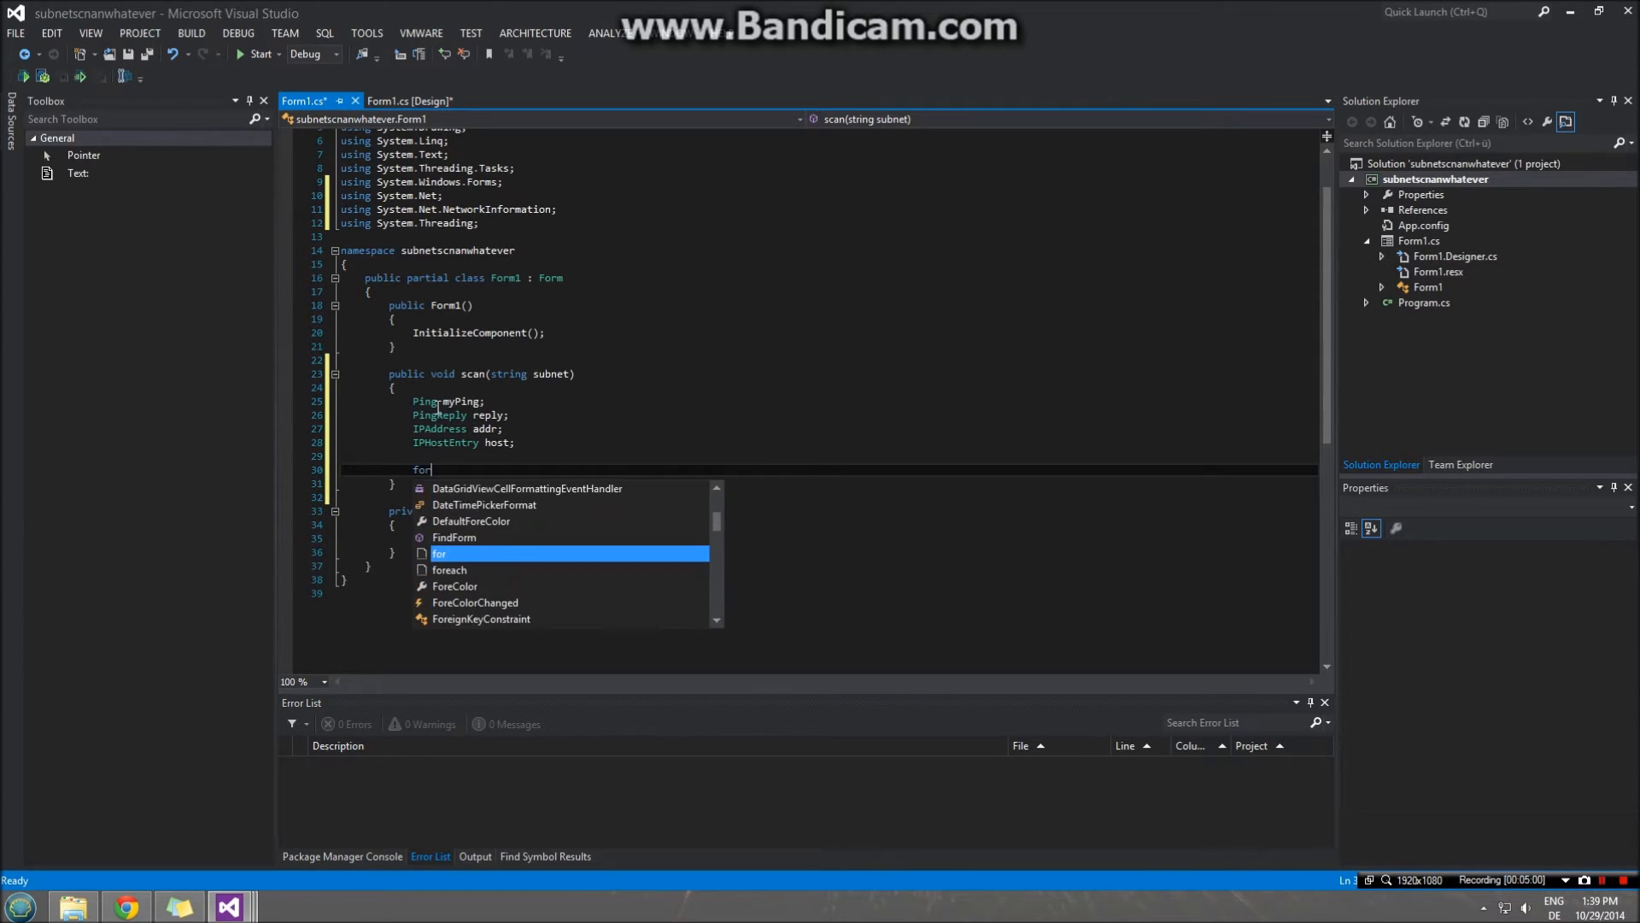
pyautogui.write('(int i =')
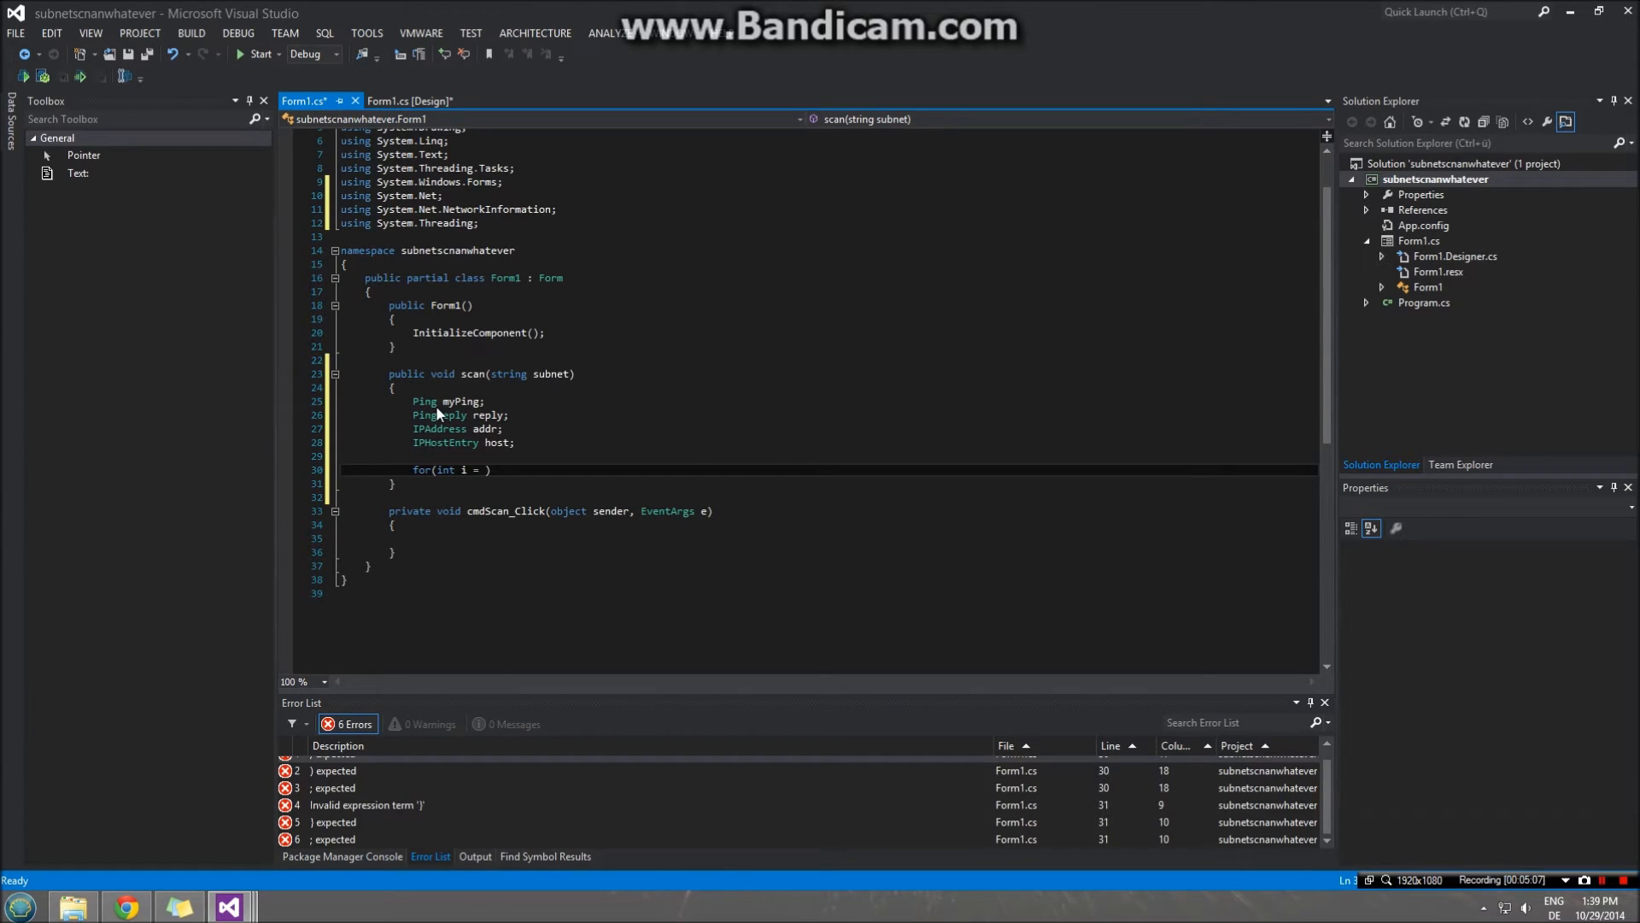
pyautogui.write('1;')
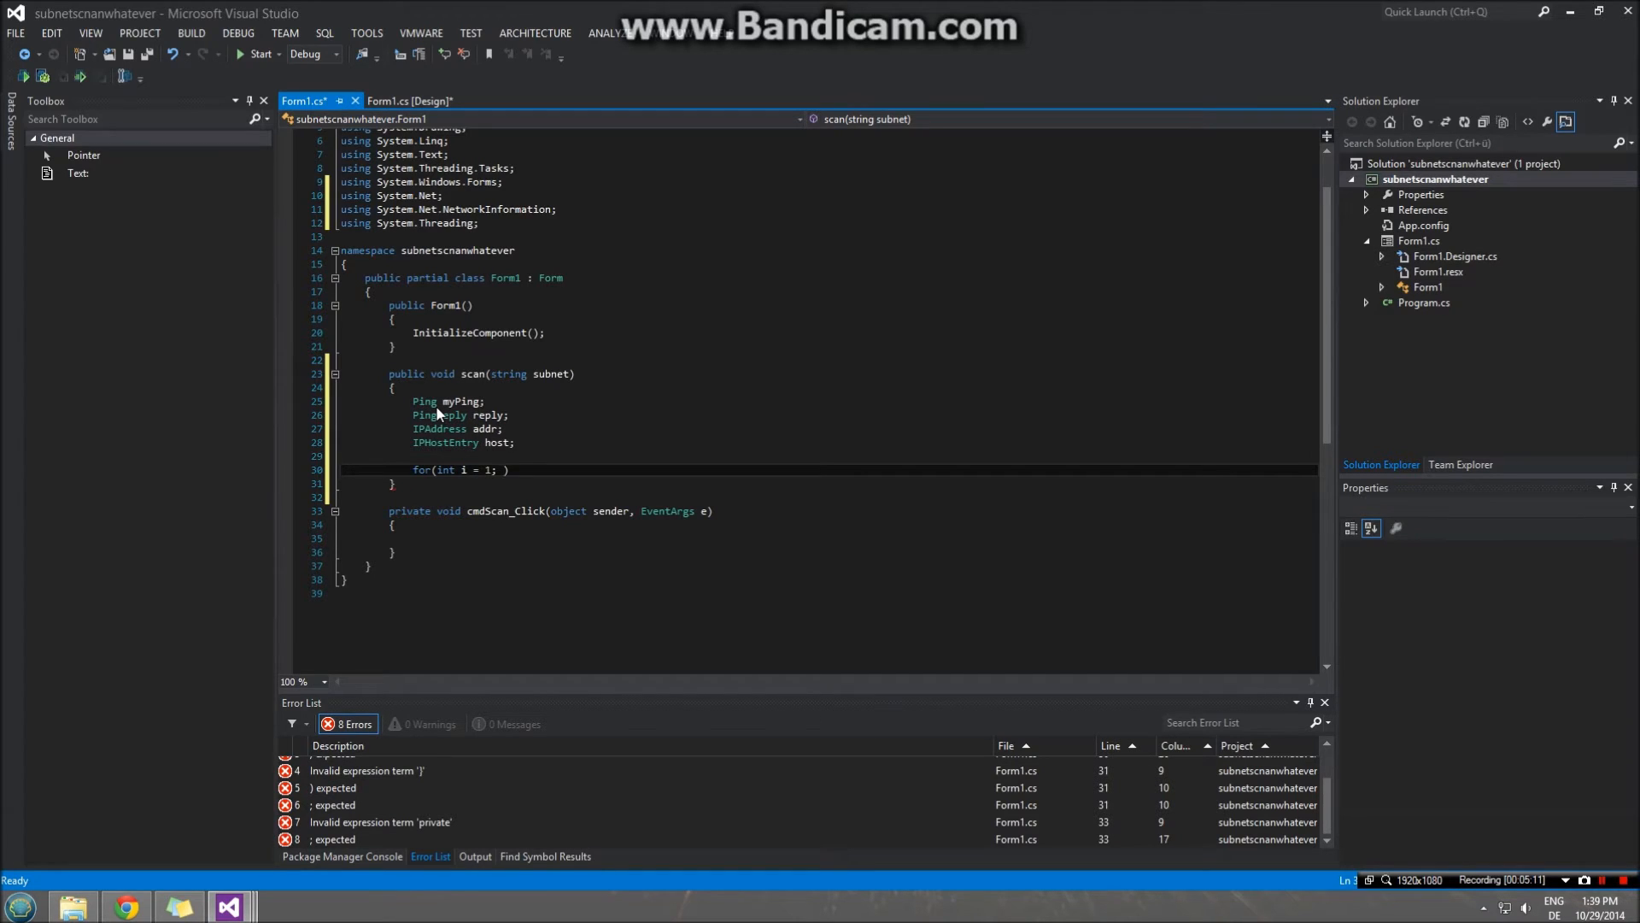
pyautogui.write('i<')
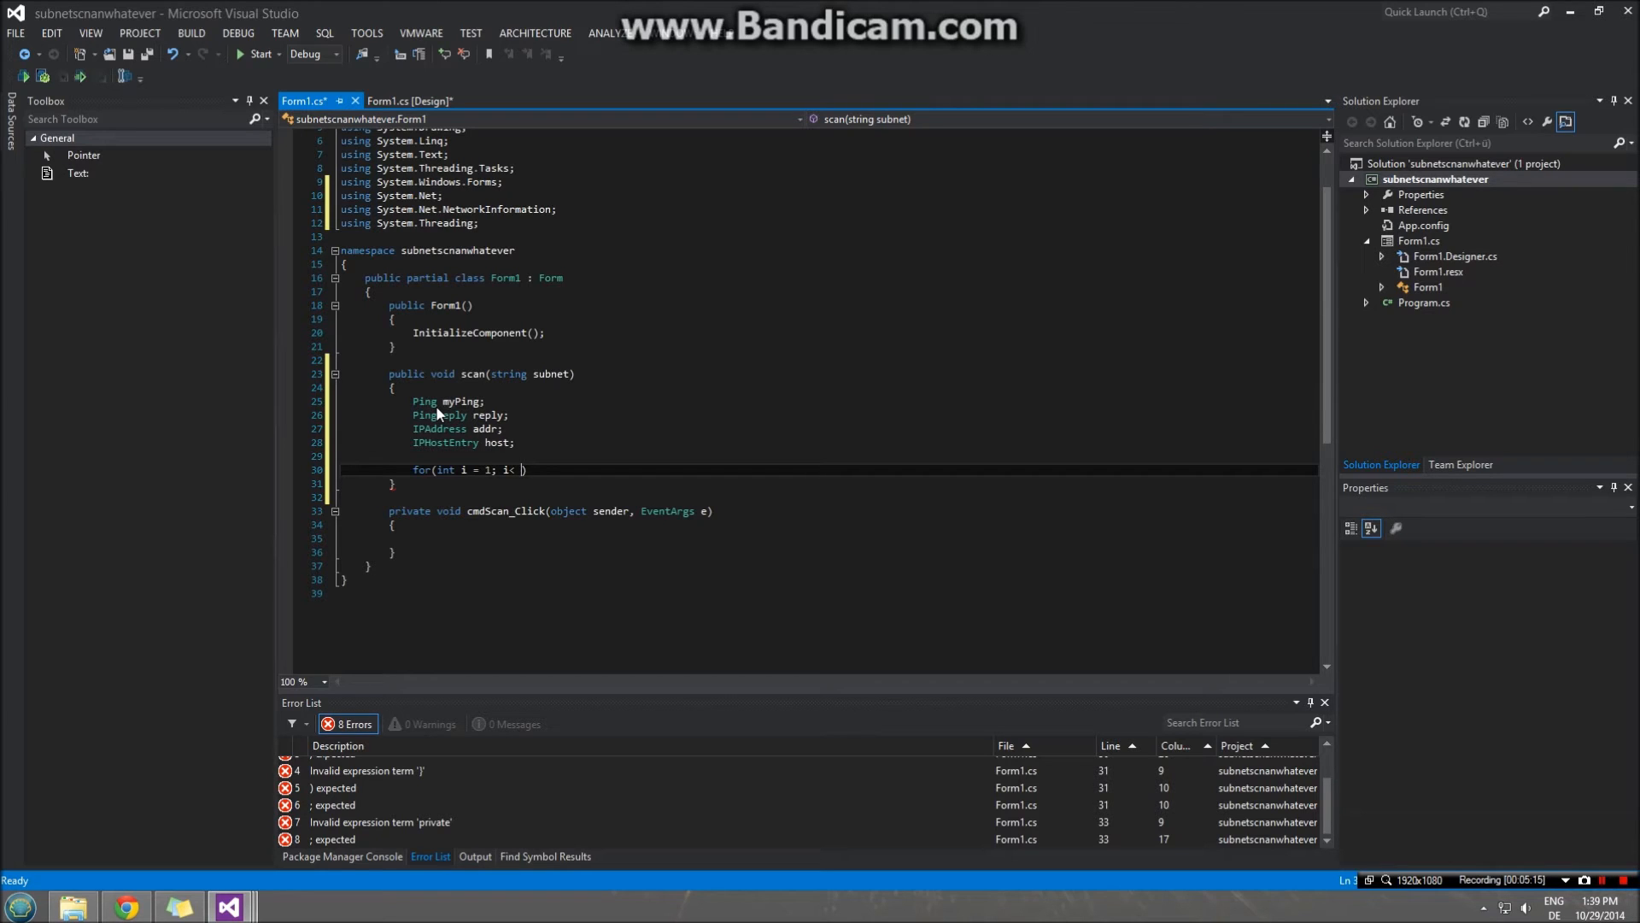
pyautogui.write('255)')
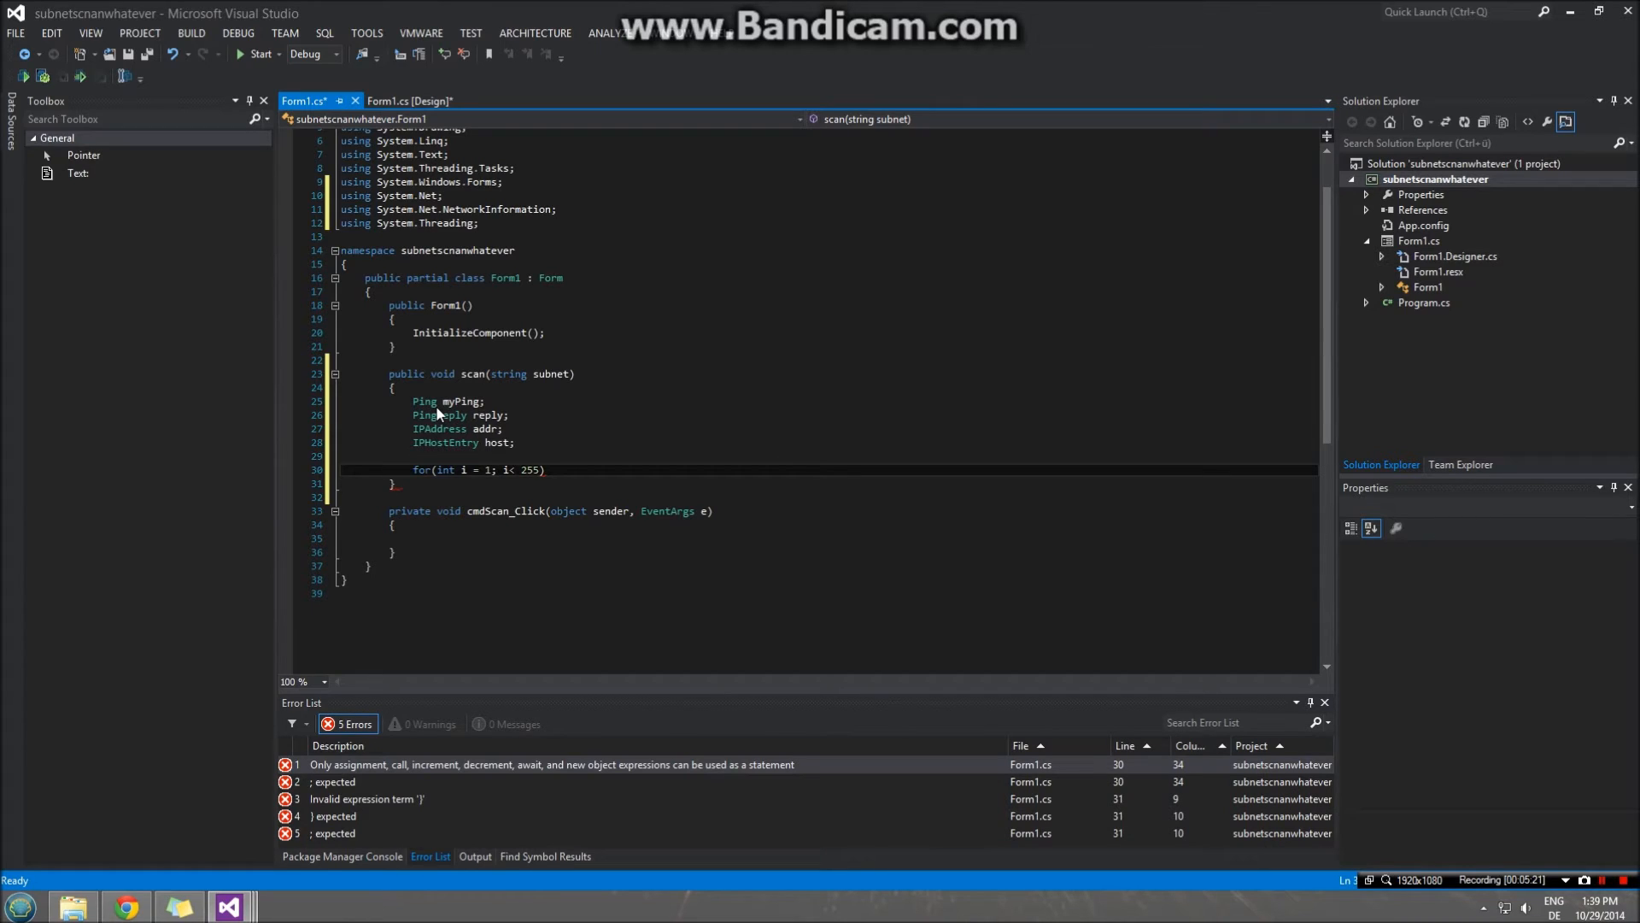
pyautogui.write(')')
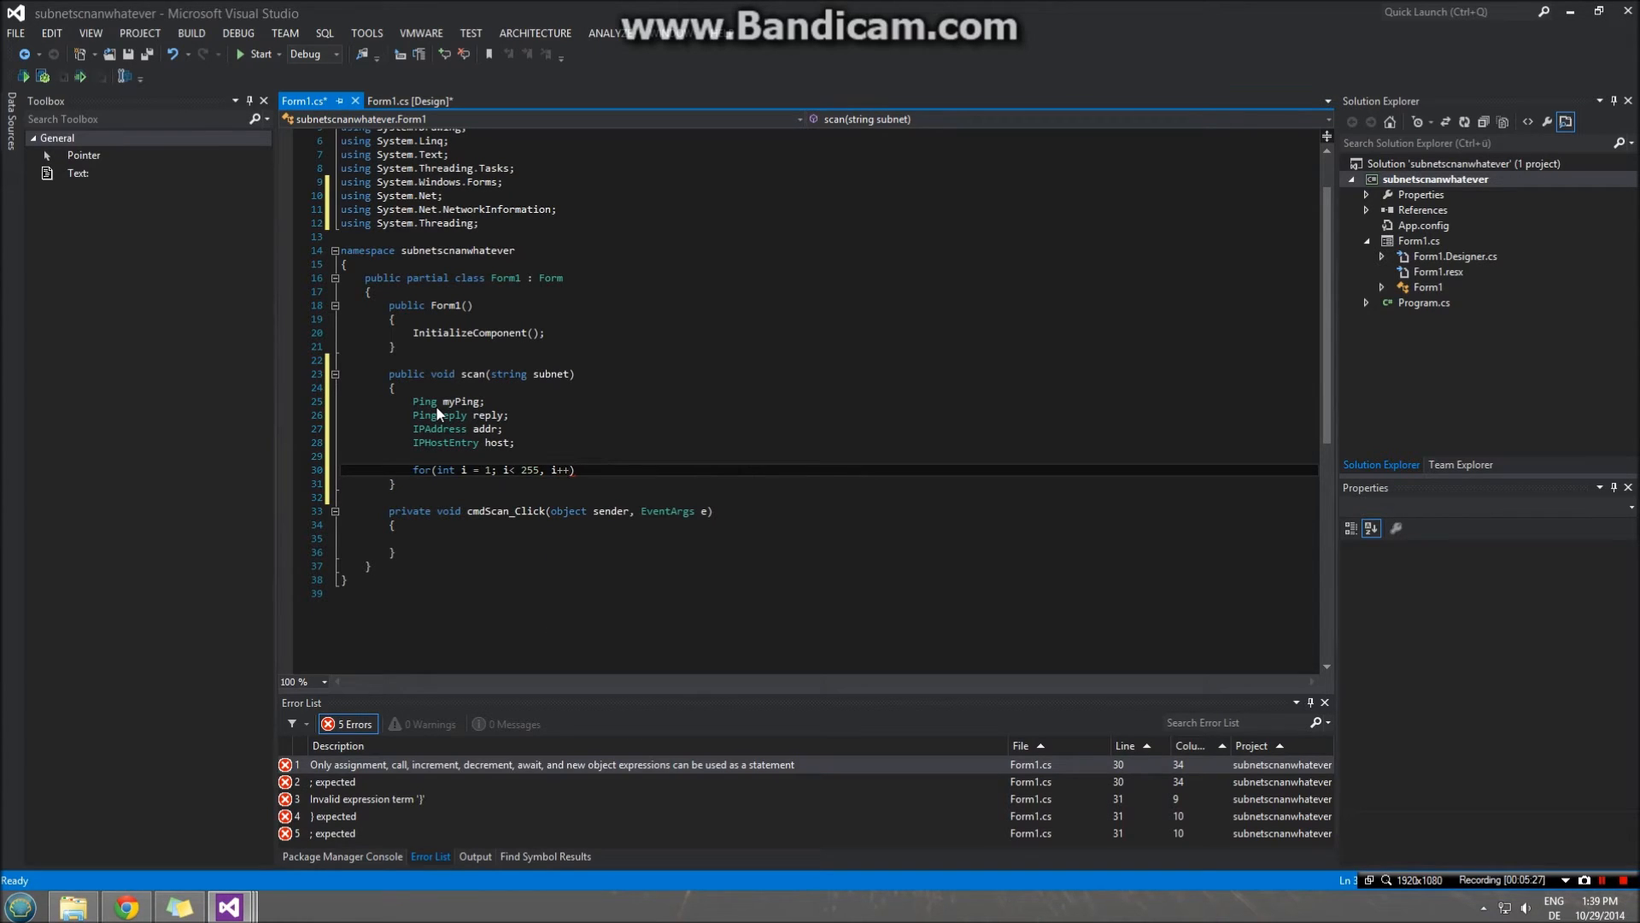
pyautogui.write(')')
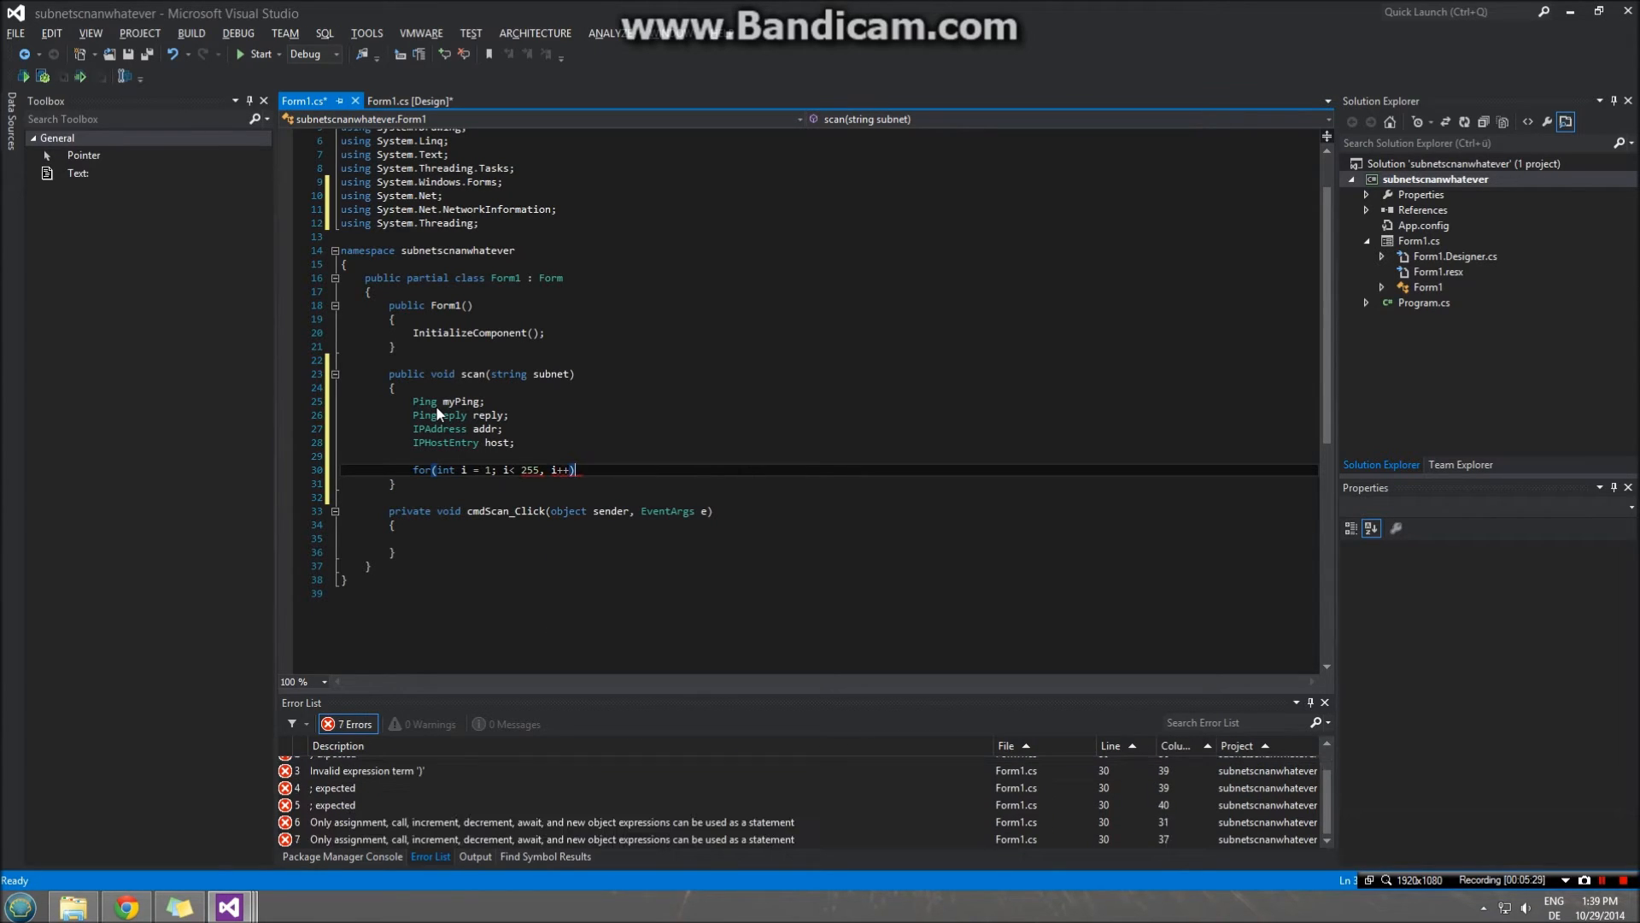
pyautogui.write('{}')
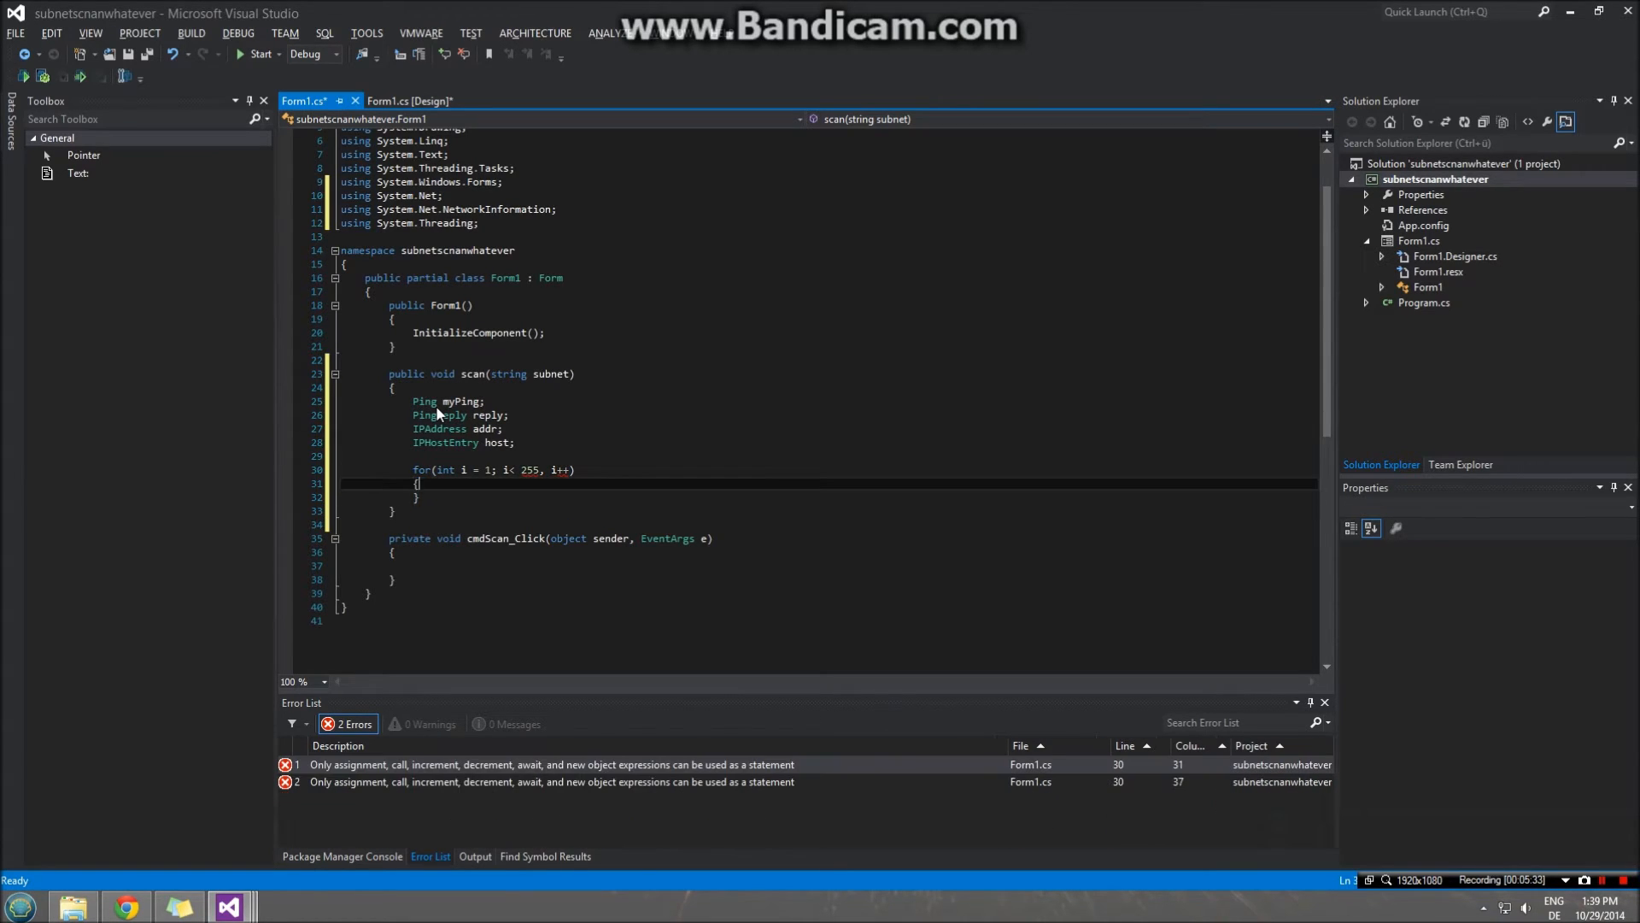
pyautogui.press('enter')
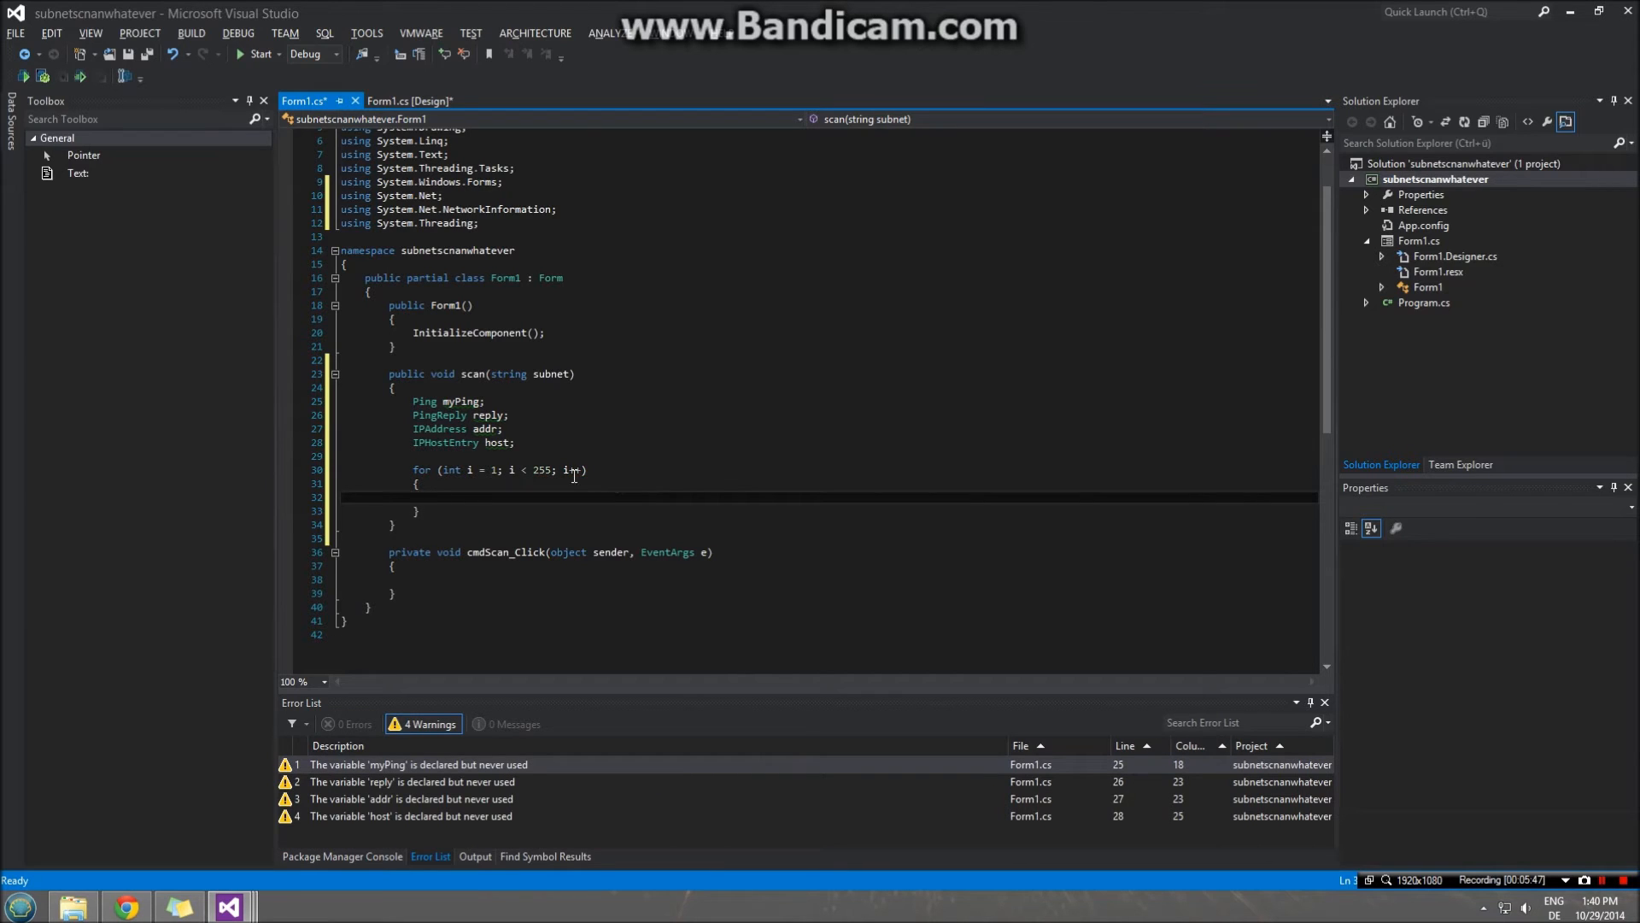
# - Start the 1–254 loop body by building the subnetn string from i
pyautogui.write('string subnetn = ".')
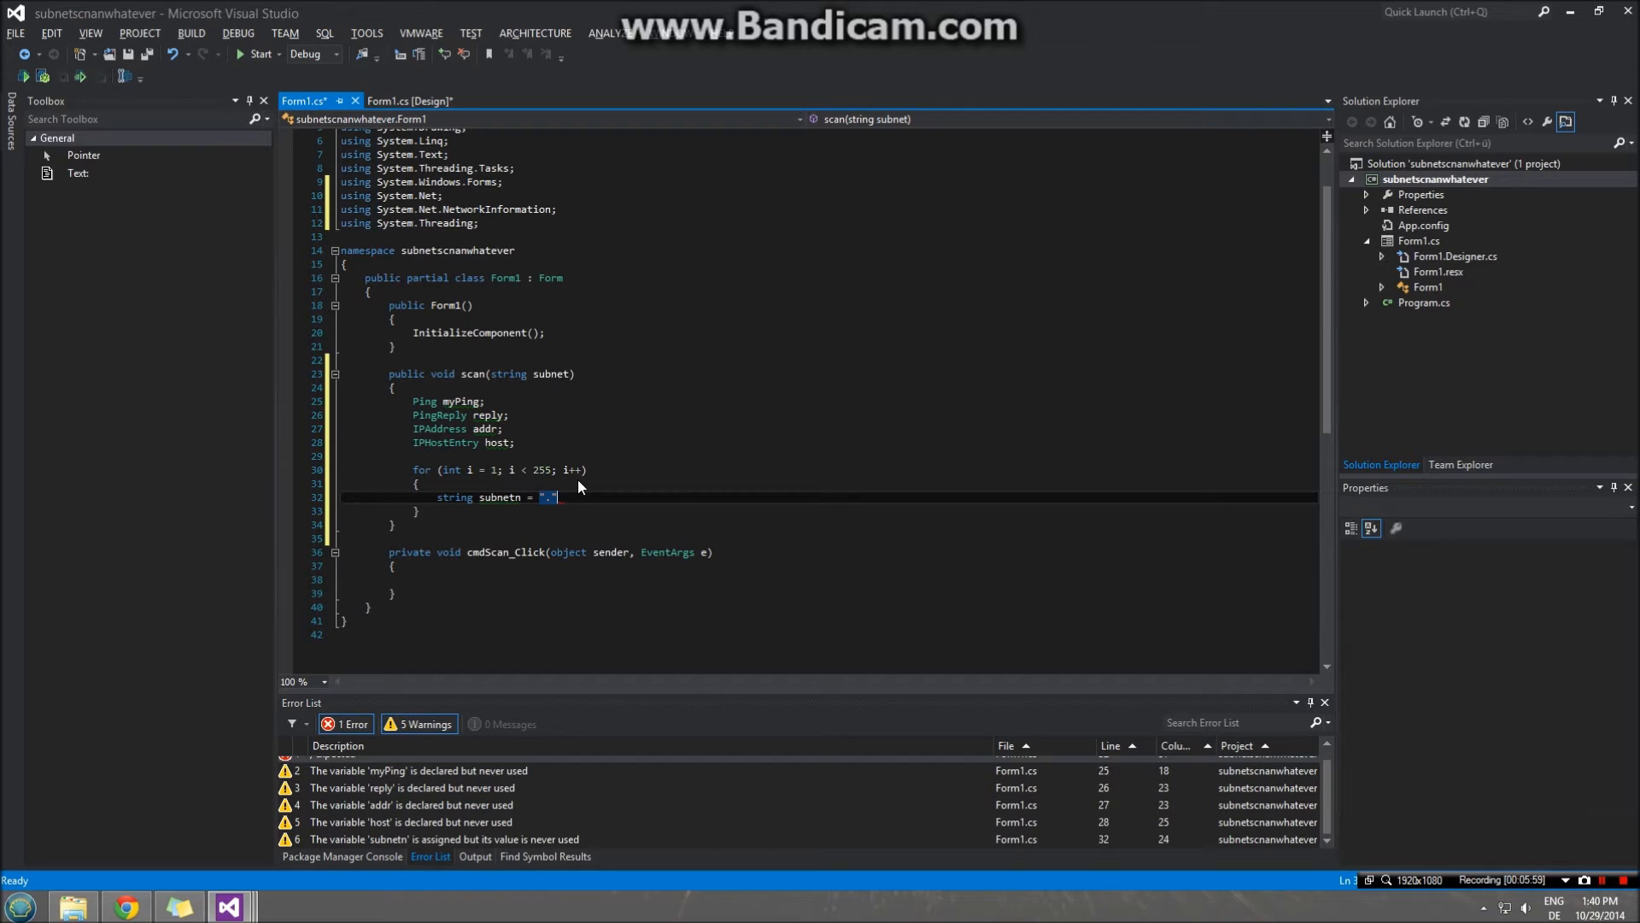
pyautogui.write('+')
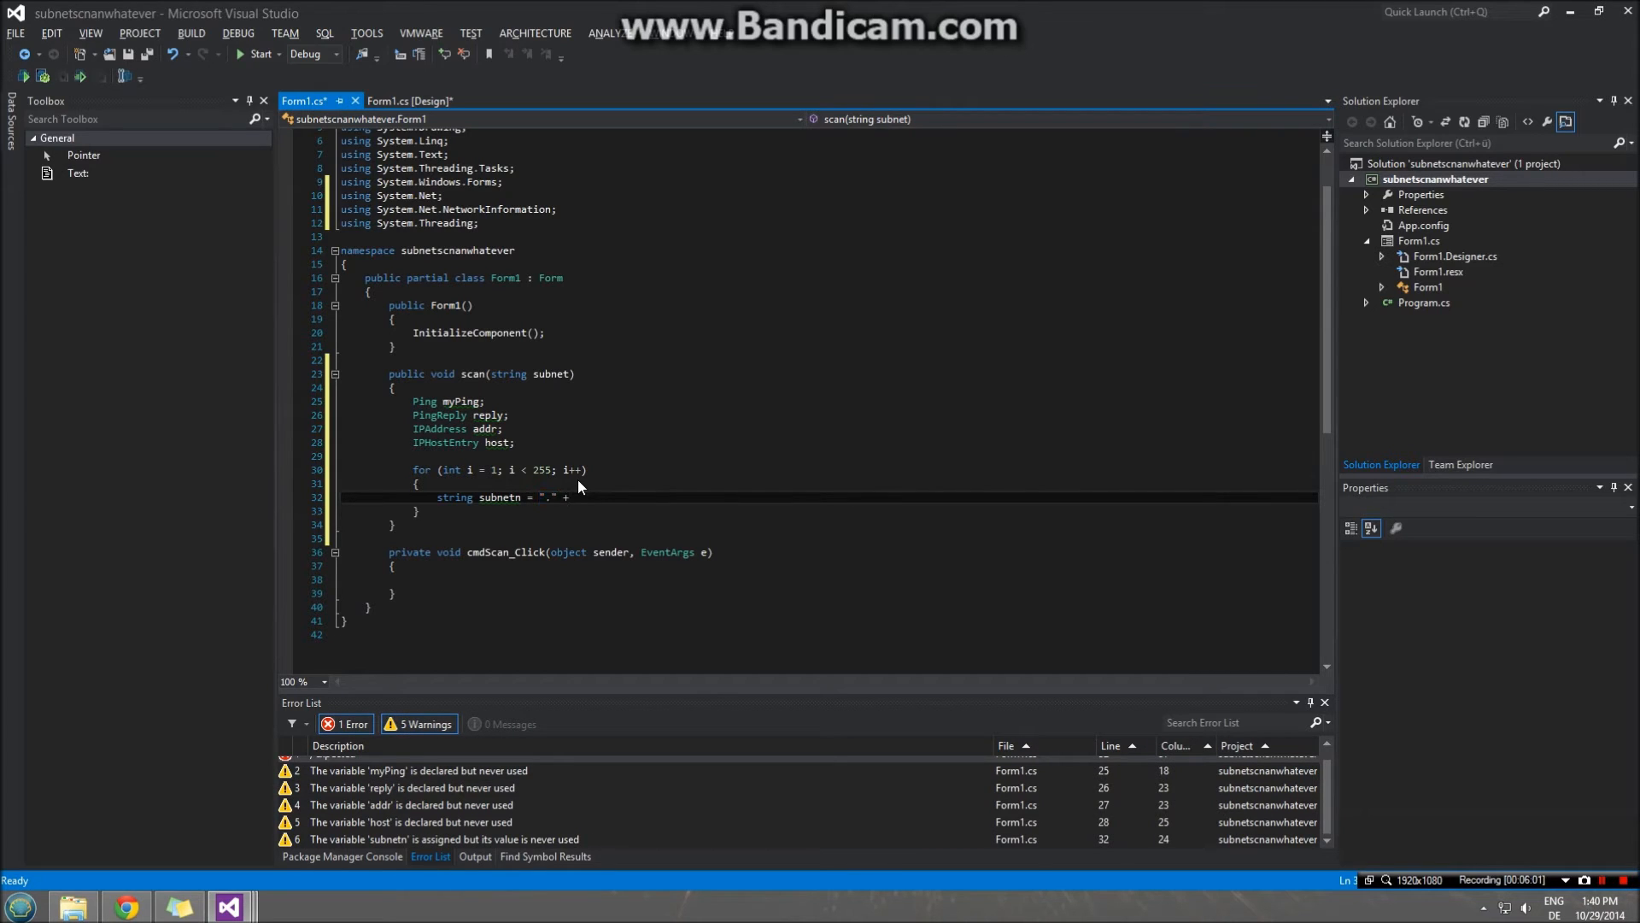
pyautogui.write('i.ToString')
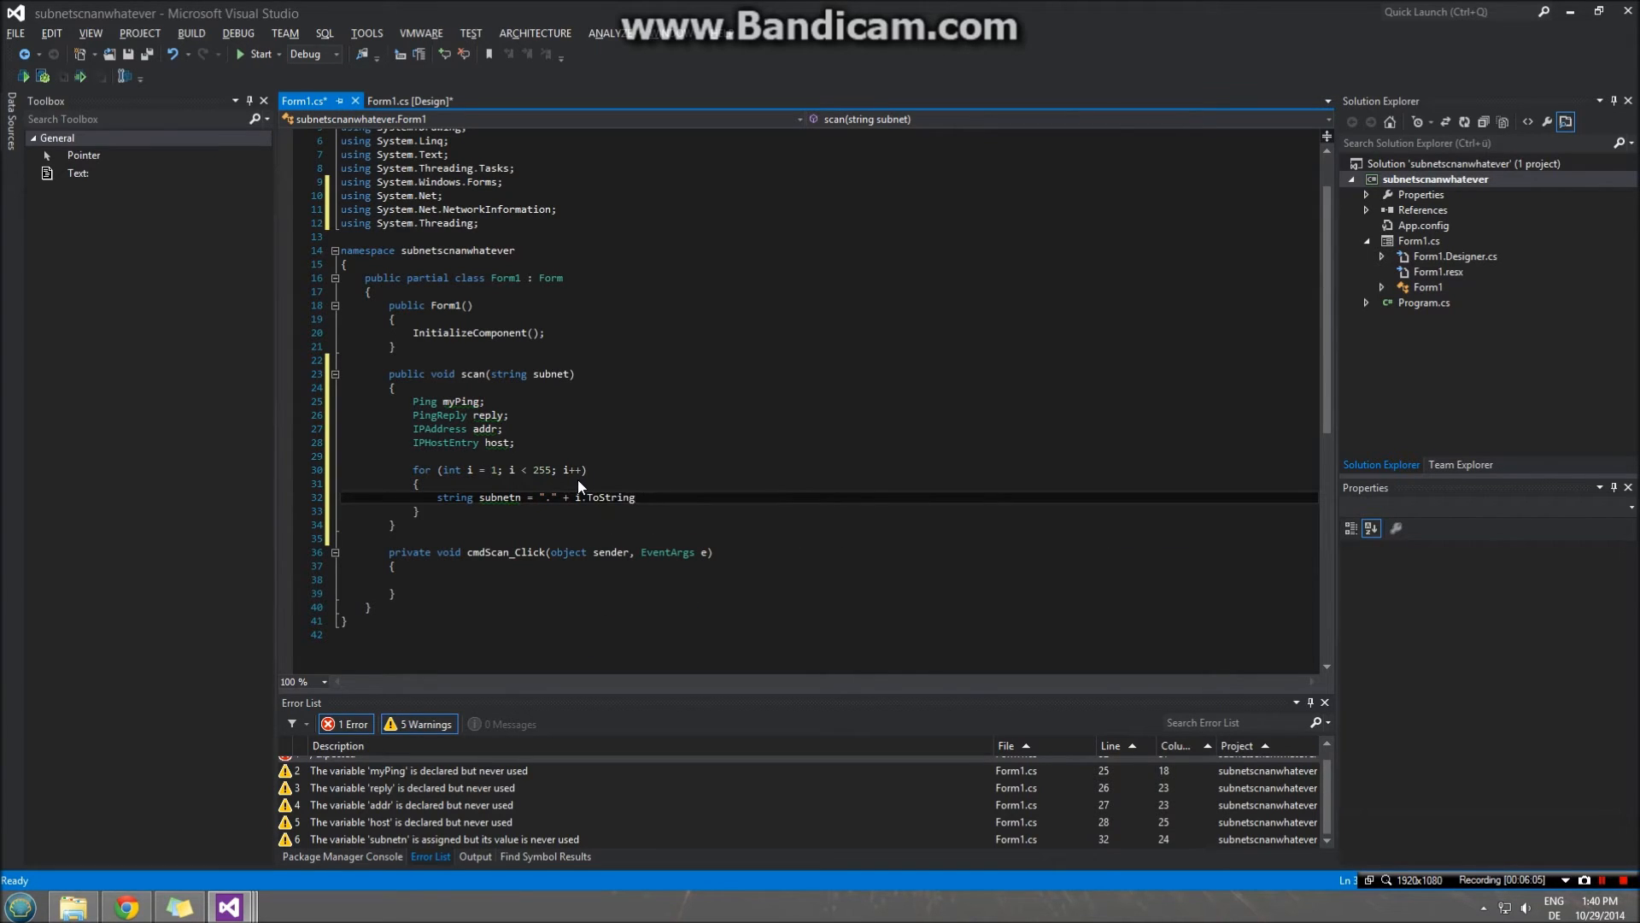
pyautogui.write('();')
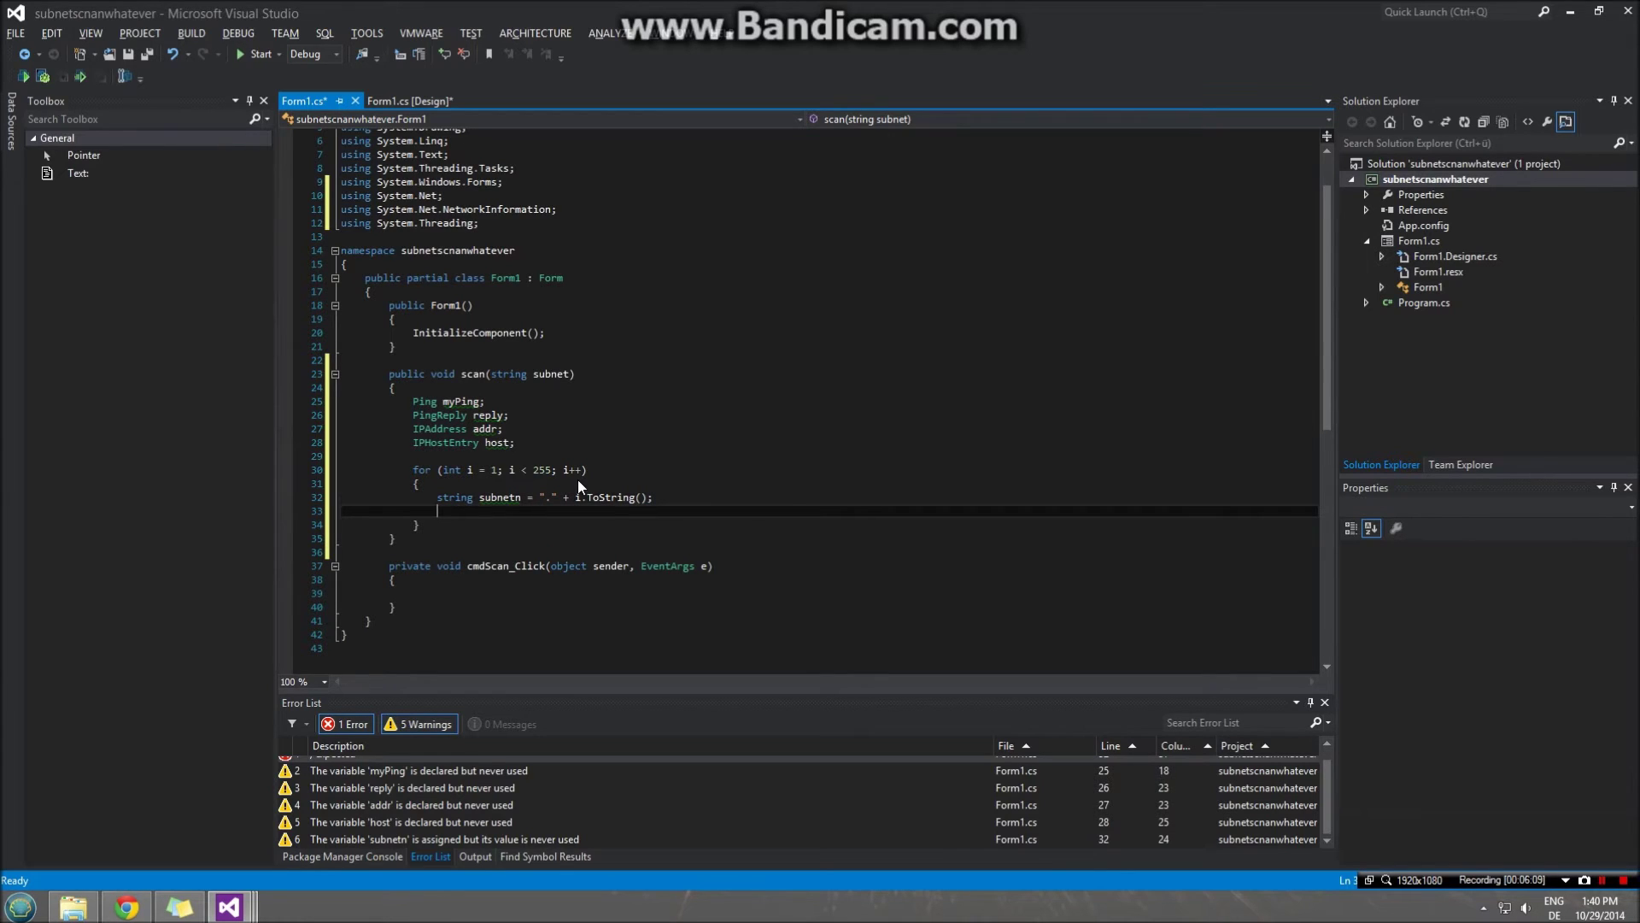
# - Create a new Ping myPing and store reply from myPing.Send(subnet + subnetn)
pyautogui.write('myPing')
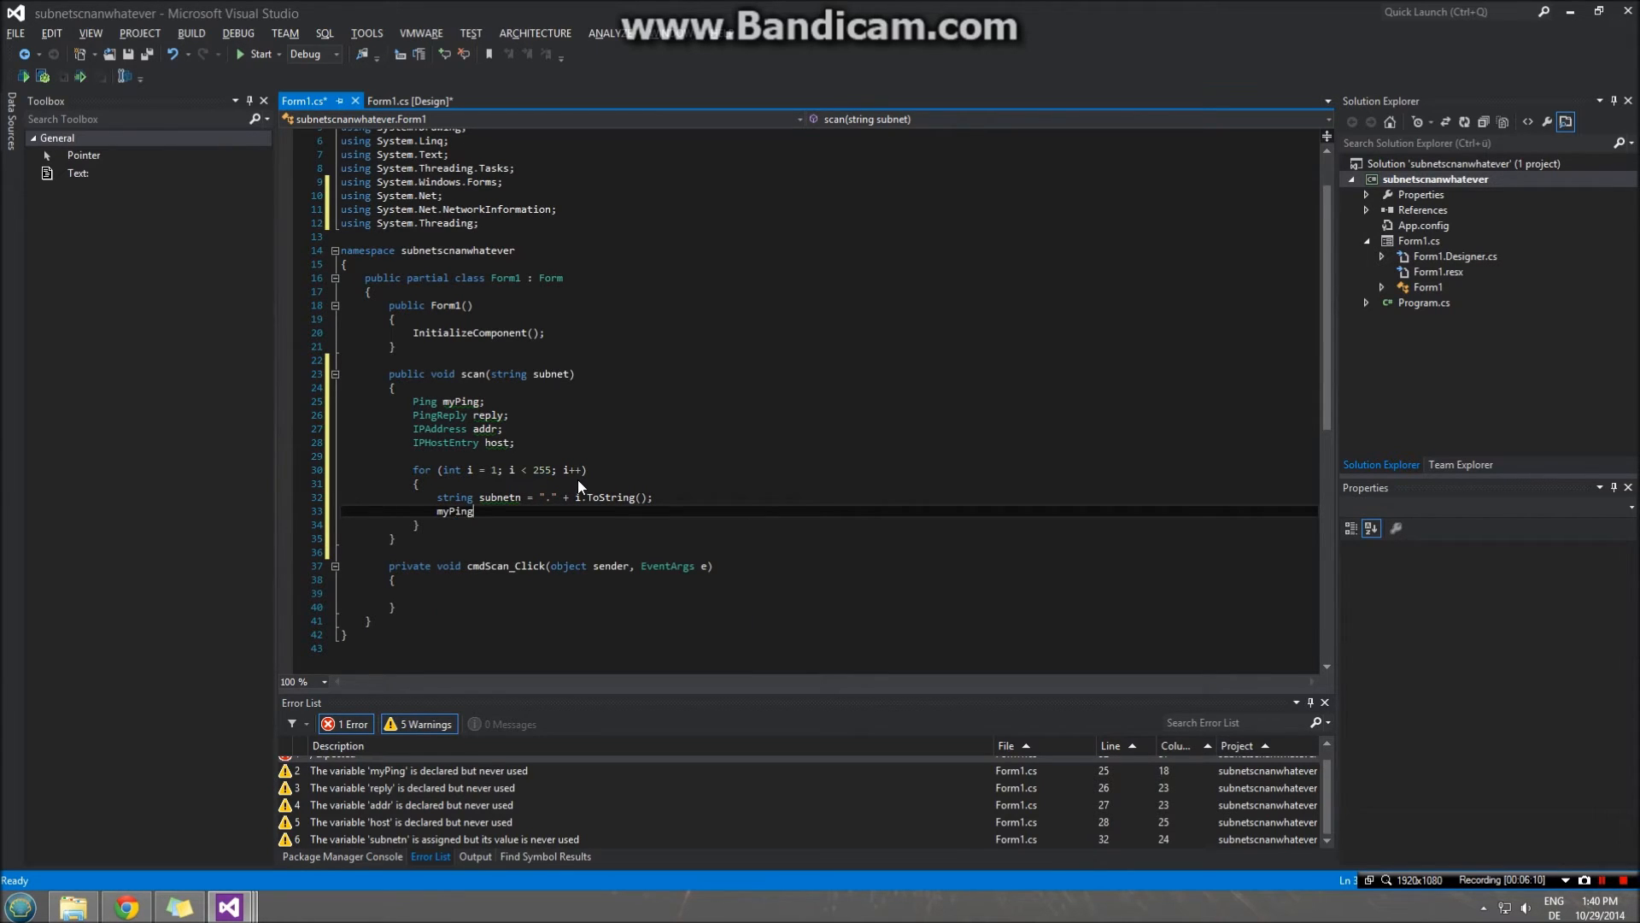
pyautogui.write('= new Ping();')
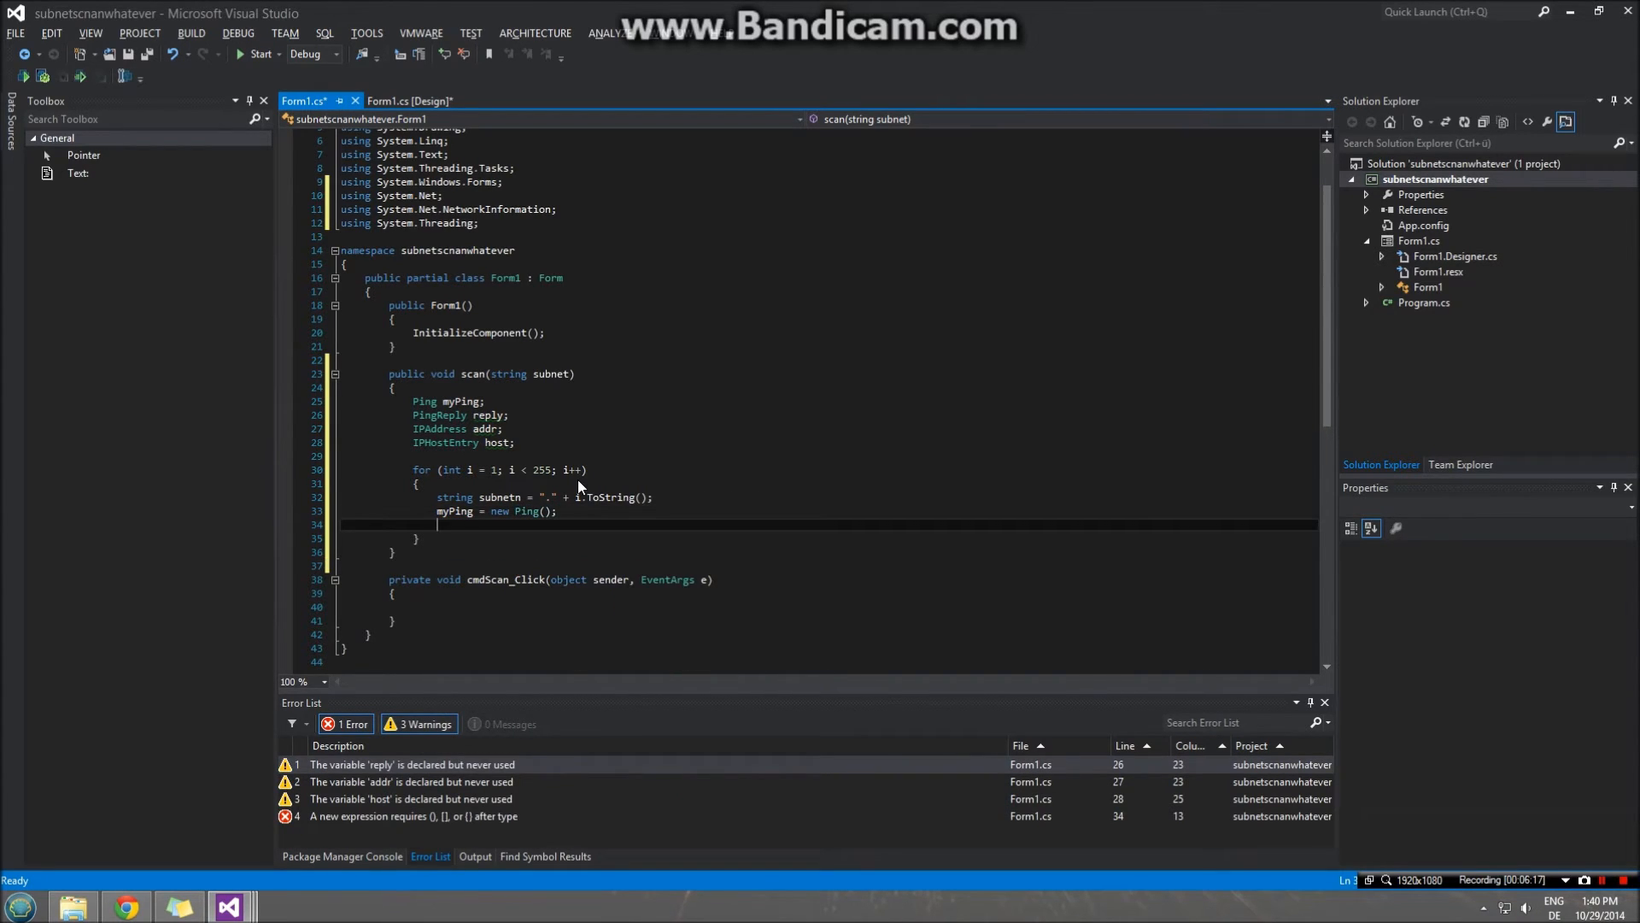
pyautogui.write('replay = myPing.')
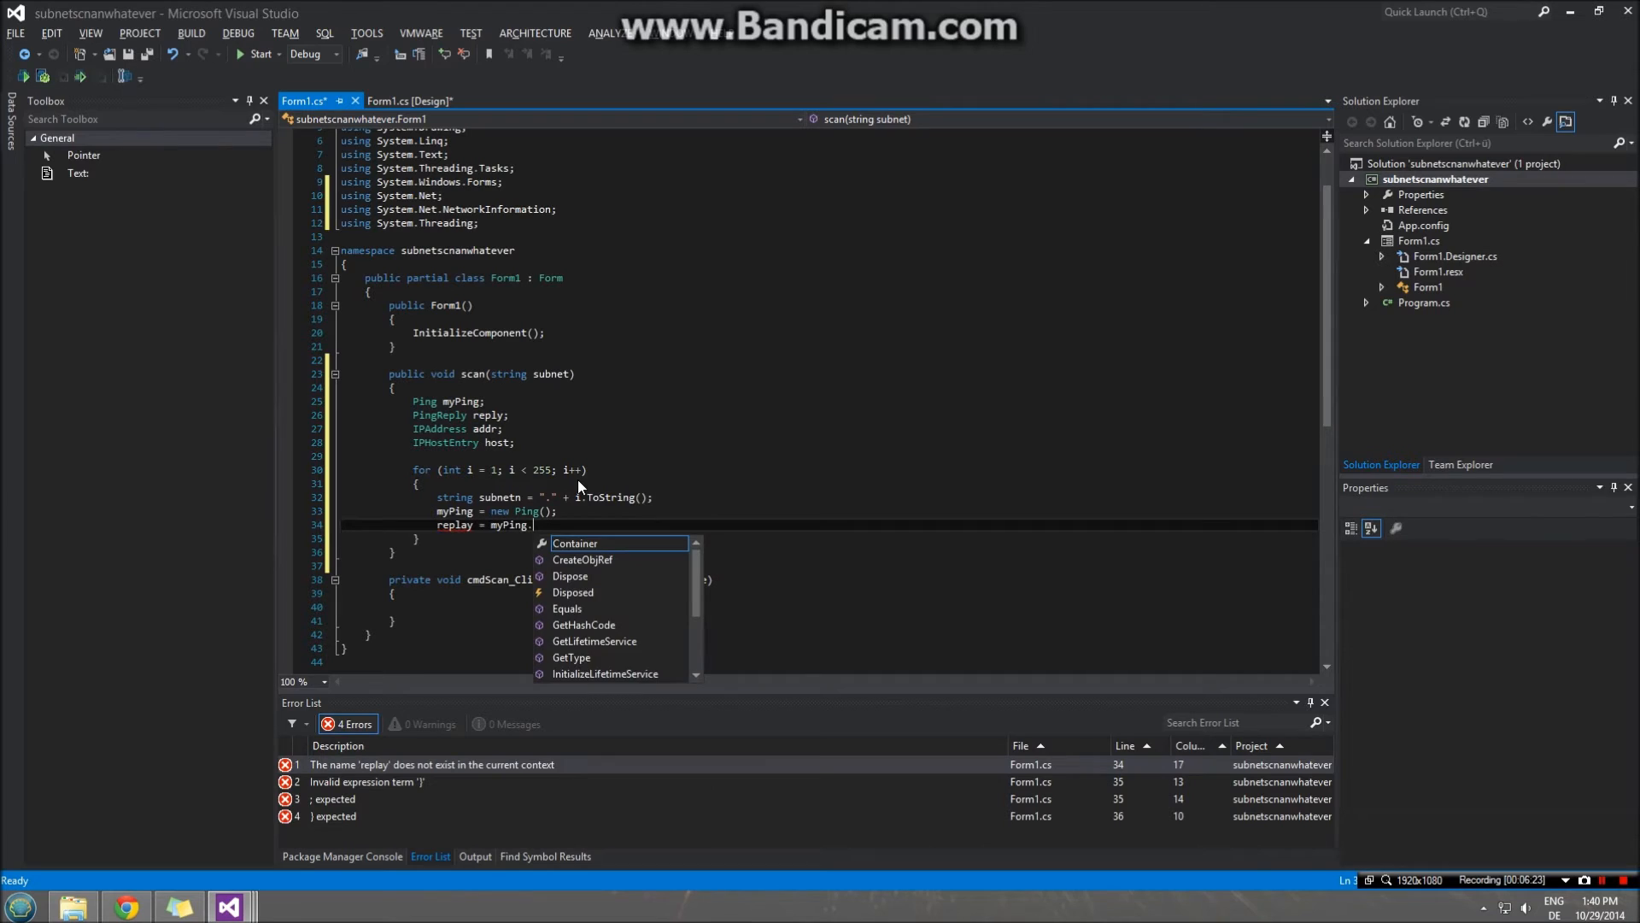
pyautogui.write('Send();')
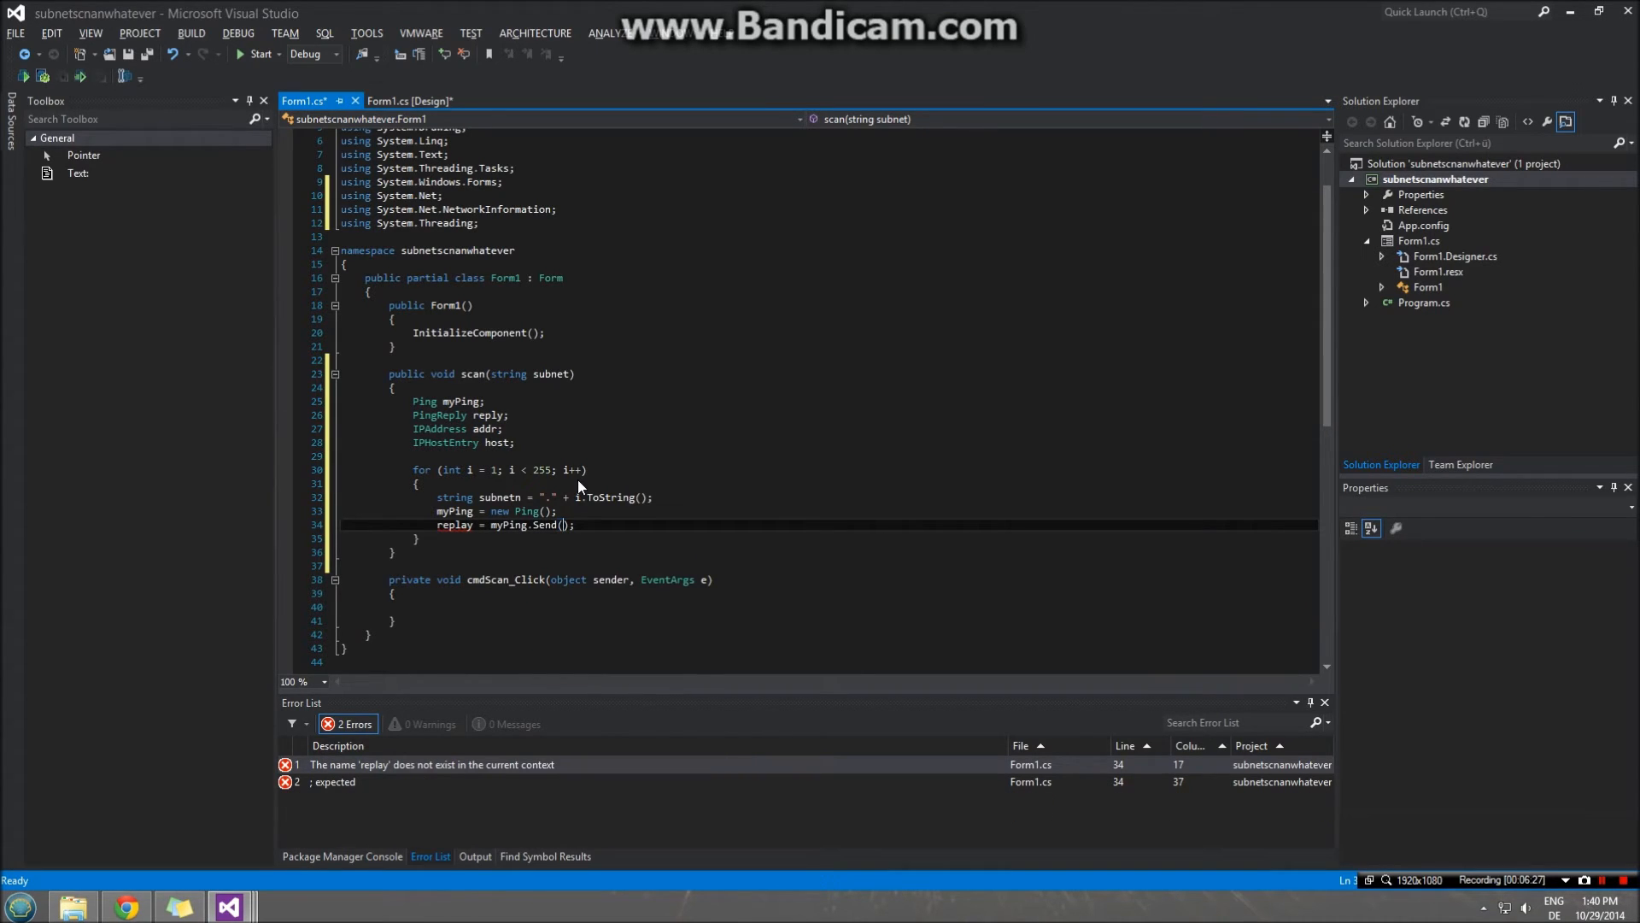
pyautogui.write('subnet')
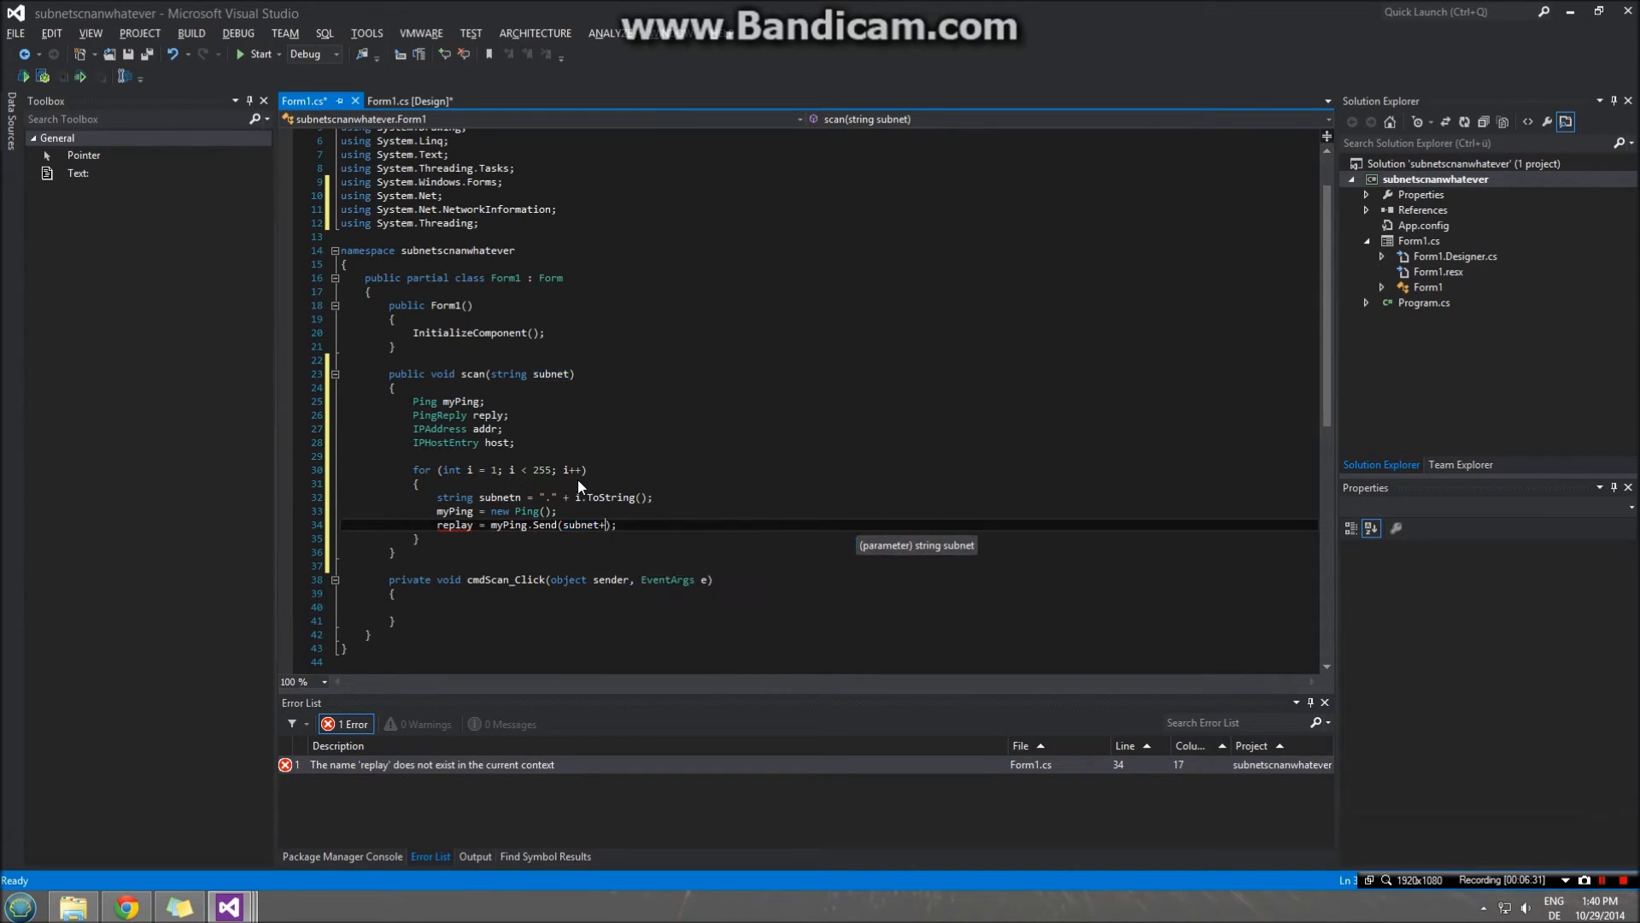
pyautogui.write('+subnetn')
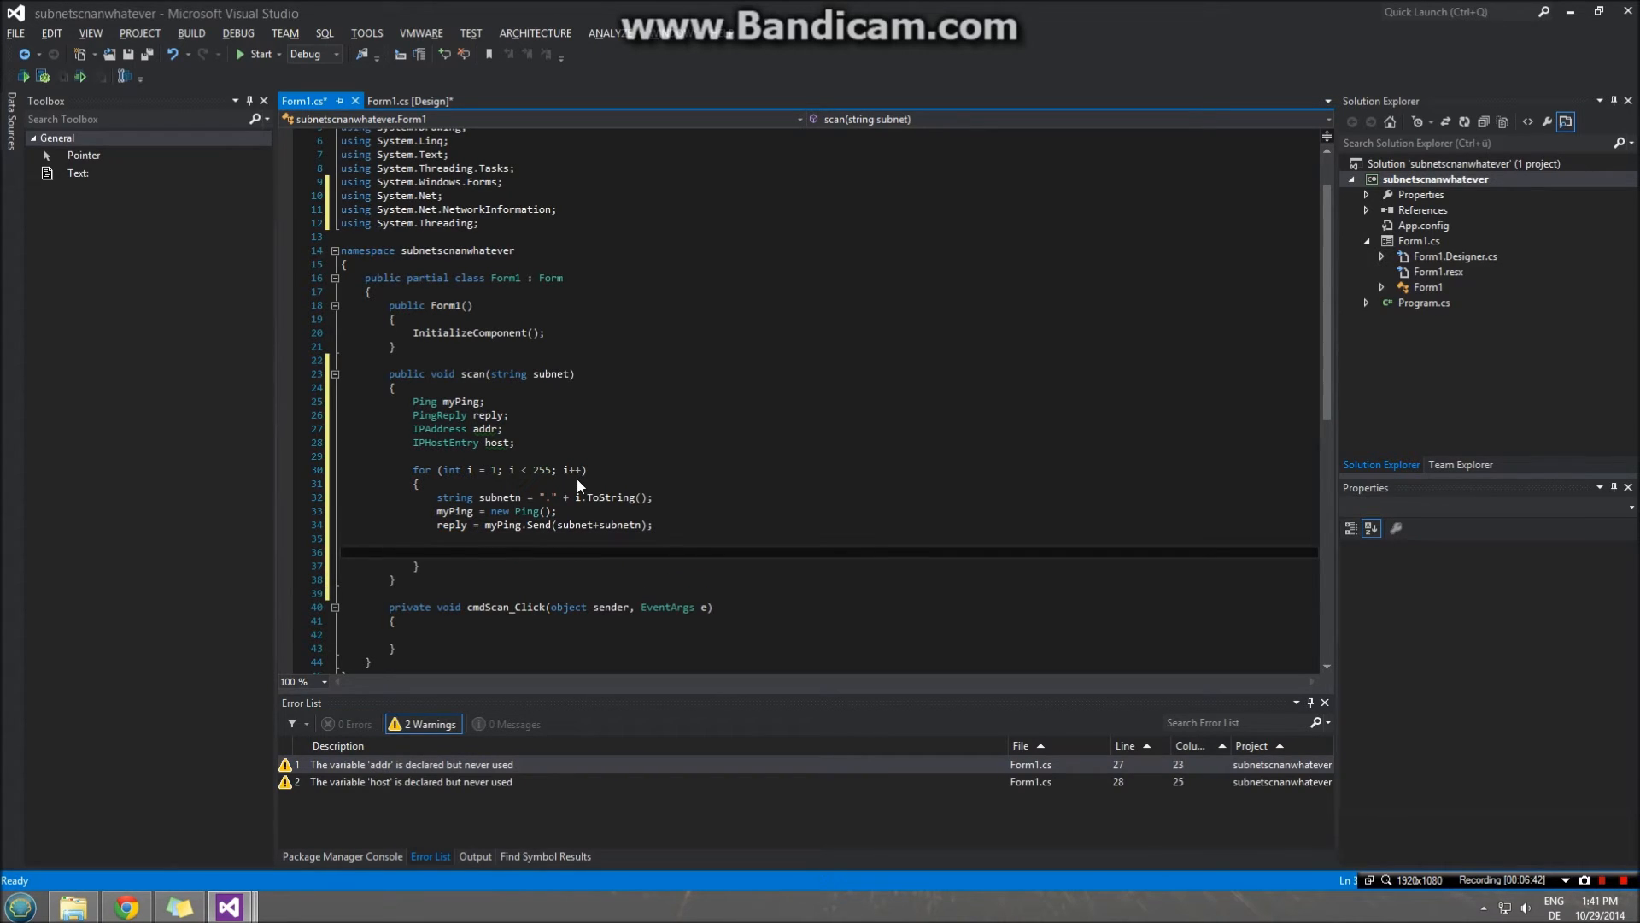
# - Add an empty if (reply.Status == IPStatus.Success) block after the Send call
pyautogui.write('if(reaply)')
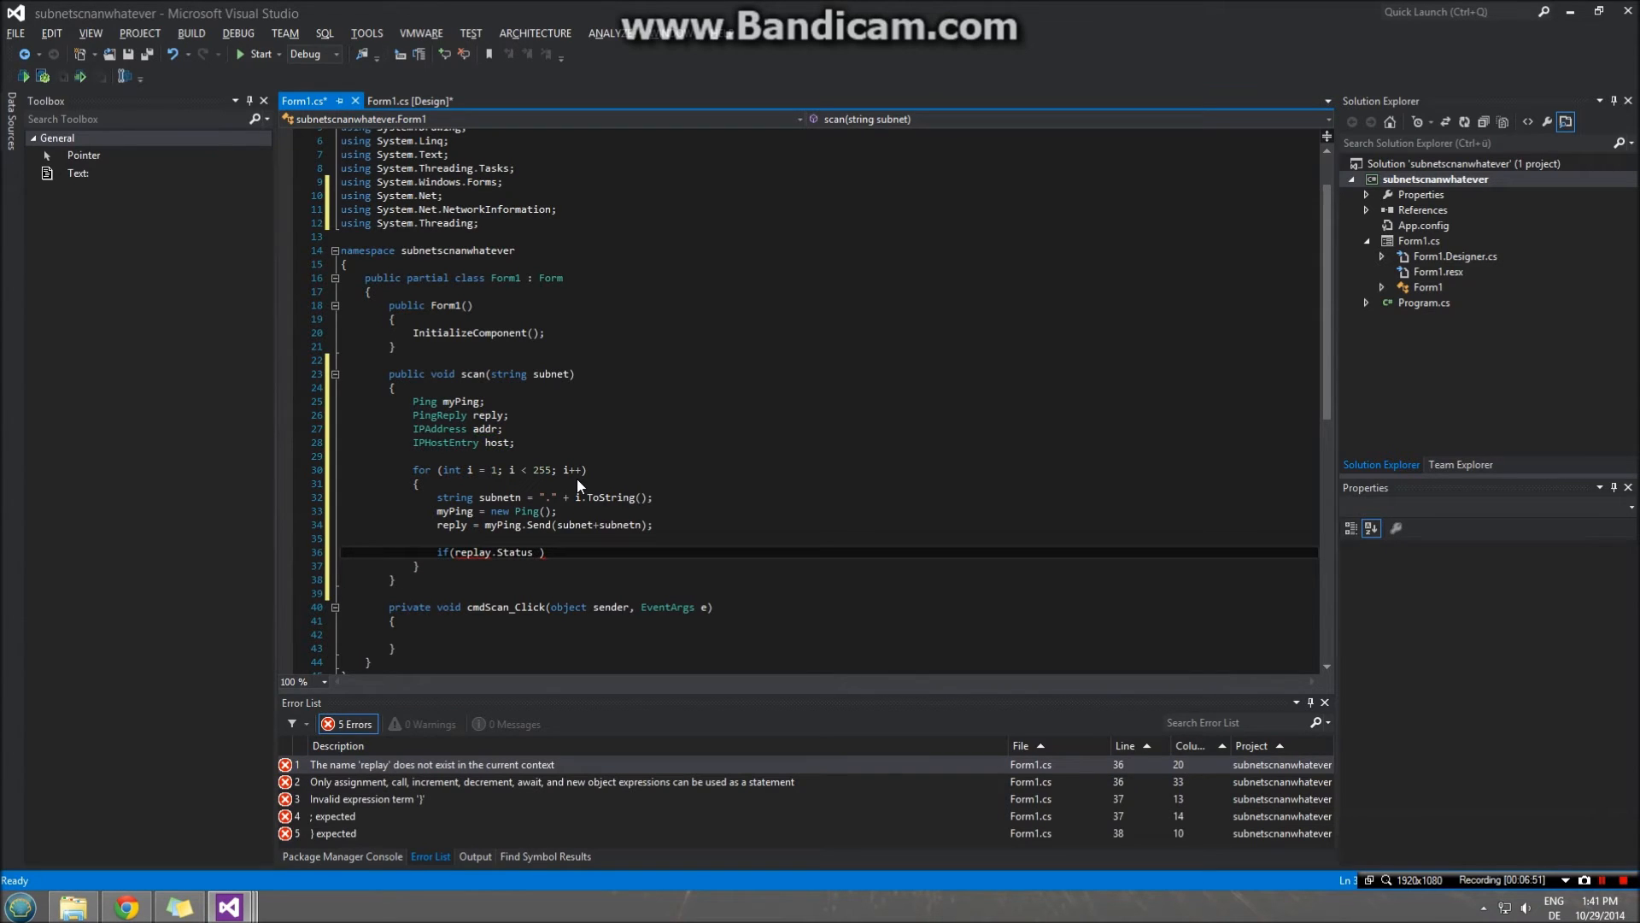
pyautogui.write('==')
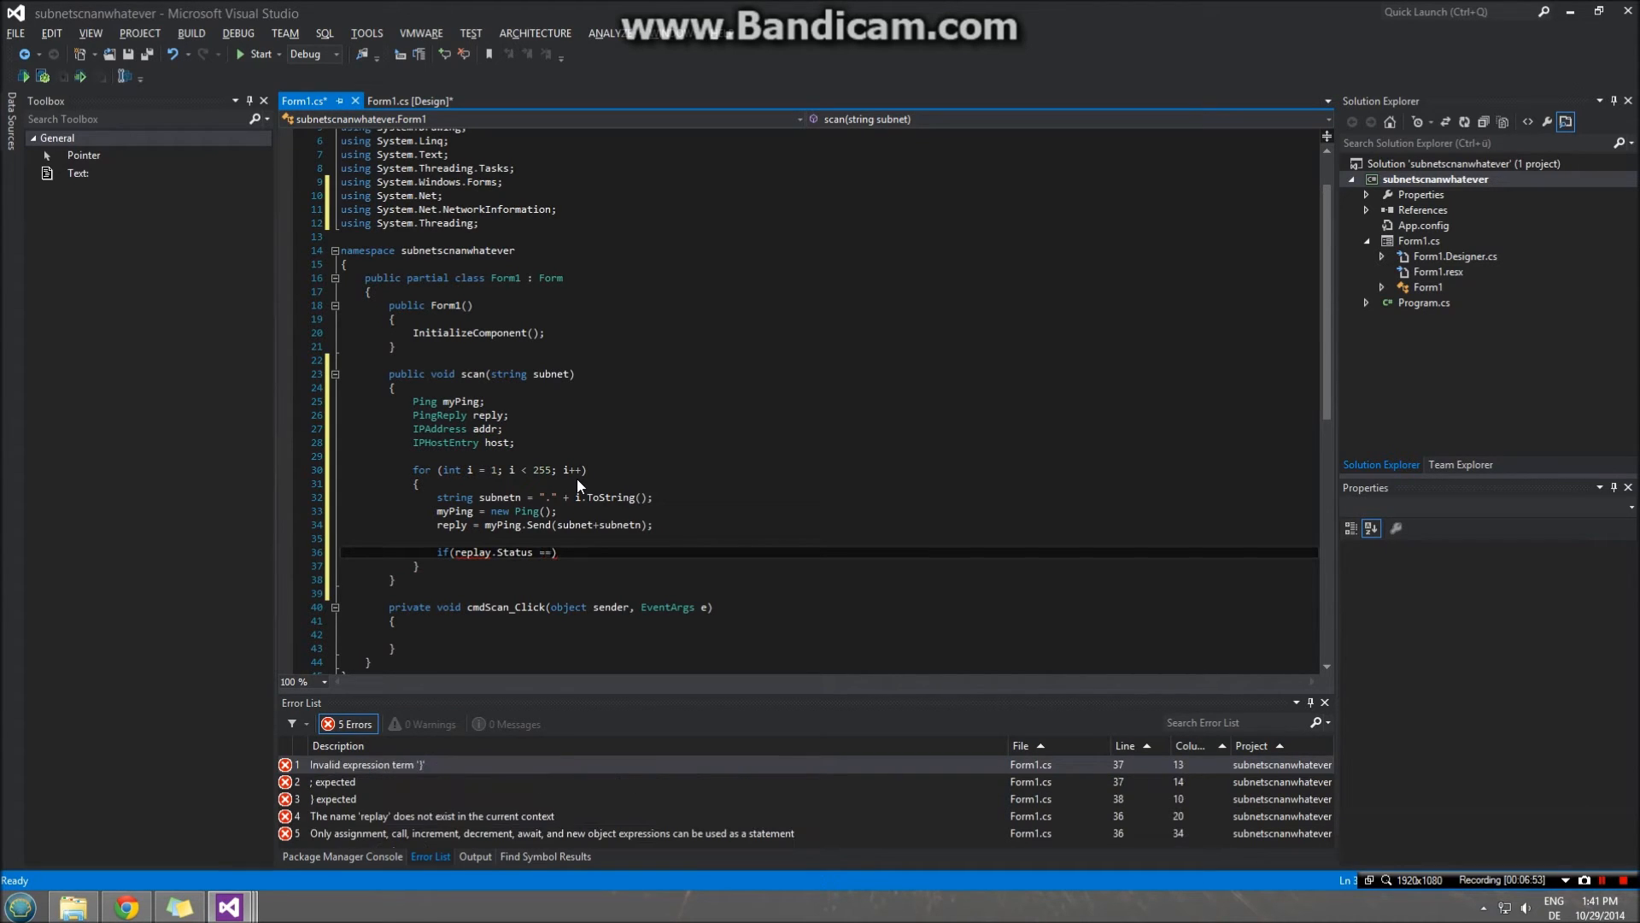
pyautogui.write('IPStatus.')
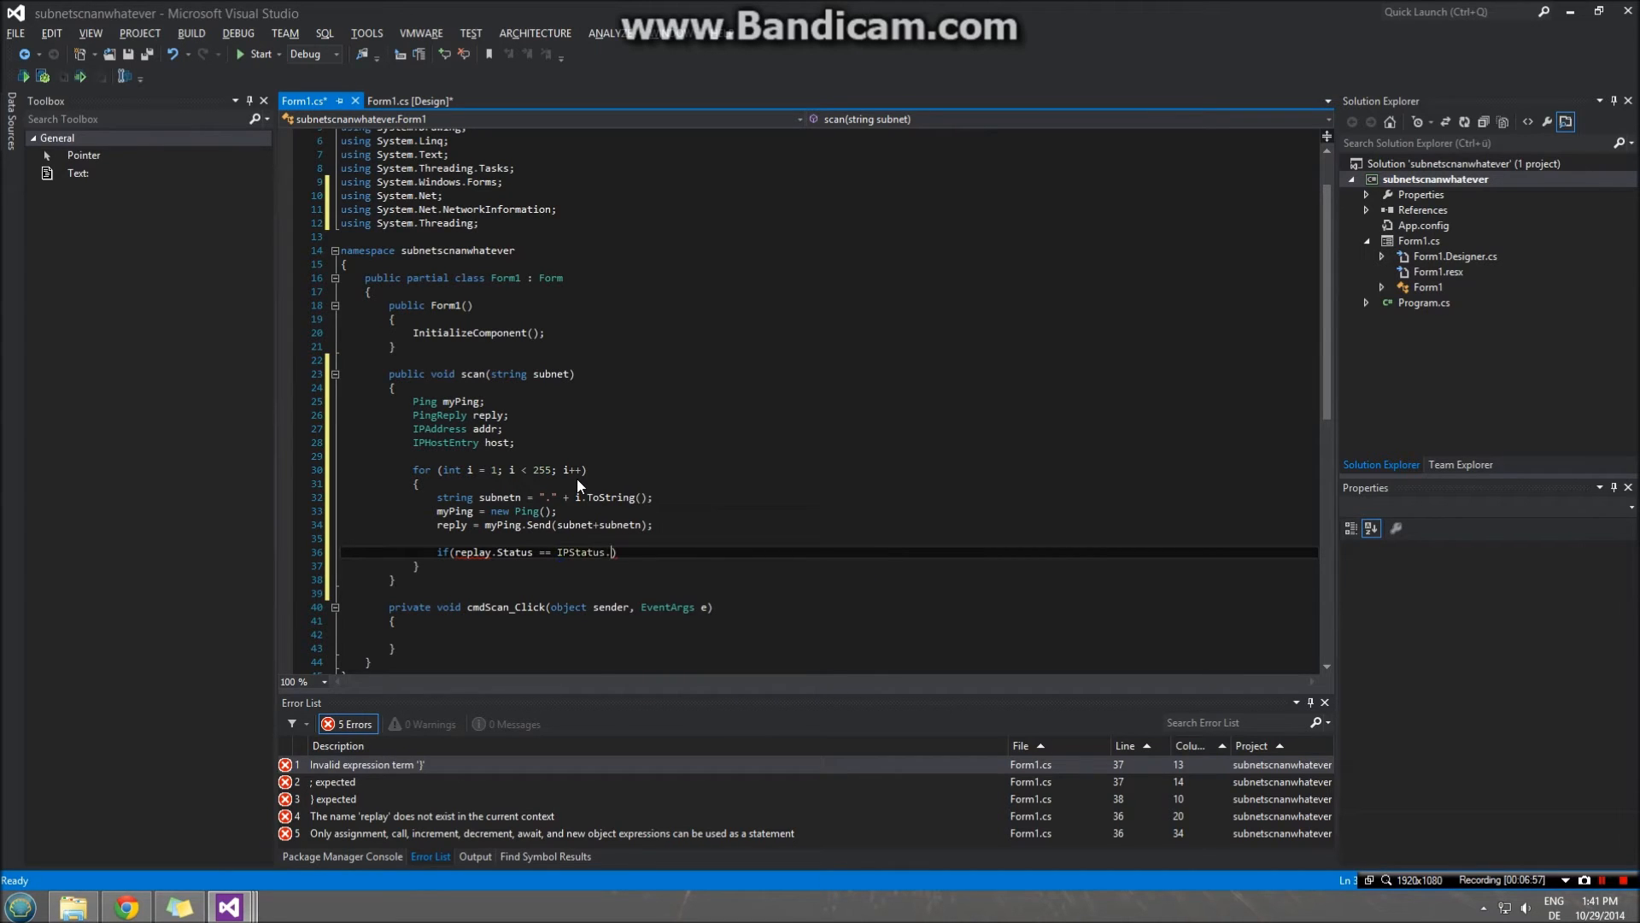
pyautogui.write('Success')
pyautogui.write('{')
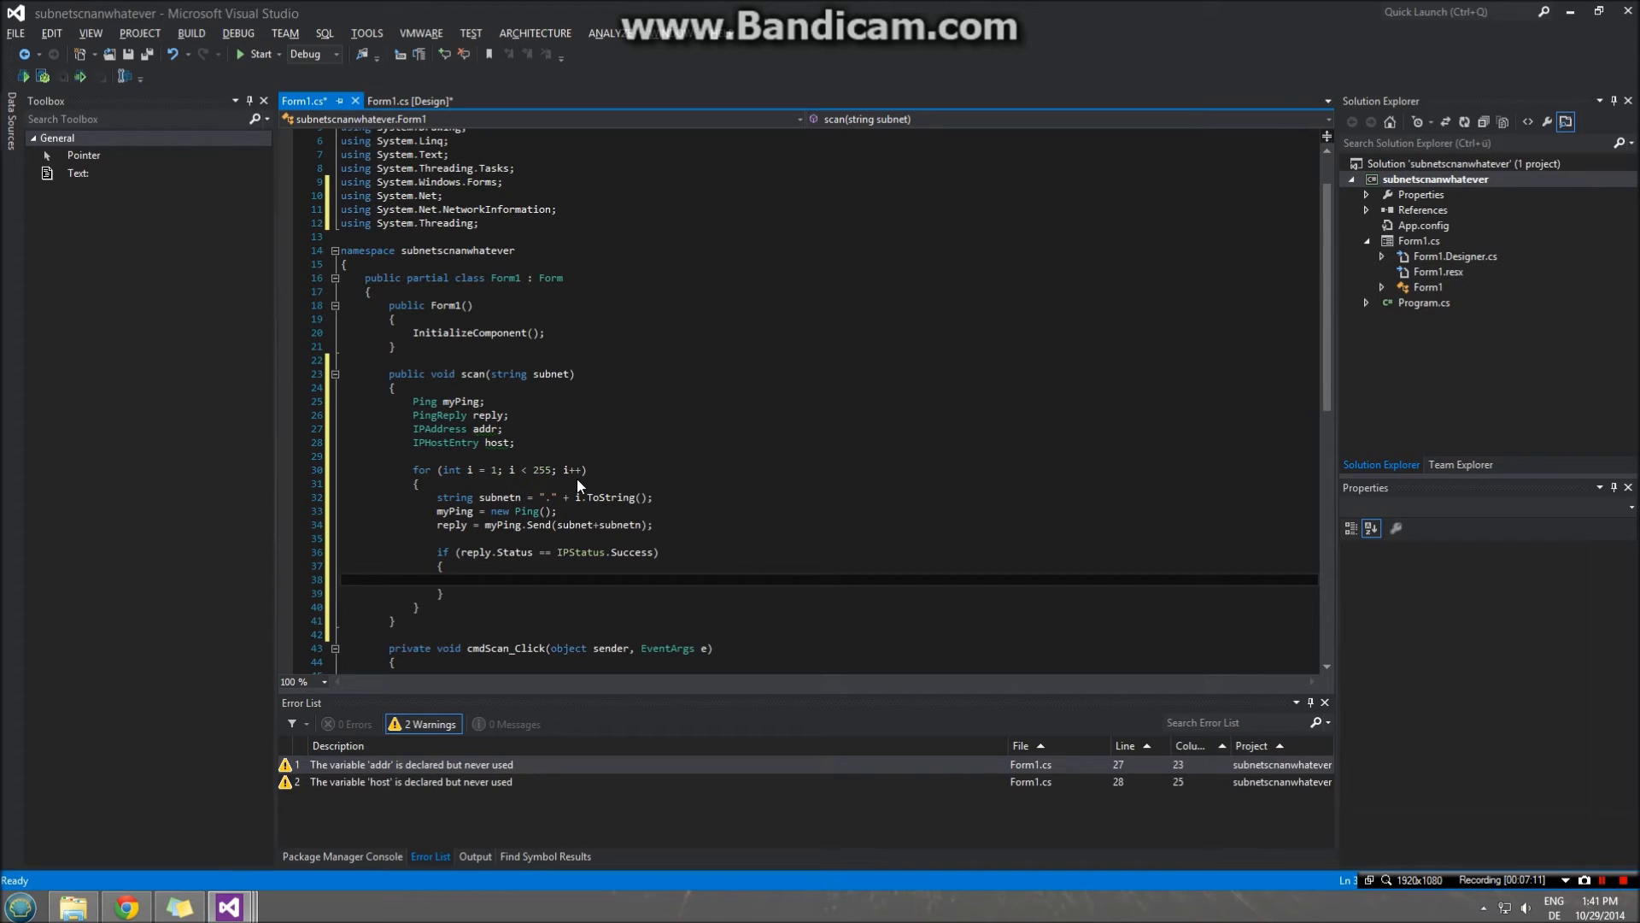
# - Insert a try/catch and set addr = IPAddress.Parse(subnet + subnetn)
pyautogui.write('try')
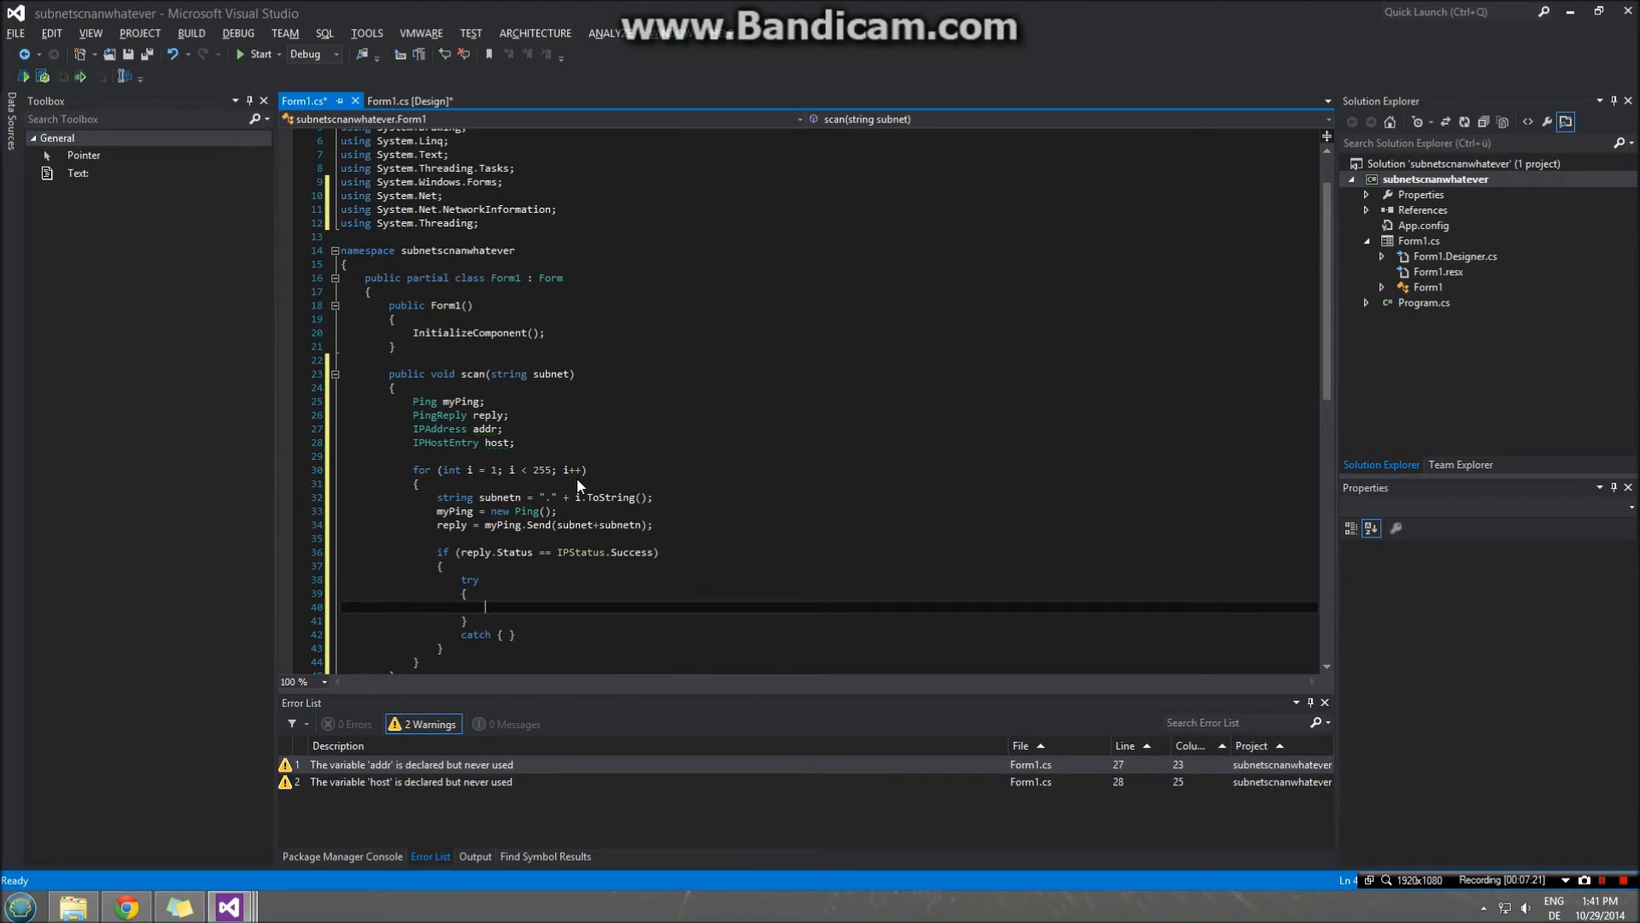
pyautogui.write('addr =')
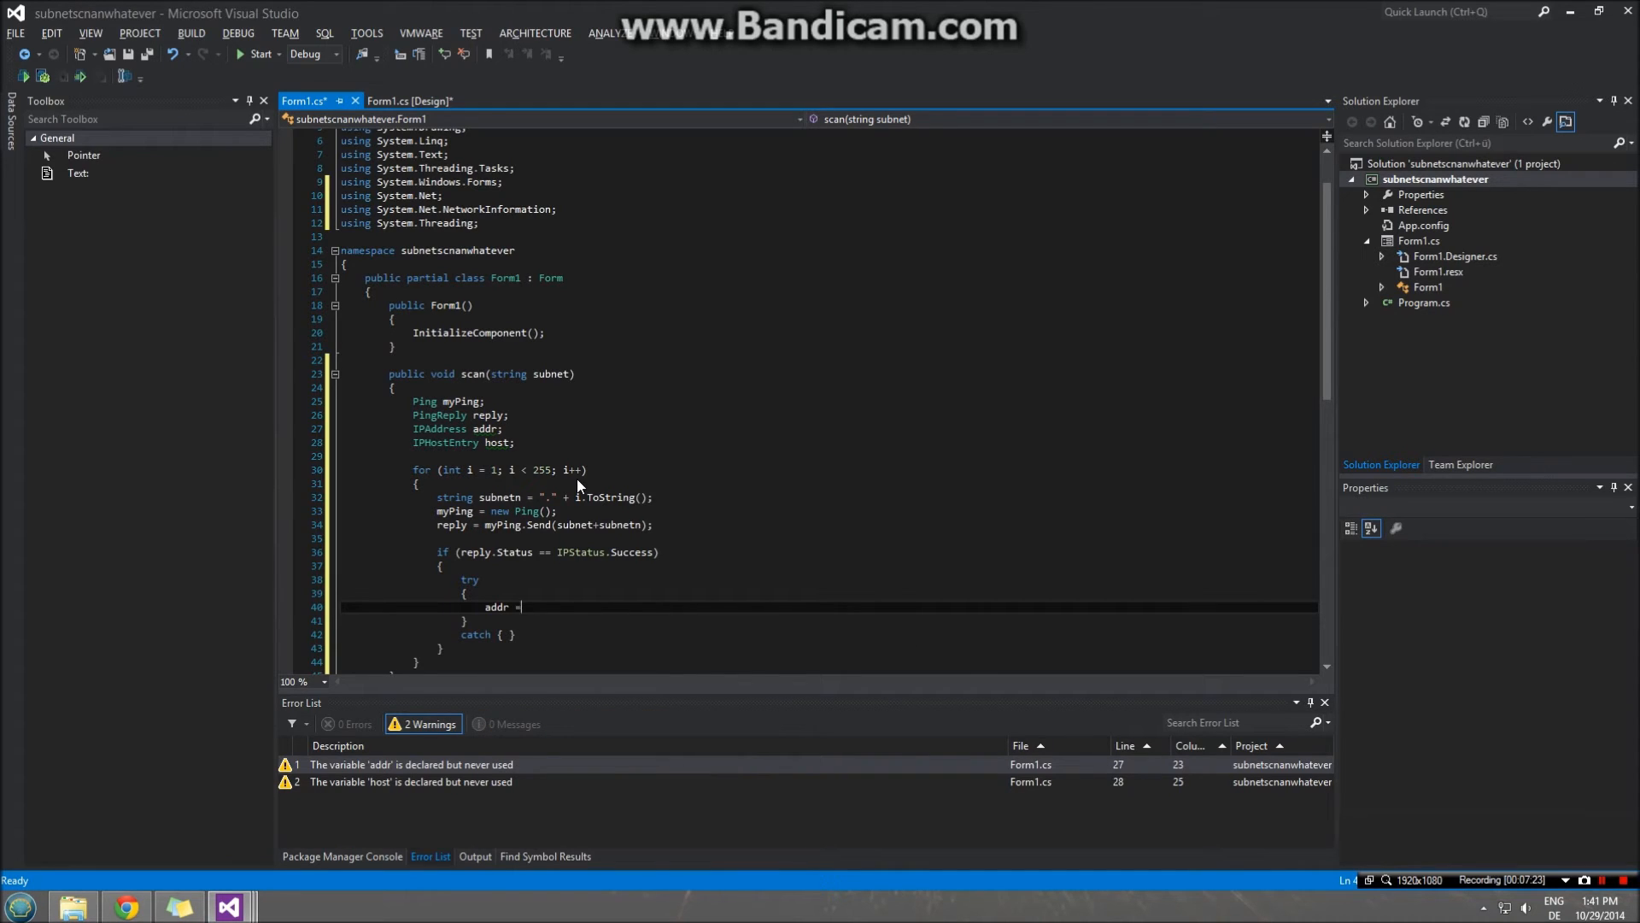
pyautogui.write('IP')
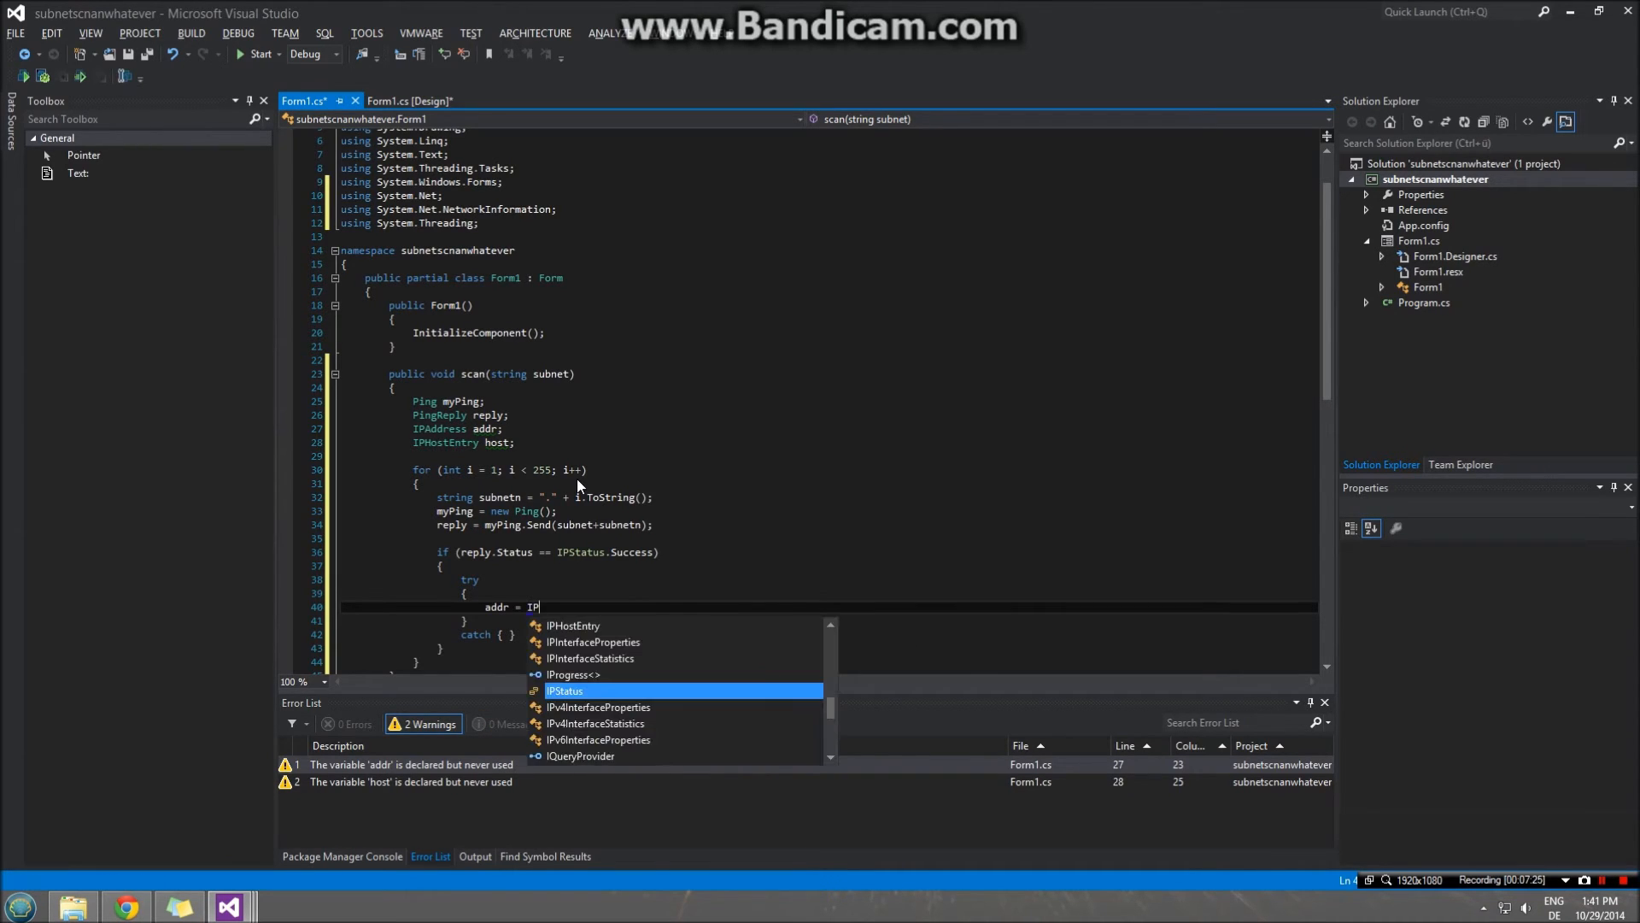
pyautogui.write('ad')
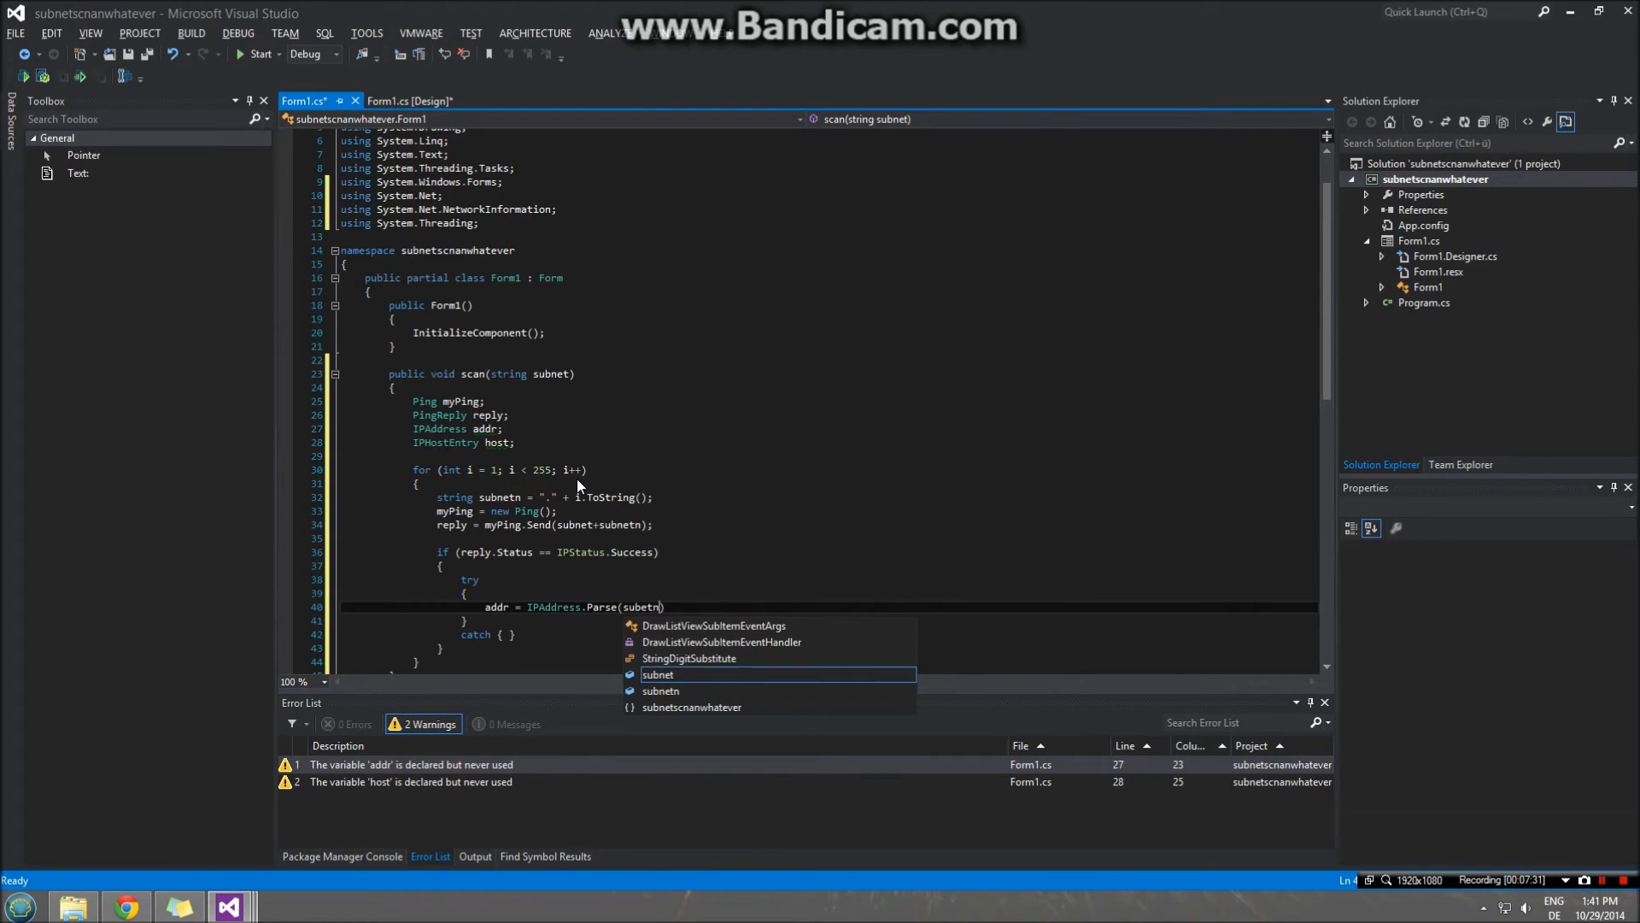
pyautogui.write('+')
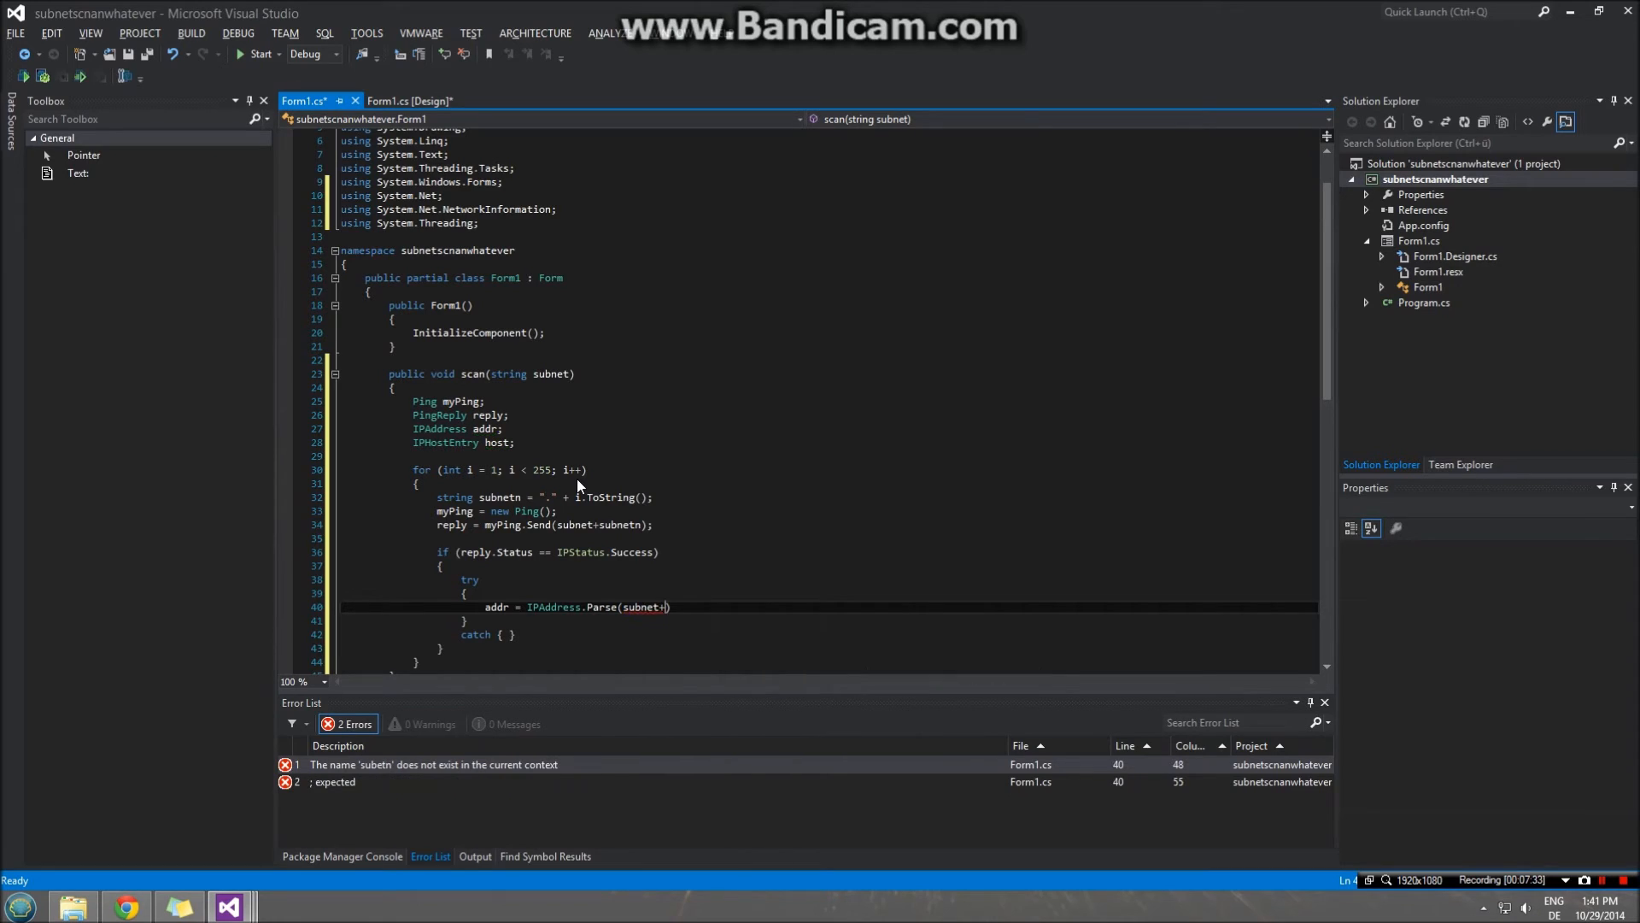
pyautogui.write('subnetn')
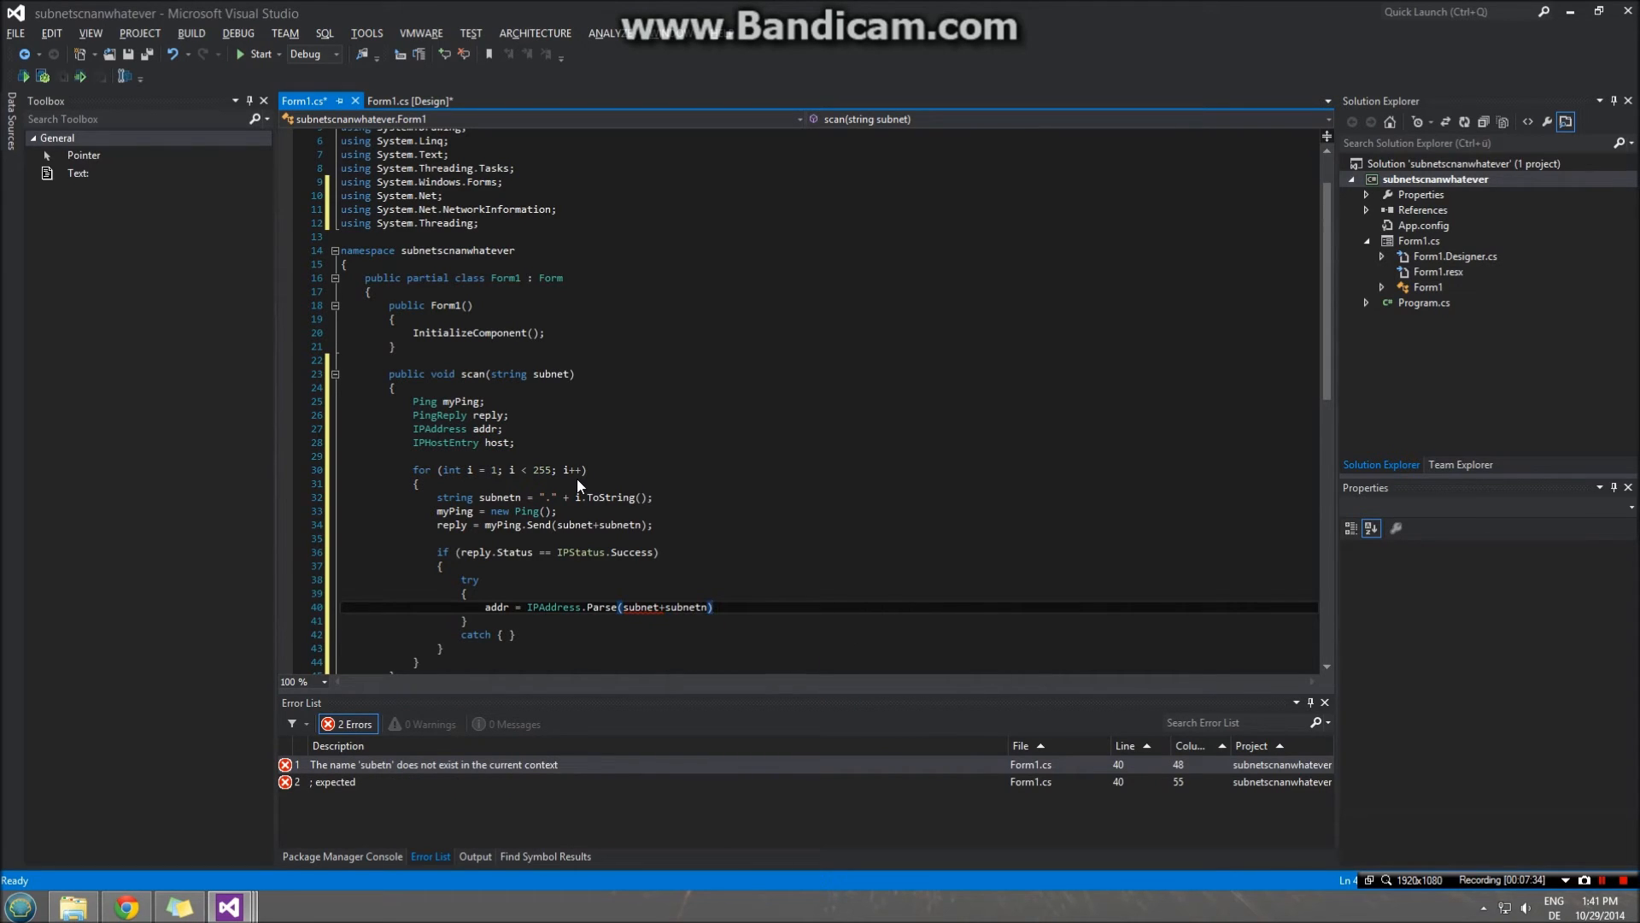
# - Resolve host = Dns.GetHostEntry(addr) and begin the txtHosts line
pyautogui.write('host = Dns.Get')
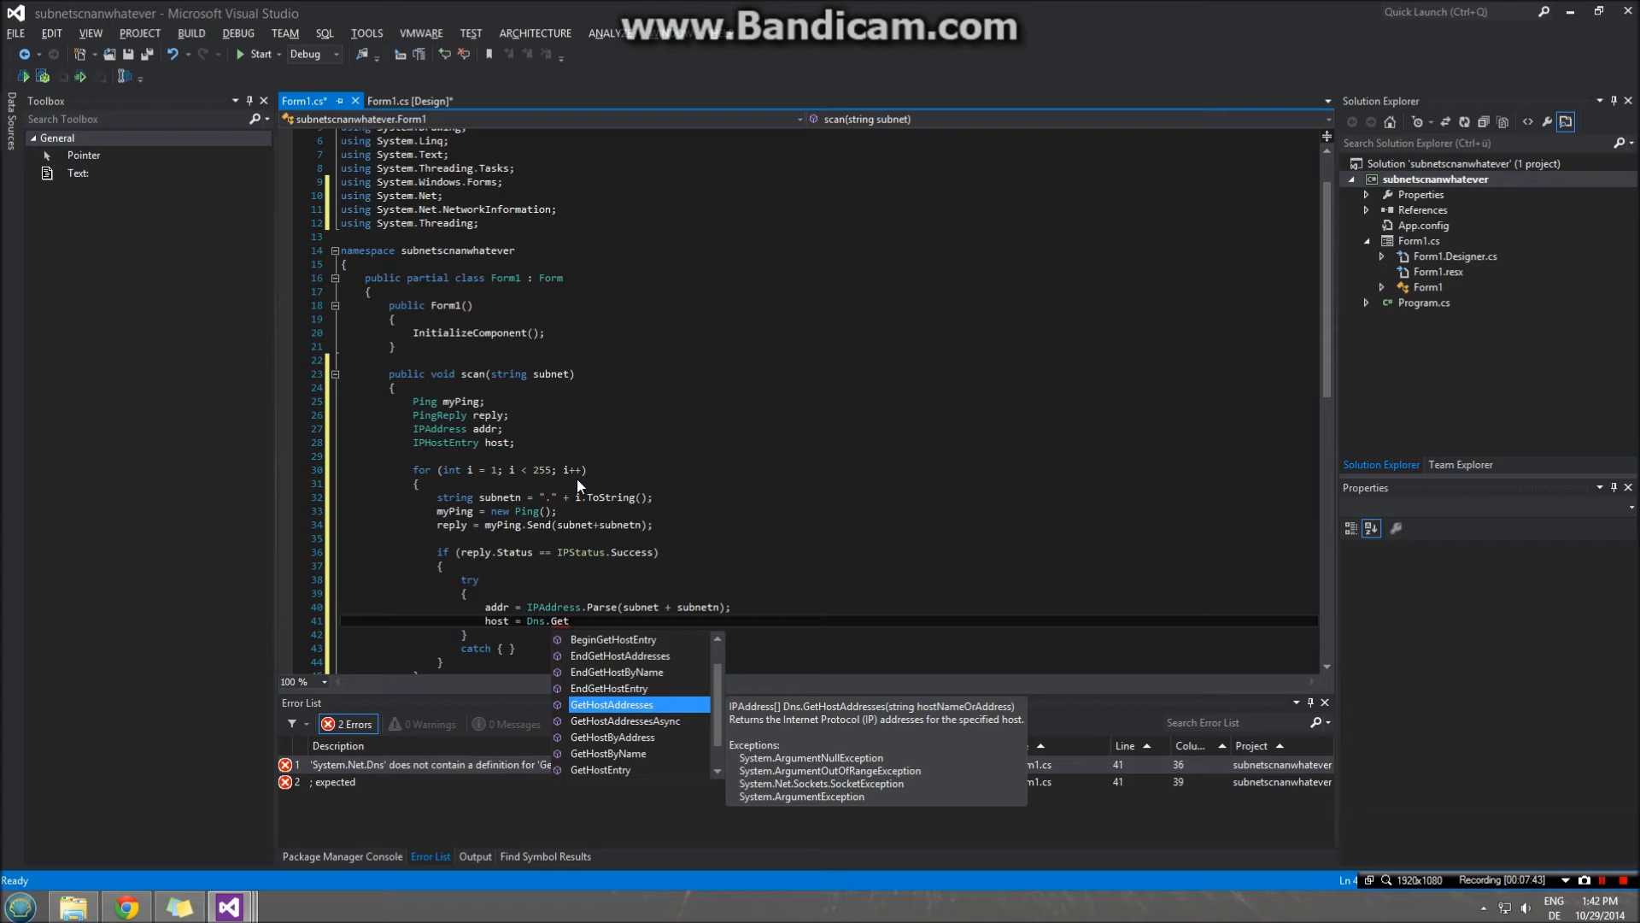
pyautogui.write('HostEntry(')
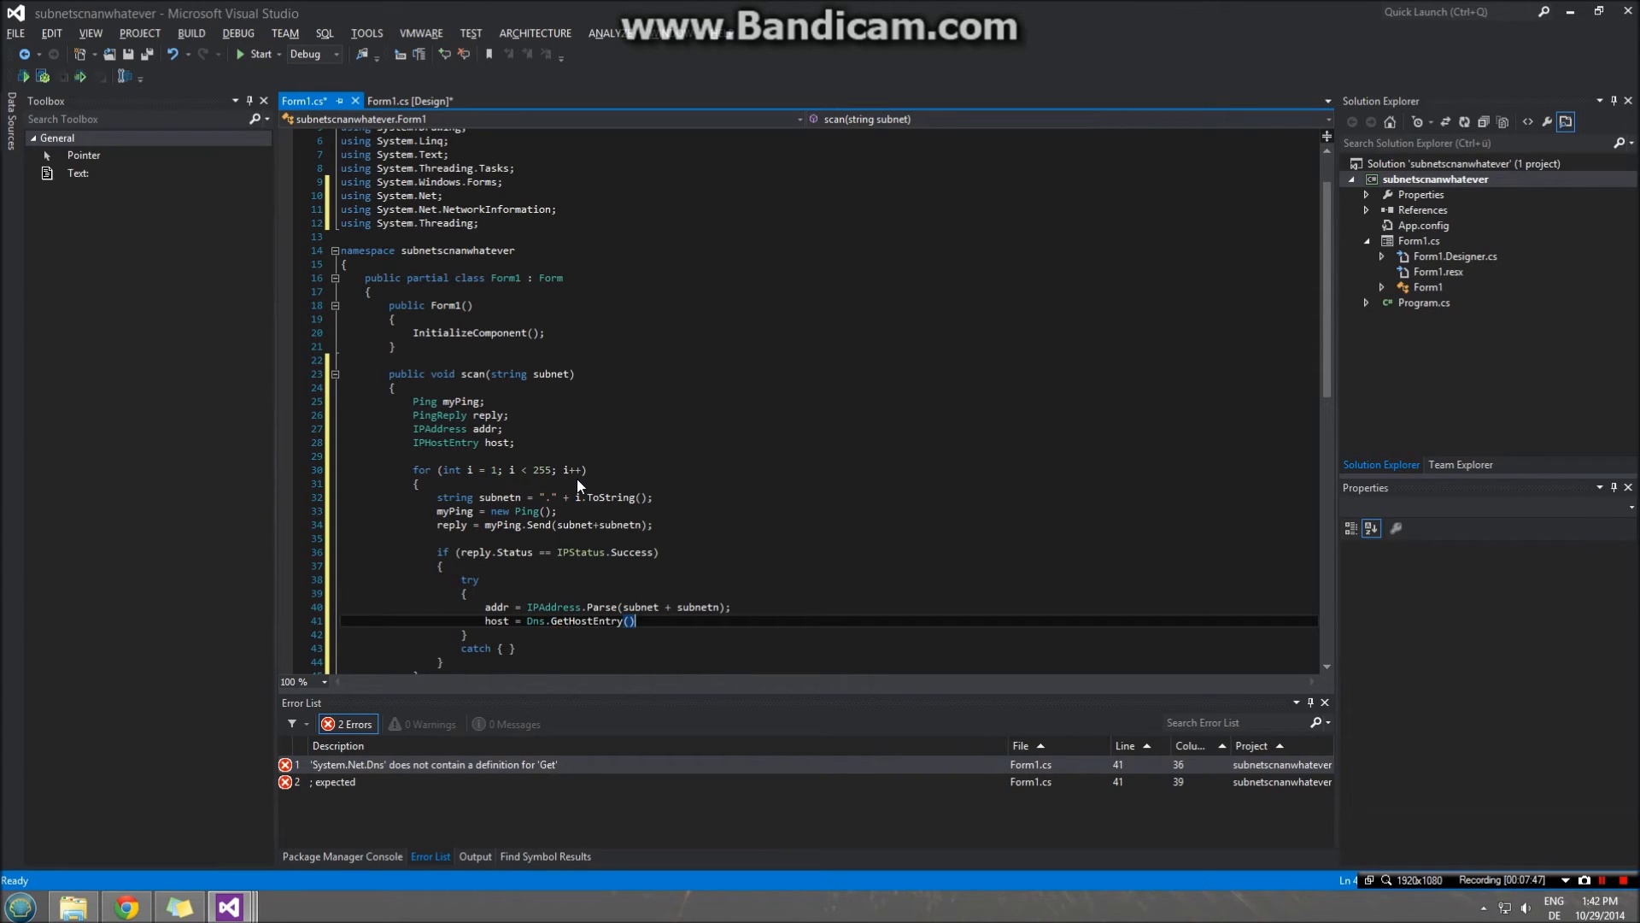
pyautogui.write('addr')
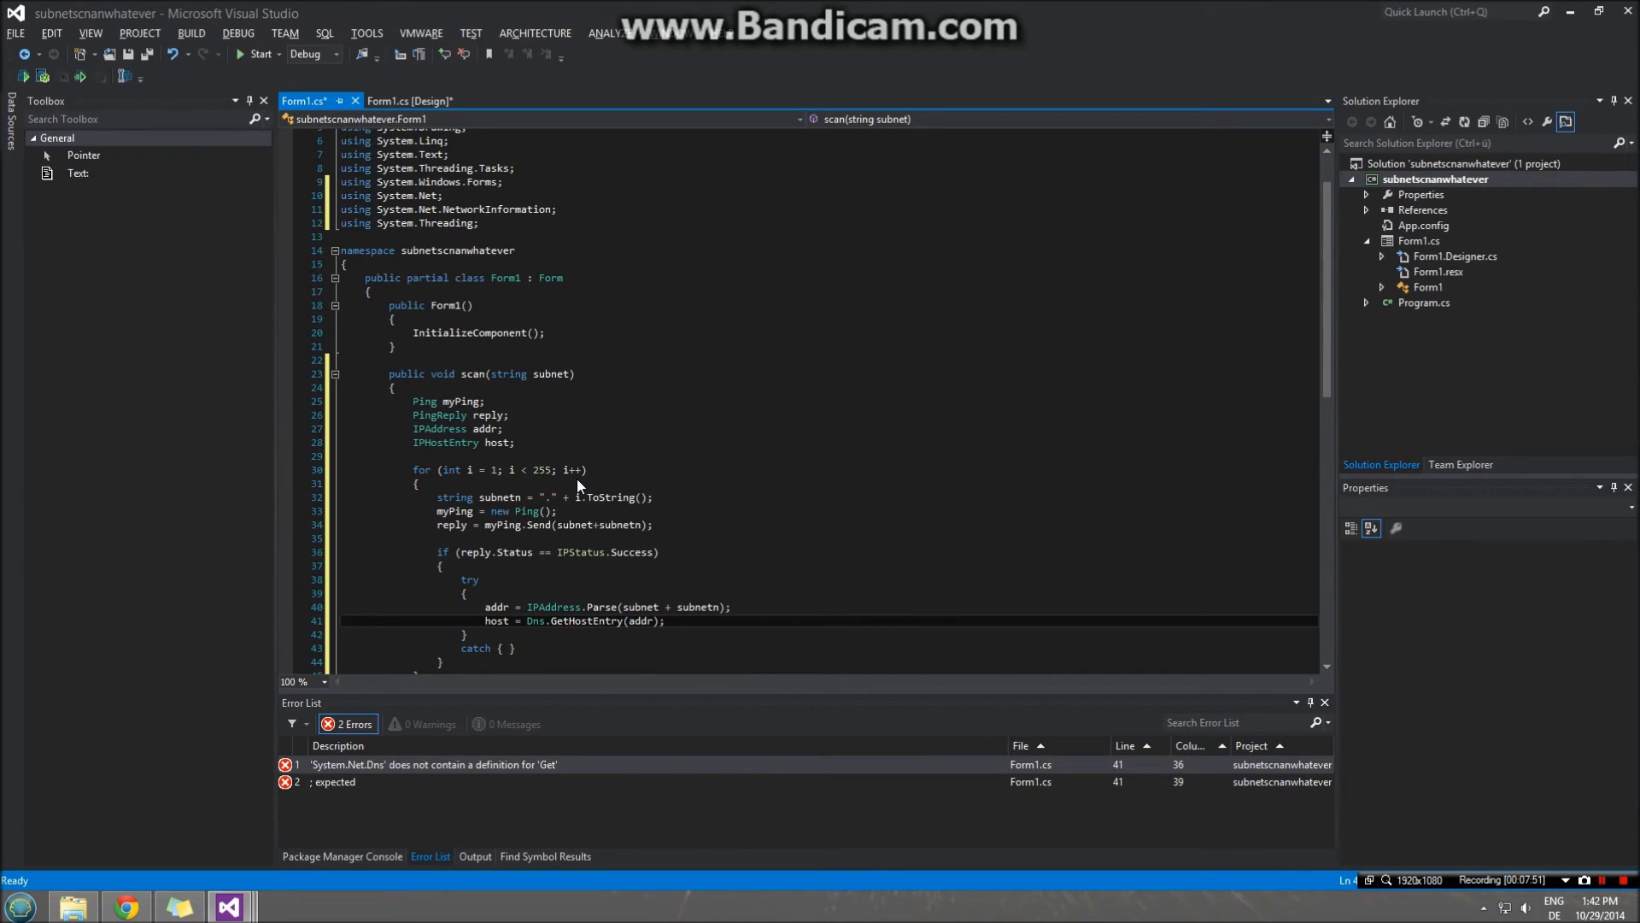
pyautogui.write('txtHosts.')
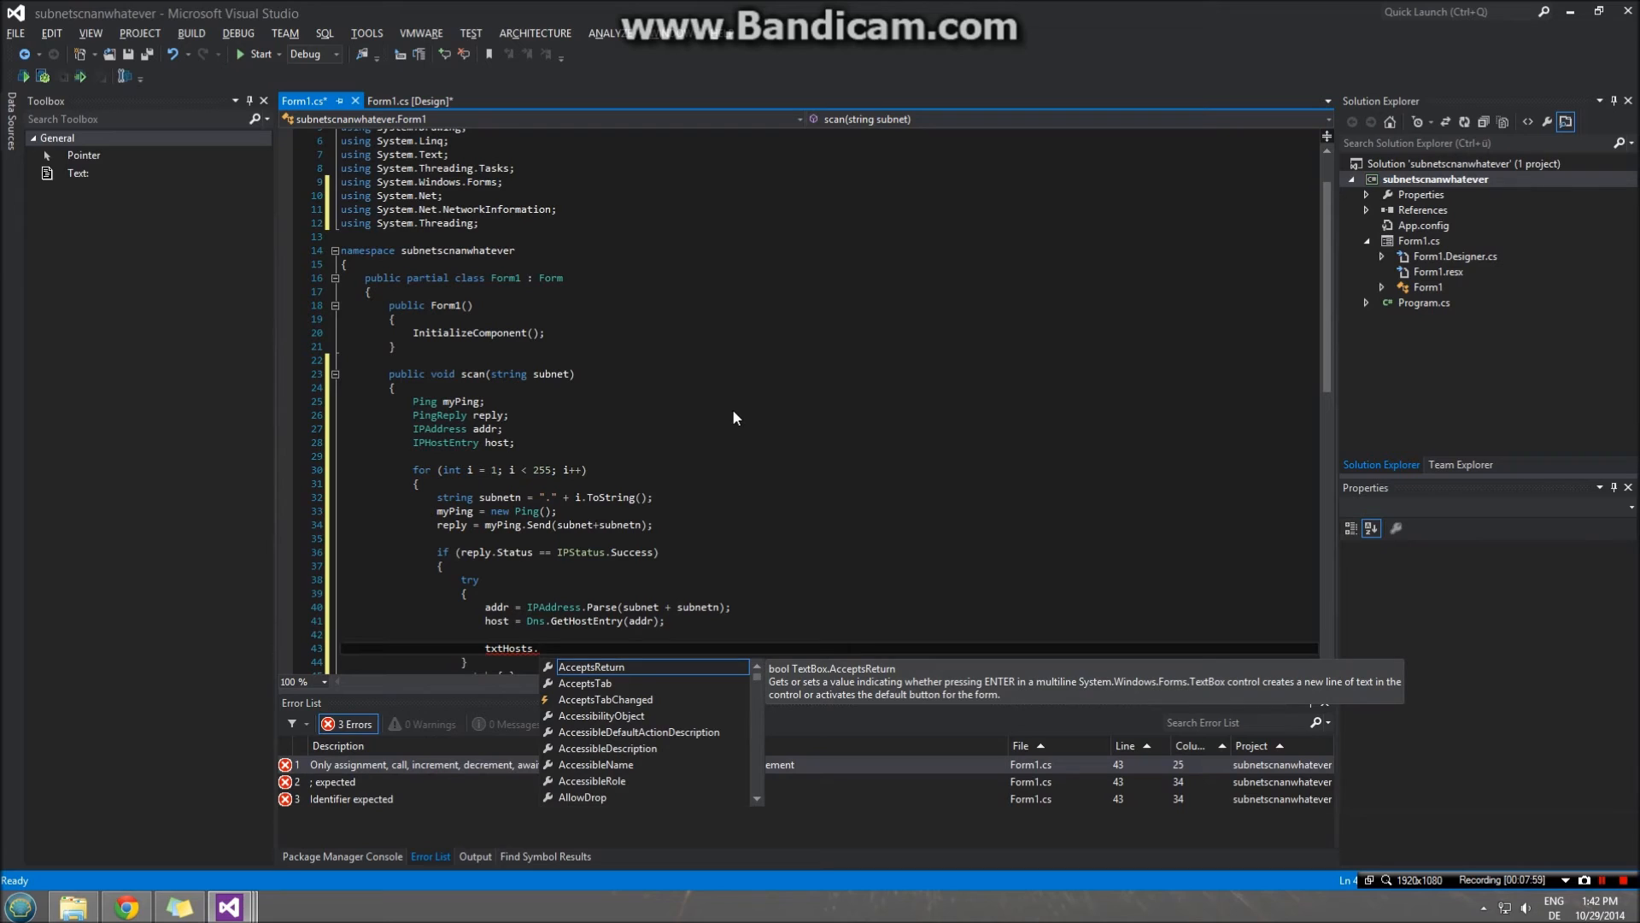
# - Append subnet + subnetn, host.HostName.ToString() and "Up" to txtHosts
pyautogui.write('AppendText(')
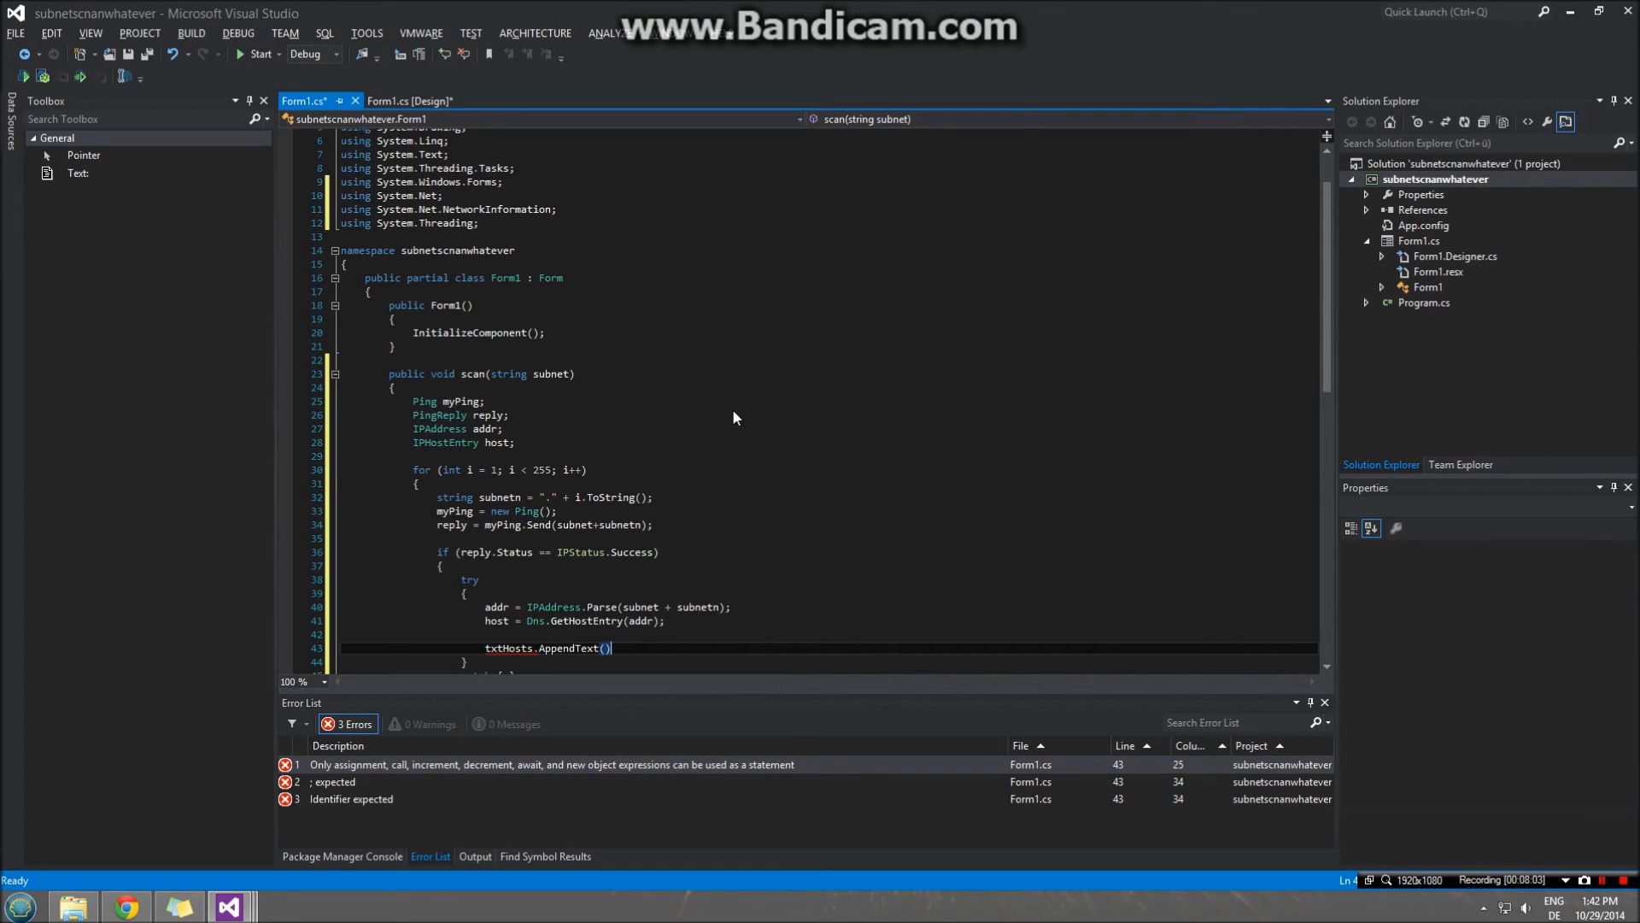
pyautogui.write('""')
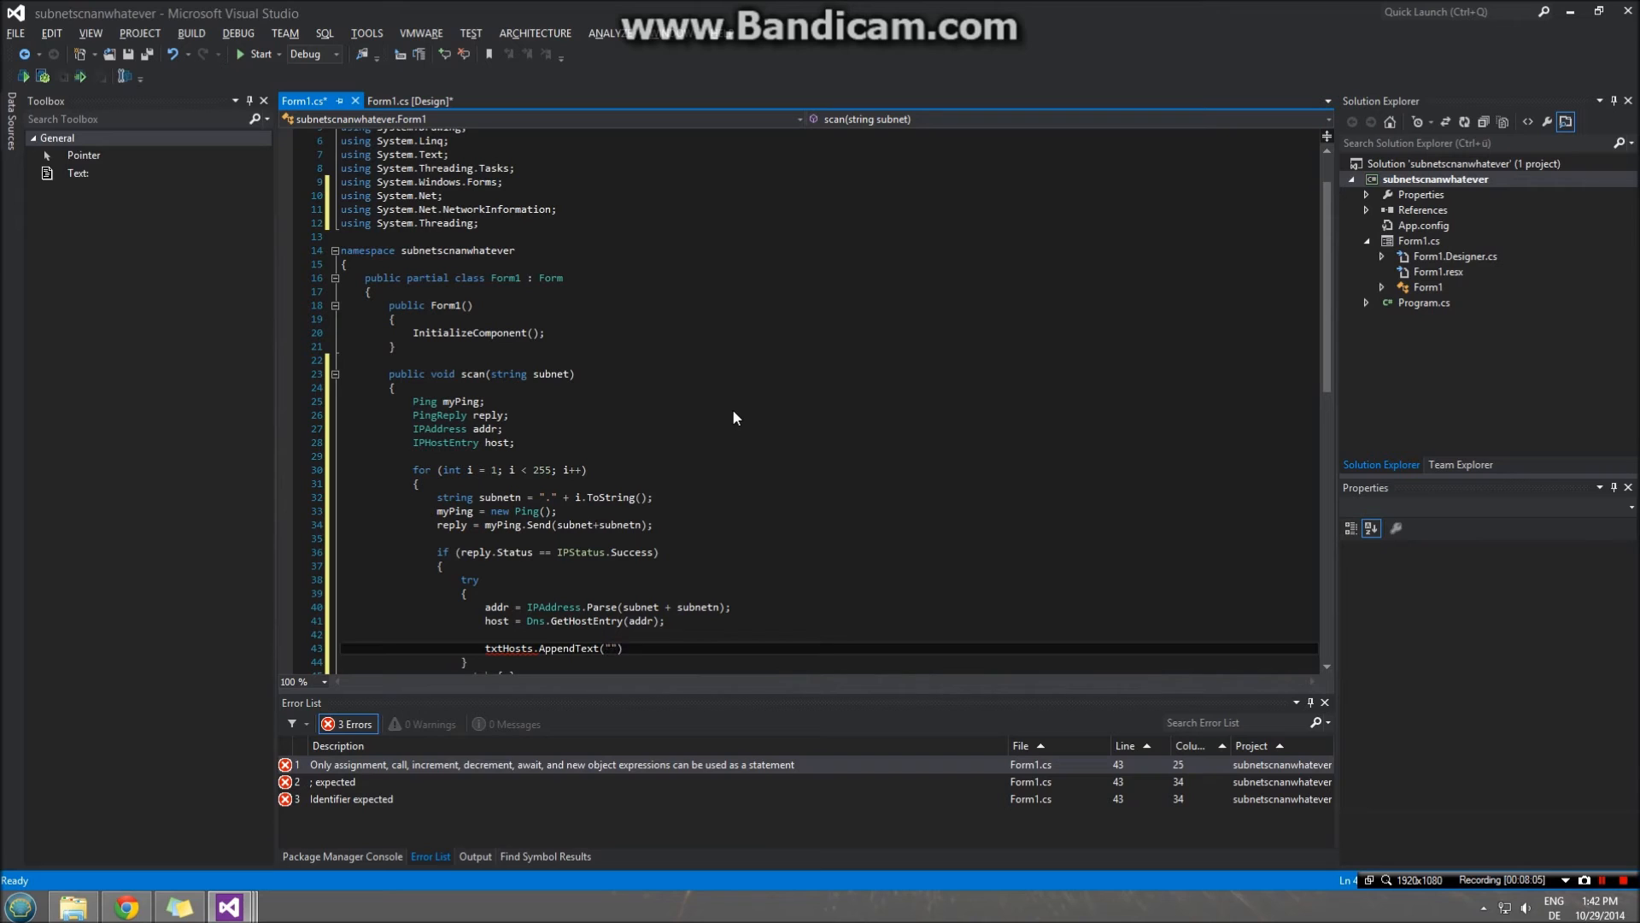
pyautogui.write('subnet+subnetn+')
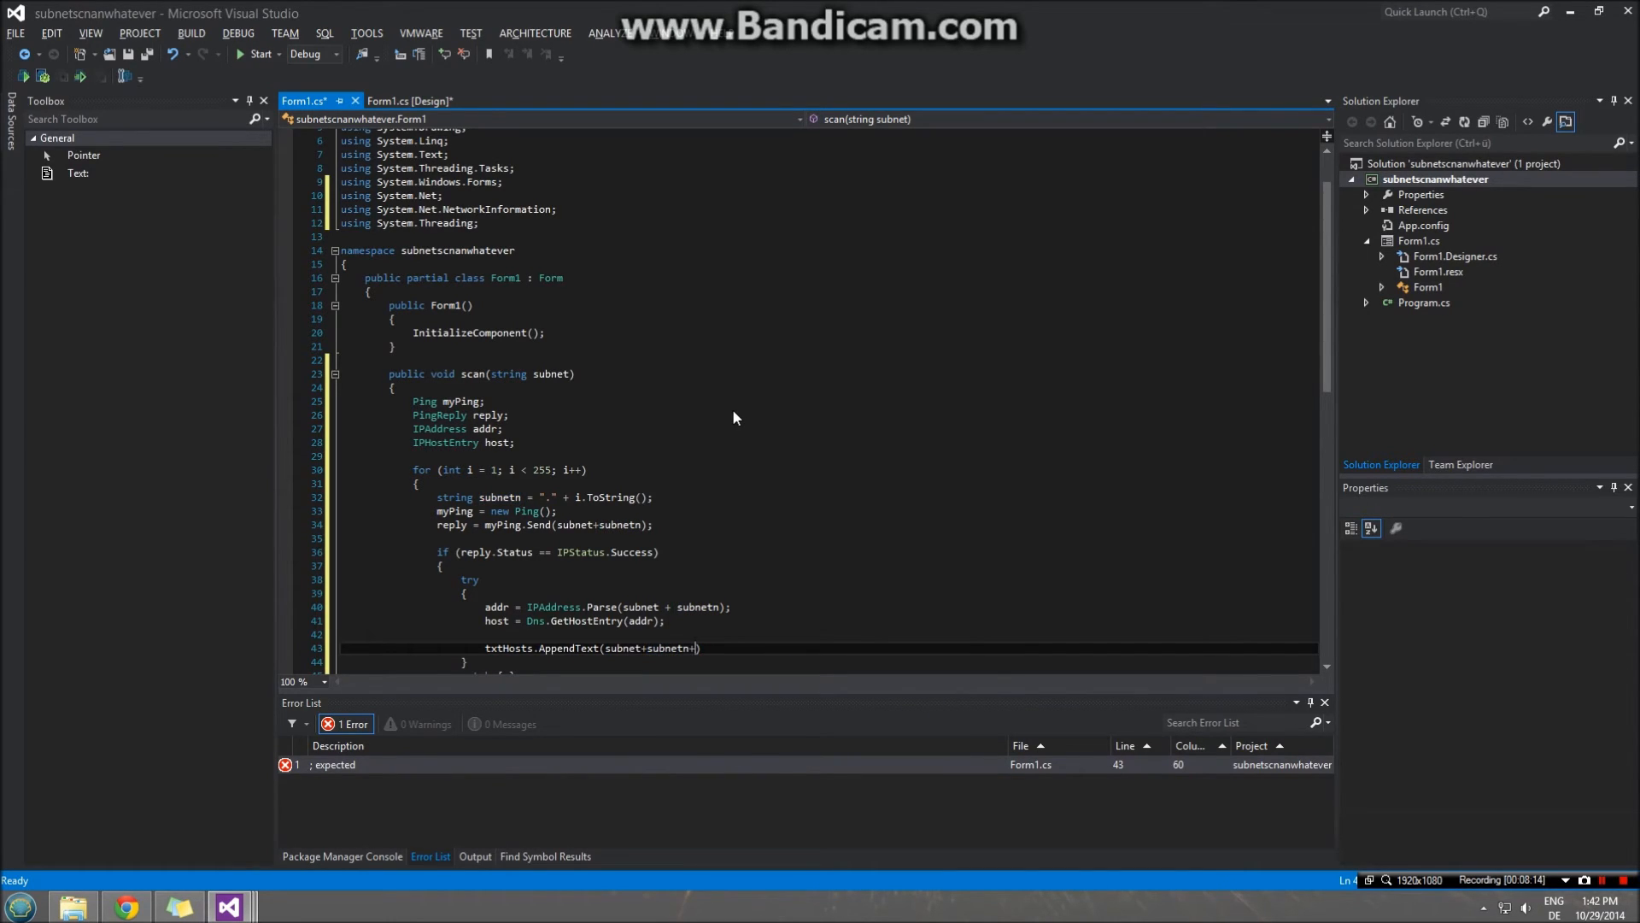
pyautogui.write(')')
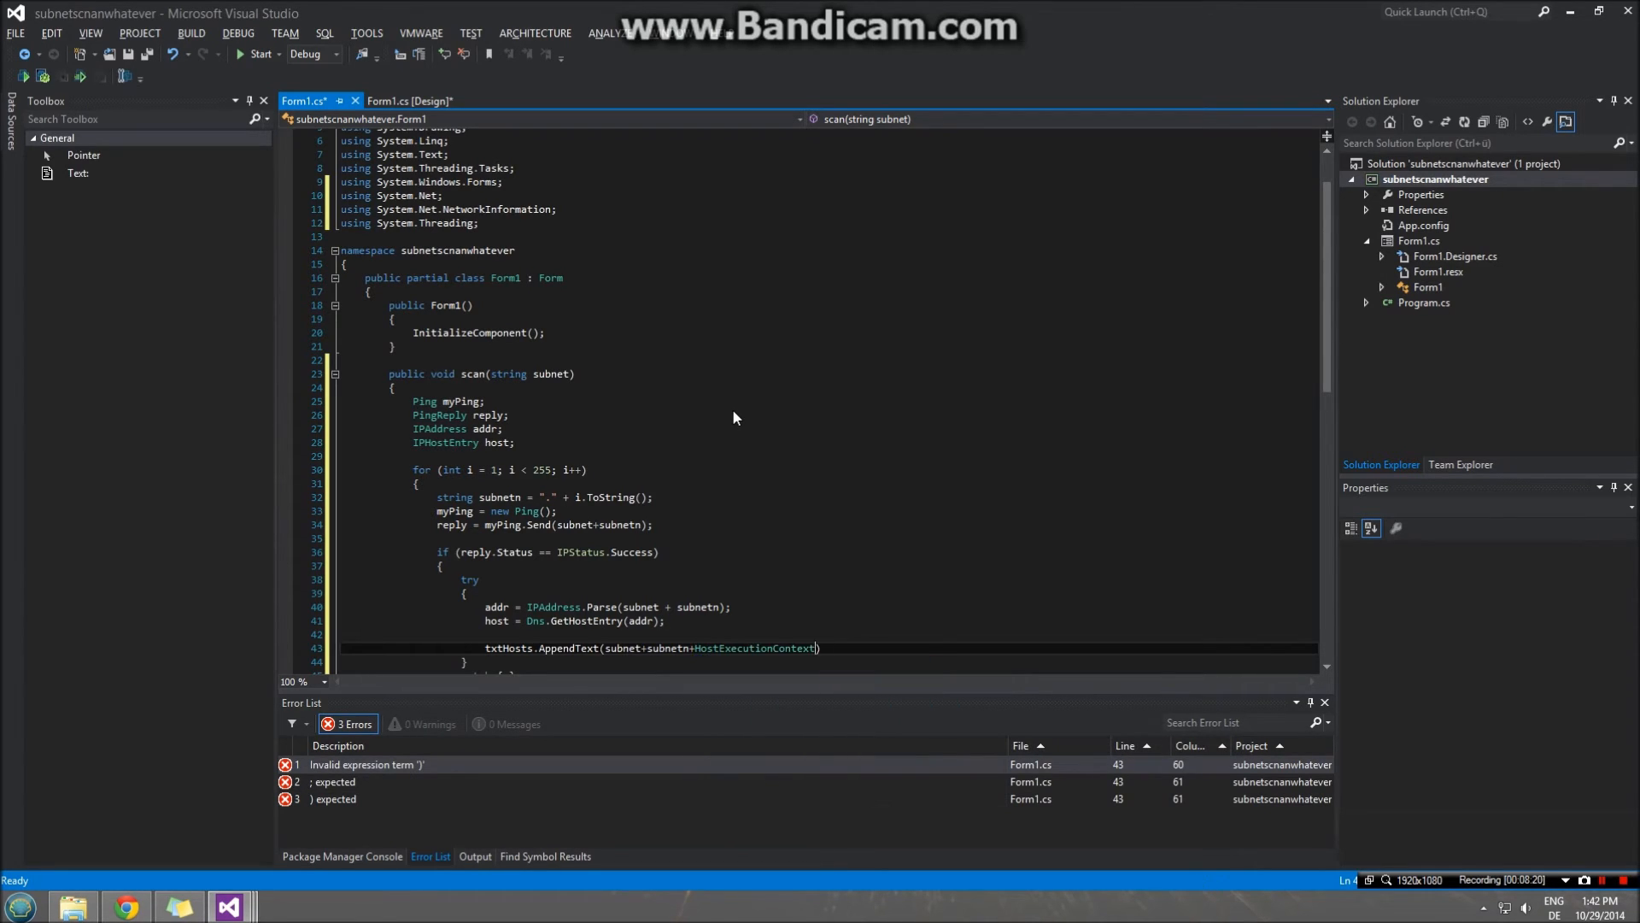
pyautogui.write('h')
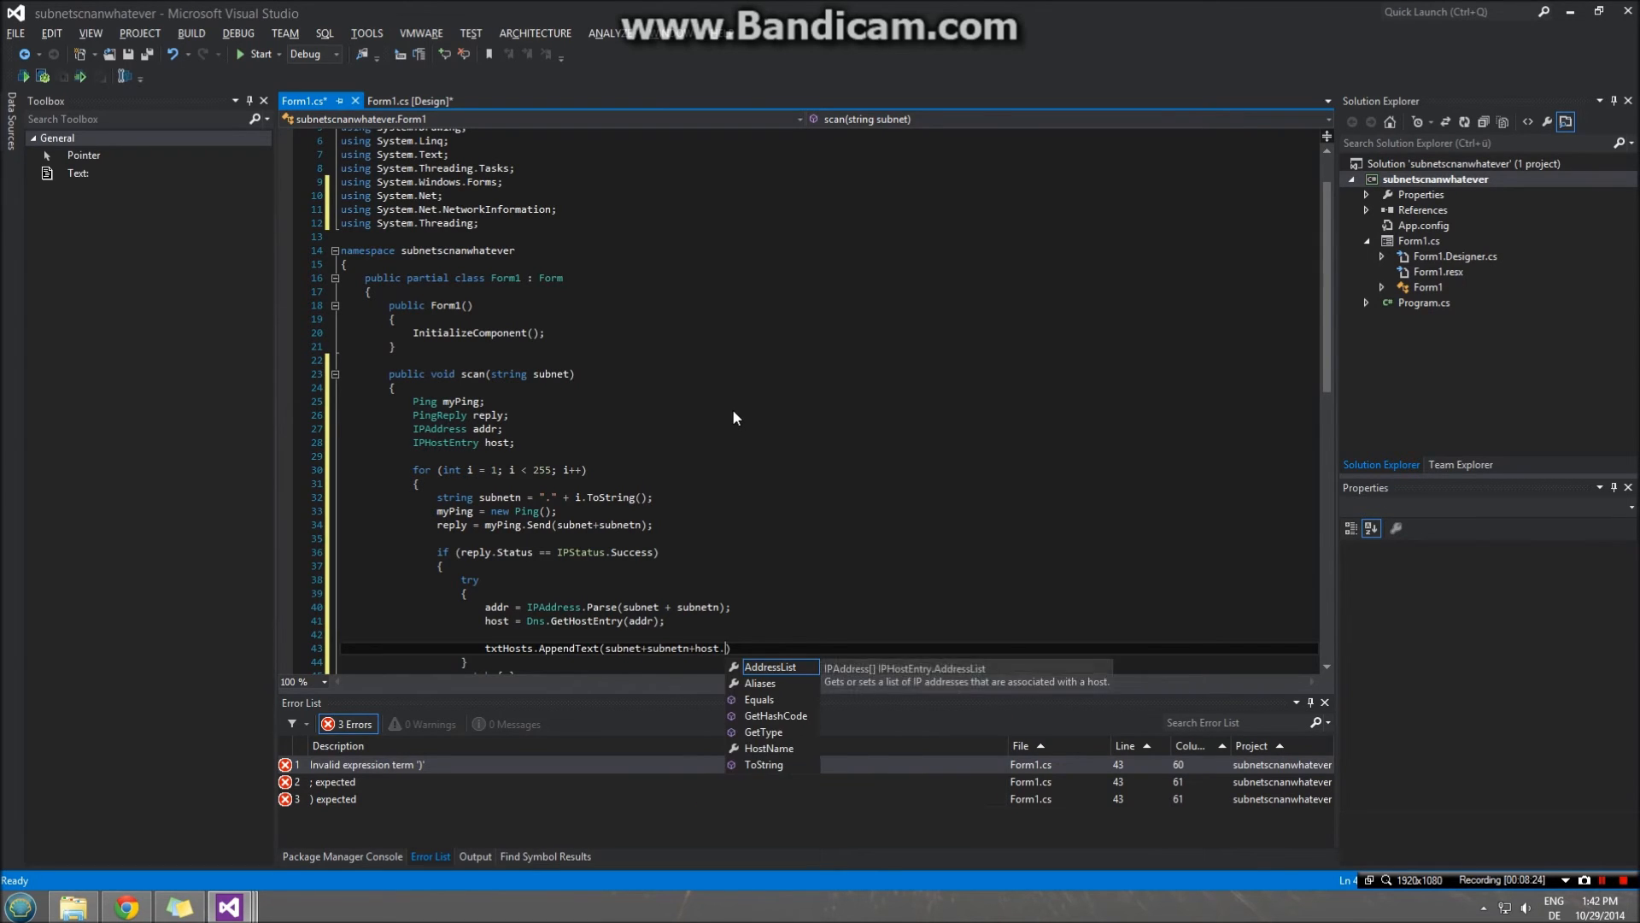
pyautogui.write('HostName.ToString(')
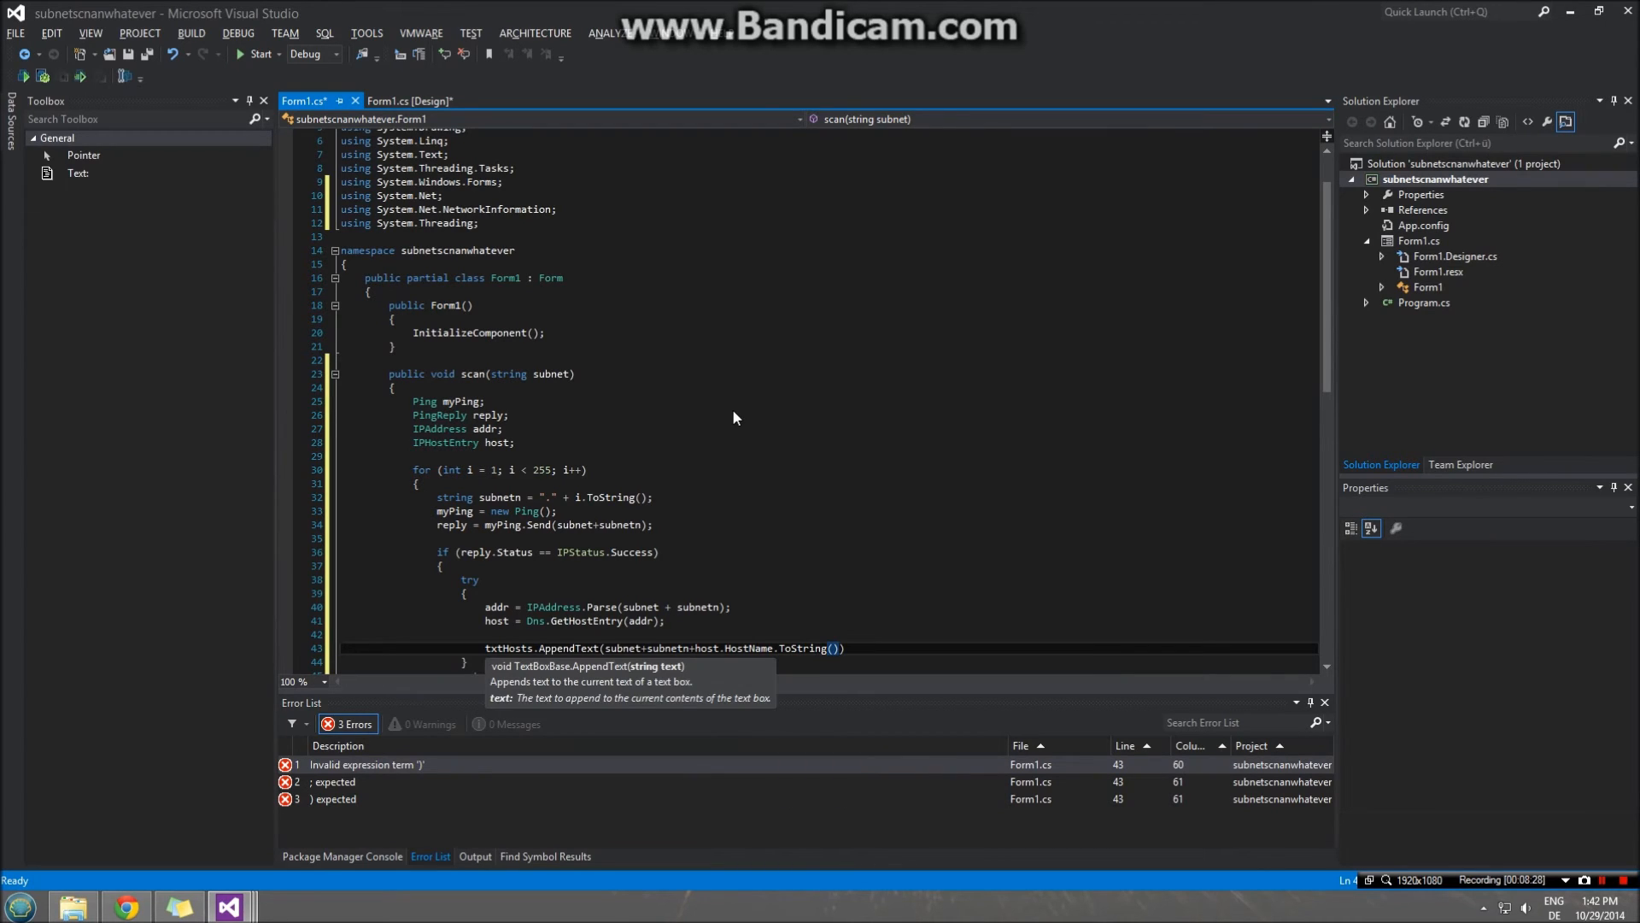
pyautogui.write('+"\\')
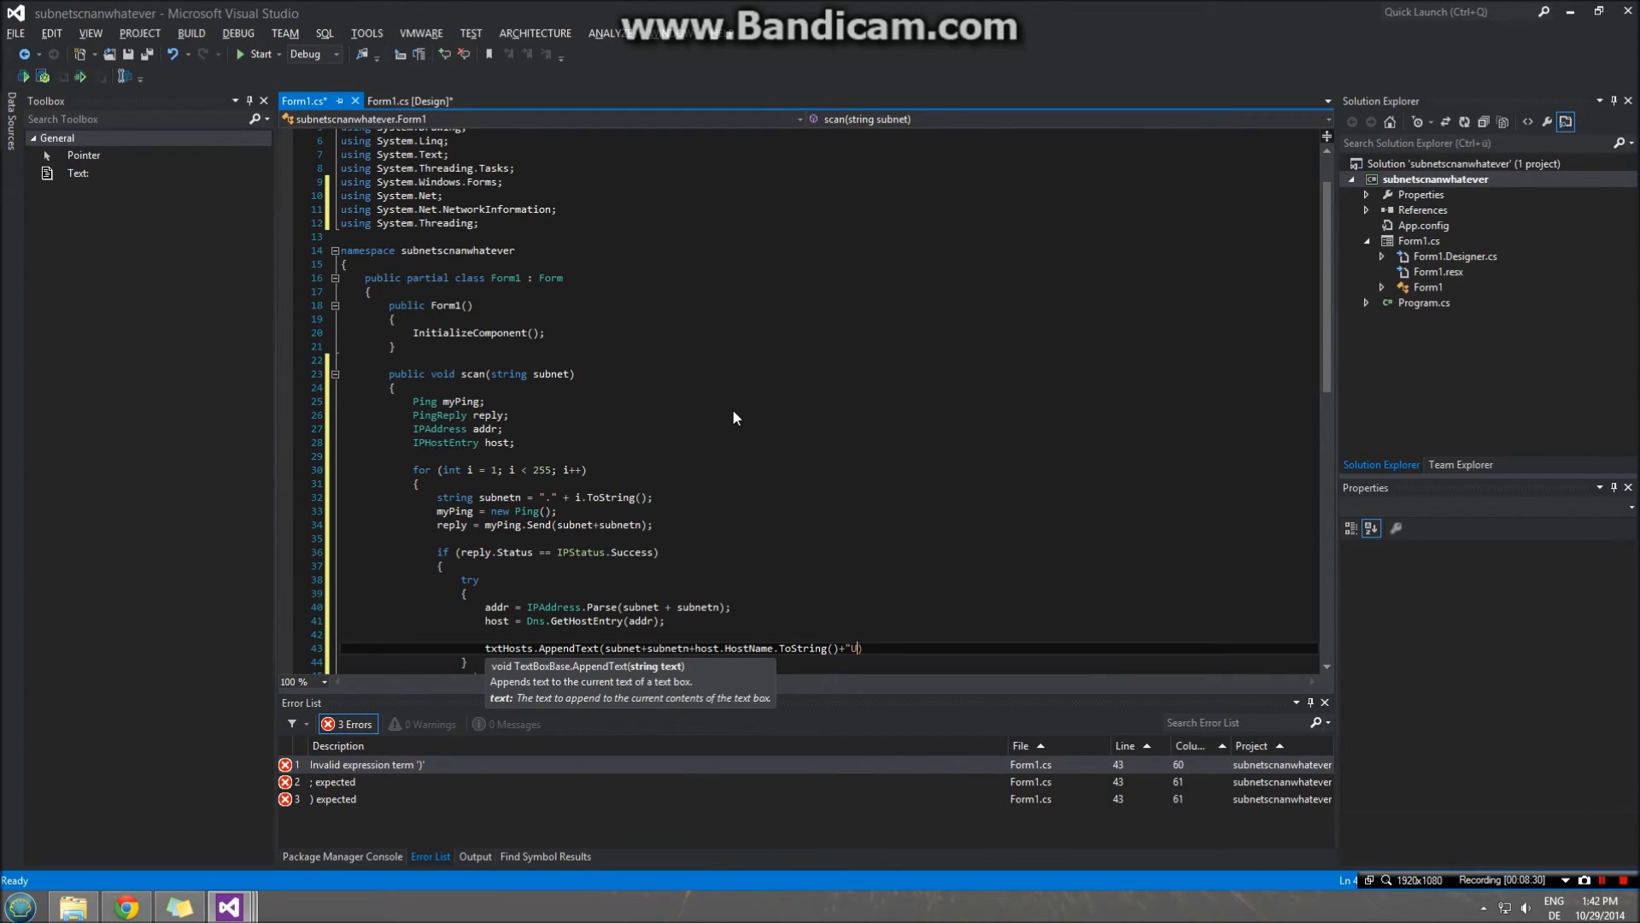
pyautogui.write('p')
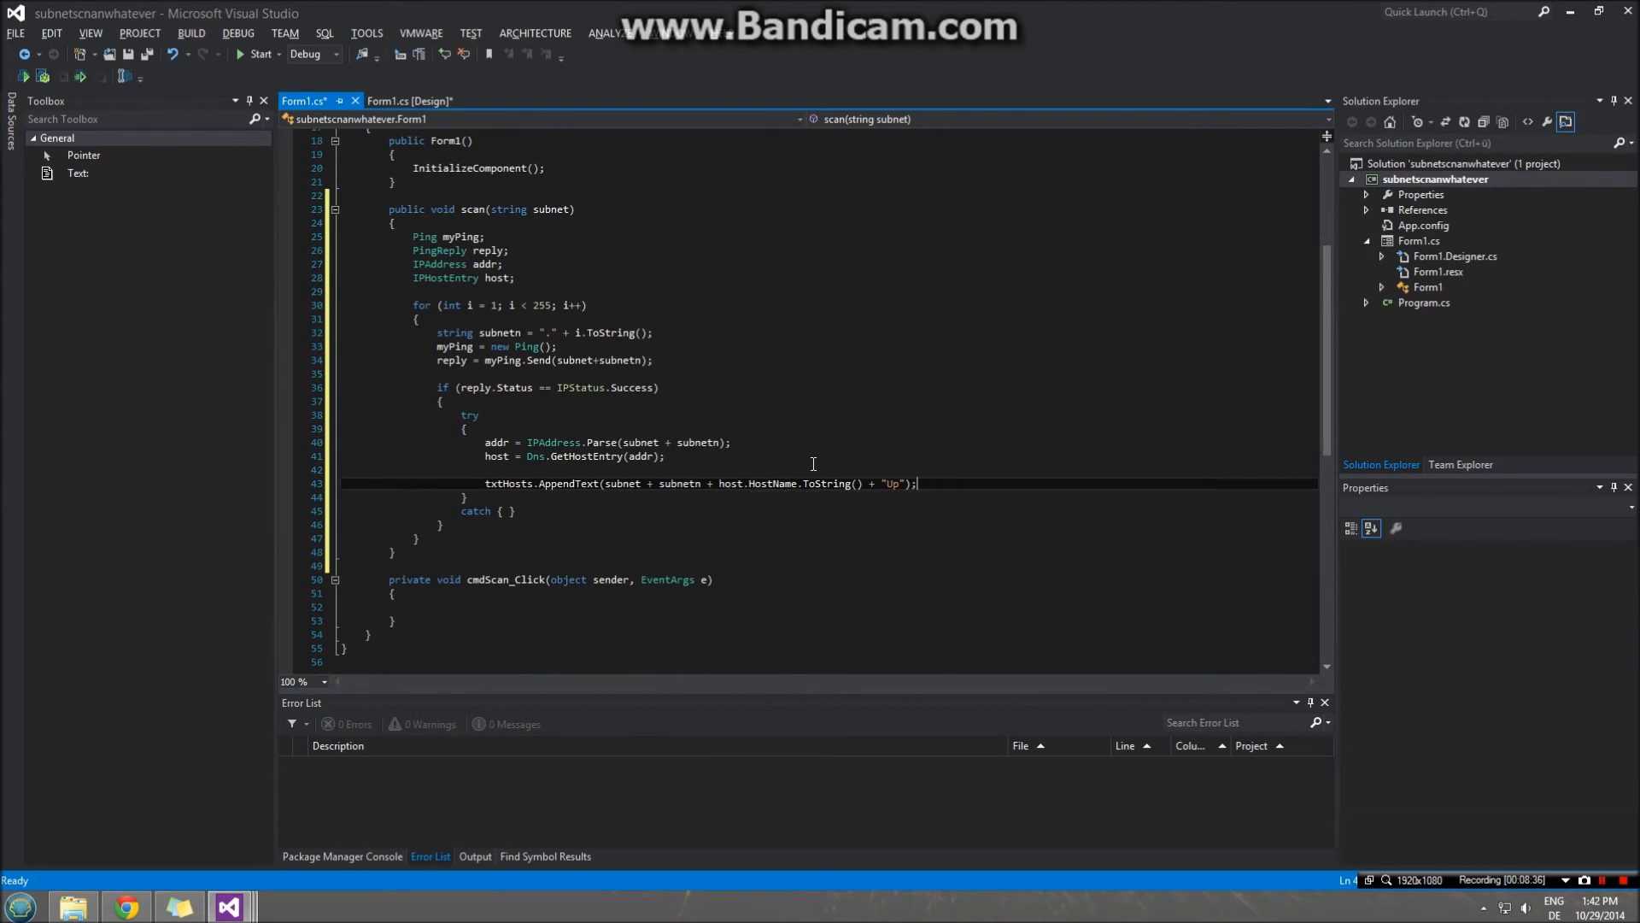
pyautogui.moveTo(668, 390)
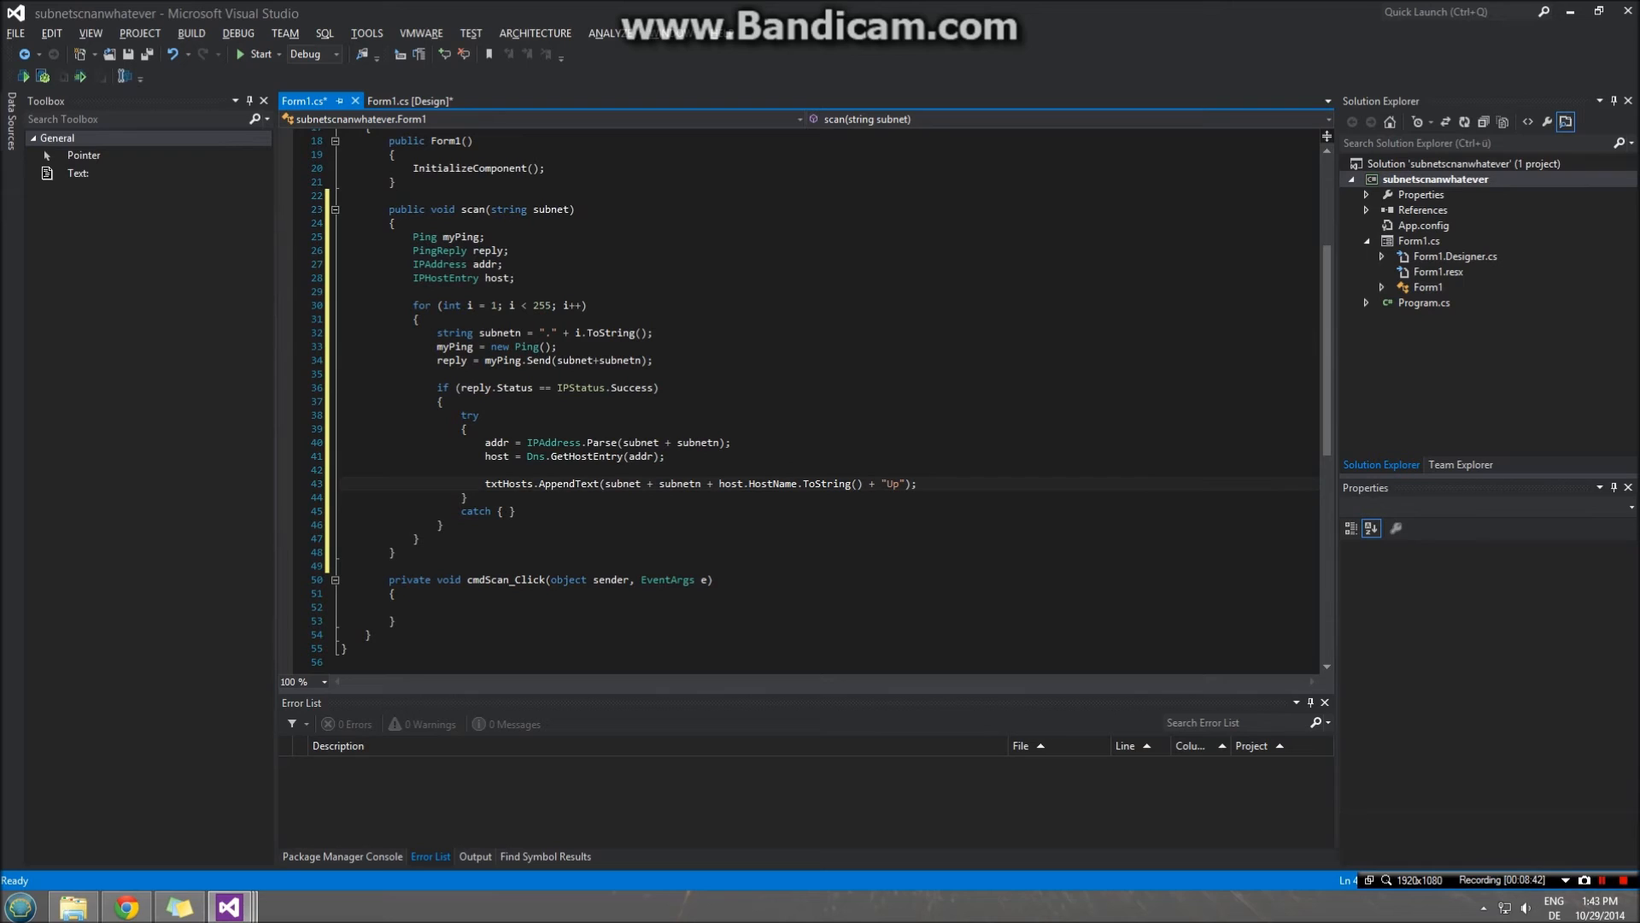
# - Declare the class-level field Thread myThread = null; below the Form1 constructor
pyautogui.click(467, 635)
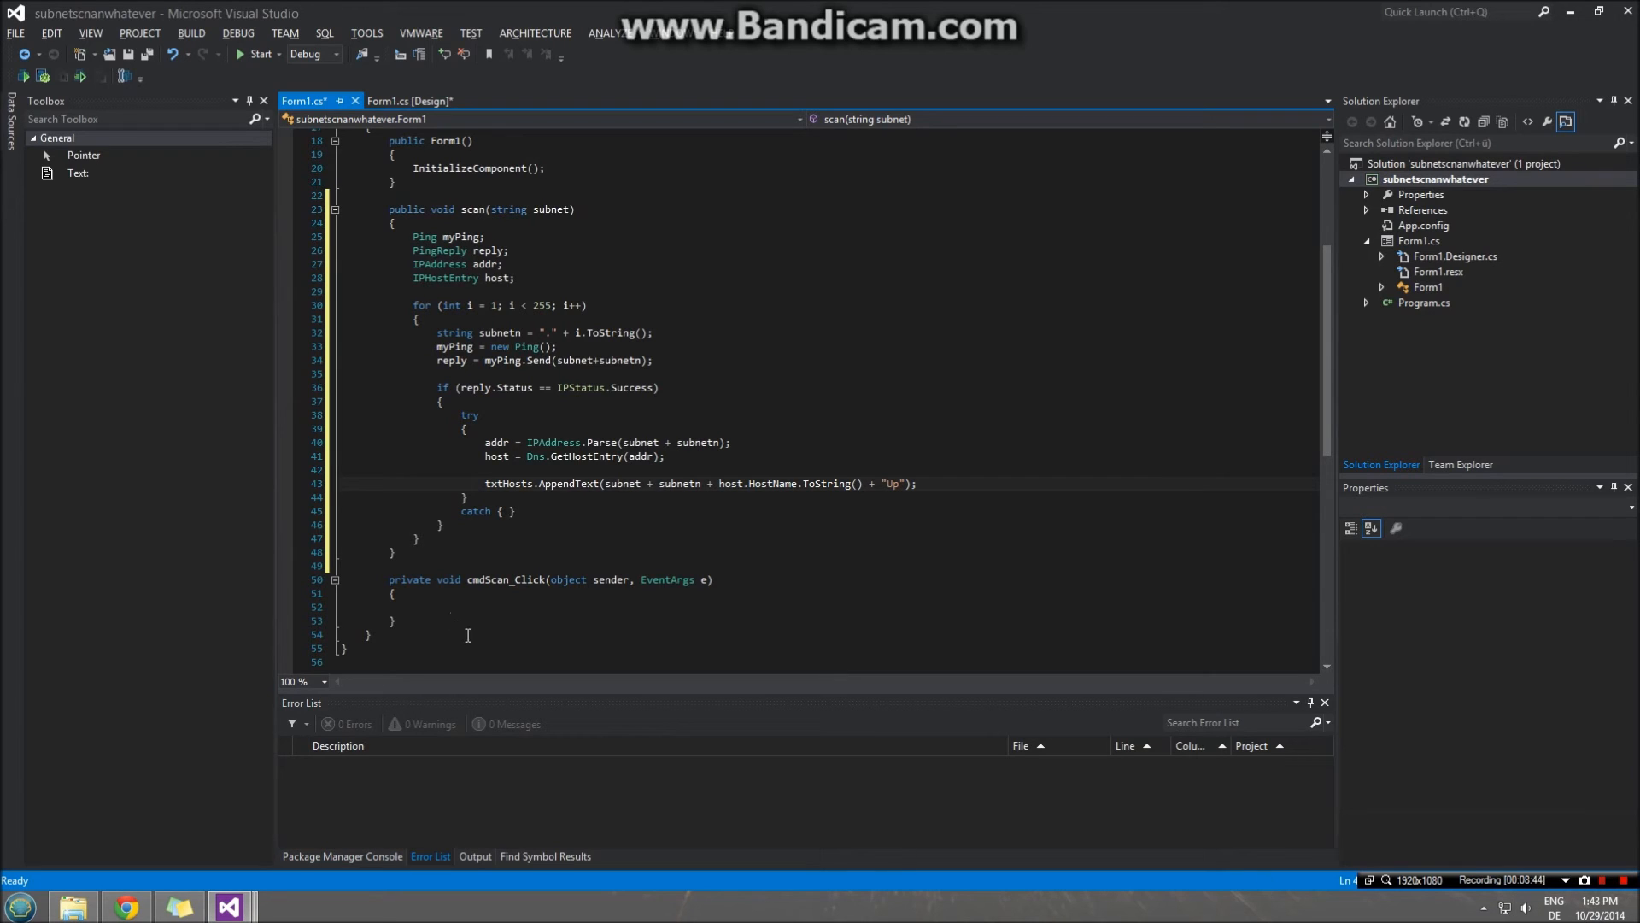
pyautogui.click(544, 607)
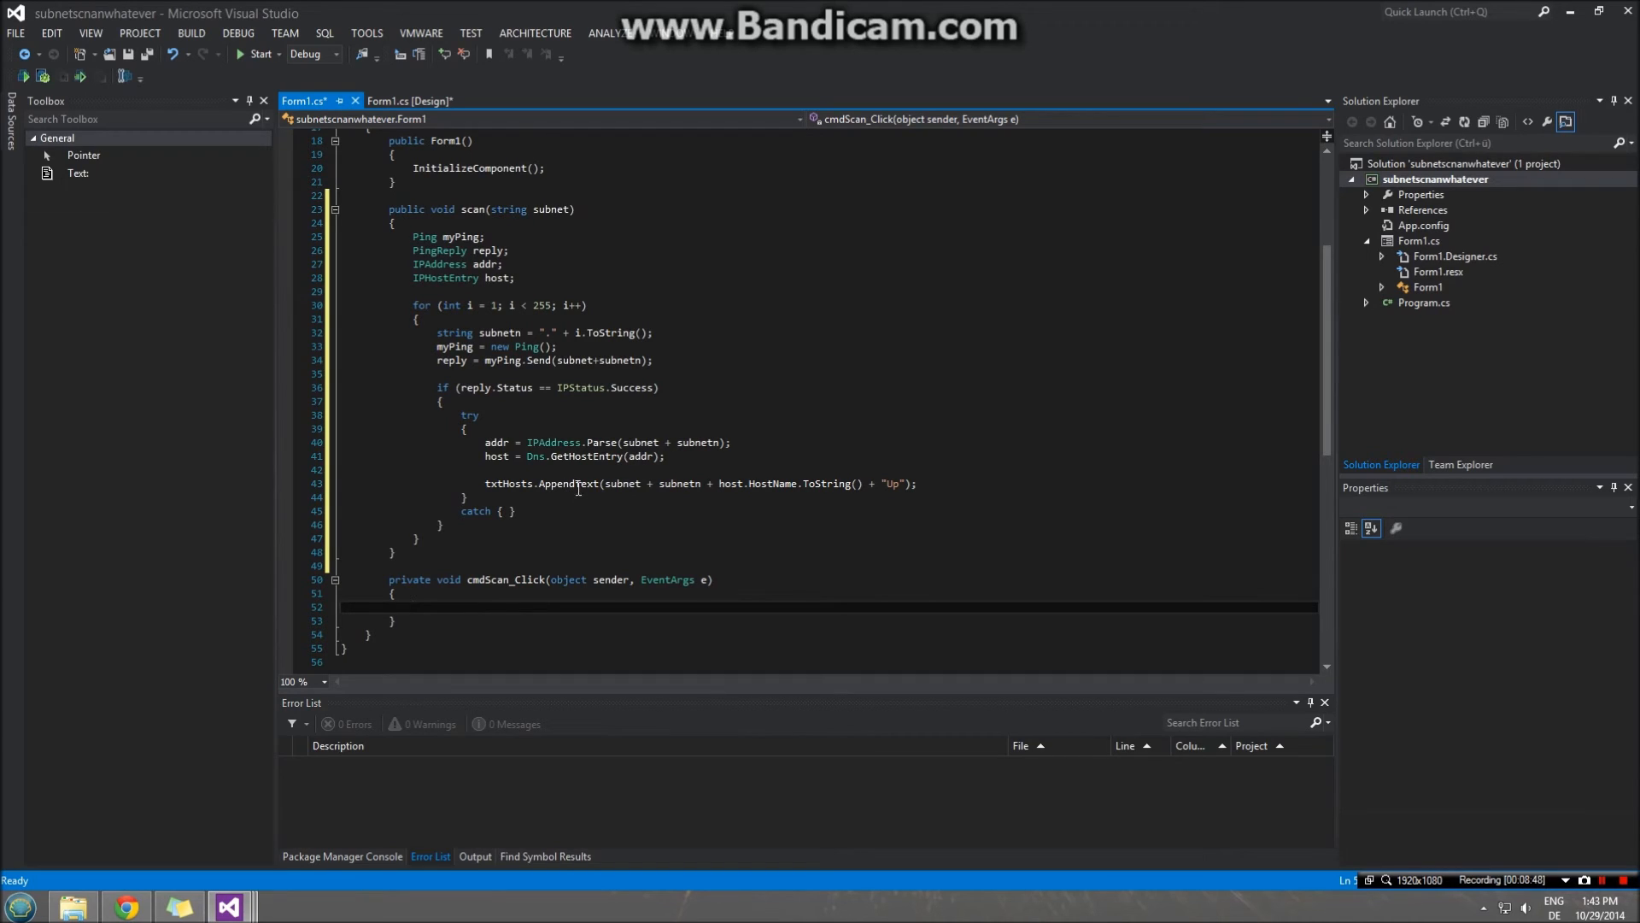
pyautogui.moveTo(581, 518)
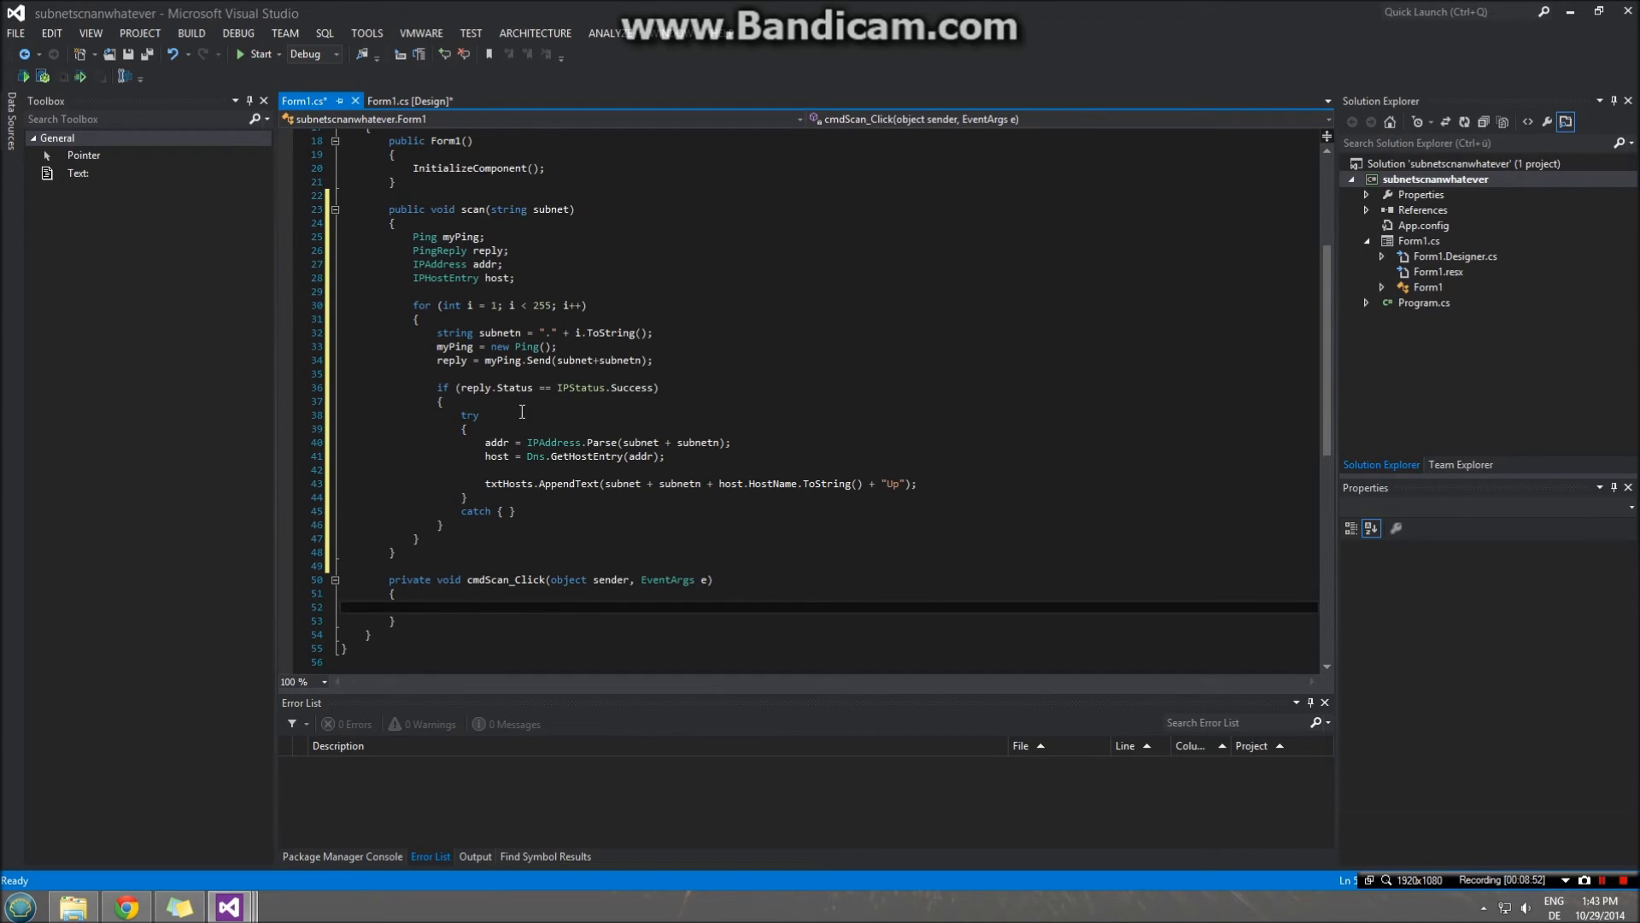
pyautogui.scroll(3)
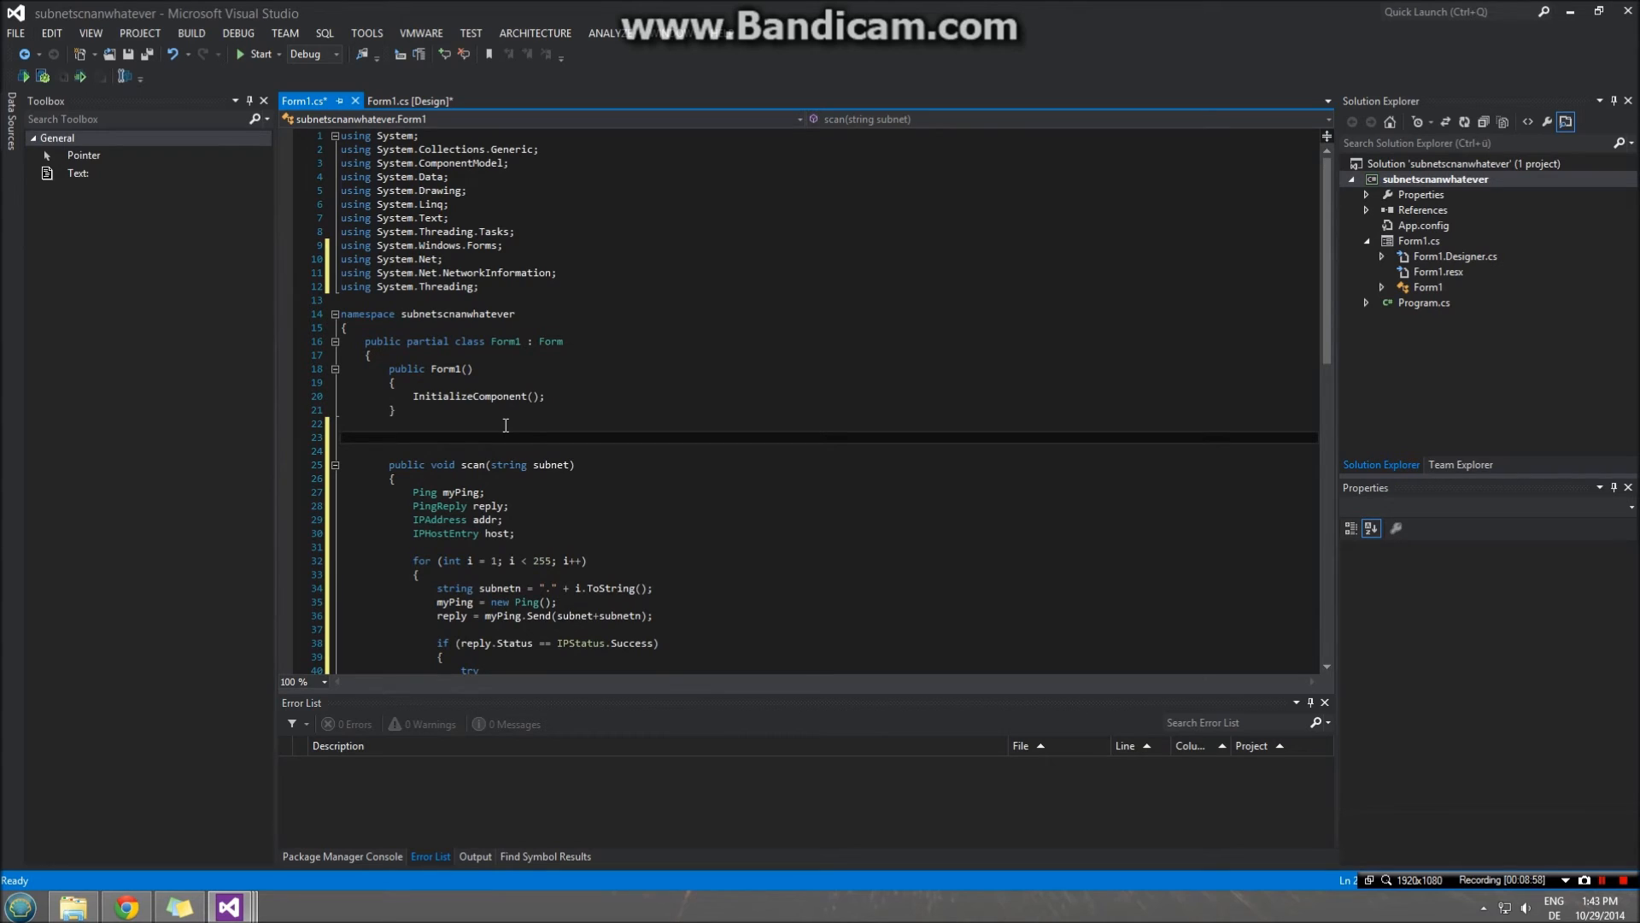
pyautogui.write('Thread my')
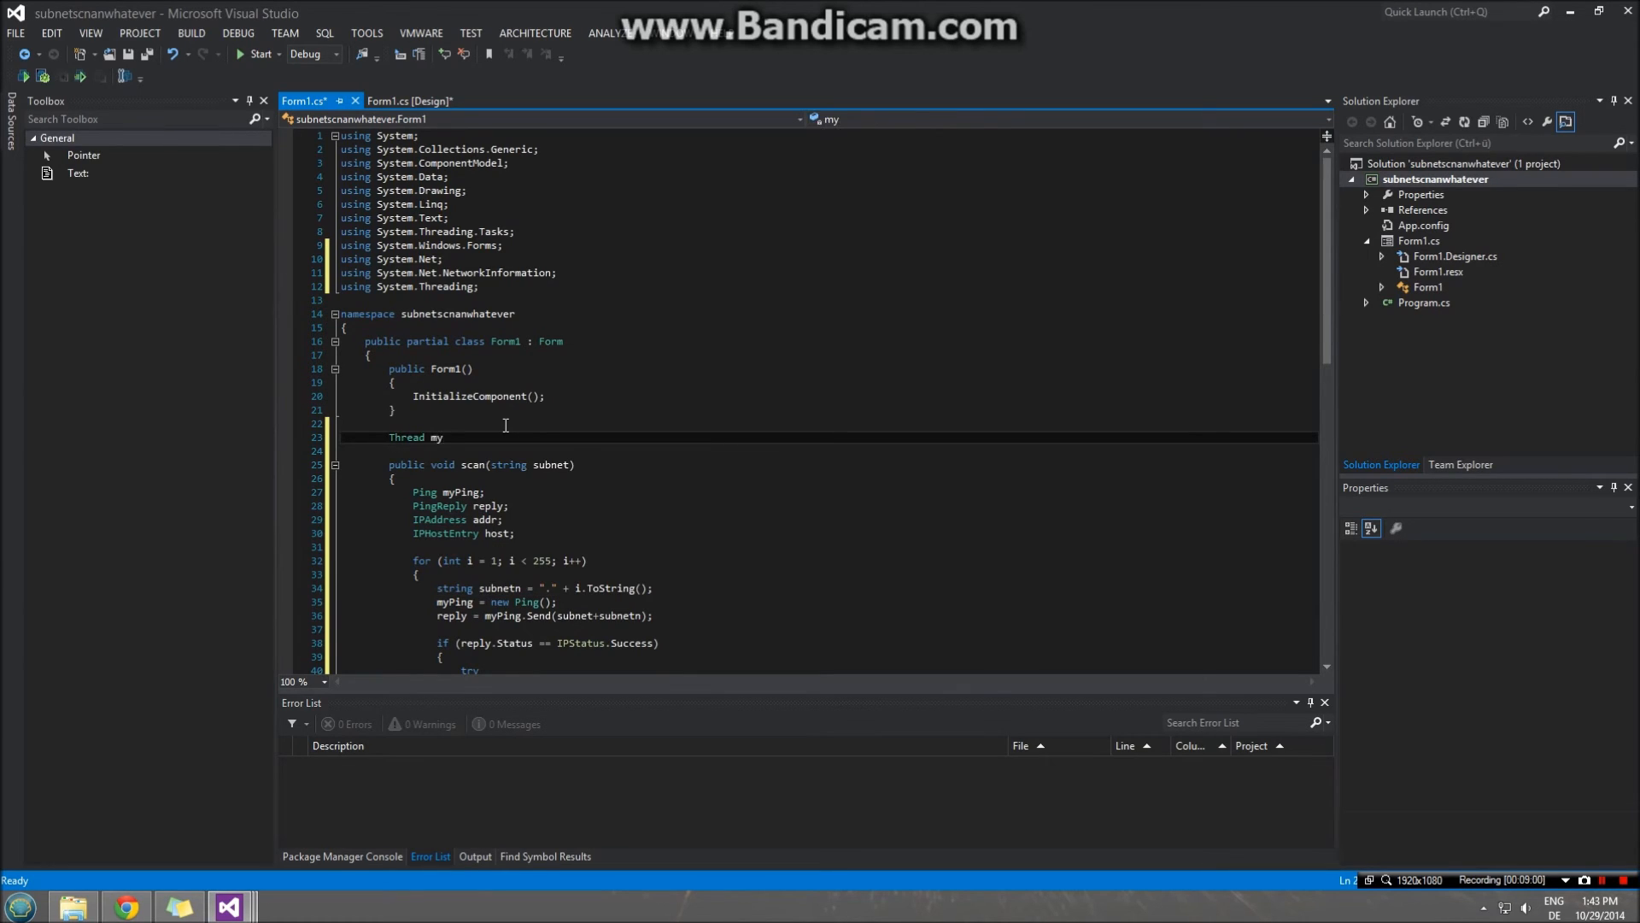
pyautogui.write('Thread')
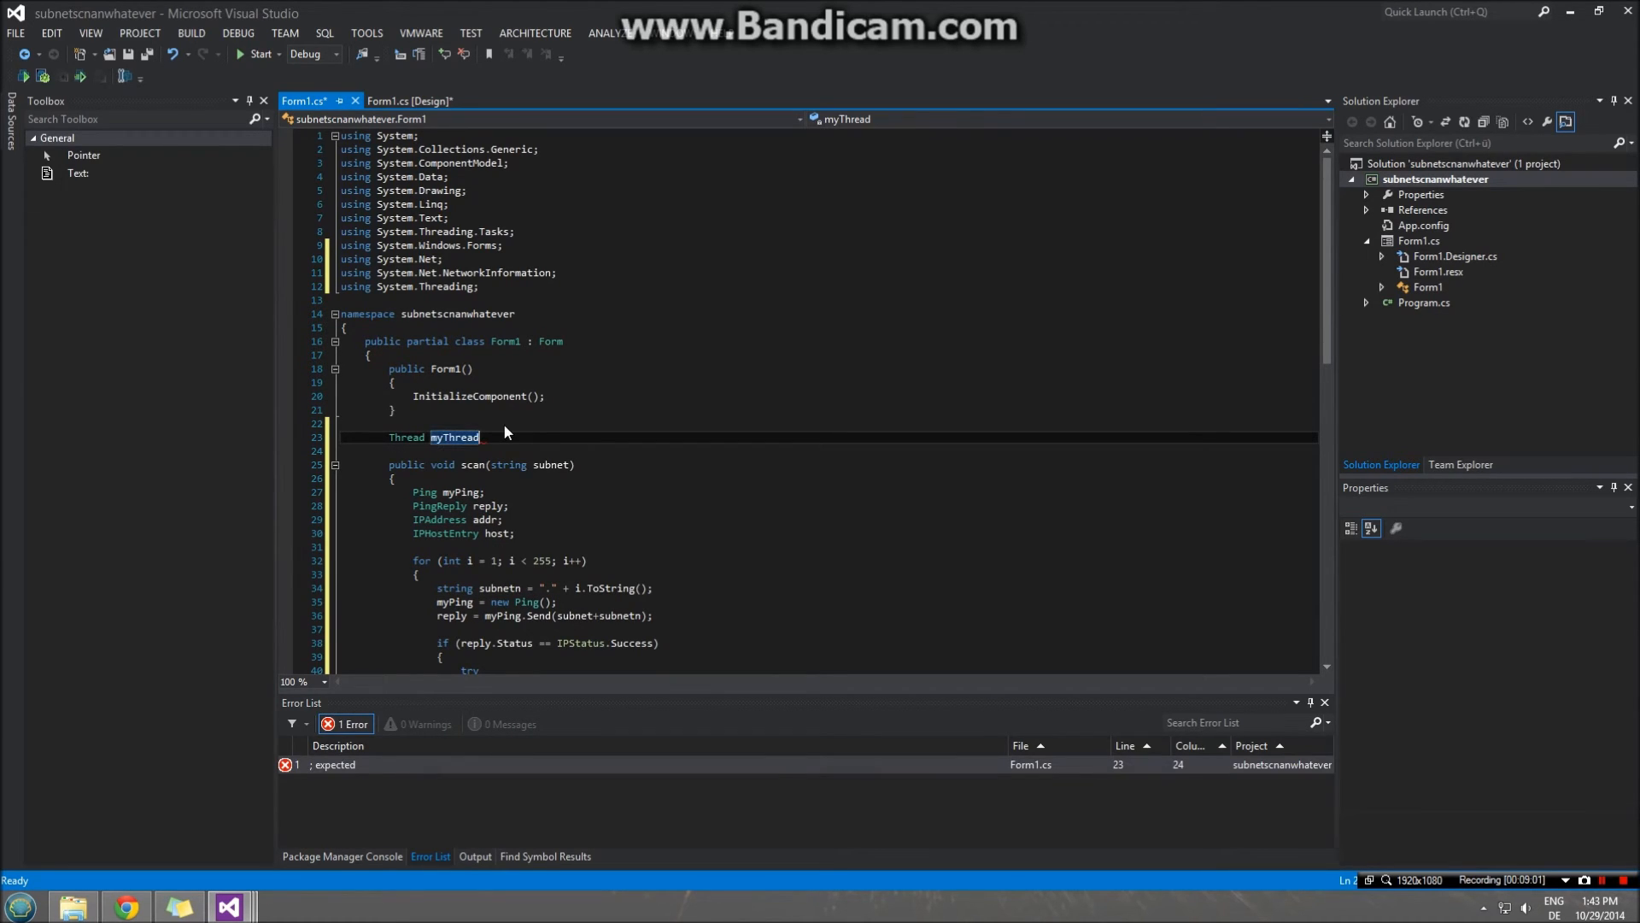
pyautogui.write('= null;')
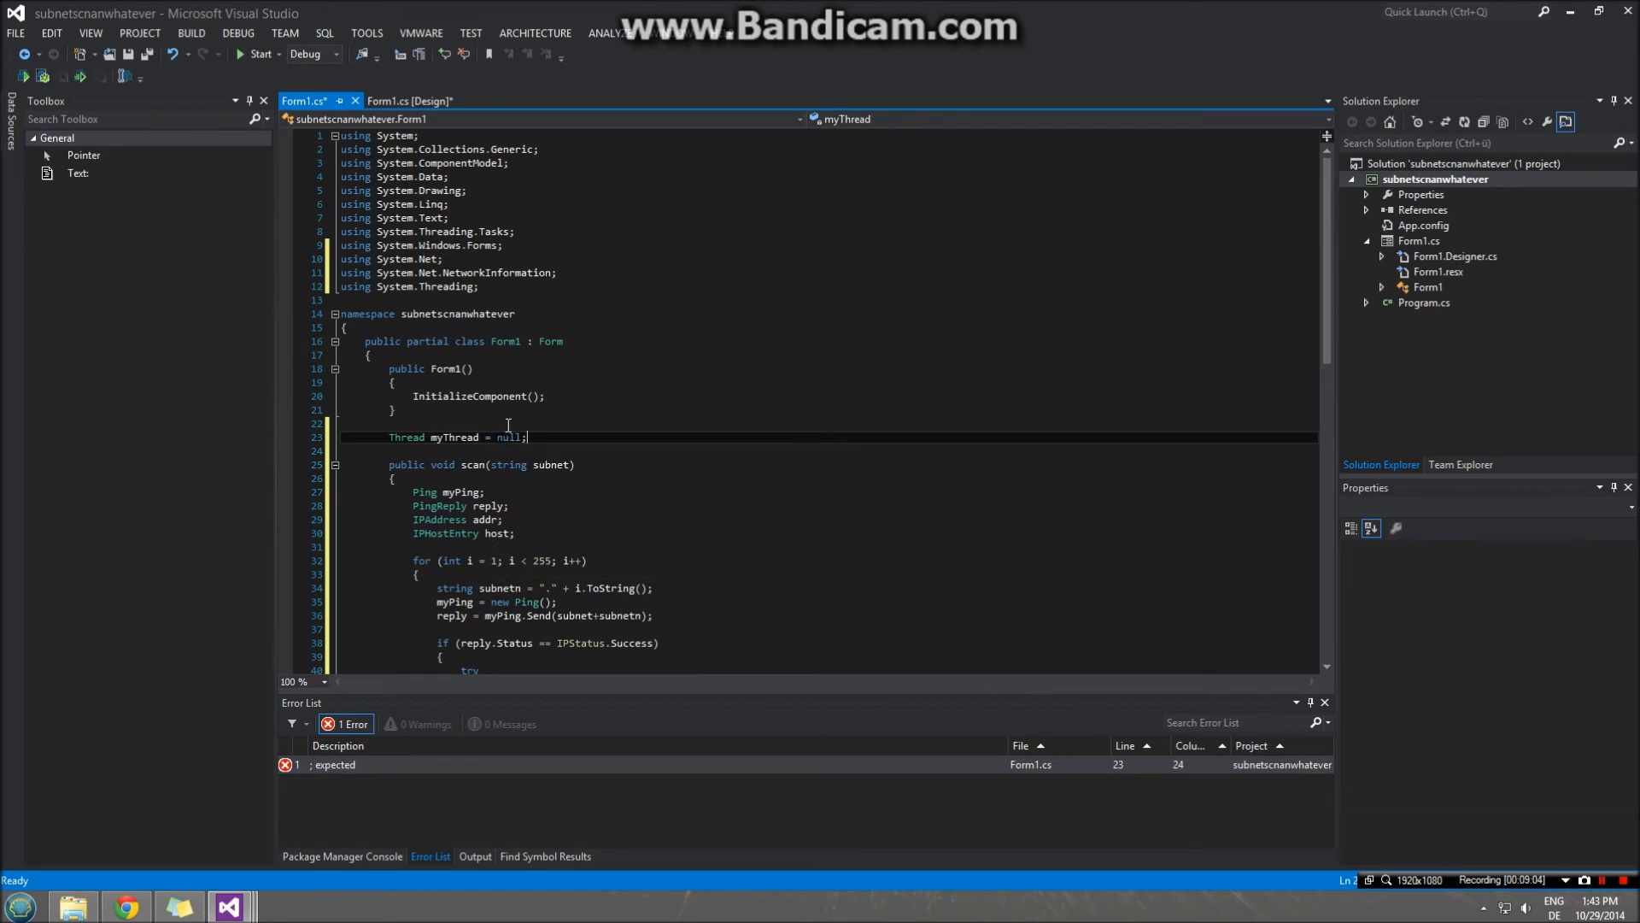
pyautogui.scroll(-3)
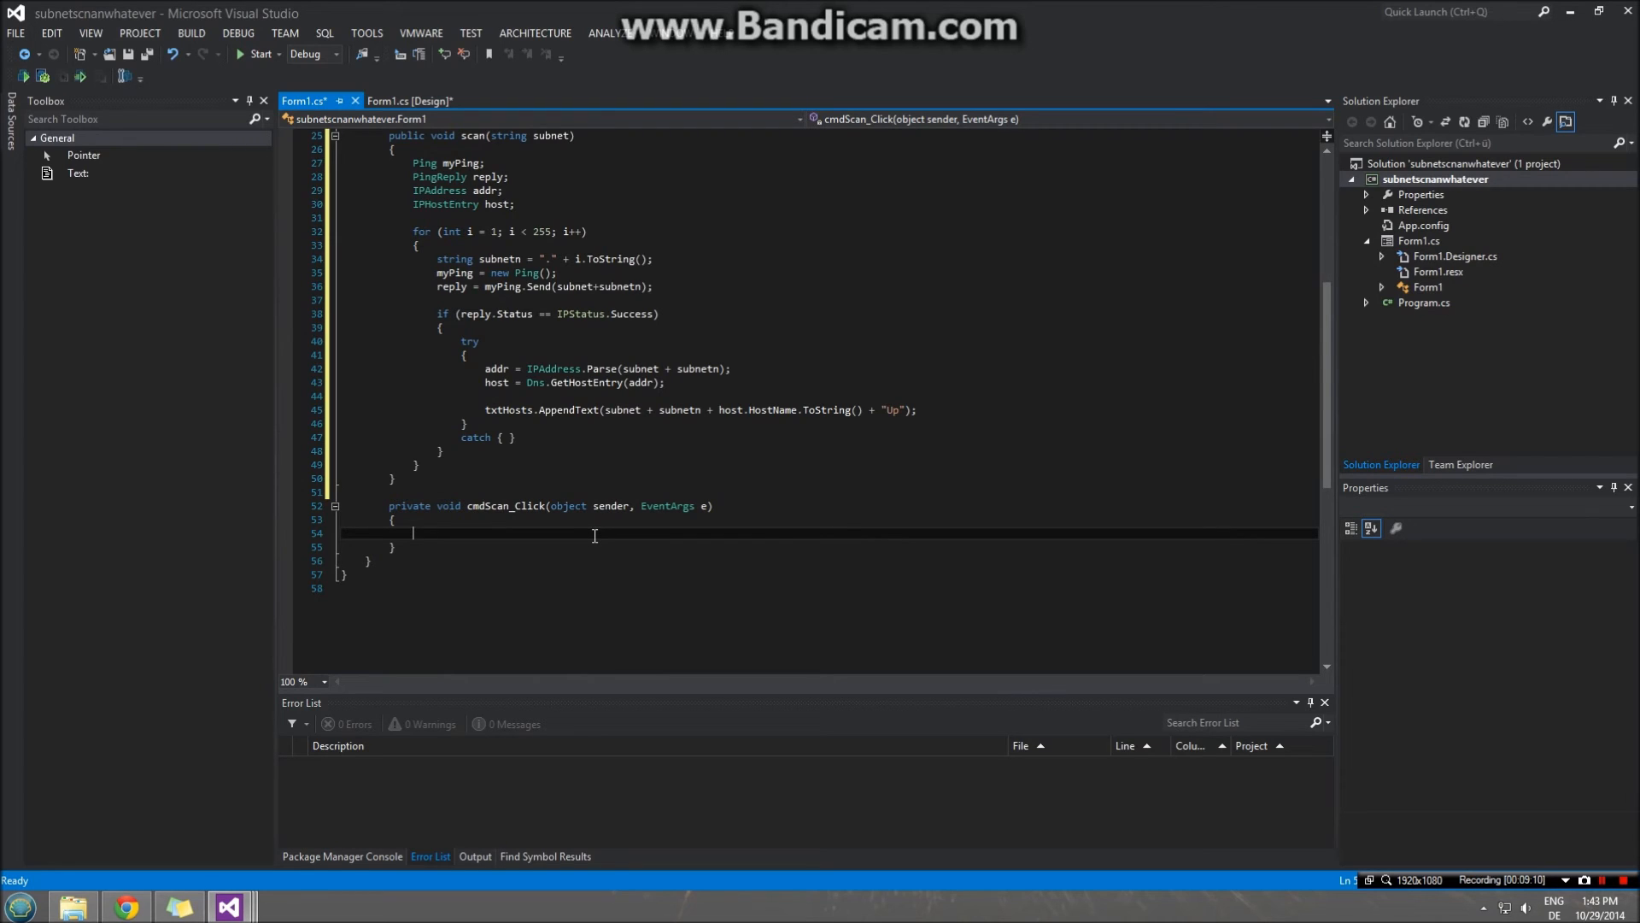
# - Assign myThread = new Thread(() => scan(txtIP.Text)); inside cmdScan_Click
pyautogui.write('m')
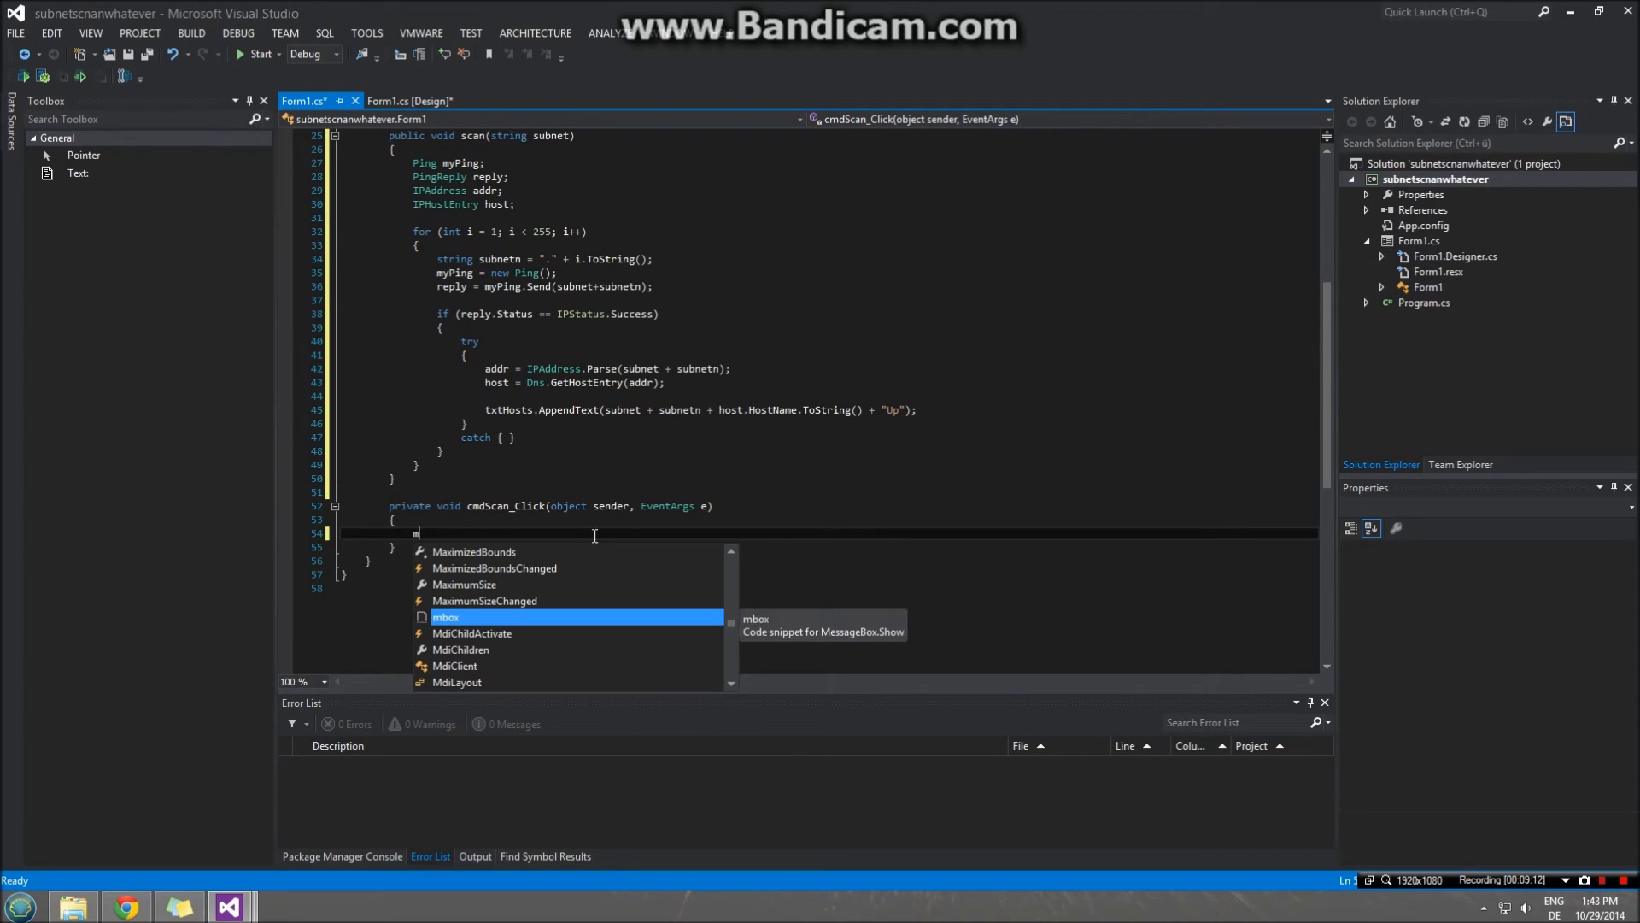
pyautogui.write('y')
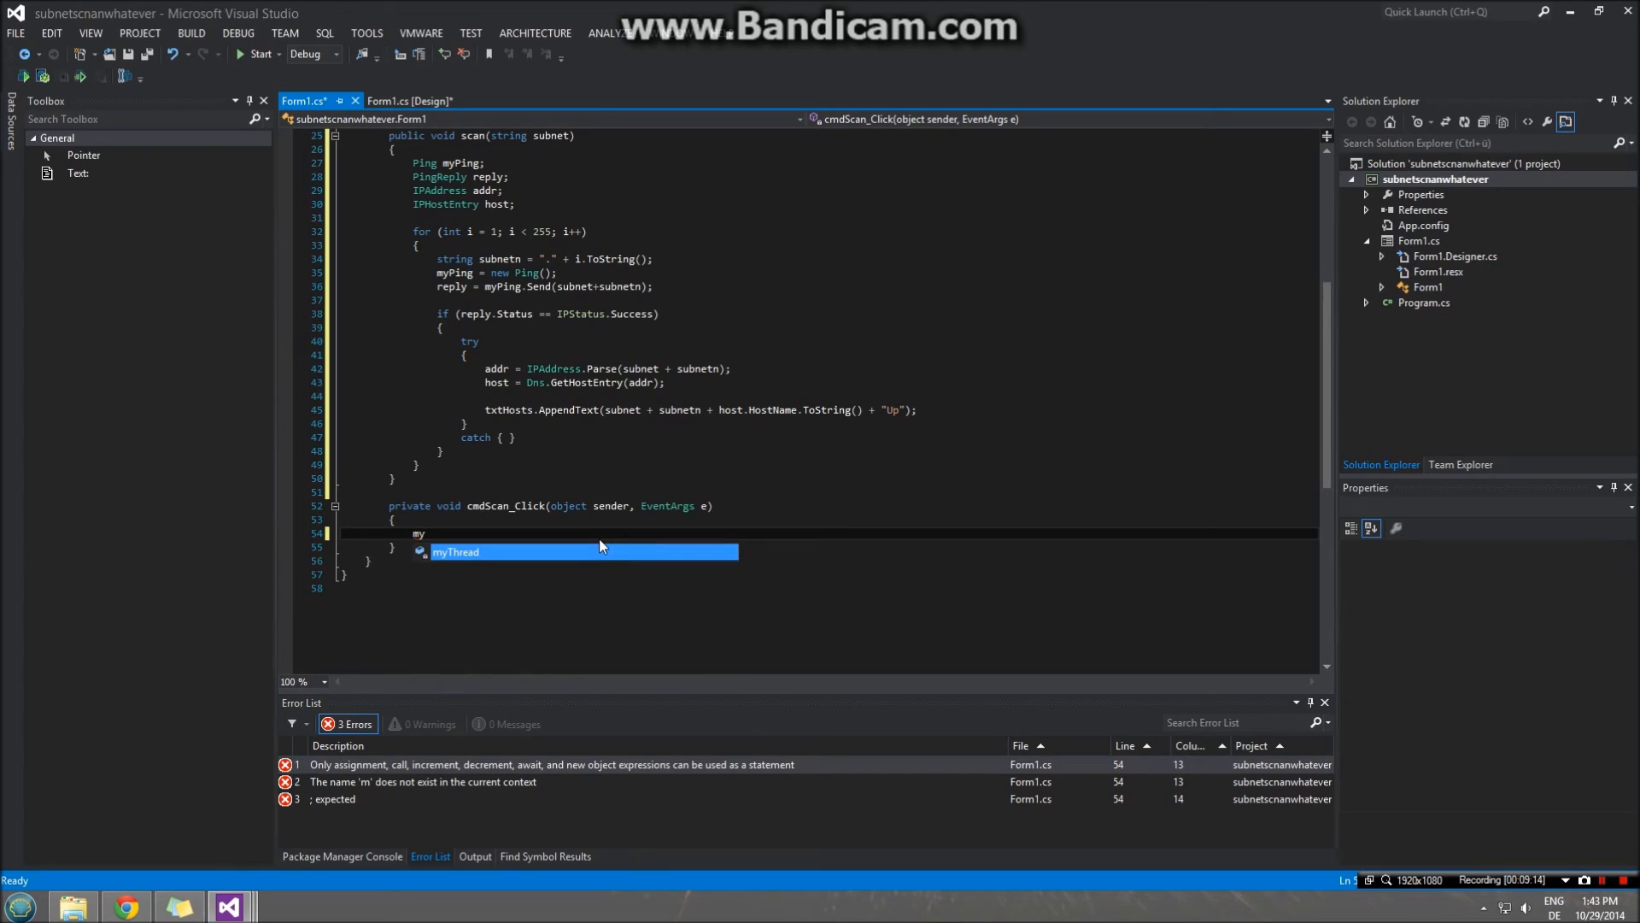
pyautogui.write('.')
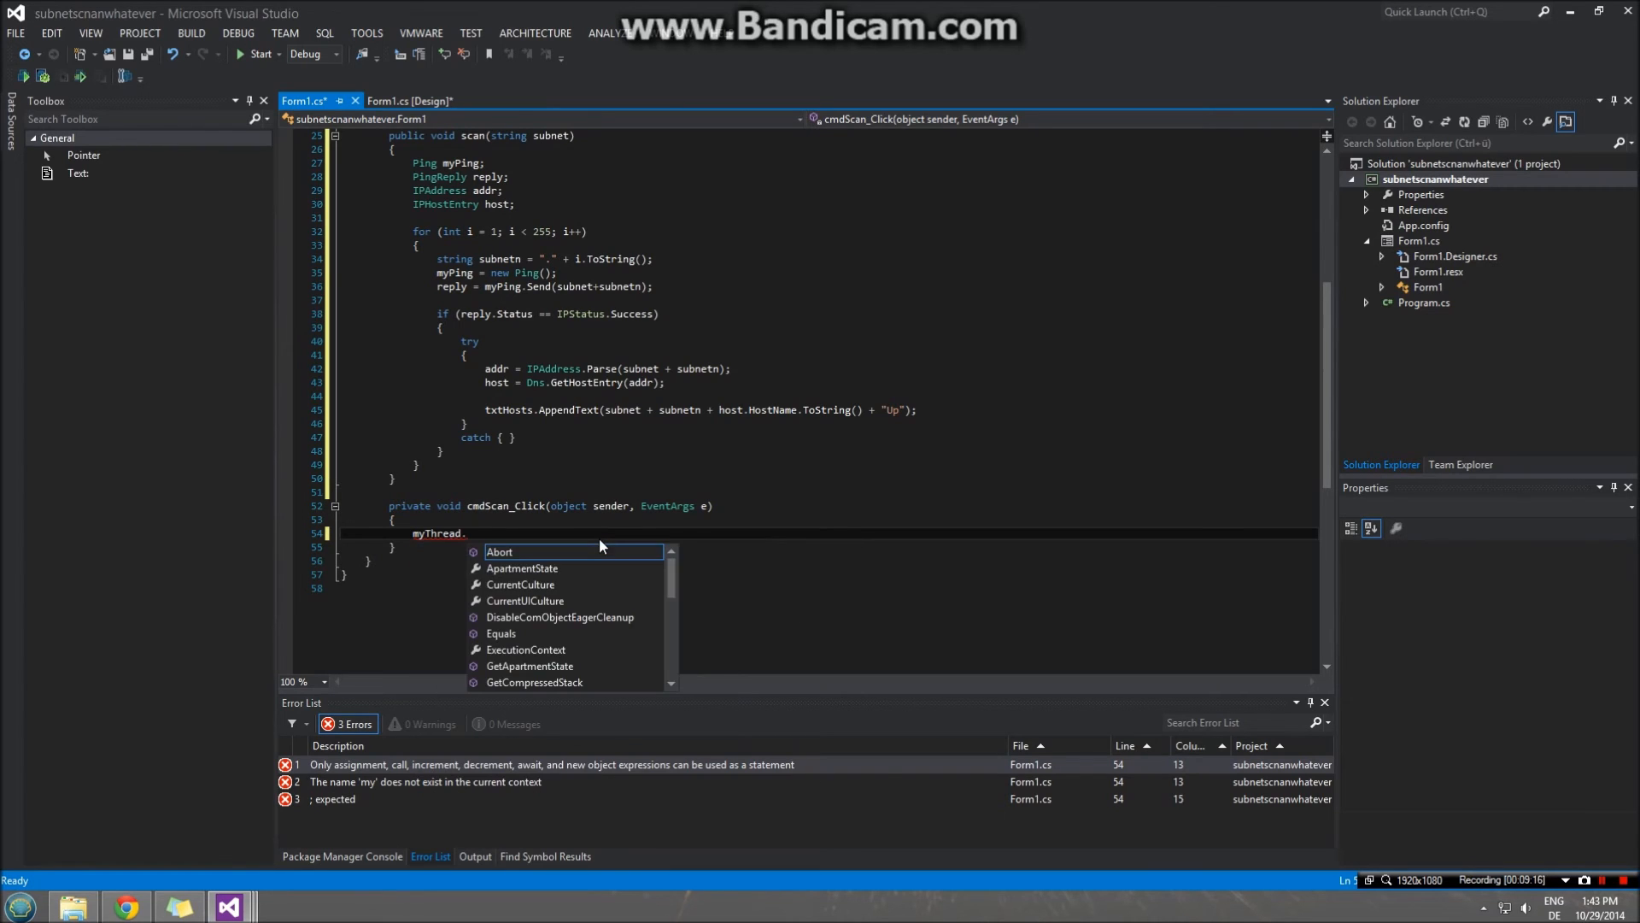
pyautogui.write('= new Thread(() =')
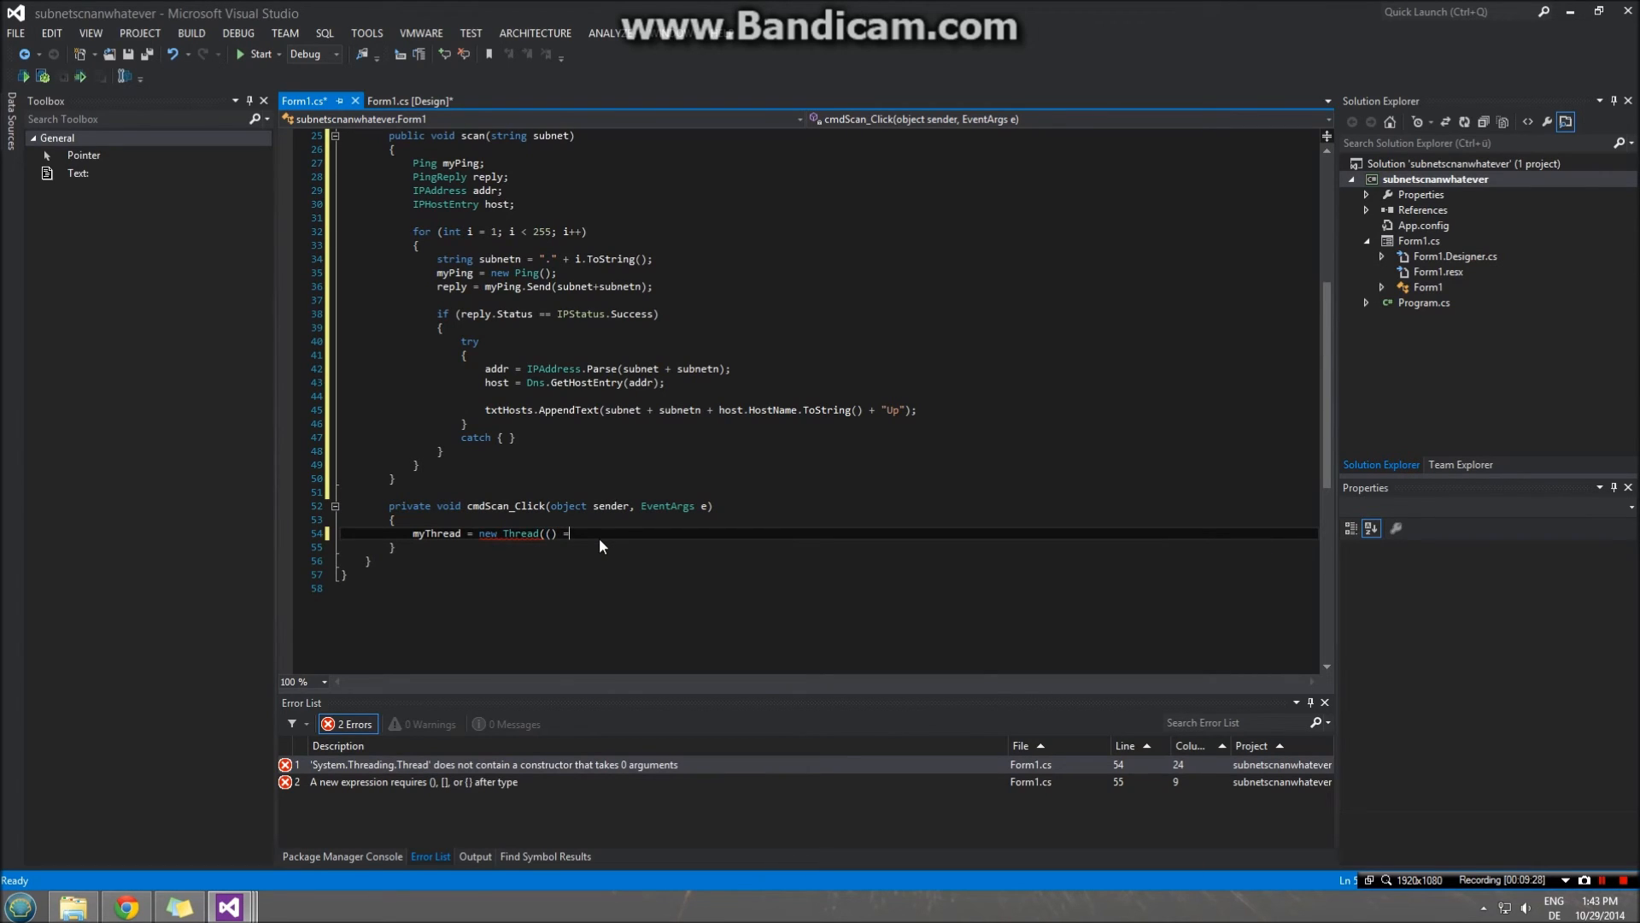
pyautogui.write('>')
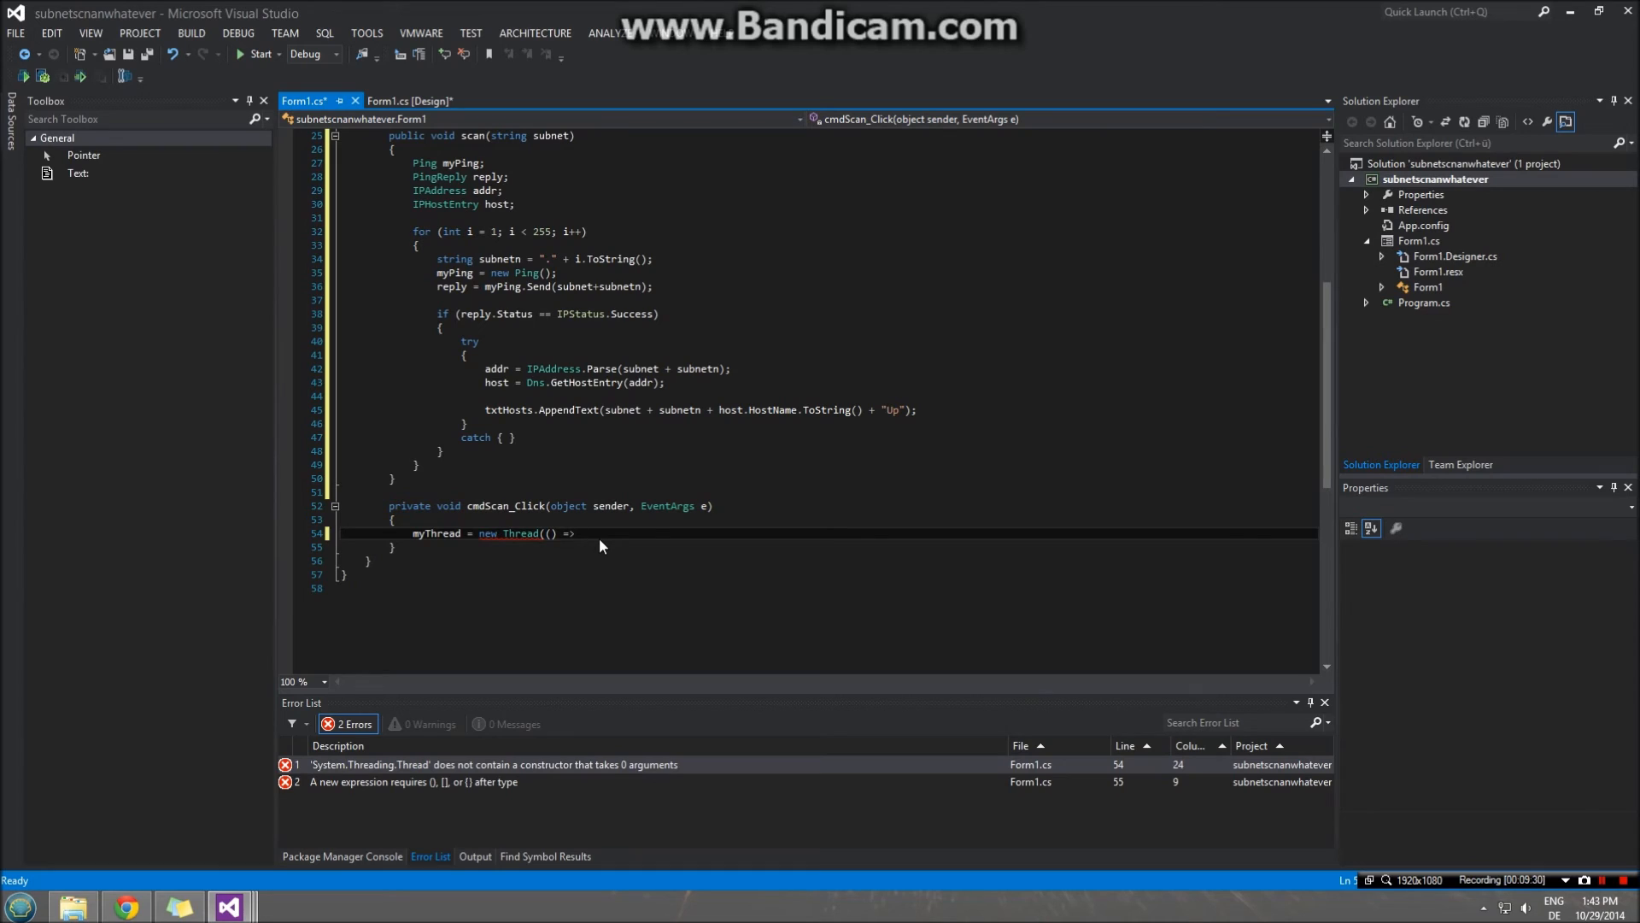
pyautogui.write('scan')
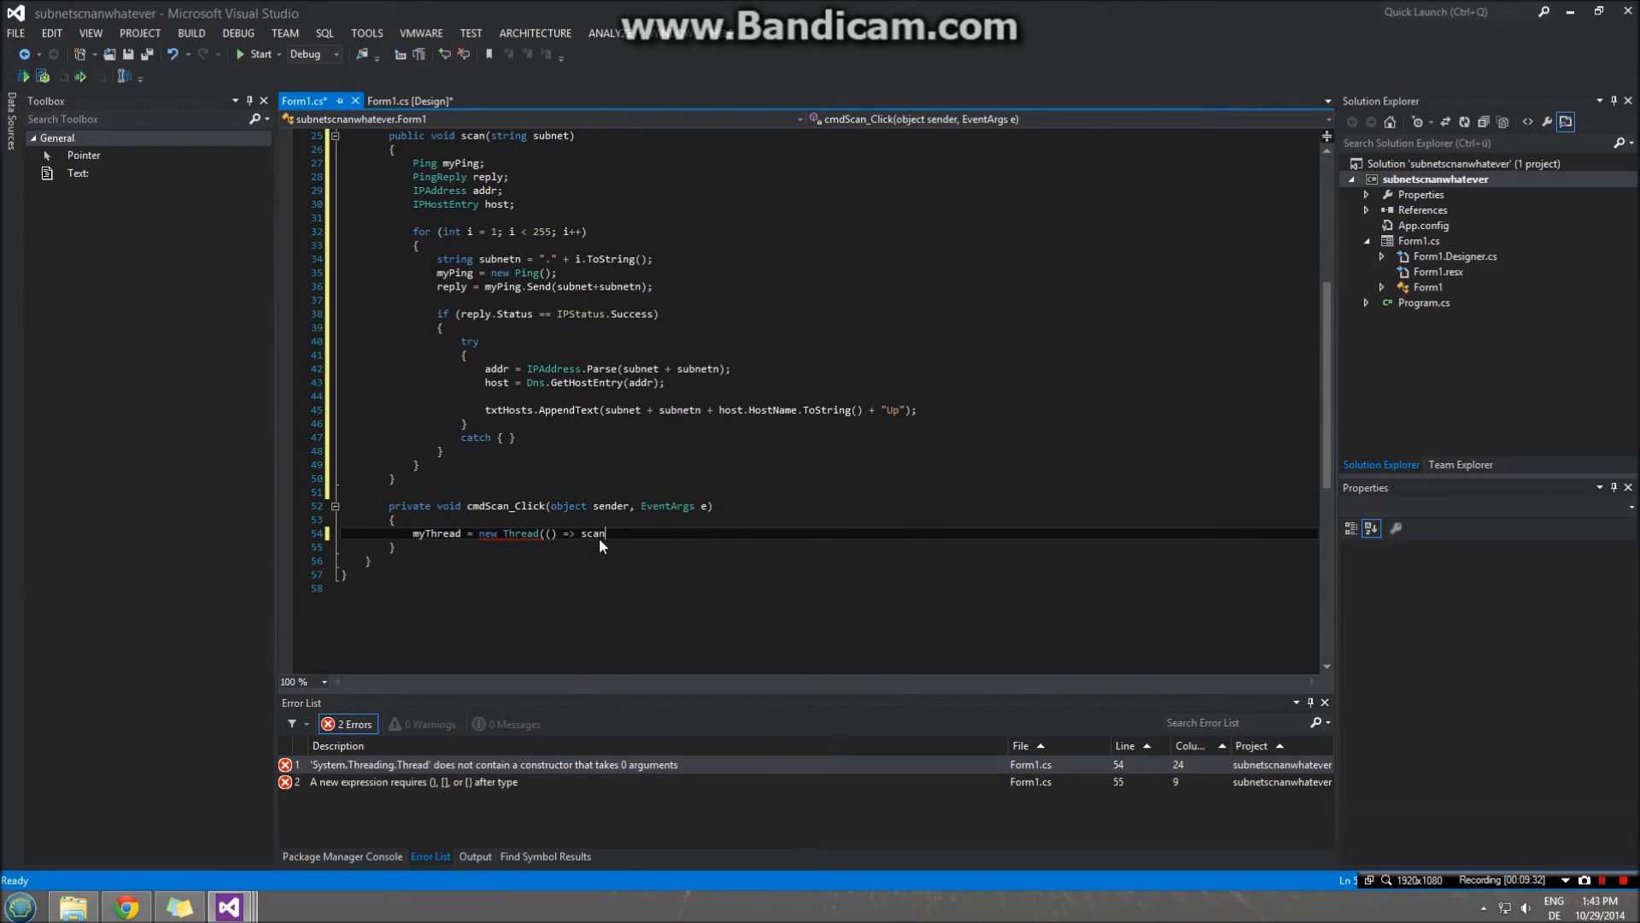
pyautogui.write('()')
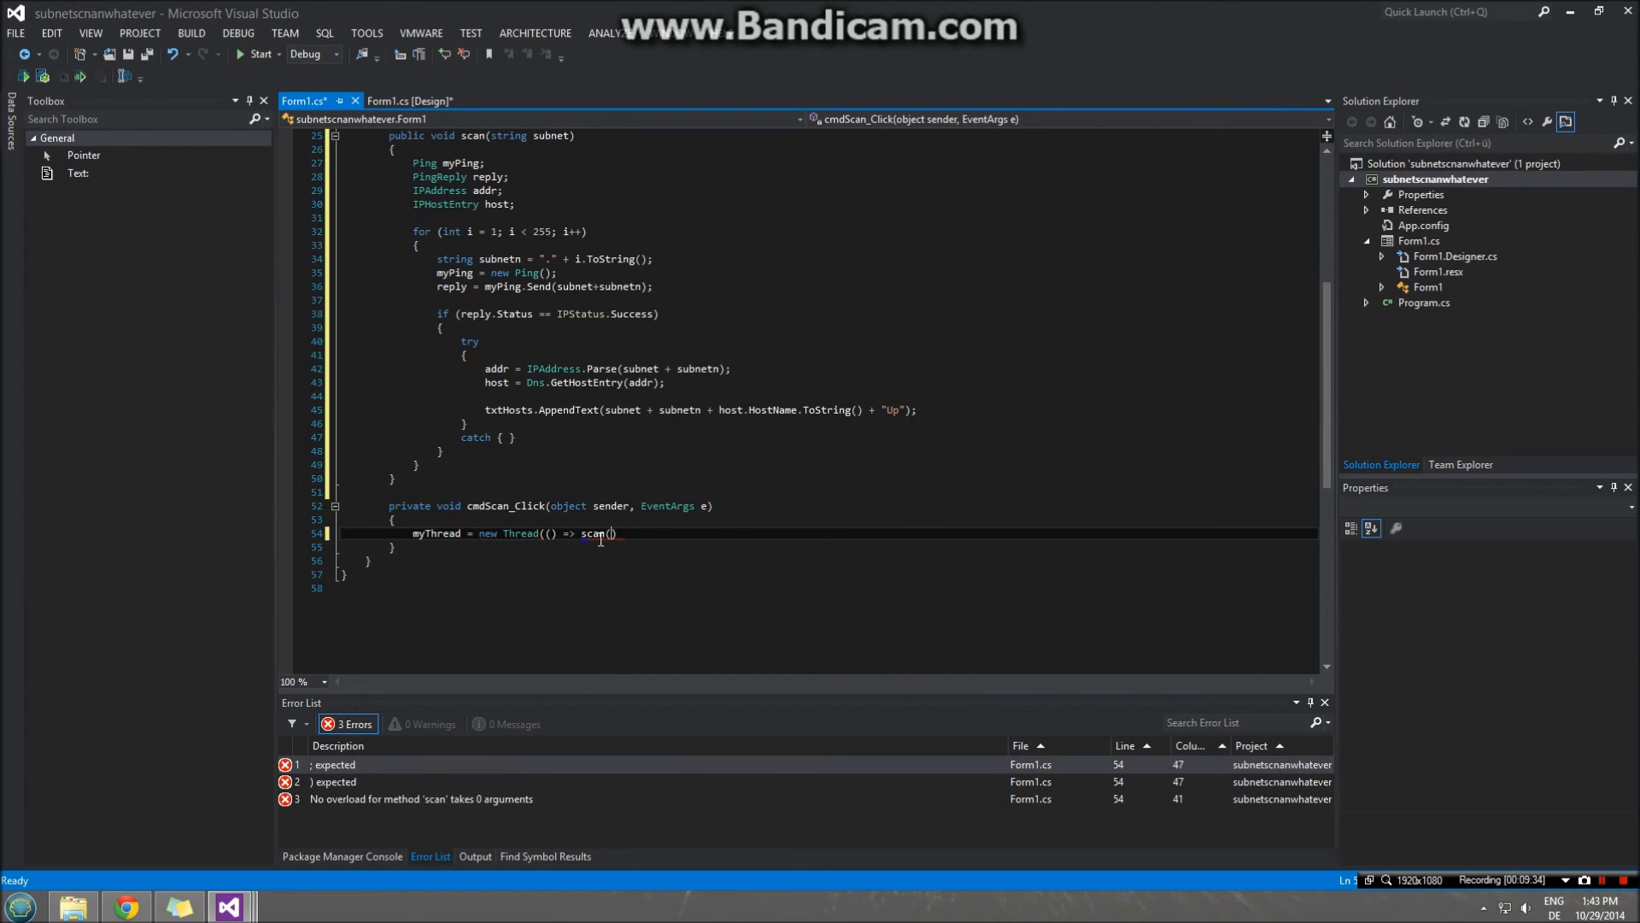
pyautogui.write('txtIP.Text')
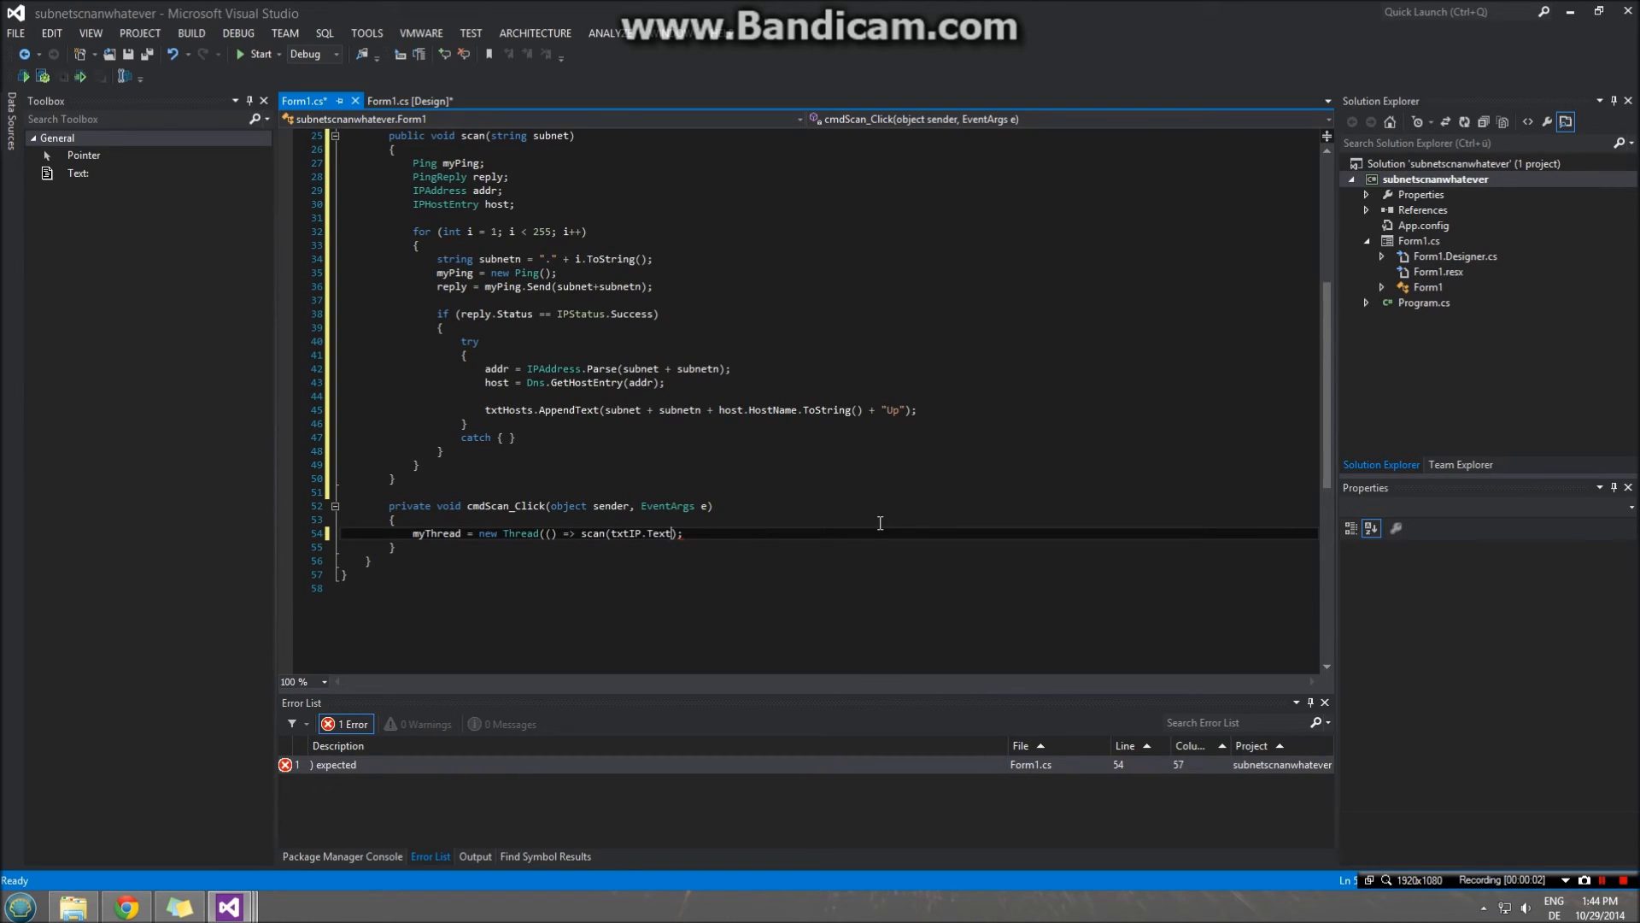
pyautogui.write('(')
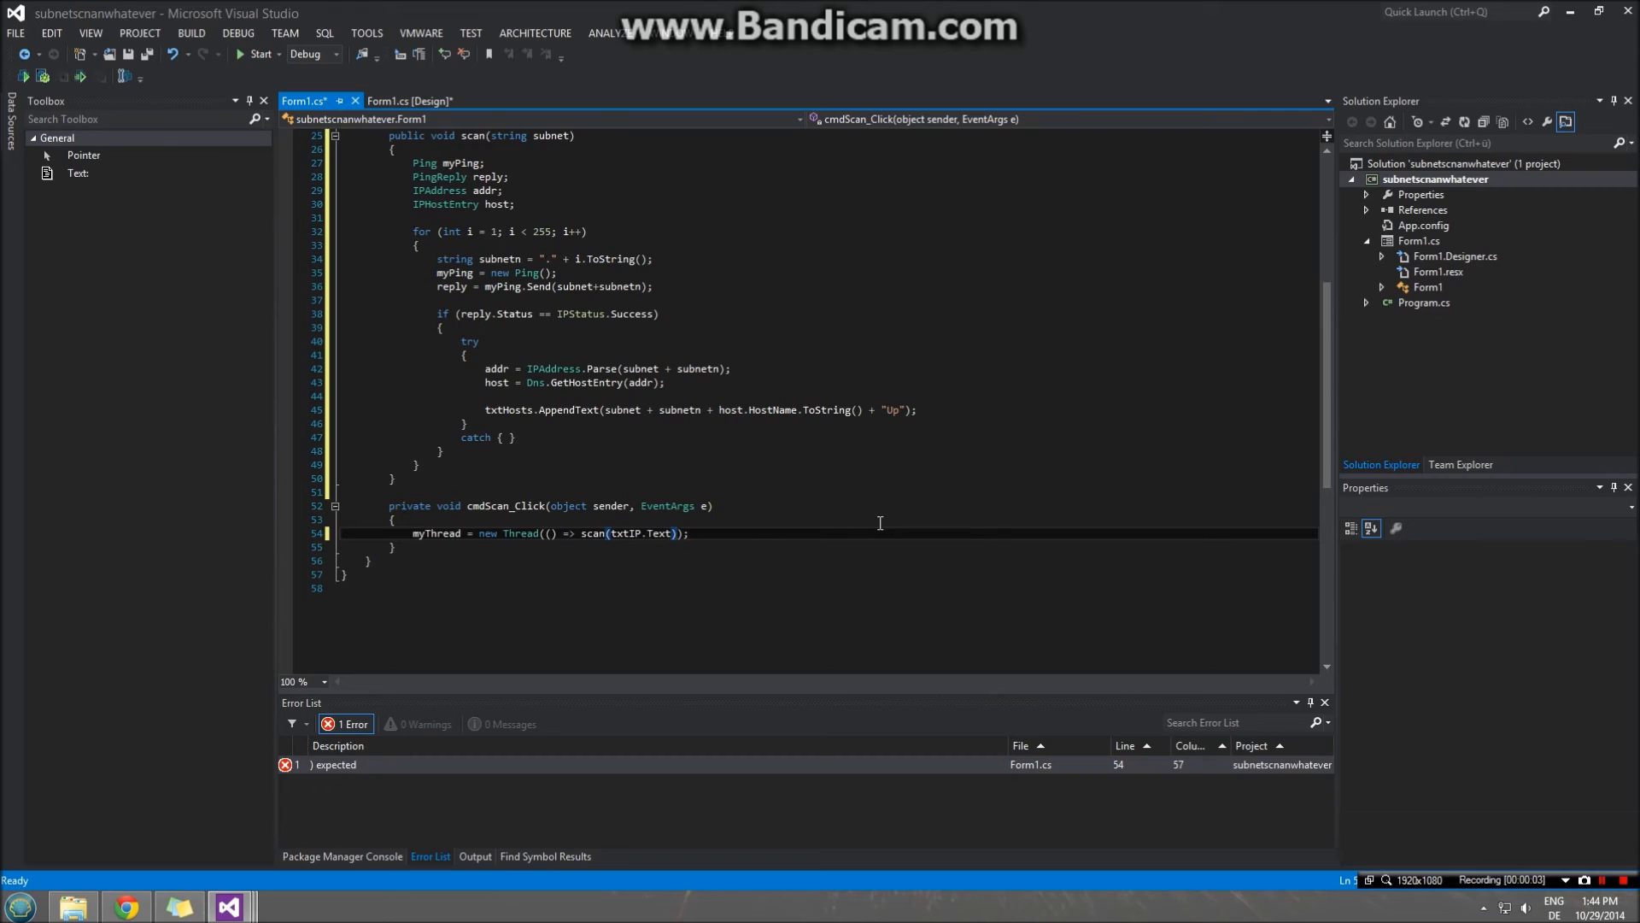
pyautogui.press('enter')
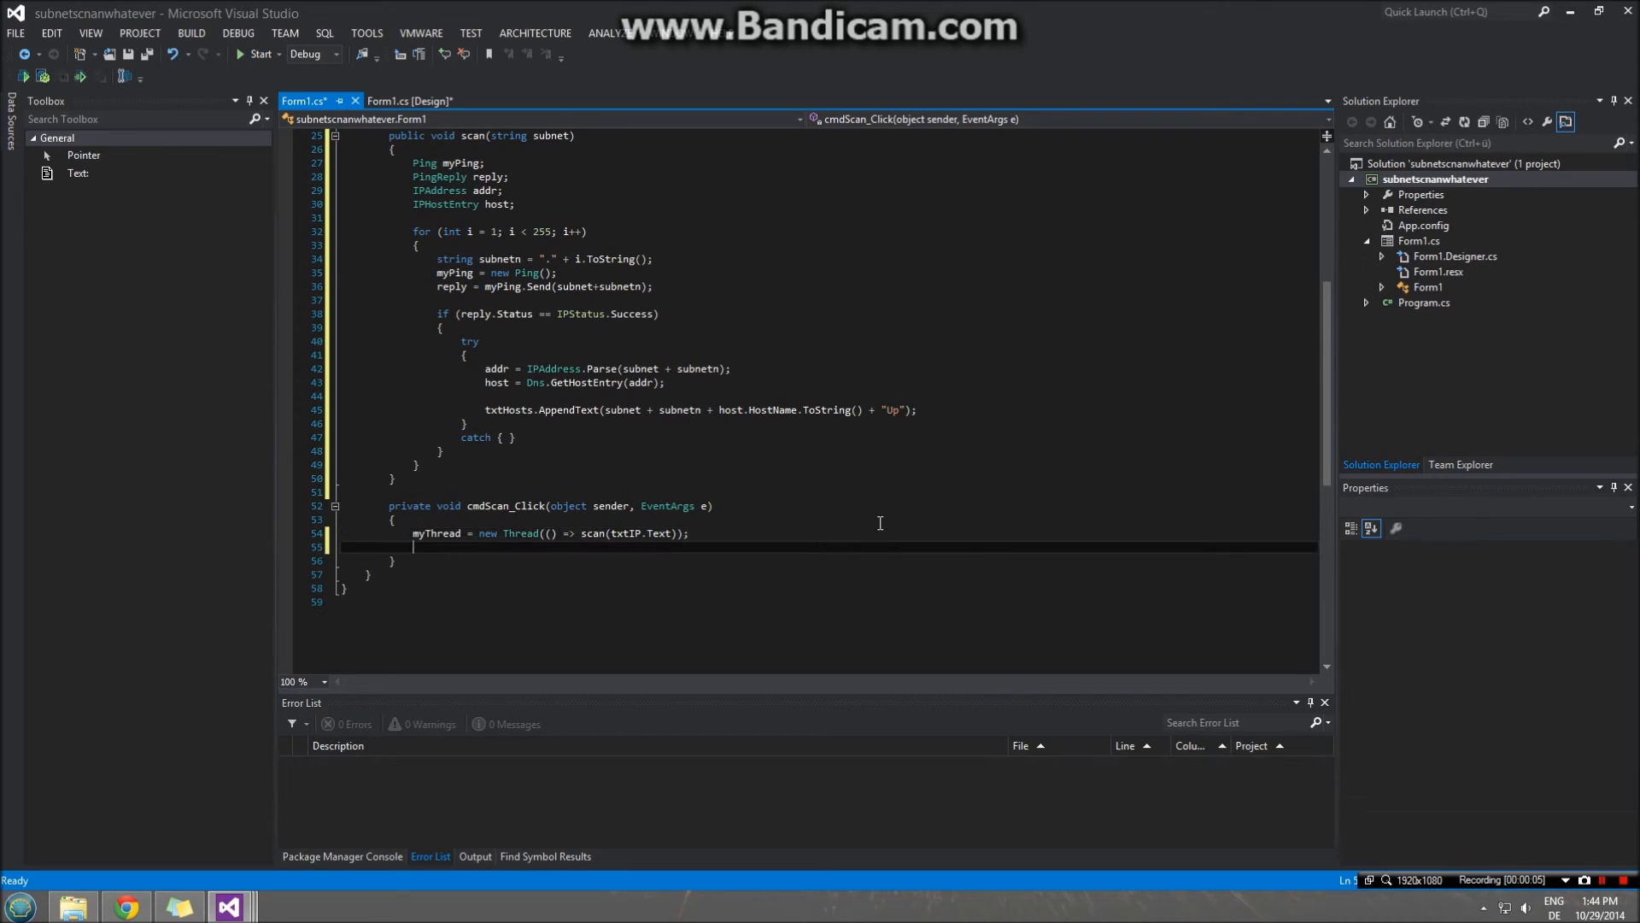
pyautogui.write('myThread.Start();')
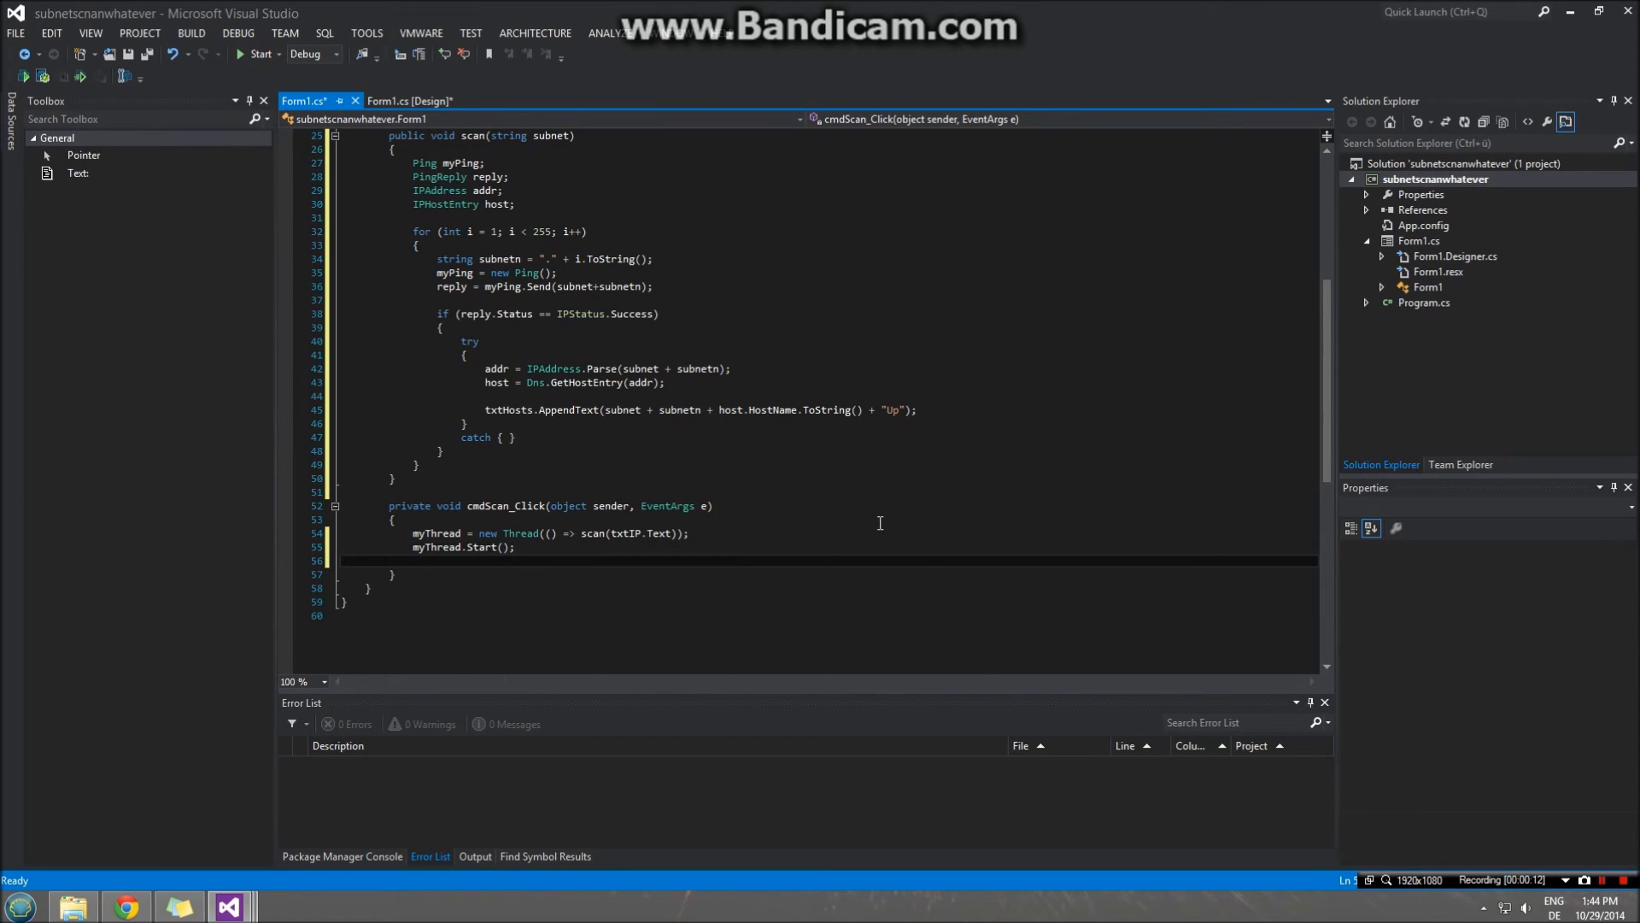
# - Open an if (myThread.IsAlive) block that enables cmdStop
pyautogui.write('if(')
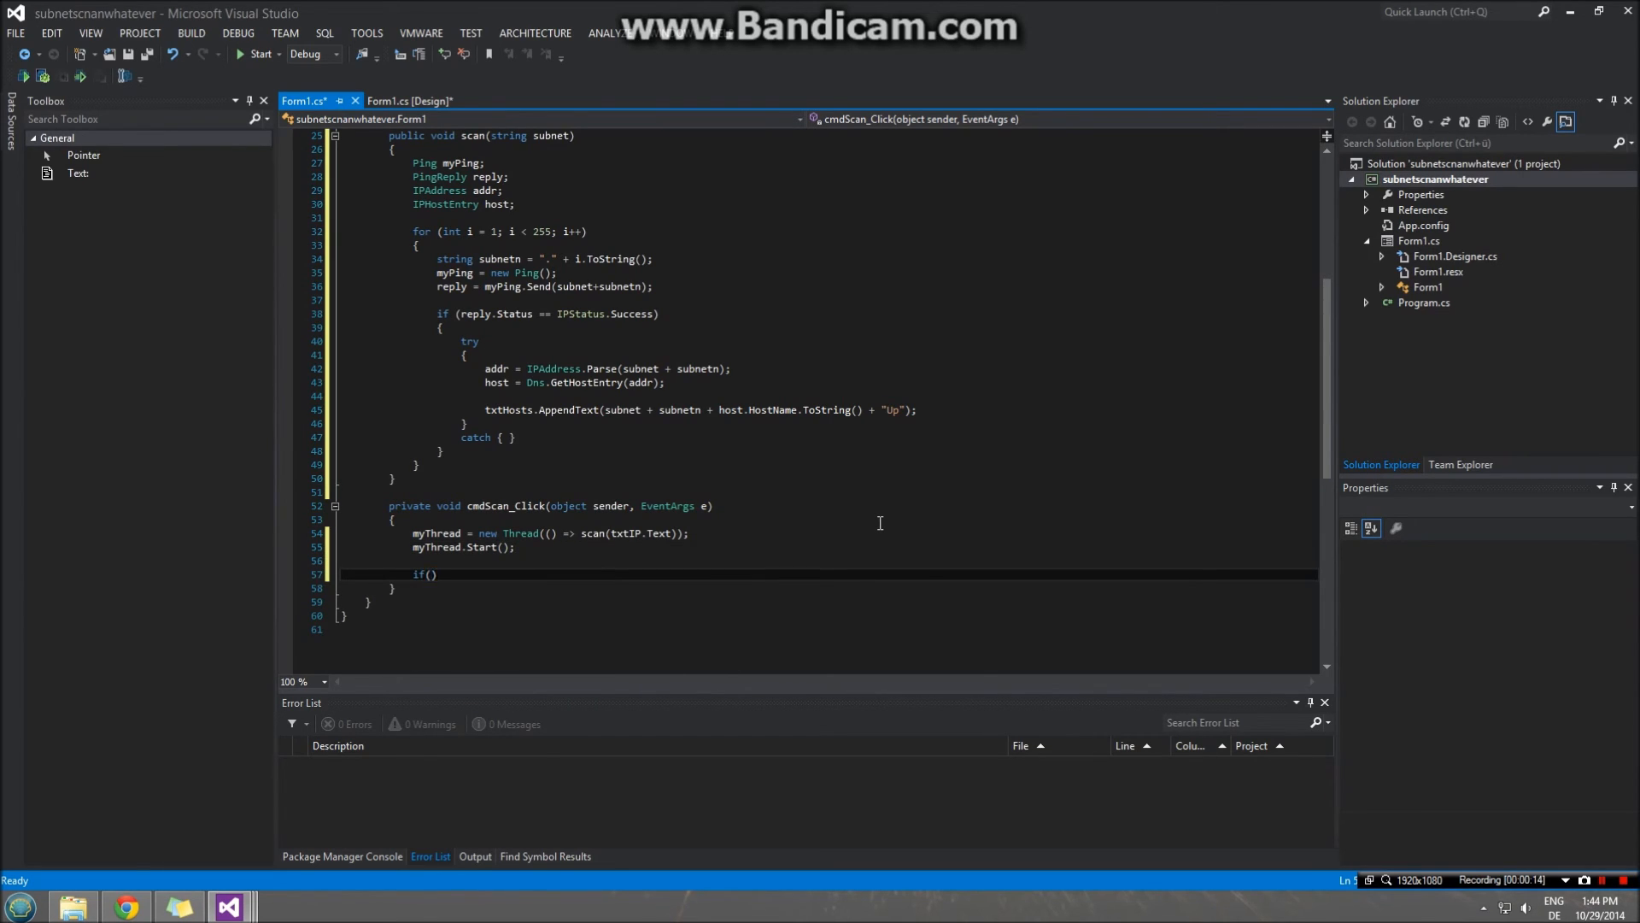
pyautogui.write('myThread.i')
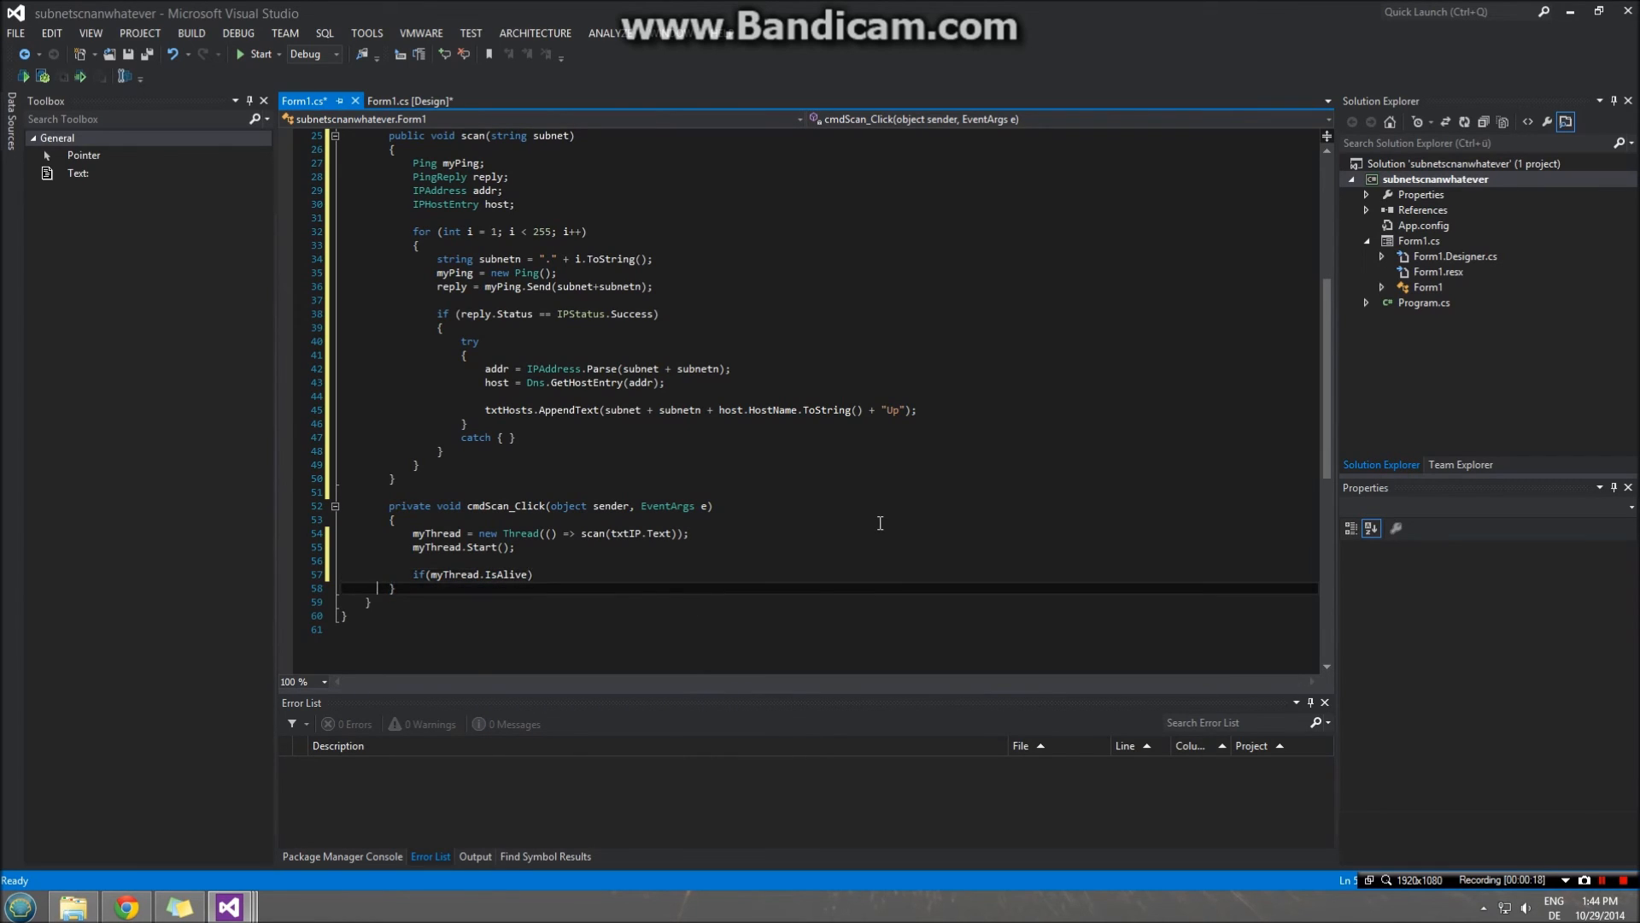
pyautogui.write(')')
pyautogui.write('{')
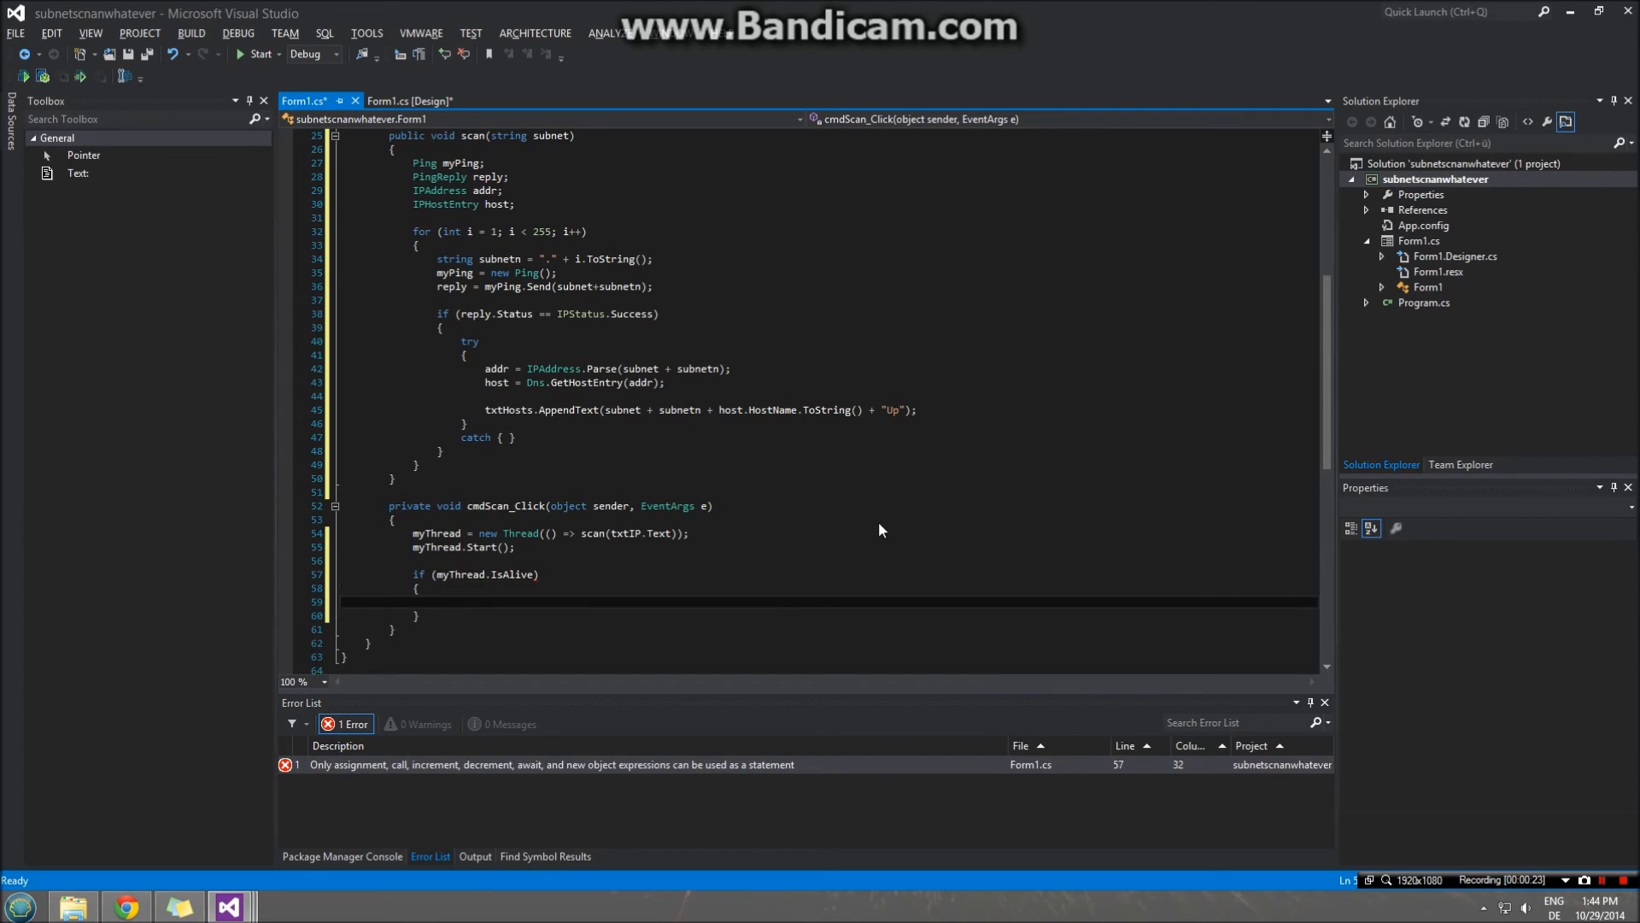
pyautogui.write('cmdStio')
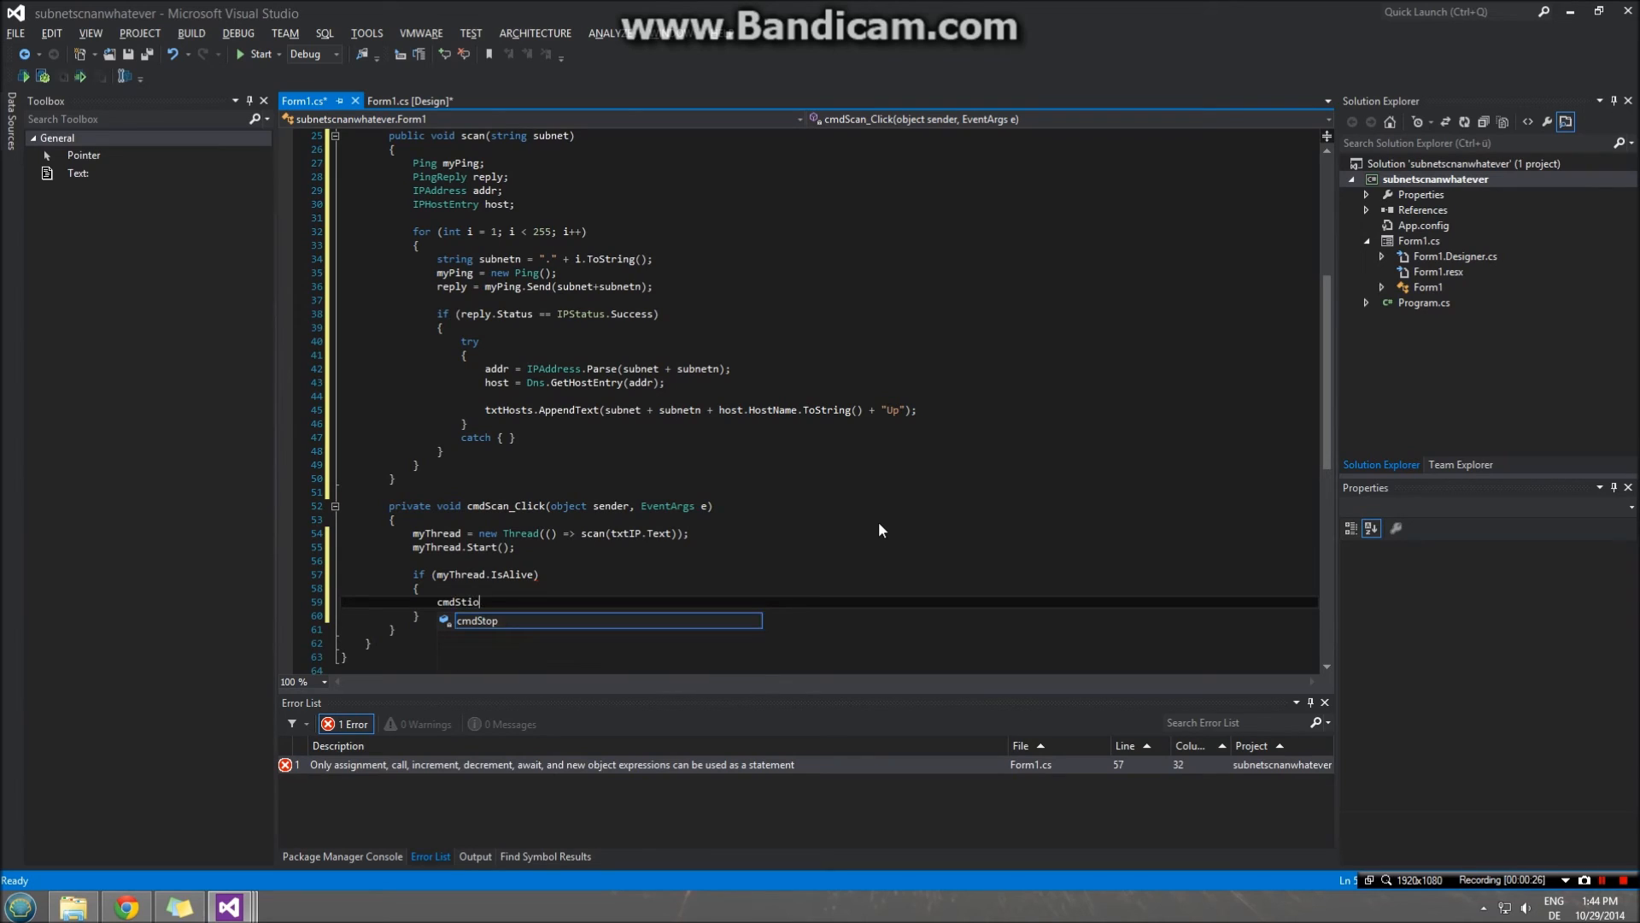
pyautogui.write('.Enabled();')
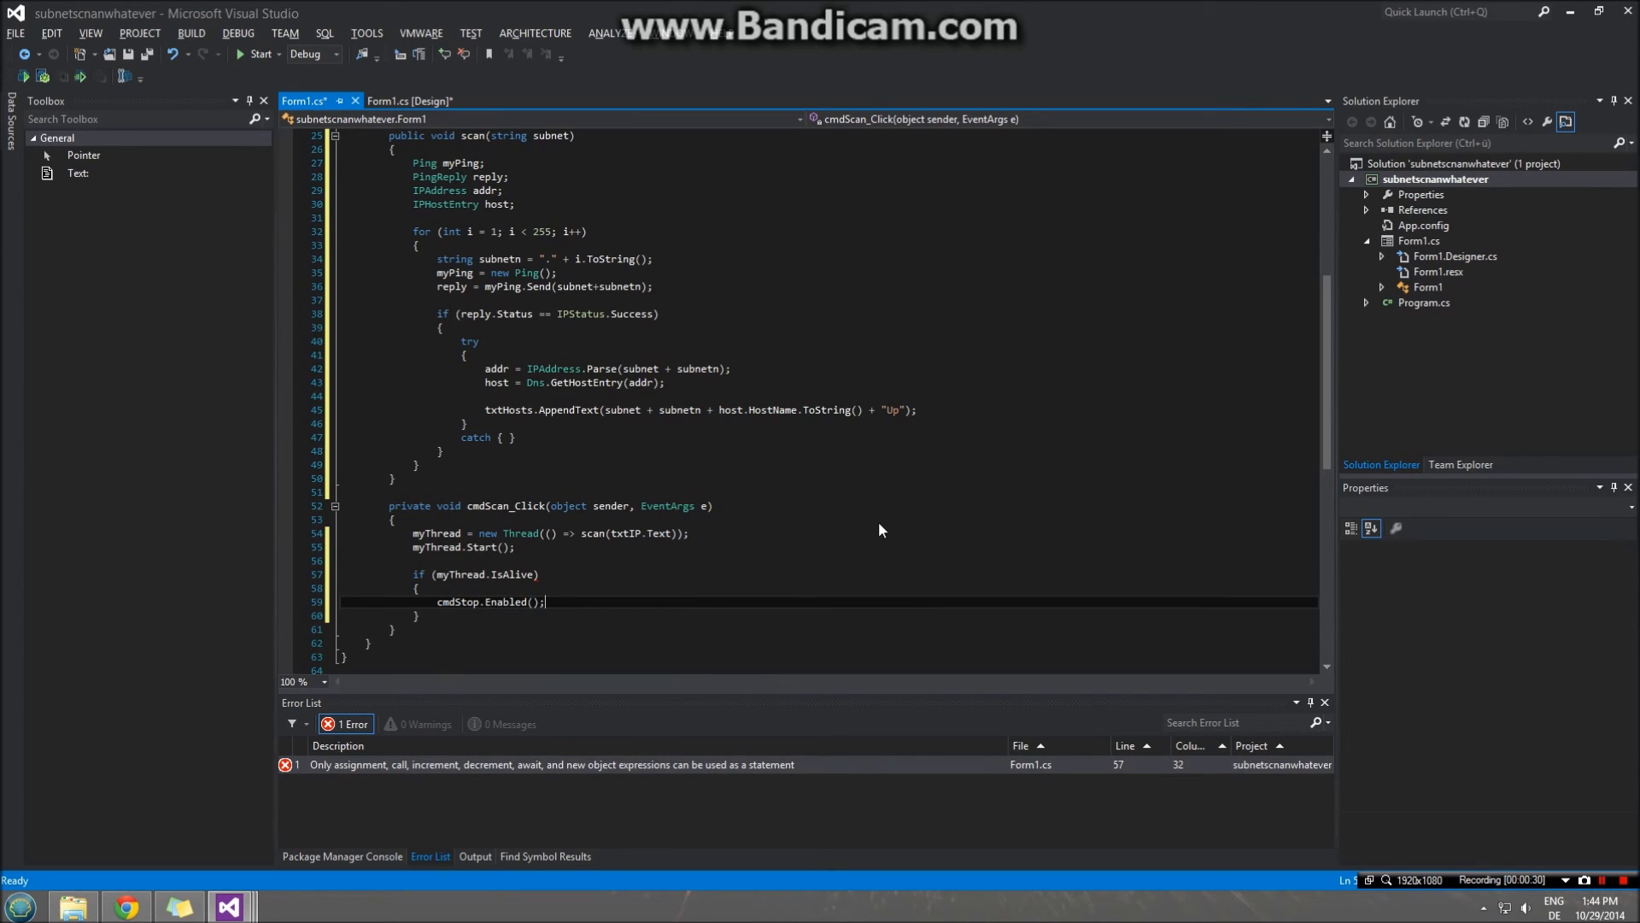
# - Disable cmdScan and txtIP inside the IsAlive block
pyautogui.write('cmdScan')
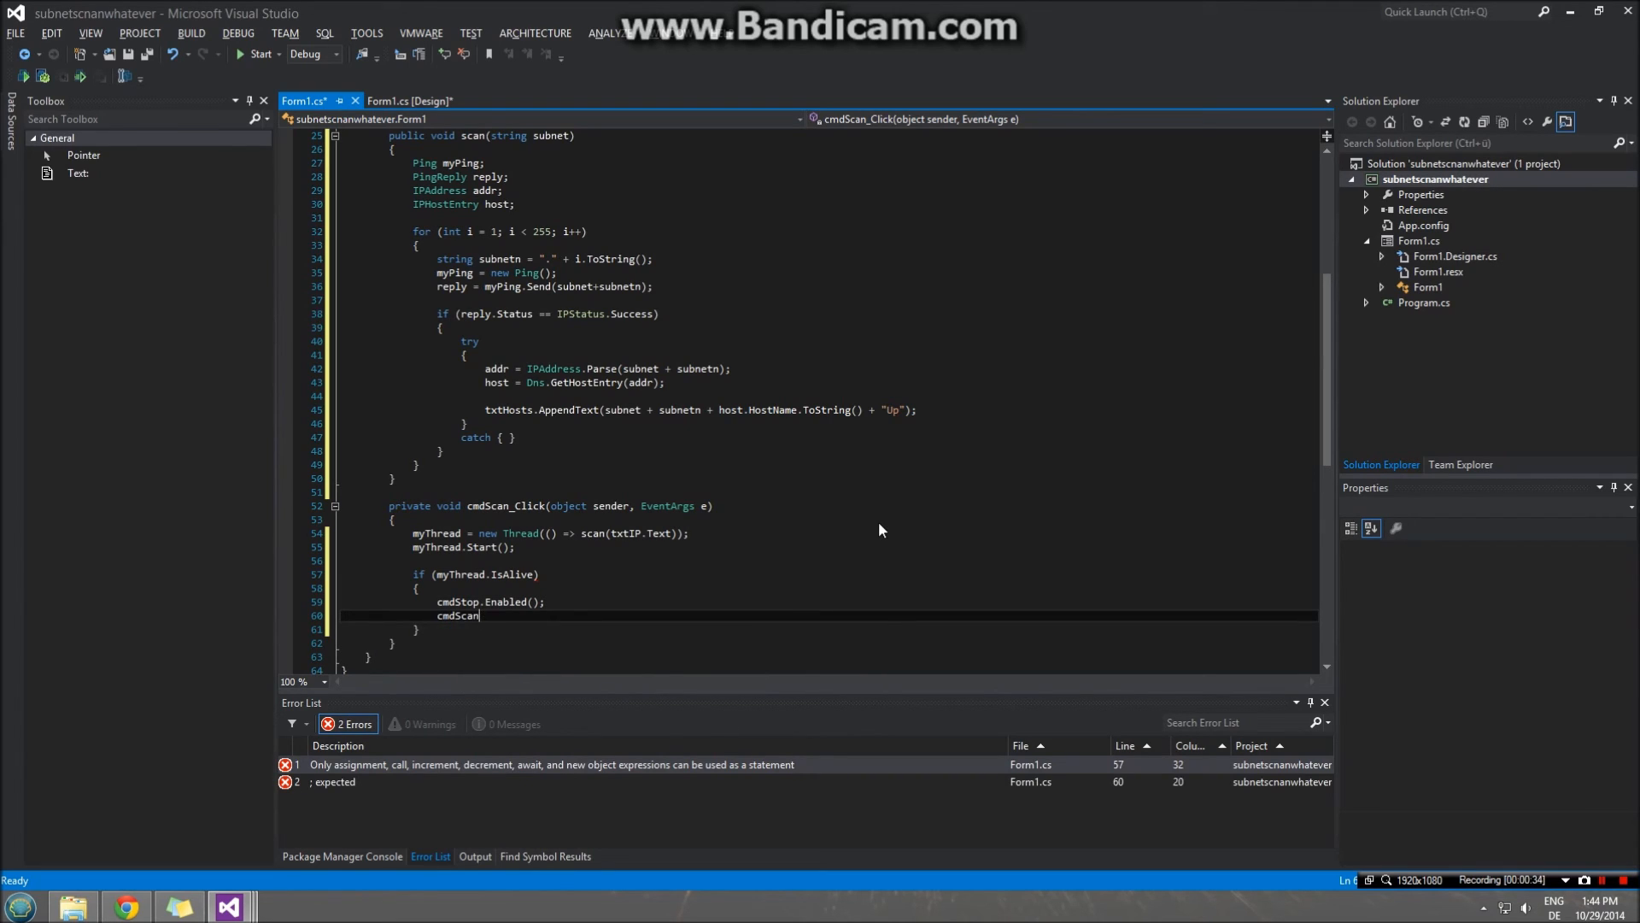
pyautogui.write('.Enabled')
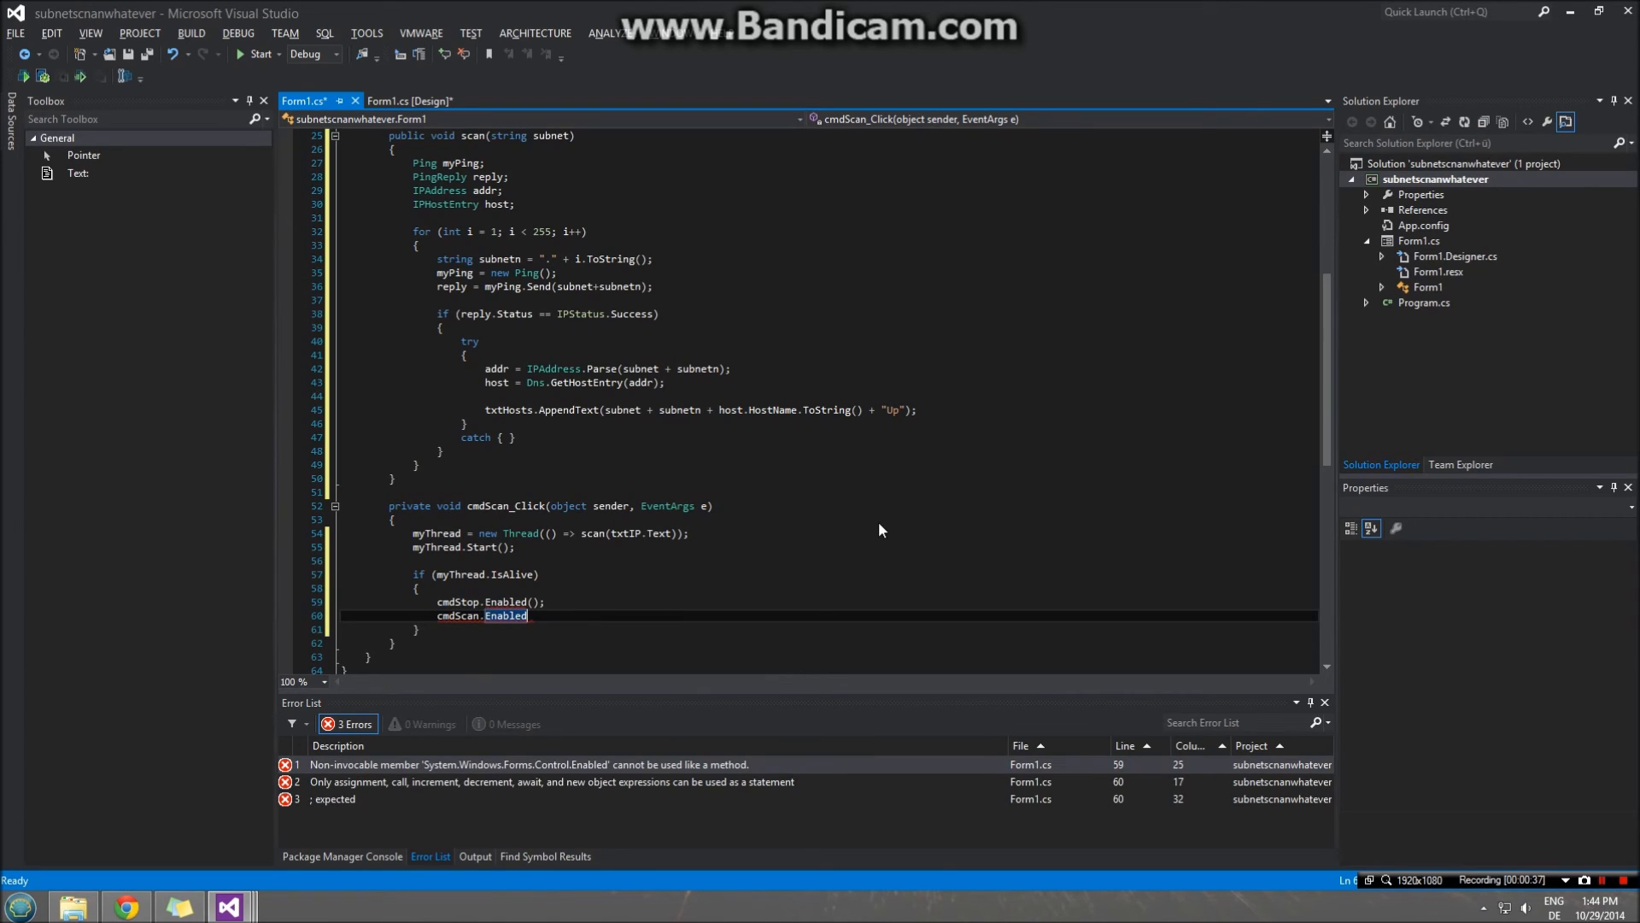
pyautogui.write('= false;')
pyautogui.write('t')
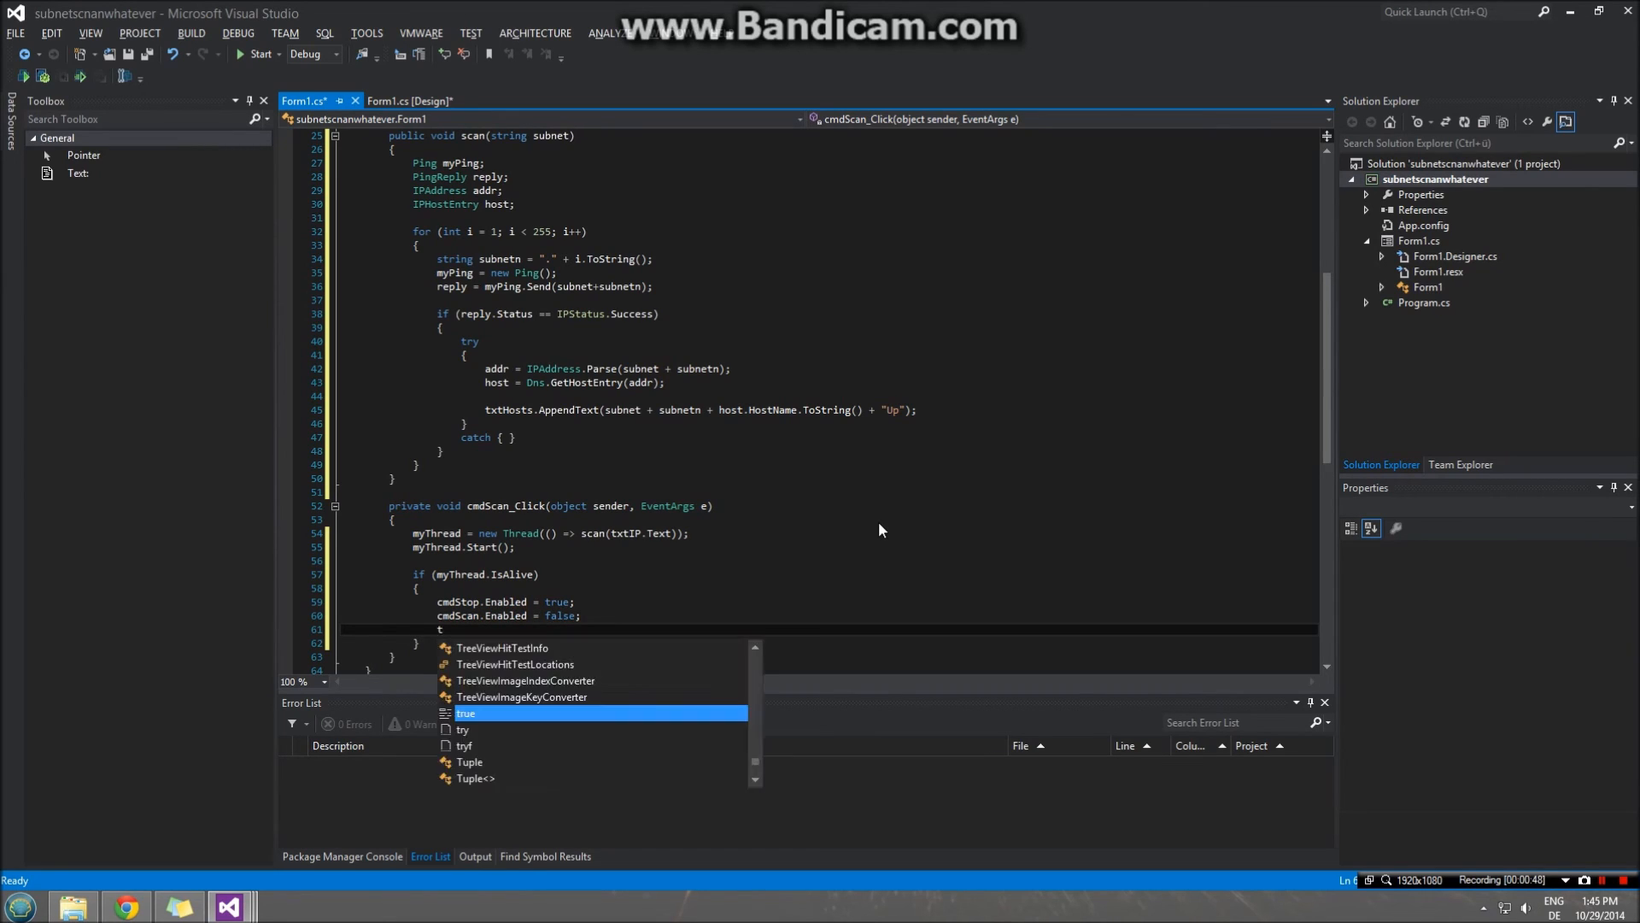
pyautogui.write('xtIP.Enabled =')
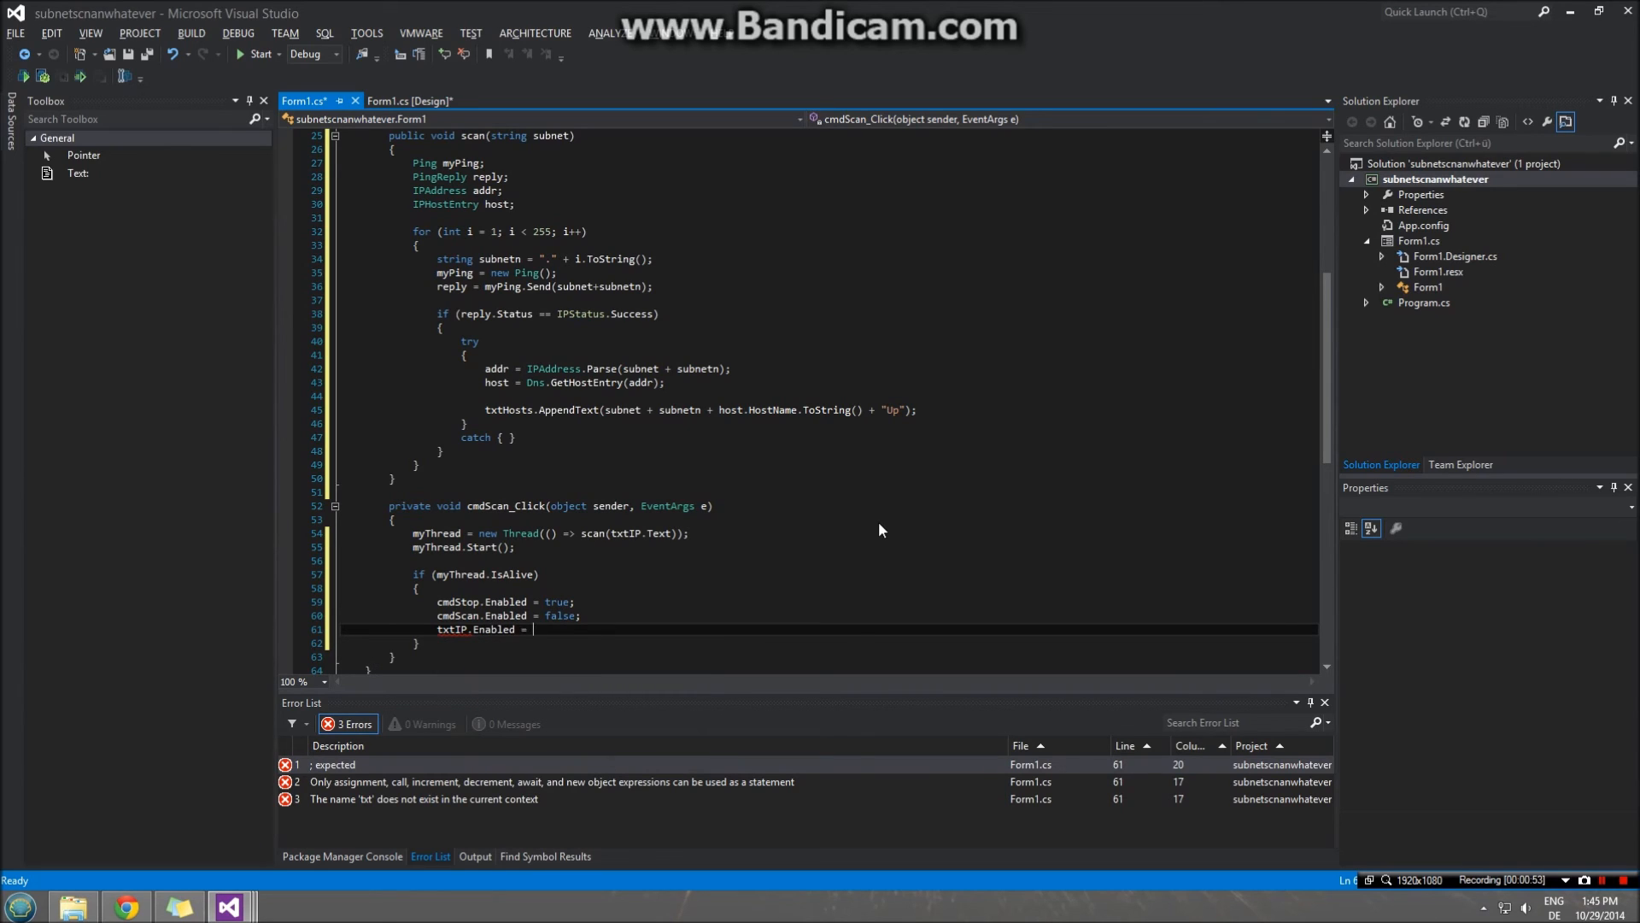
pyautogui.write('false;')
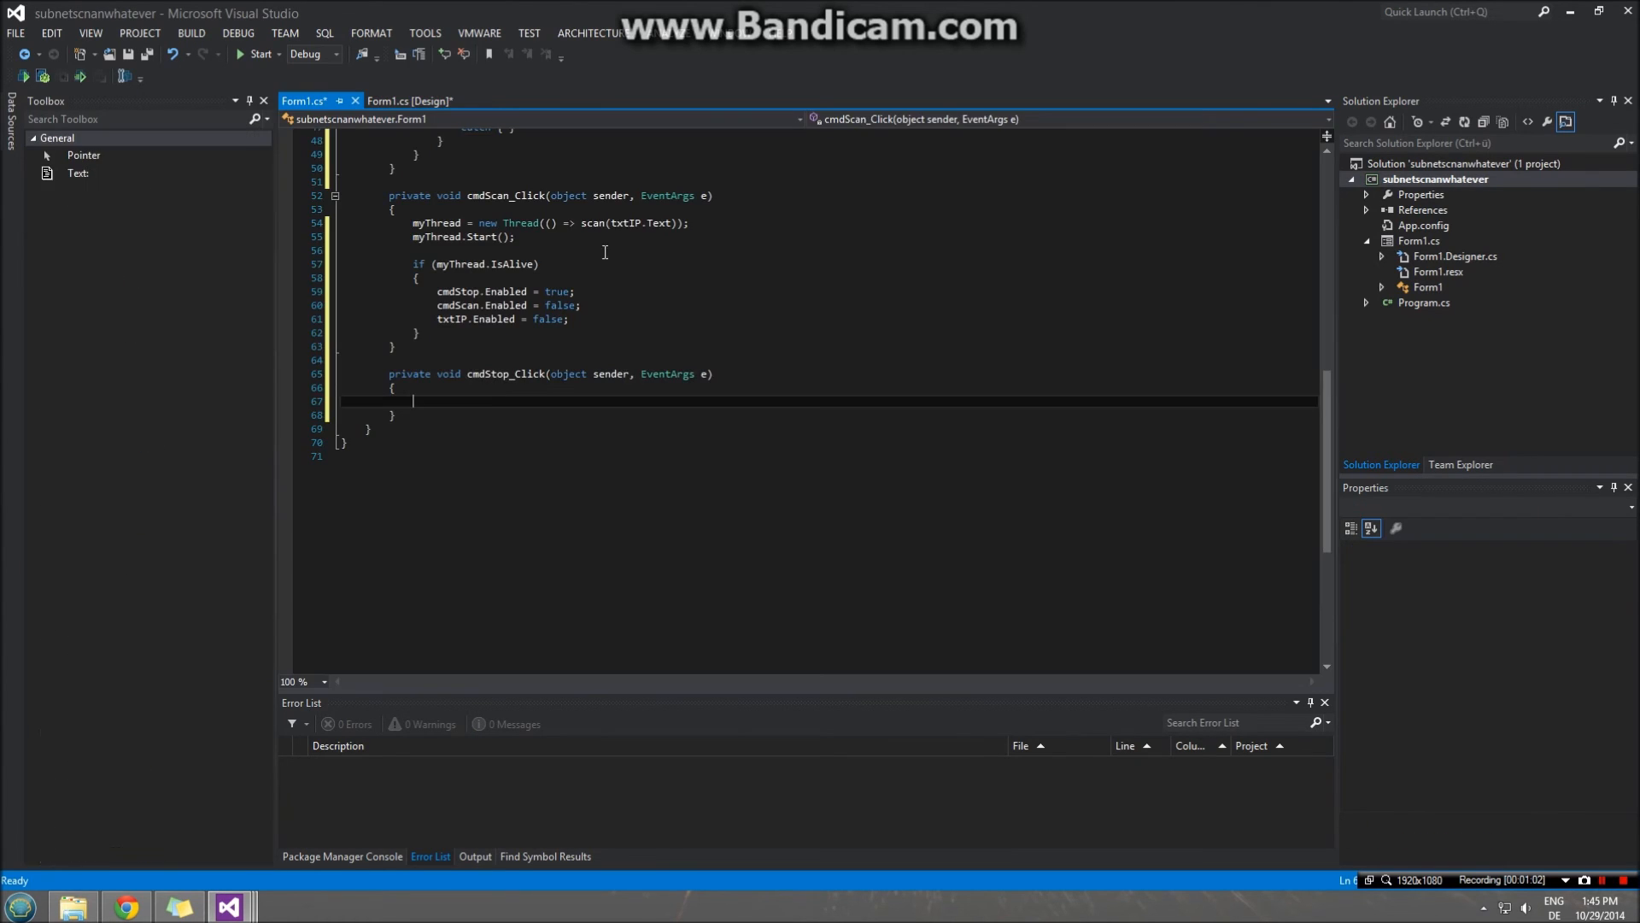
# - Call myThread.Suspend(); at the start of cmdStop_Click
pyautogui.click(470, 435)
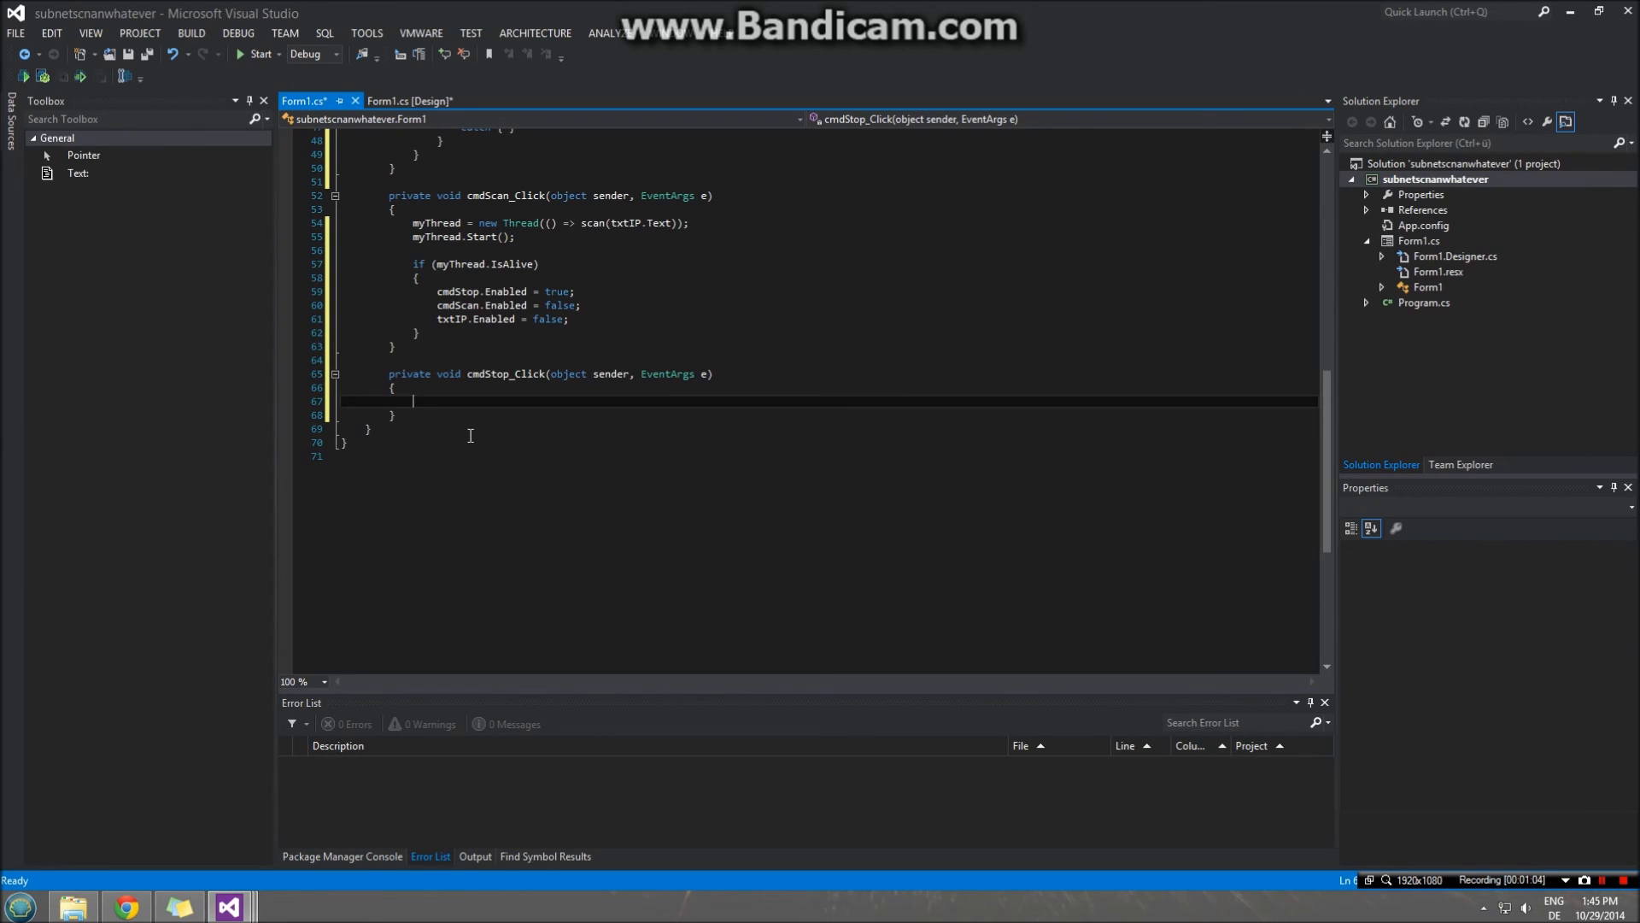
pyautogui.write('myThread')
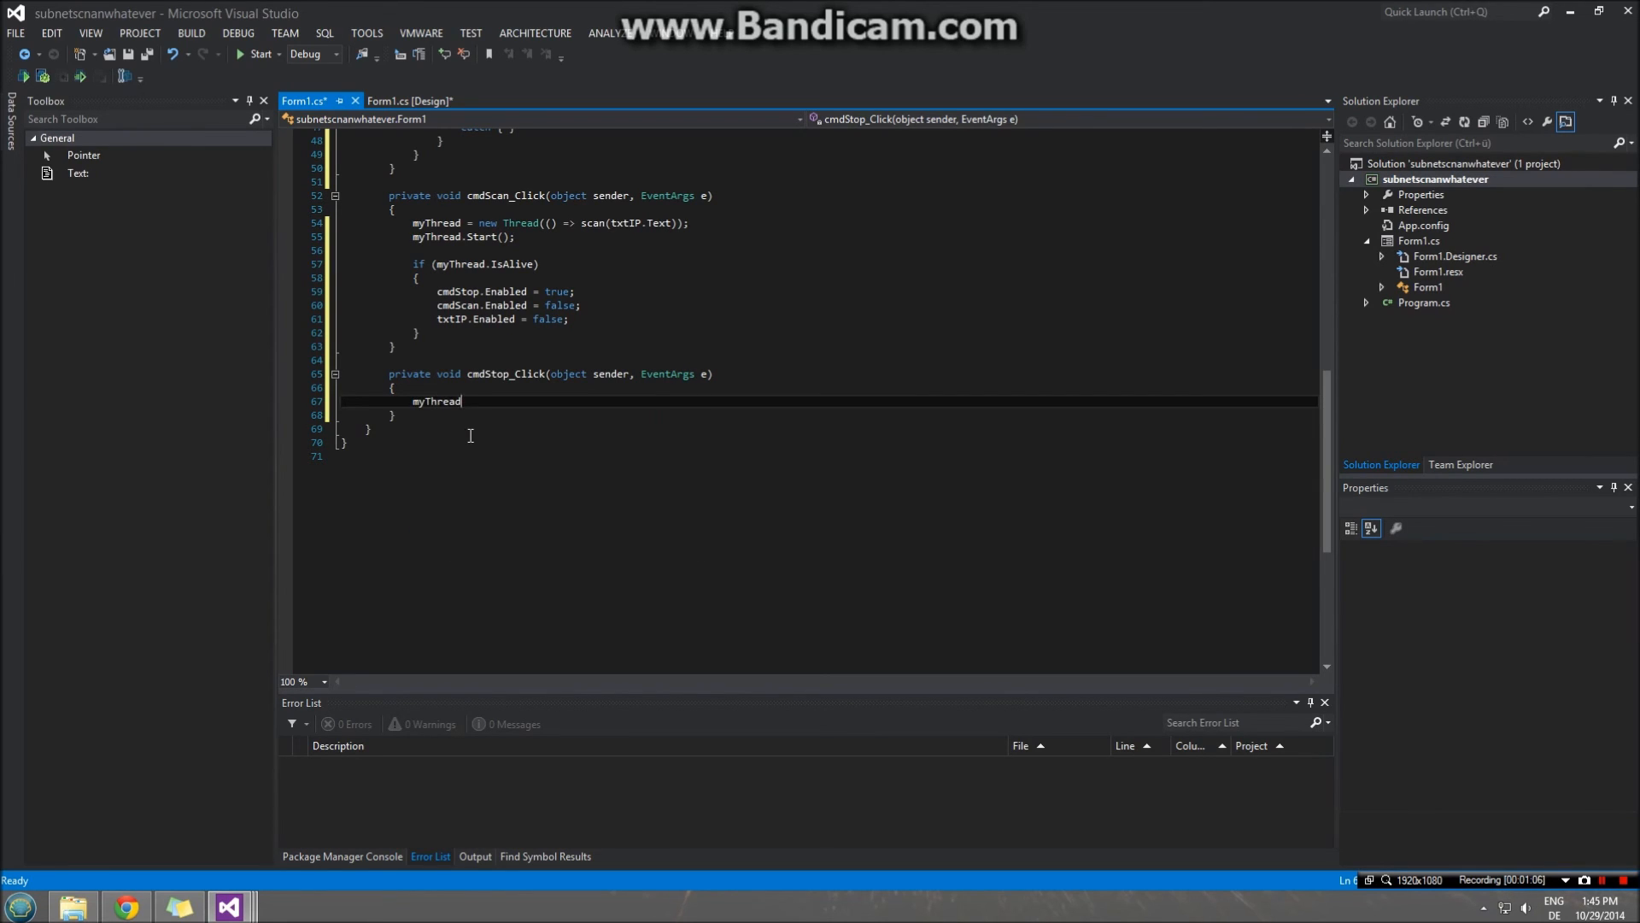
pyautogui.write('.Suspend(')
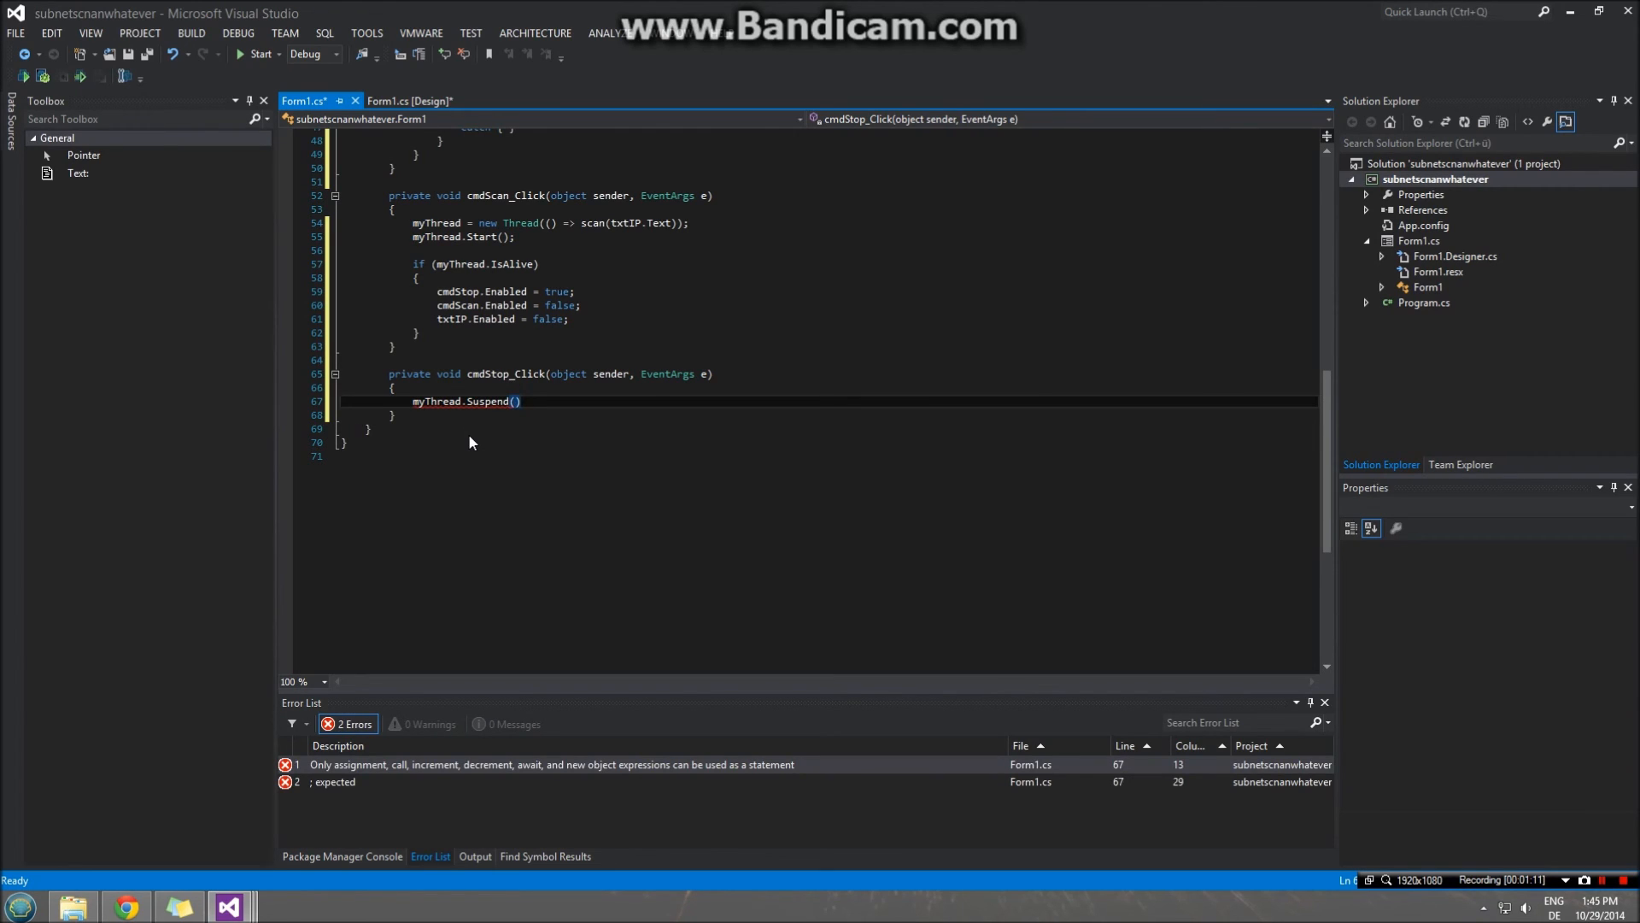
pyautogui.write(';')
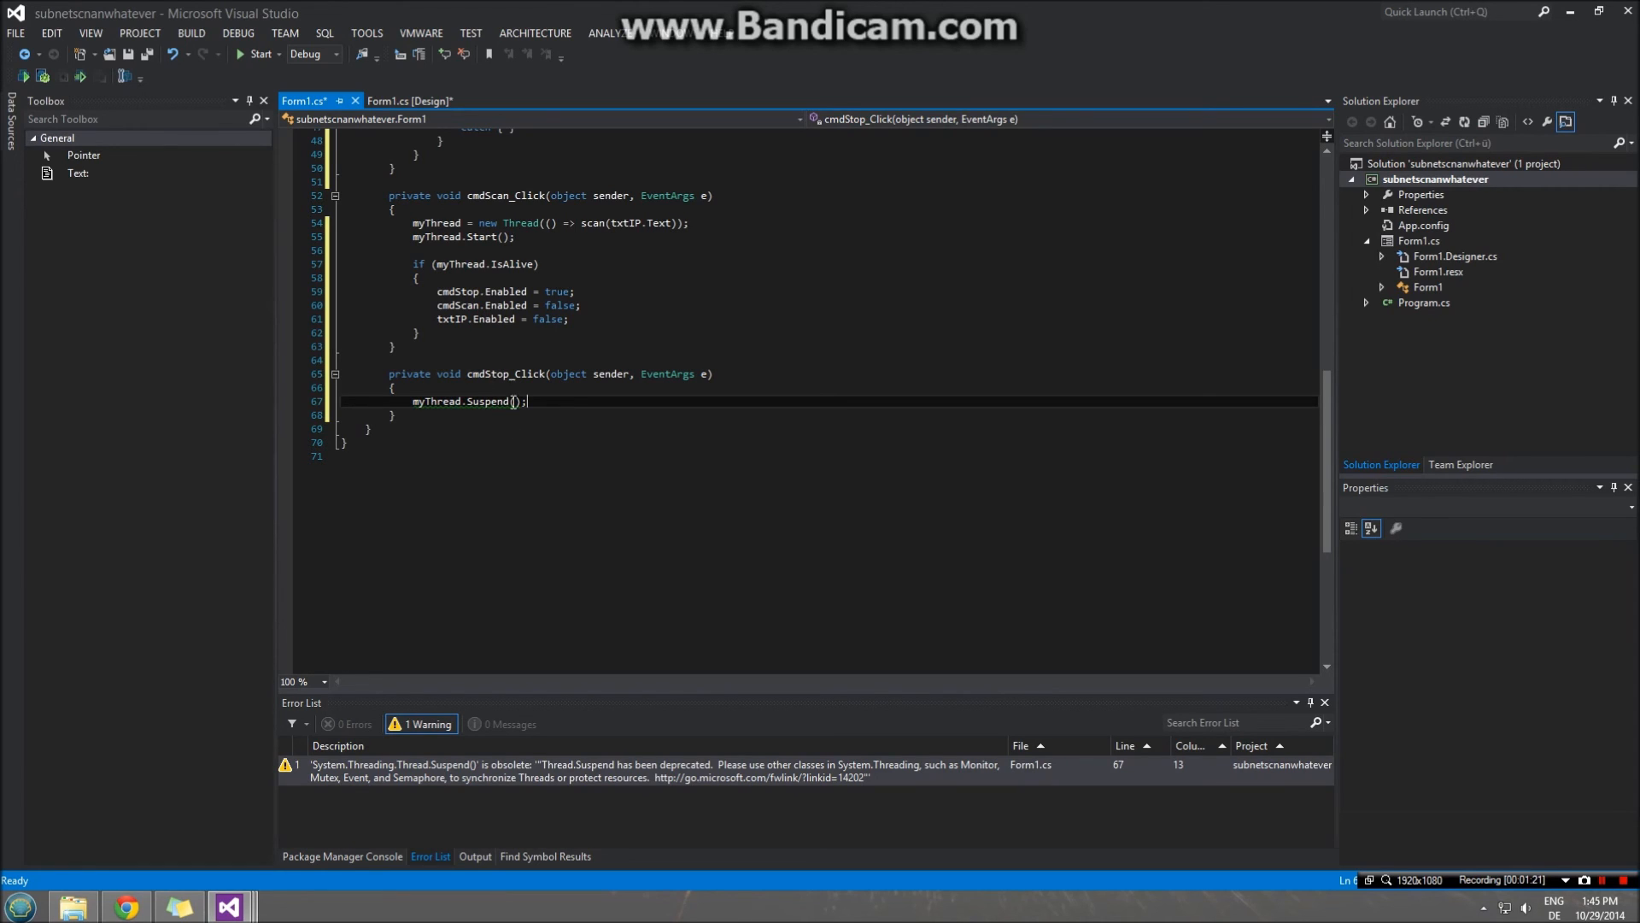
pyautogui.press('enter')
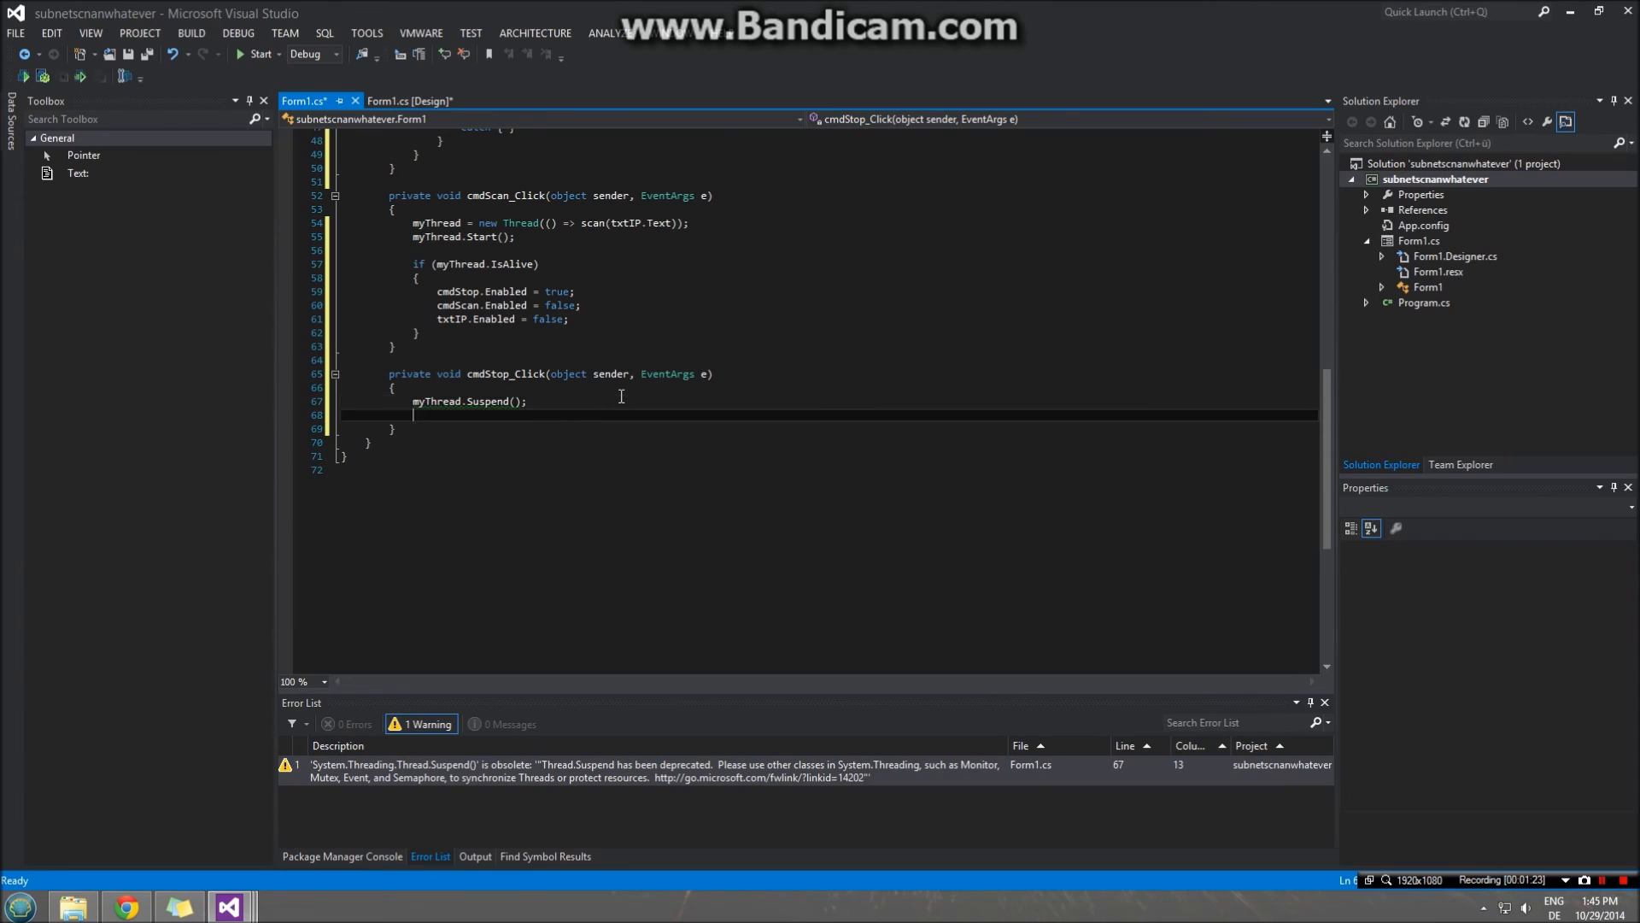
# - Set cmdScan.Enabled = true, cmdStop.Enabled = false, and re-enable txtIP
pyautogui.write('cmdScn')
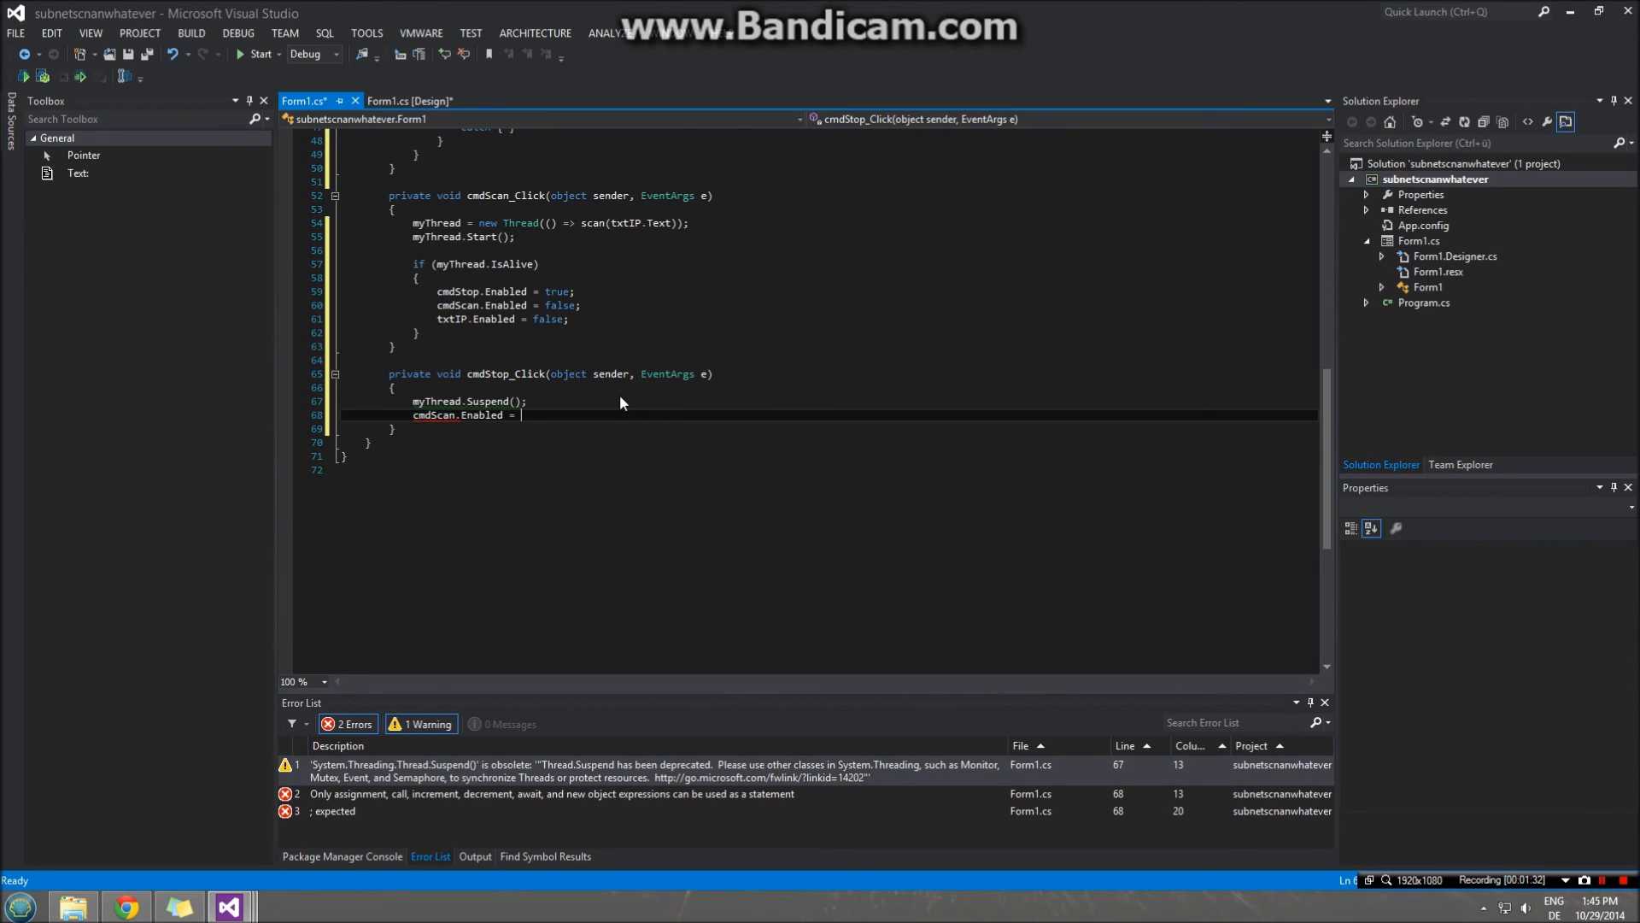
pyautogui.write('true;')
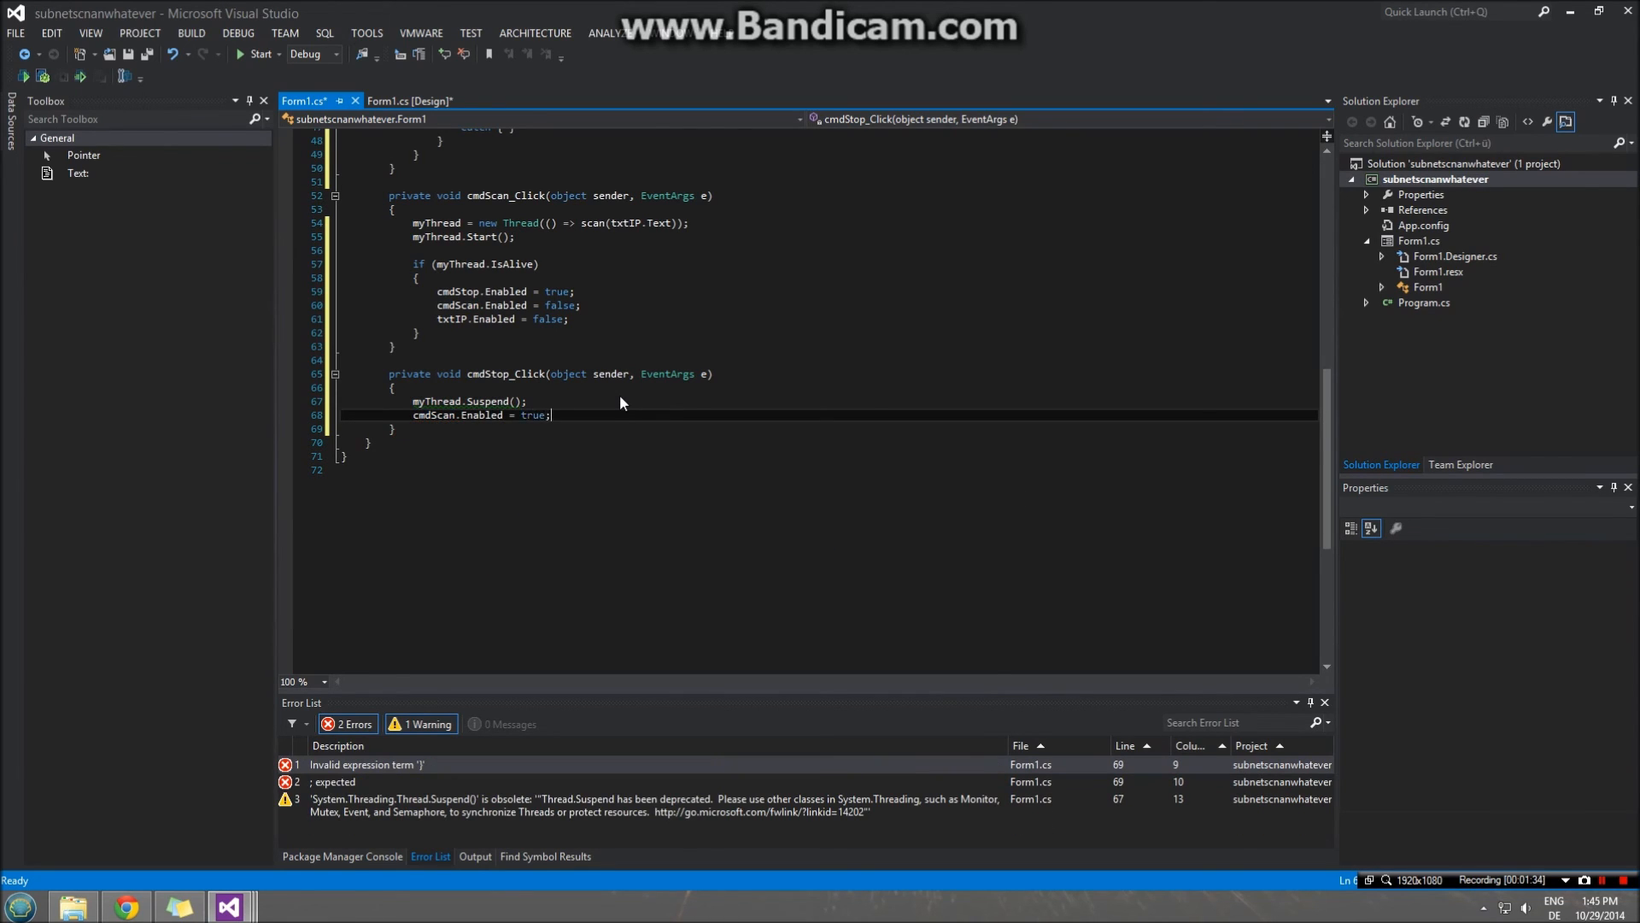
pyautogui.write('cmdStop')
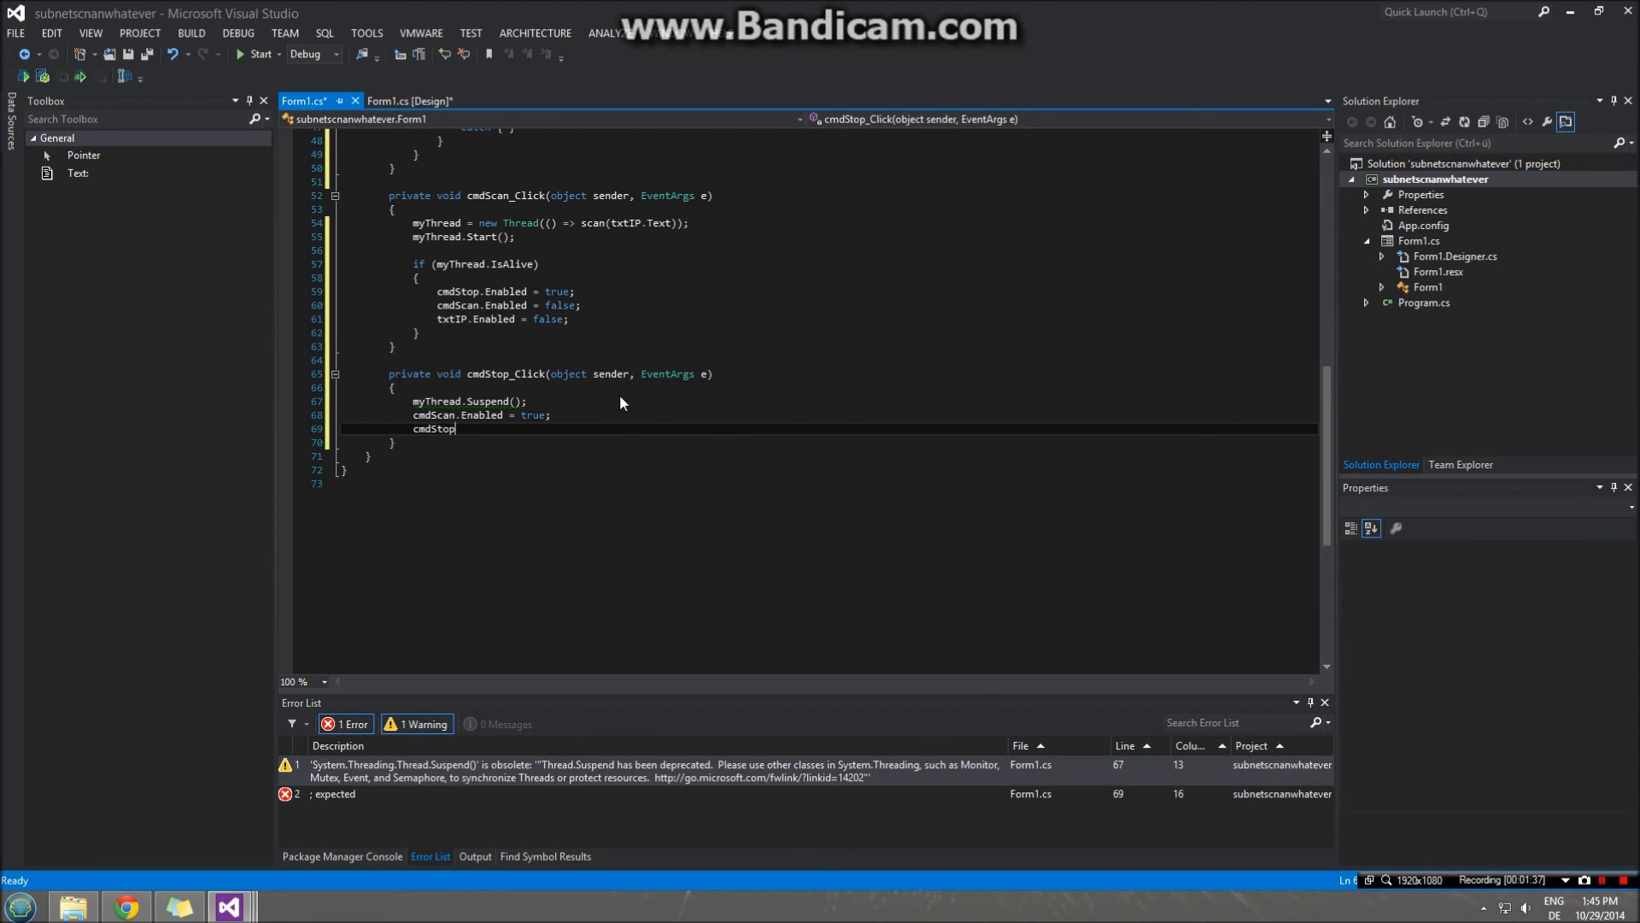
pyautogui.write('.Enabled =')
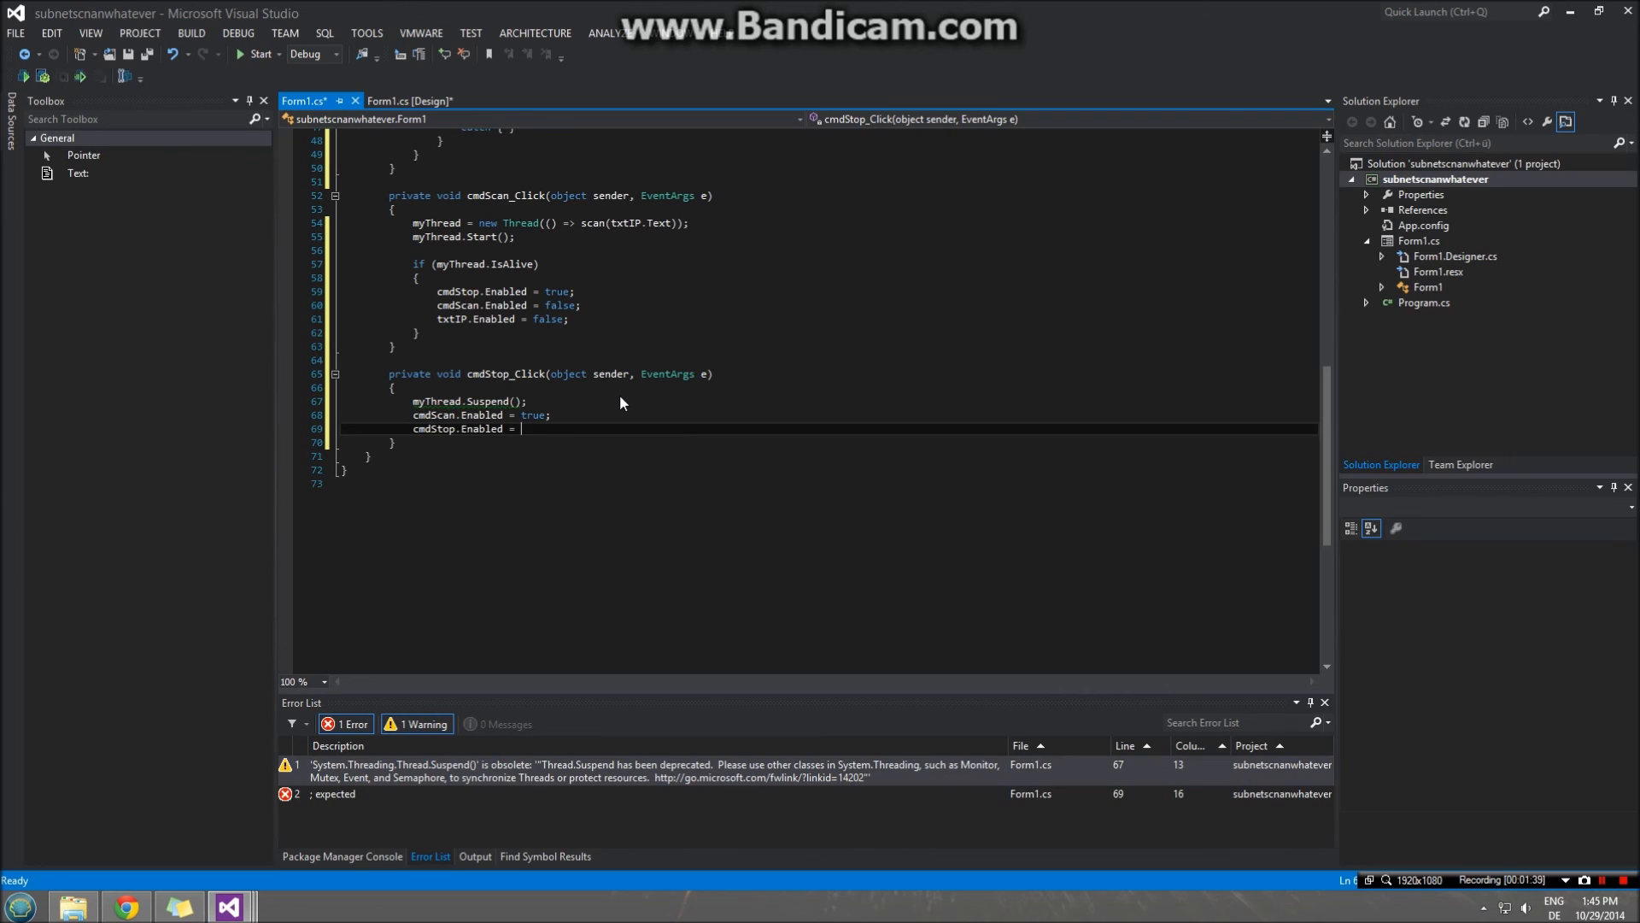
pyautogui.write('false;')
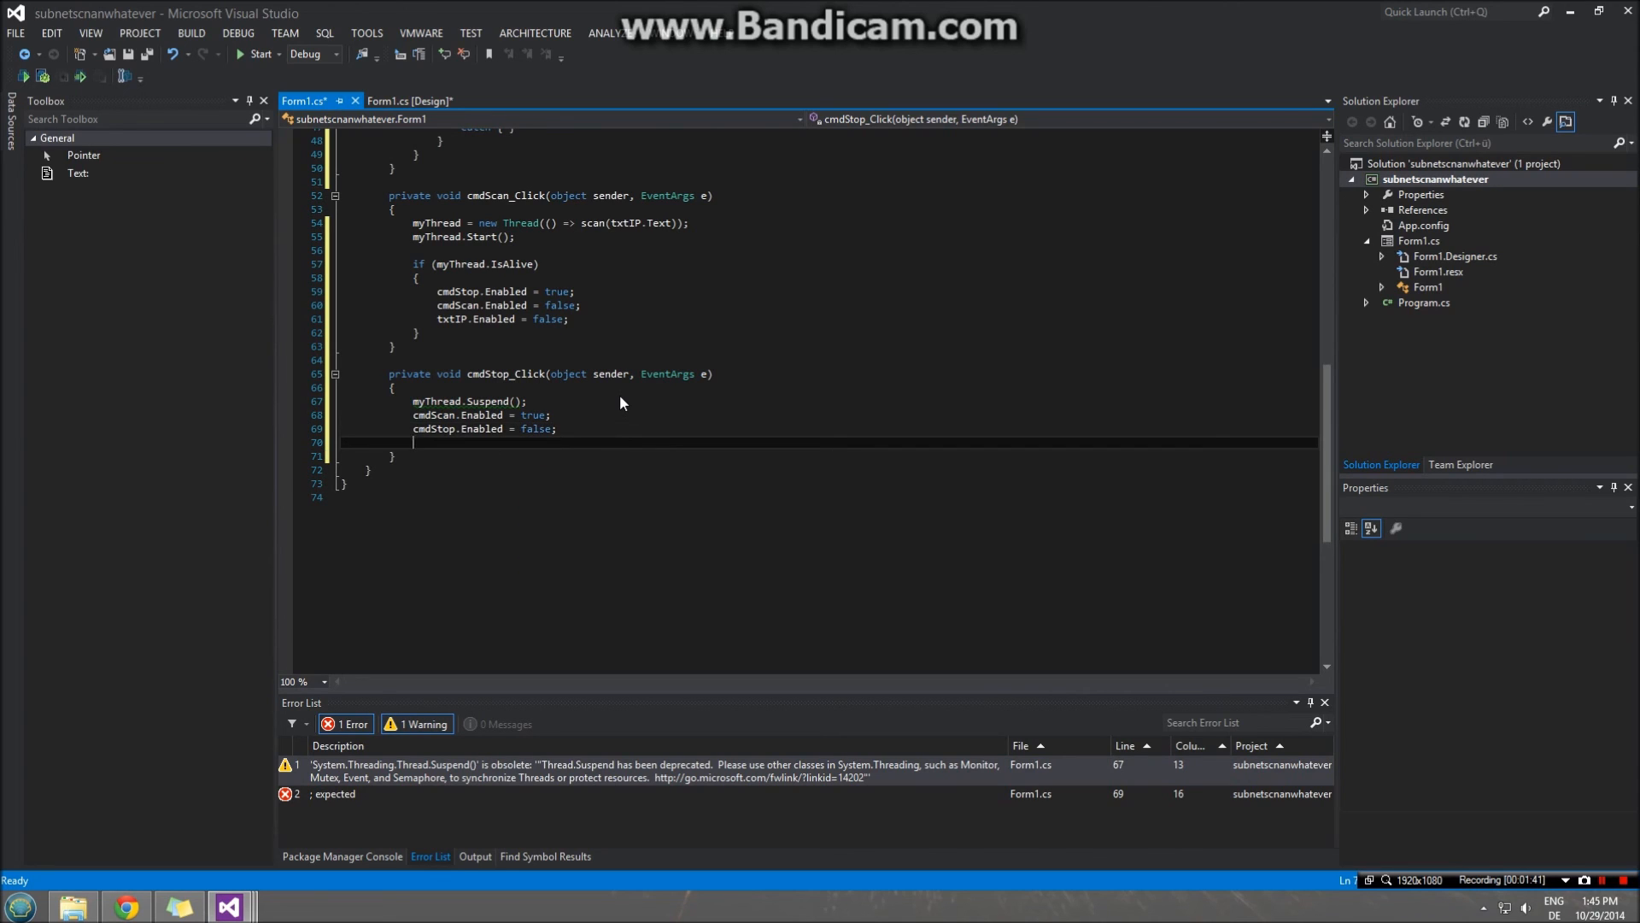
pyautogui.write('txtIP.Enabled = true;')
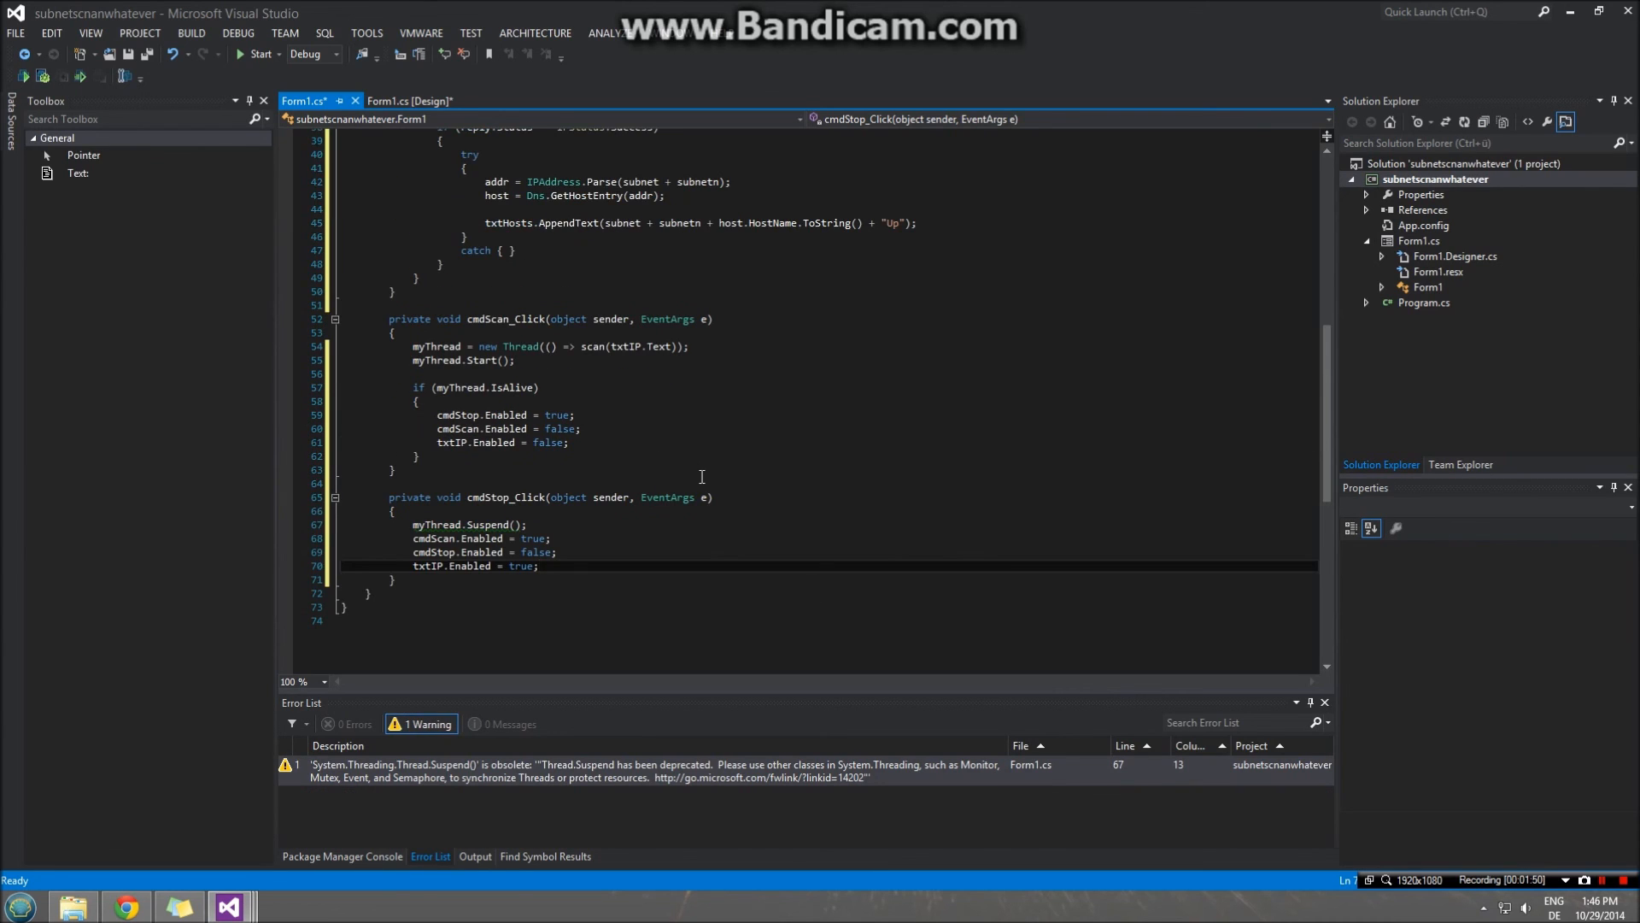
pyautogui.moveTo(670, 528)
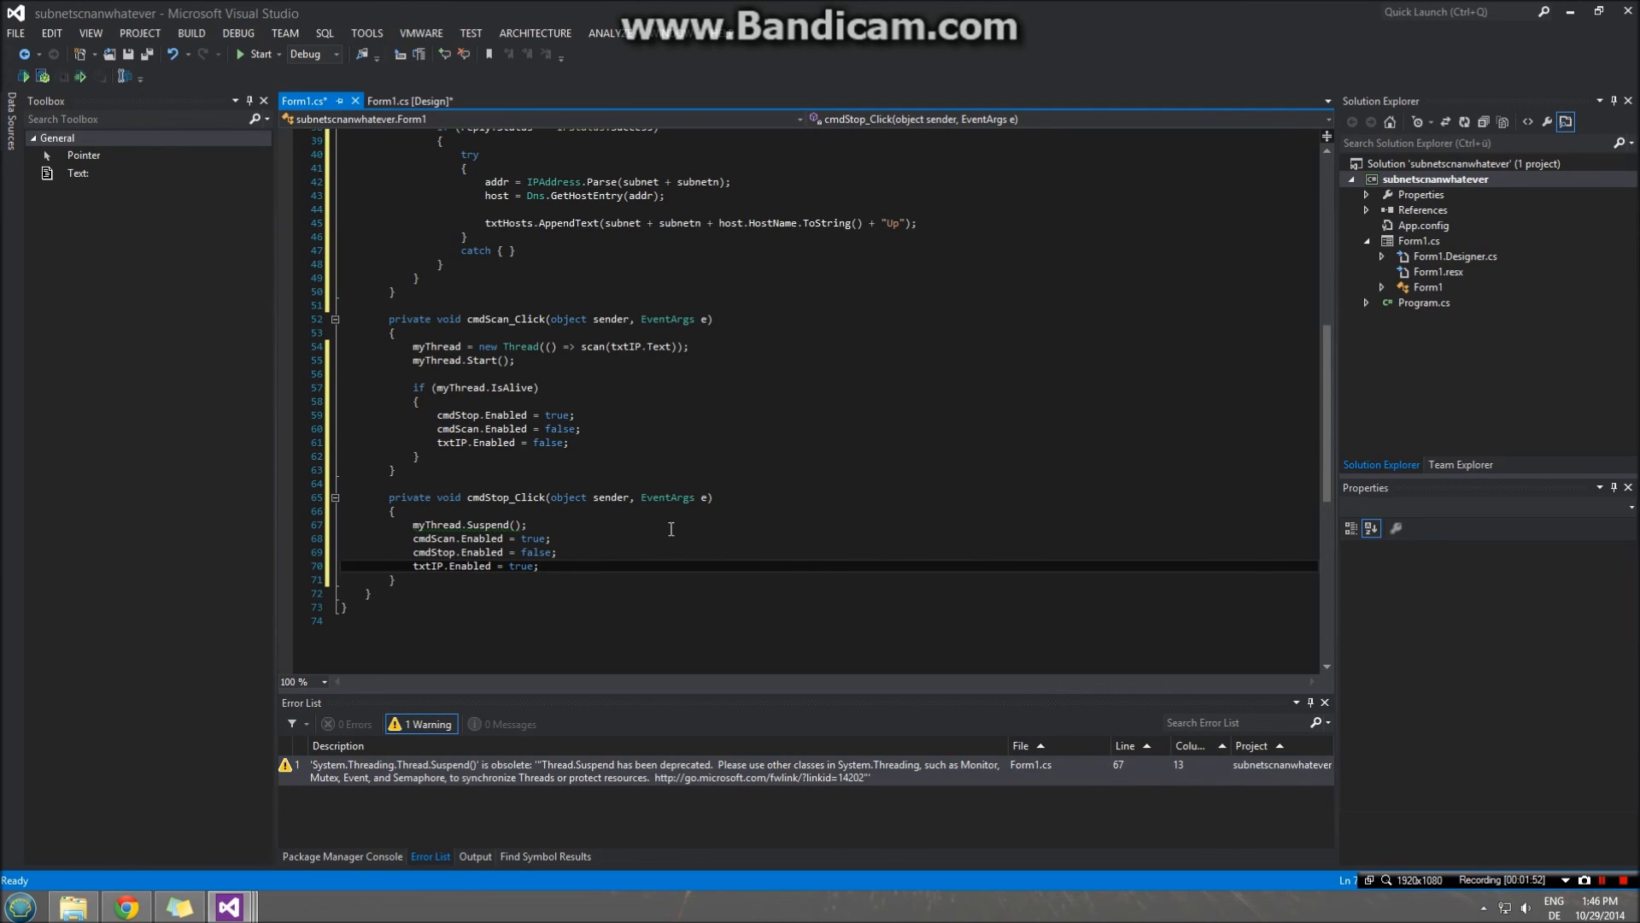
# - Scroll to the Form1 constructor and add a blank line after InitializeComponent()
pyautogui.scroll(3)
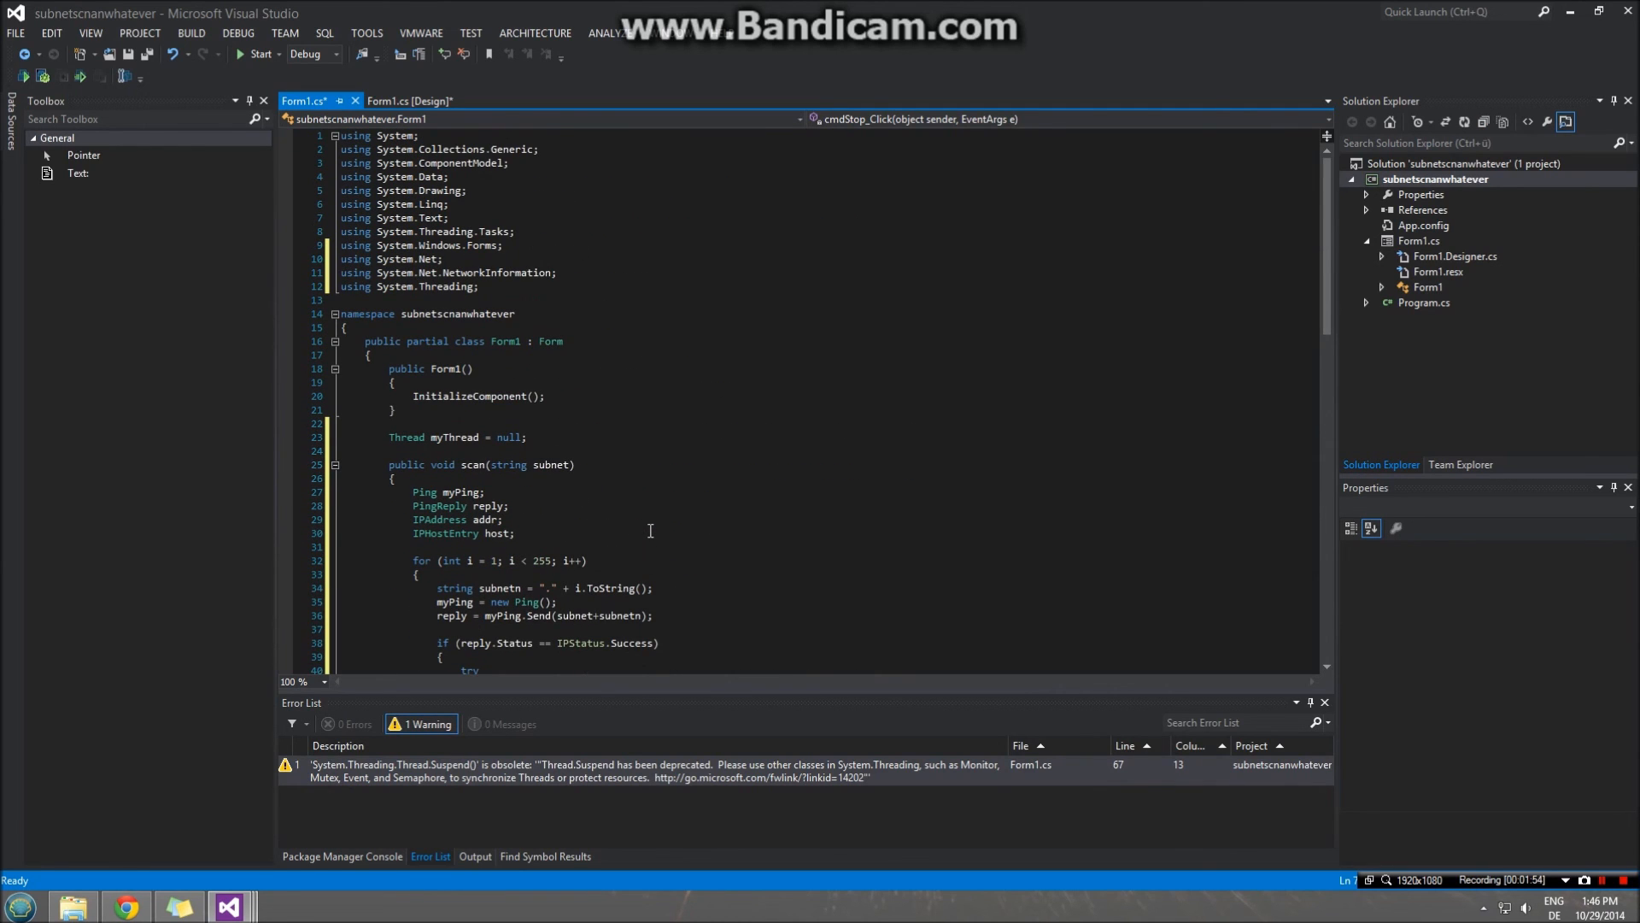
pyautogui.scroll(-3)
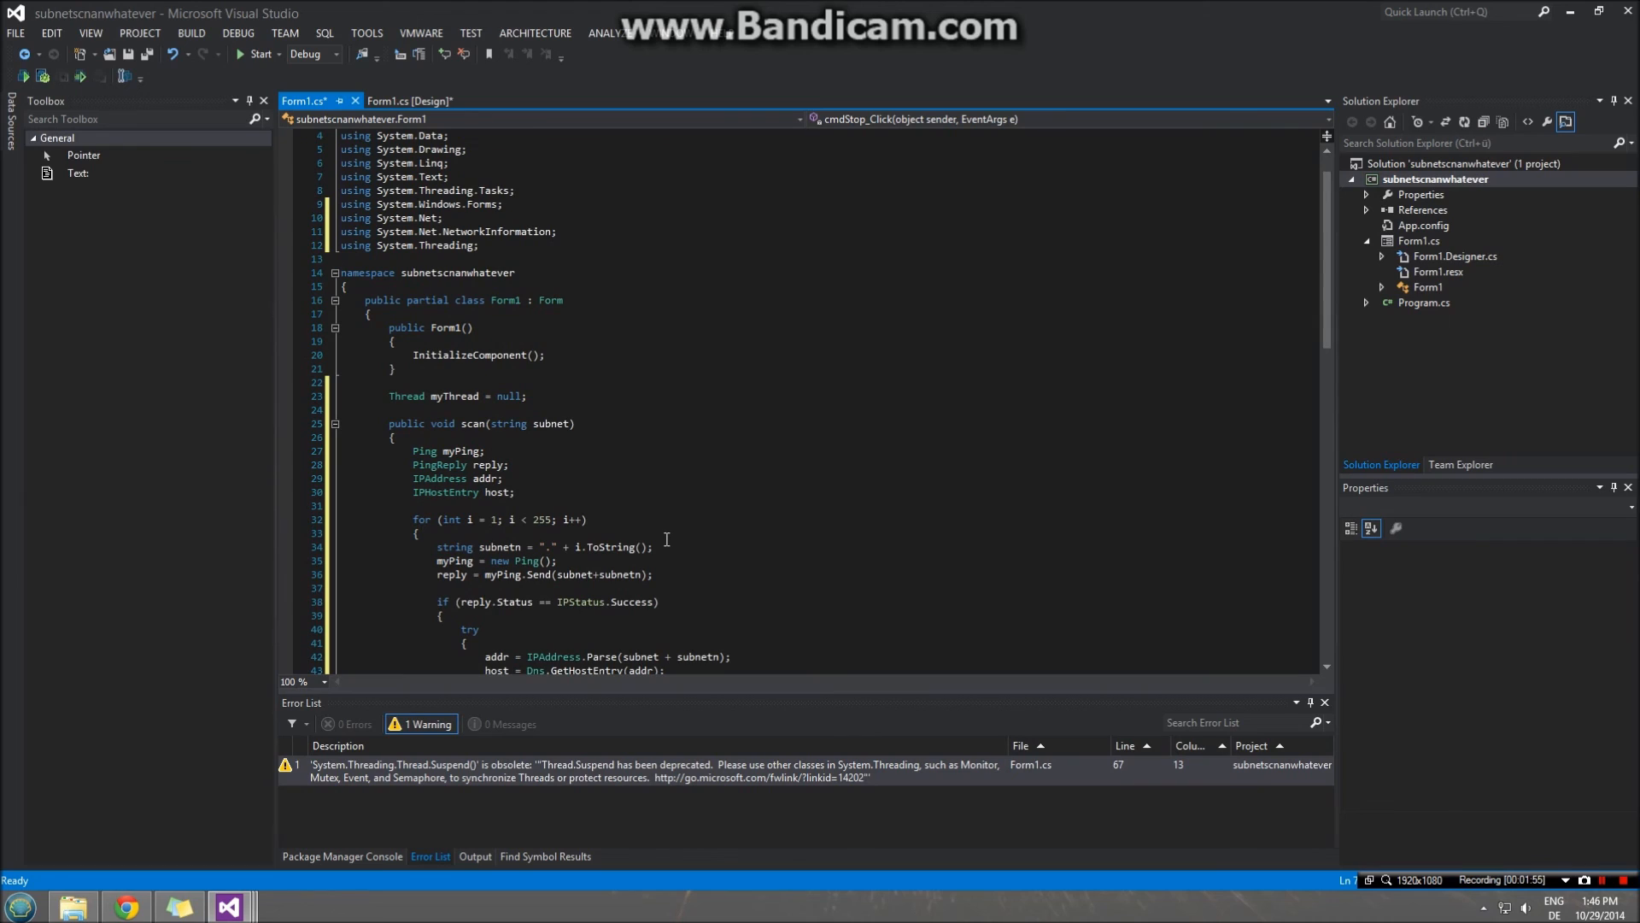
pyautogui.moveTo(559, 358)
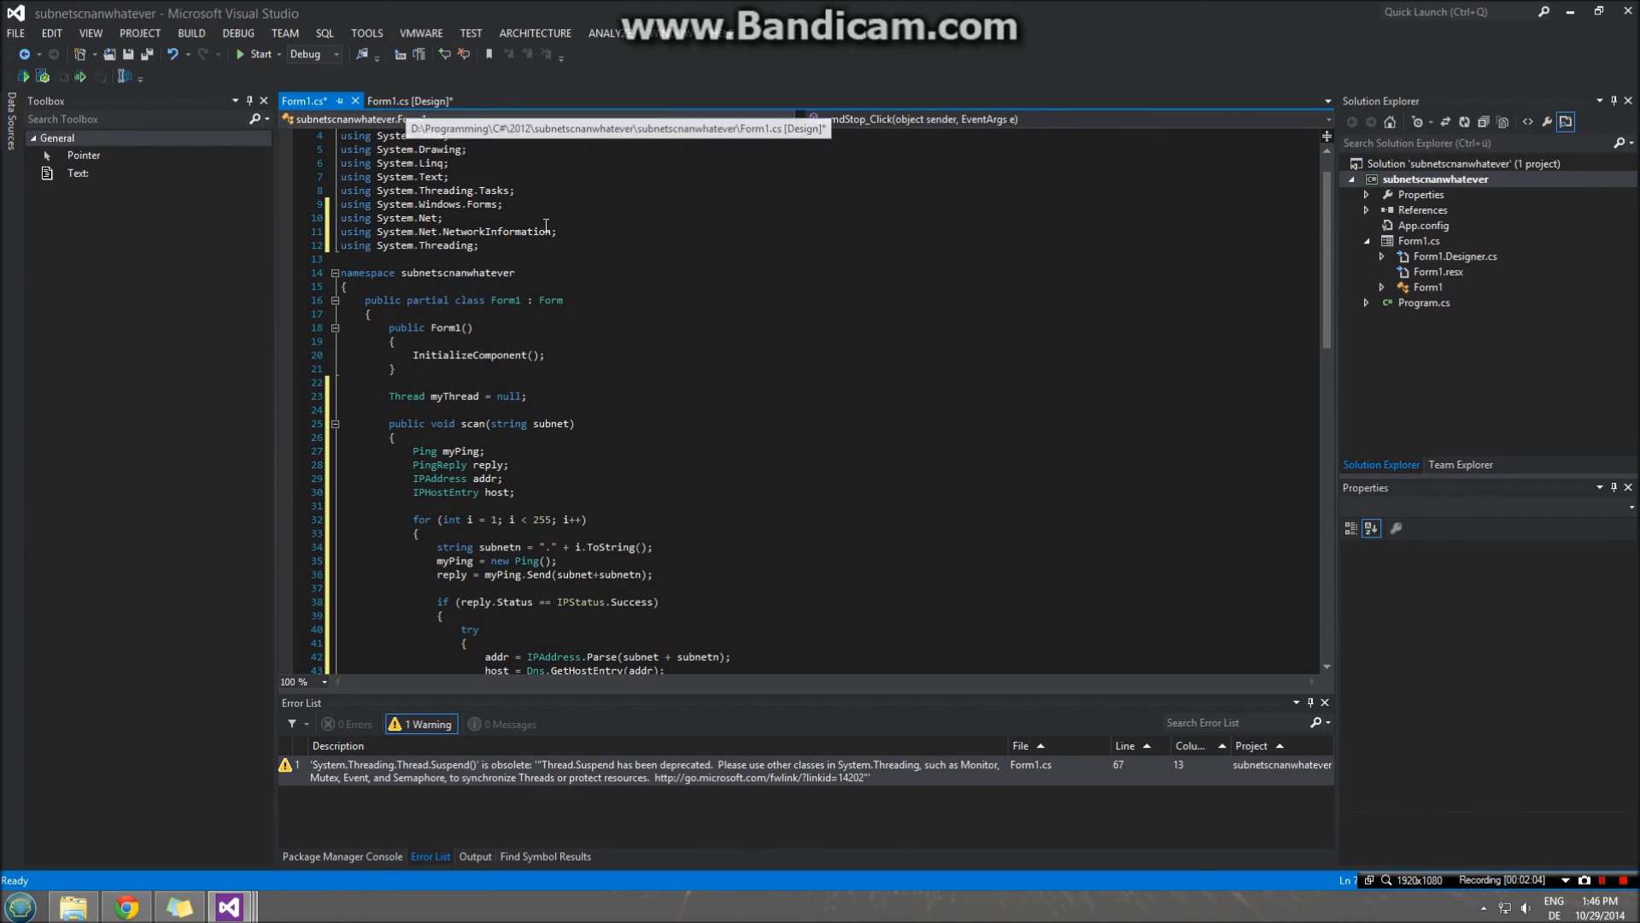
pyautogui.scroll(-3)
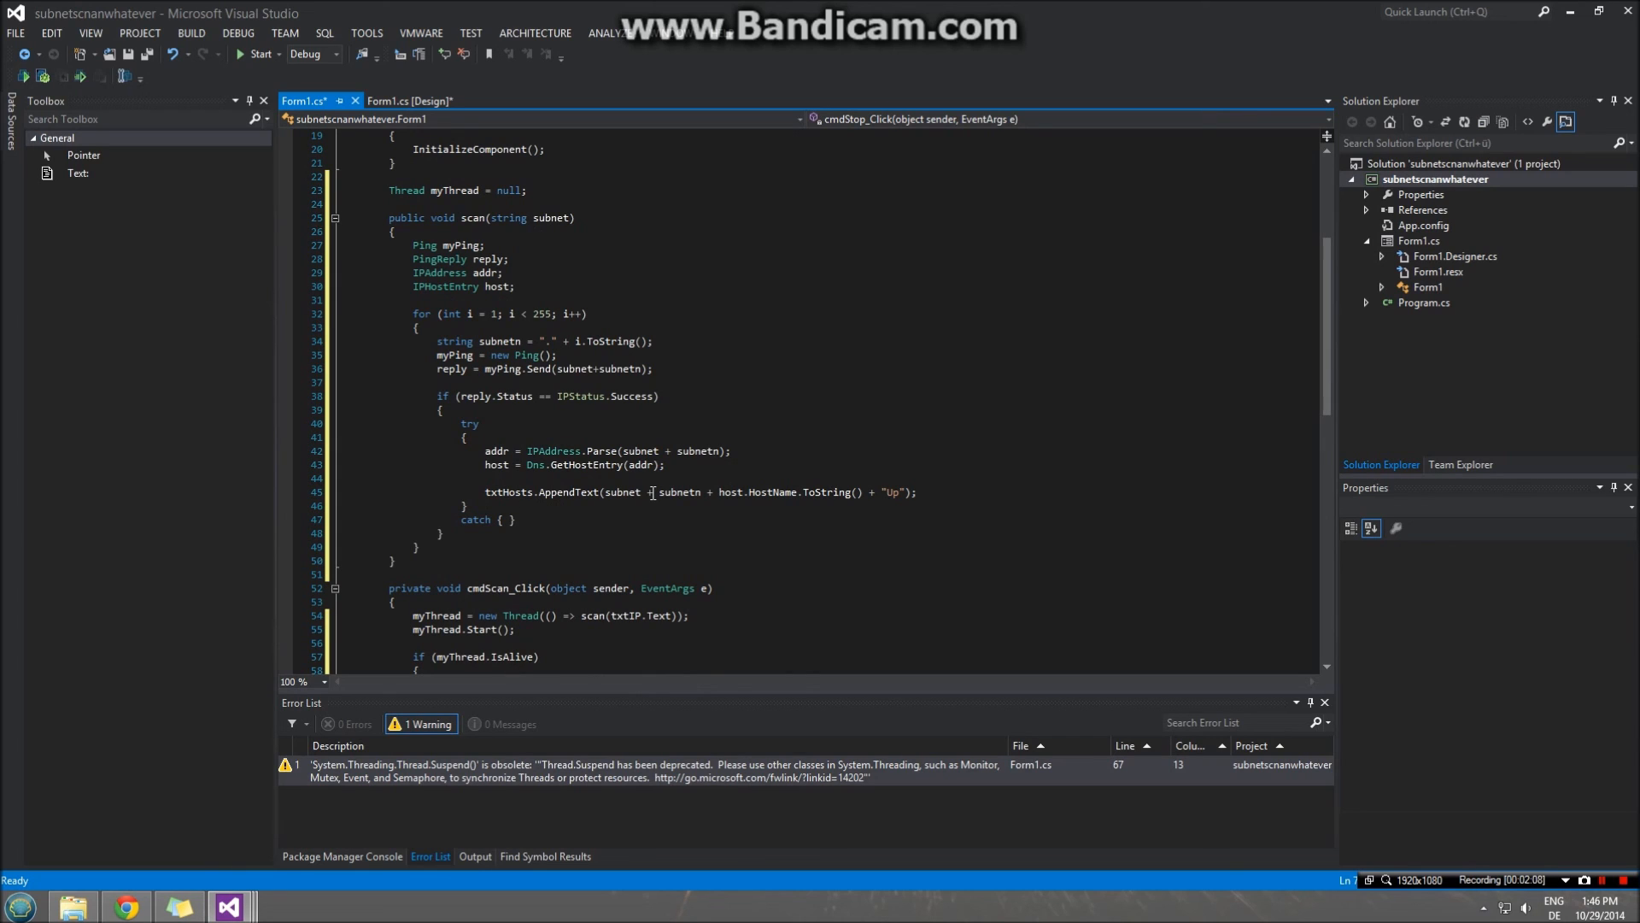
pyautogui.scroll(3)
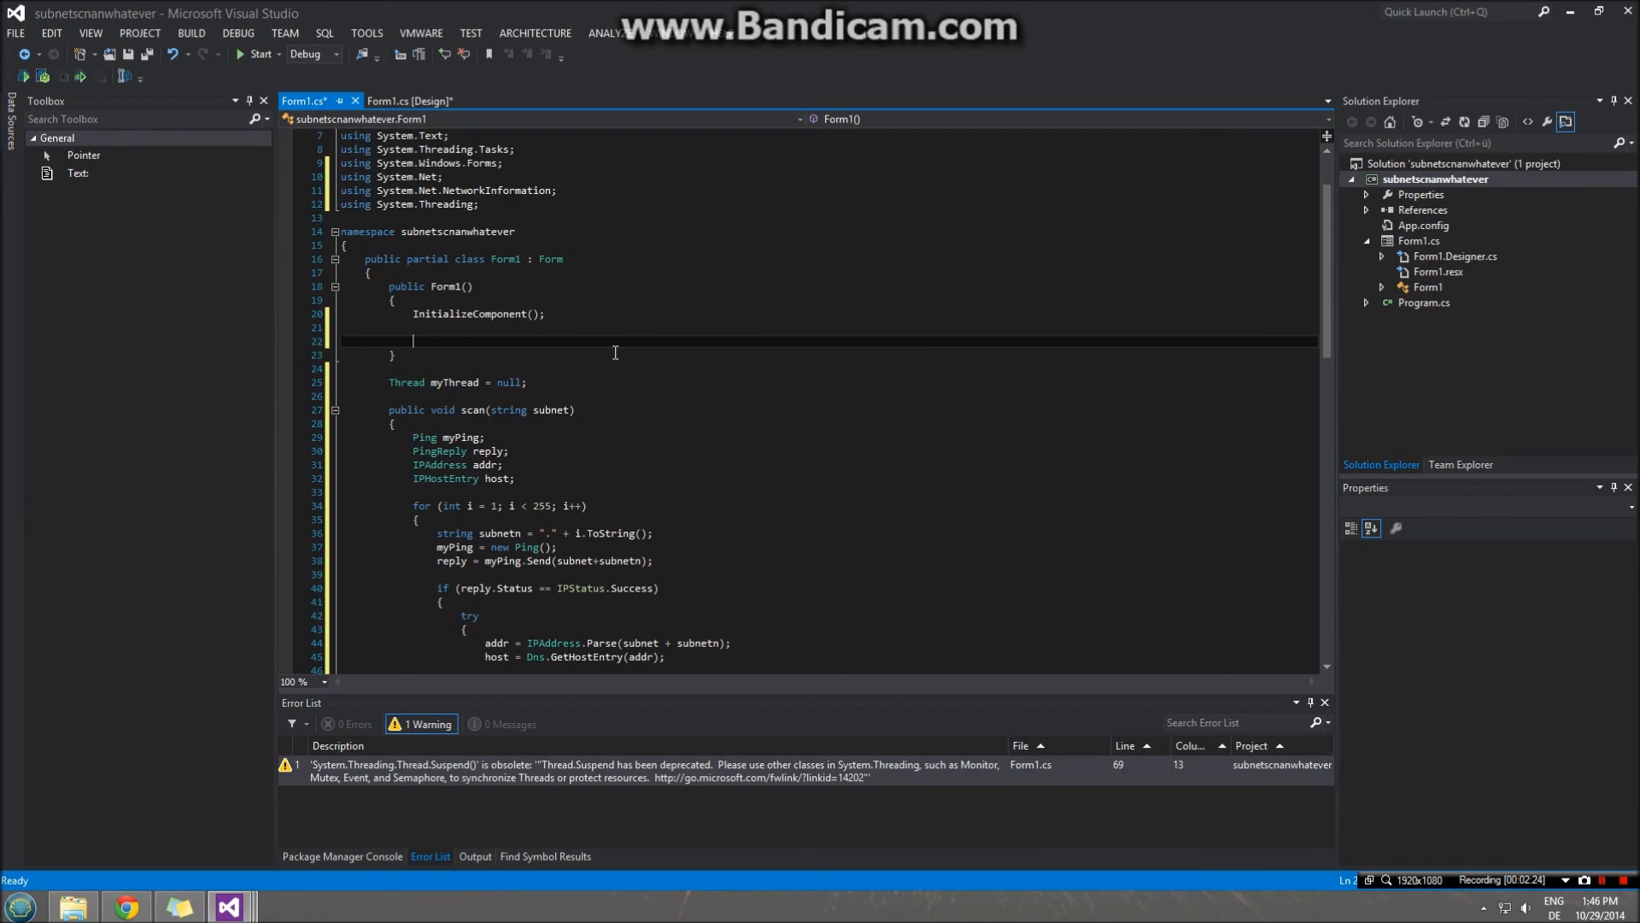
# - Add Control.CheckForIllegalCrossThreadCalls = false; to the constructor and review the file
pyautogui.write('Contro')
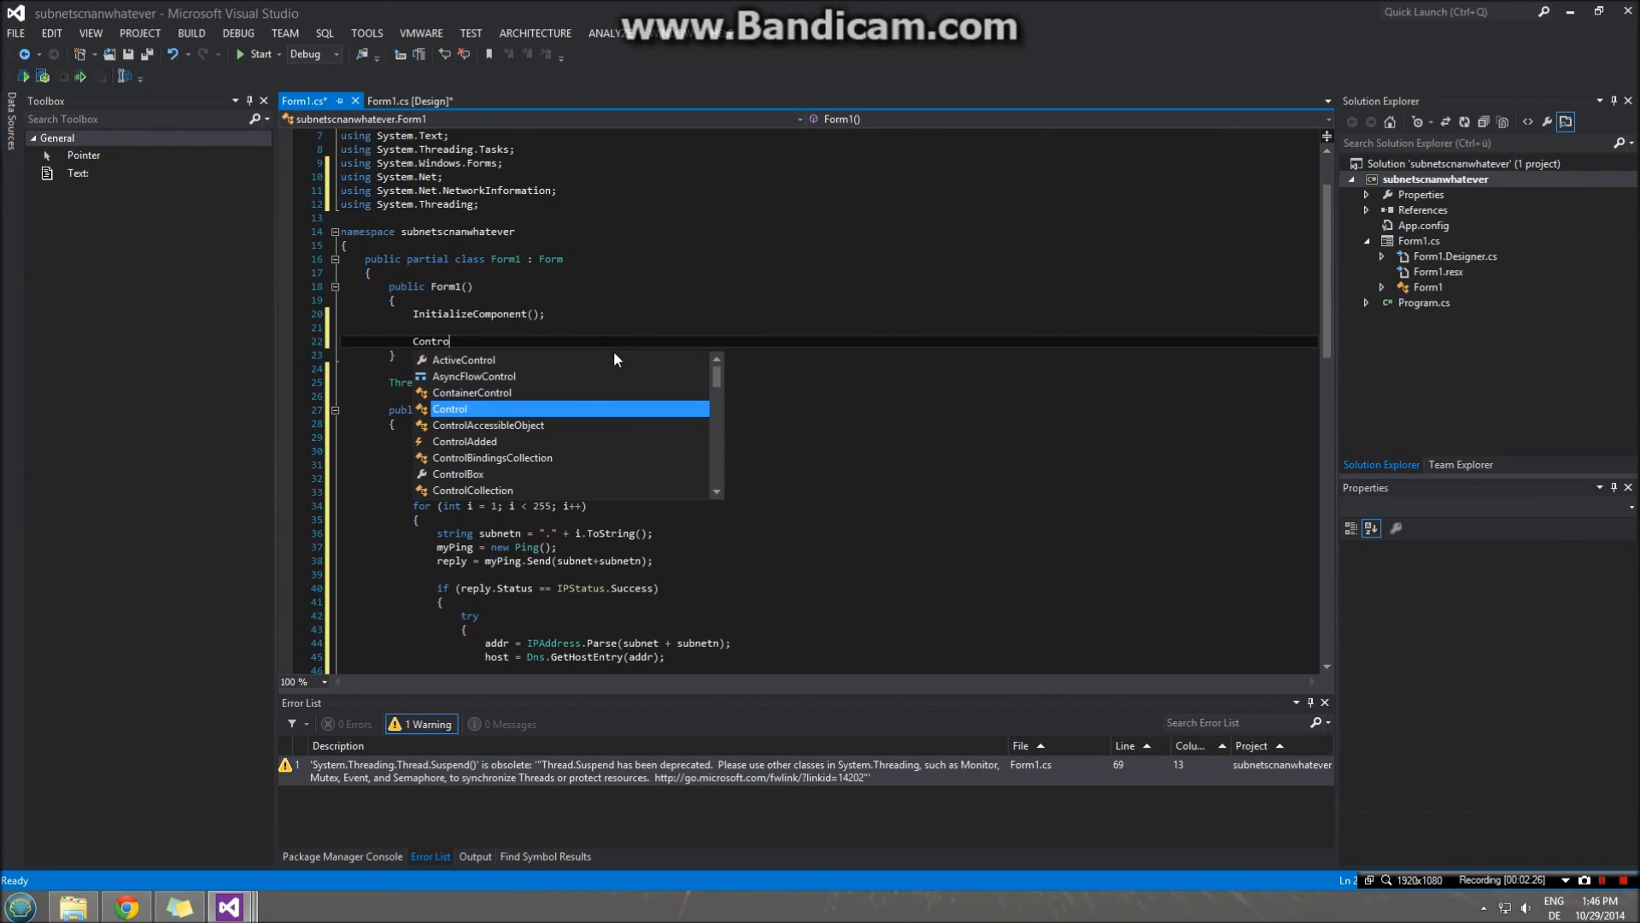
pyautogui.write('l.CheckForIllegalCrossThreadCalls')
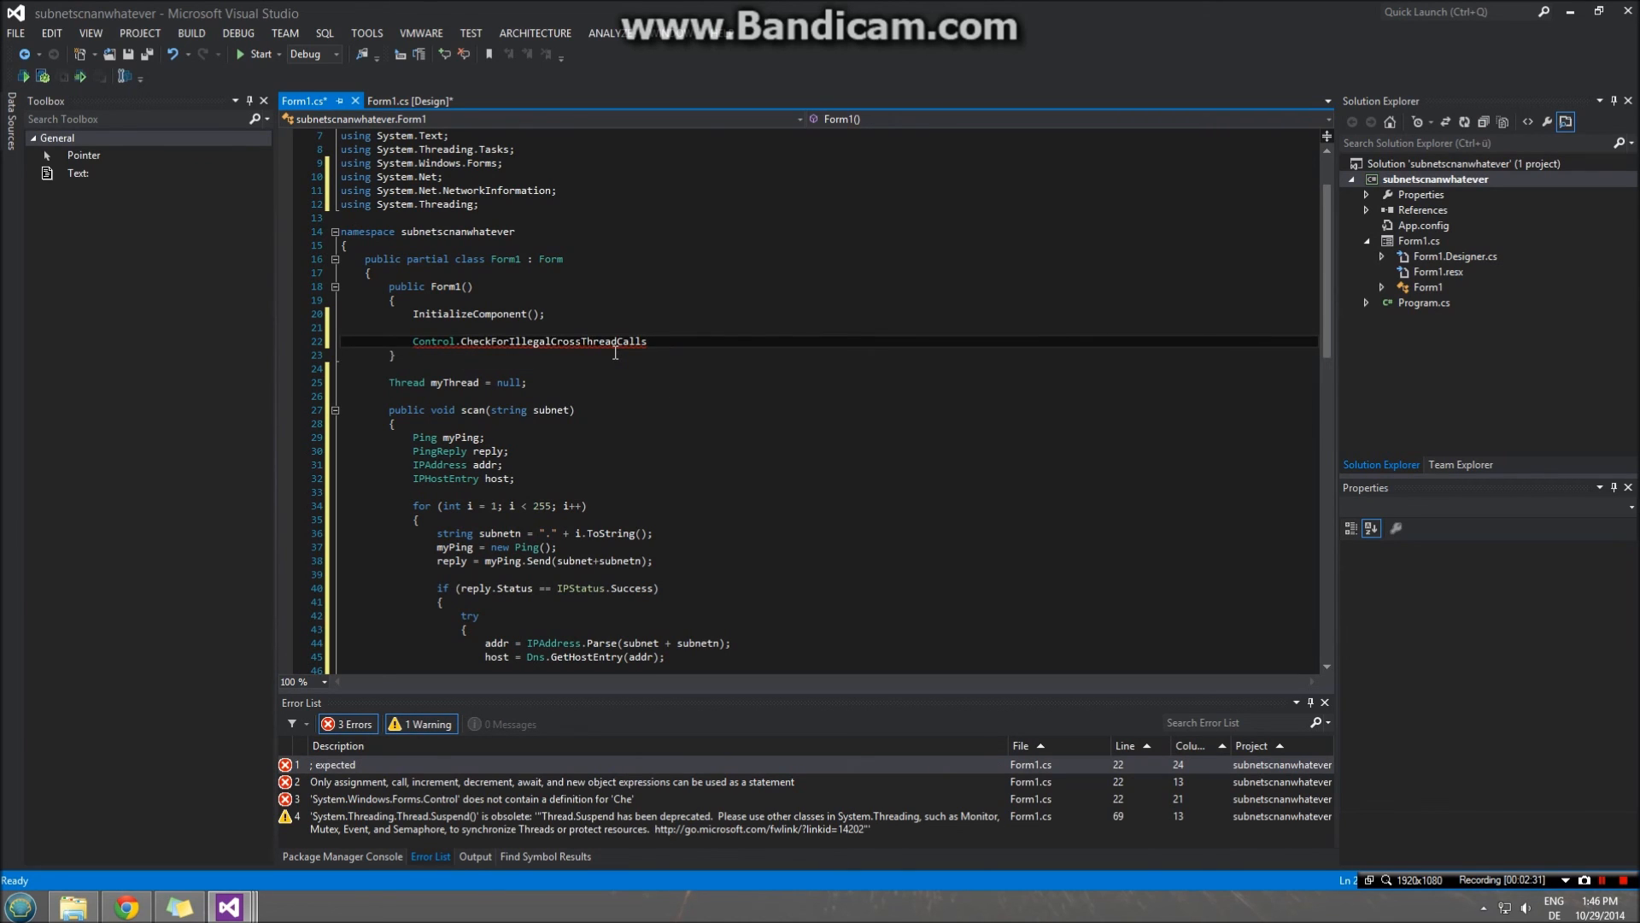
pyautogui.write('= false;')
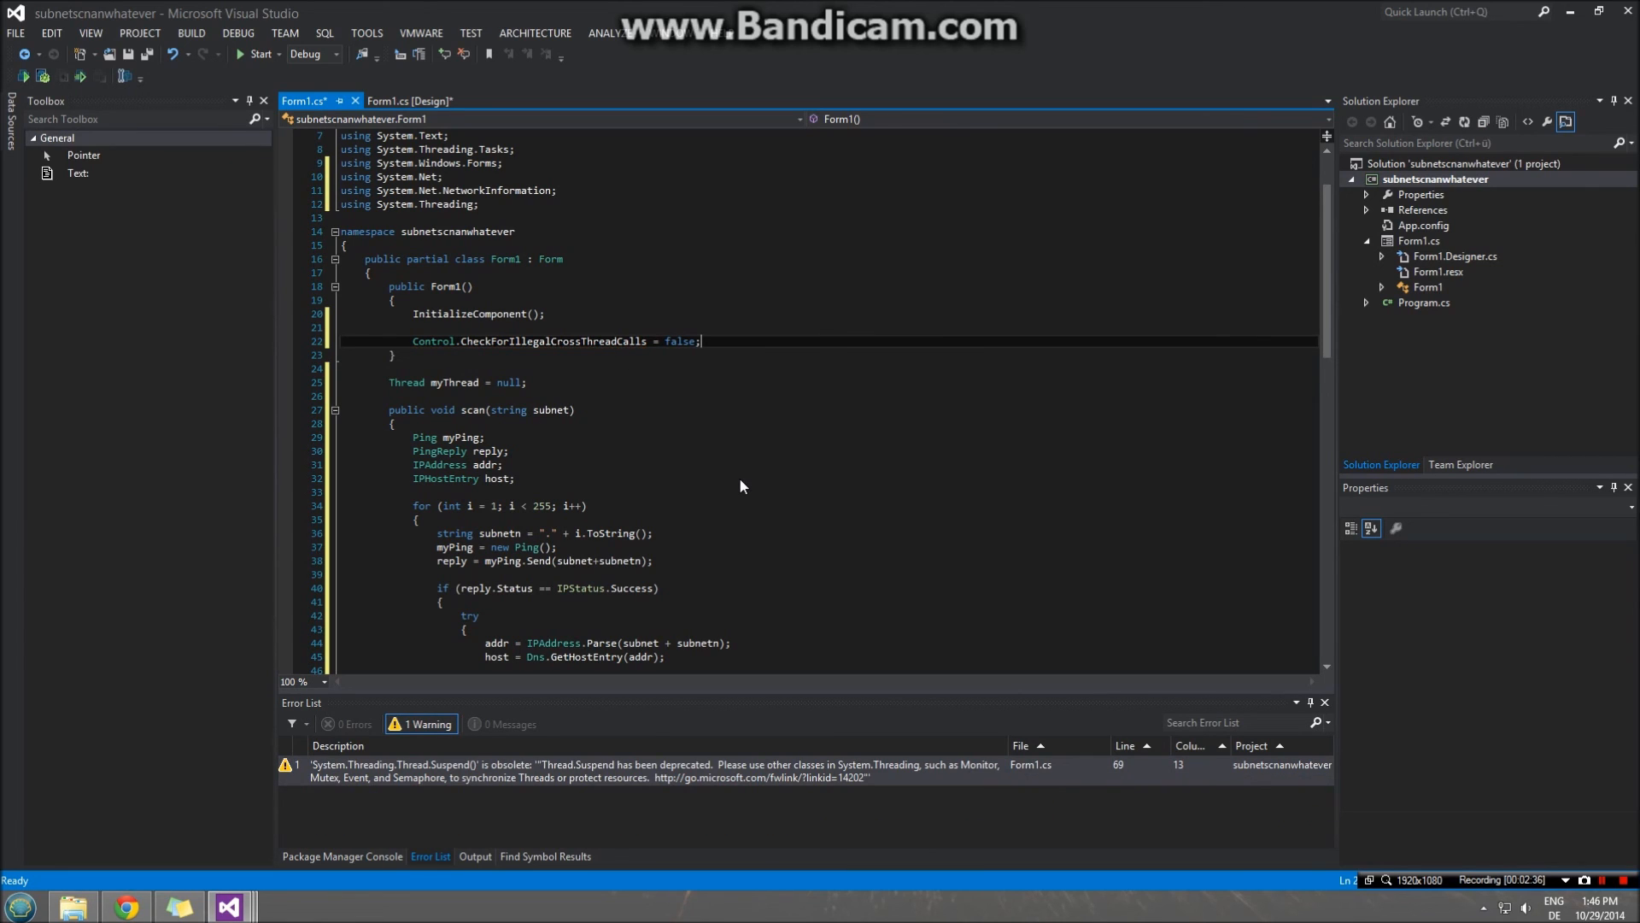
pyautogui.scroll(-3)
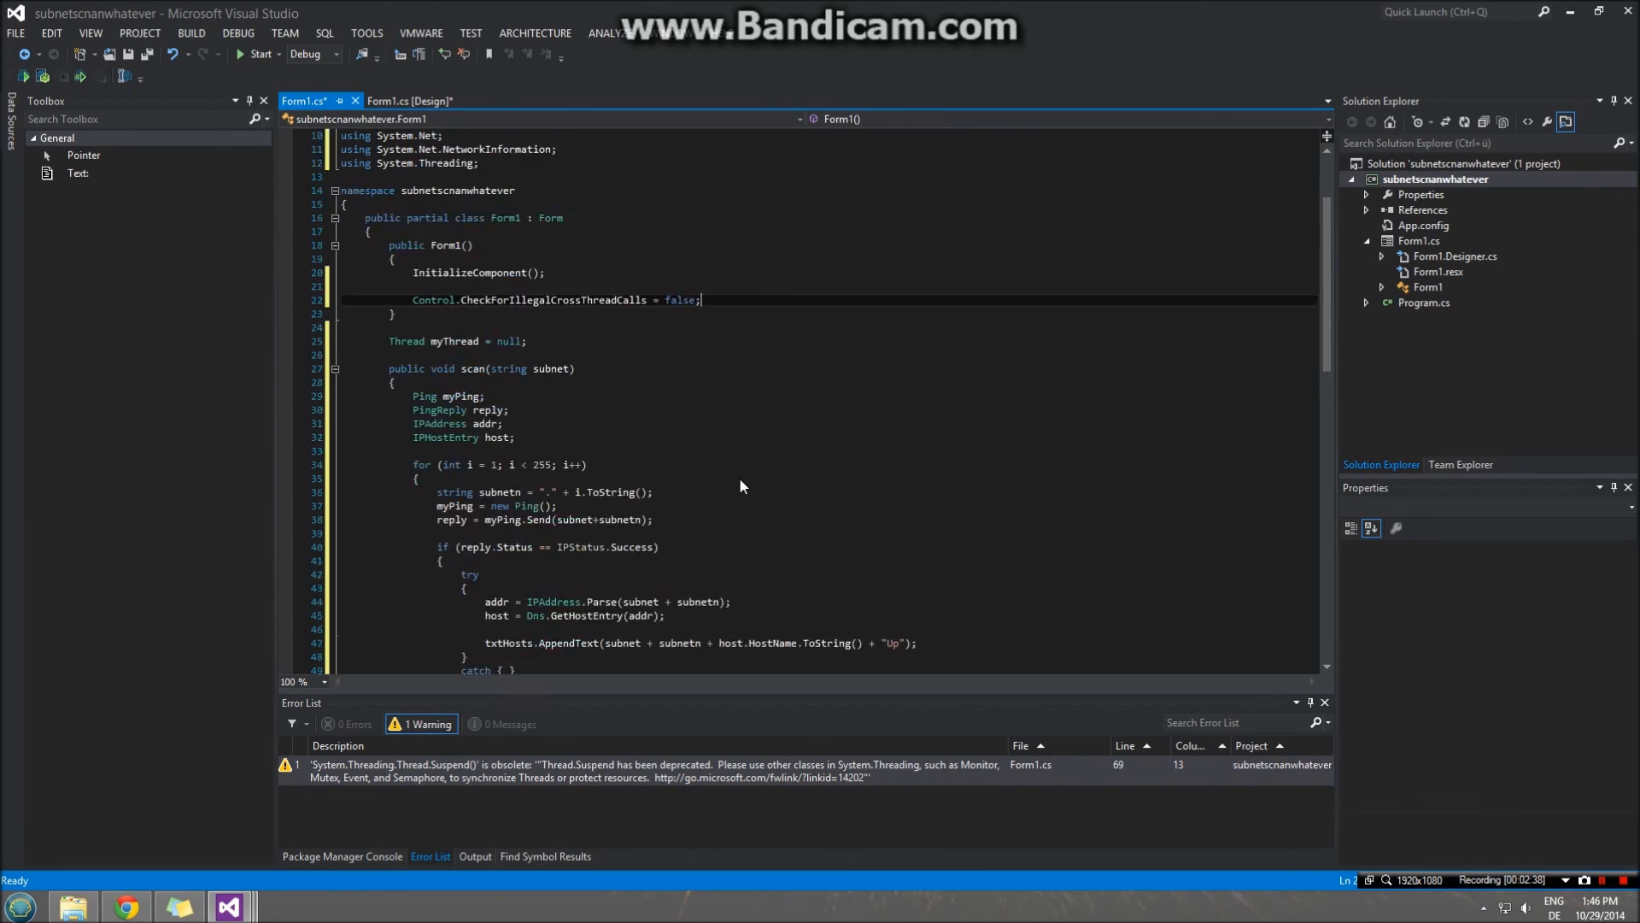
pyautogui.scroll(-3)
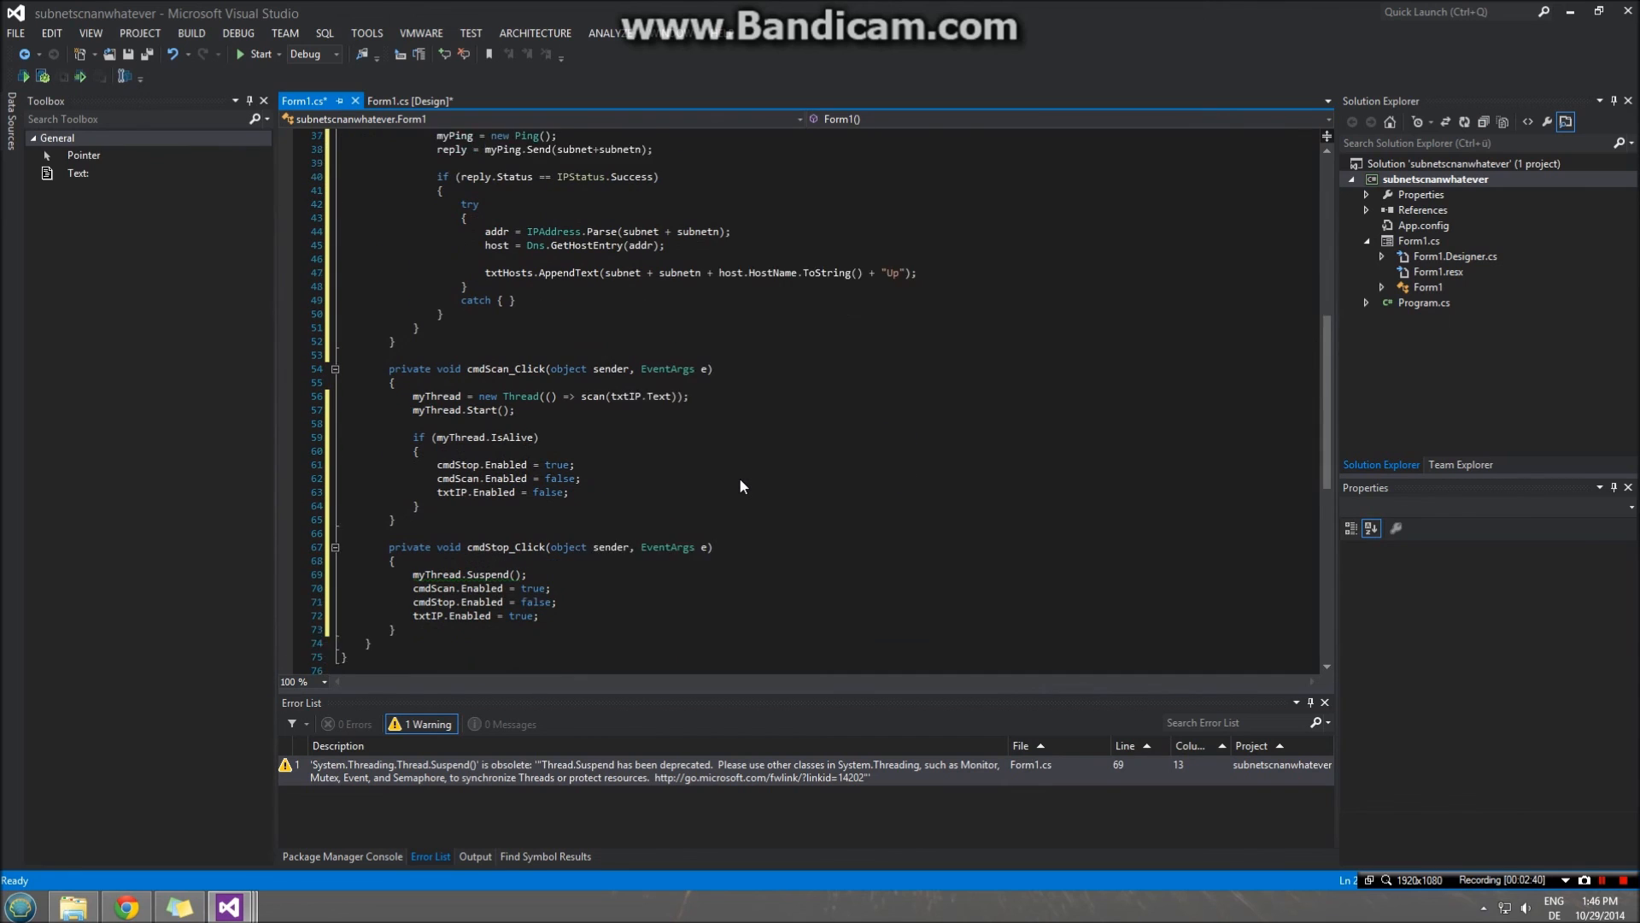
pyautogui.scroll(-3)
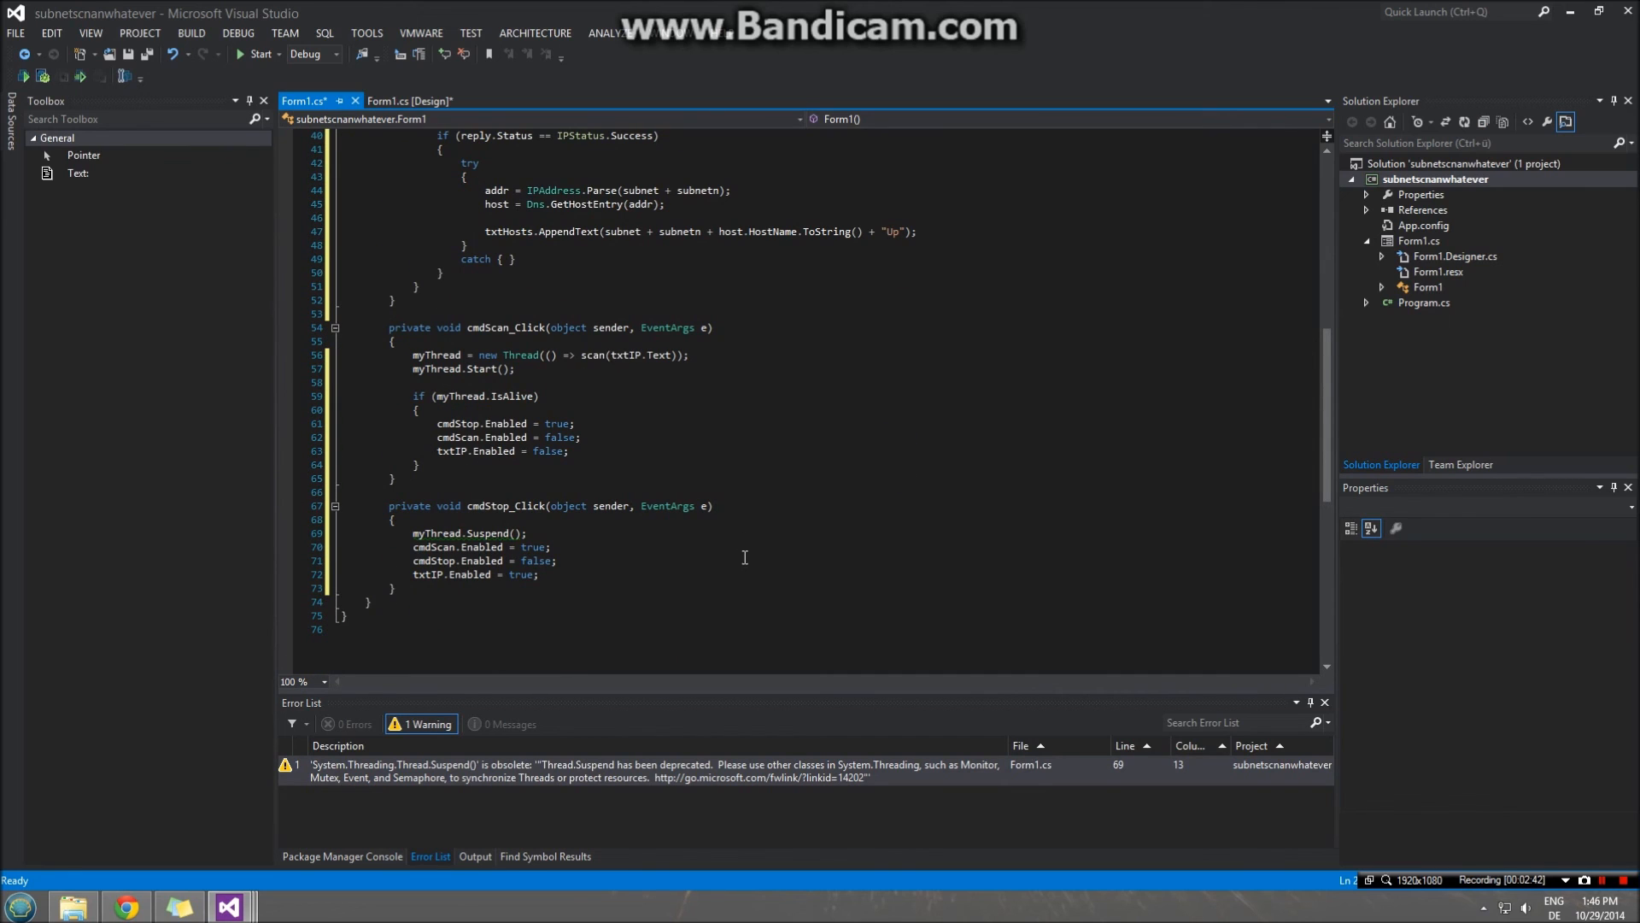
pyautogui.scroll(3)
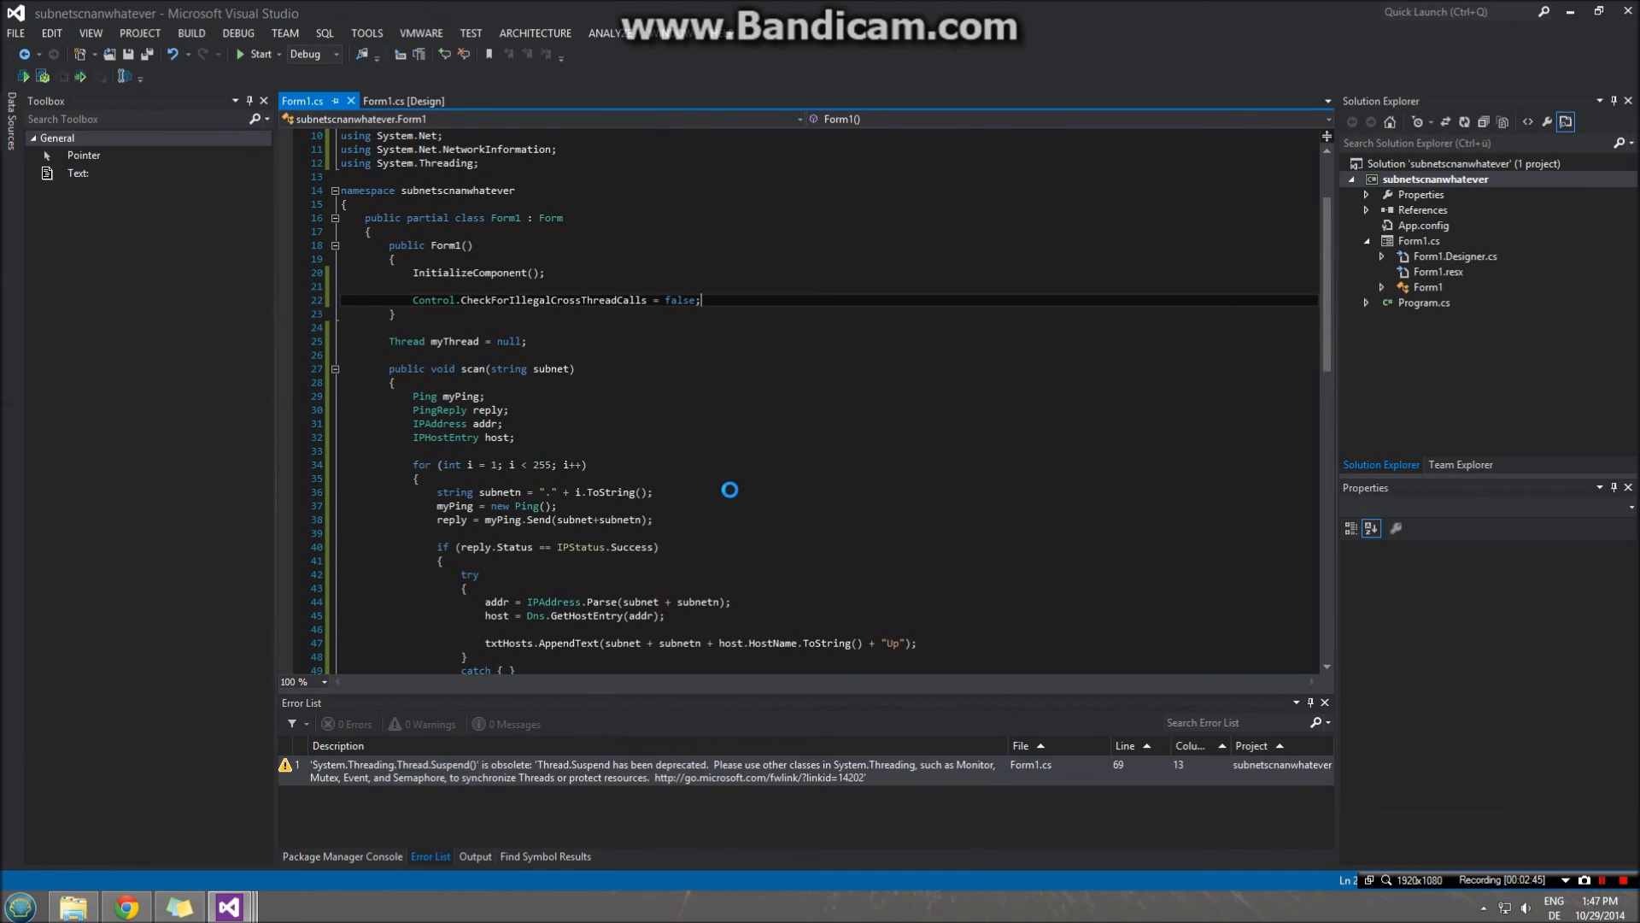
# - Enter subnet 192.168.0 in the running scanner form and start the scan with button1
pyautogui.click(255, 53)
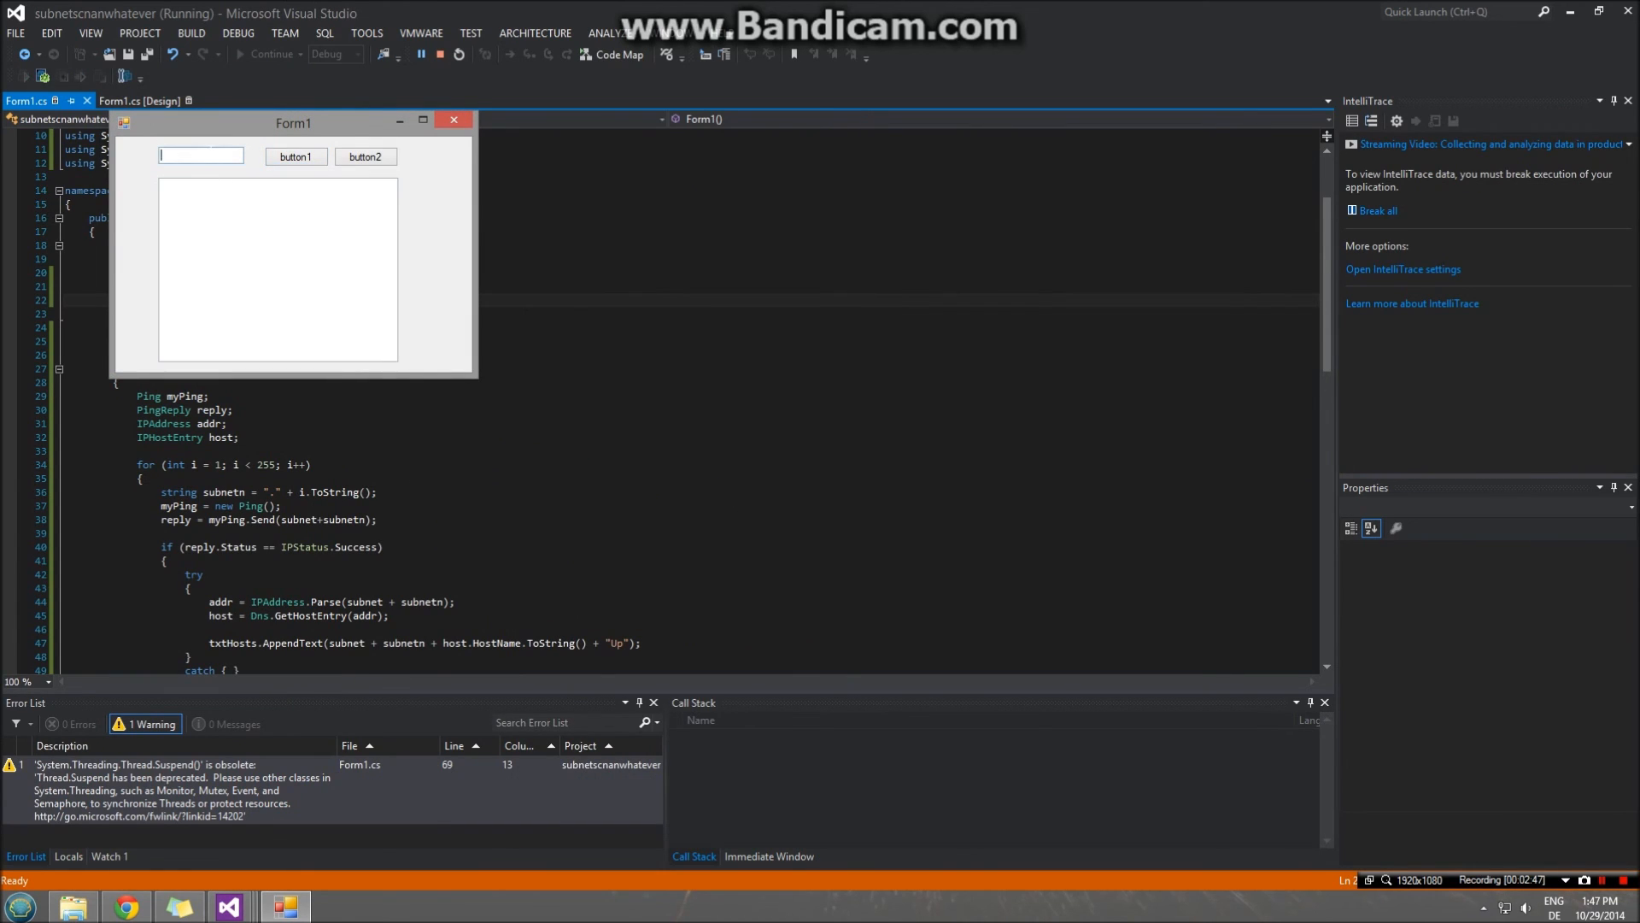
pyautogui.write('192.168.0')
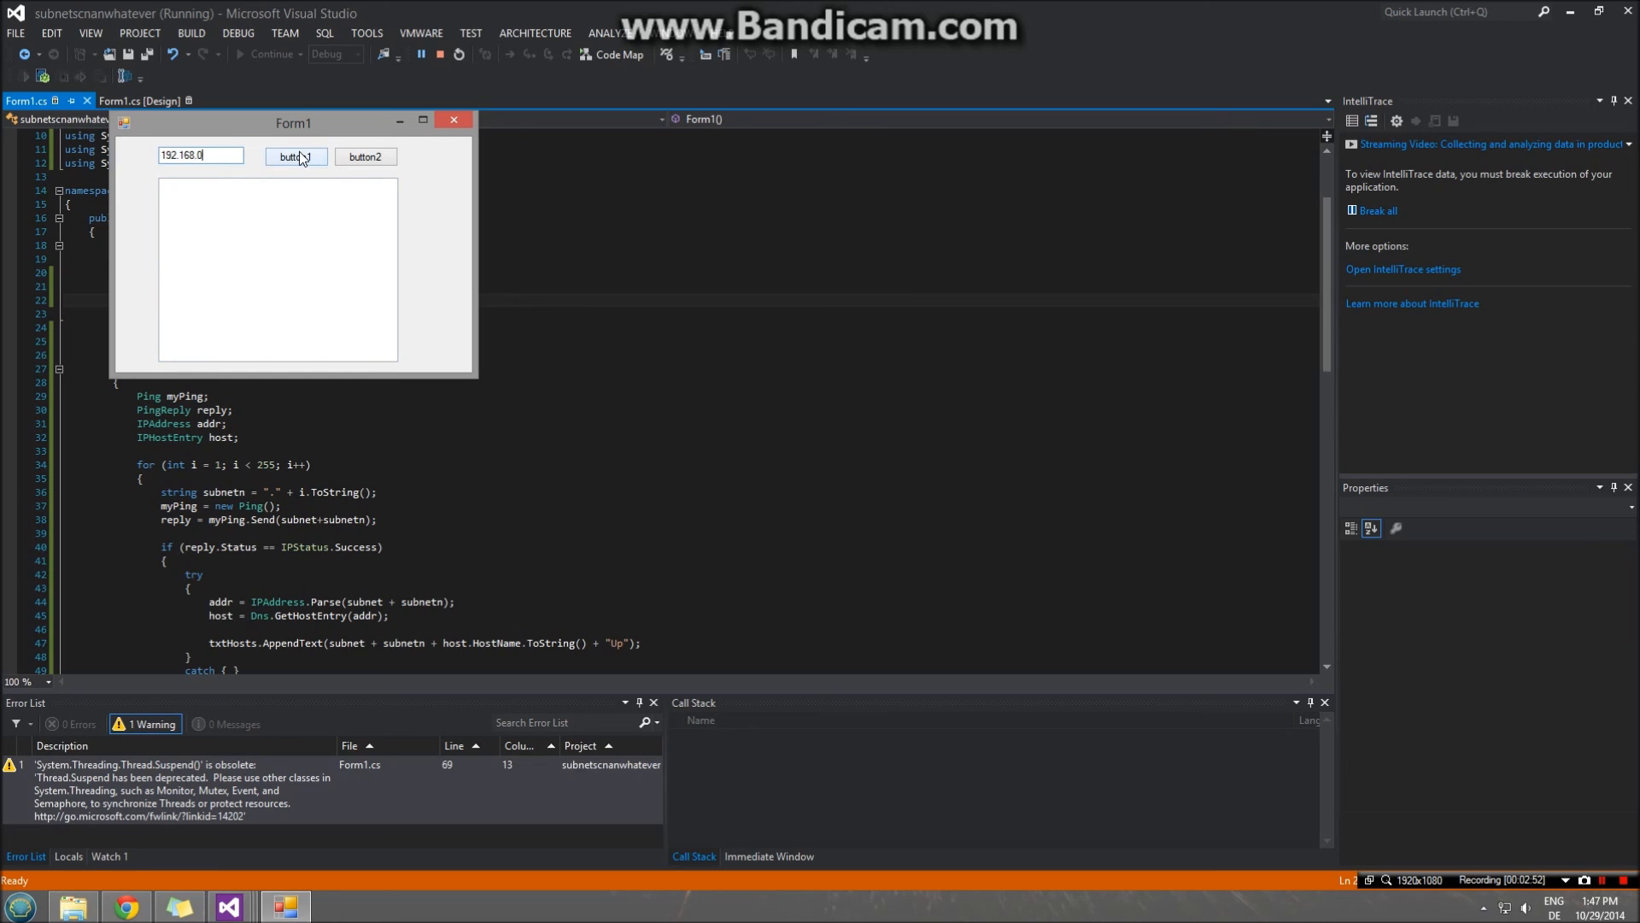
pyautogui.click(365, 155)
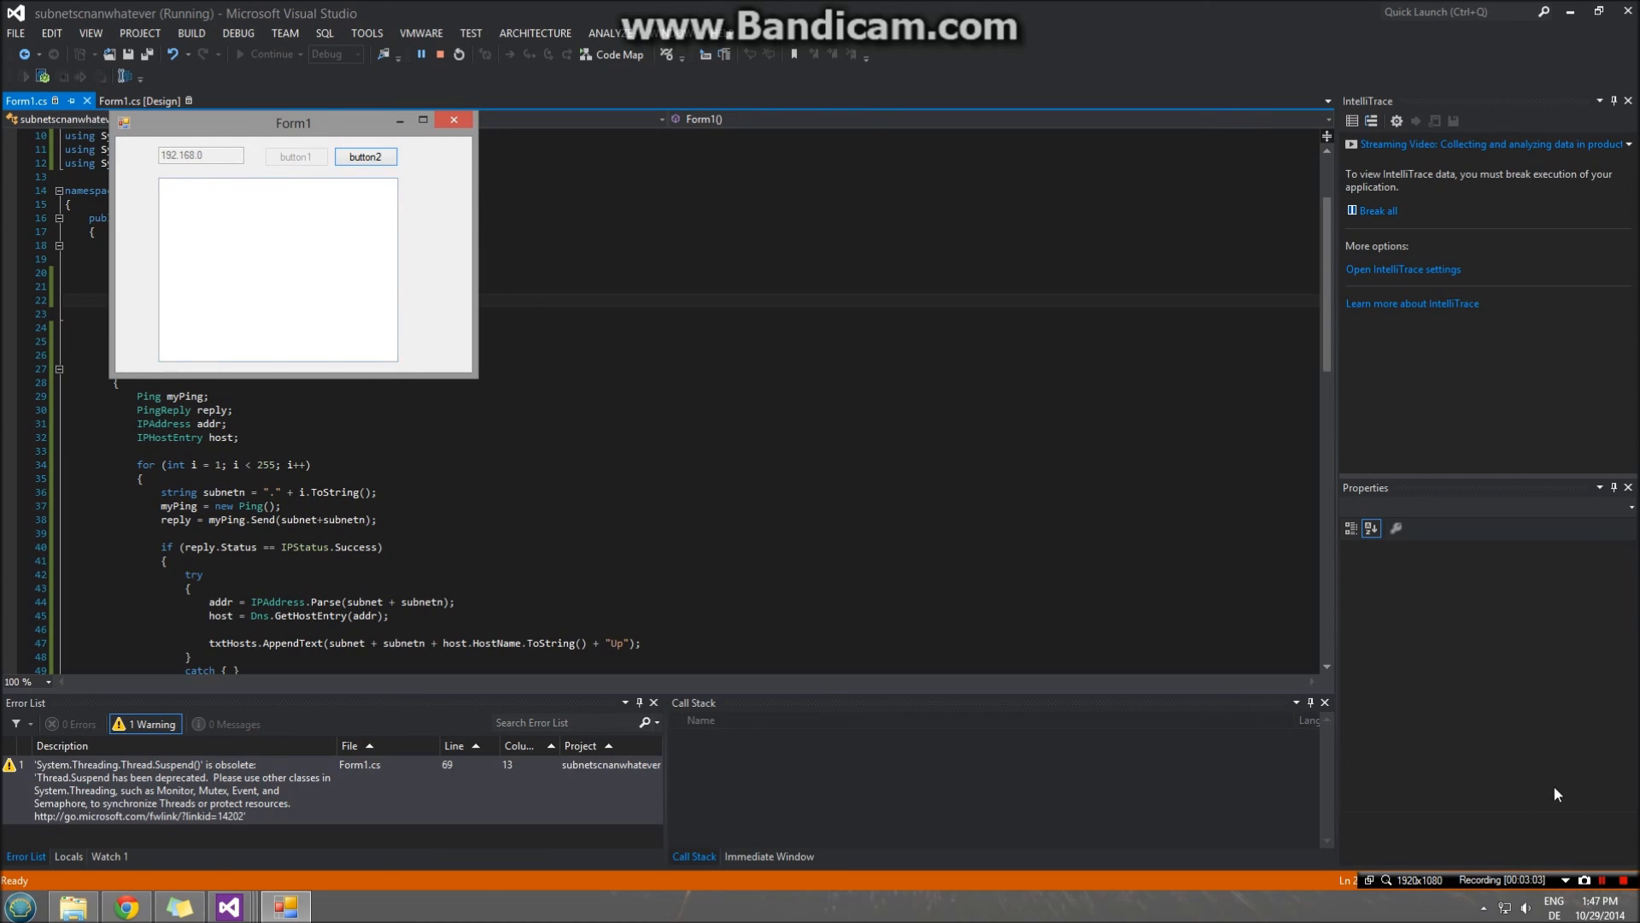
pyautogui.click(1600, 879)
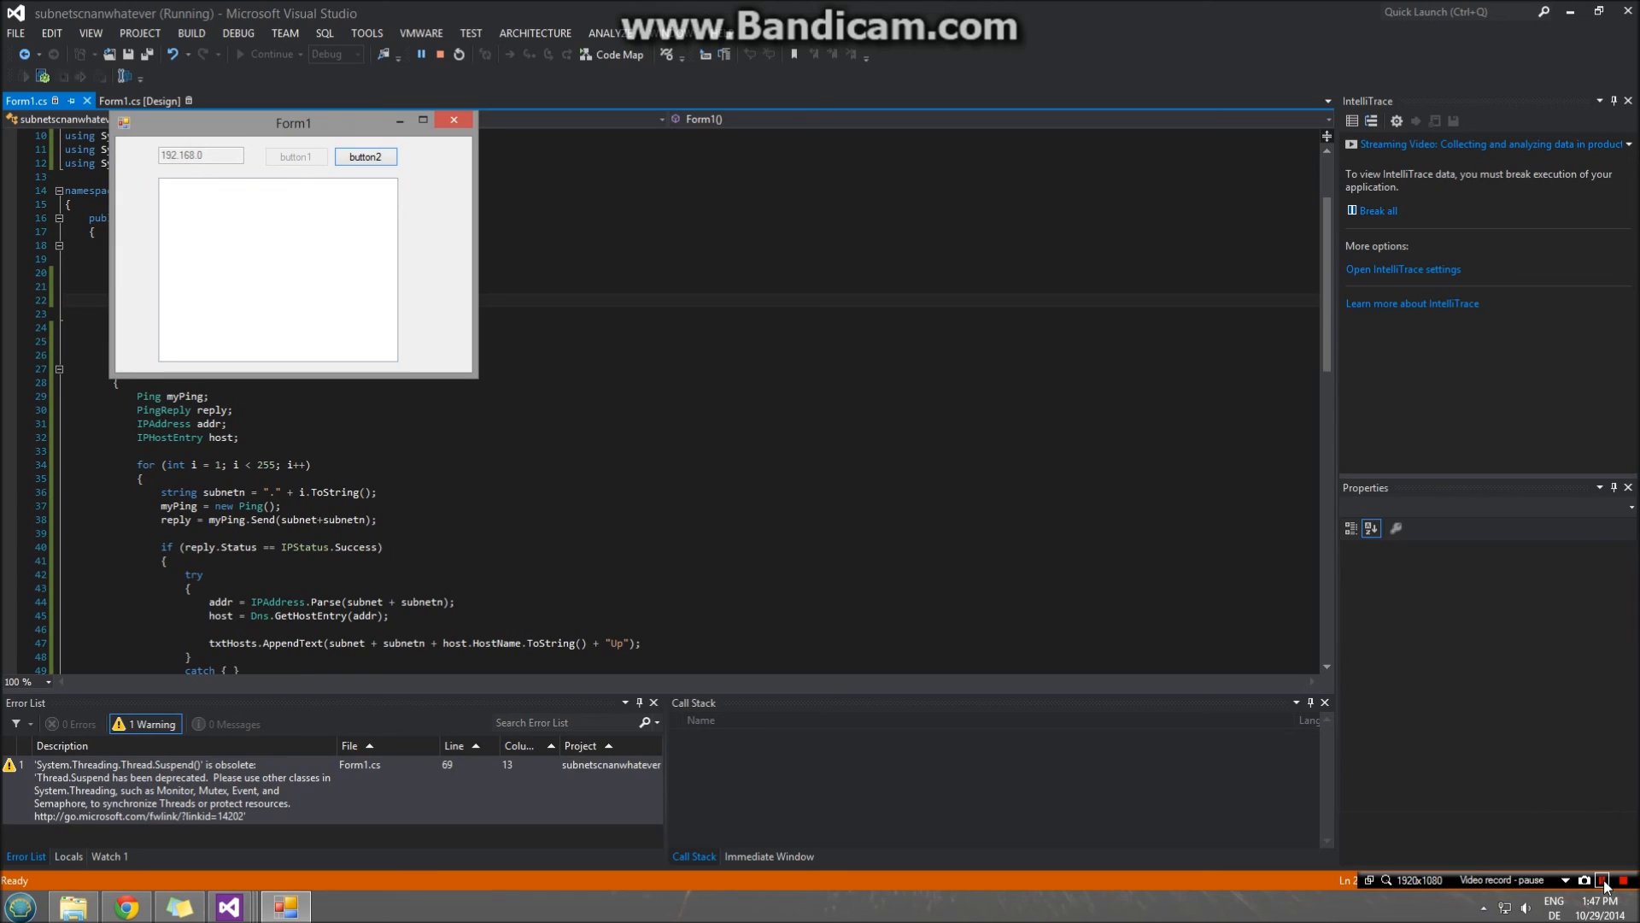
pyautogui.click(365, 157)
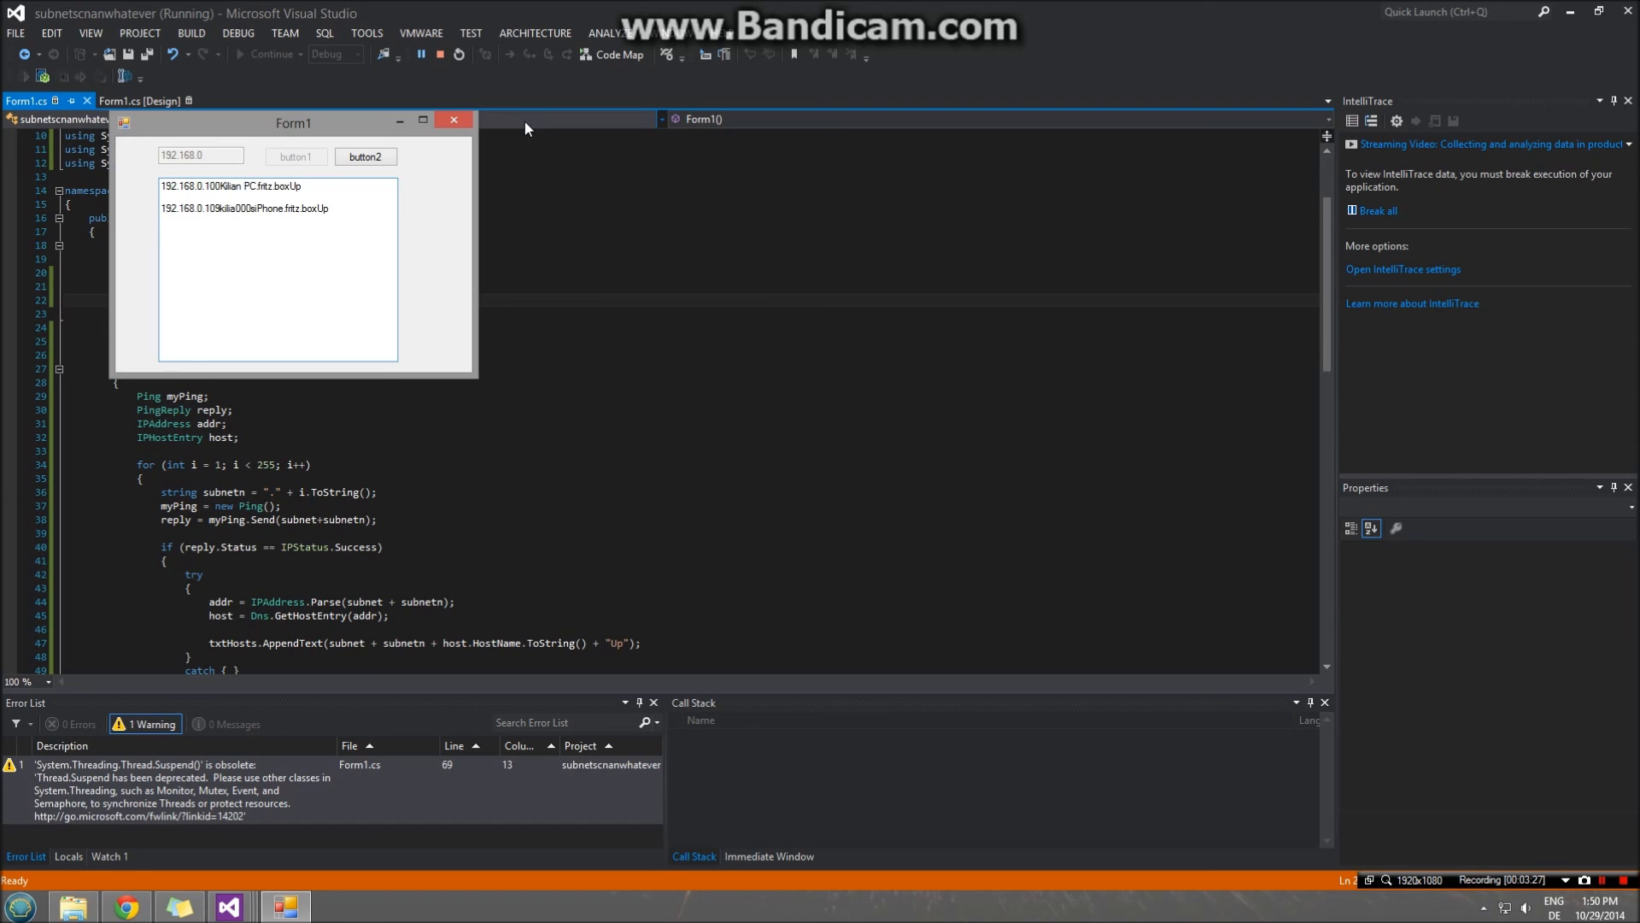
# - Drag the Form1 window showing the two Up hosts over the code editor
pyautogui.moveTo(293, 122); pyautogui.dragTo(652, 318)
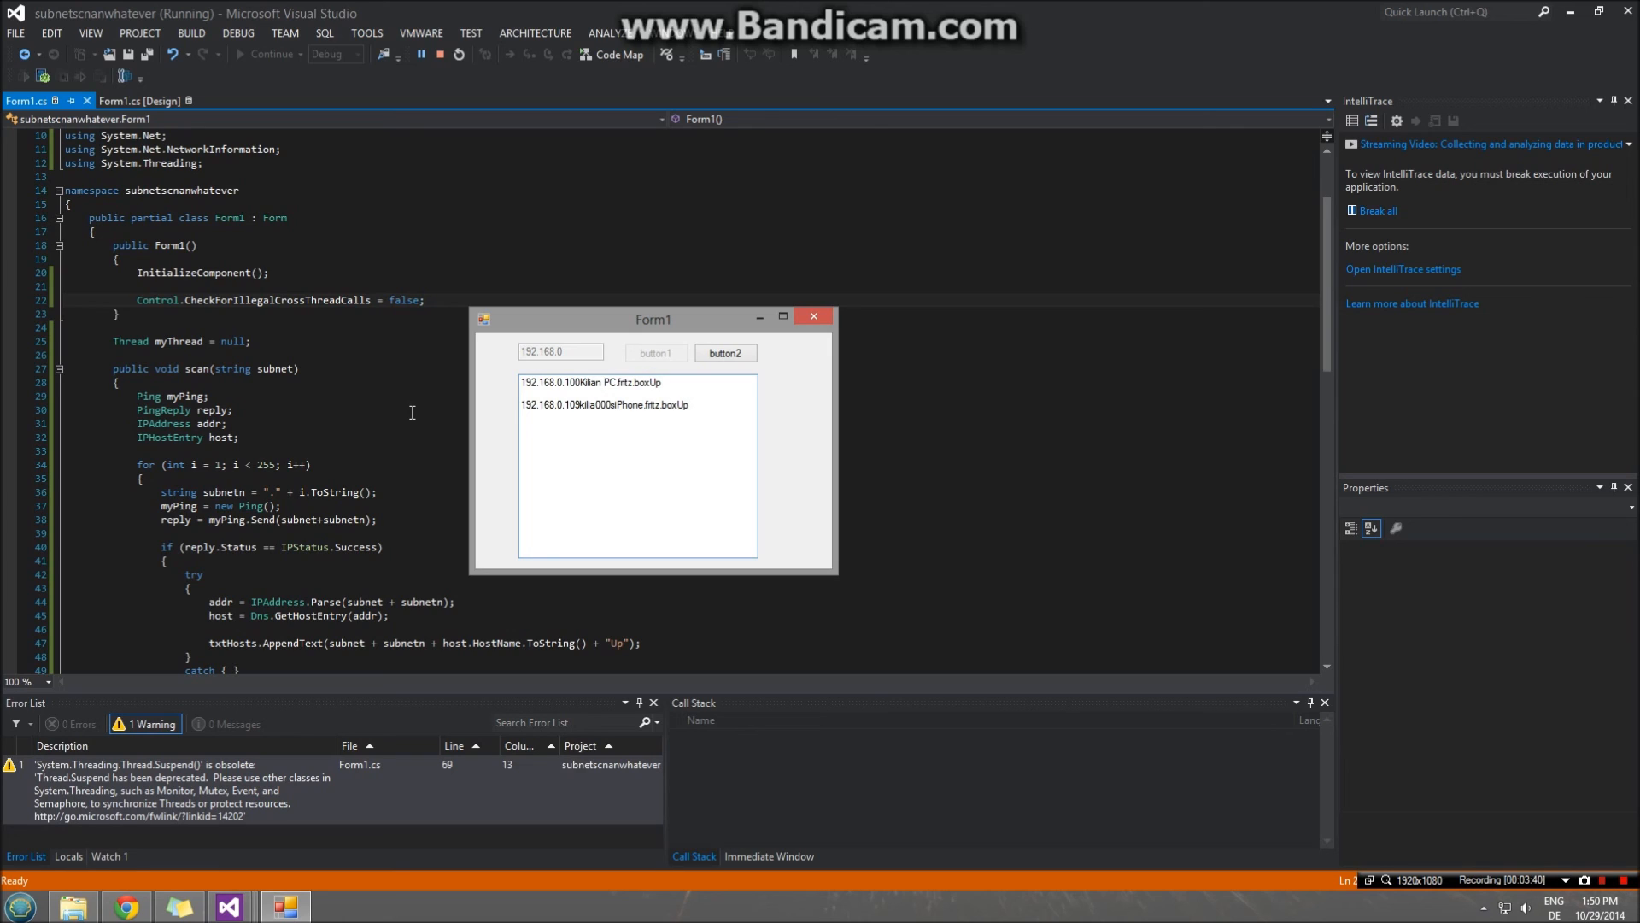
pyautogui.moveTo(801, 343)
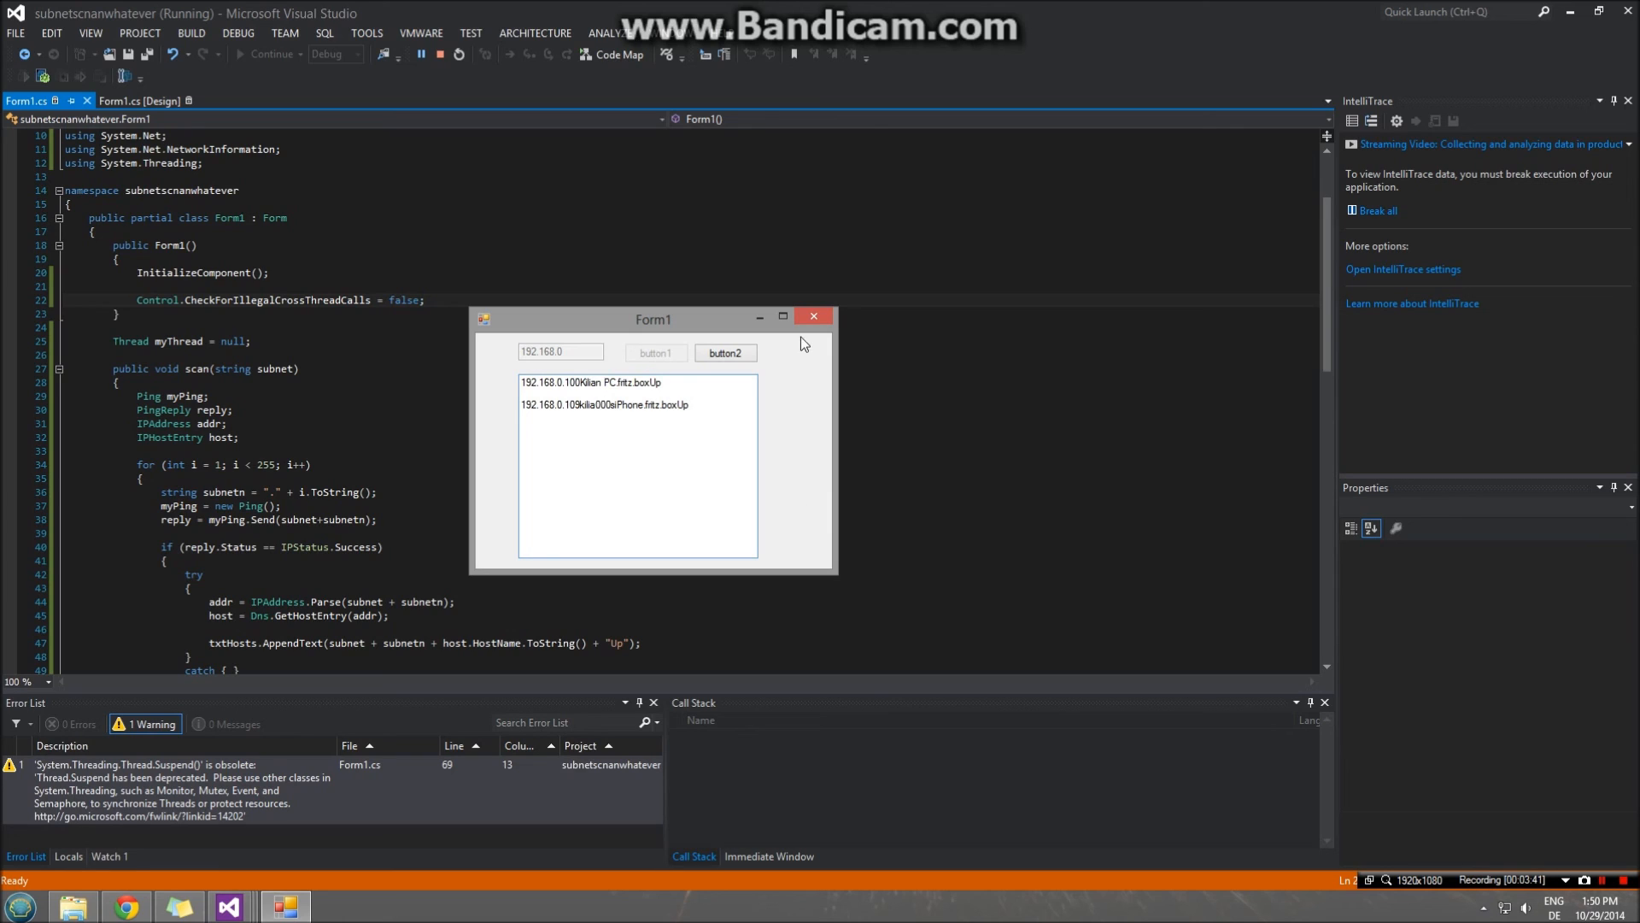